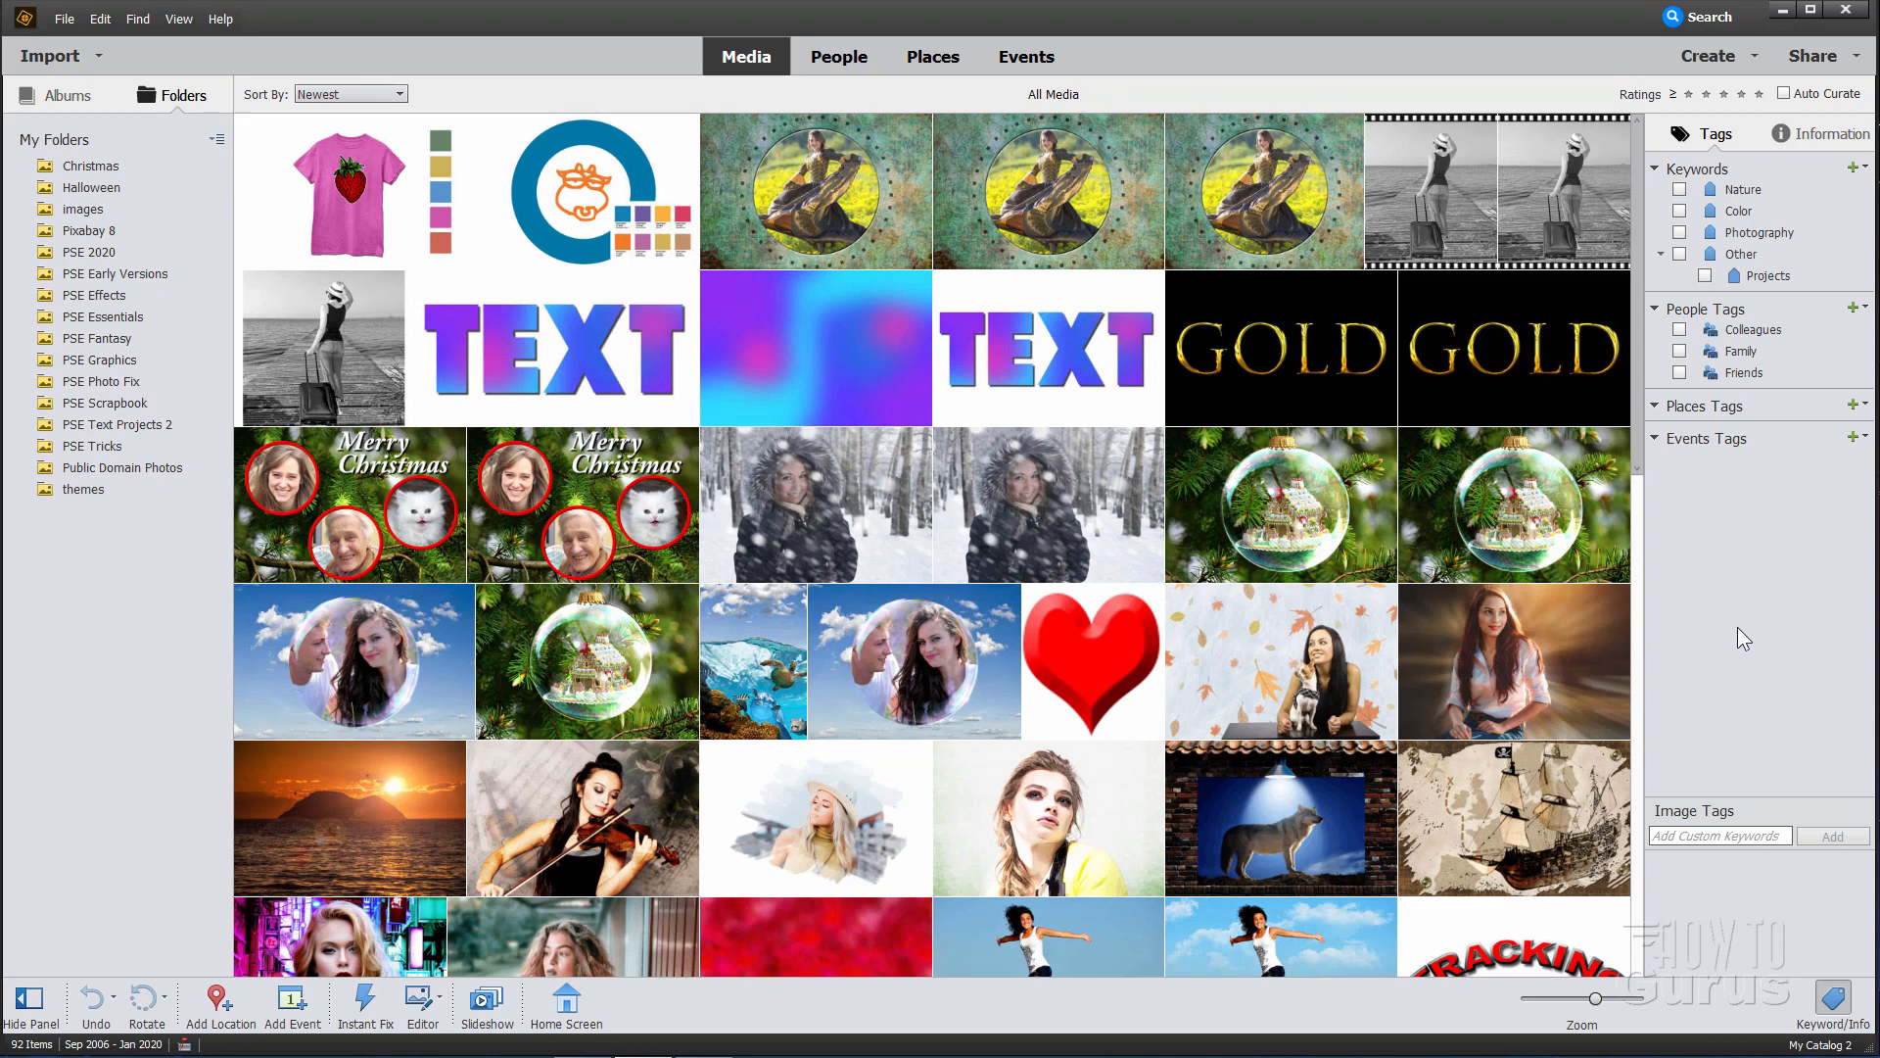
mouse_move(1547, 666)
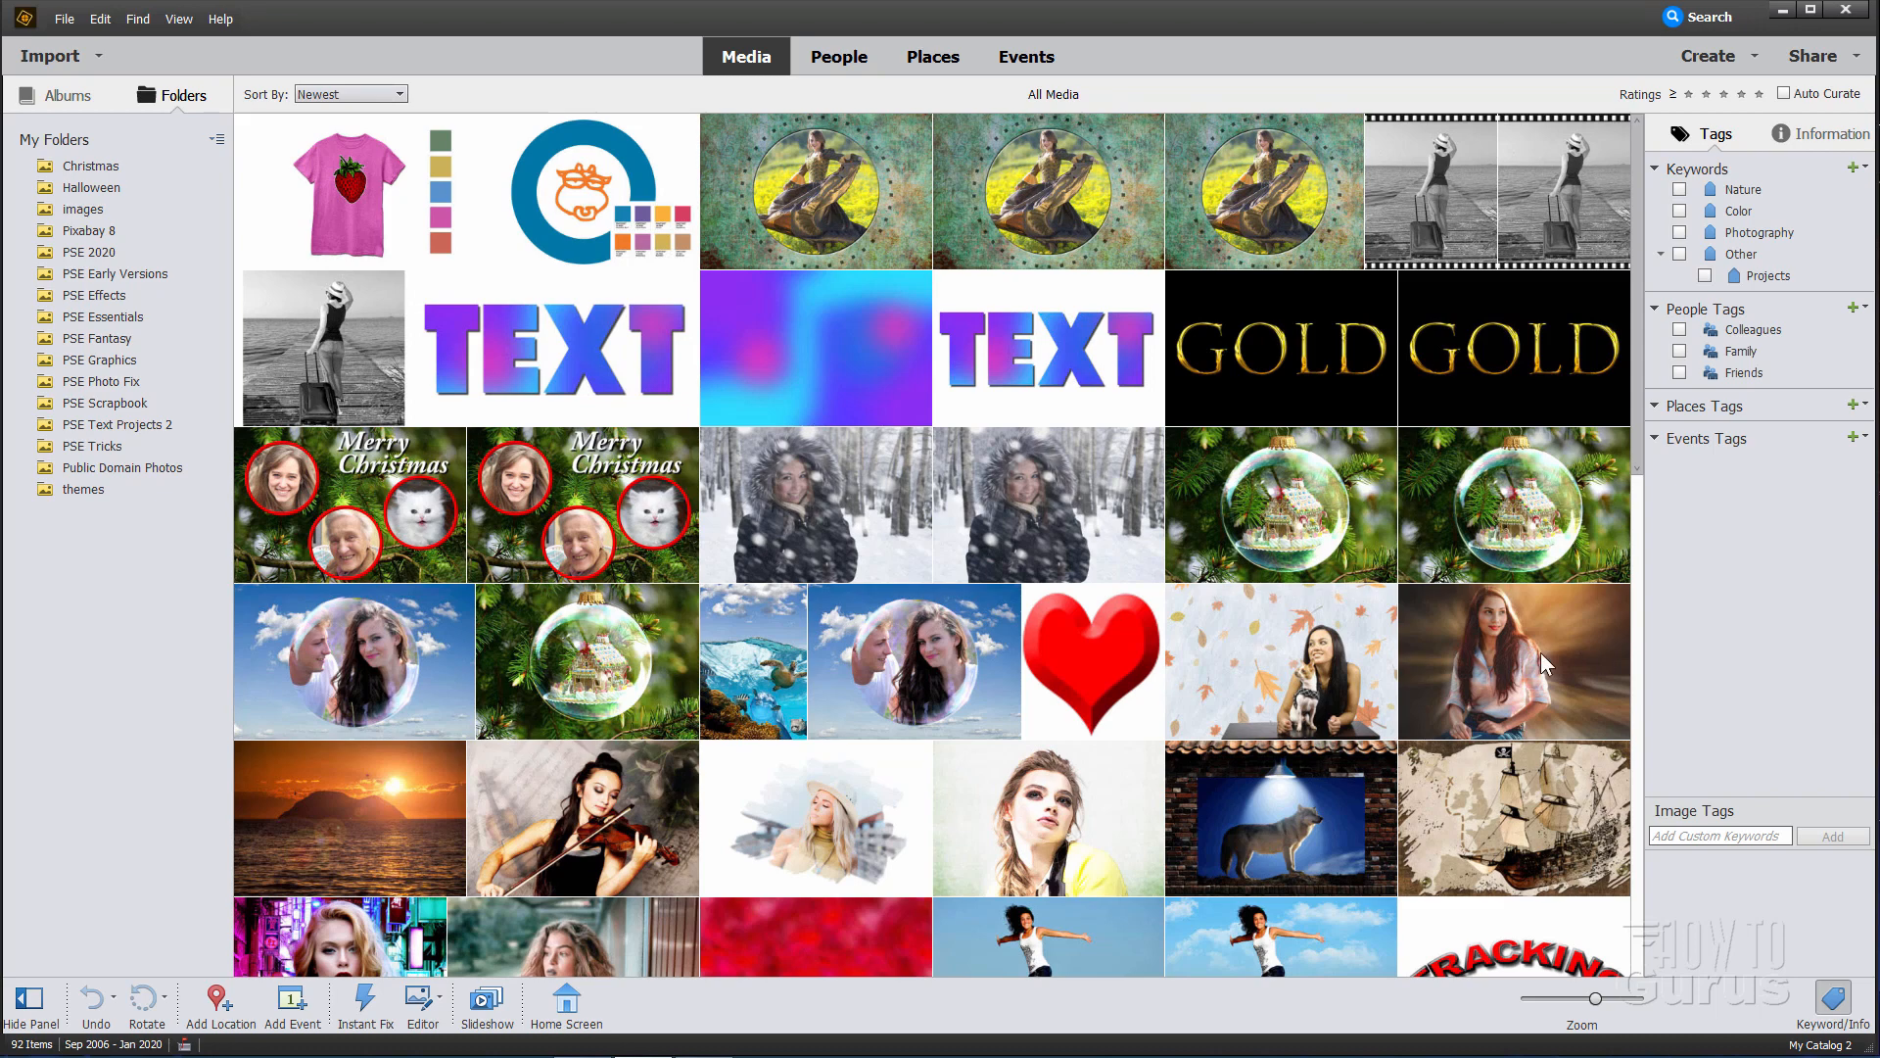
mouse_move(1402, 515)
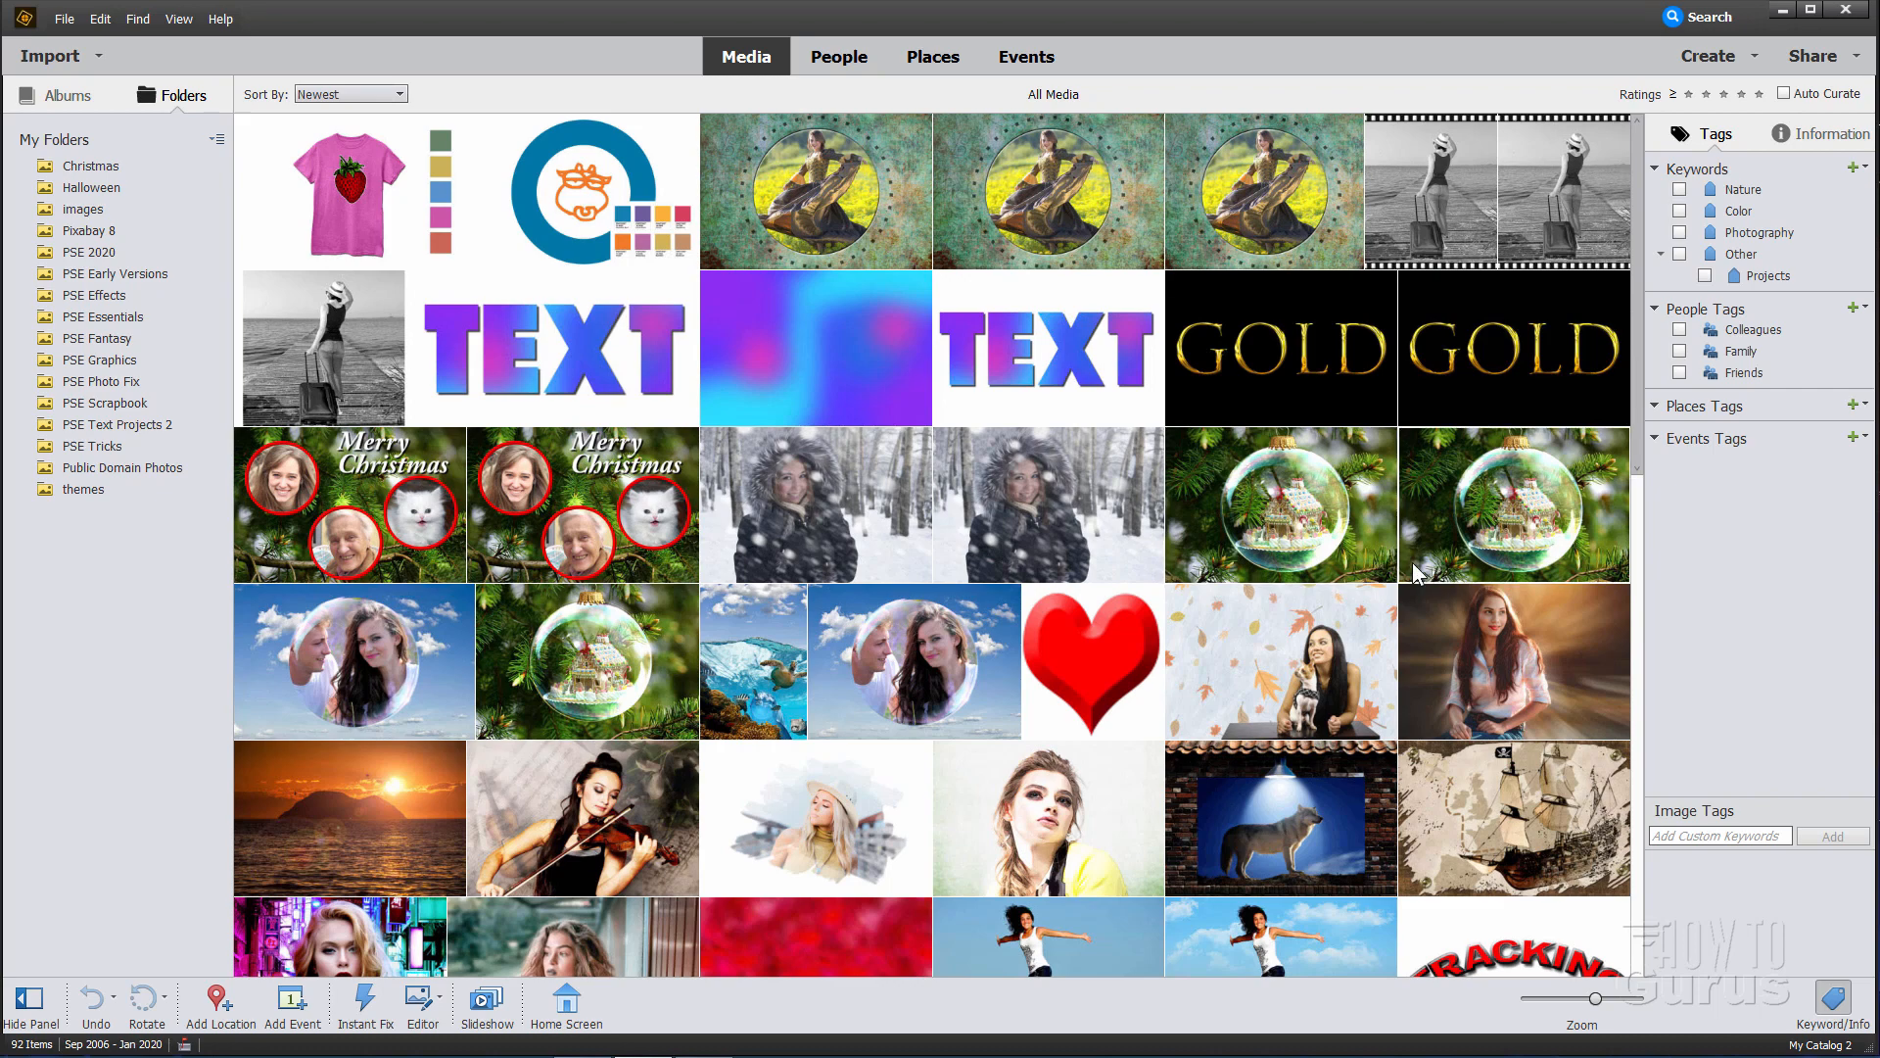
Step: Select the snowy-forest woman, the sky-bubble woman and another portrait further down the grid
left_click(815, 505)
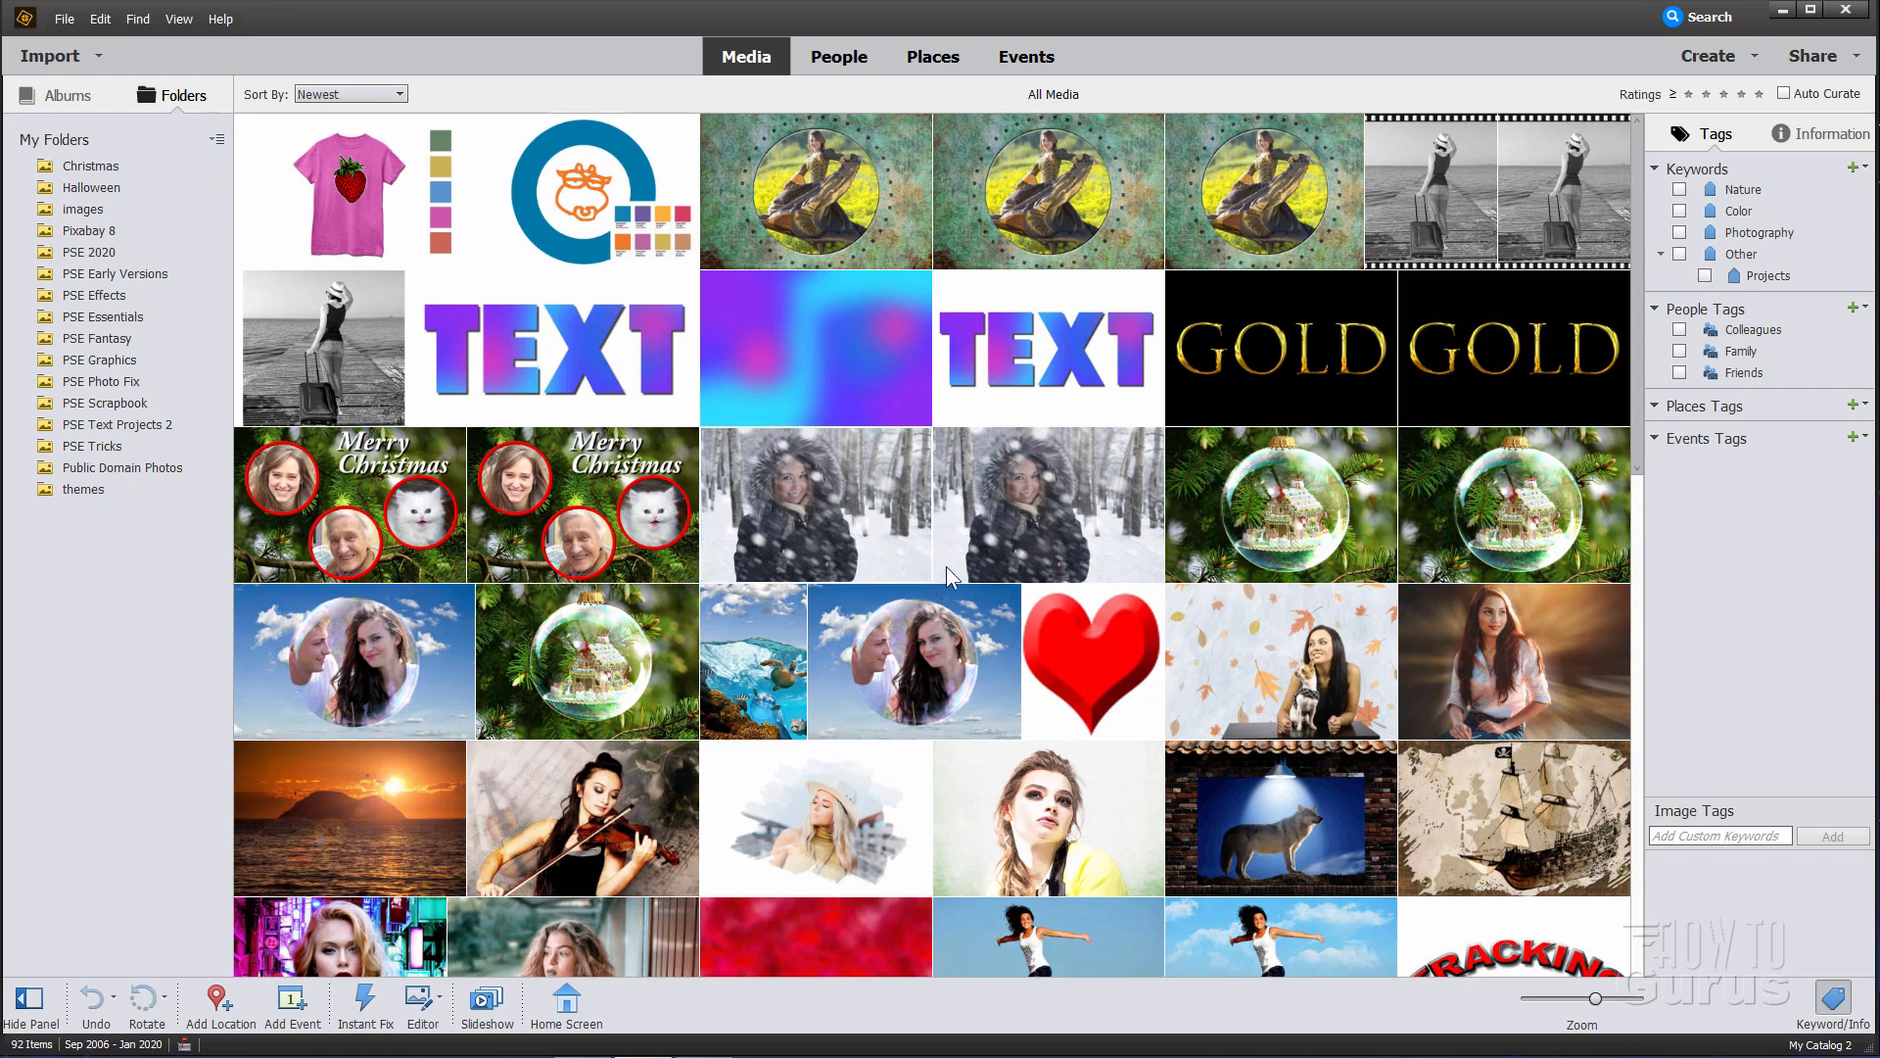
left_click(815, 503)
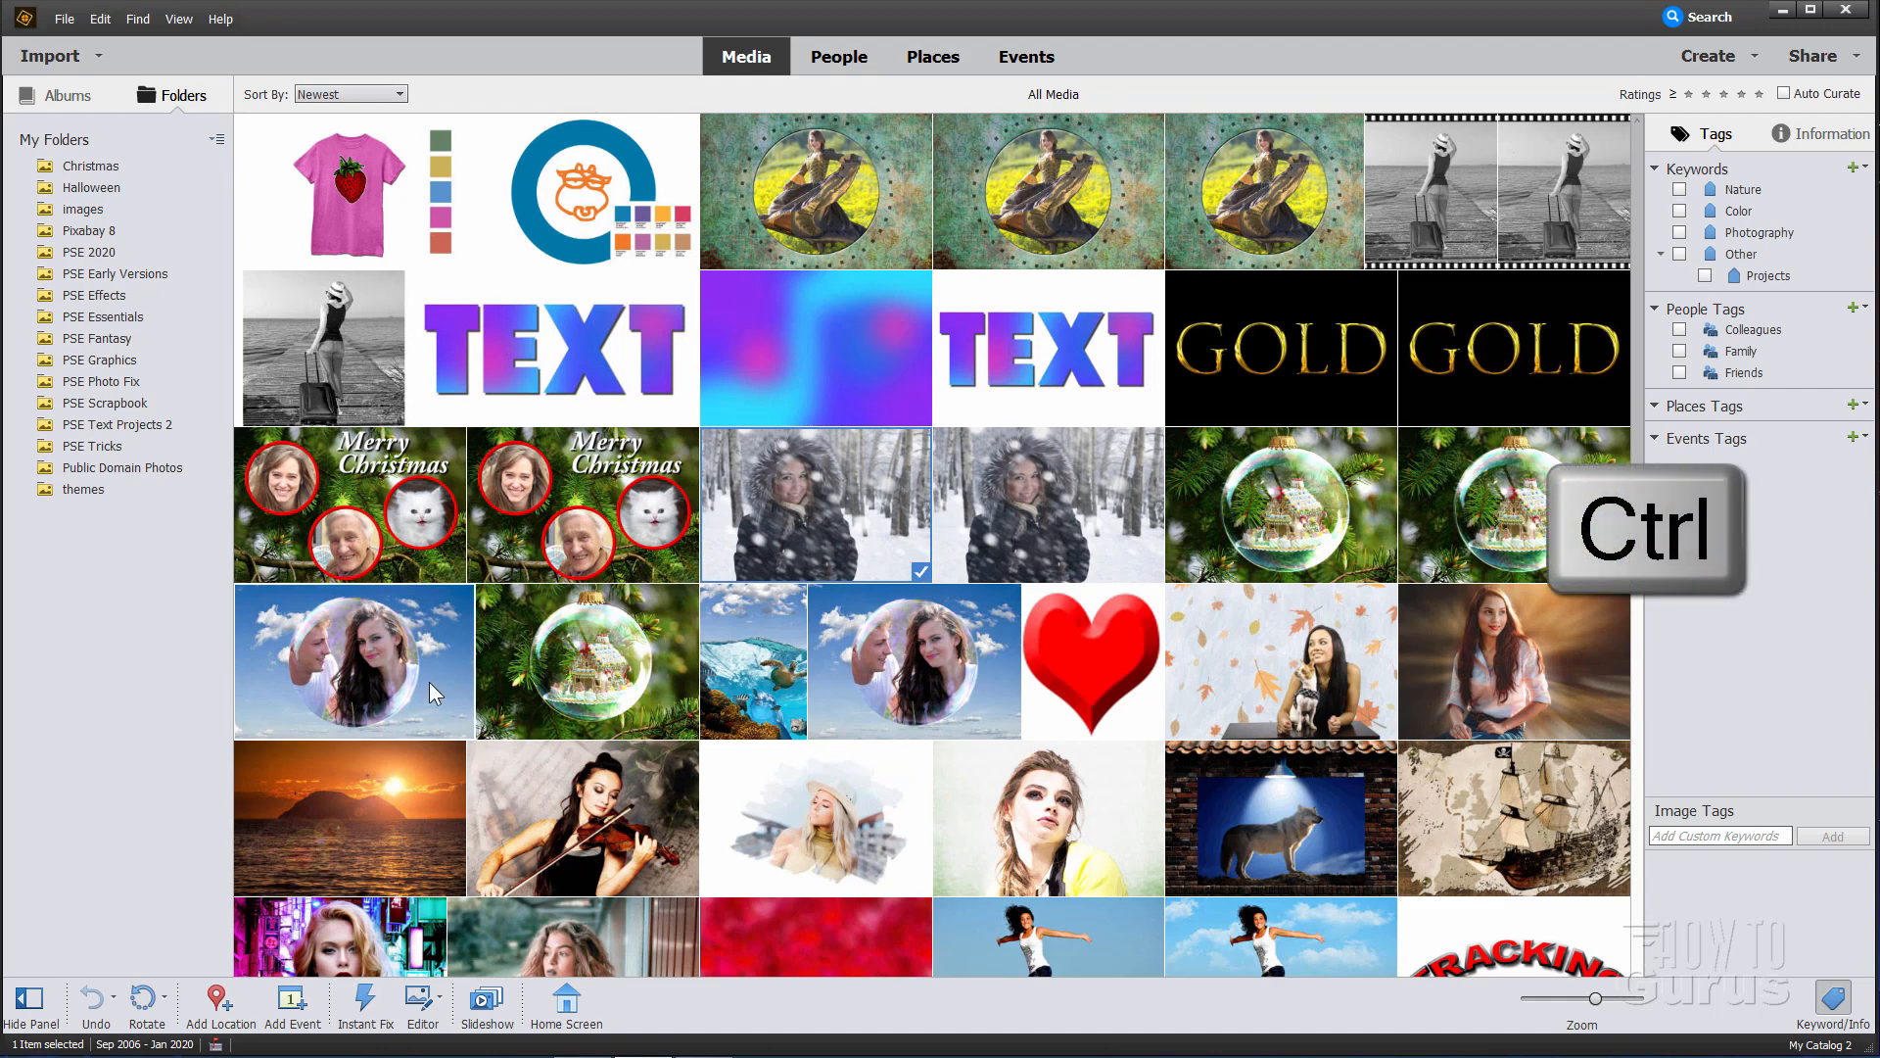
left_click(351, 660)
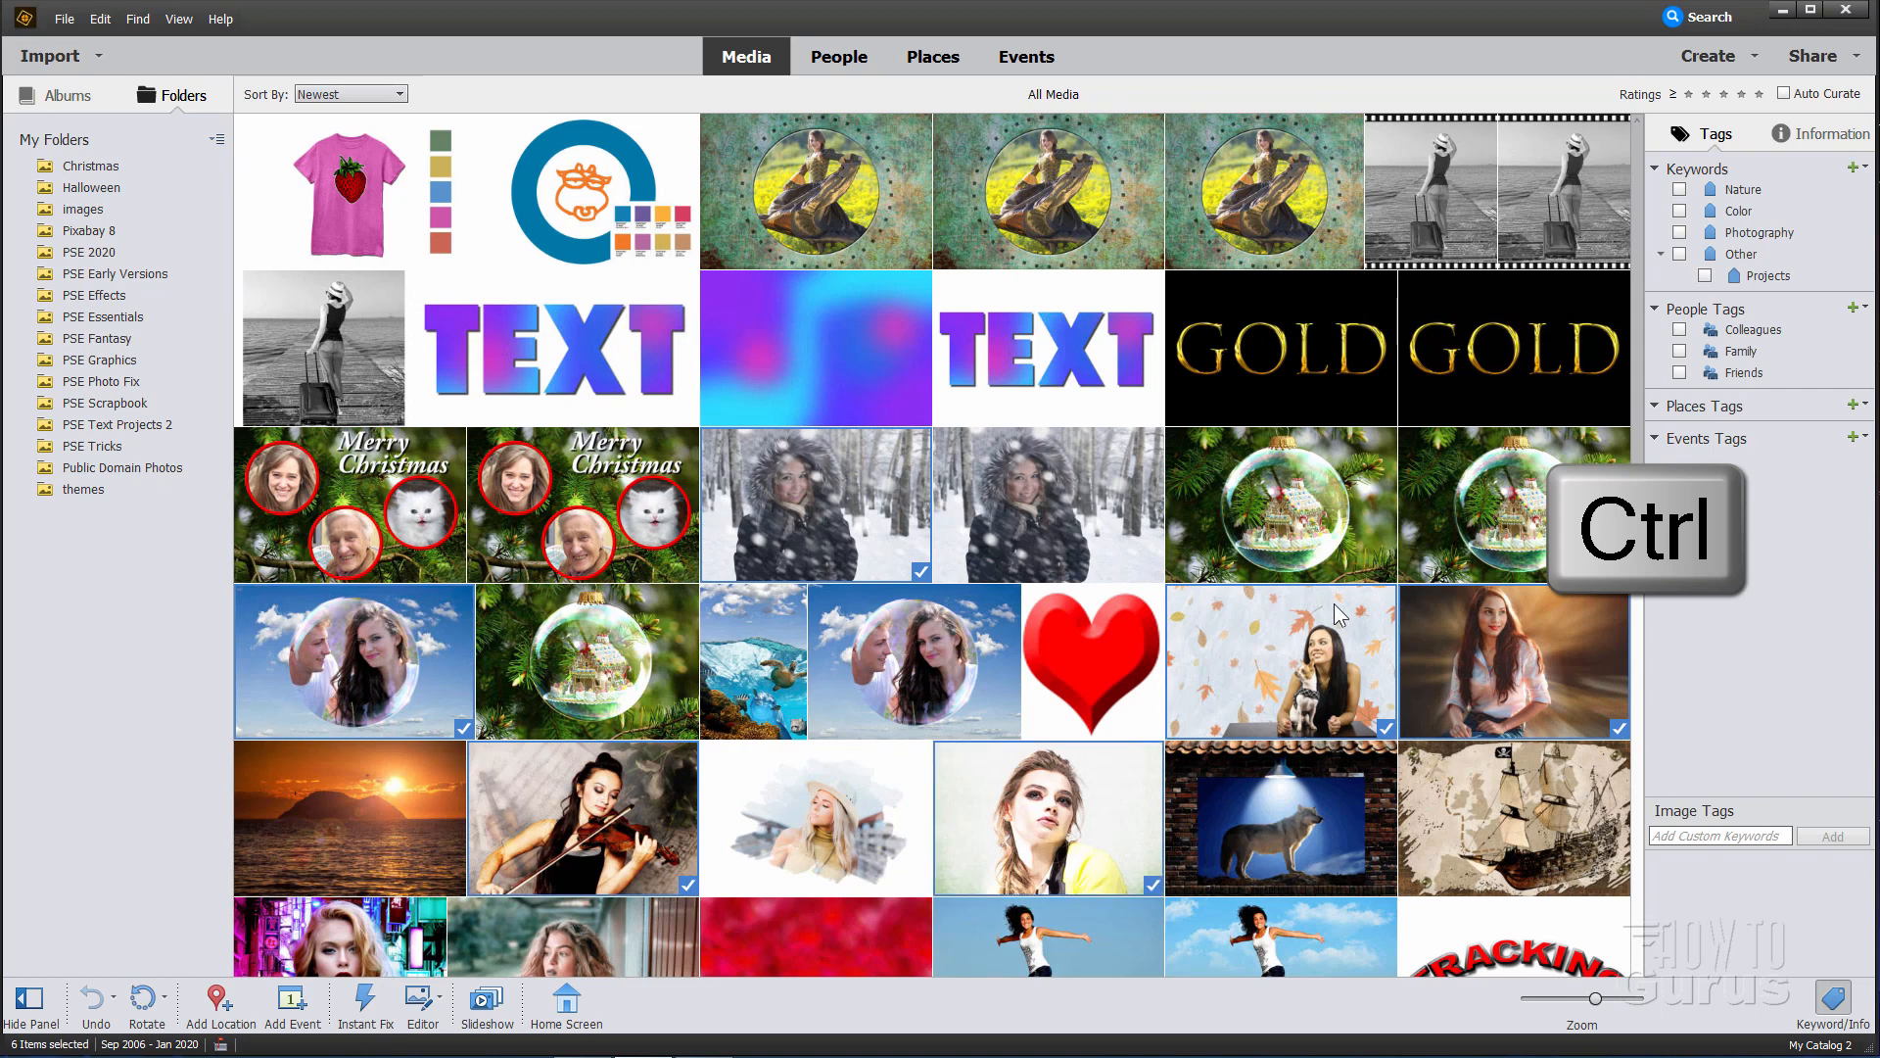
scroll("down", 3)
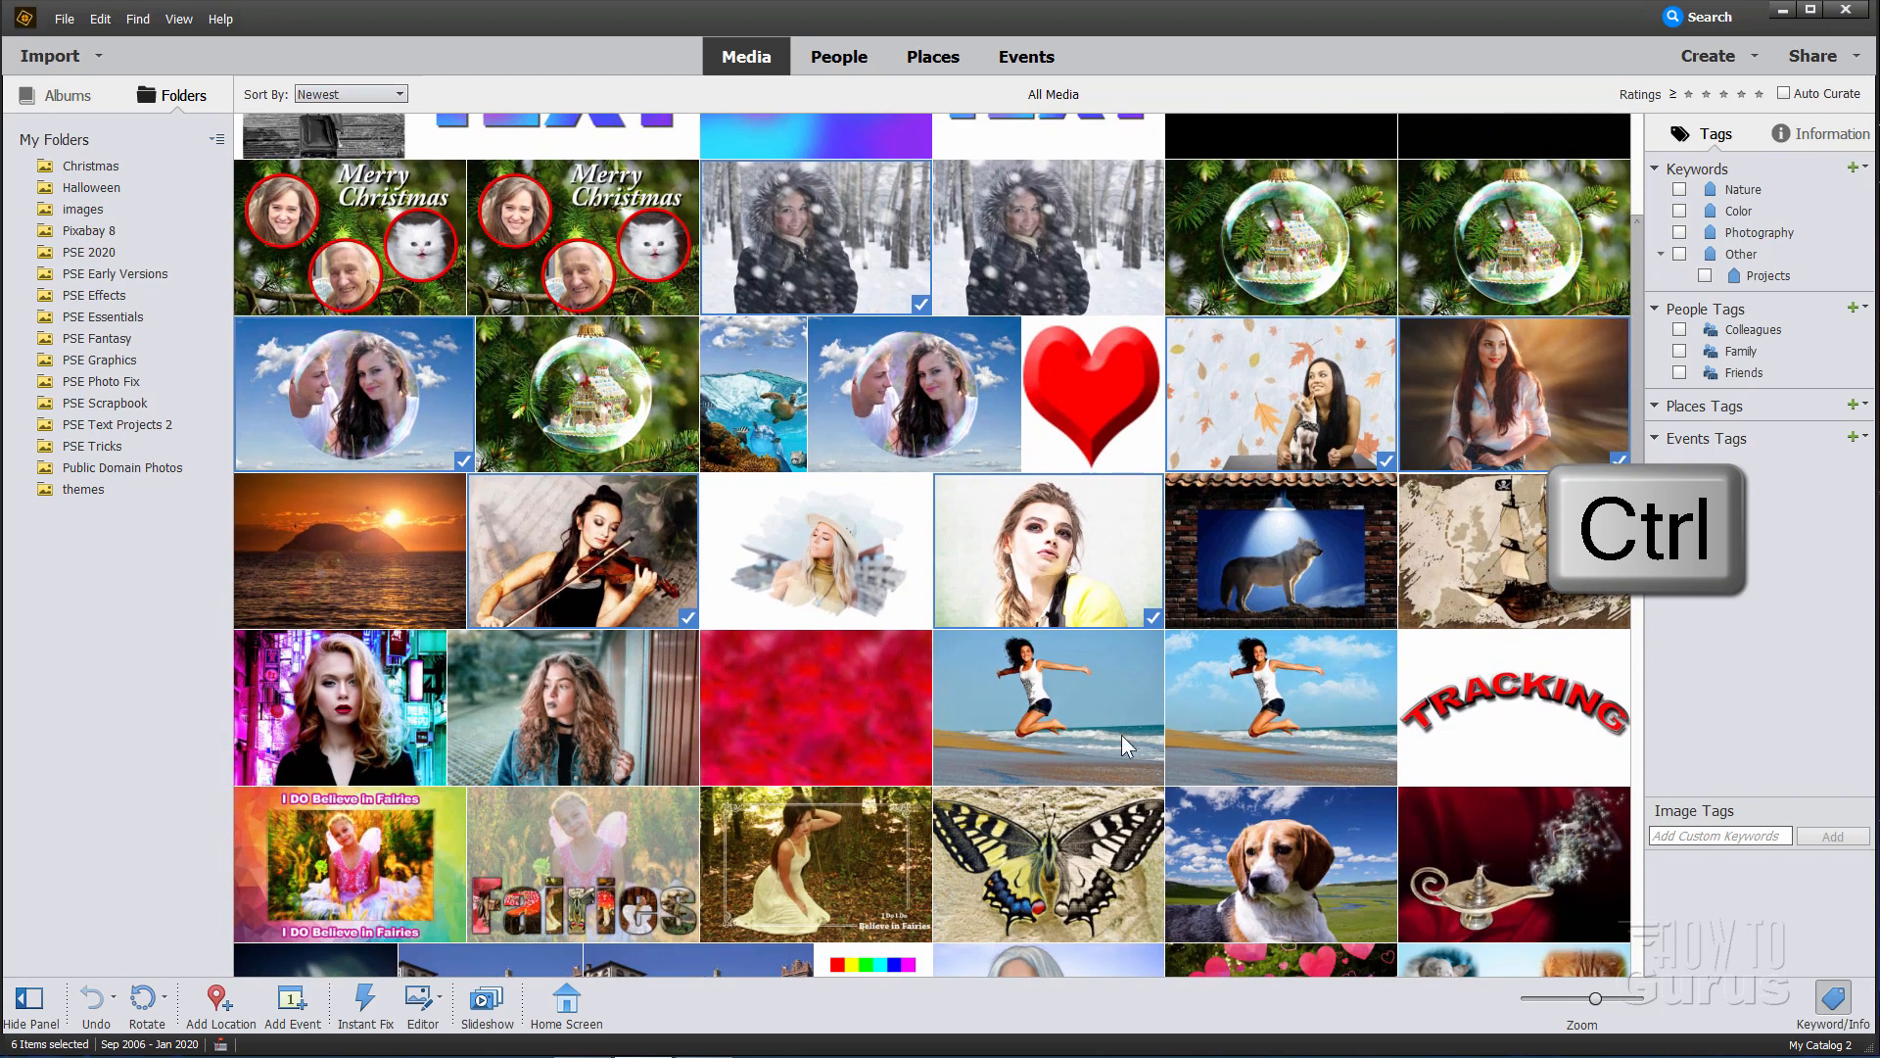
left_click(572, 707)
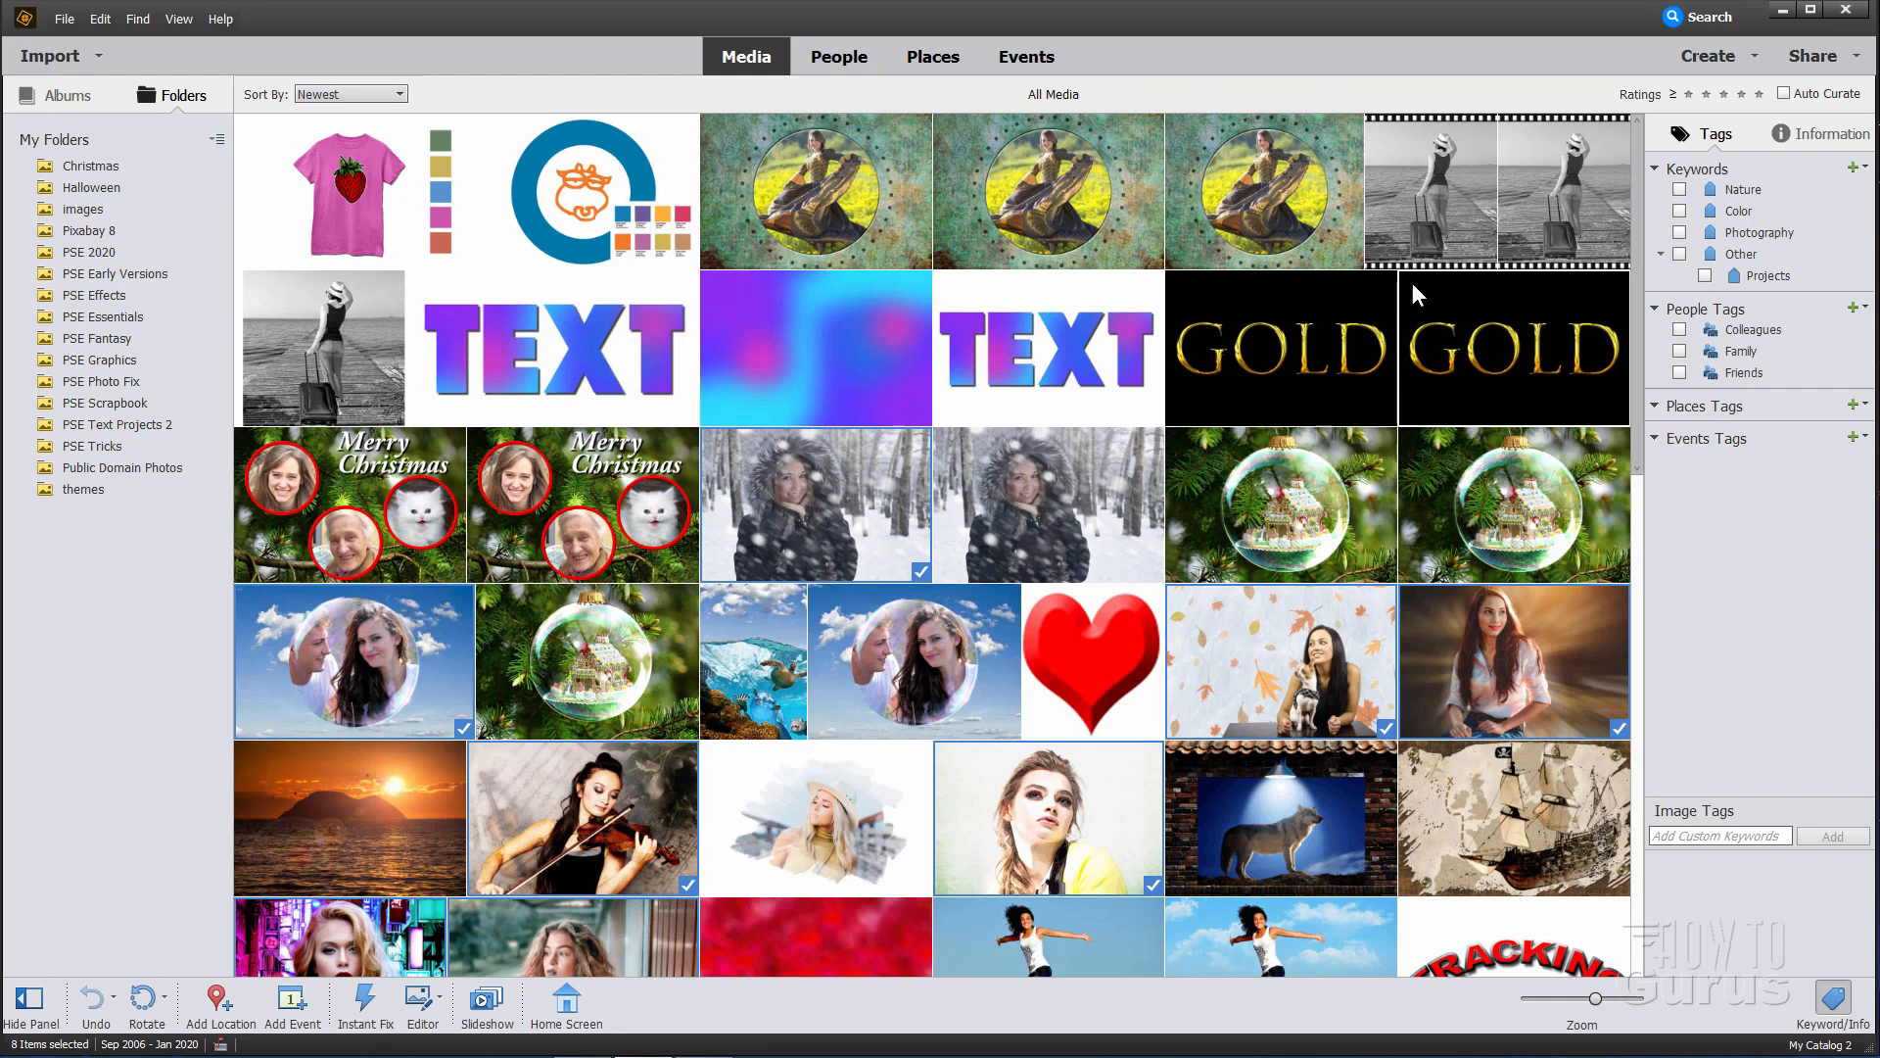
Step: Open the Create menu listing project types such as Slideshow
left_click(1711, 54)
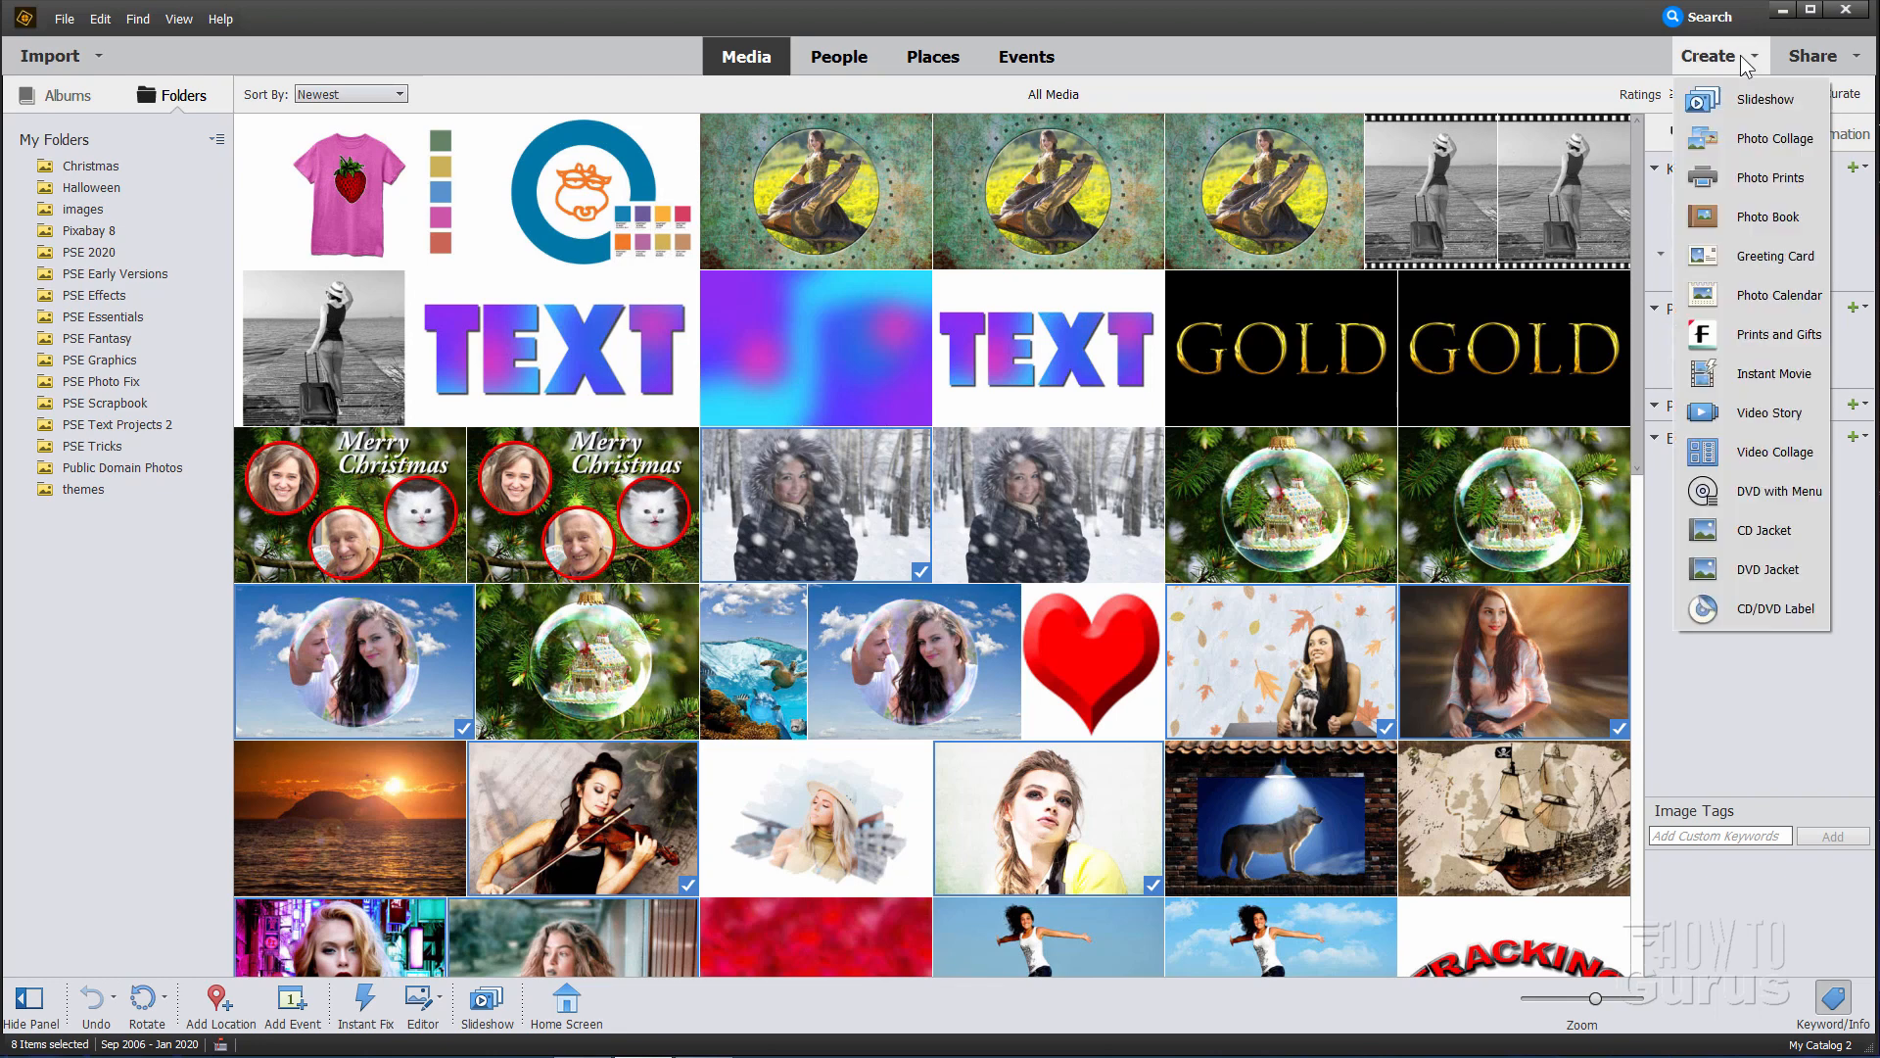
mouse_move(1765, 100)
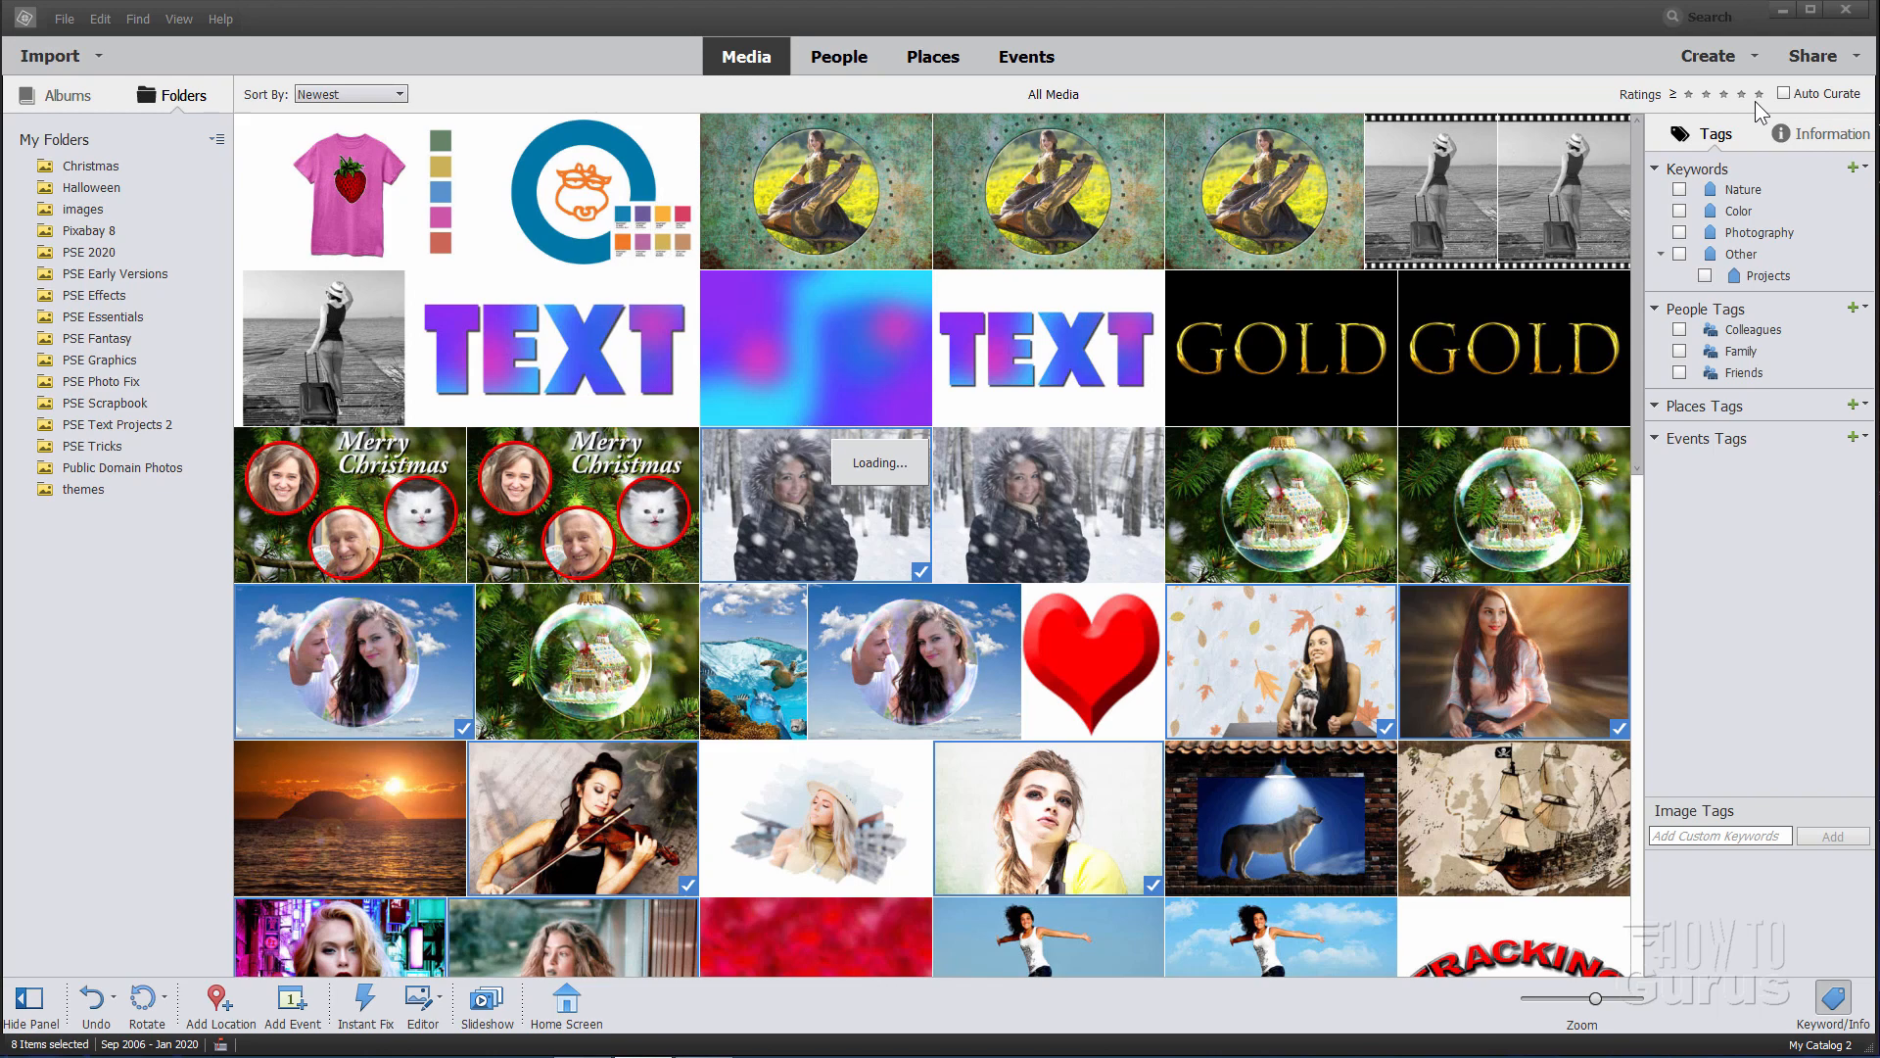
Step: Let the generated slideshow preview play from its Memories title slide
left_click(486, 1004)
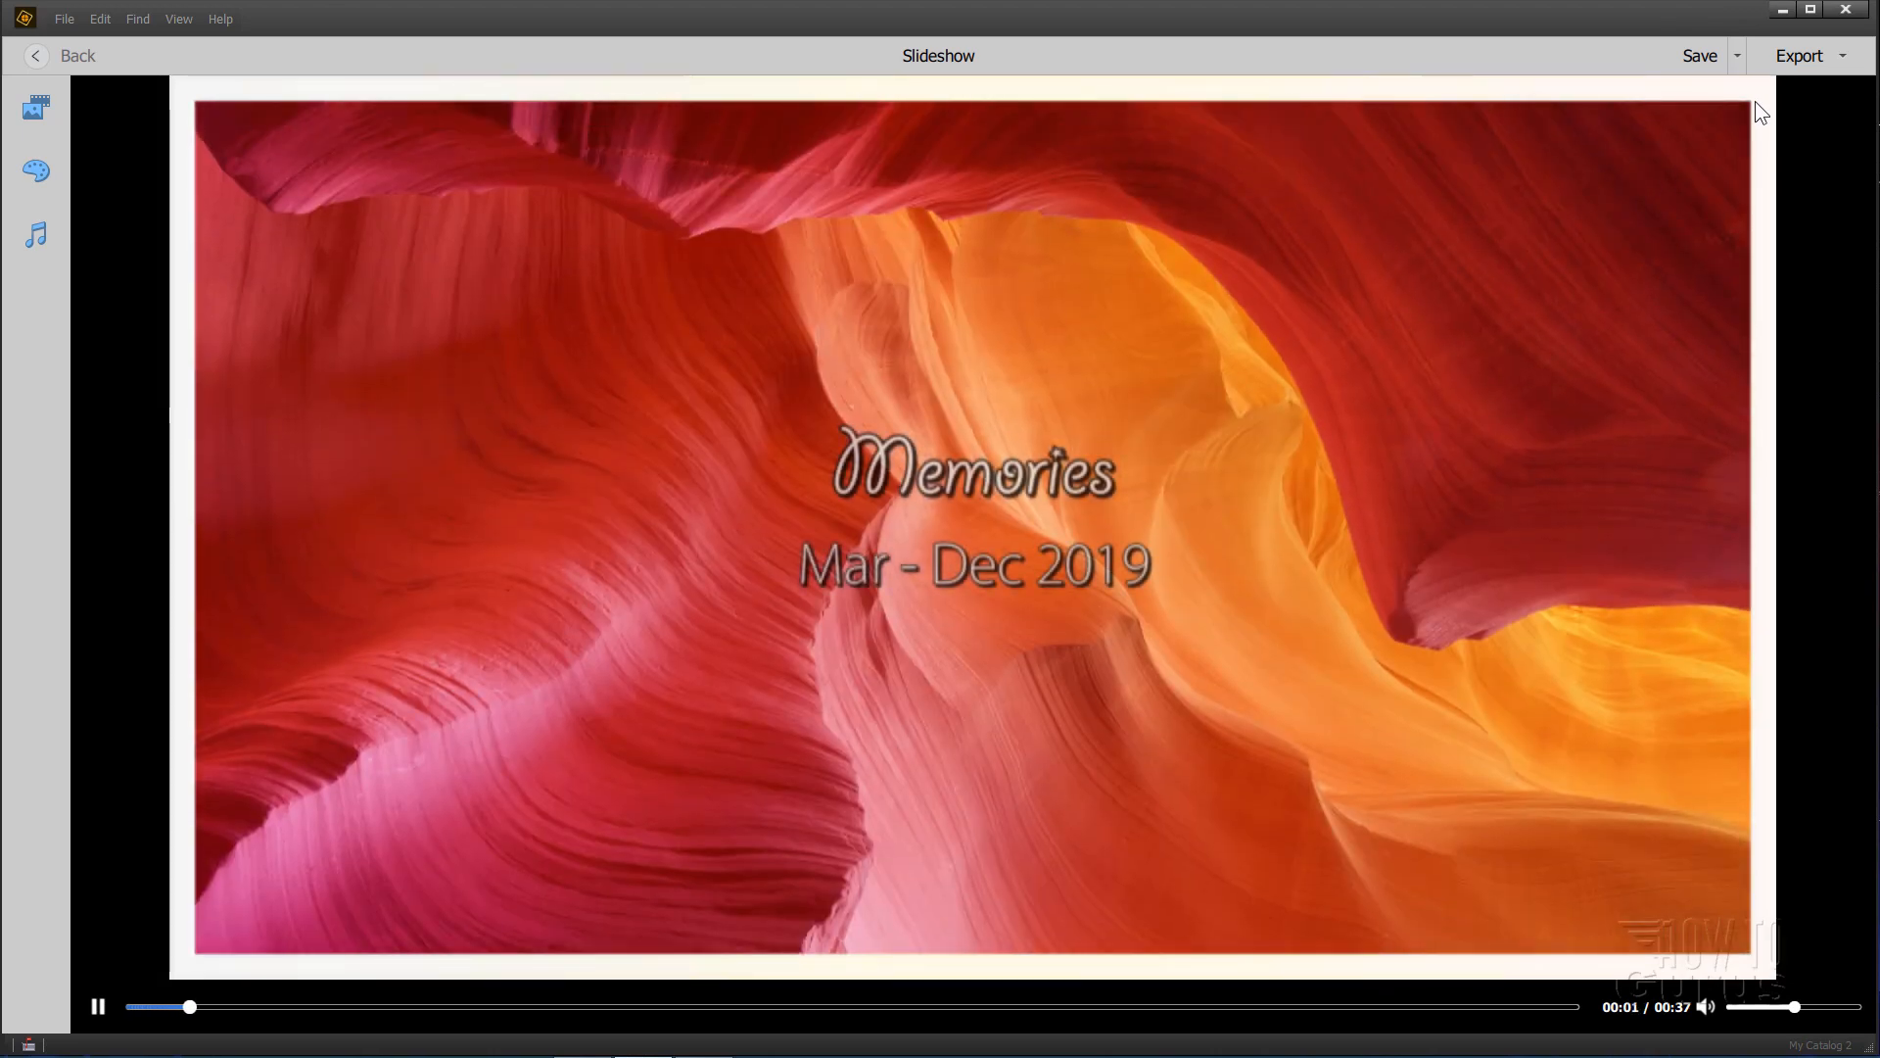
mouse_move(1495, 249)
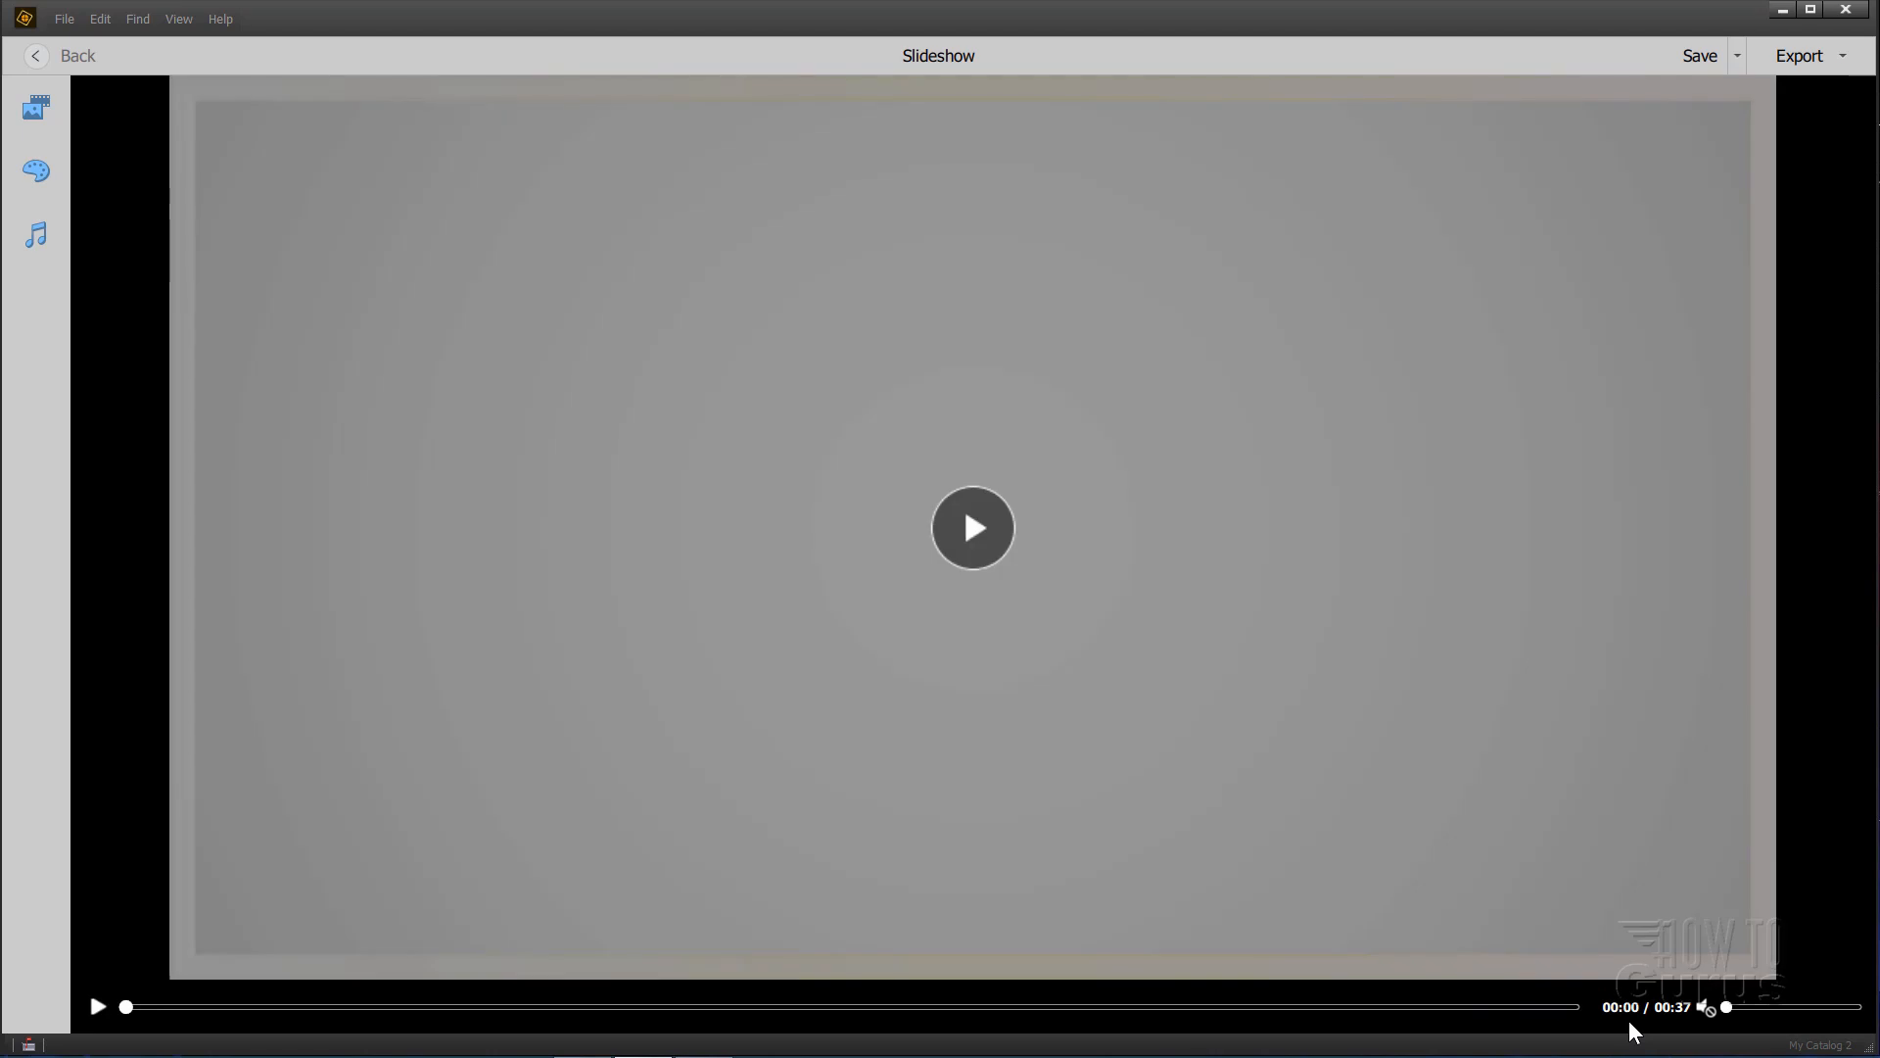
mouse_move(588, 392)
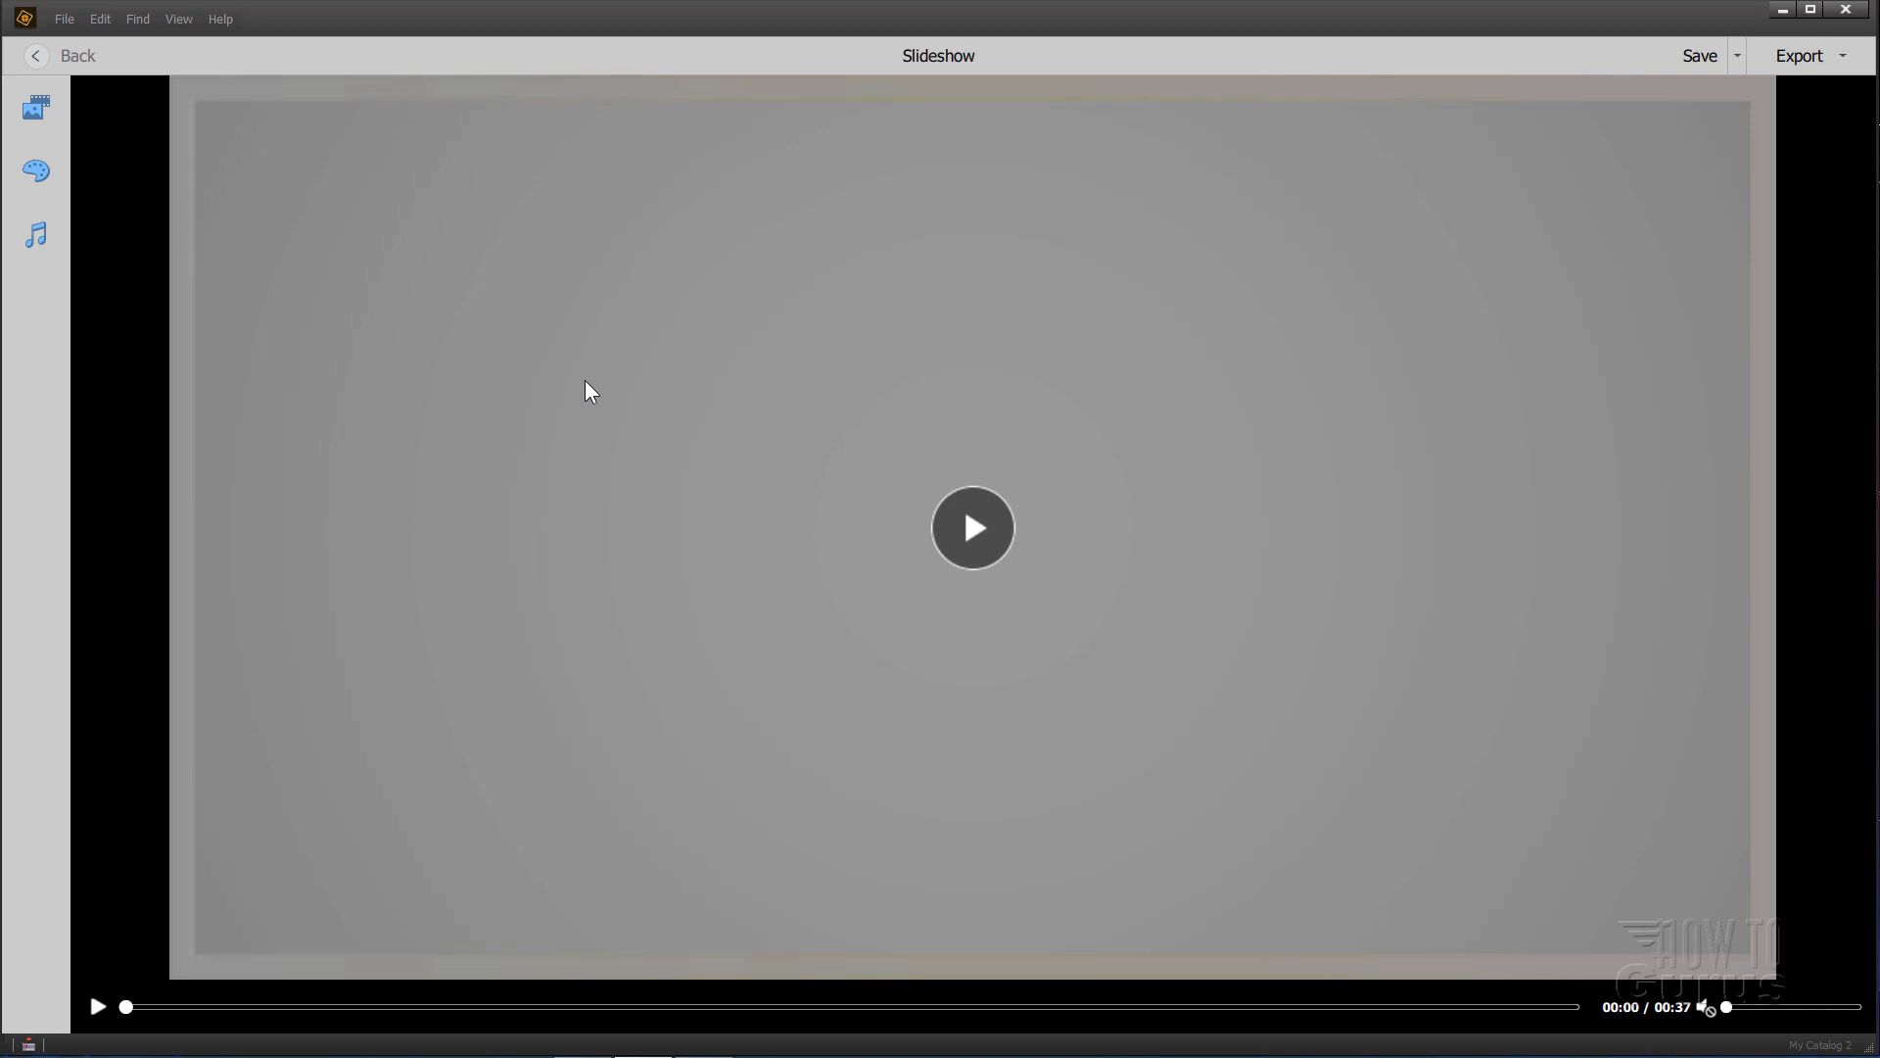
mouse_move(1114, 438)
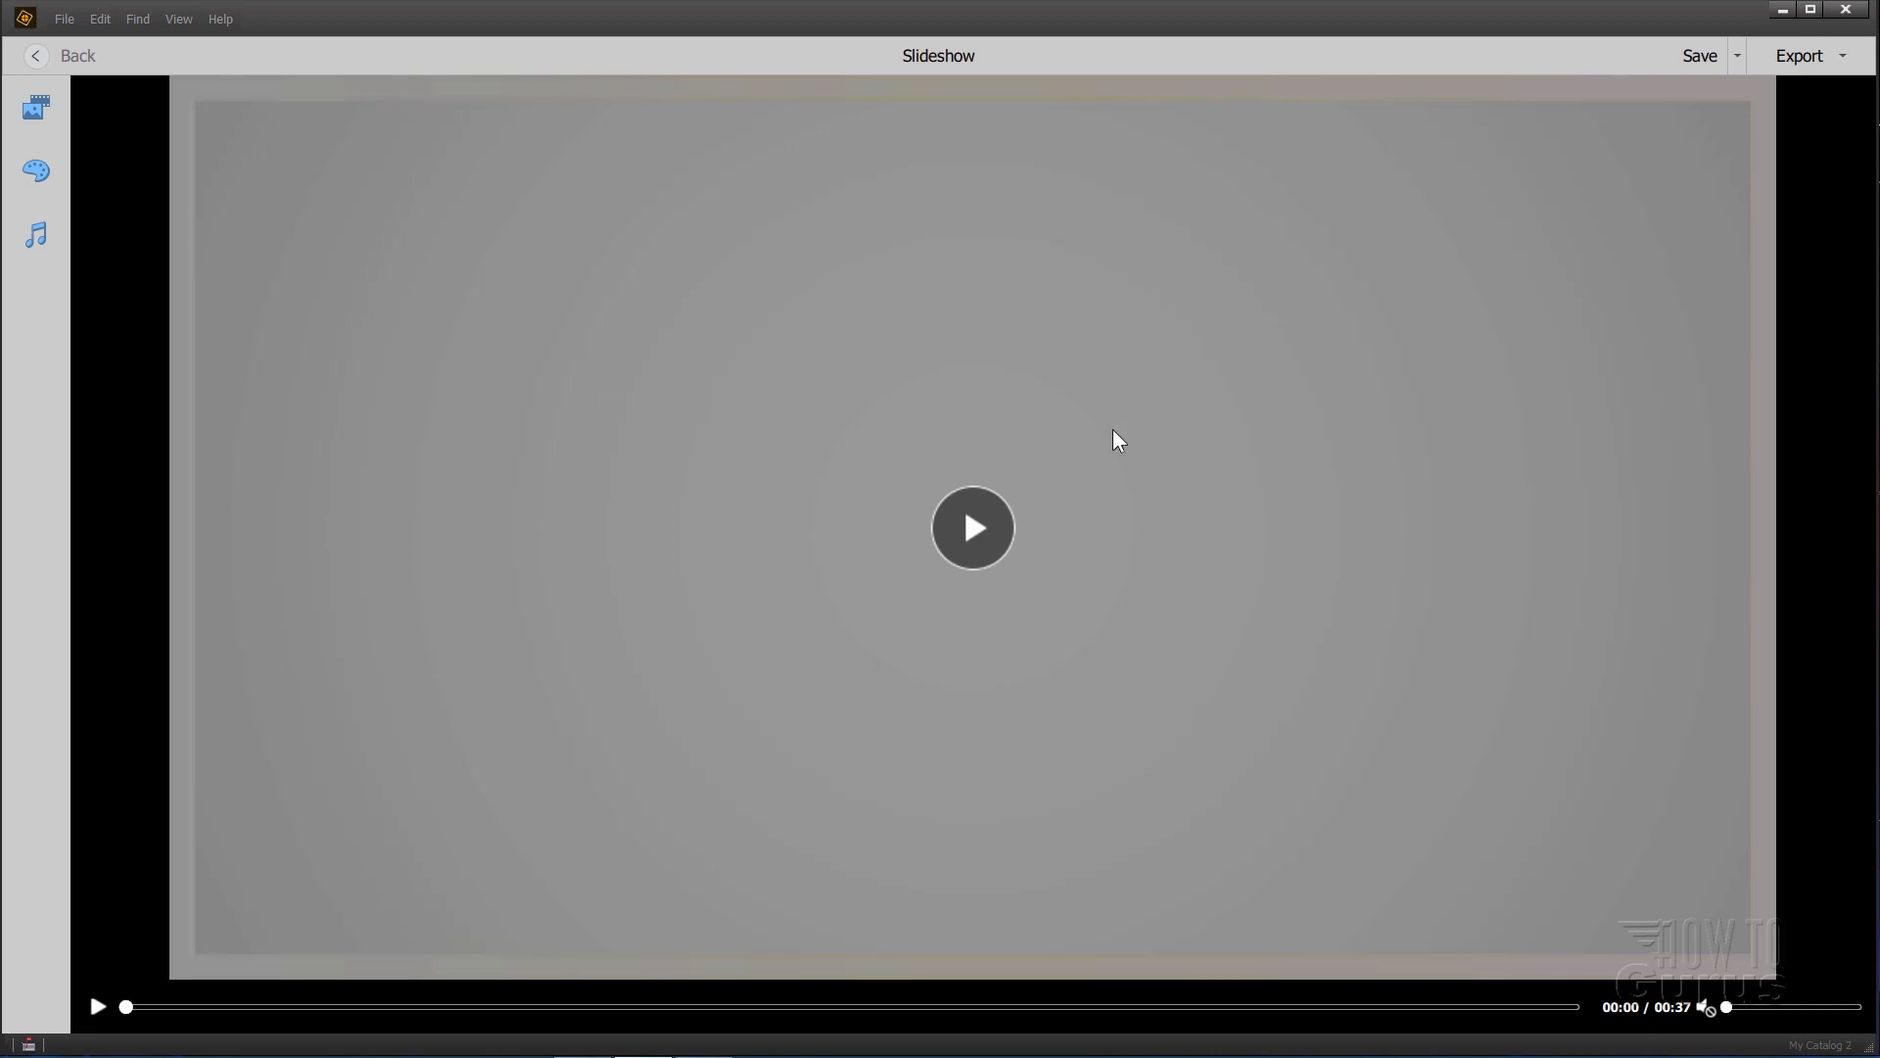
mouse_move(1727, 857)
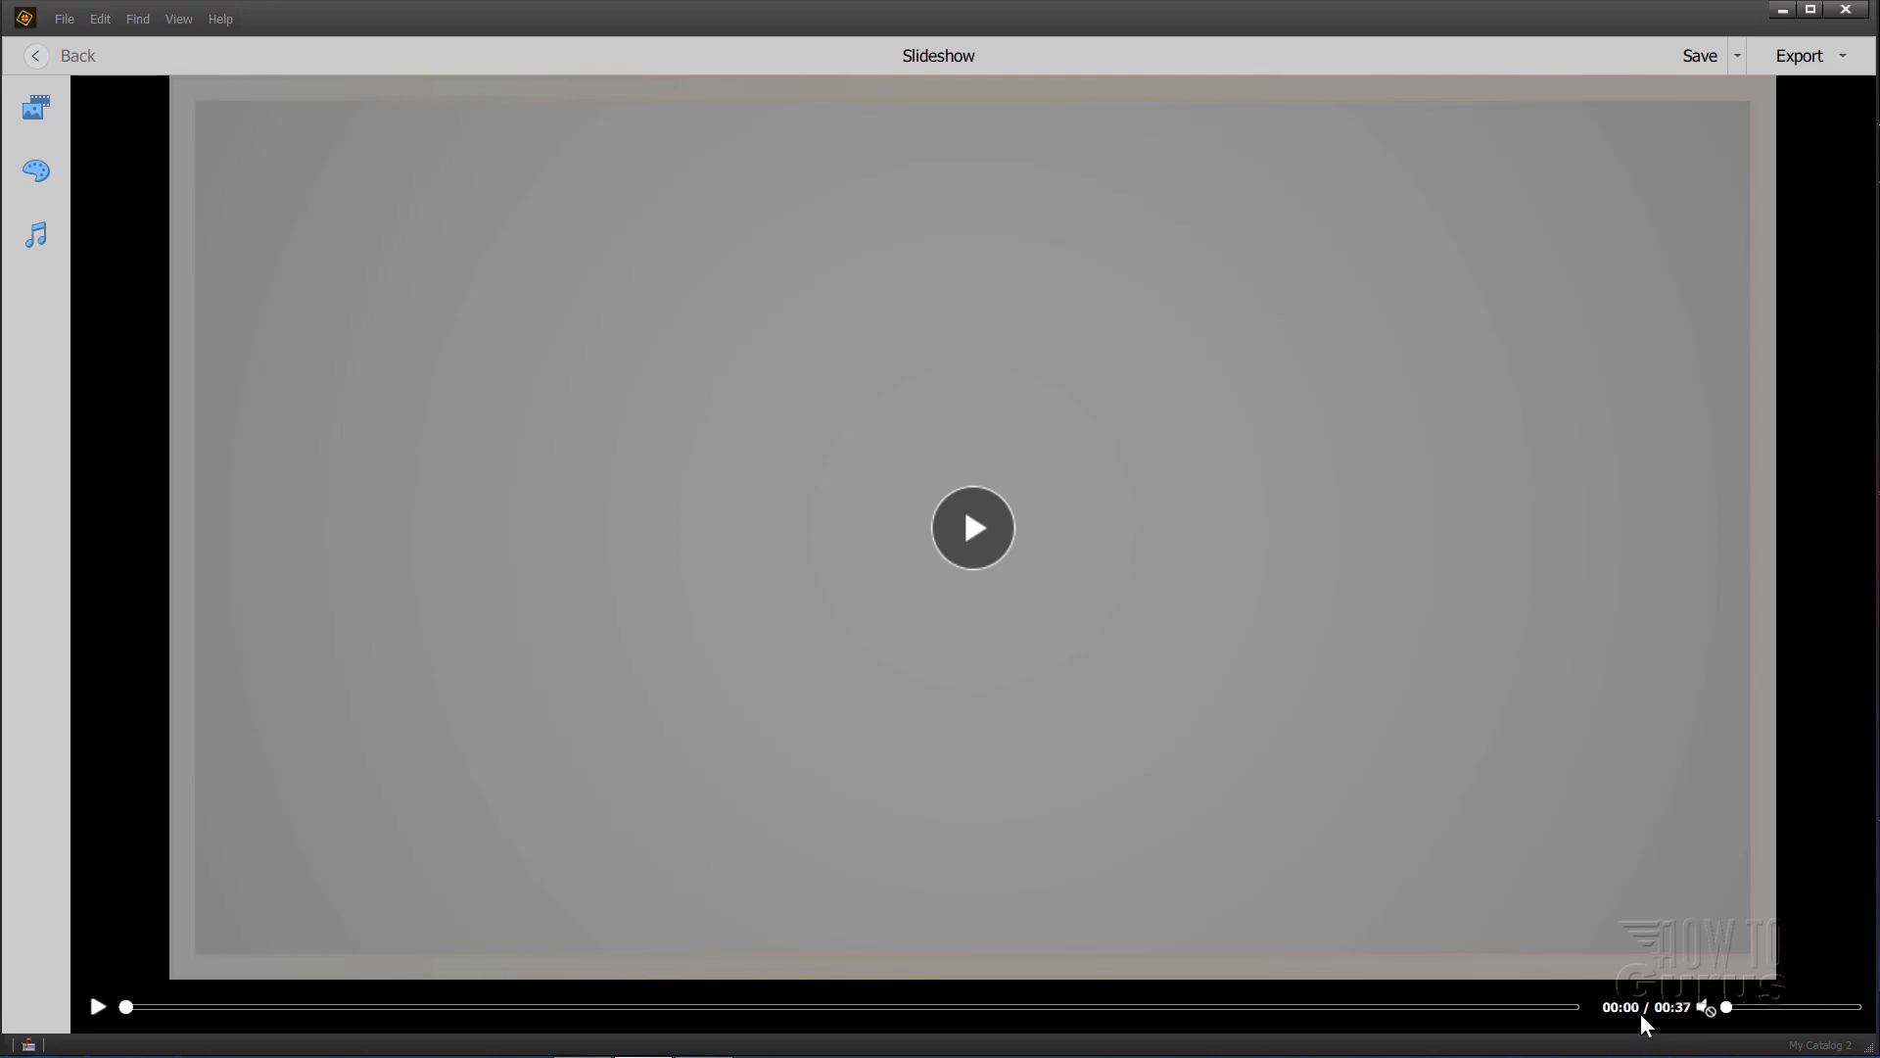
mouse_move(1371, 1027)
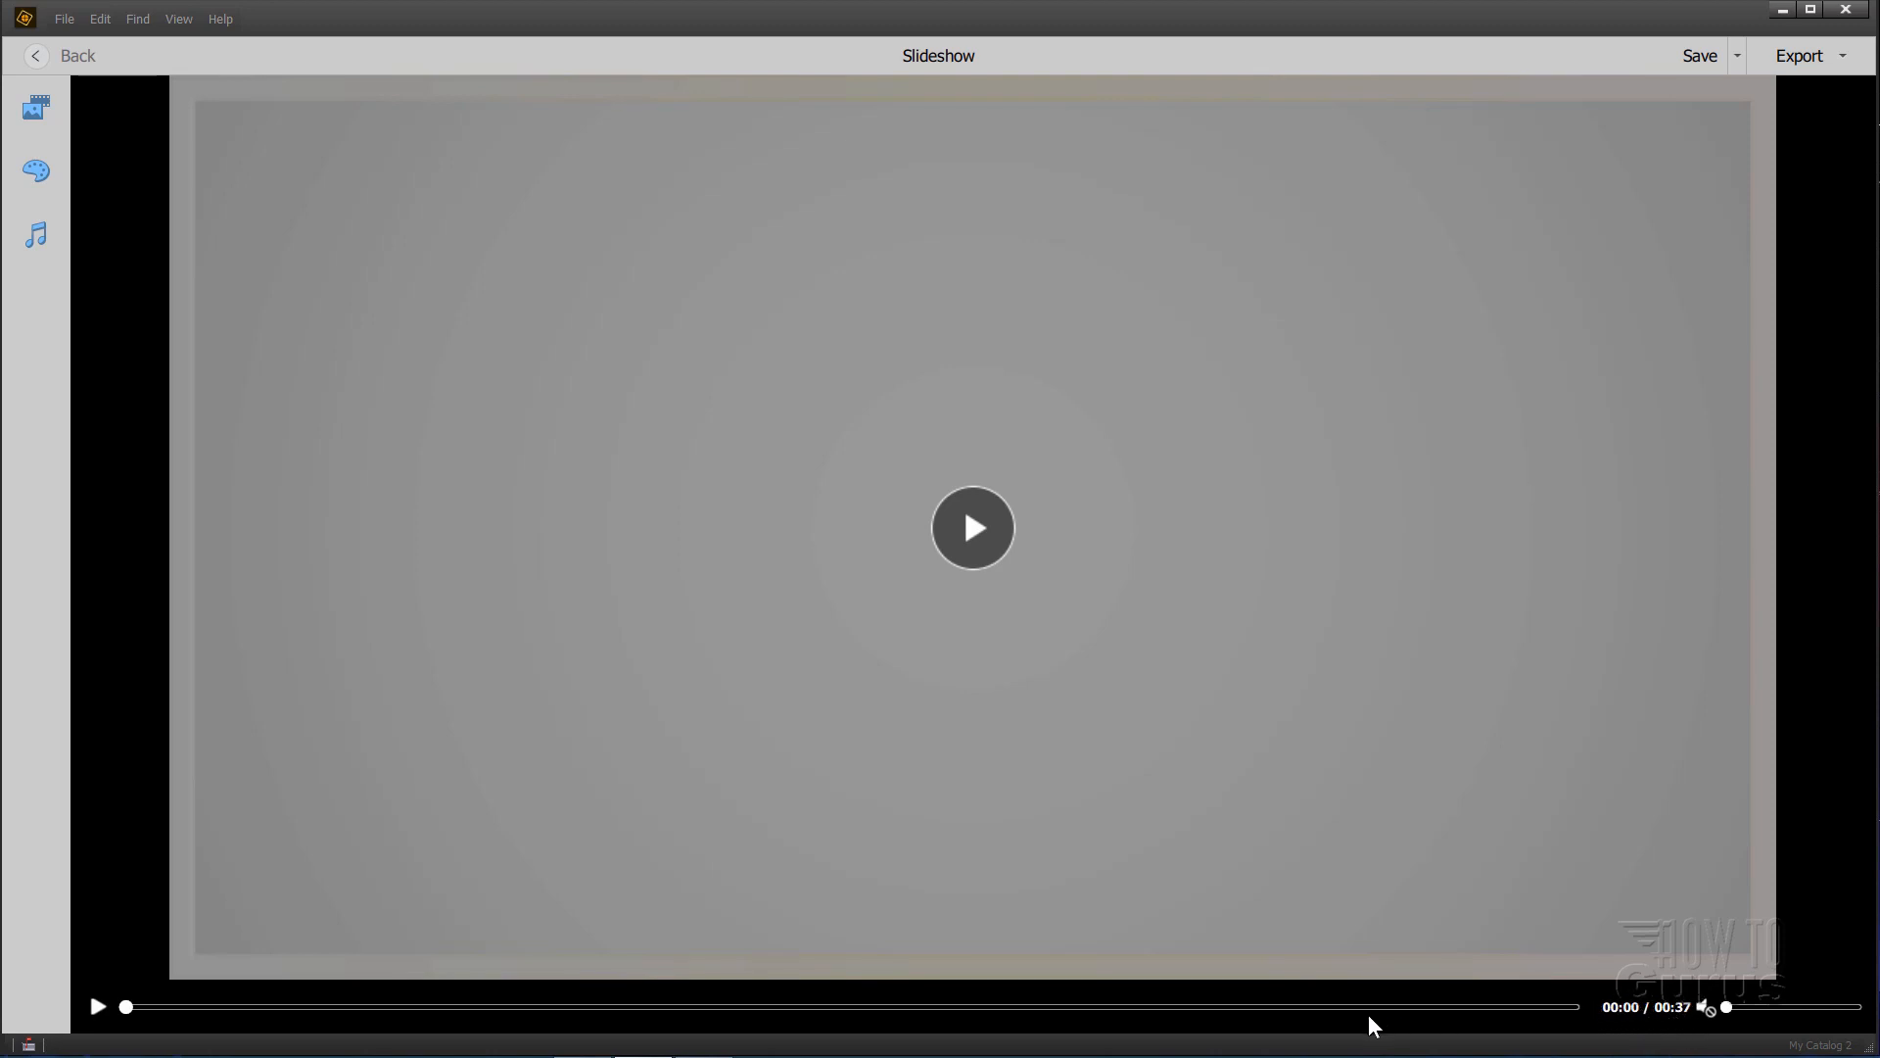
left_click(1737, 54)
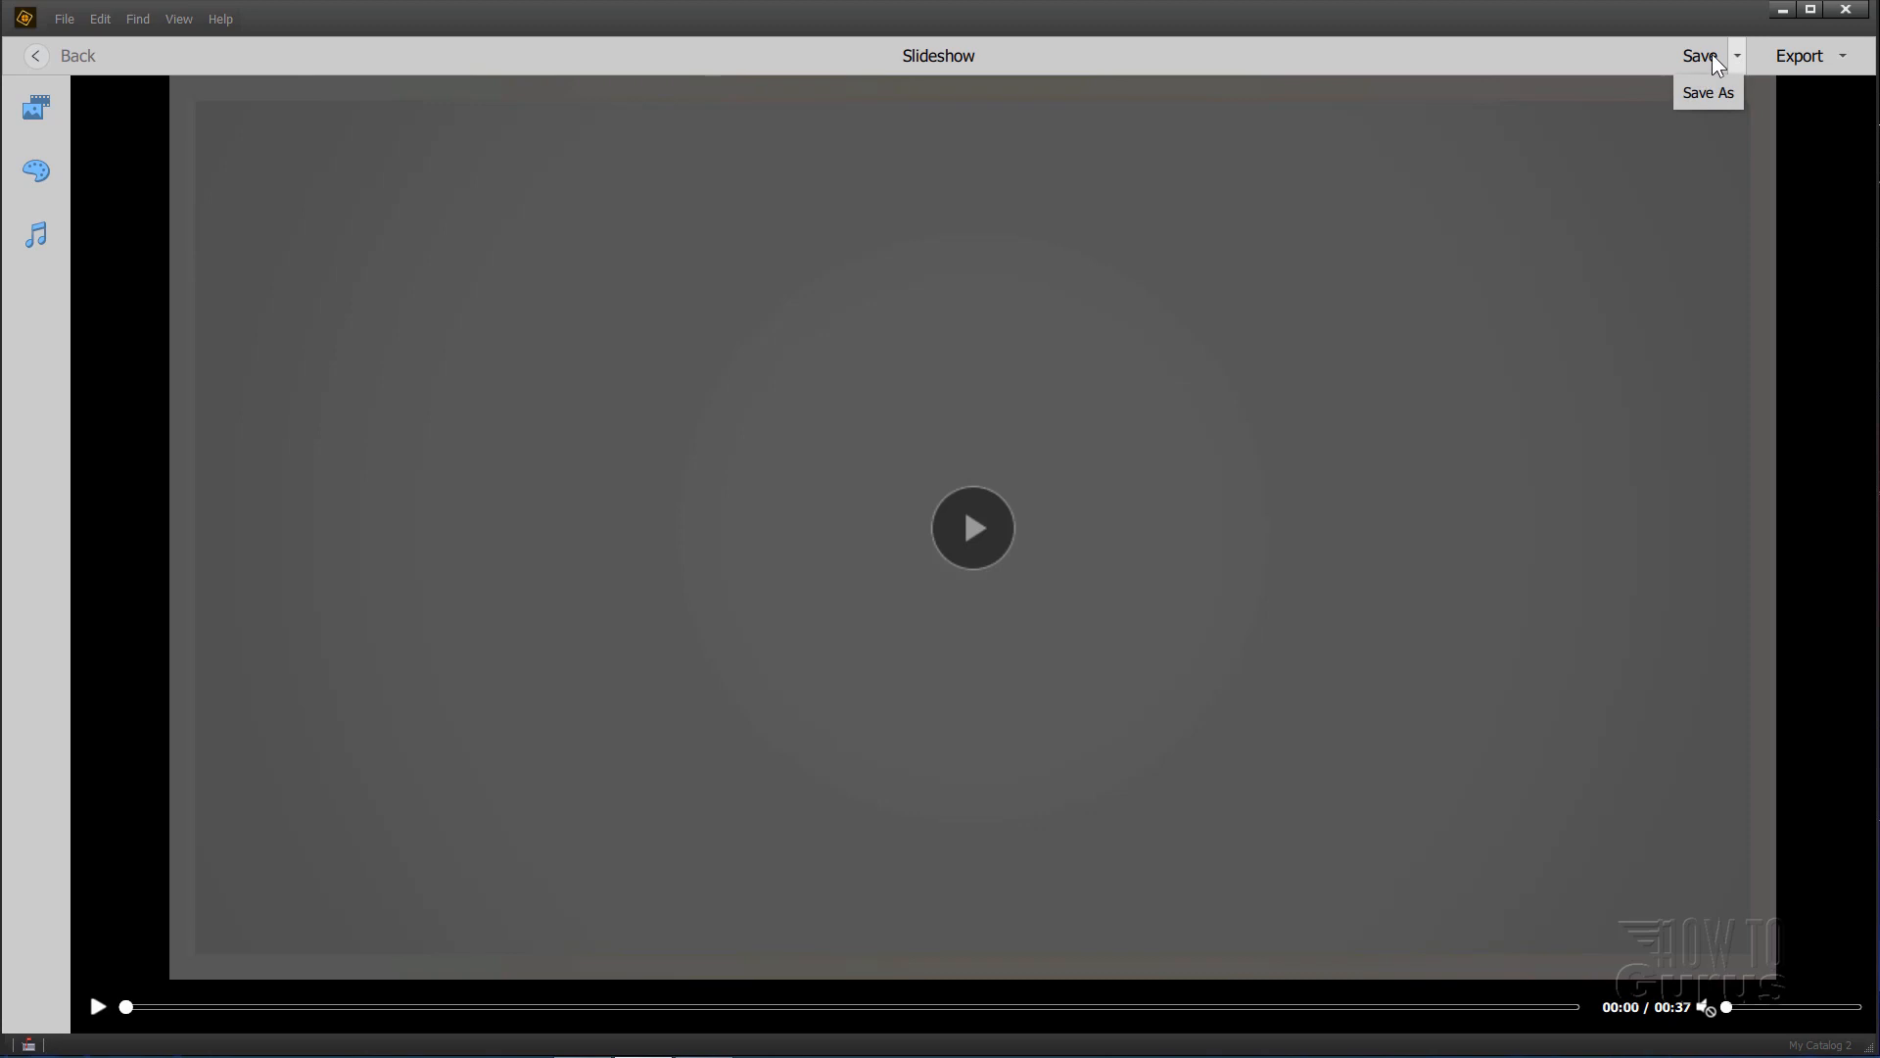
mouse_move(1707, 94)
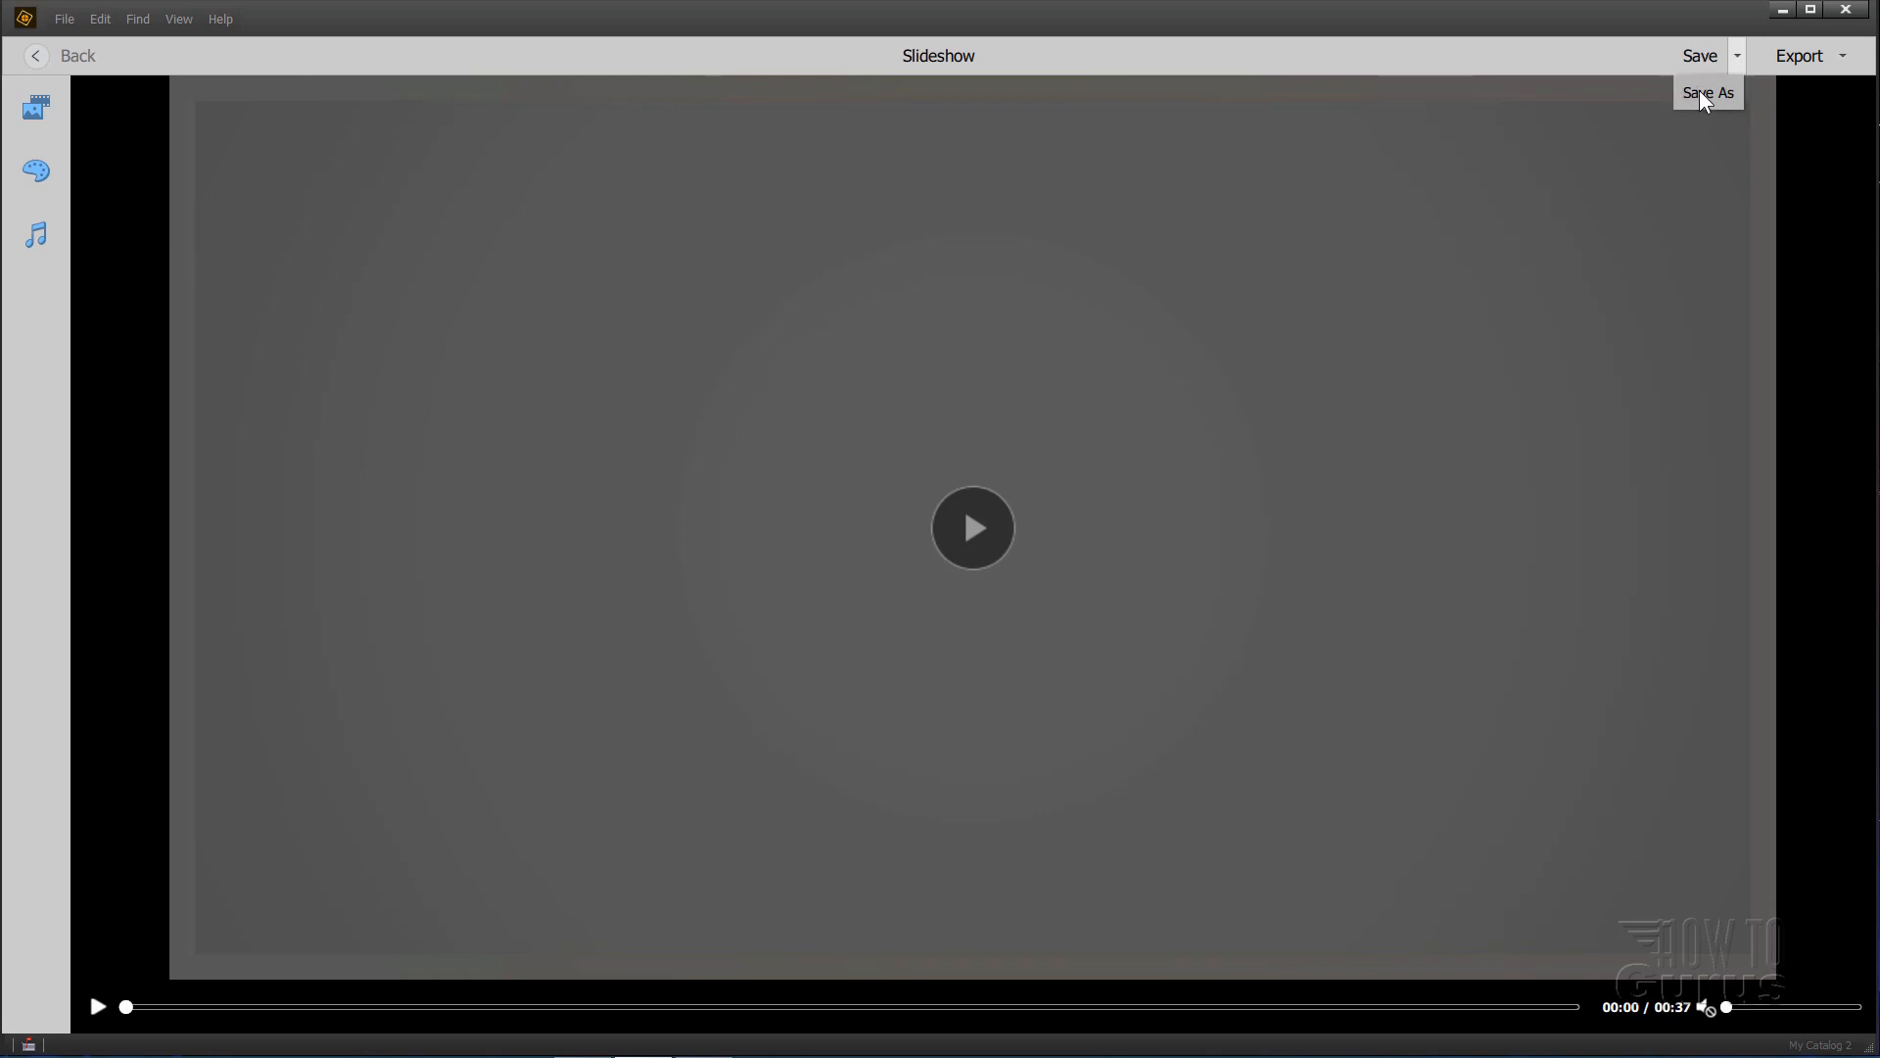
mouse_move(1817, 82)
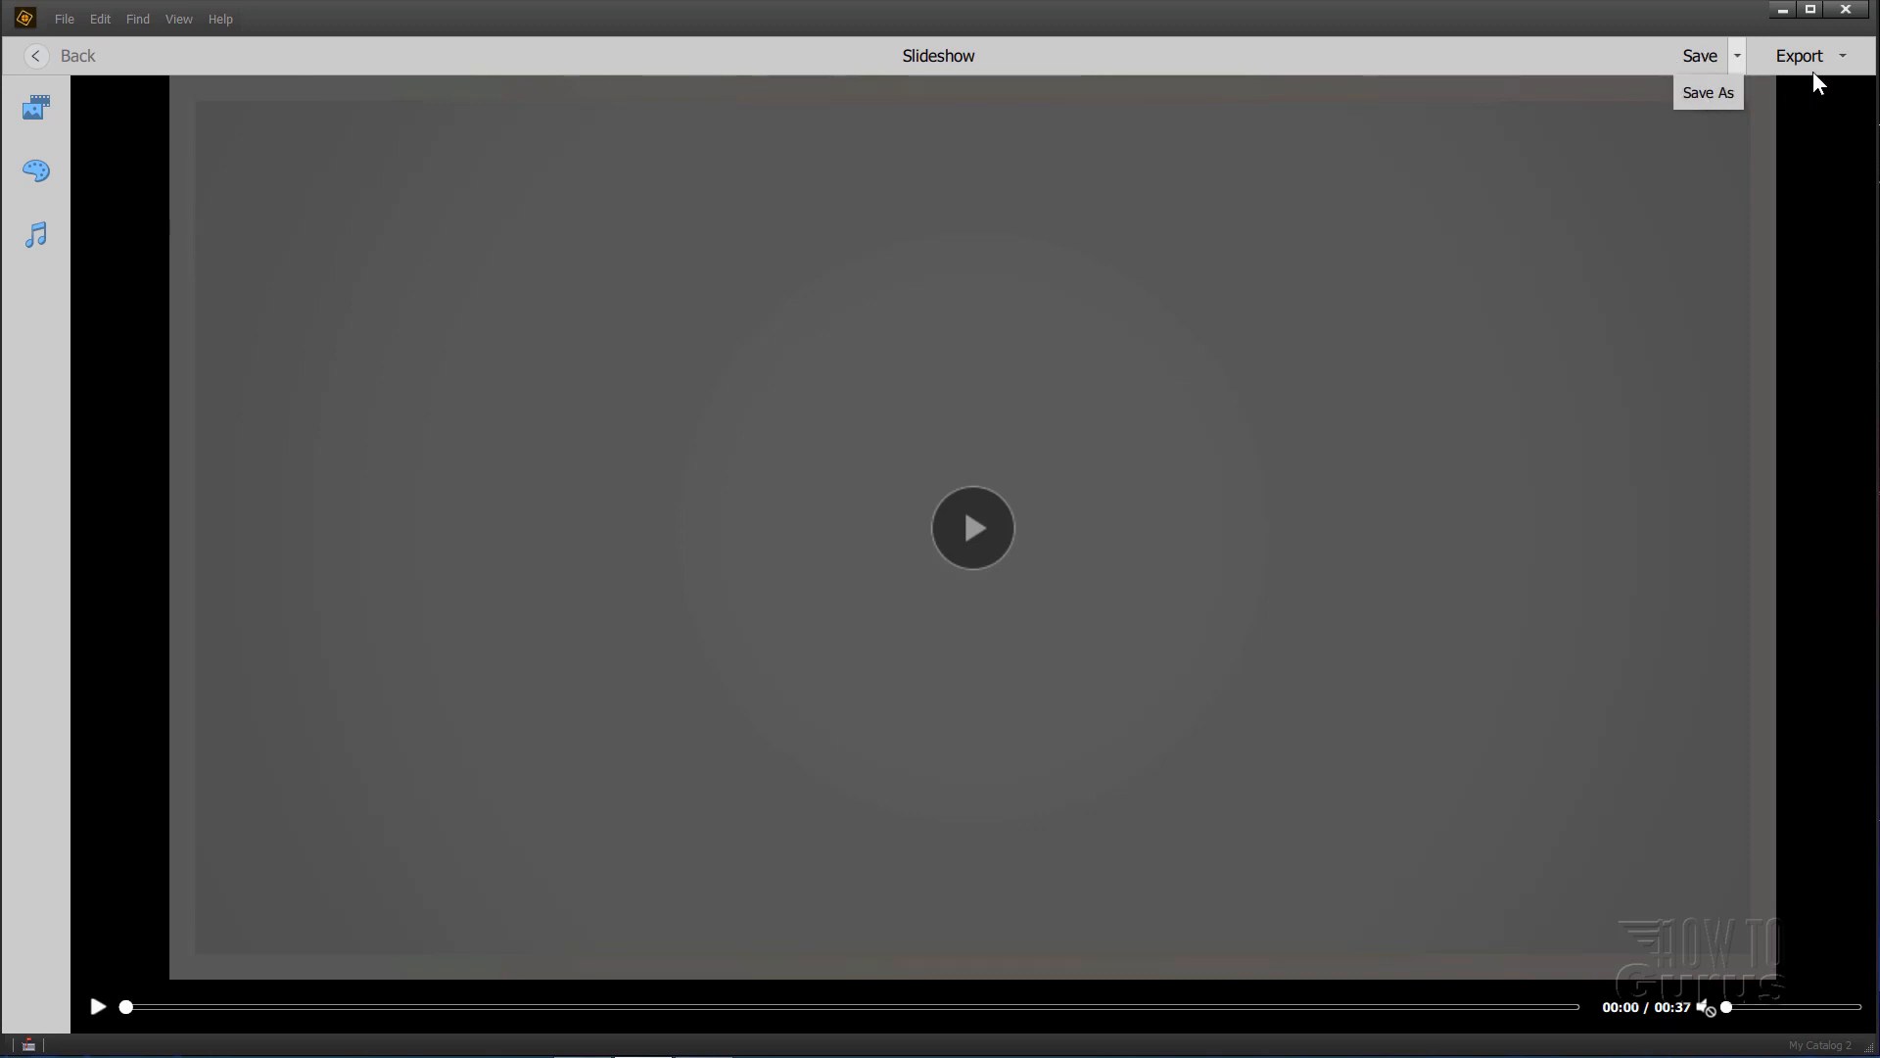
left_click(1798, 55)
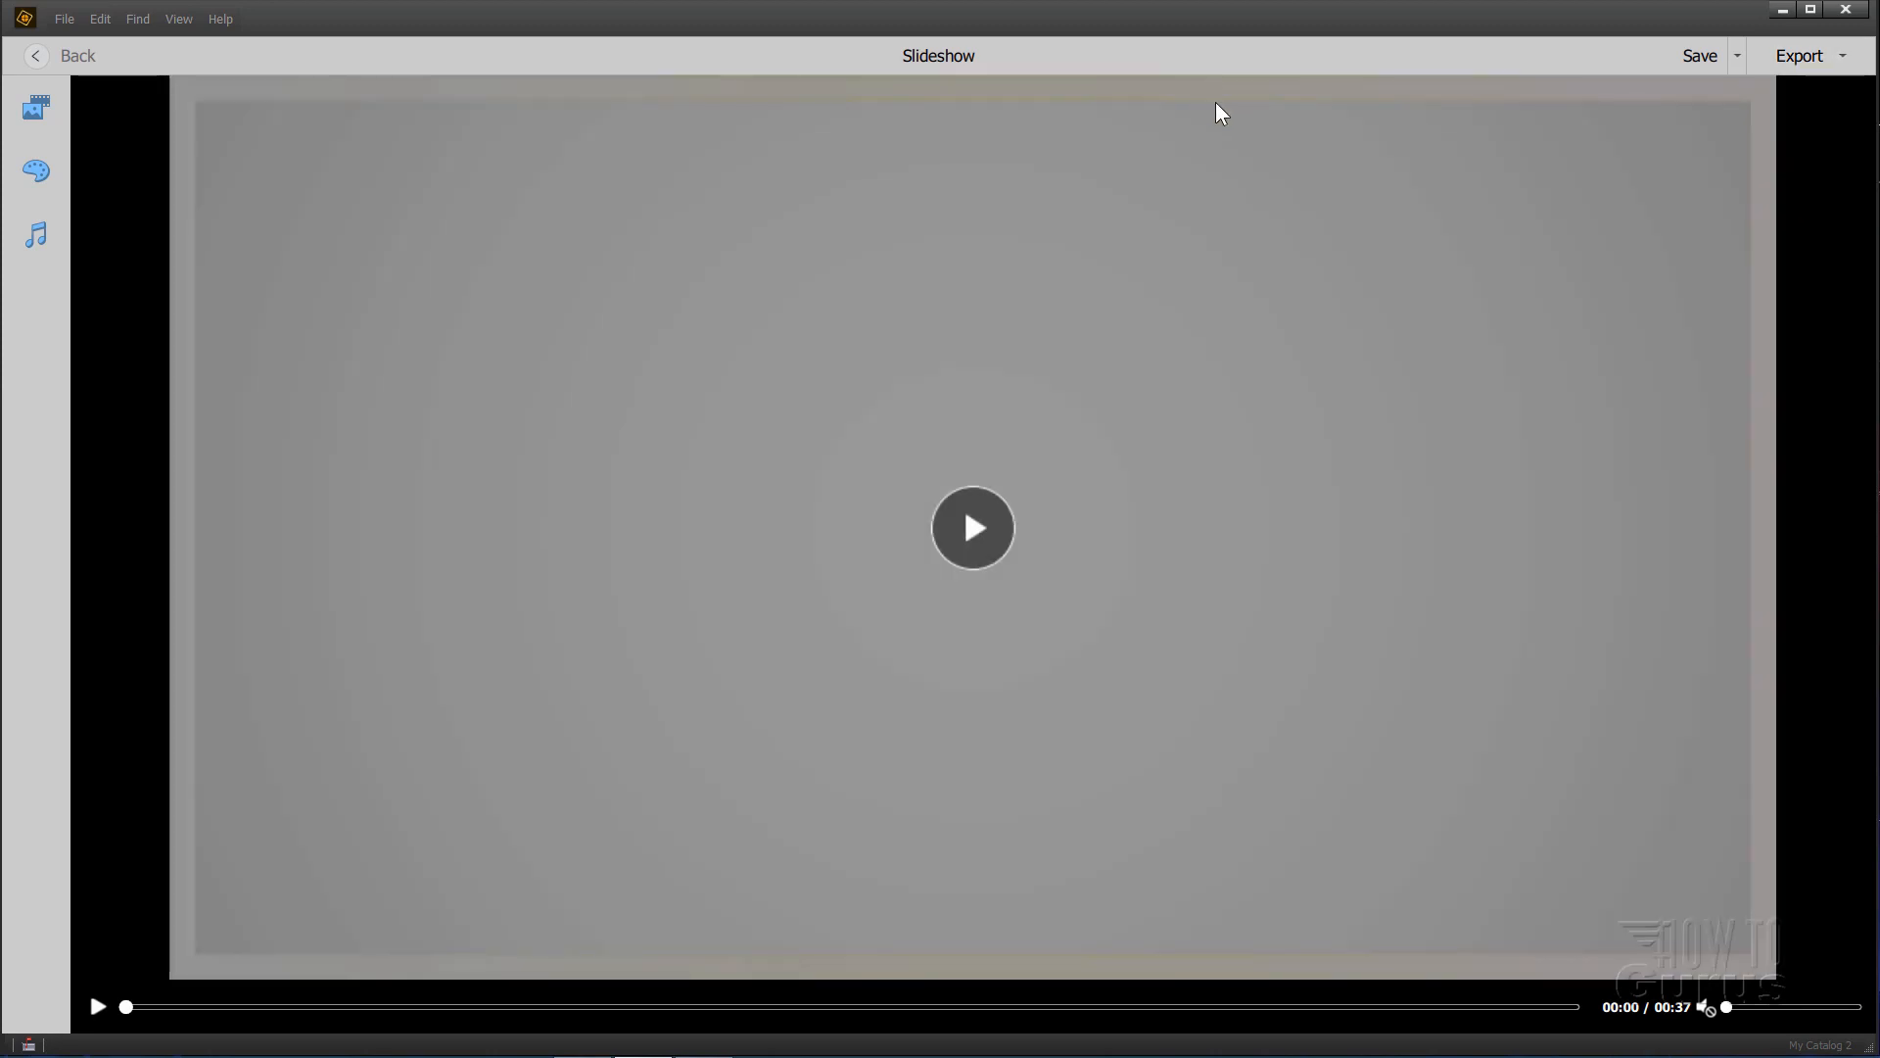
mouse_move(84, 90)
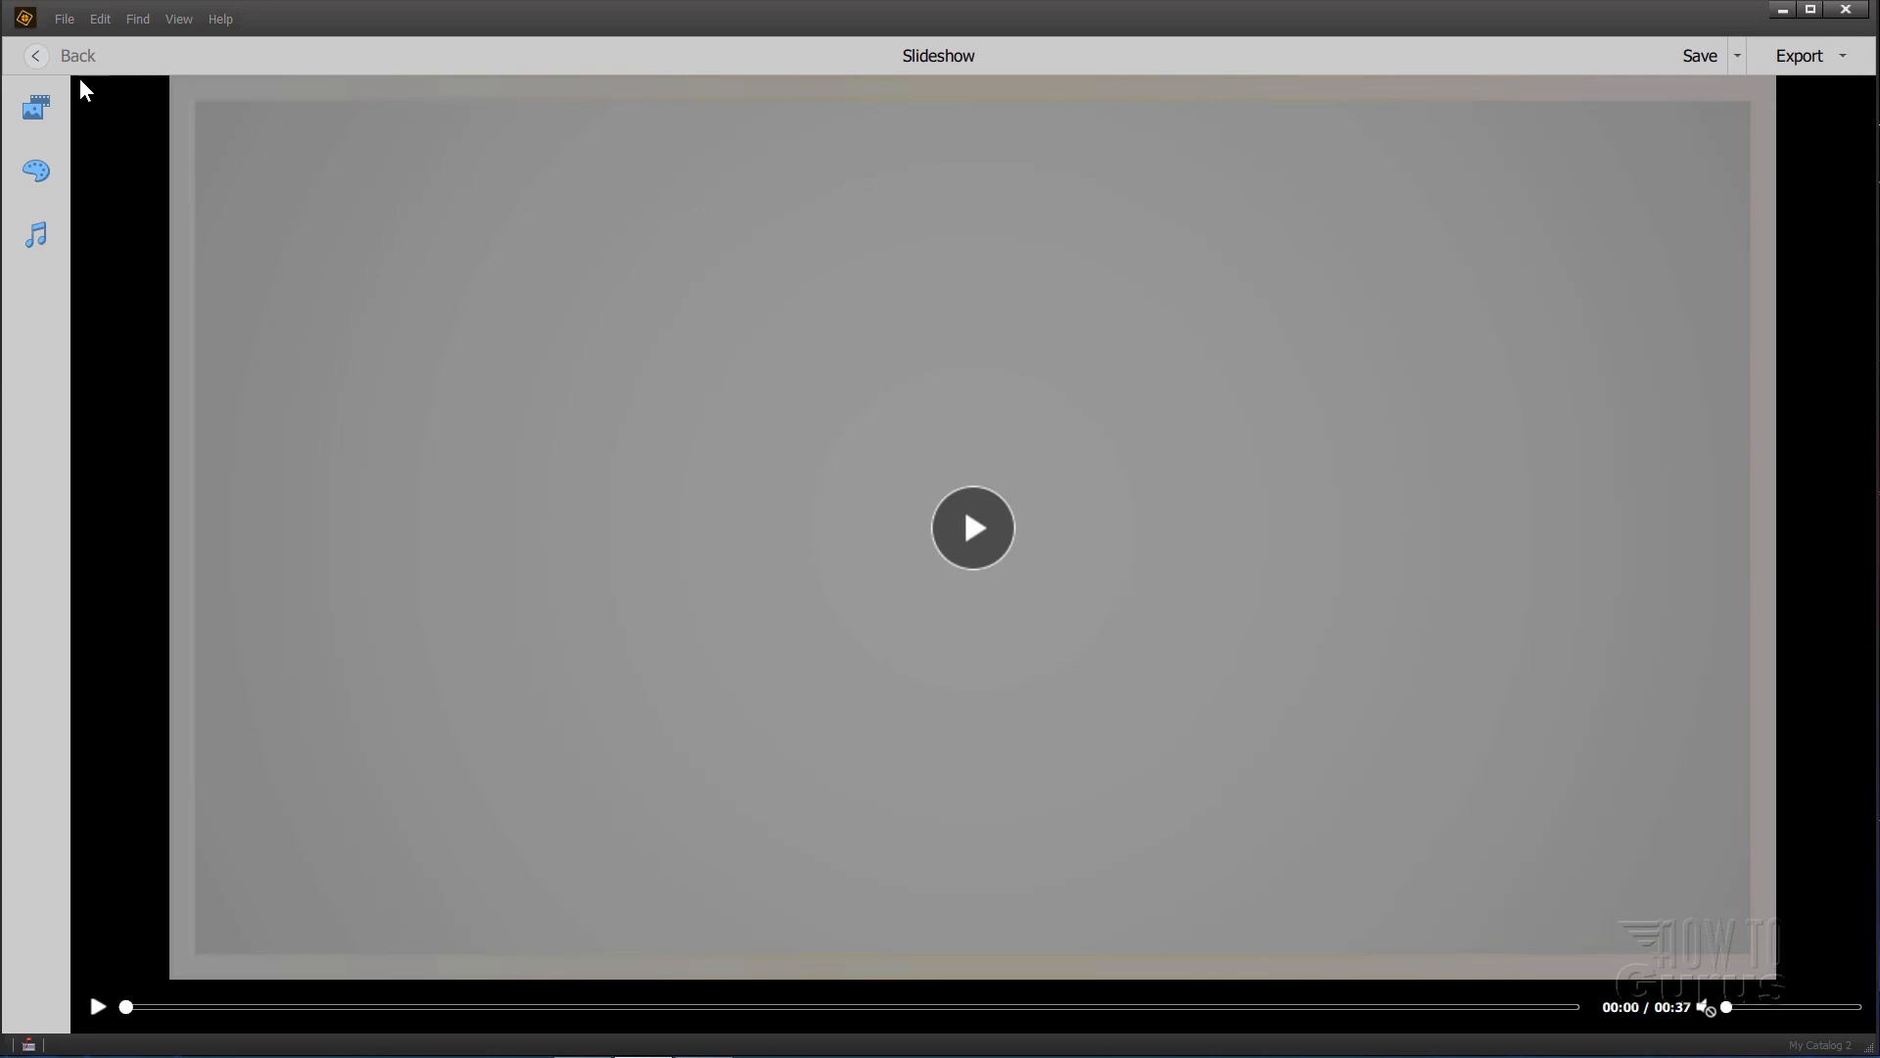
mouse_move(182, 34)
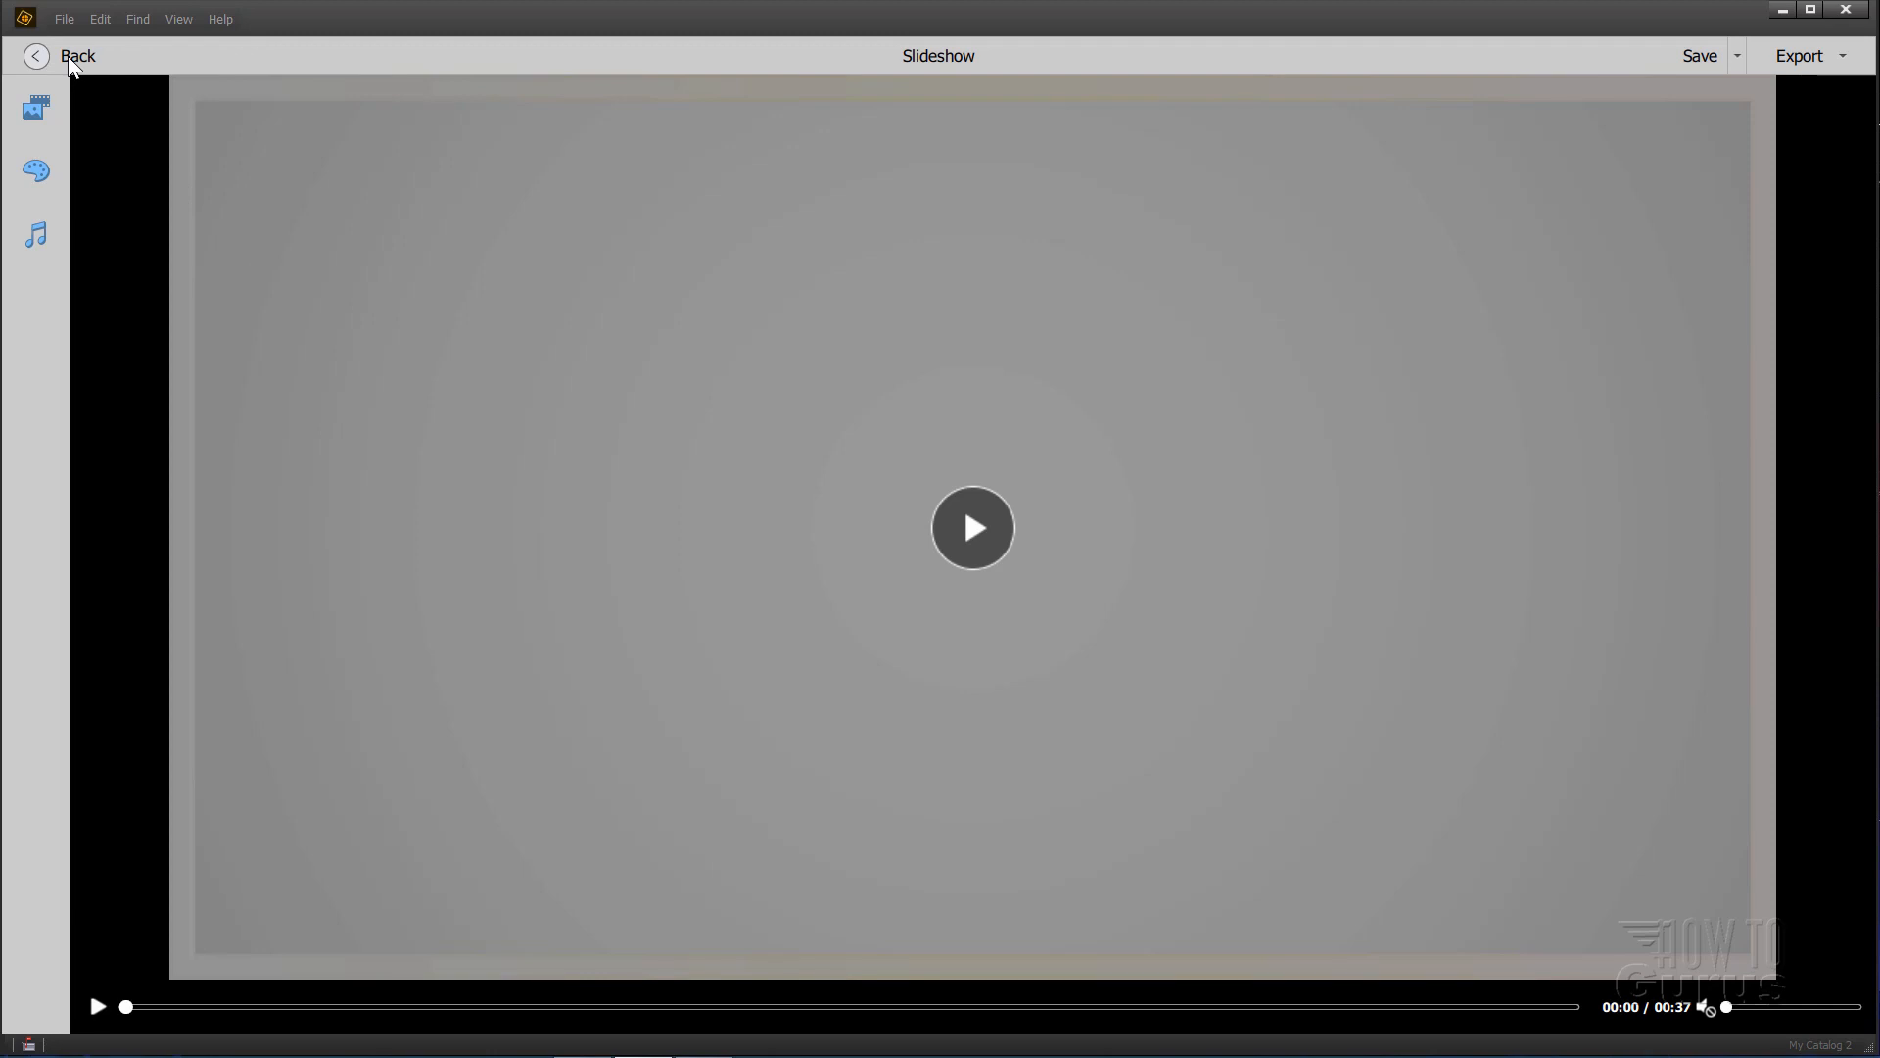
mouse_move(35, 106)
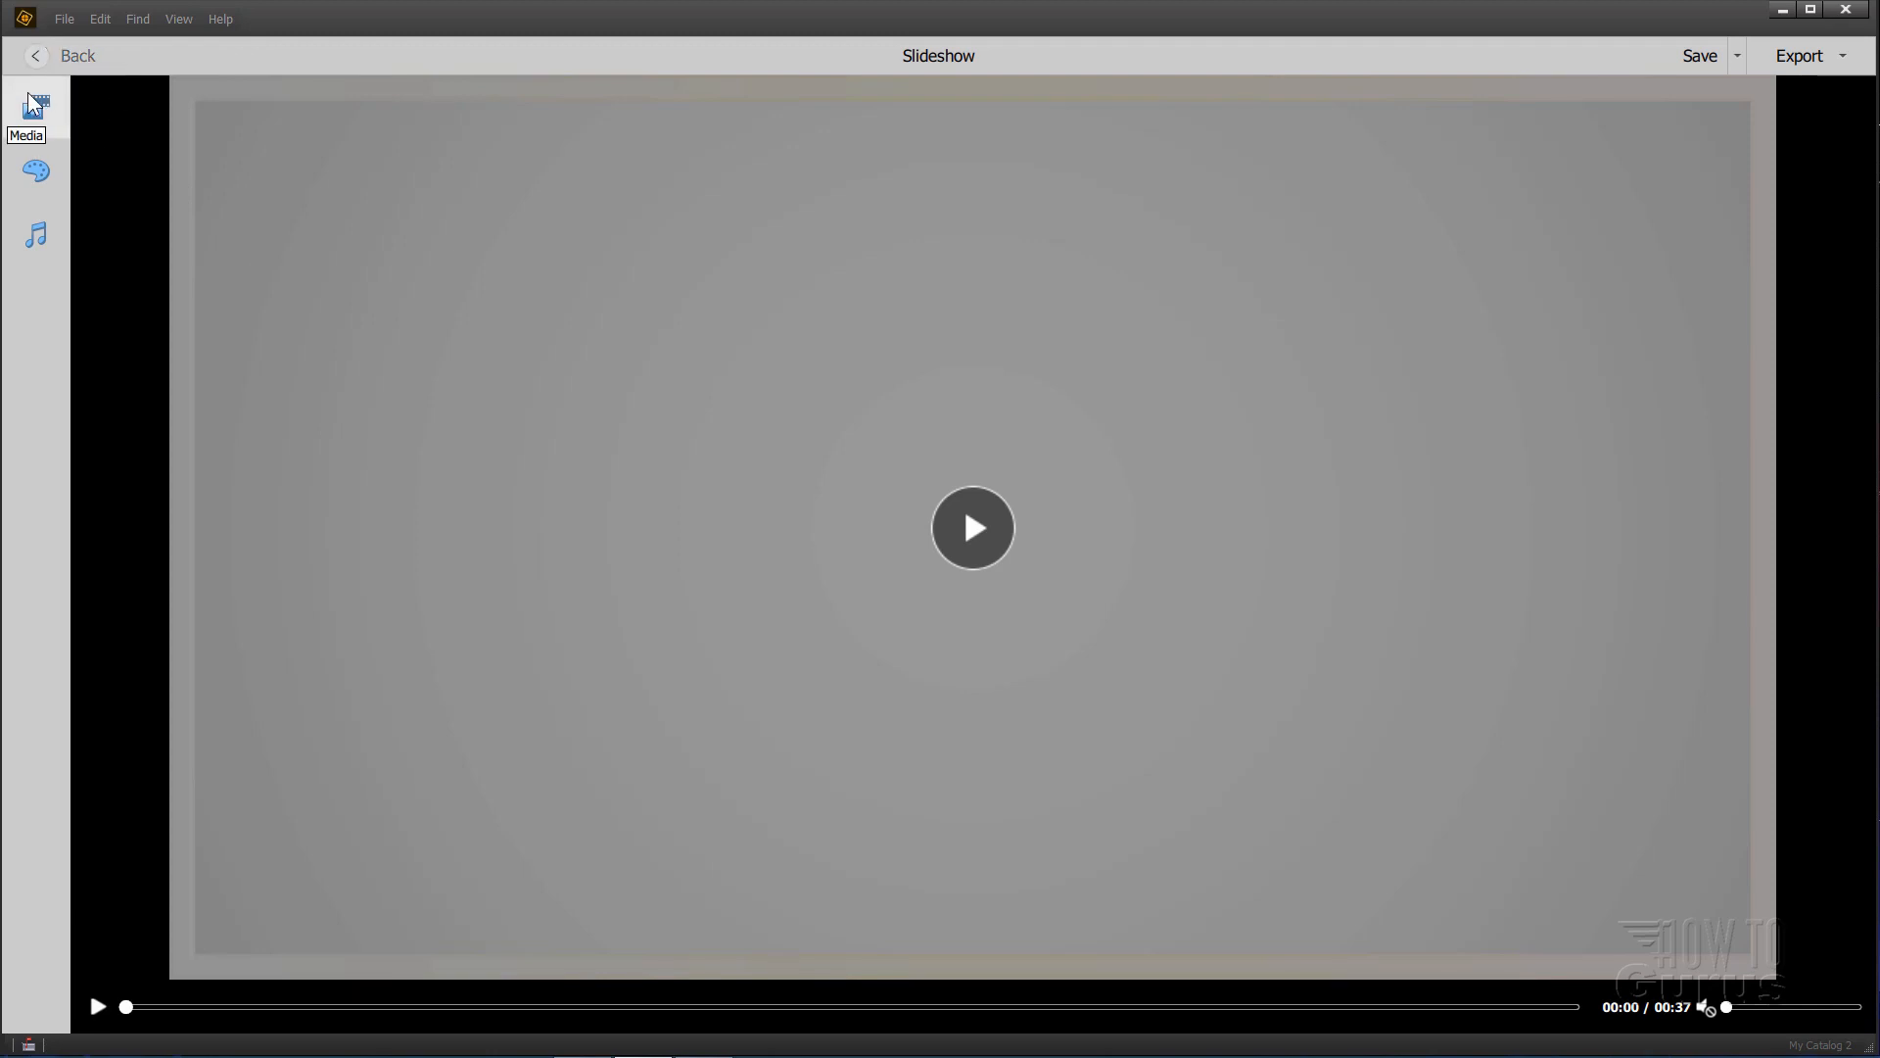
Step: Browse the Media, Themes and Audio panels, ending back on the slideshow's nine media items
left_click(35, 108)
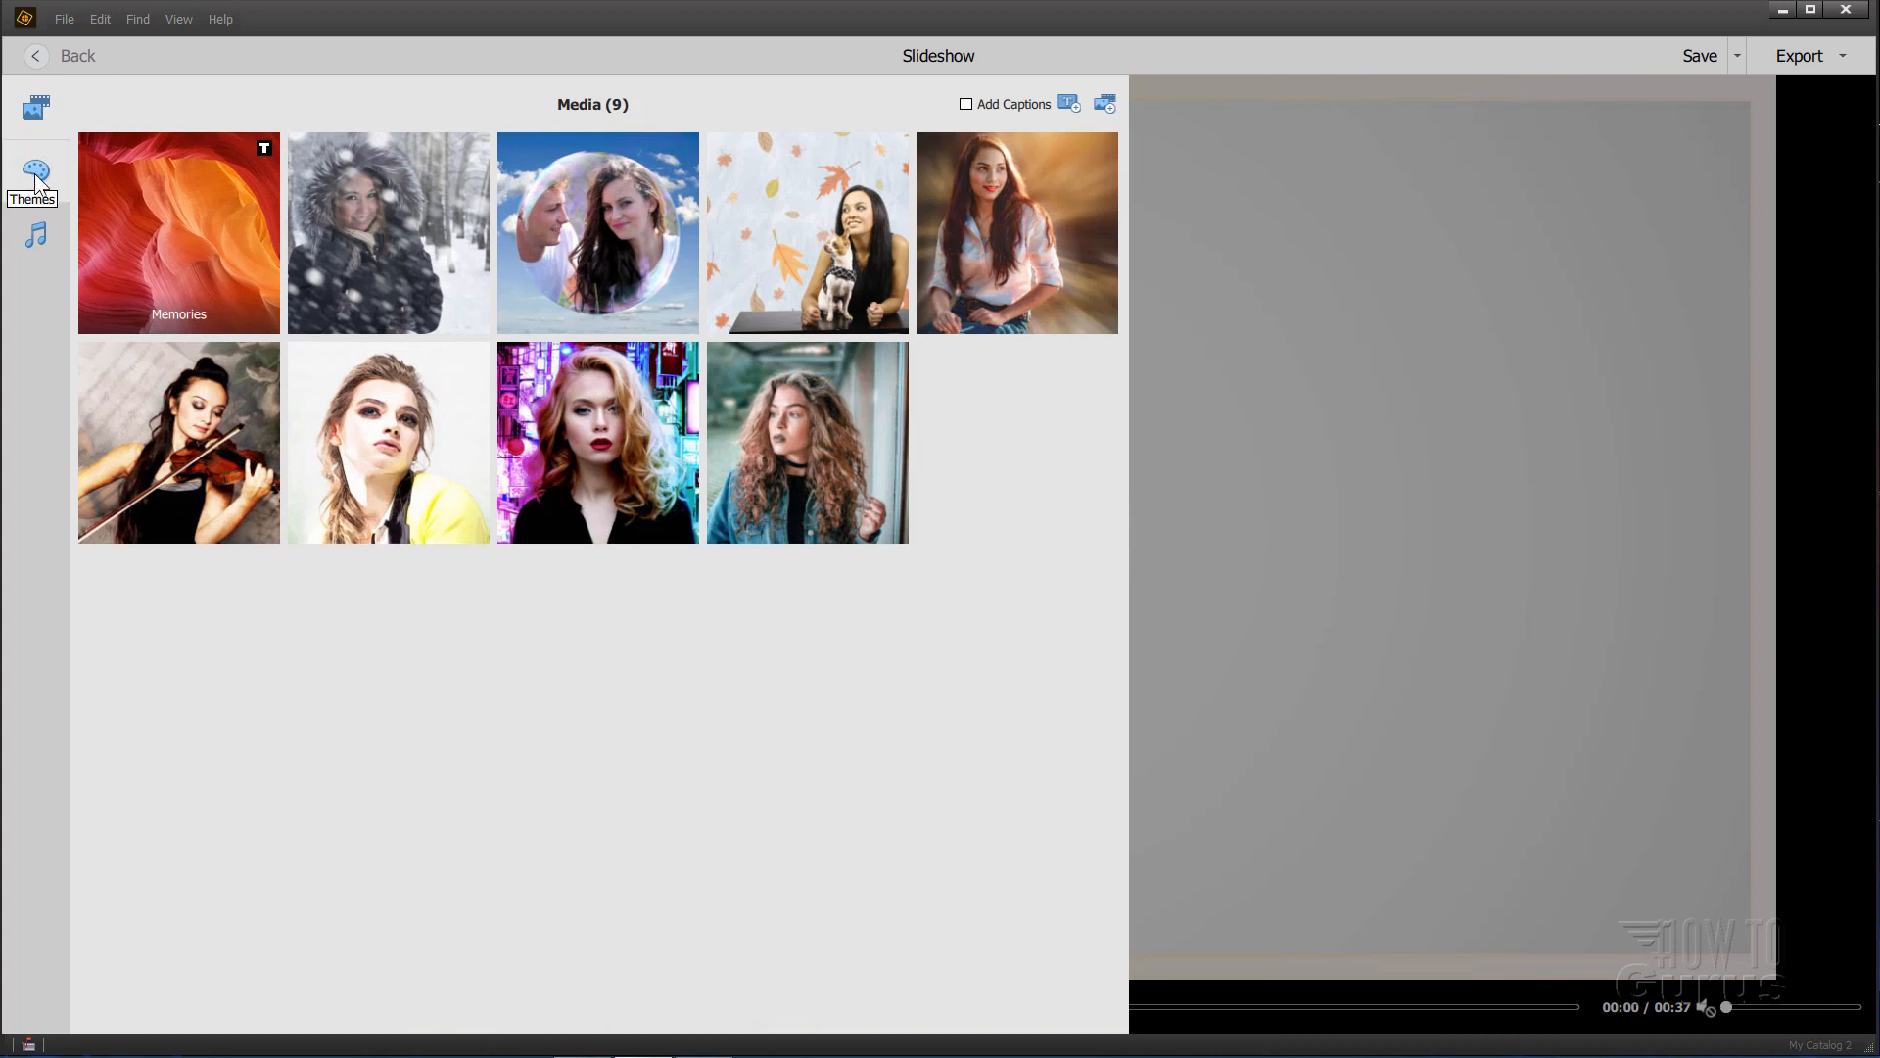
left_click(35, 178)
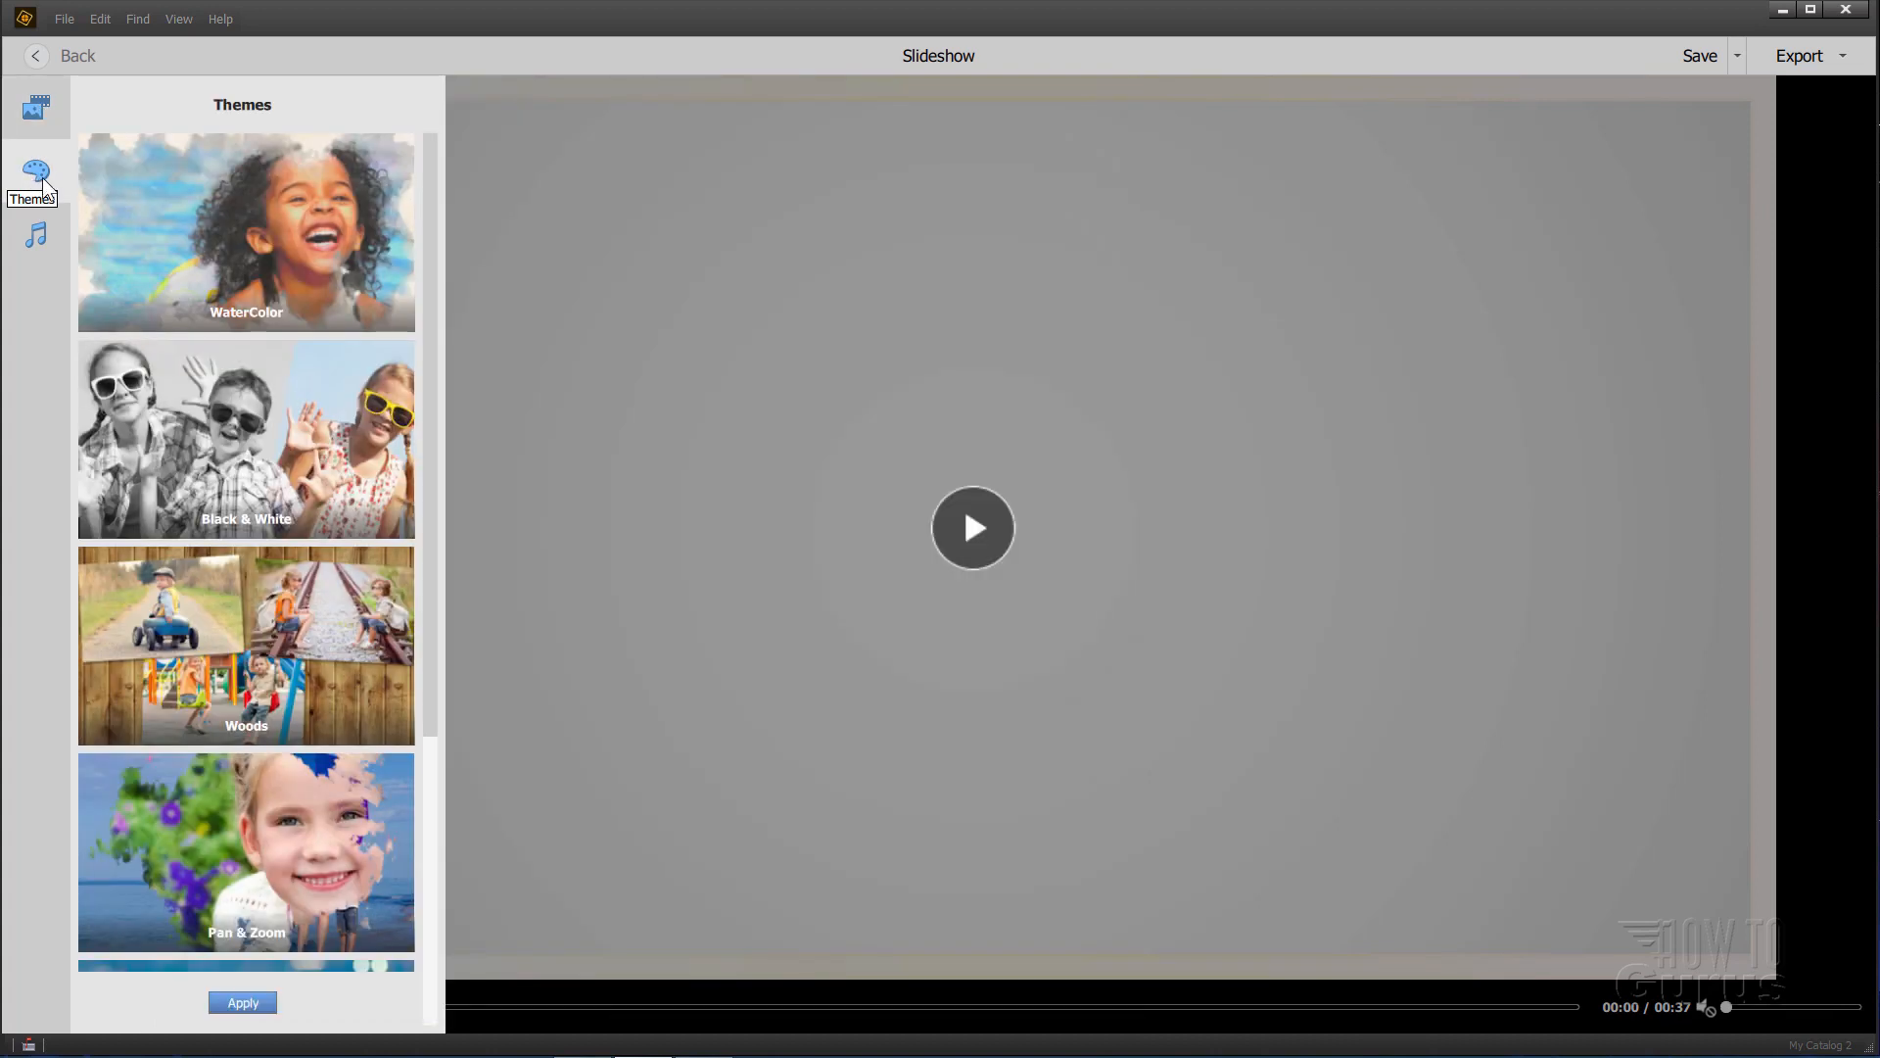
left_click(35, 235)
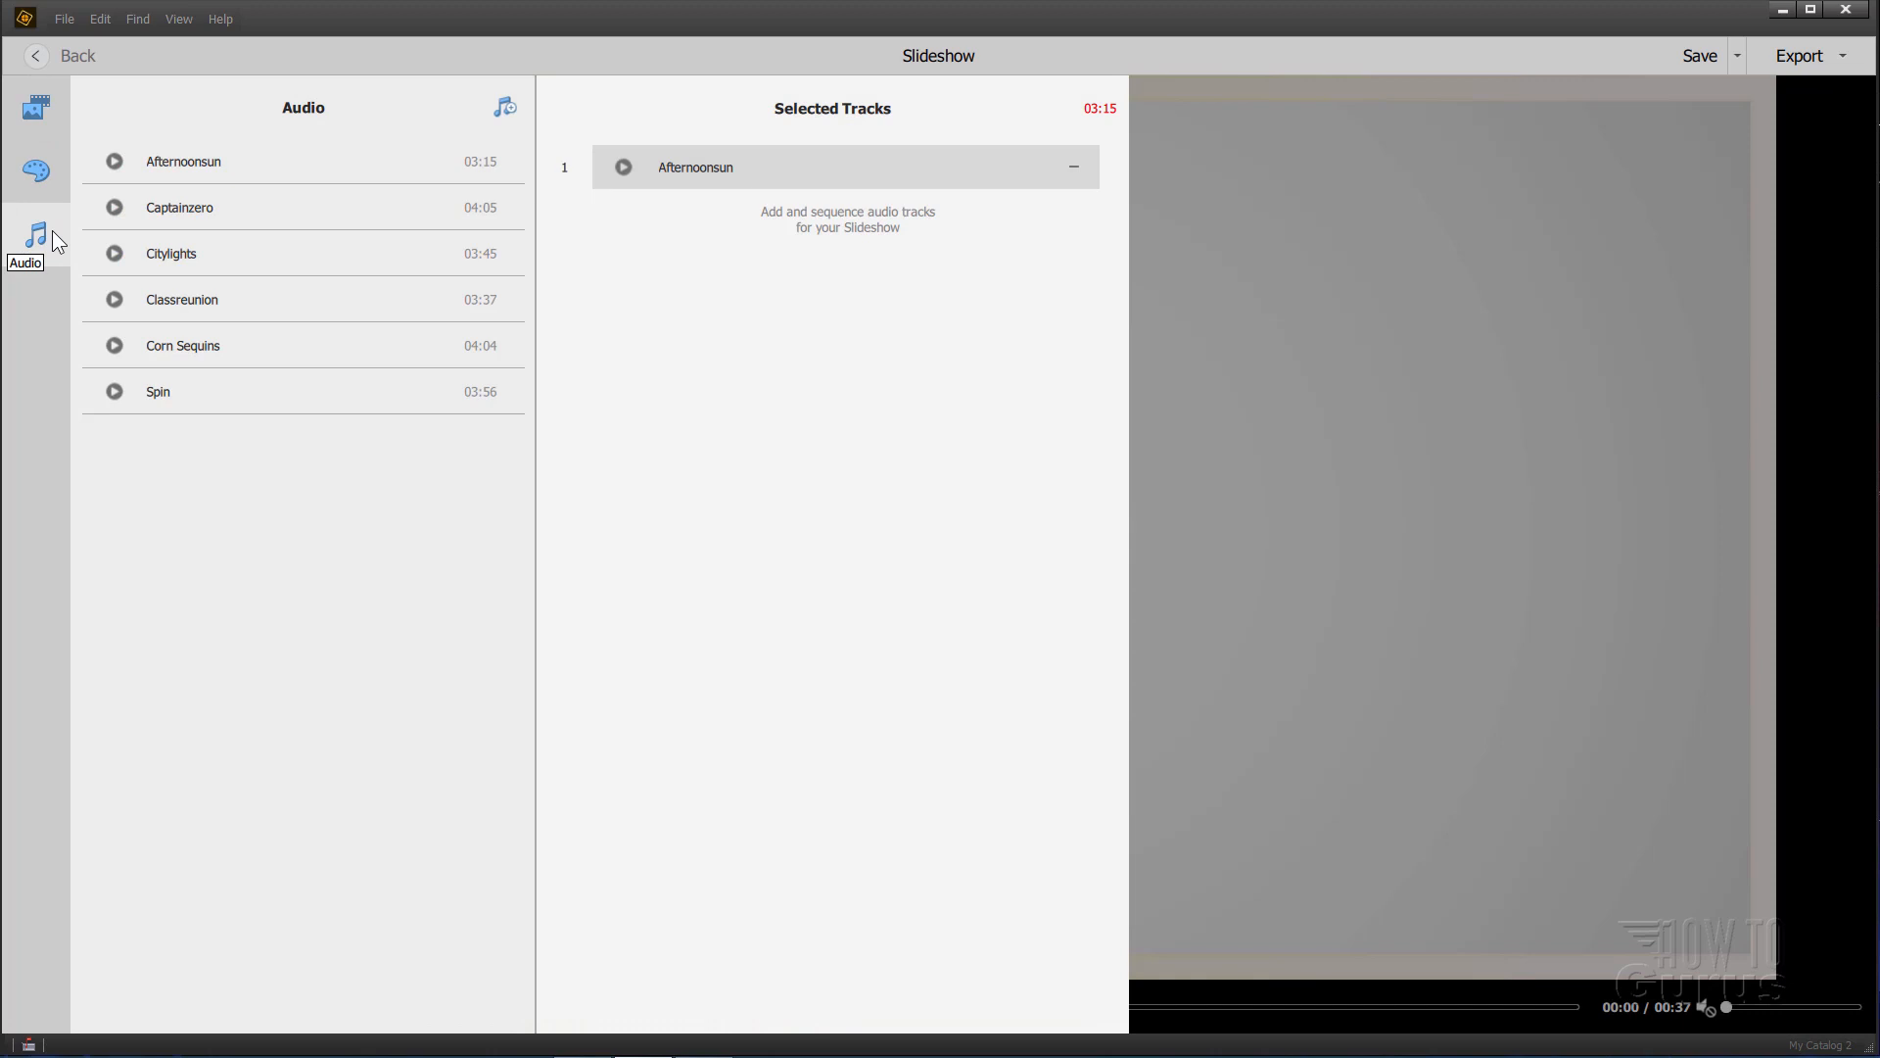
left_click(35, 108)
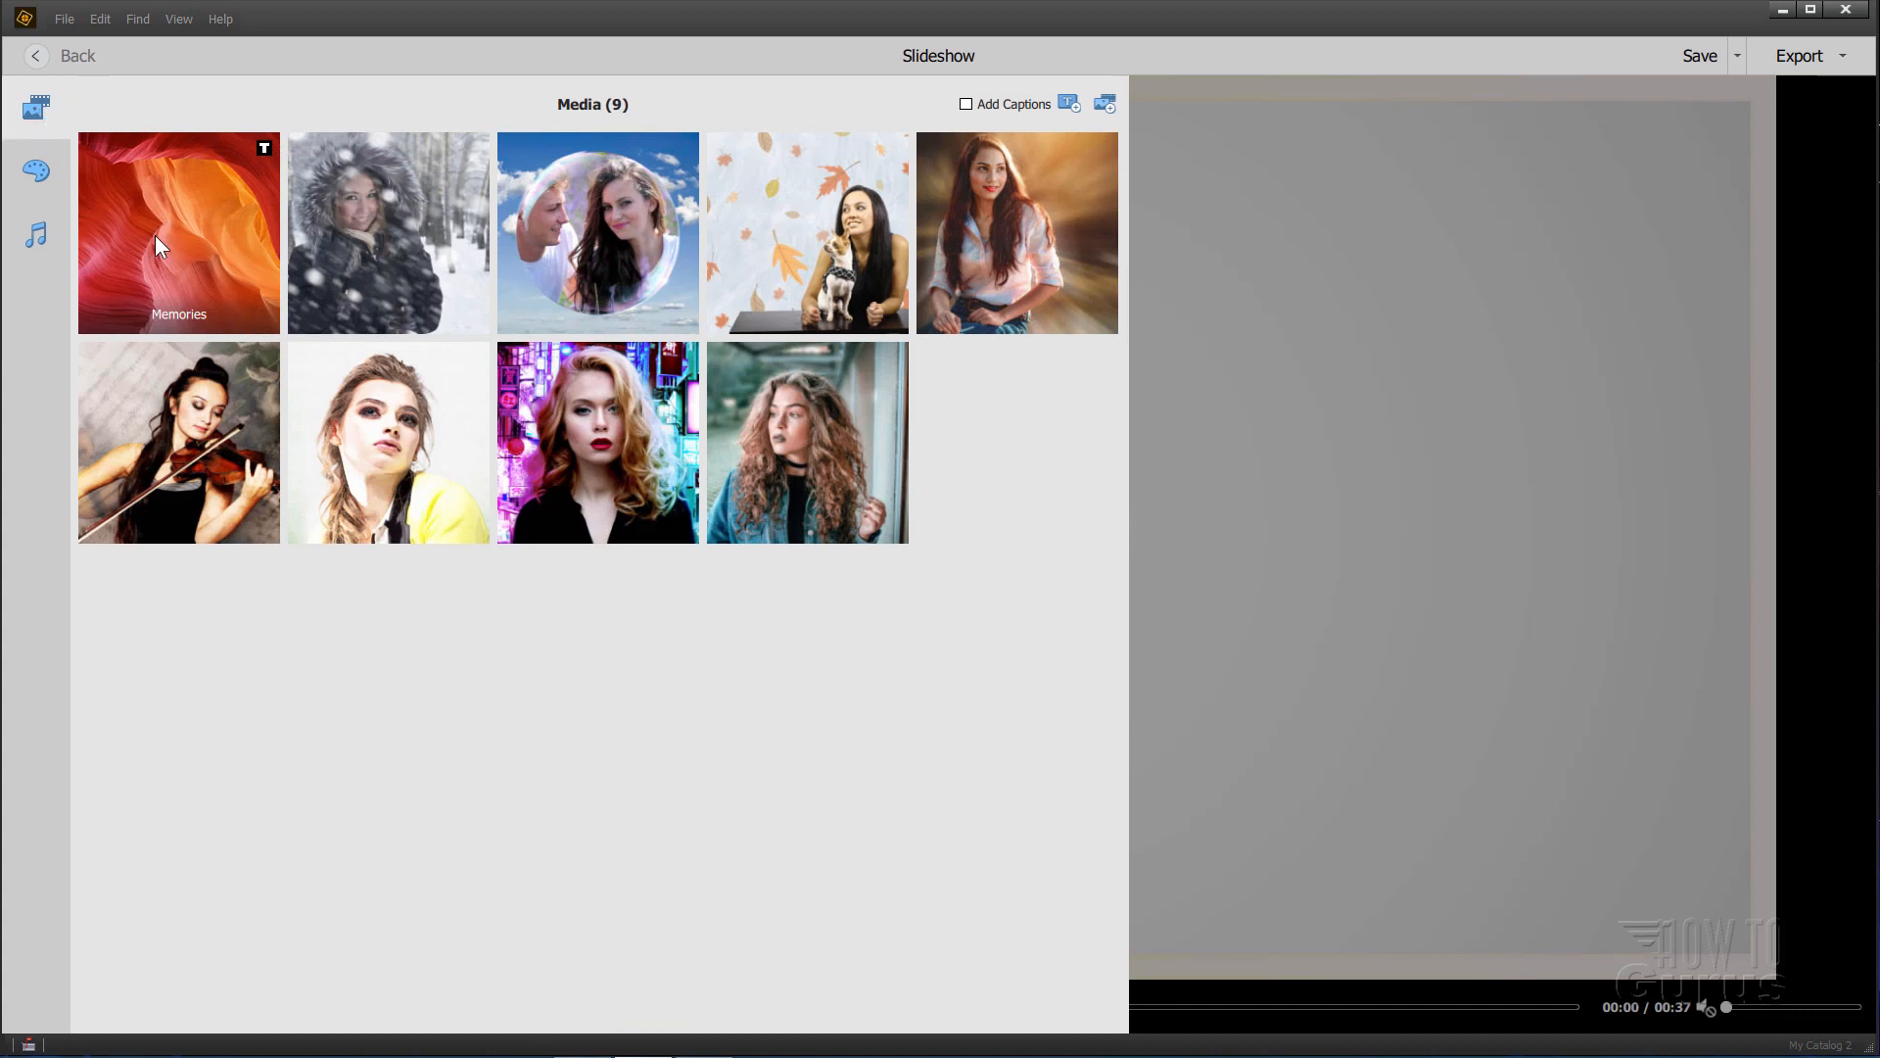
mouse_move(237, 237)
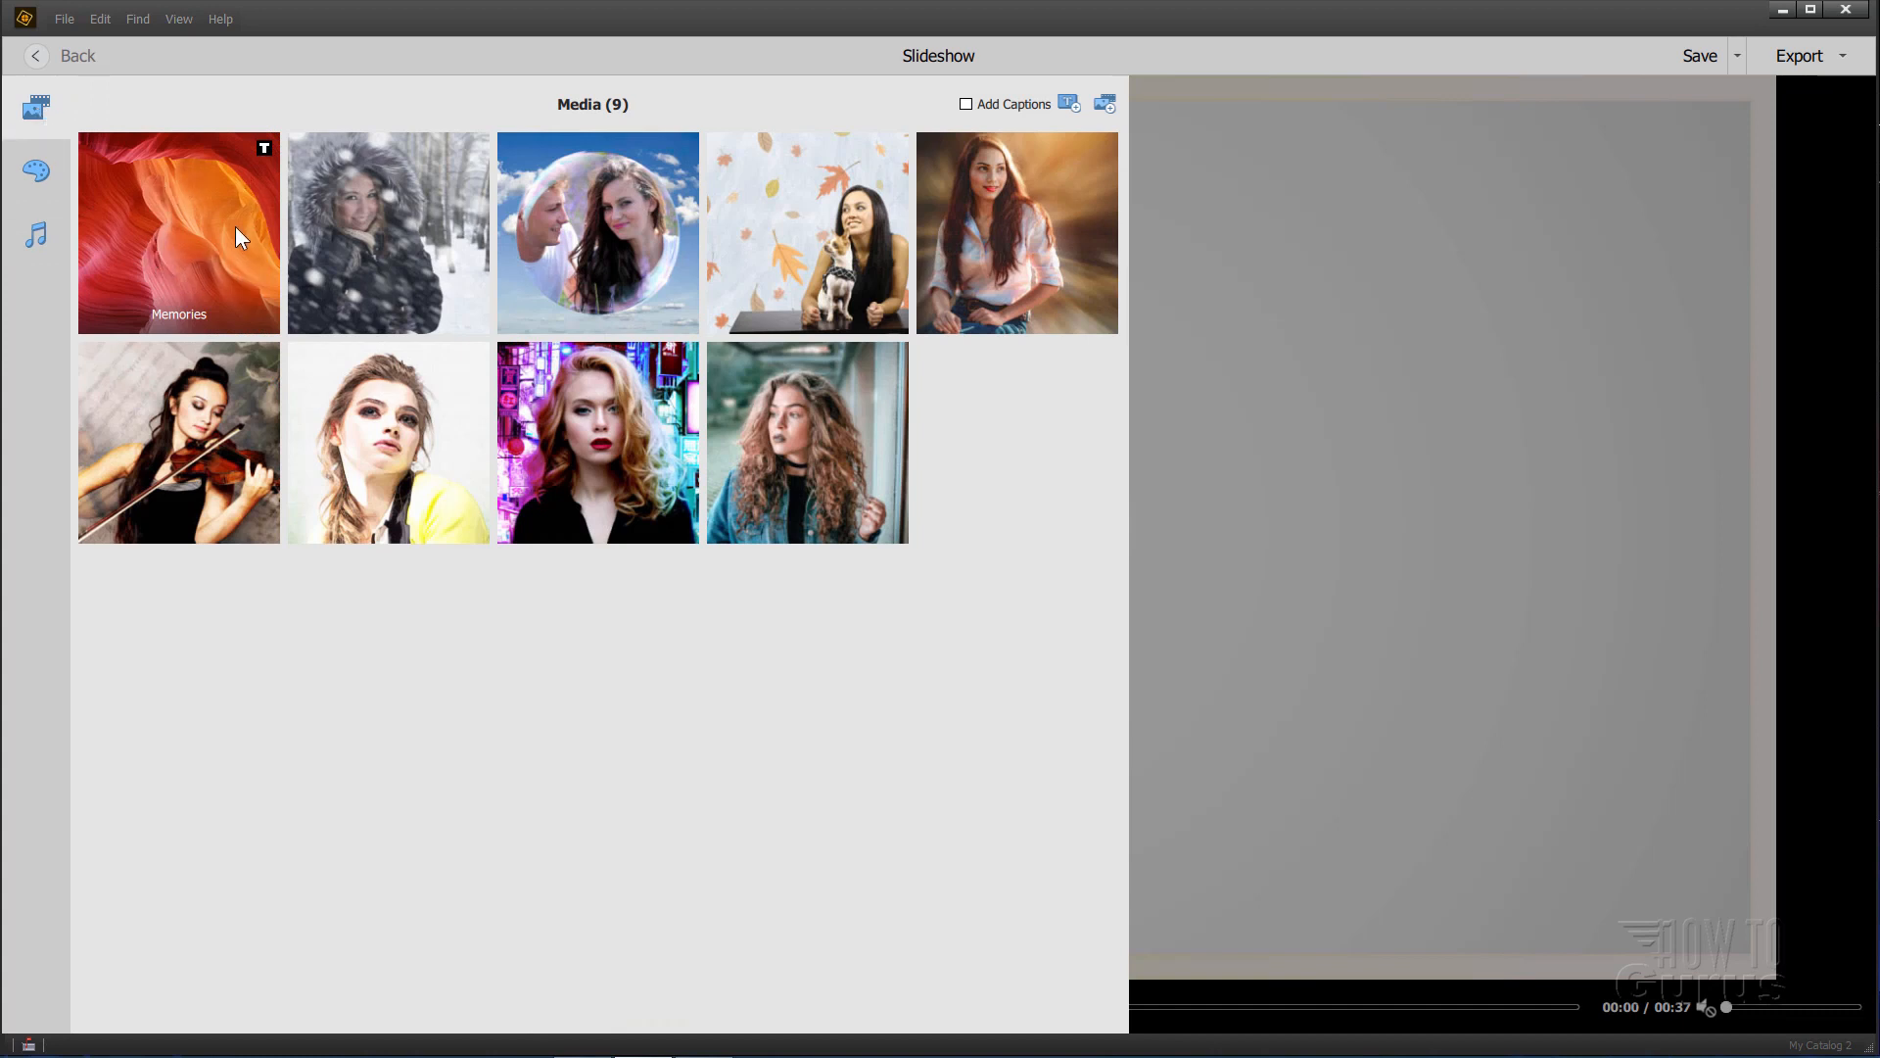
mouse_move(206, 249)
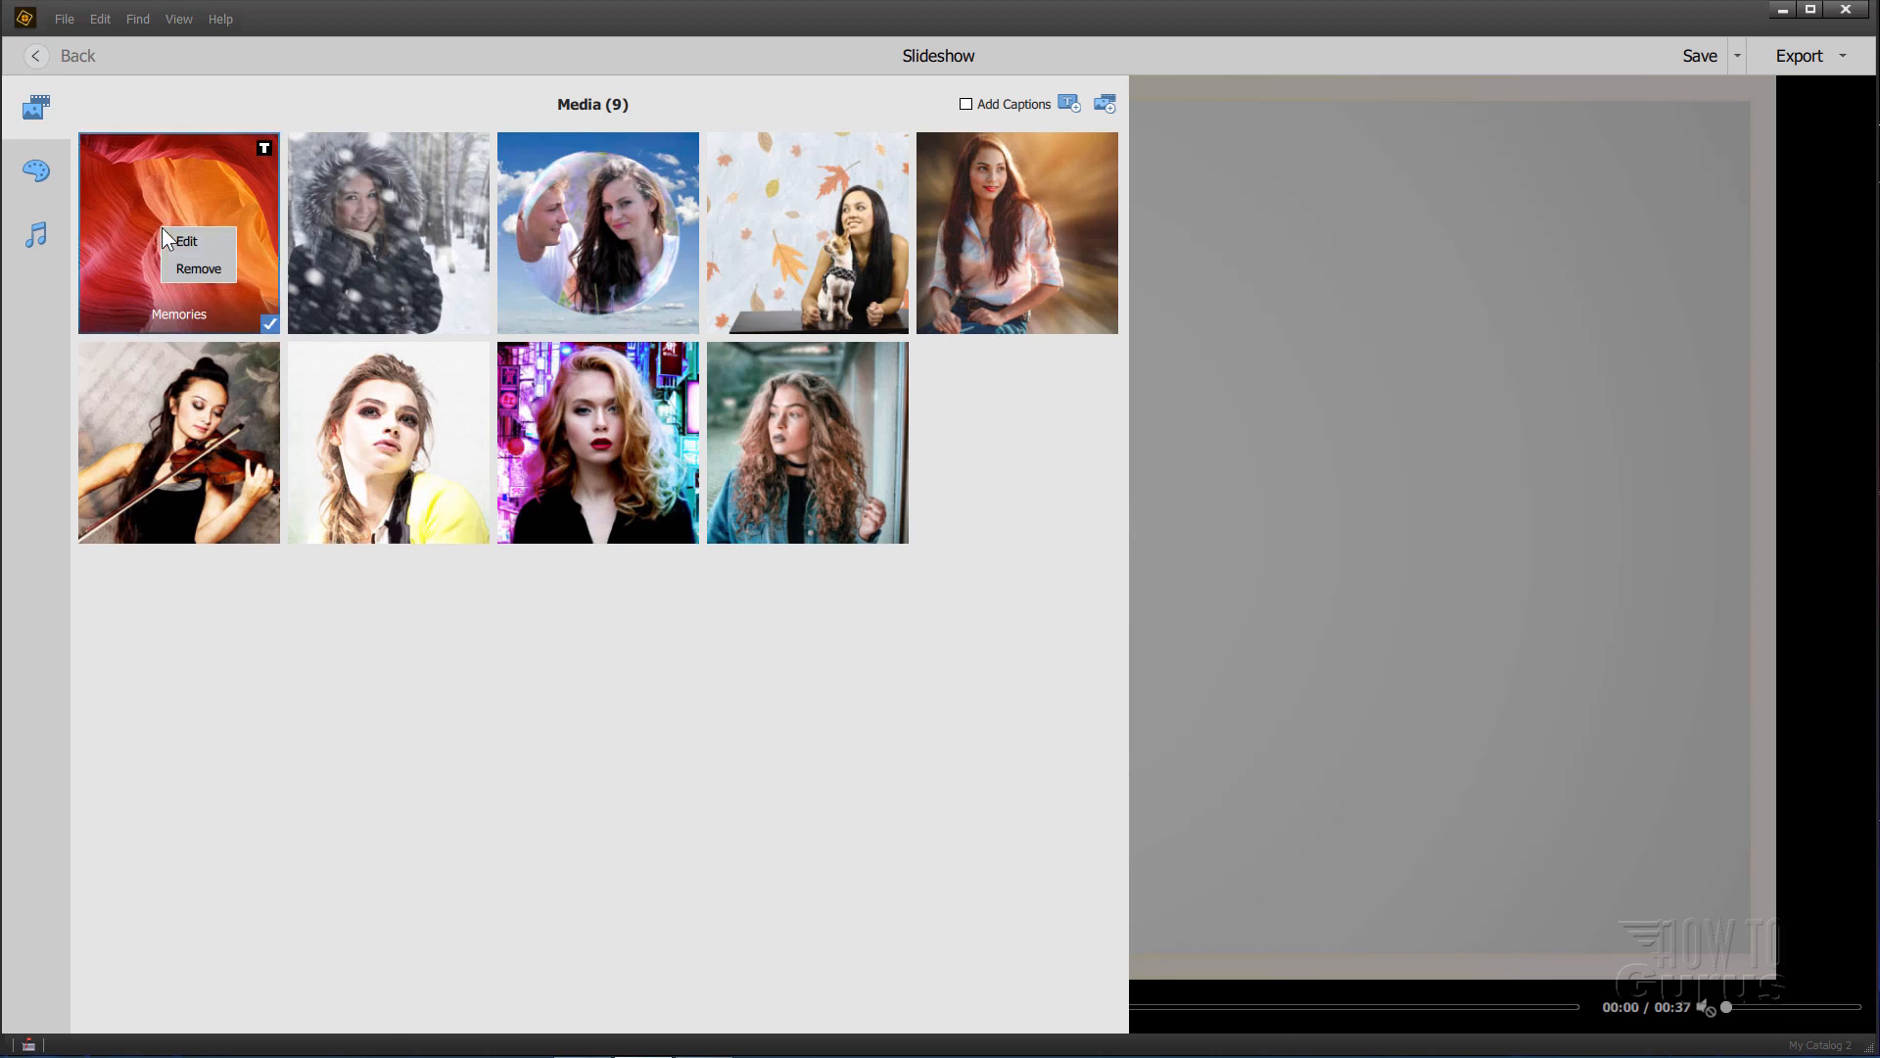
mouse_move(192, 243)
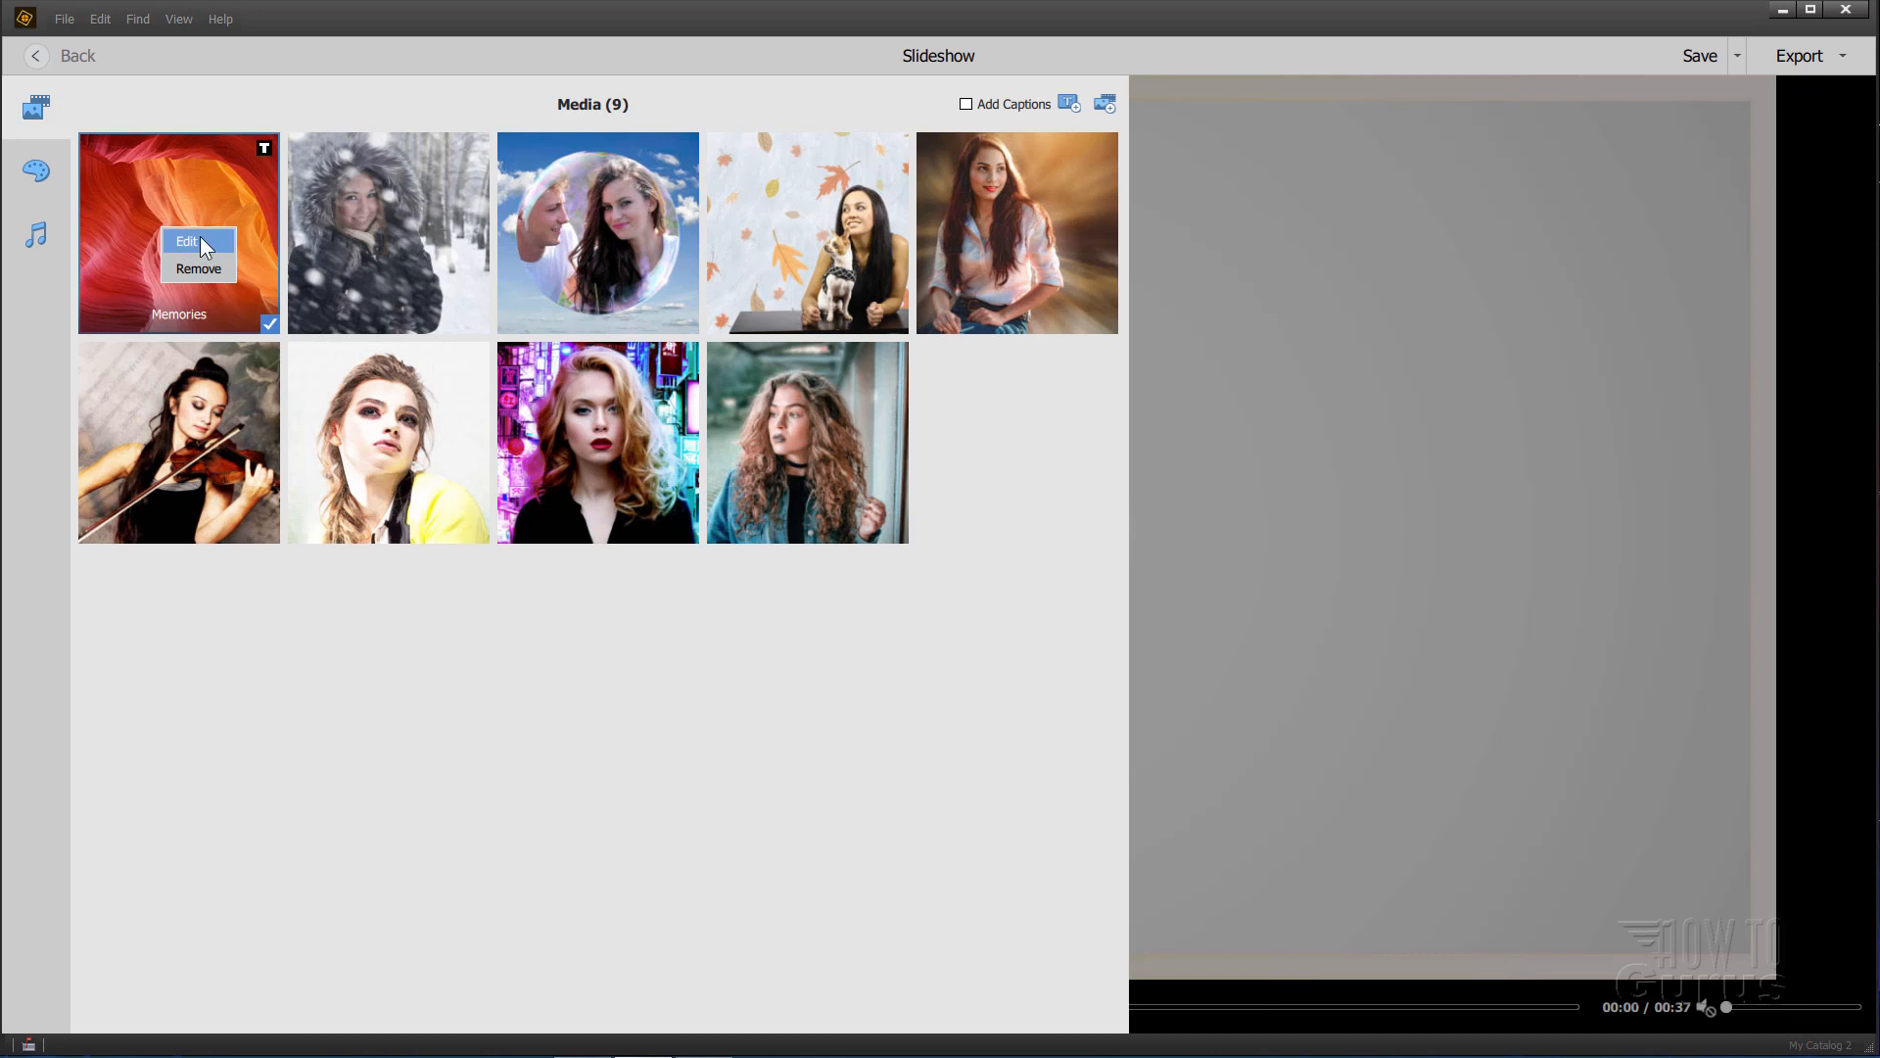
left_click(188, 241)
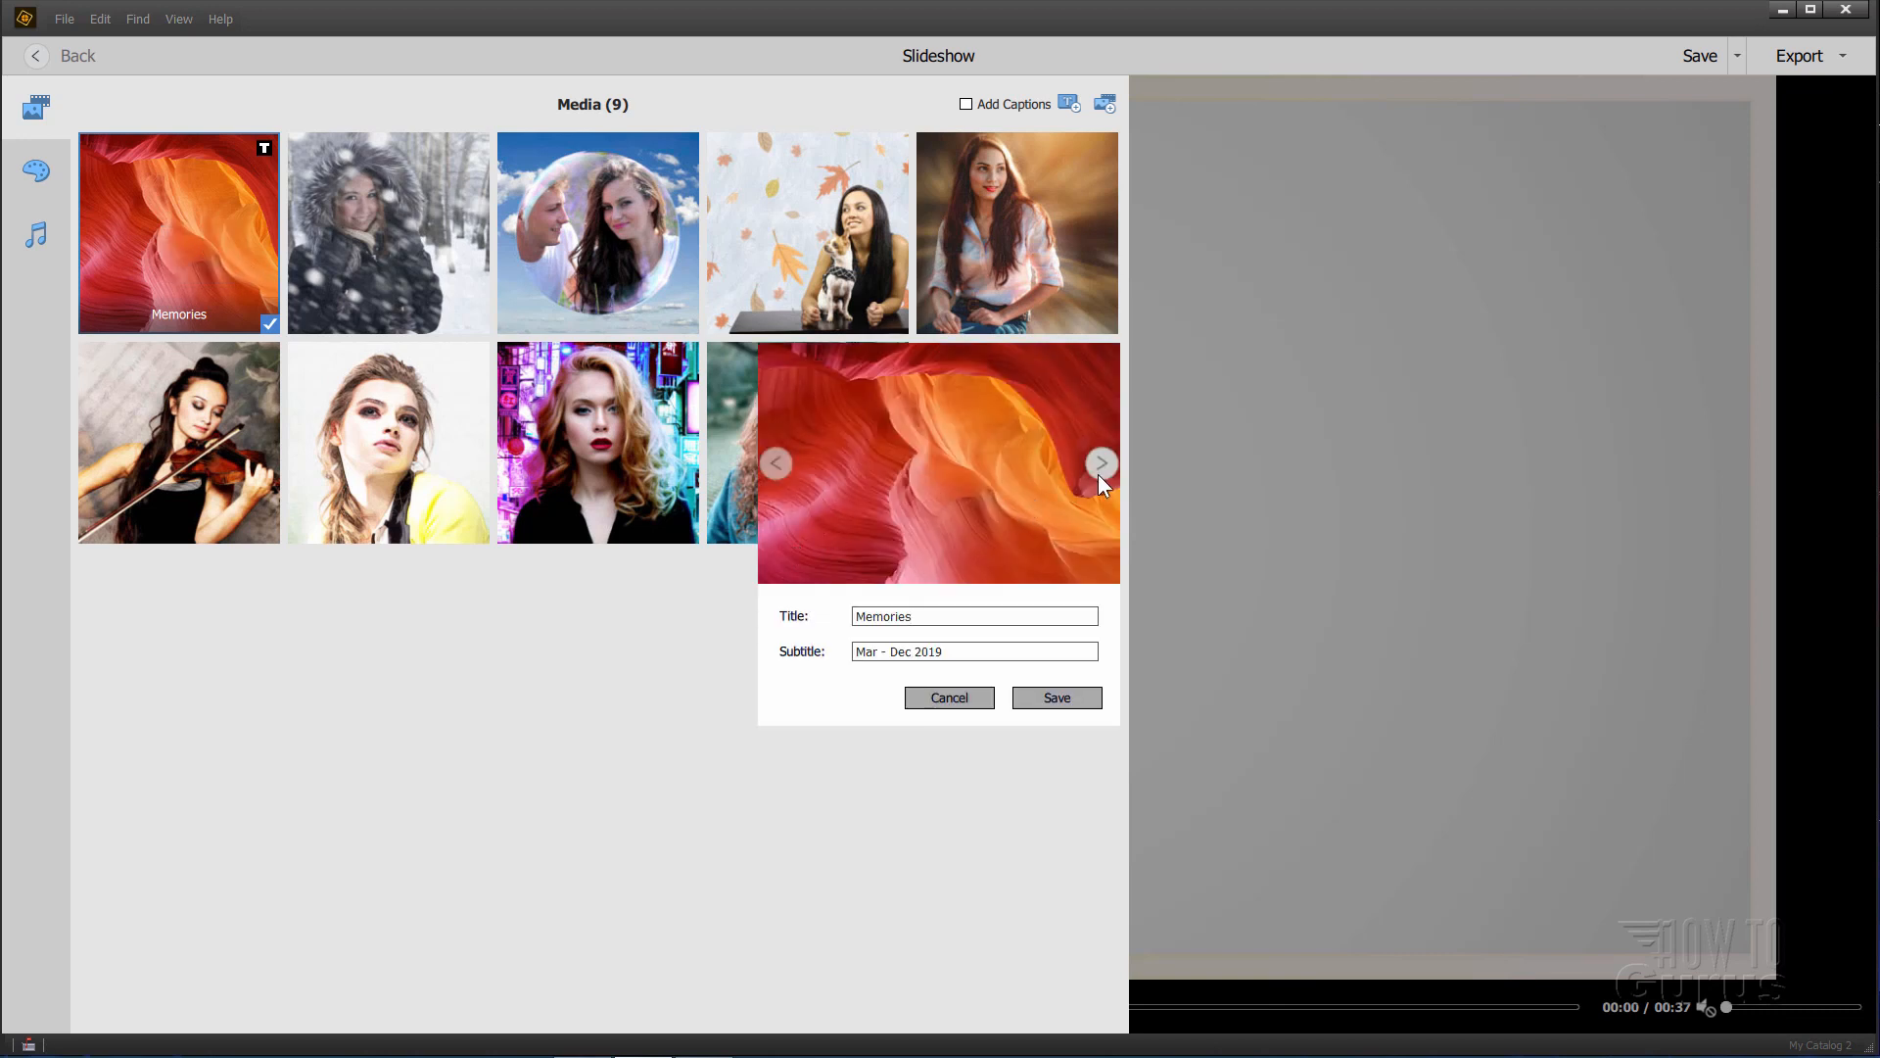
left_click(1098, 463)
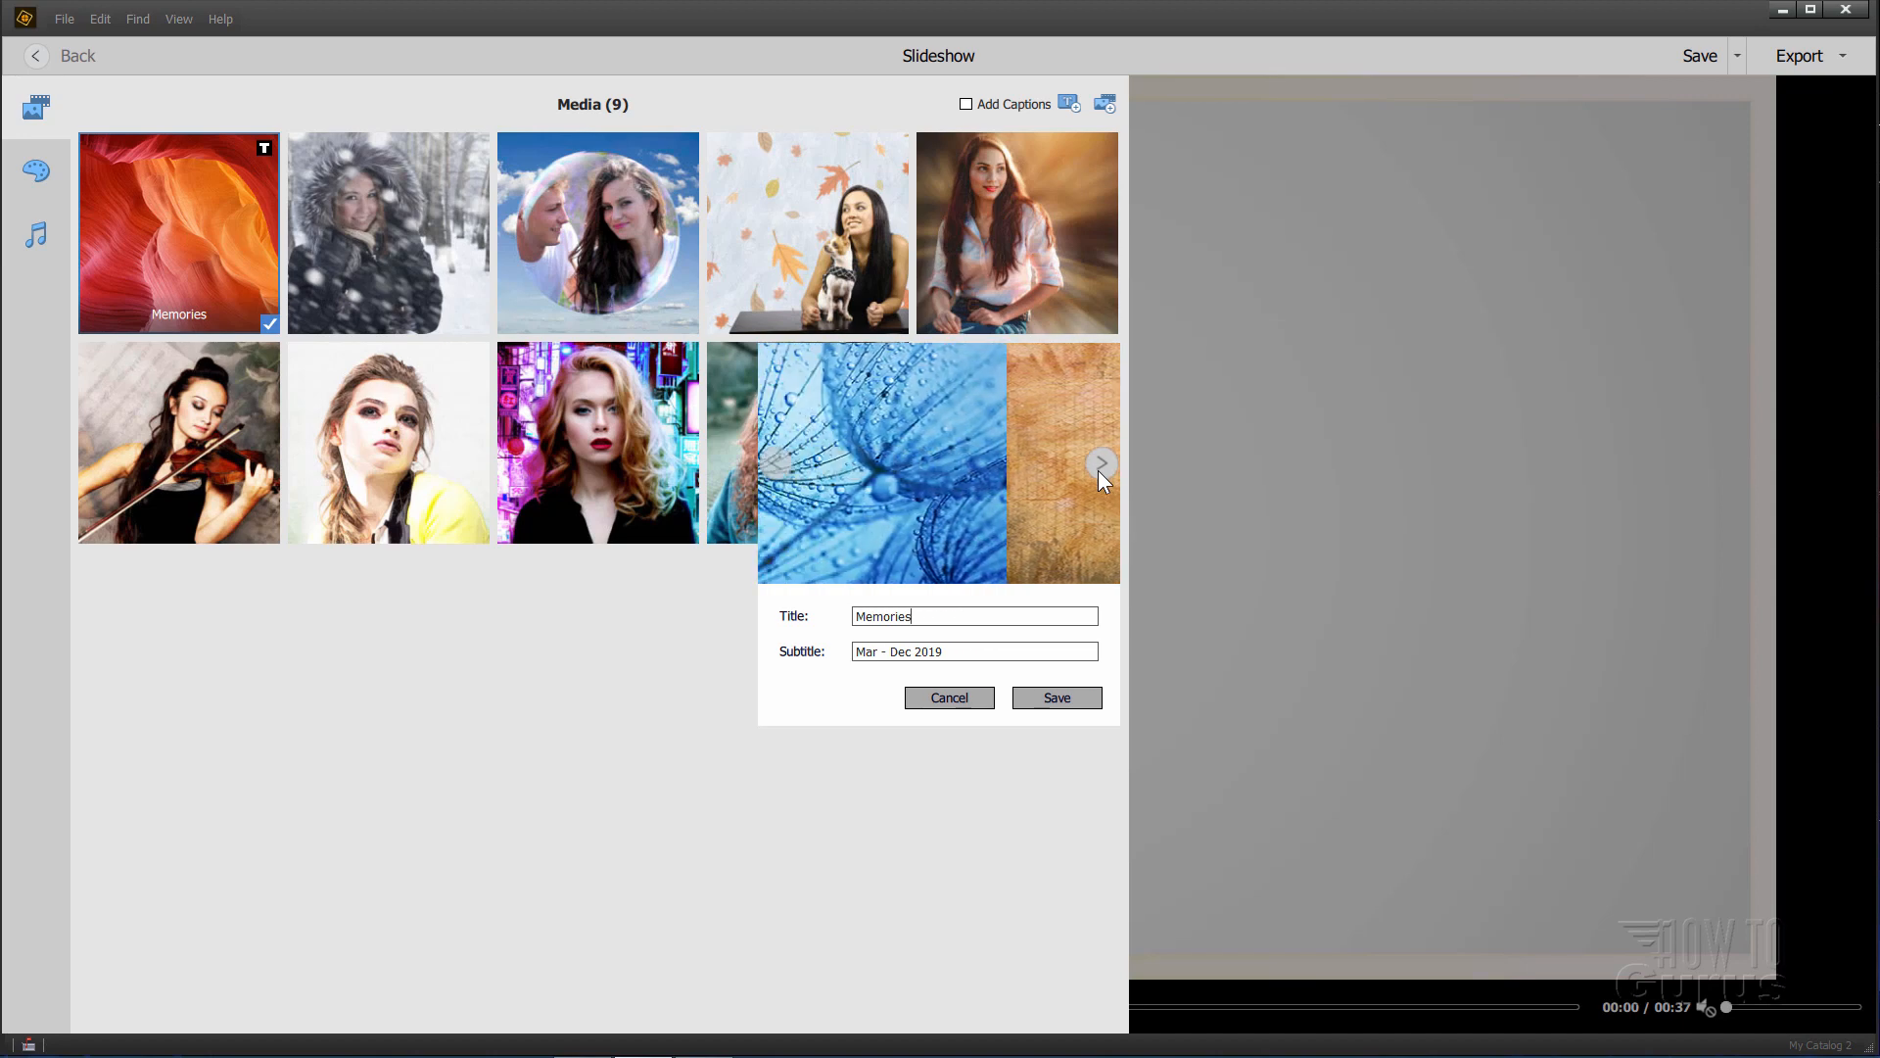
left_click(1099, 462)
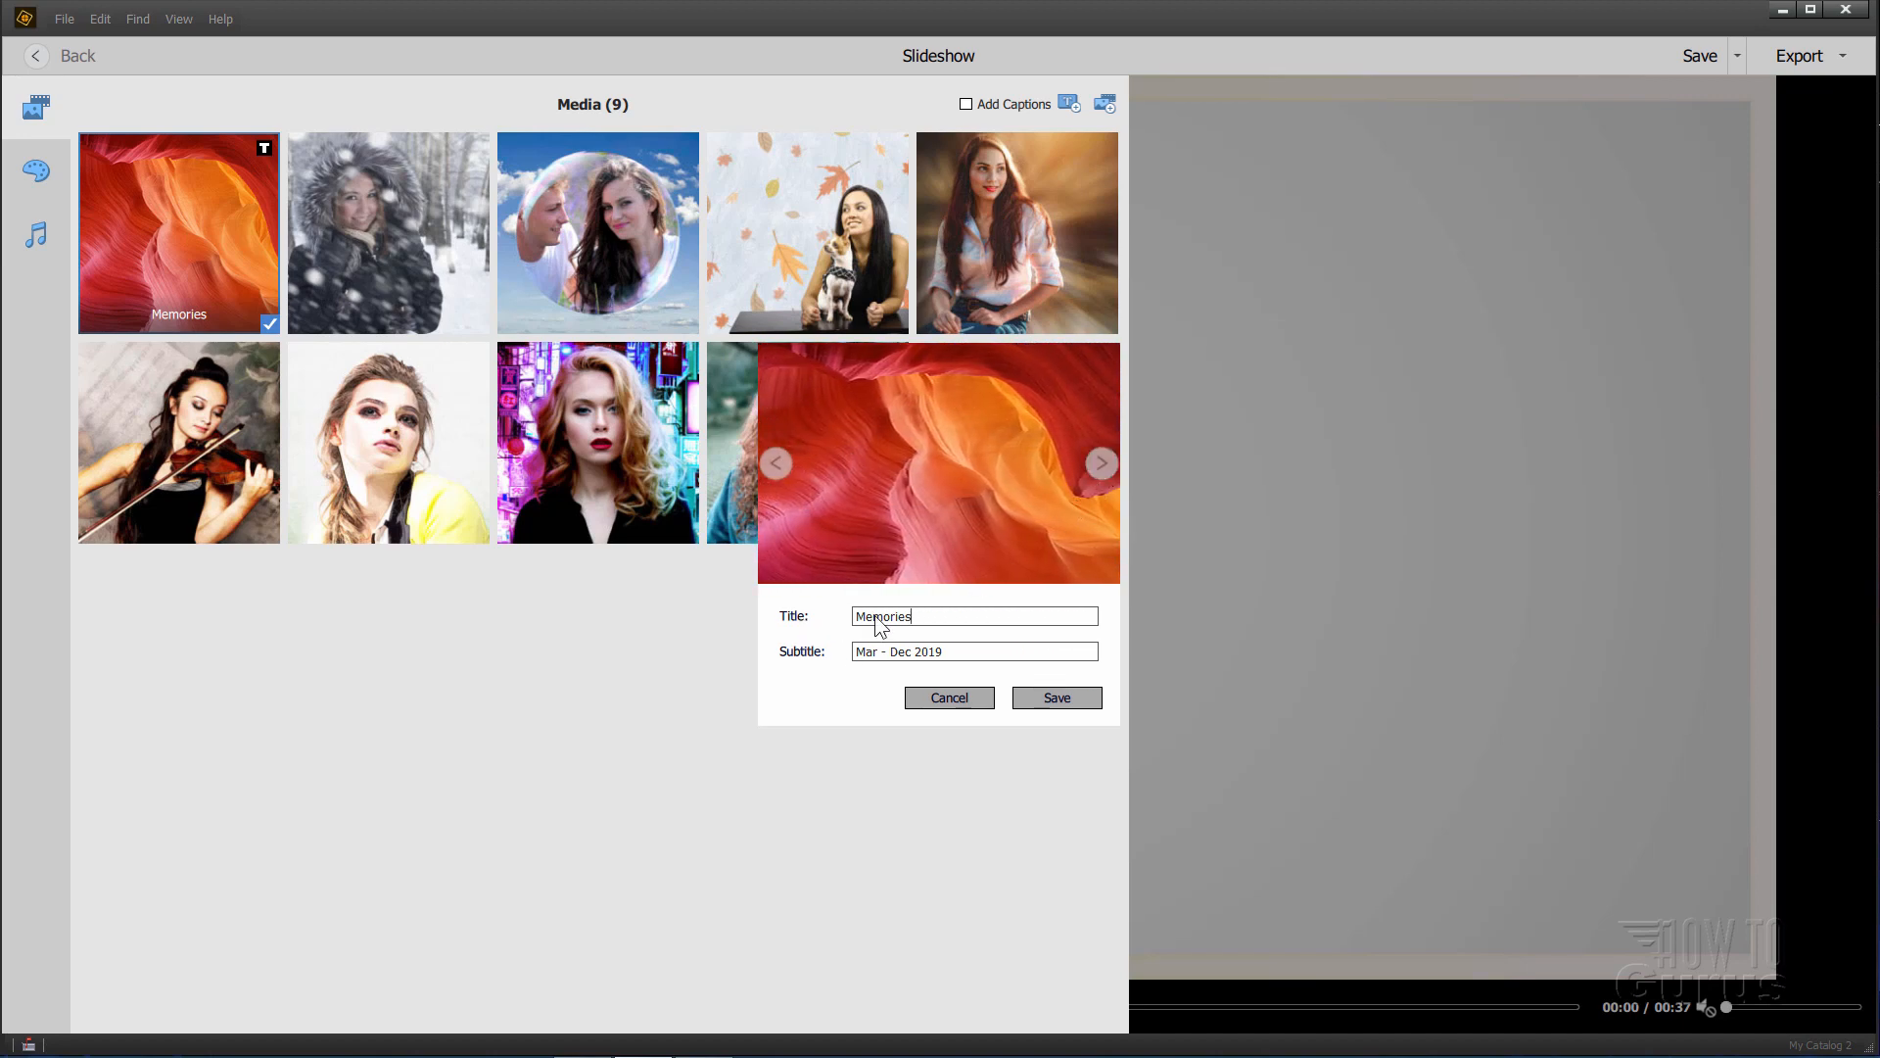
mouse_move(922, 625)
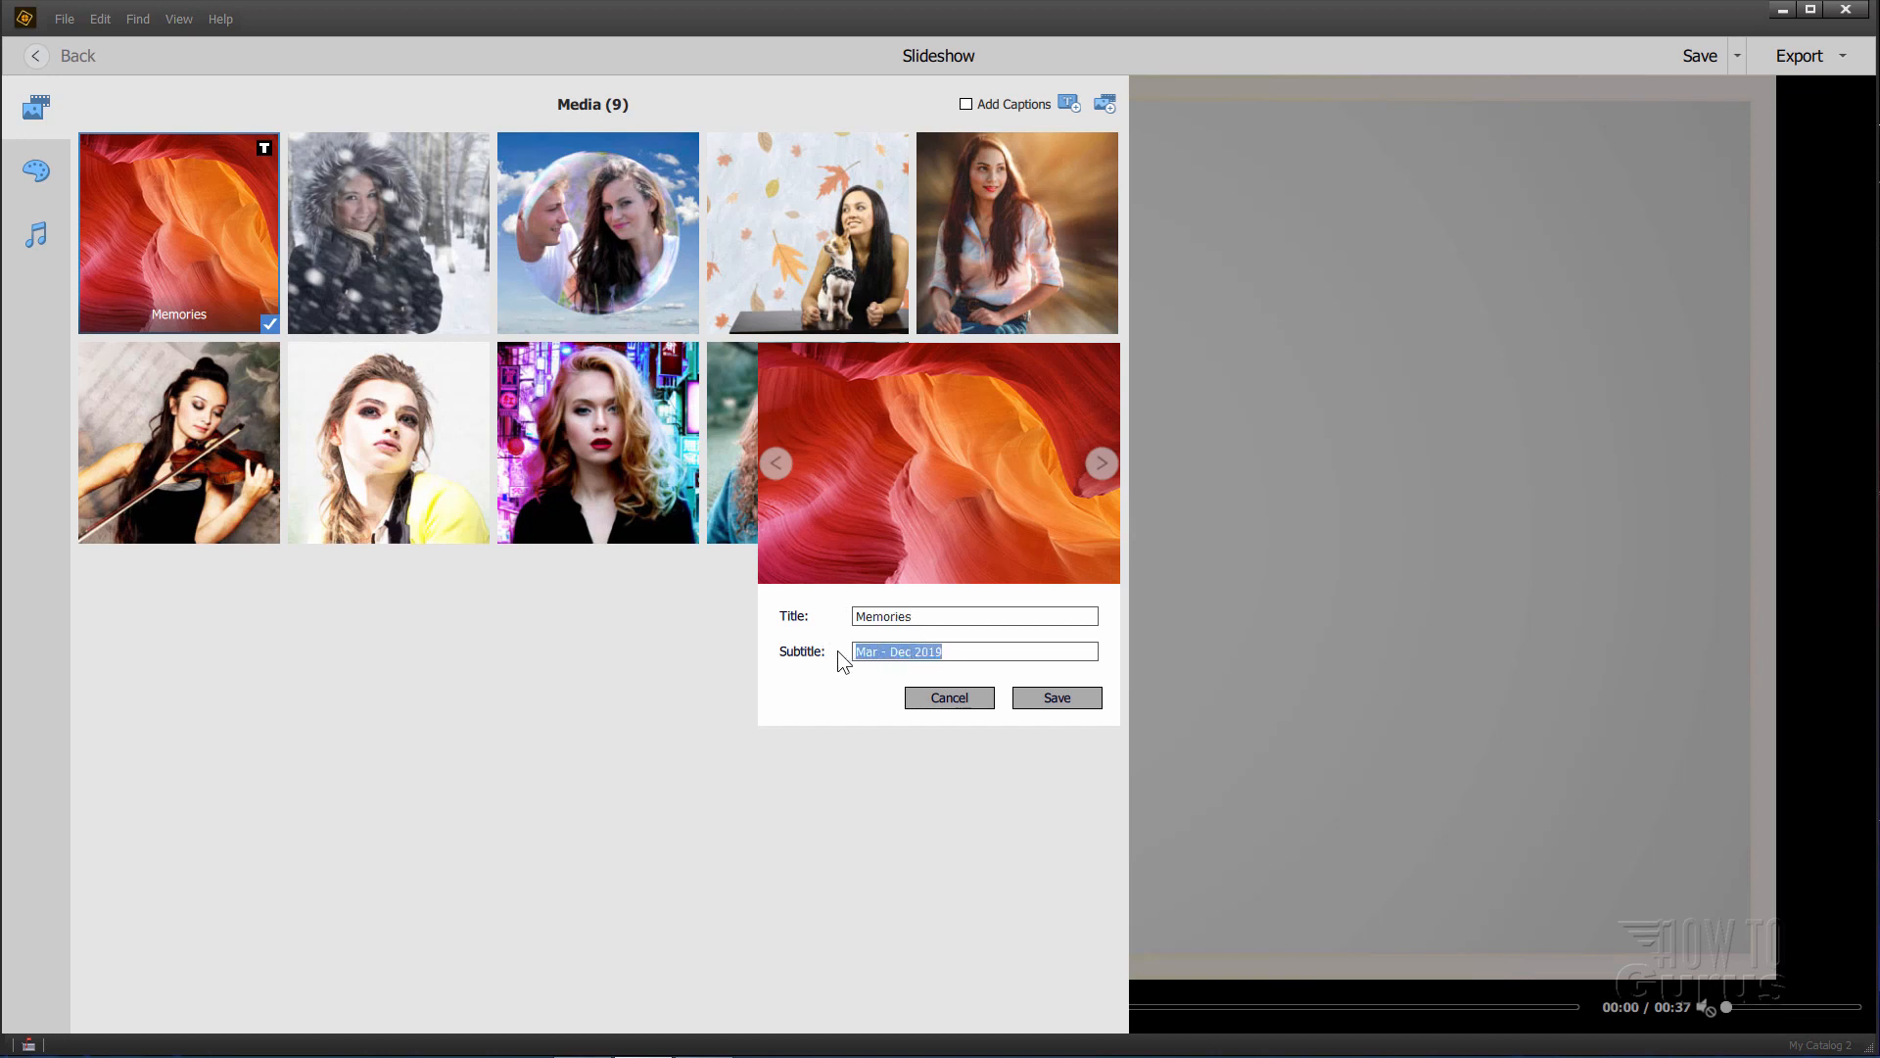
left_click(973, 615)
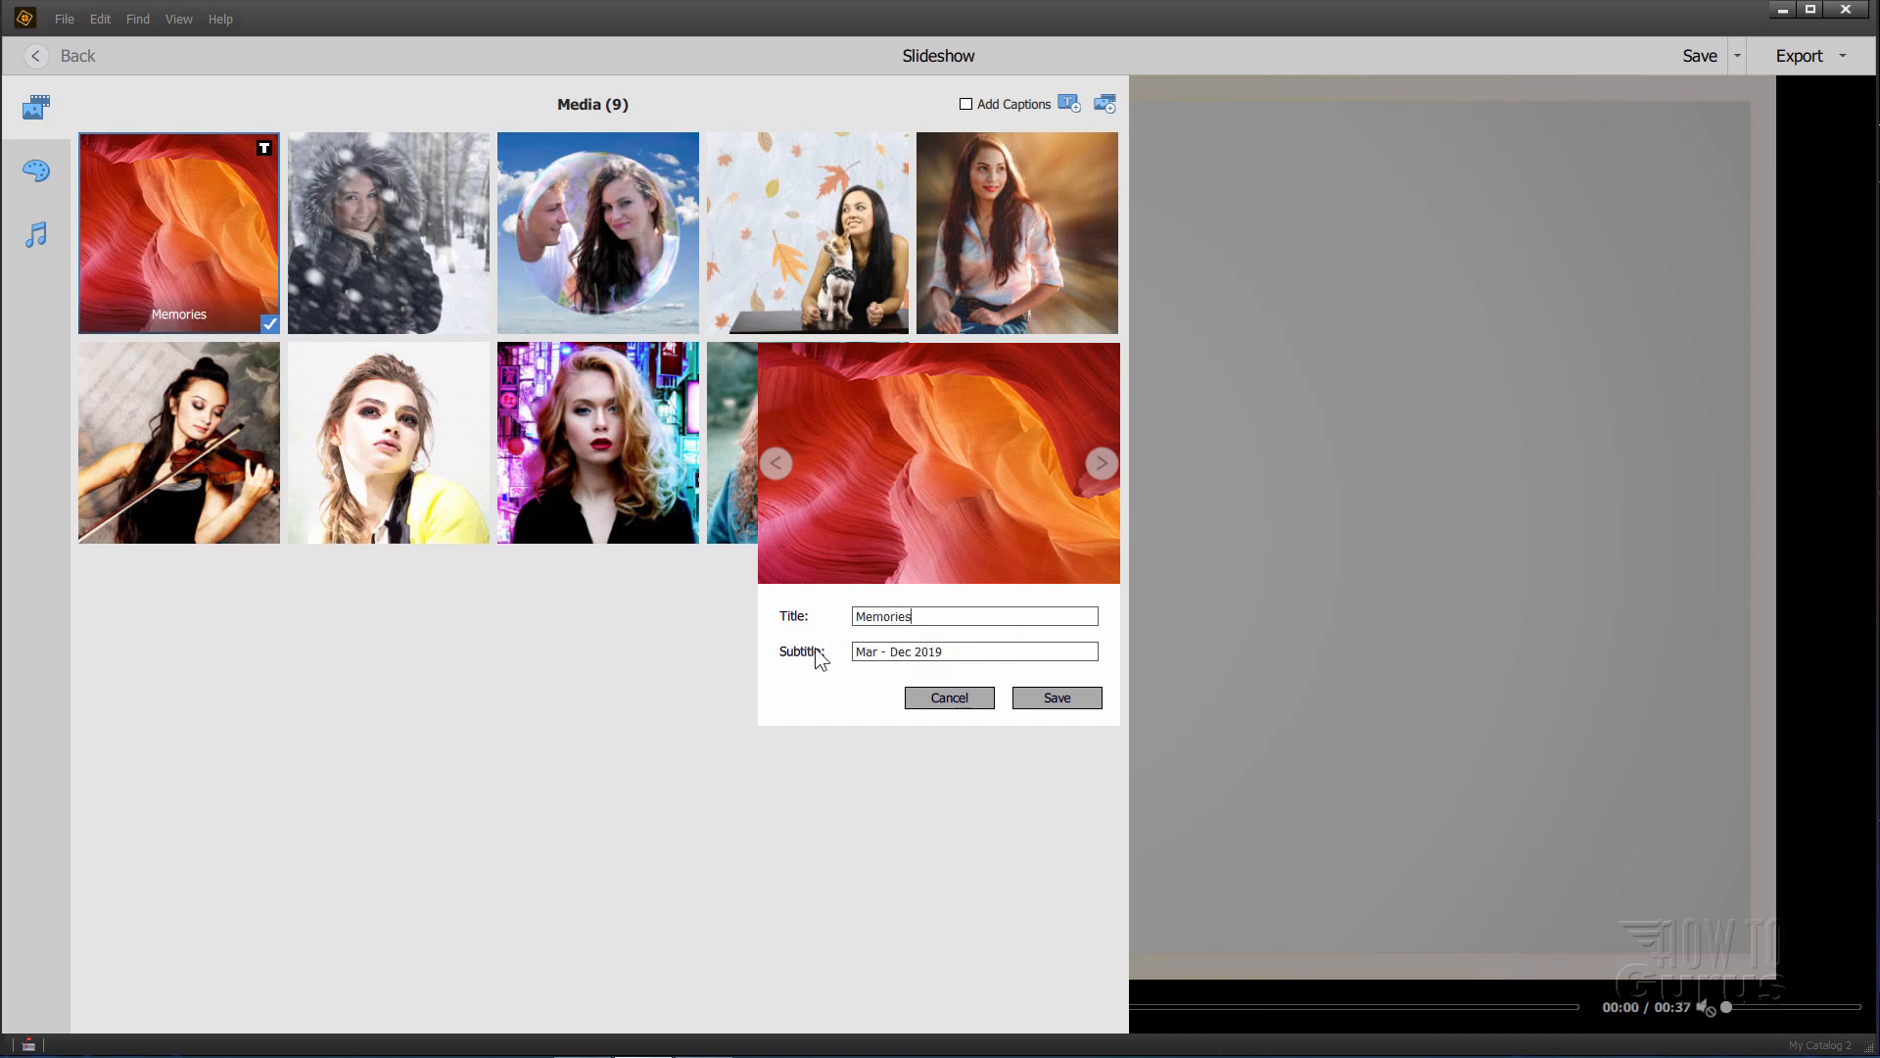
mouse_move(174, 238)
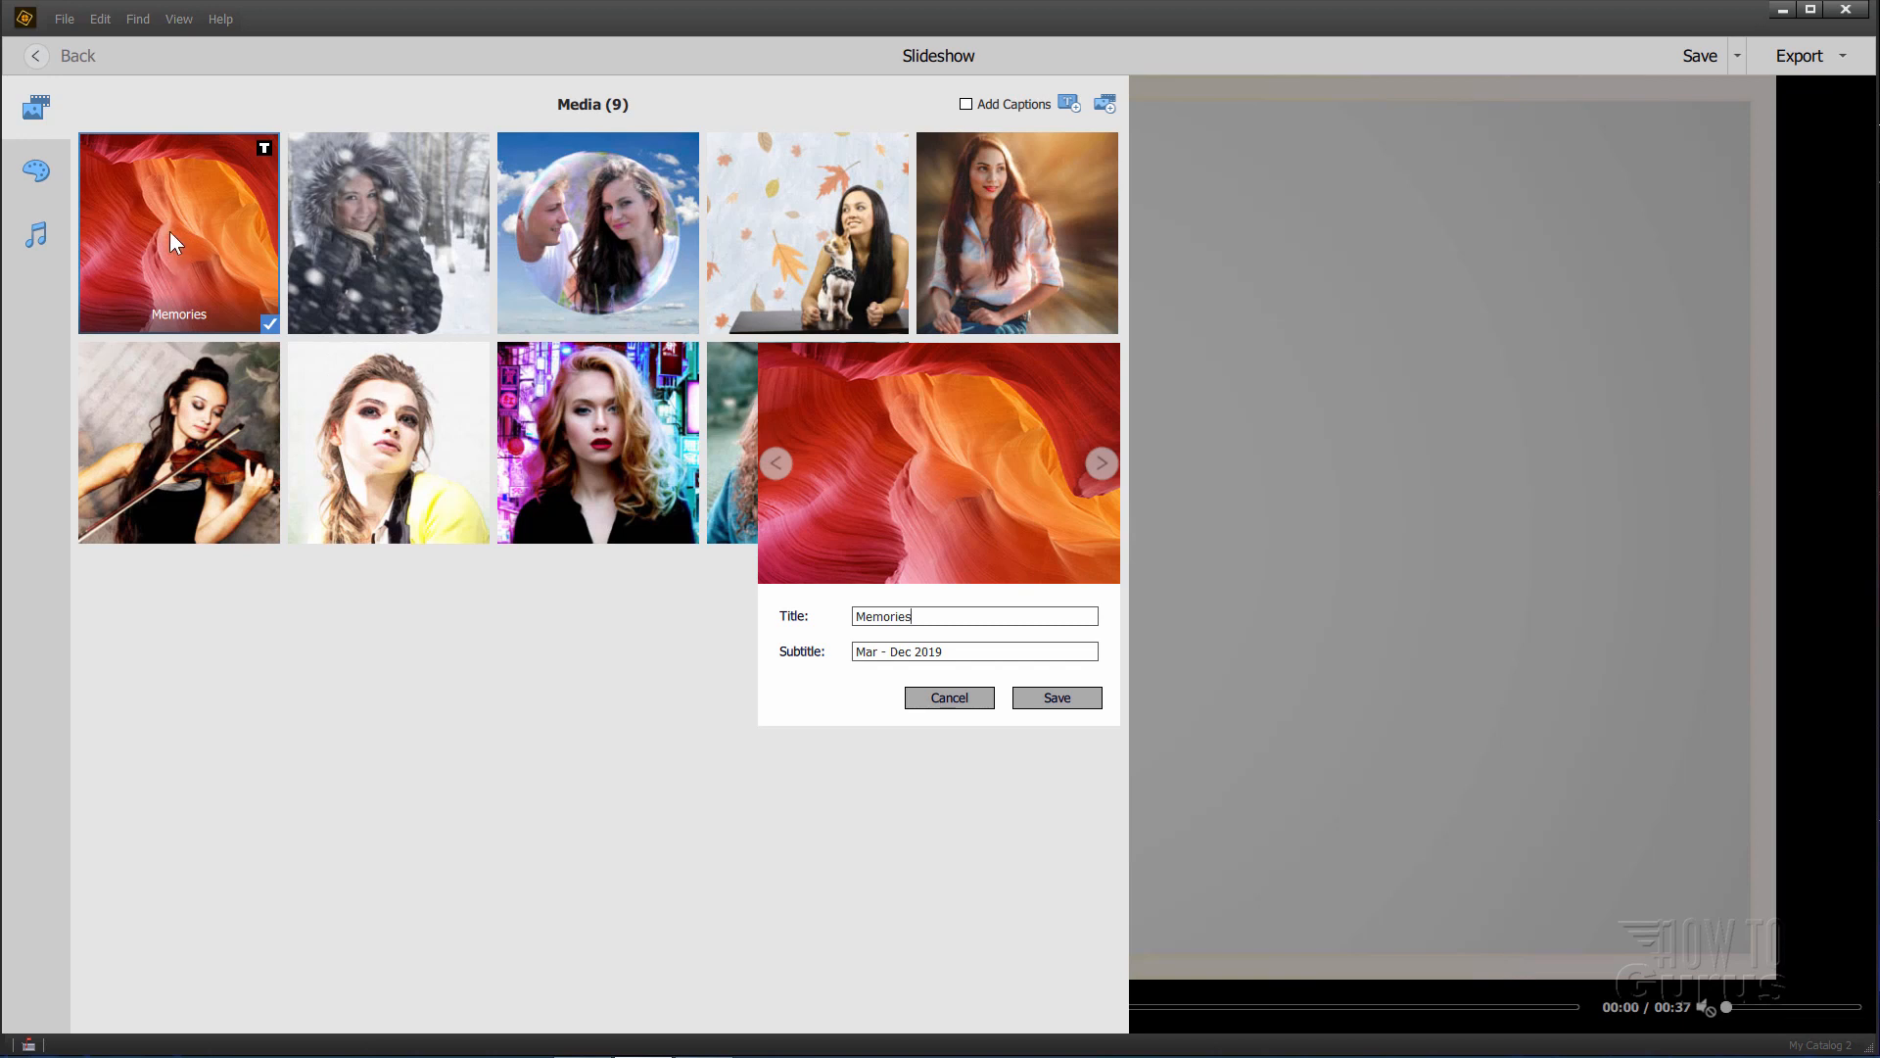
mouse_move(772, 691)
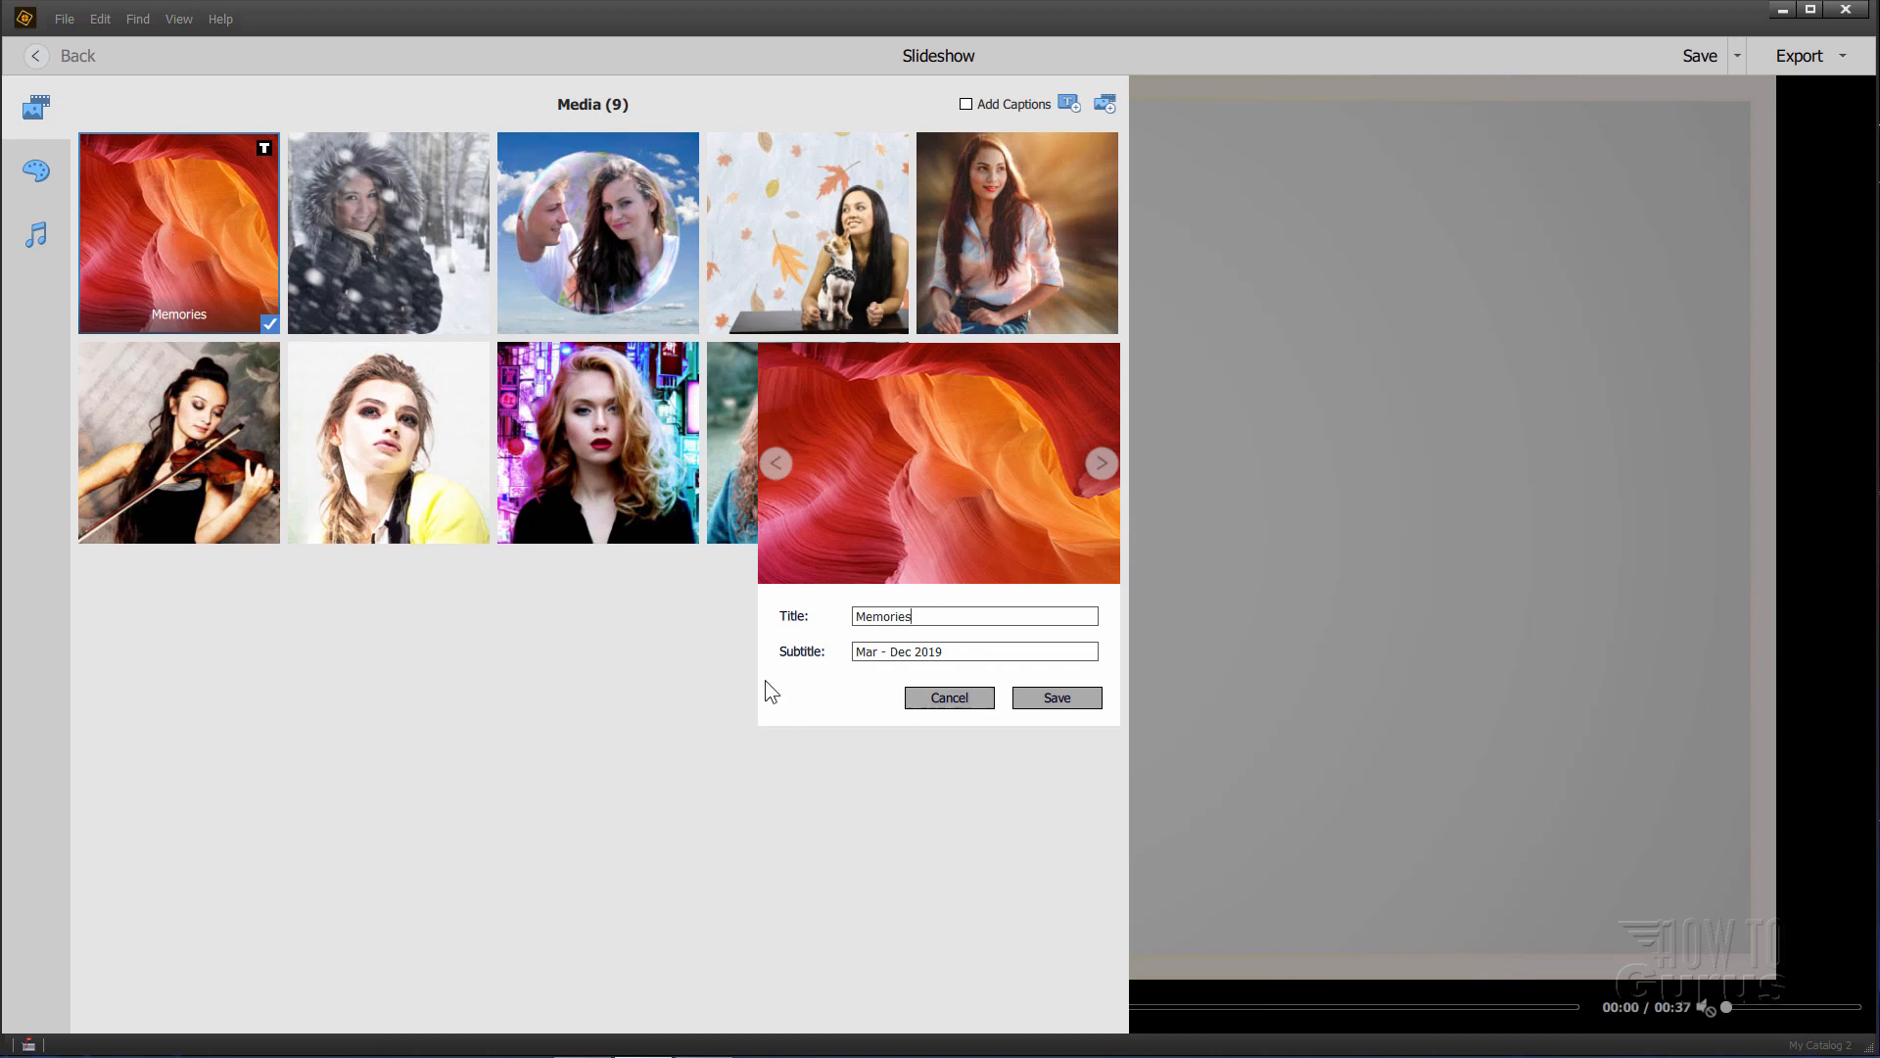
left_click(948, 697)
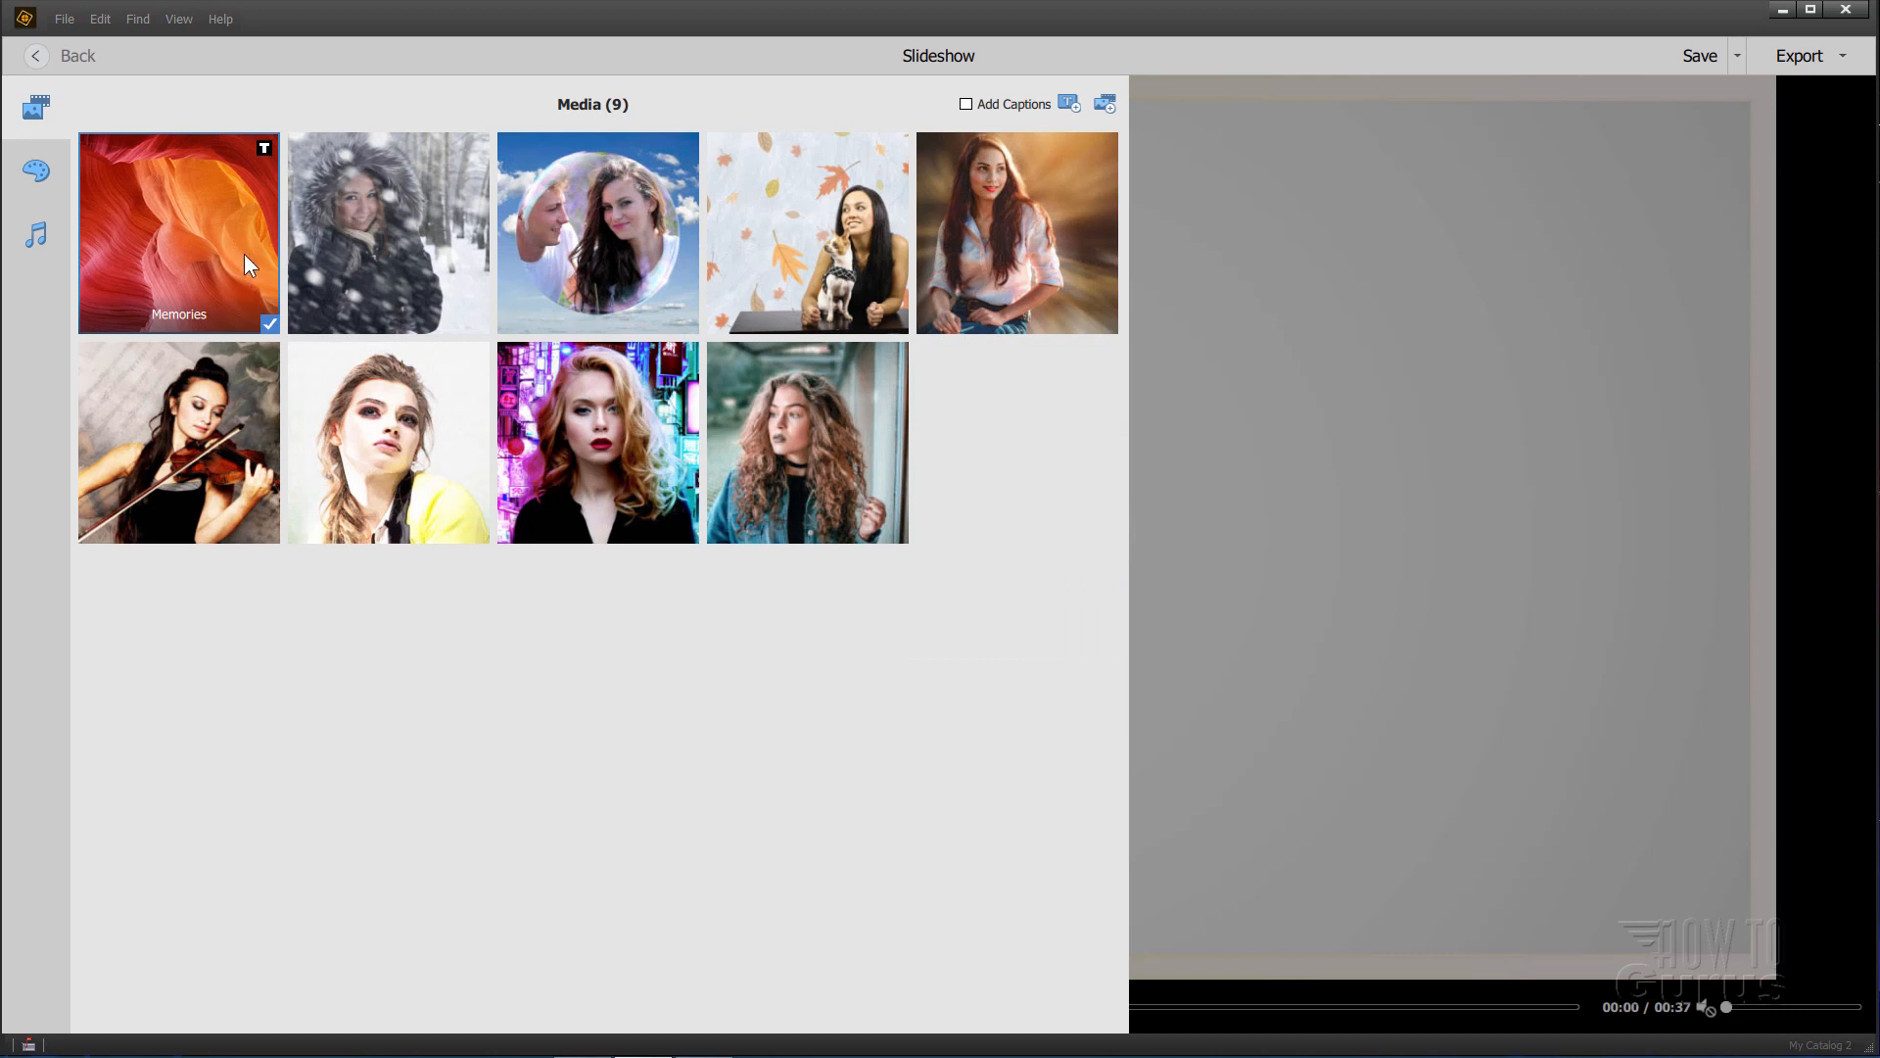
mouse_move(1077, 264)
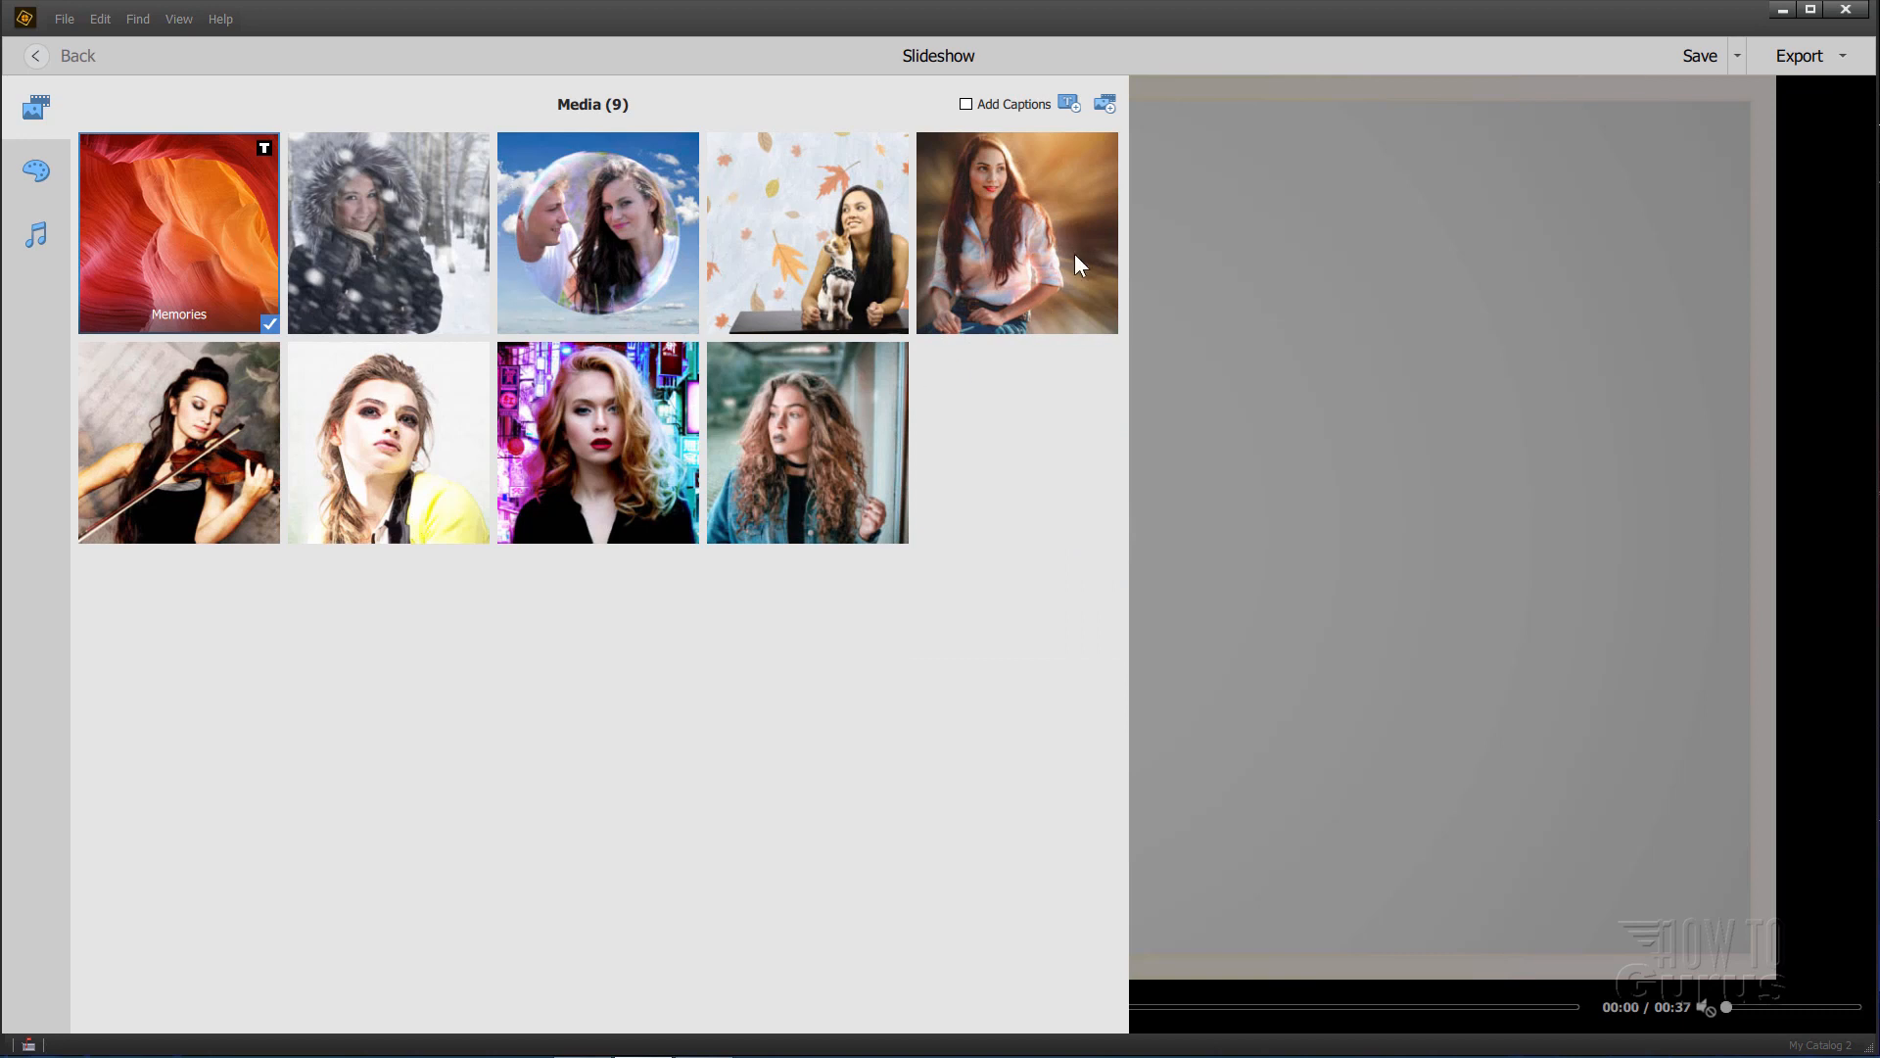
mouse_move(1111, 129)
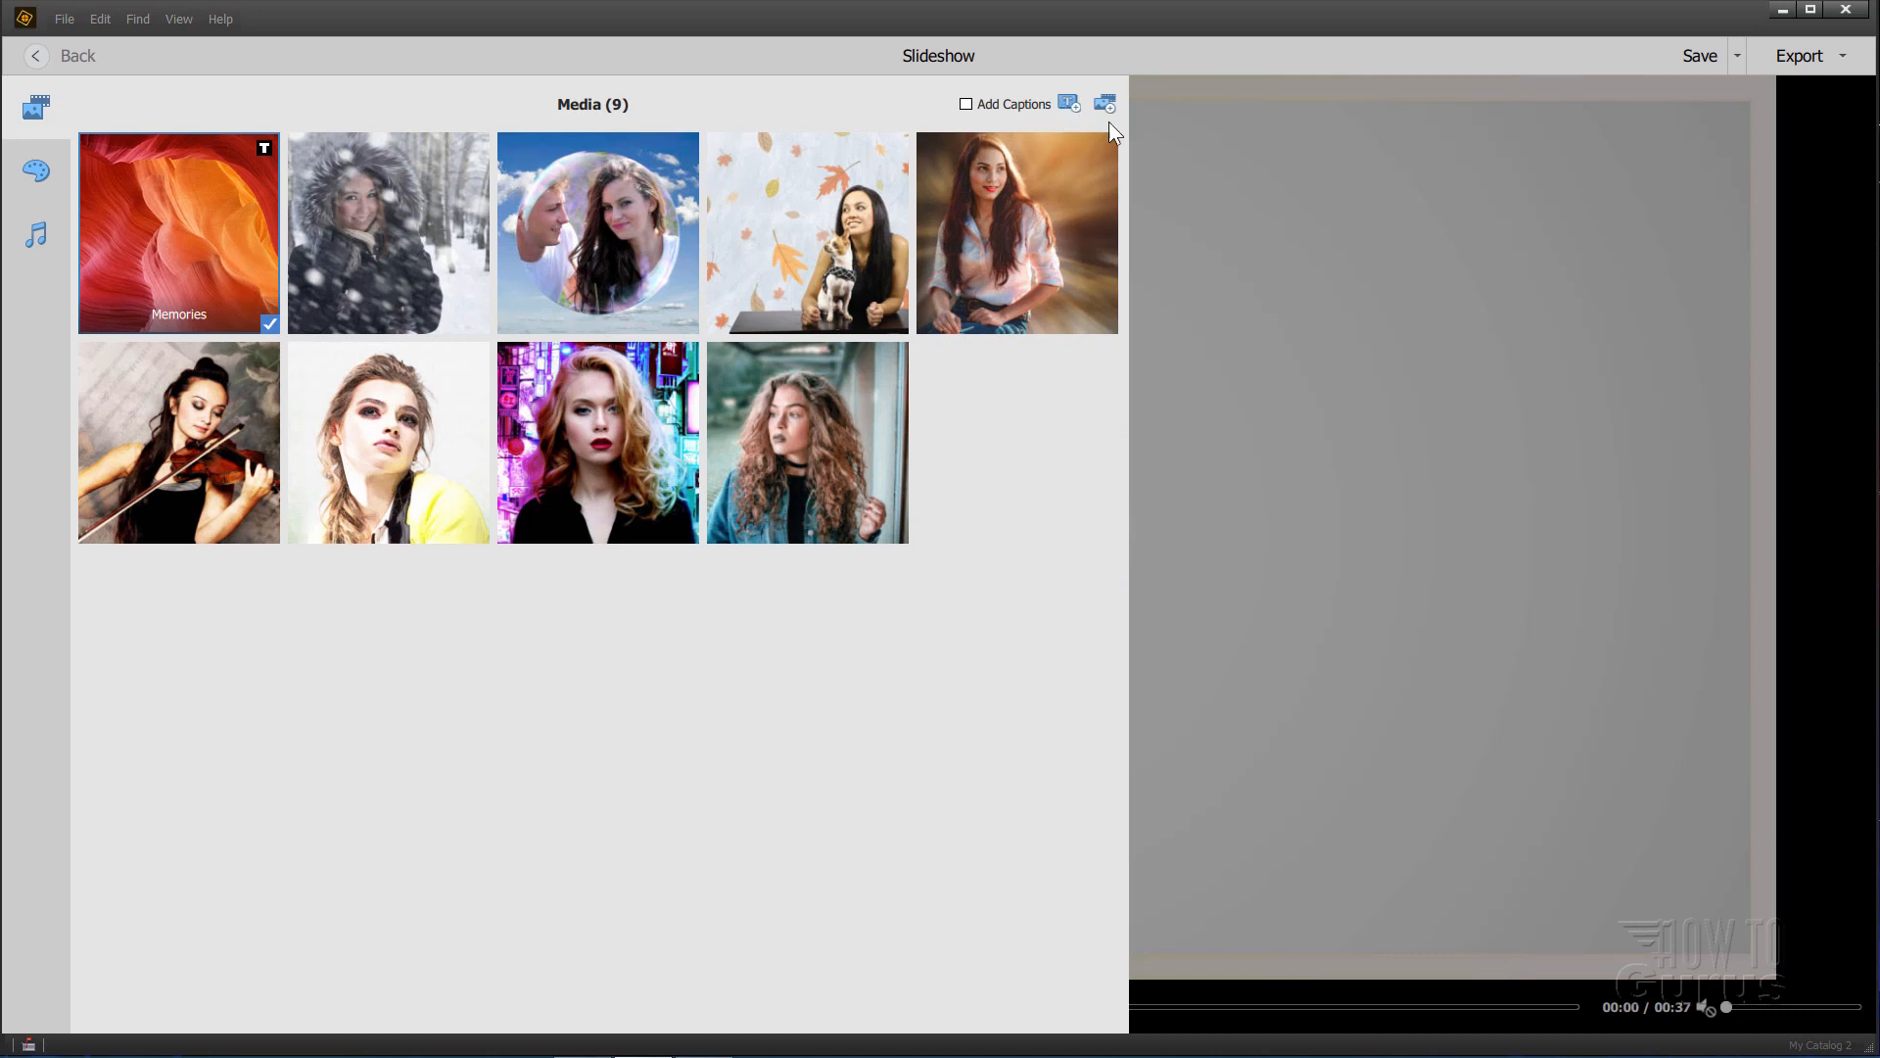
Step: Add a blank red title slide to the slideshow after Memories
left_click(1067, 104)
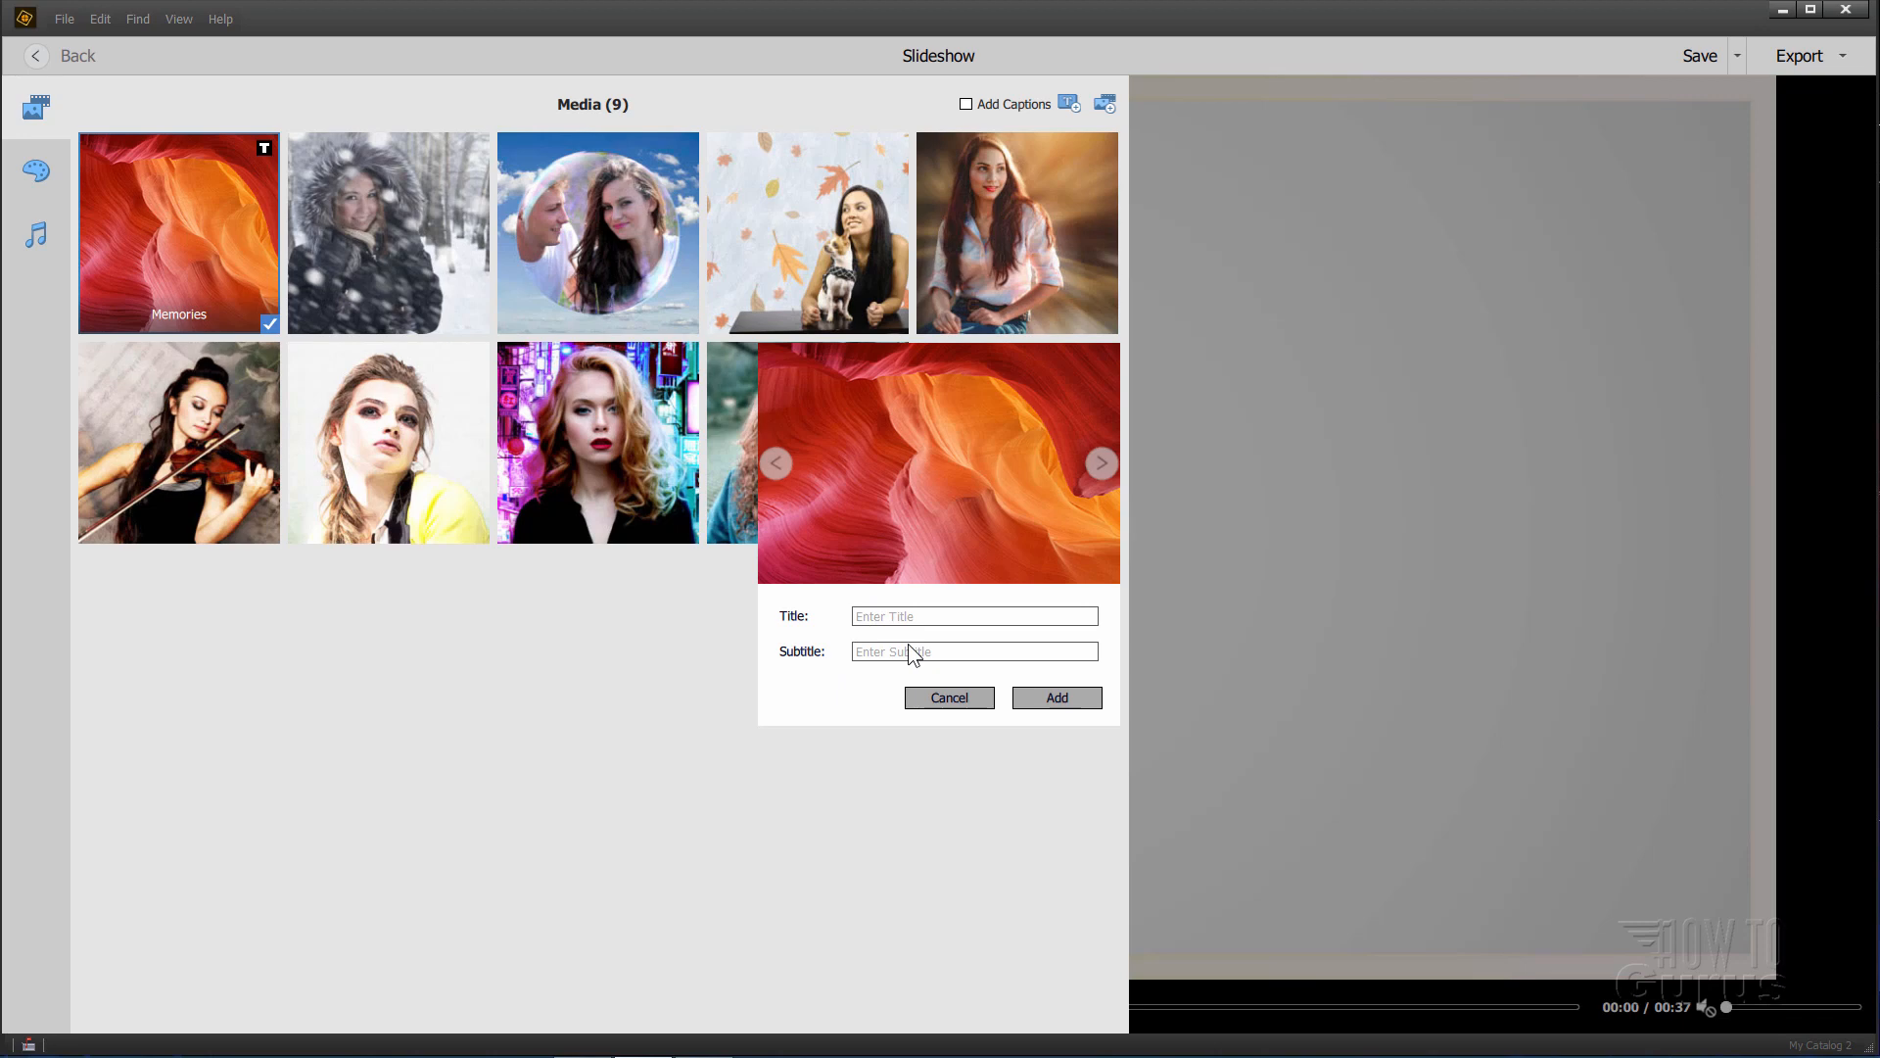
left_click(1053, 697)
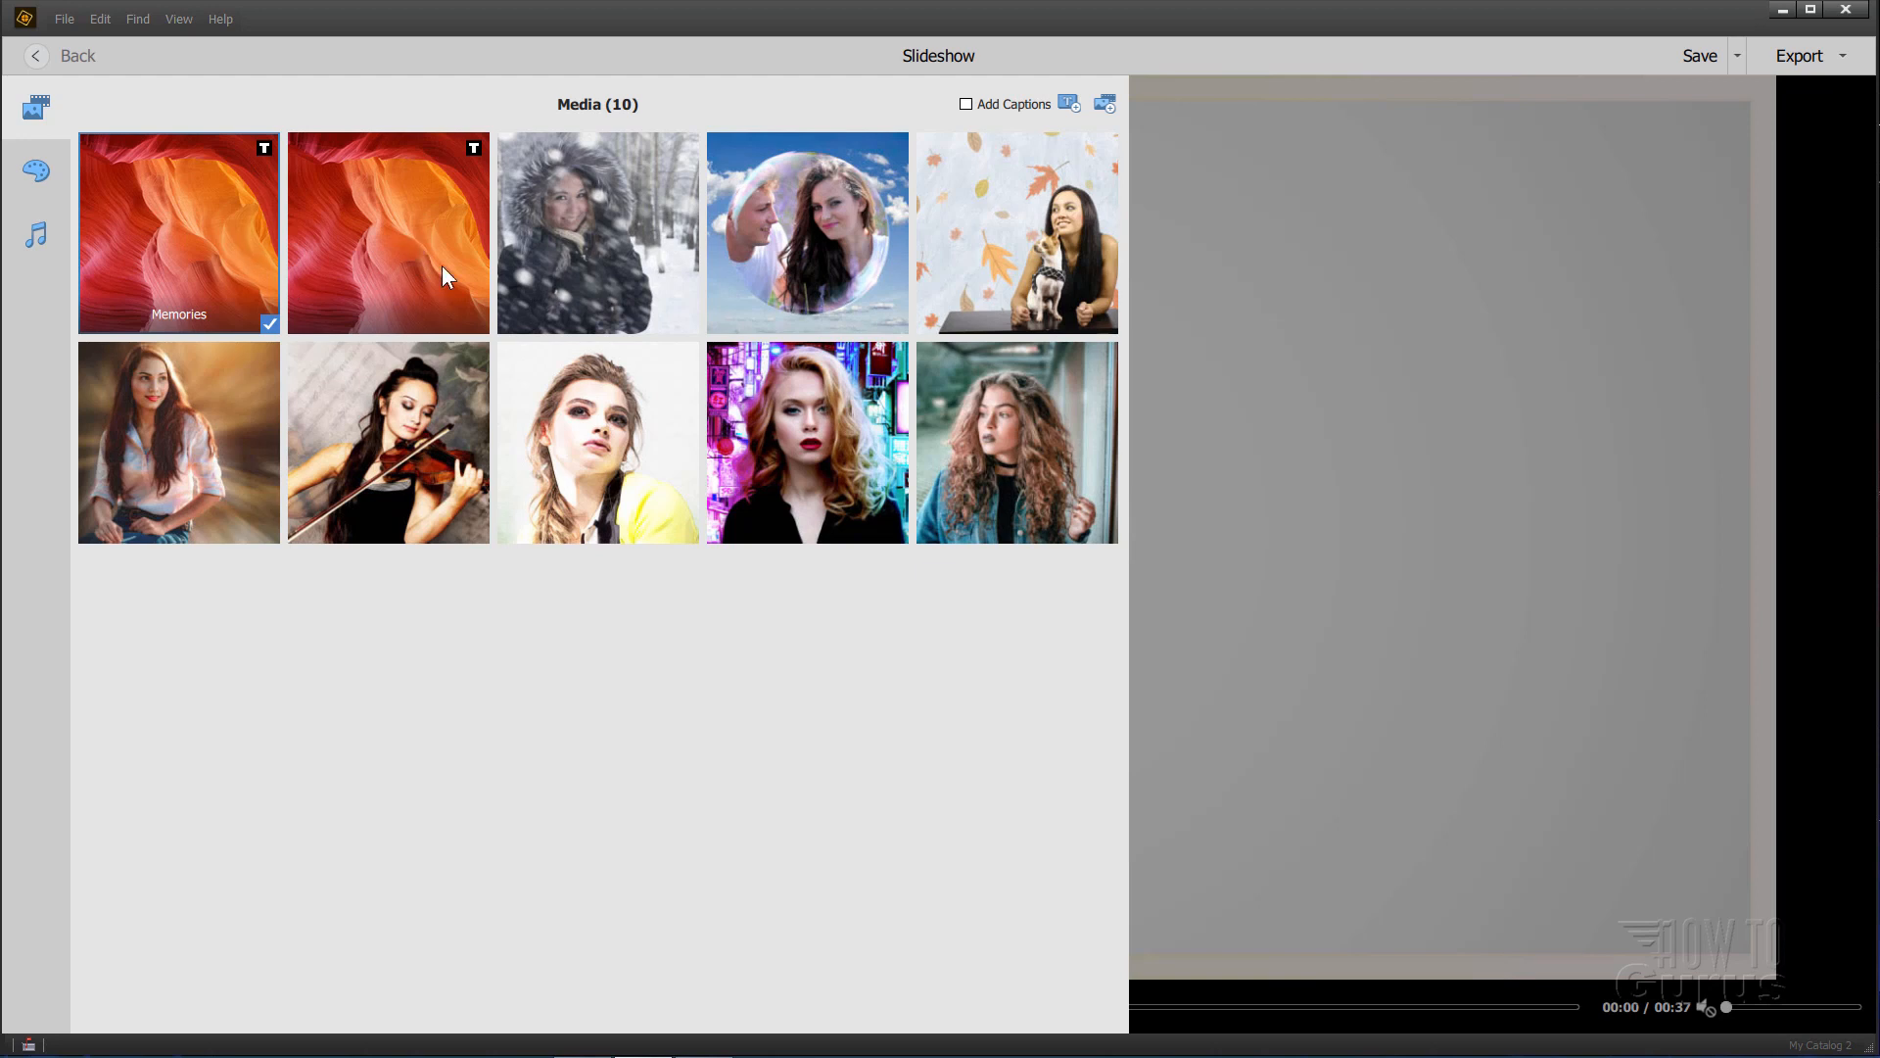
mouse_move(414, 237)
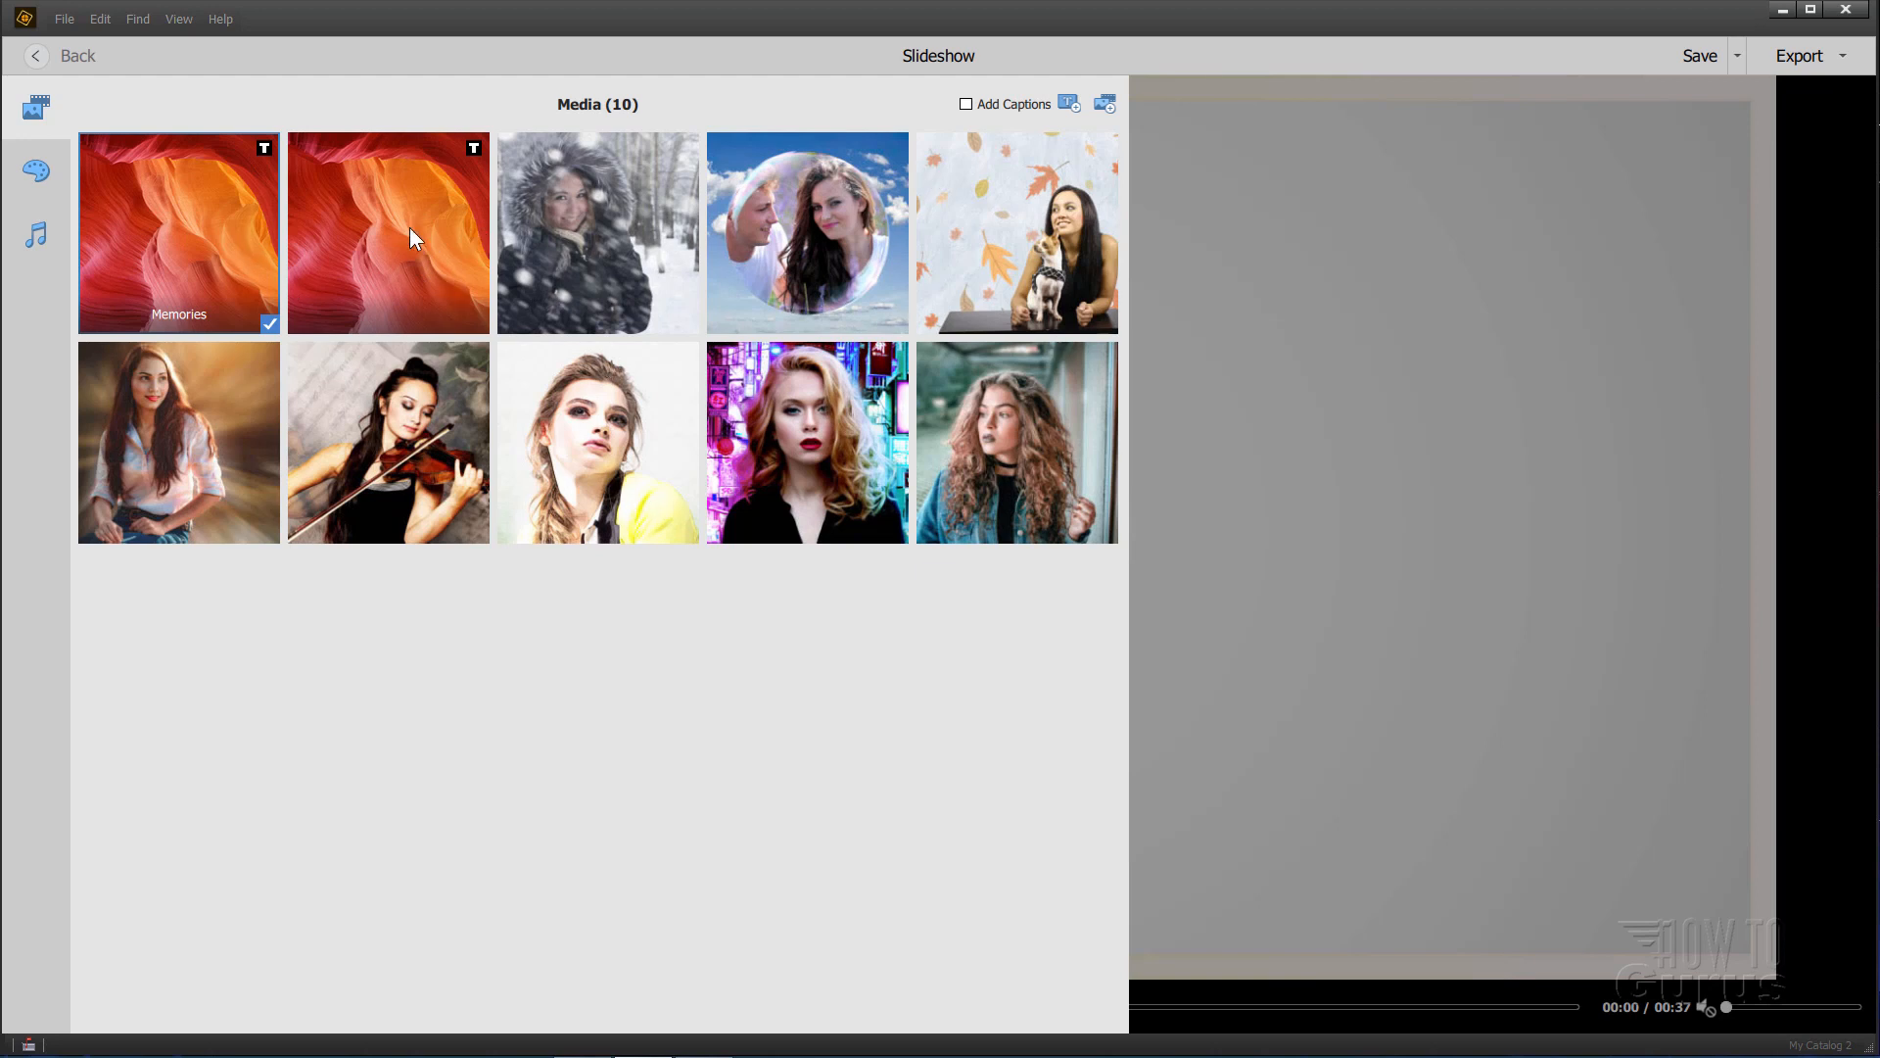
mouse_move(413, 249)
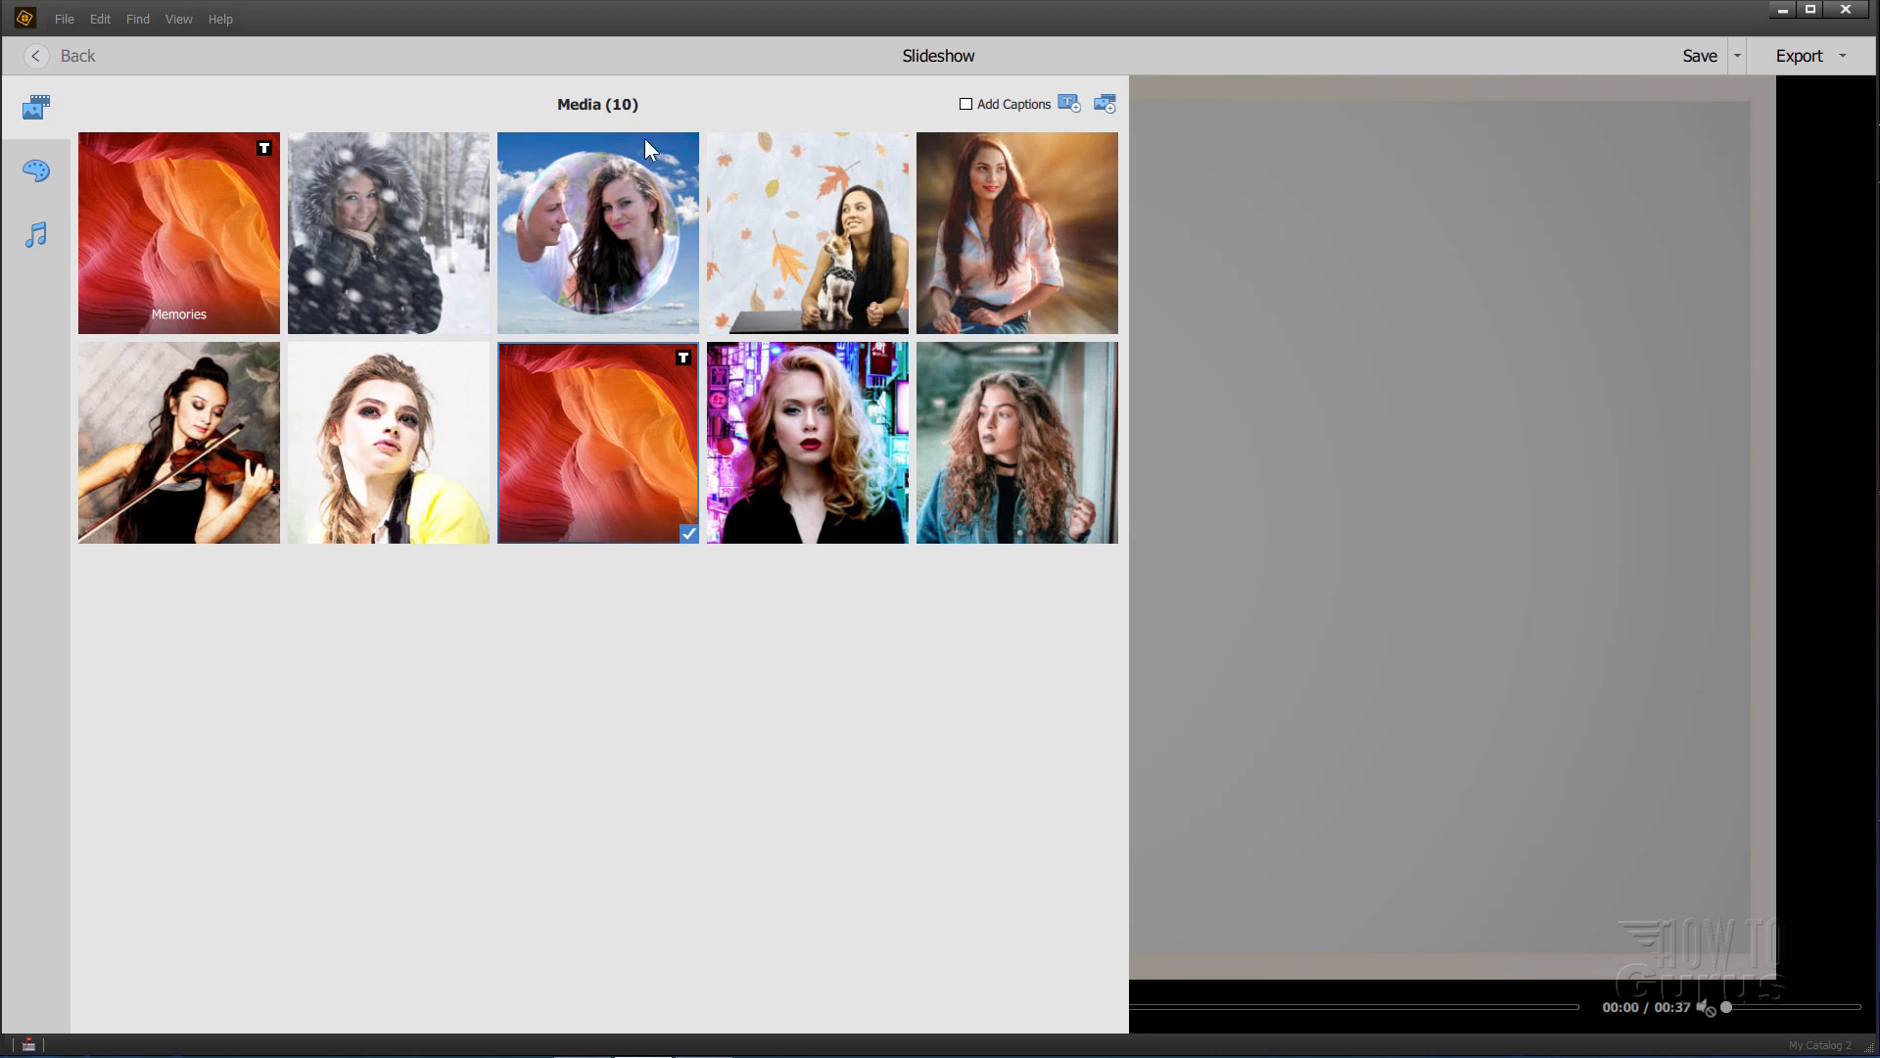
mouse_move(566, 468)
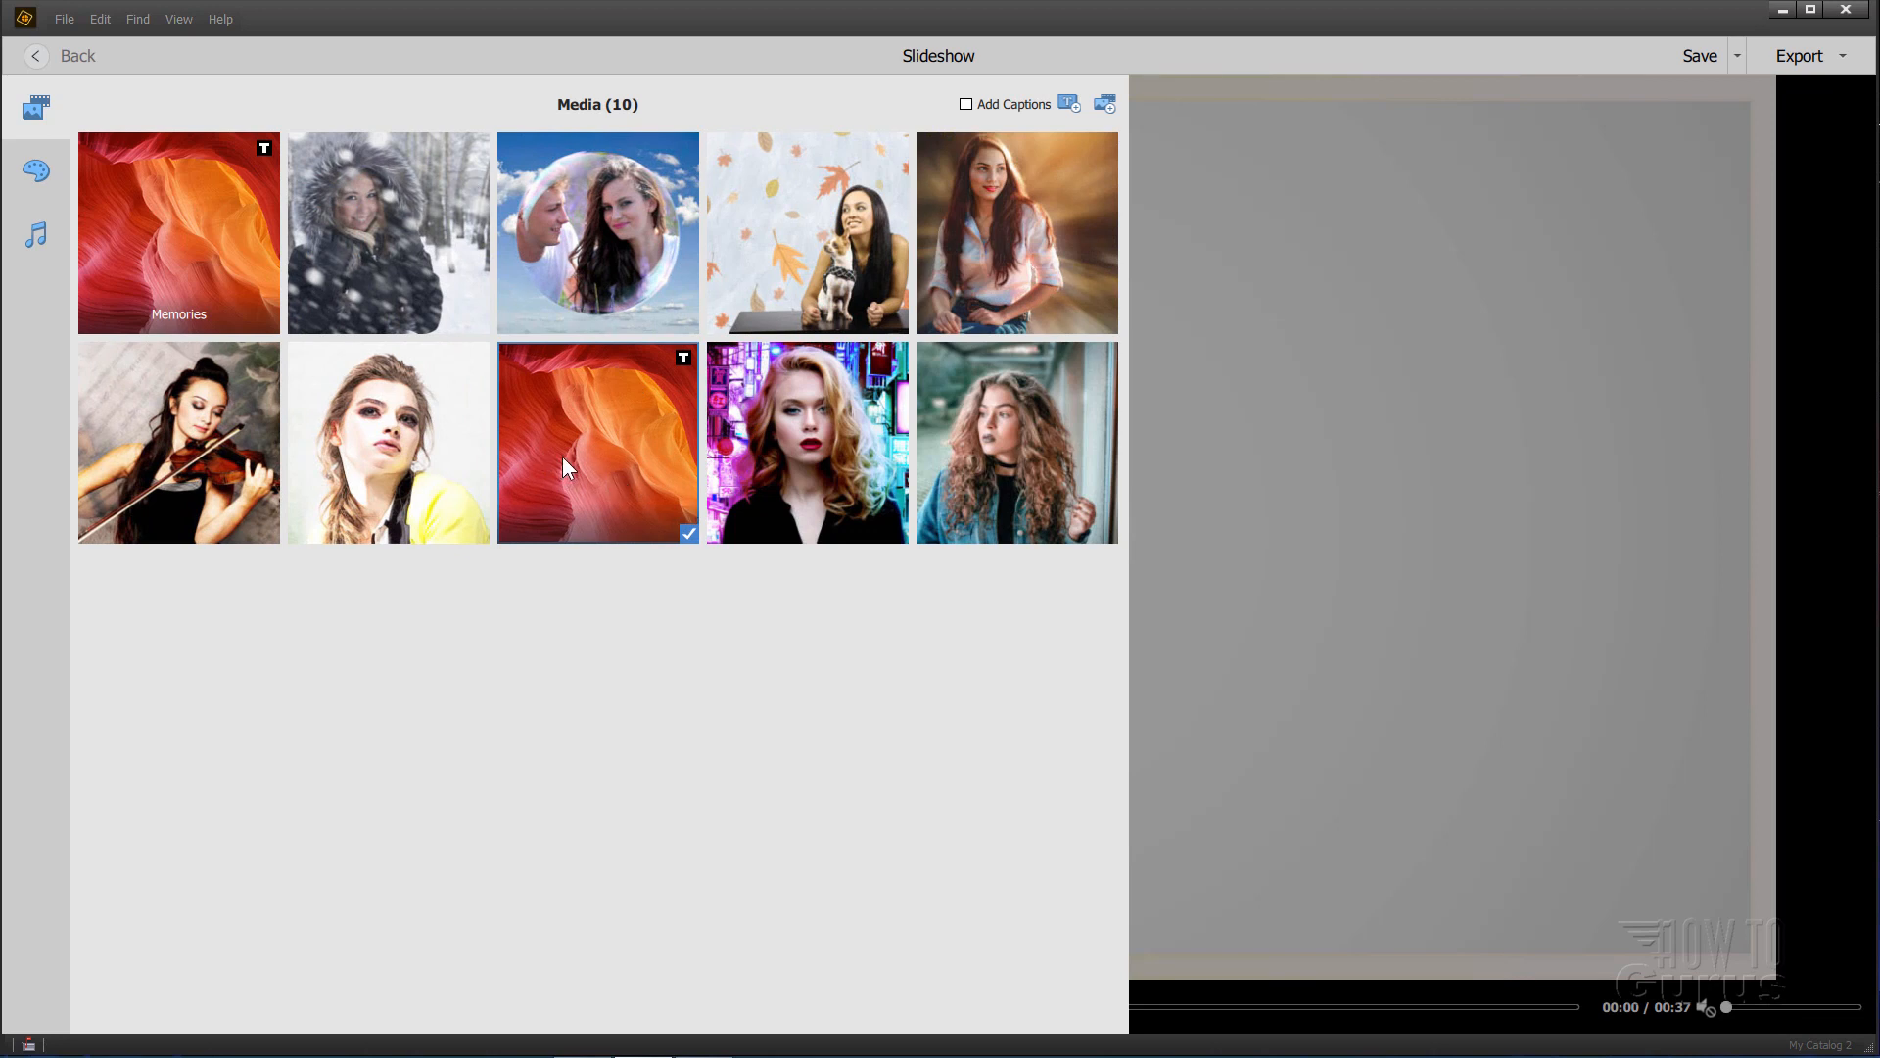
mouse_move(576, 479)
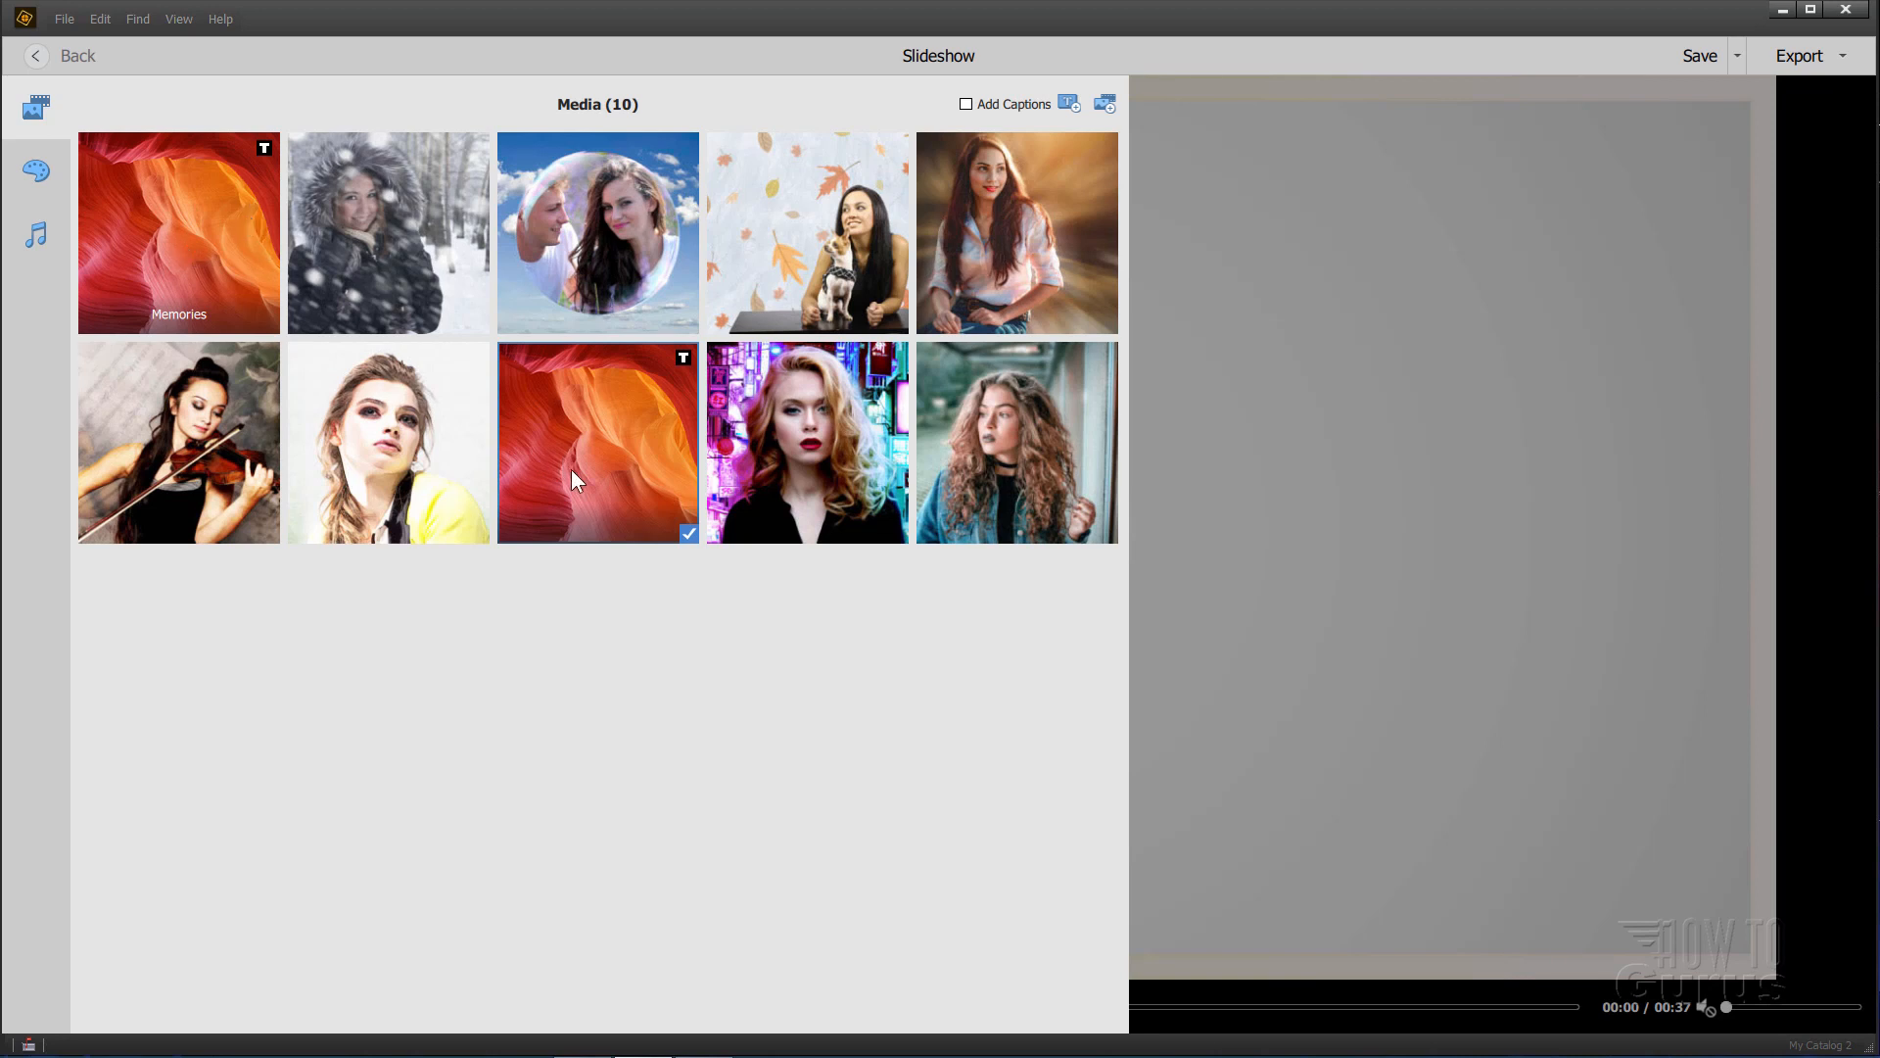
mouse_move(568, 446)
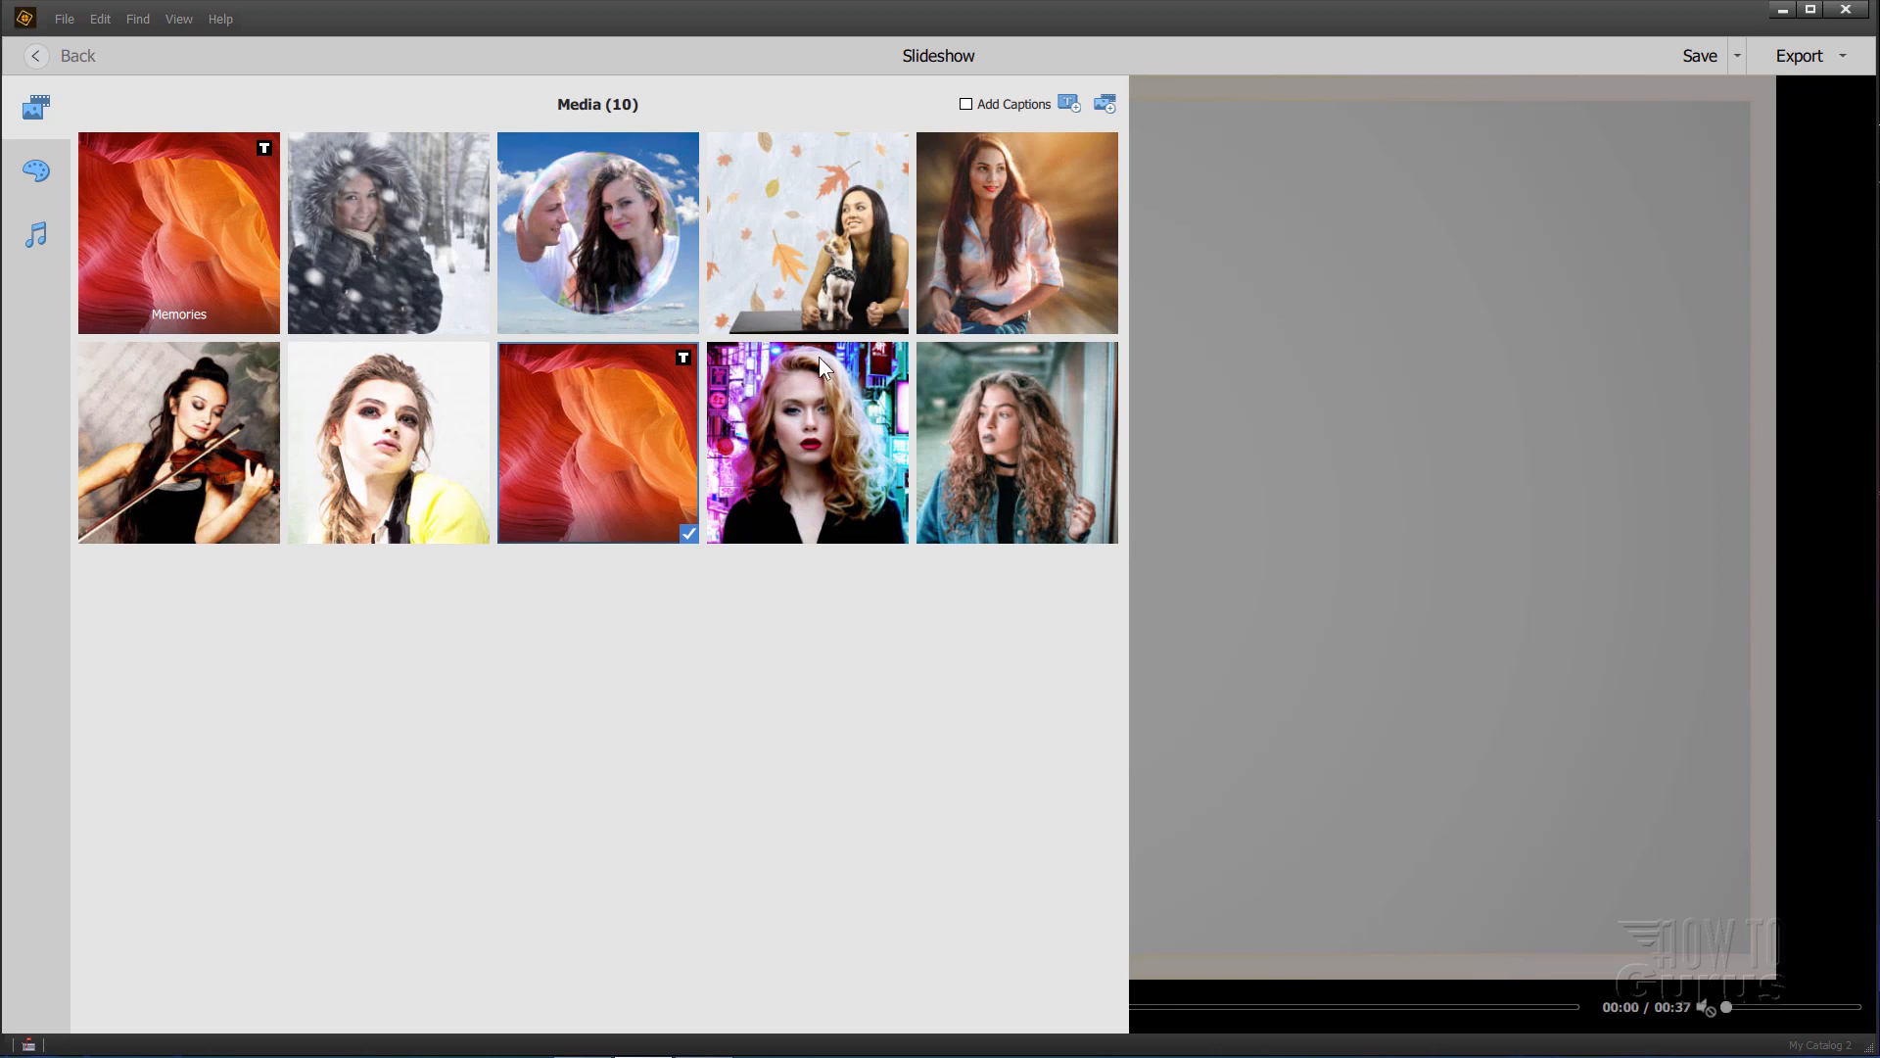
Step: Edit the blank title slide, preview the next background, and cancel without changes
right_click(582, 469)
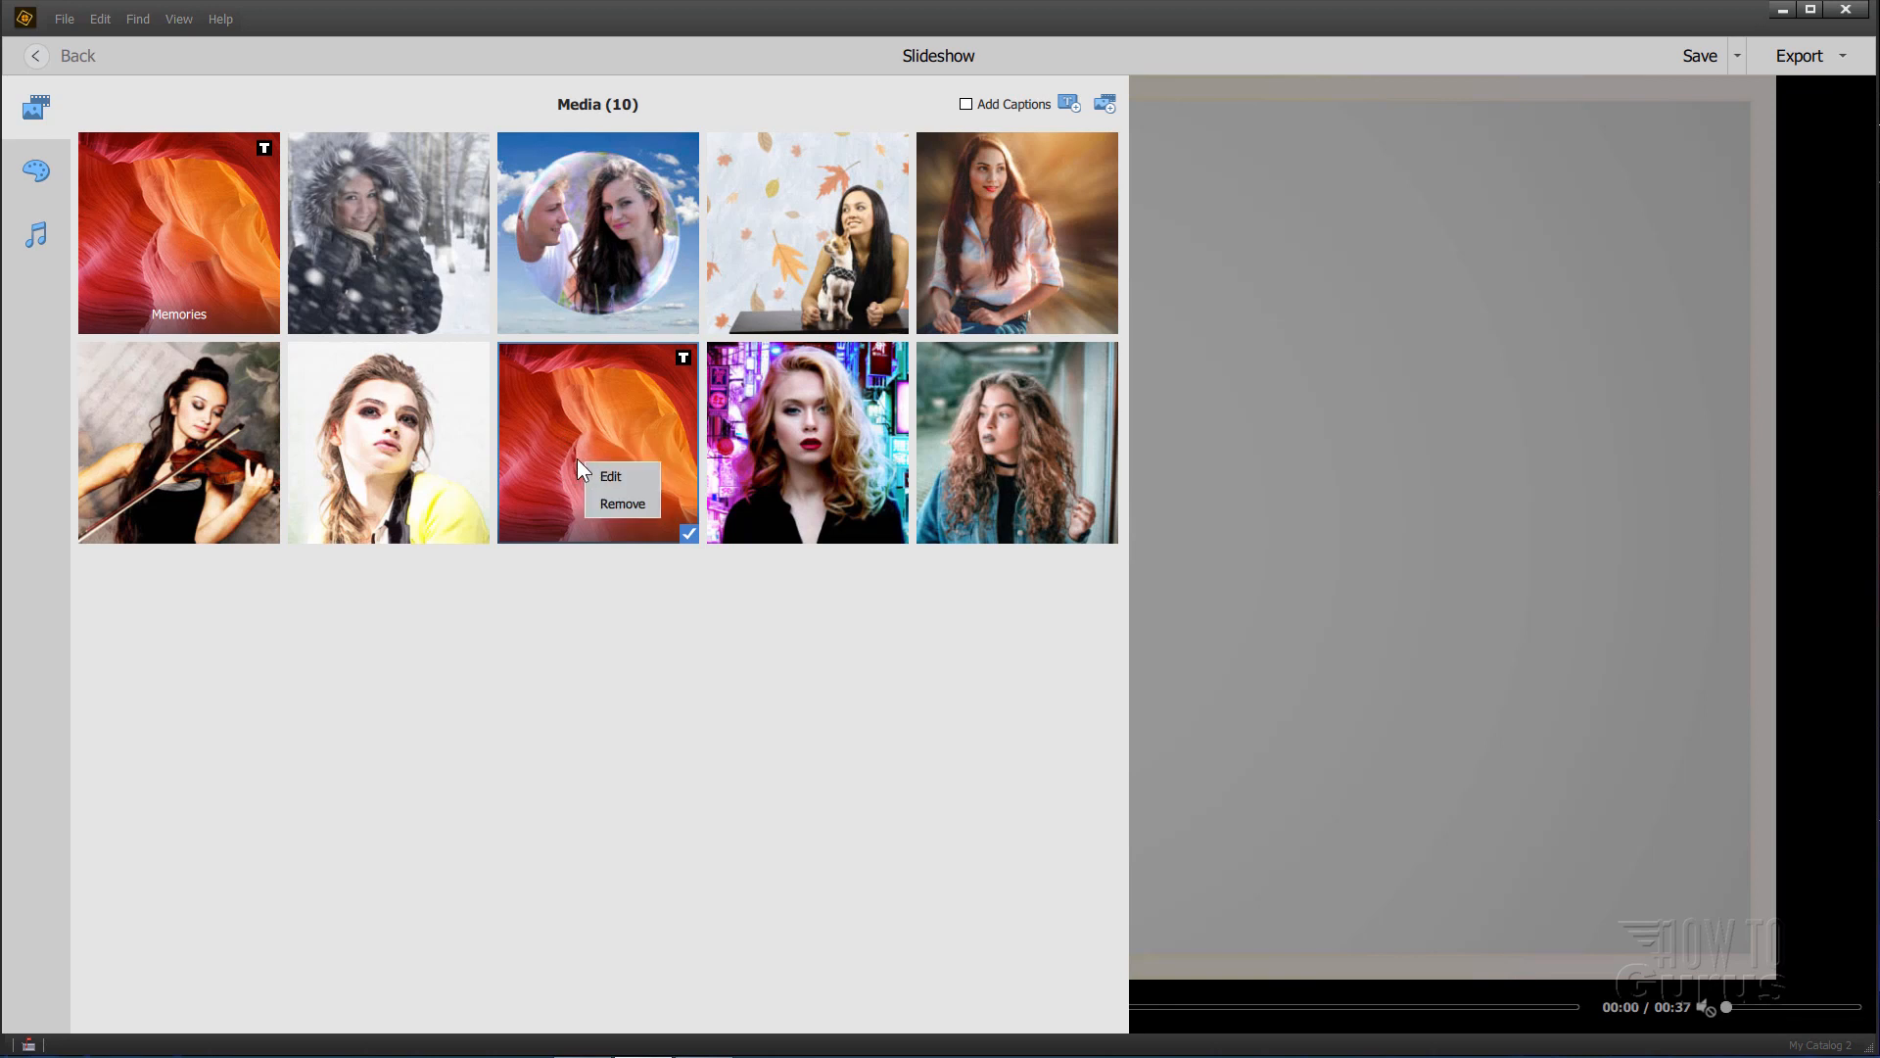
left_click(611, 475)
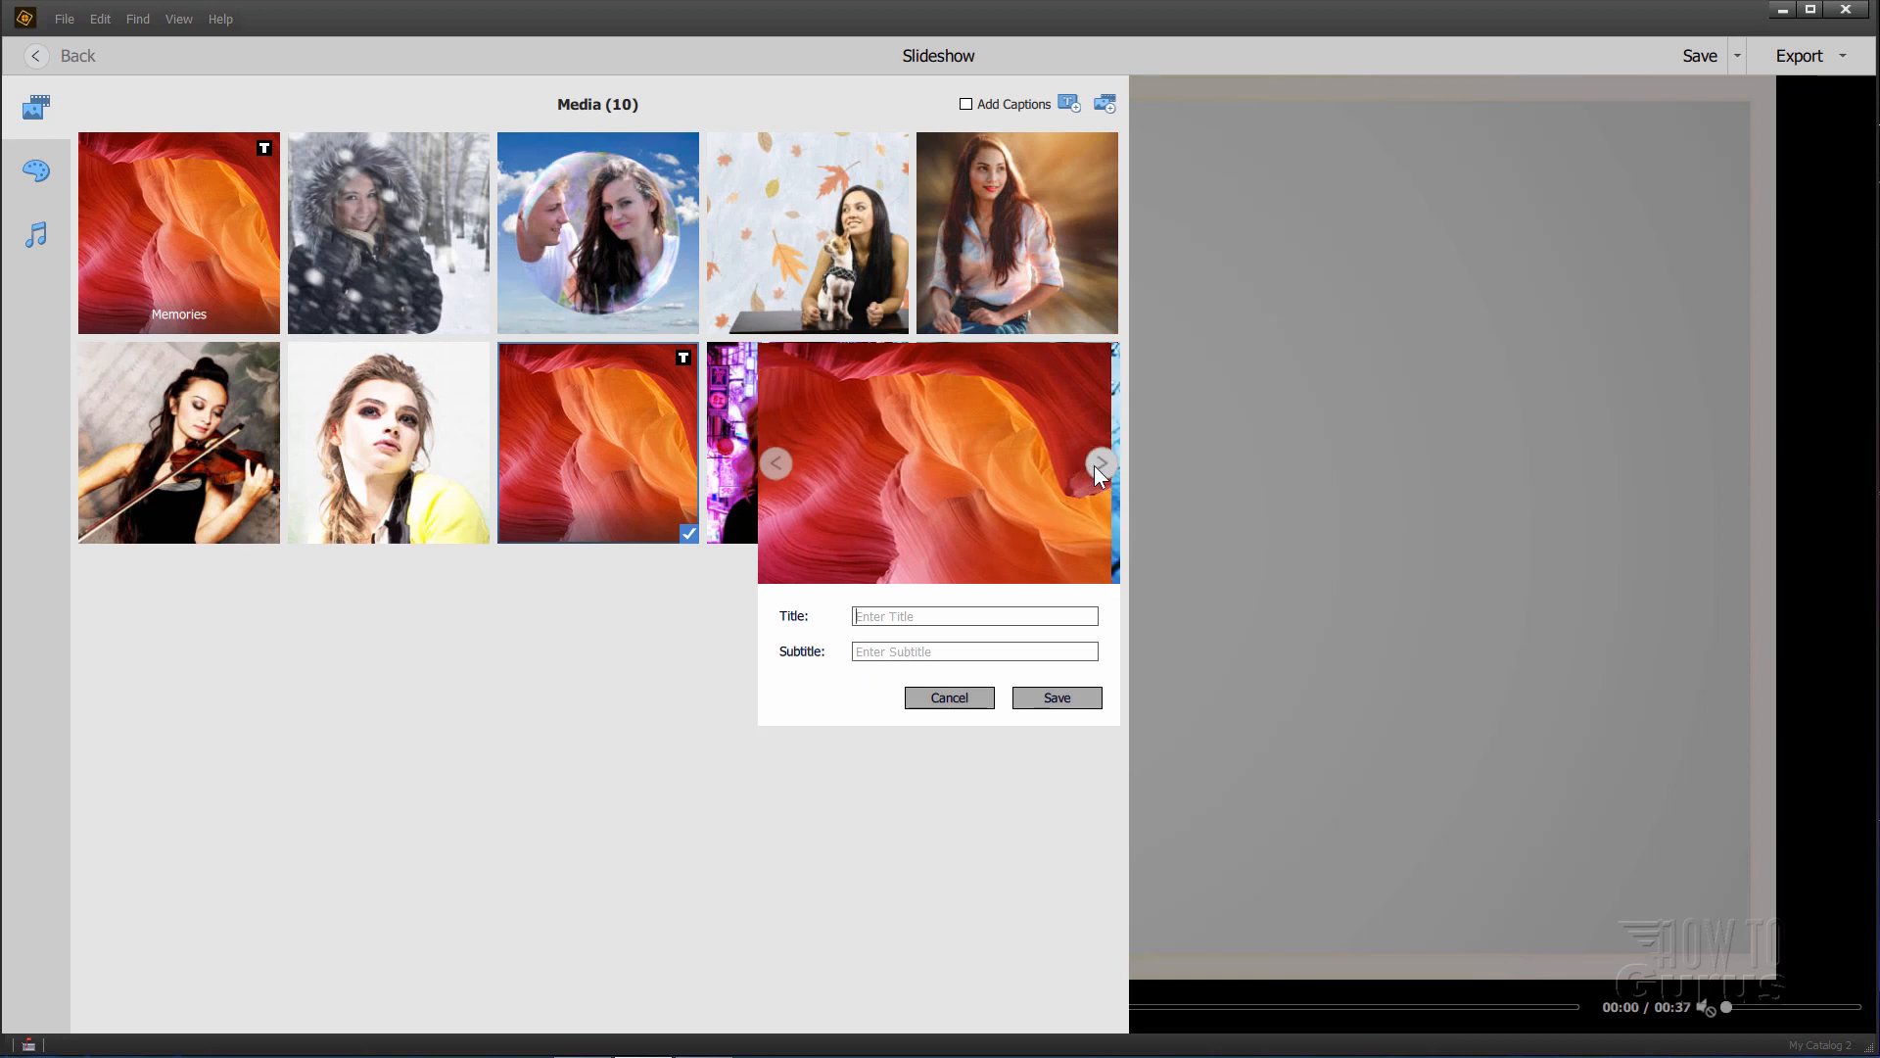
left_click(1099, 463)
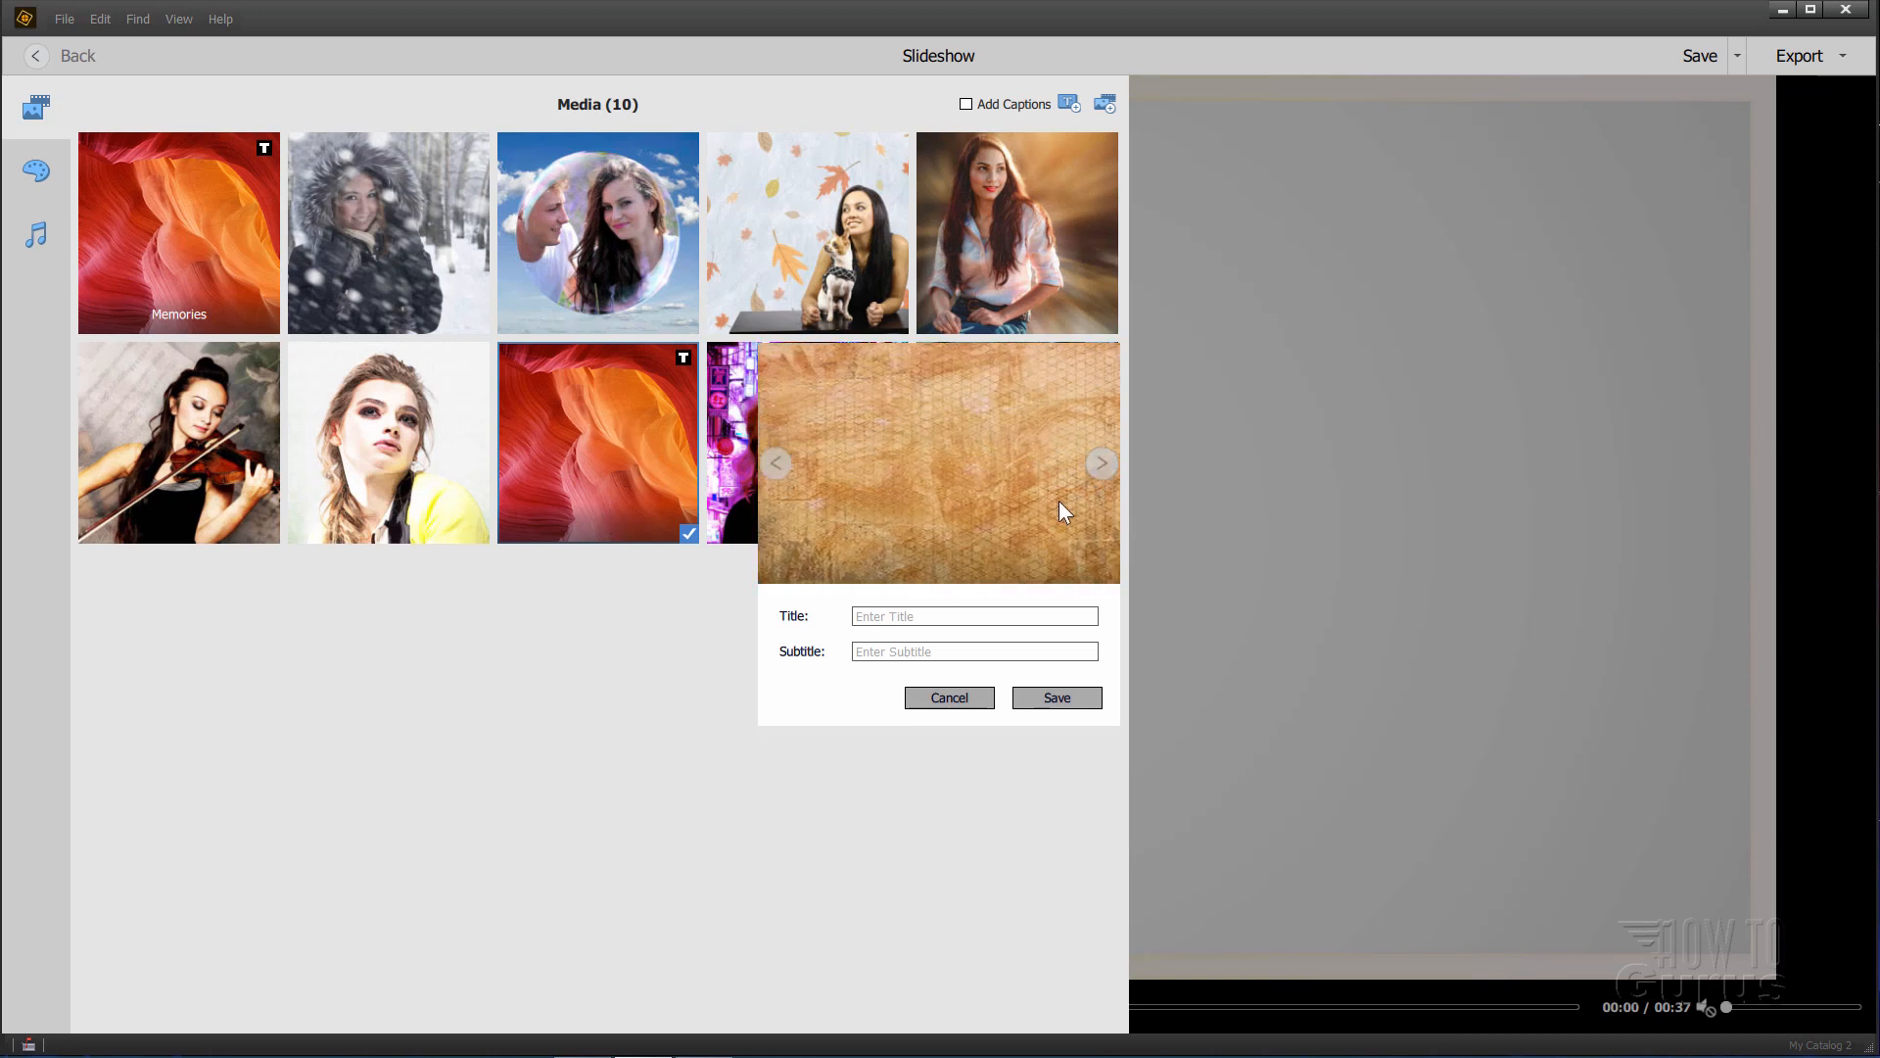
left_click(948, 697)
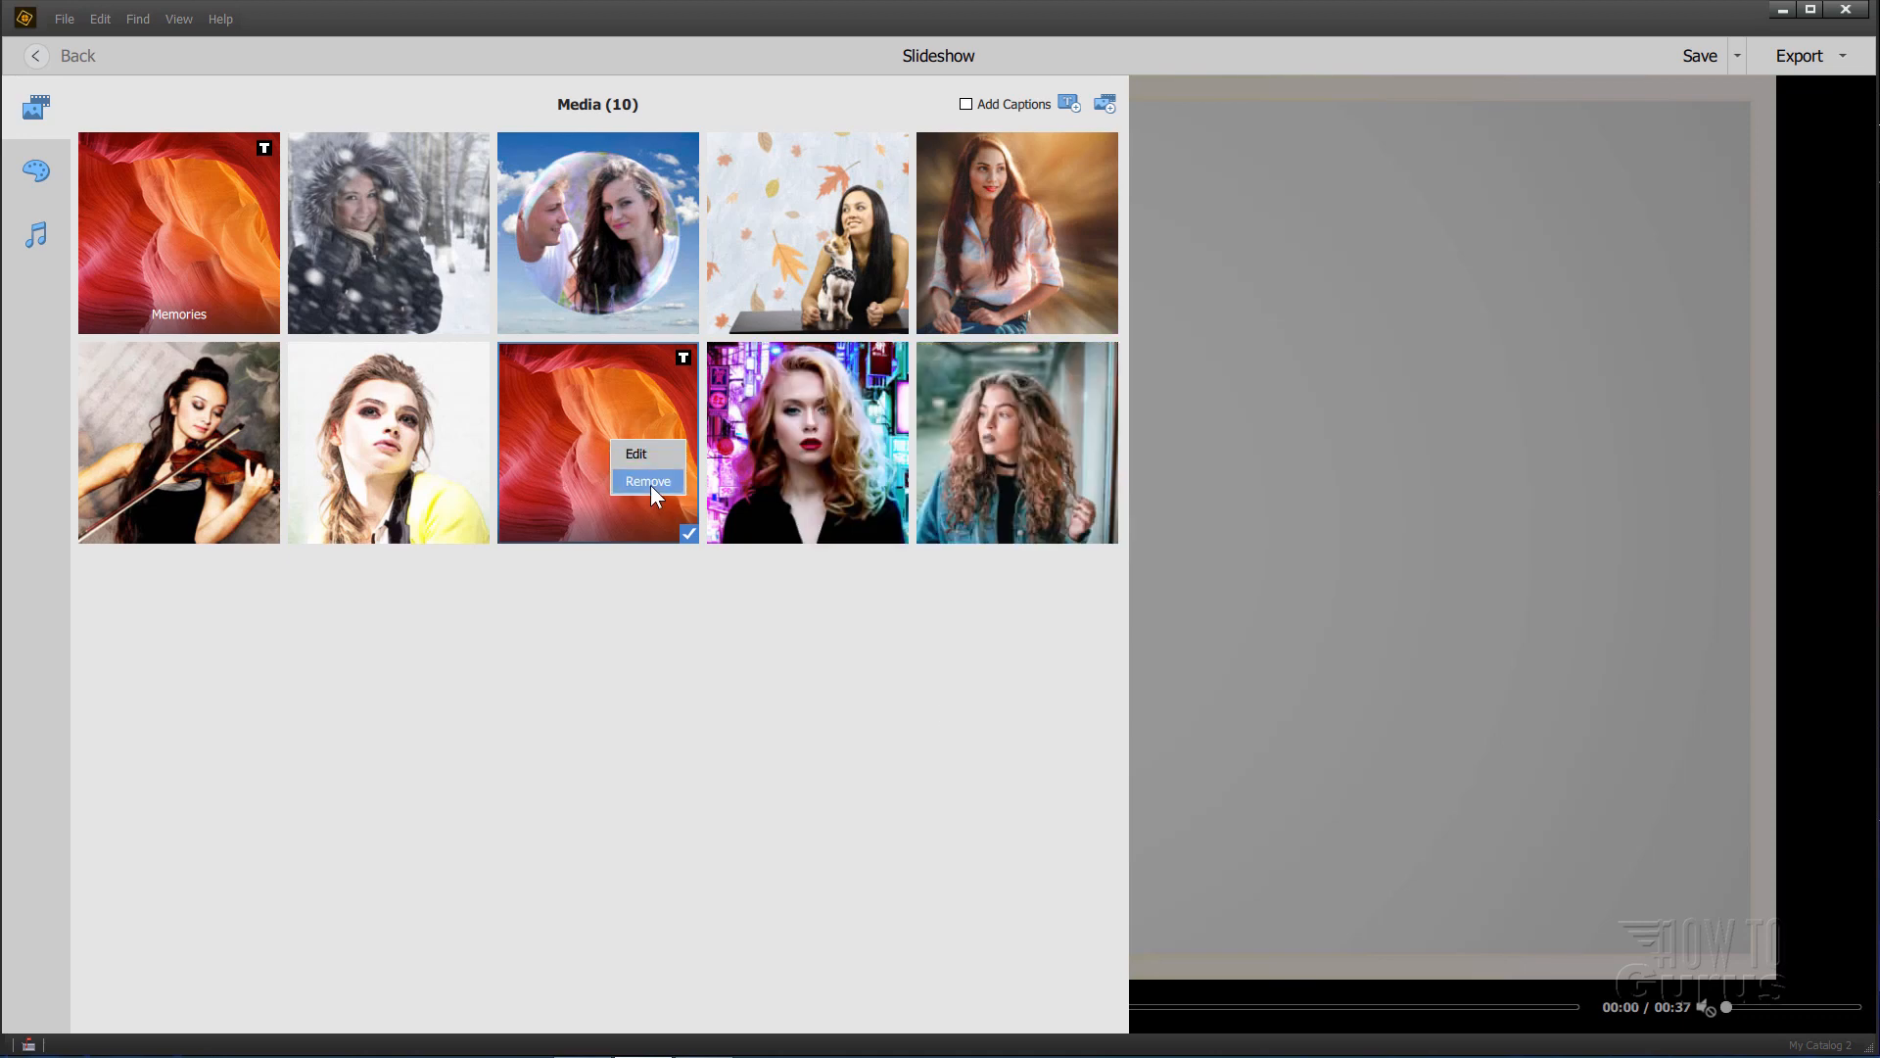
left_click(648, 481)
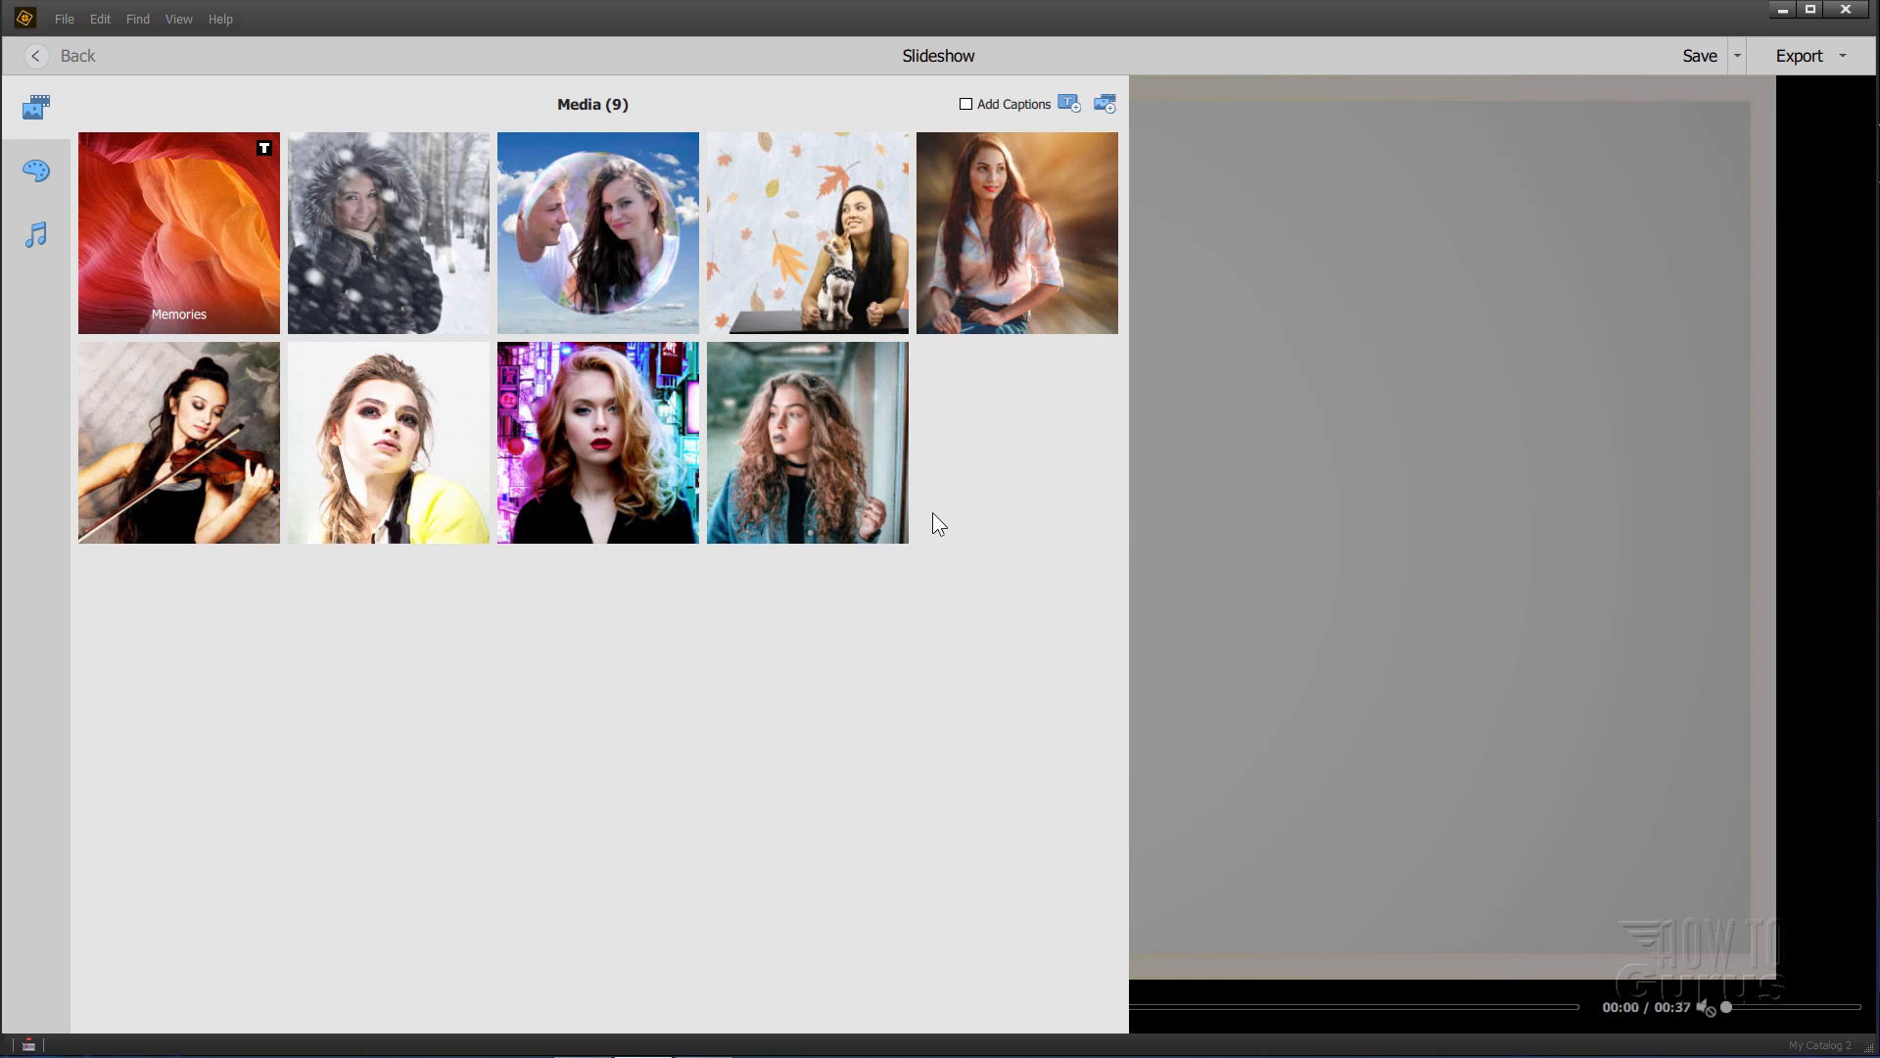
mouse_move(952, 417)
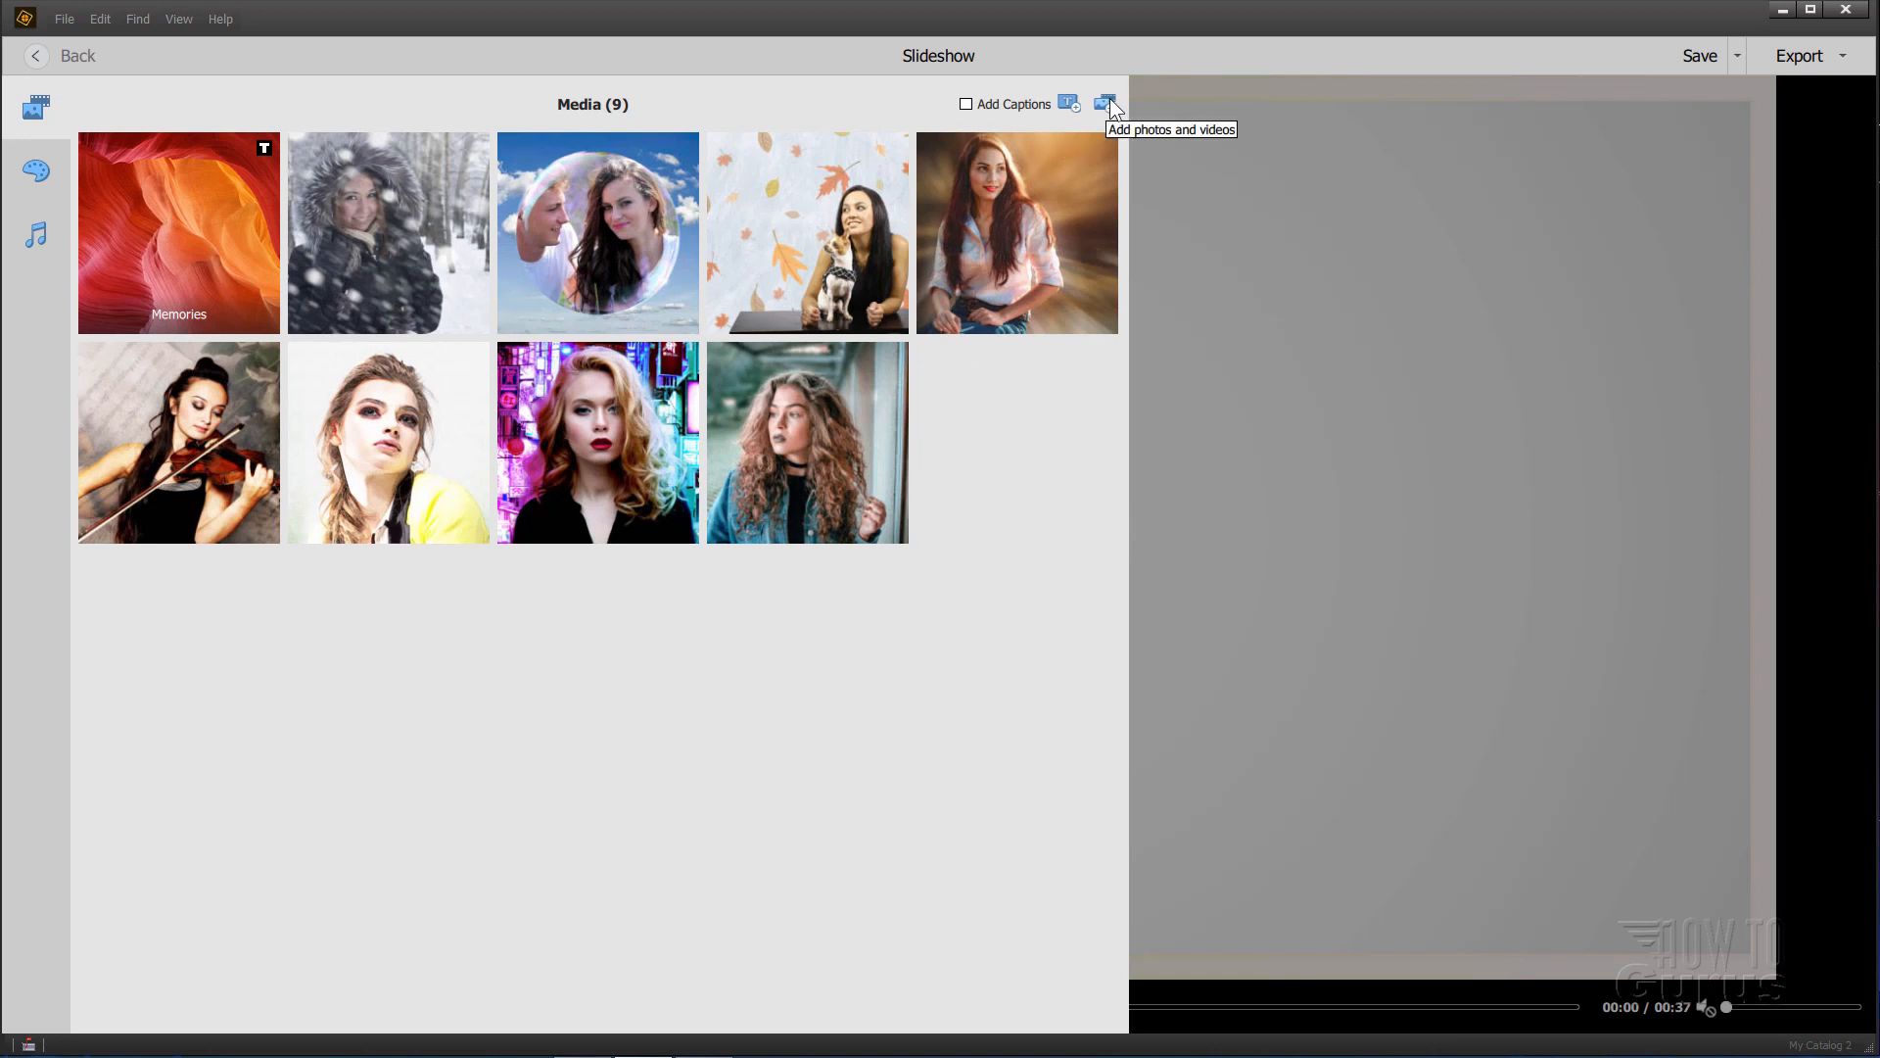
left_click(1105, 104)
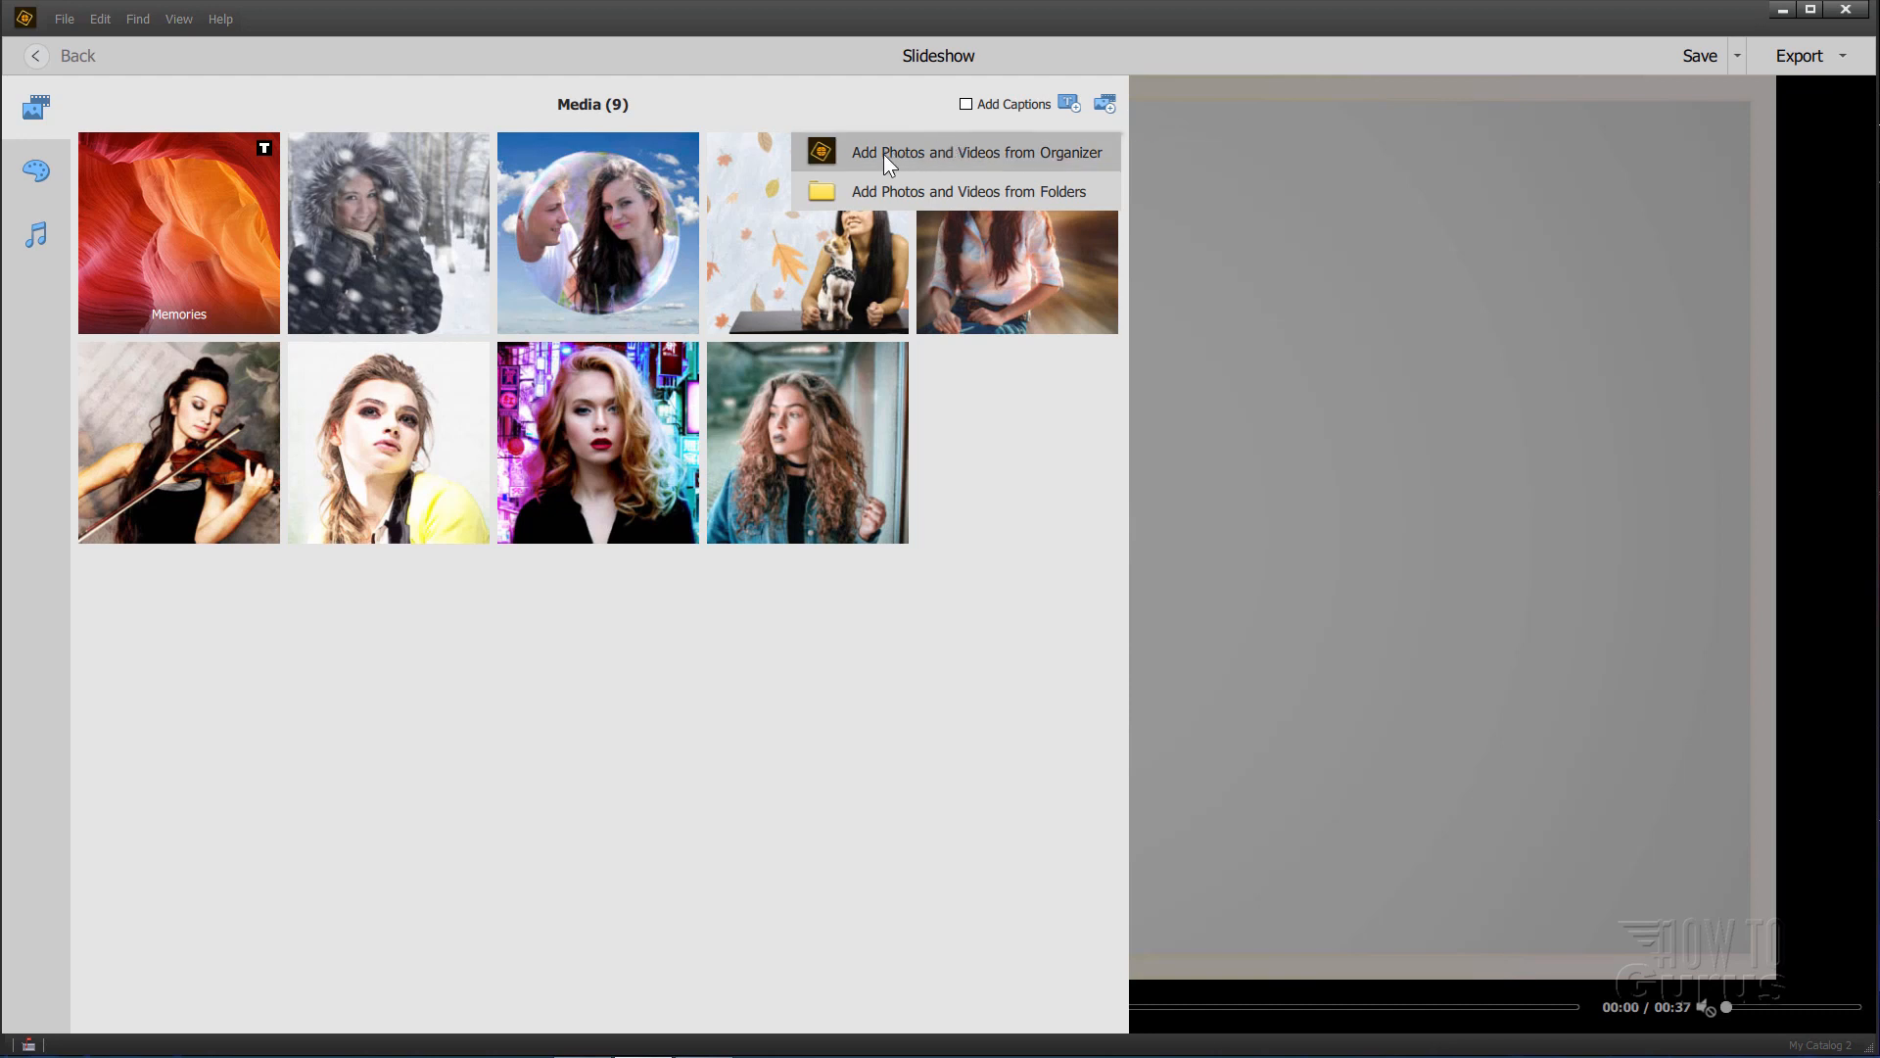
mouse_move(1034, 165)
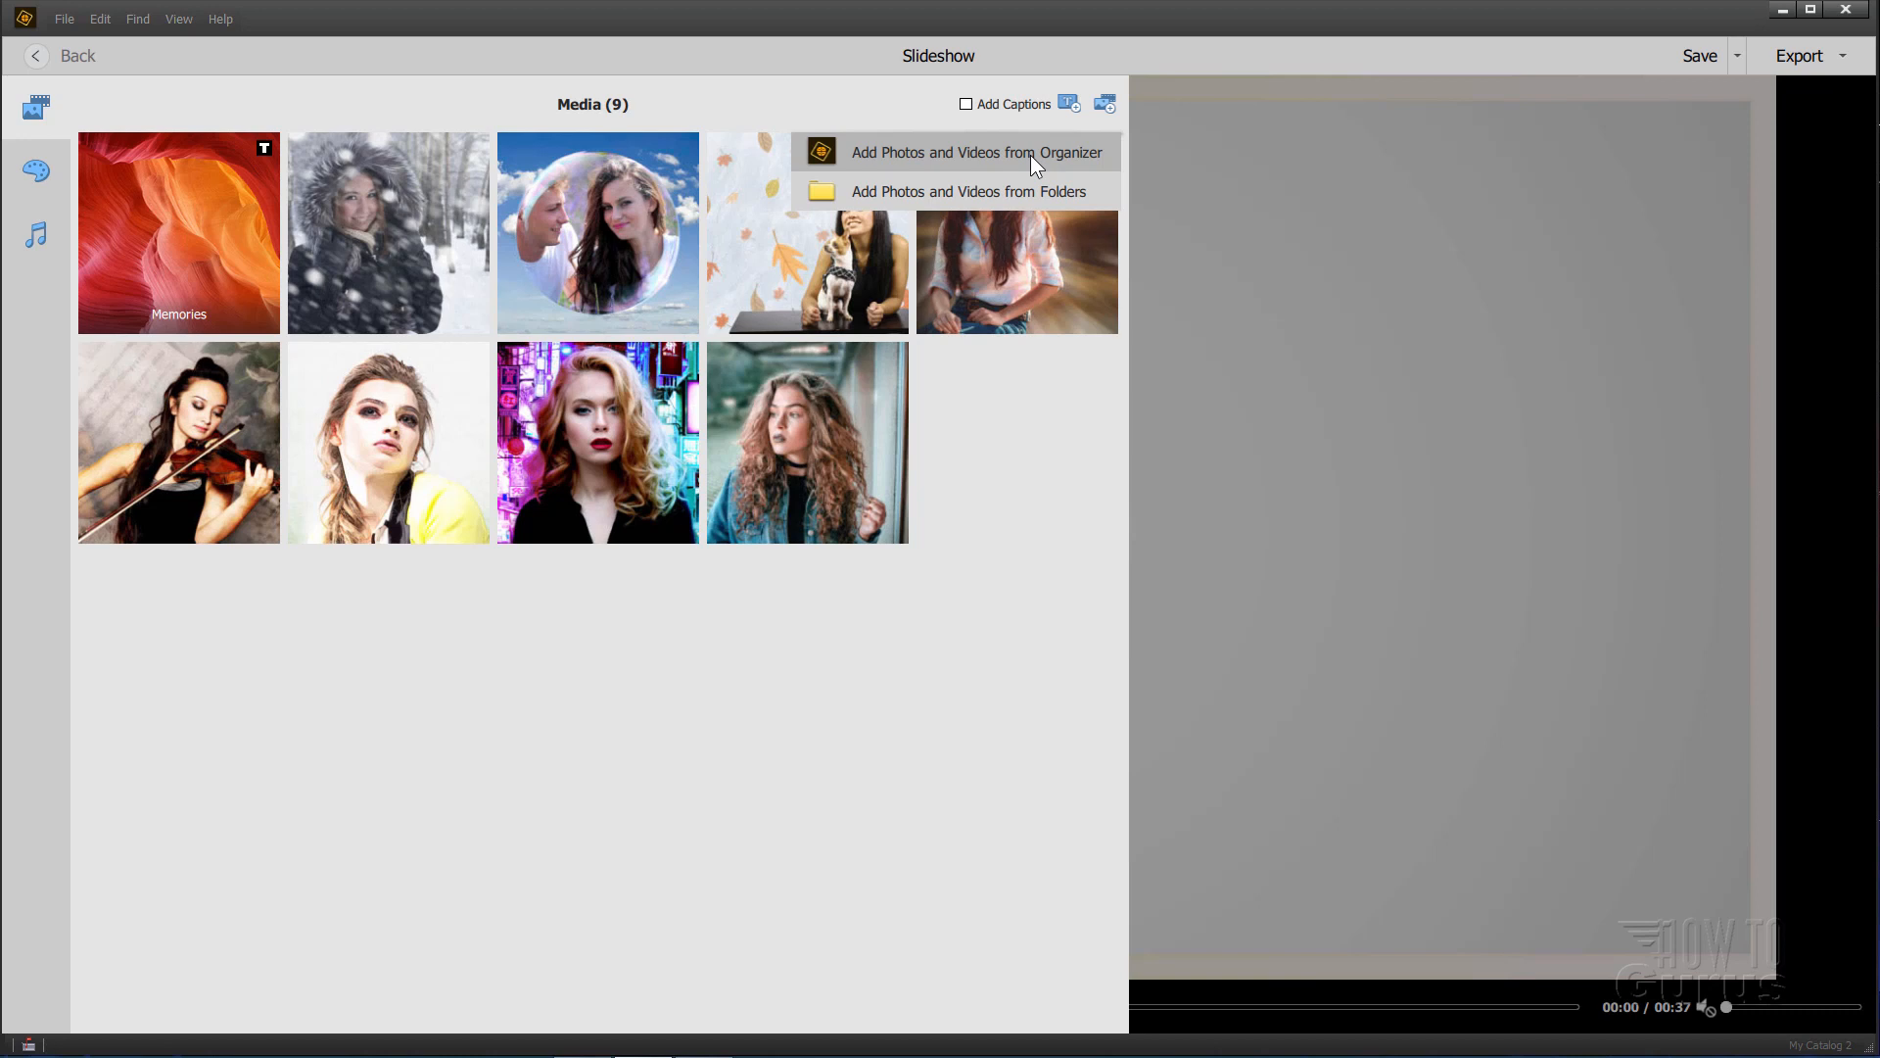
mouse_move(942, 192)
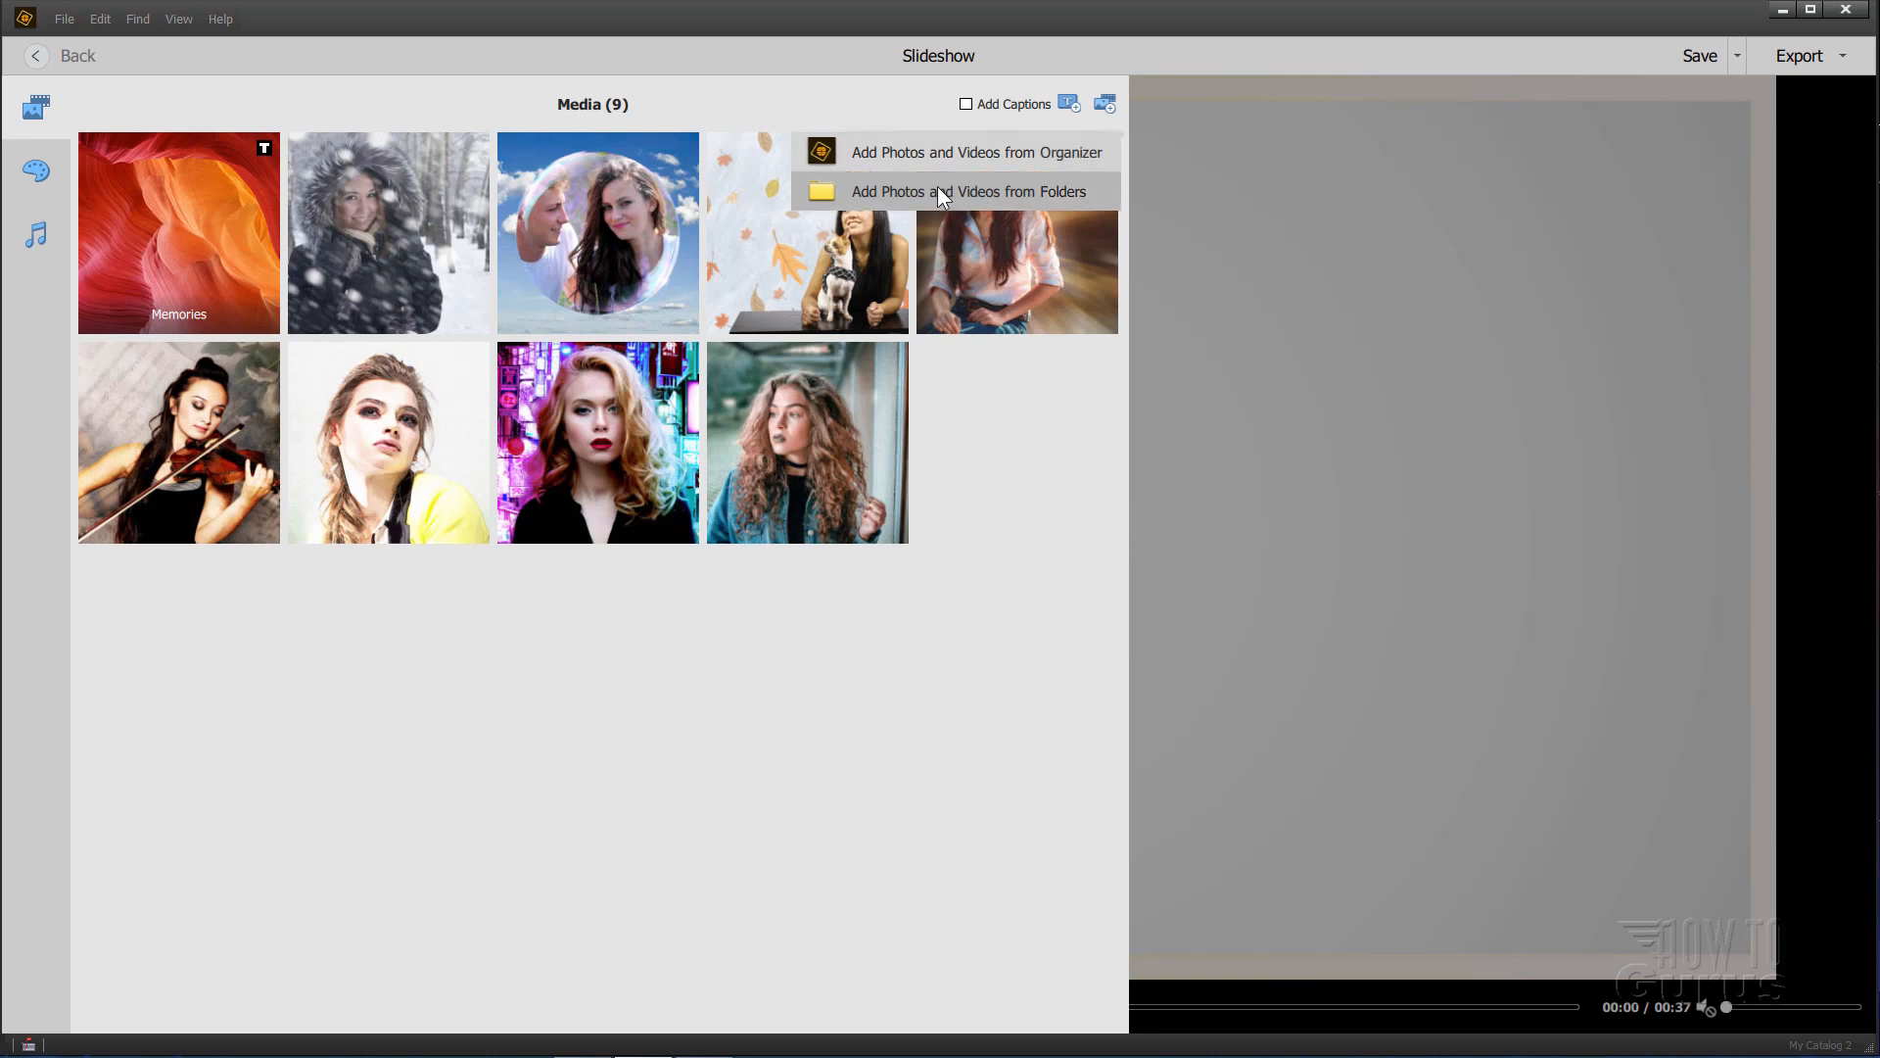
mouse_move(1046, 194)
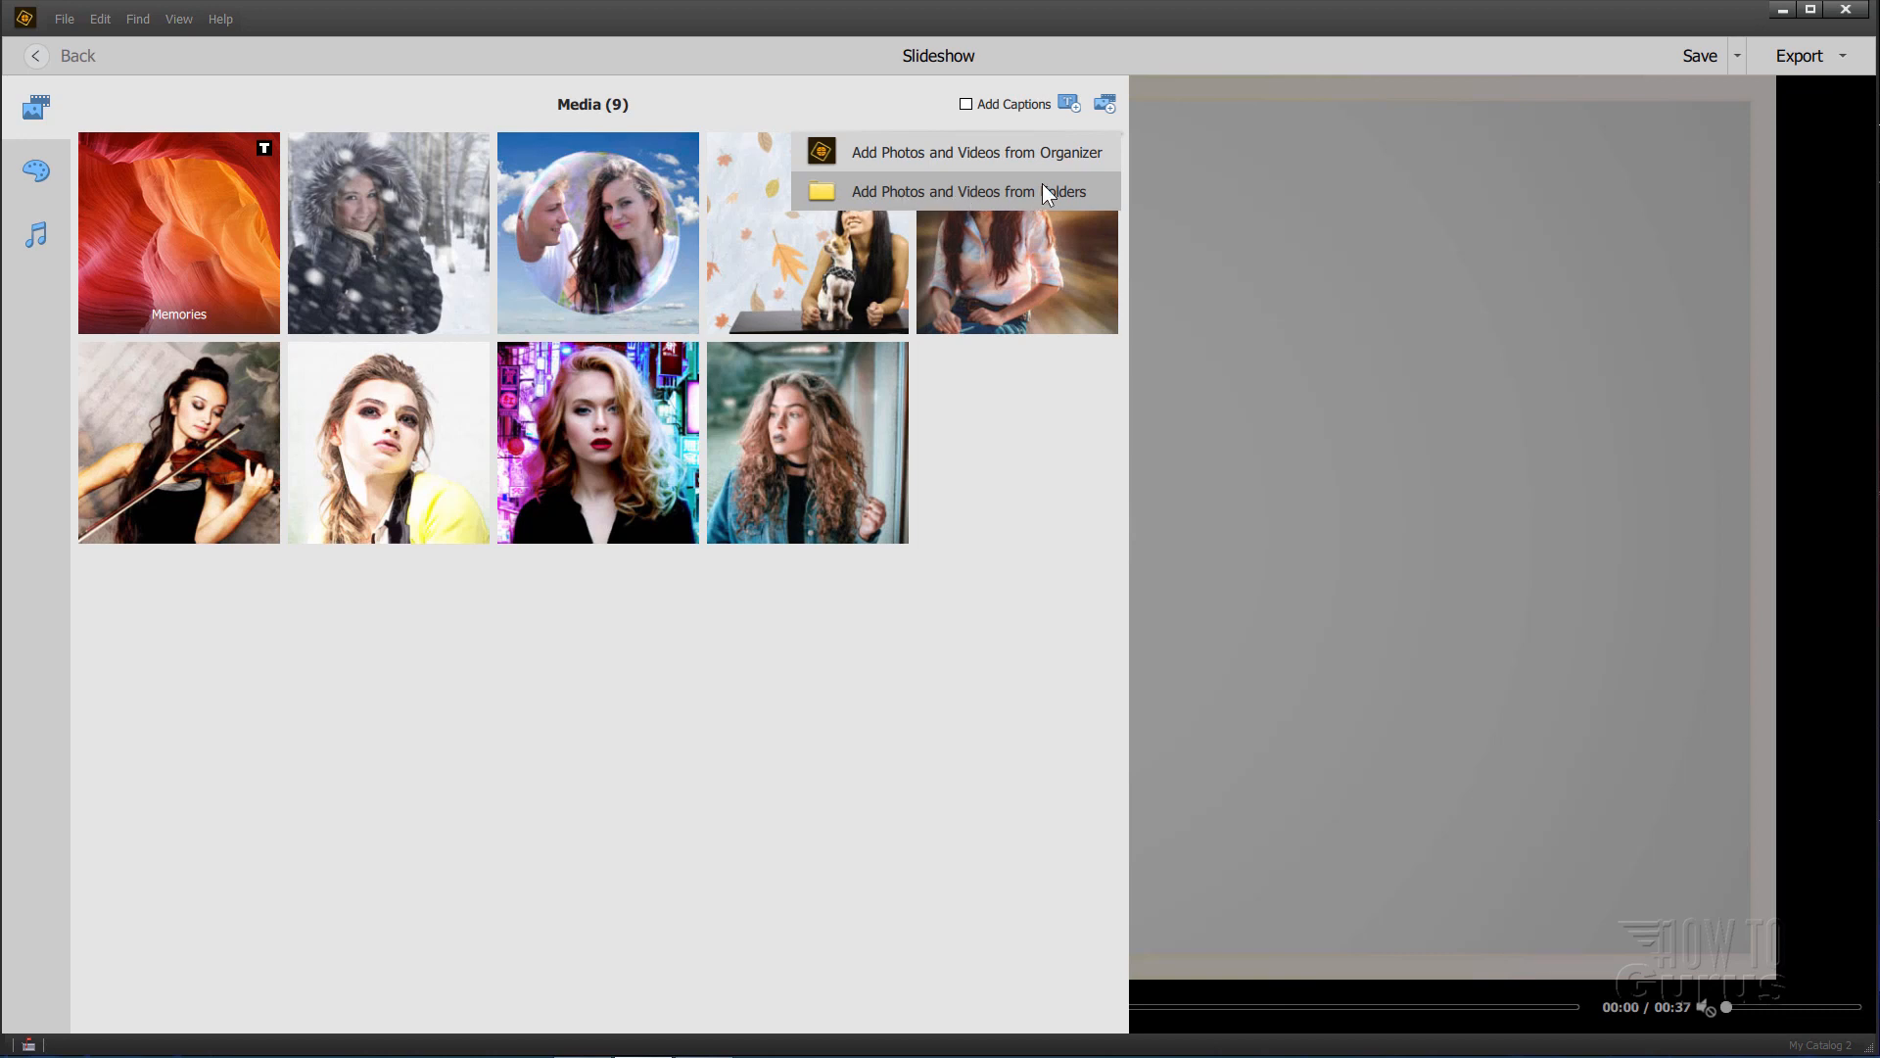
mouse_move(1010, 205)
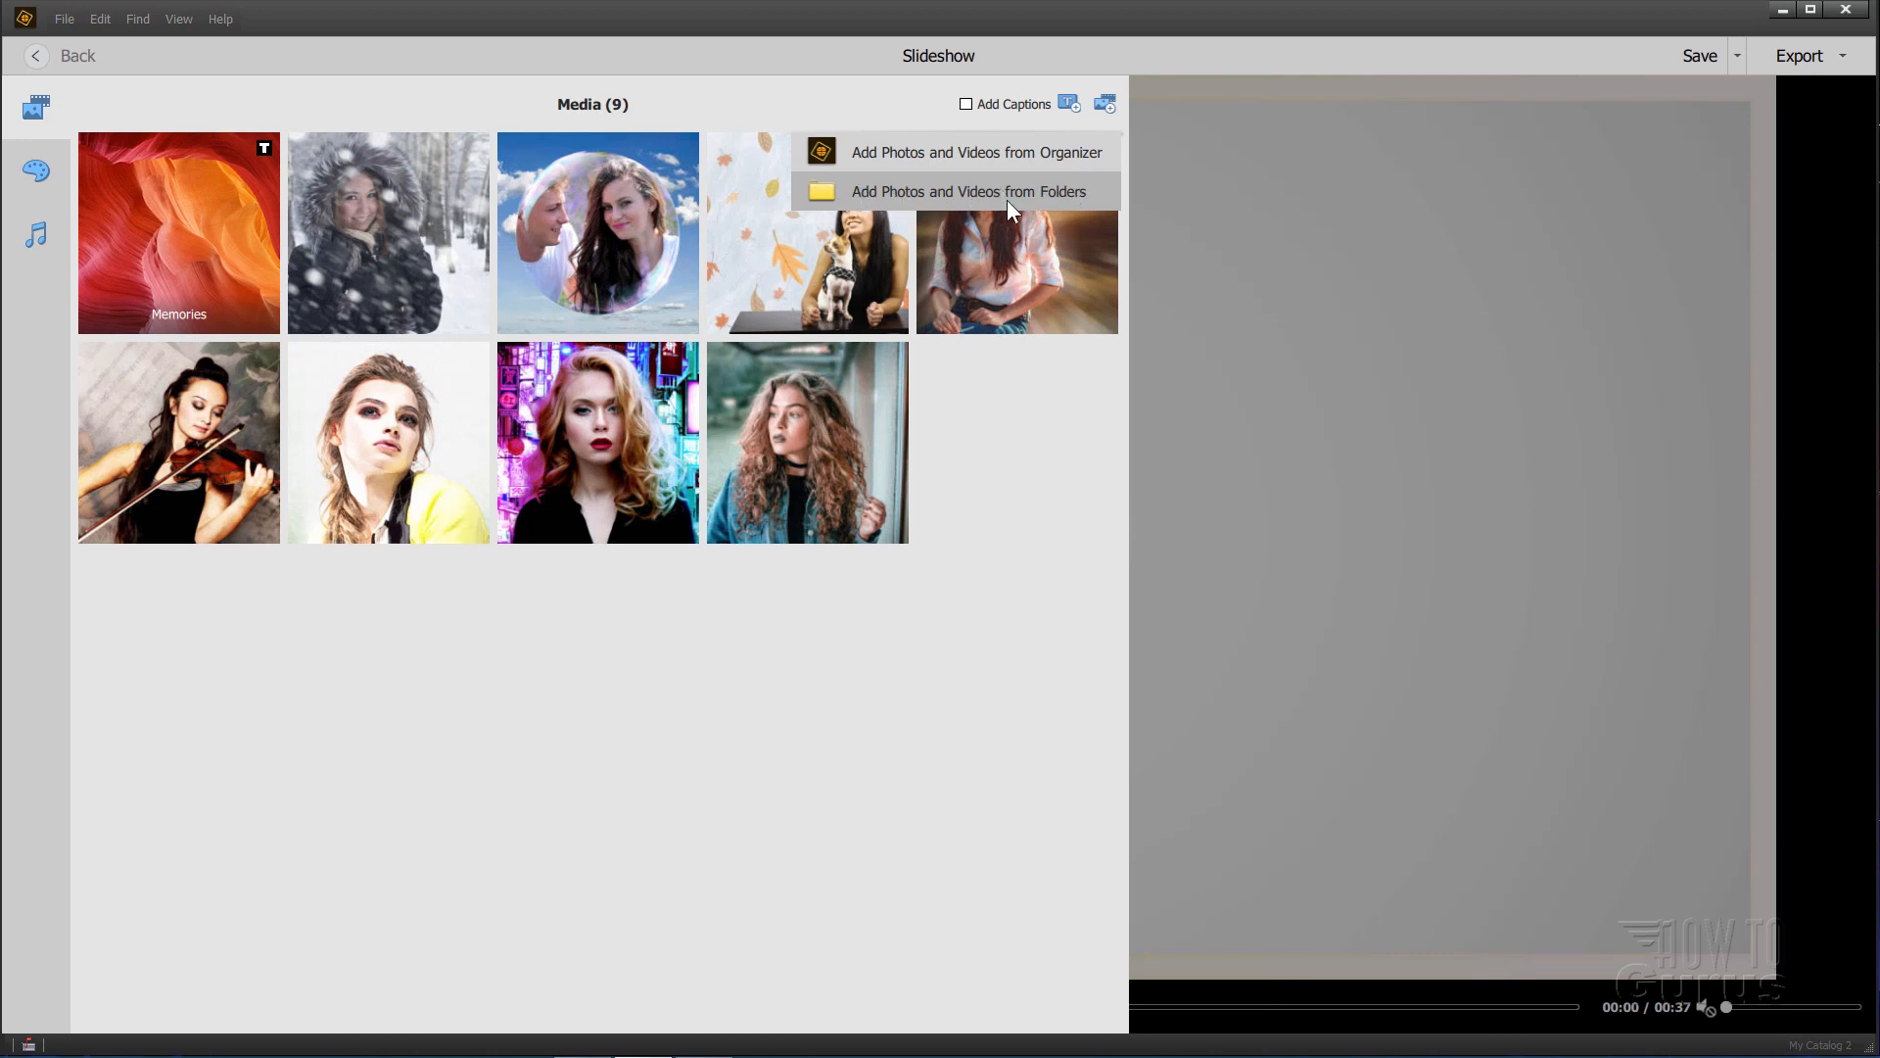
mouse_move(1104, 104)
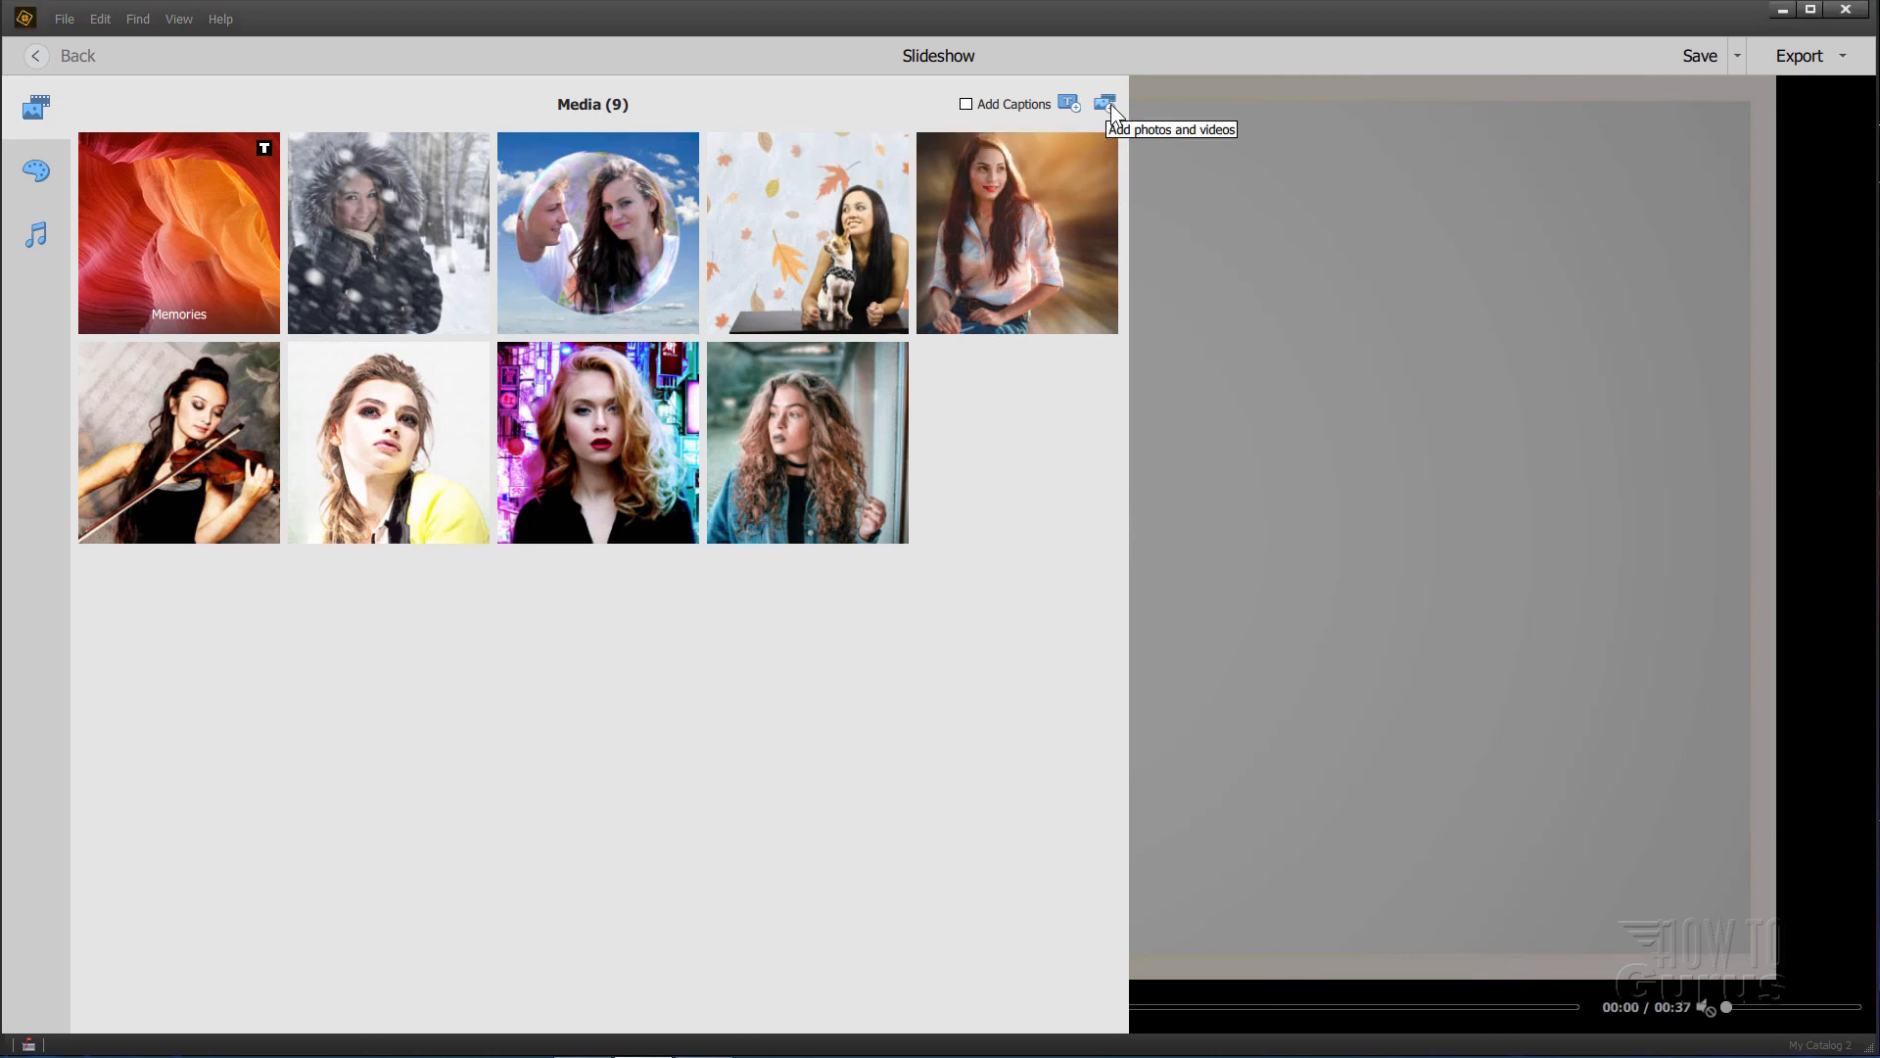
Step: Add the beagle photo from the Organizer catalogue to the slideshow media
left_click(1104, 103)
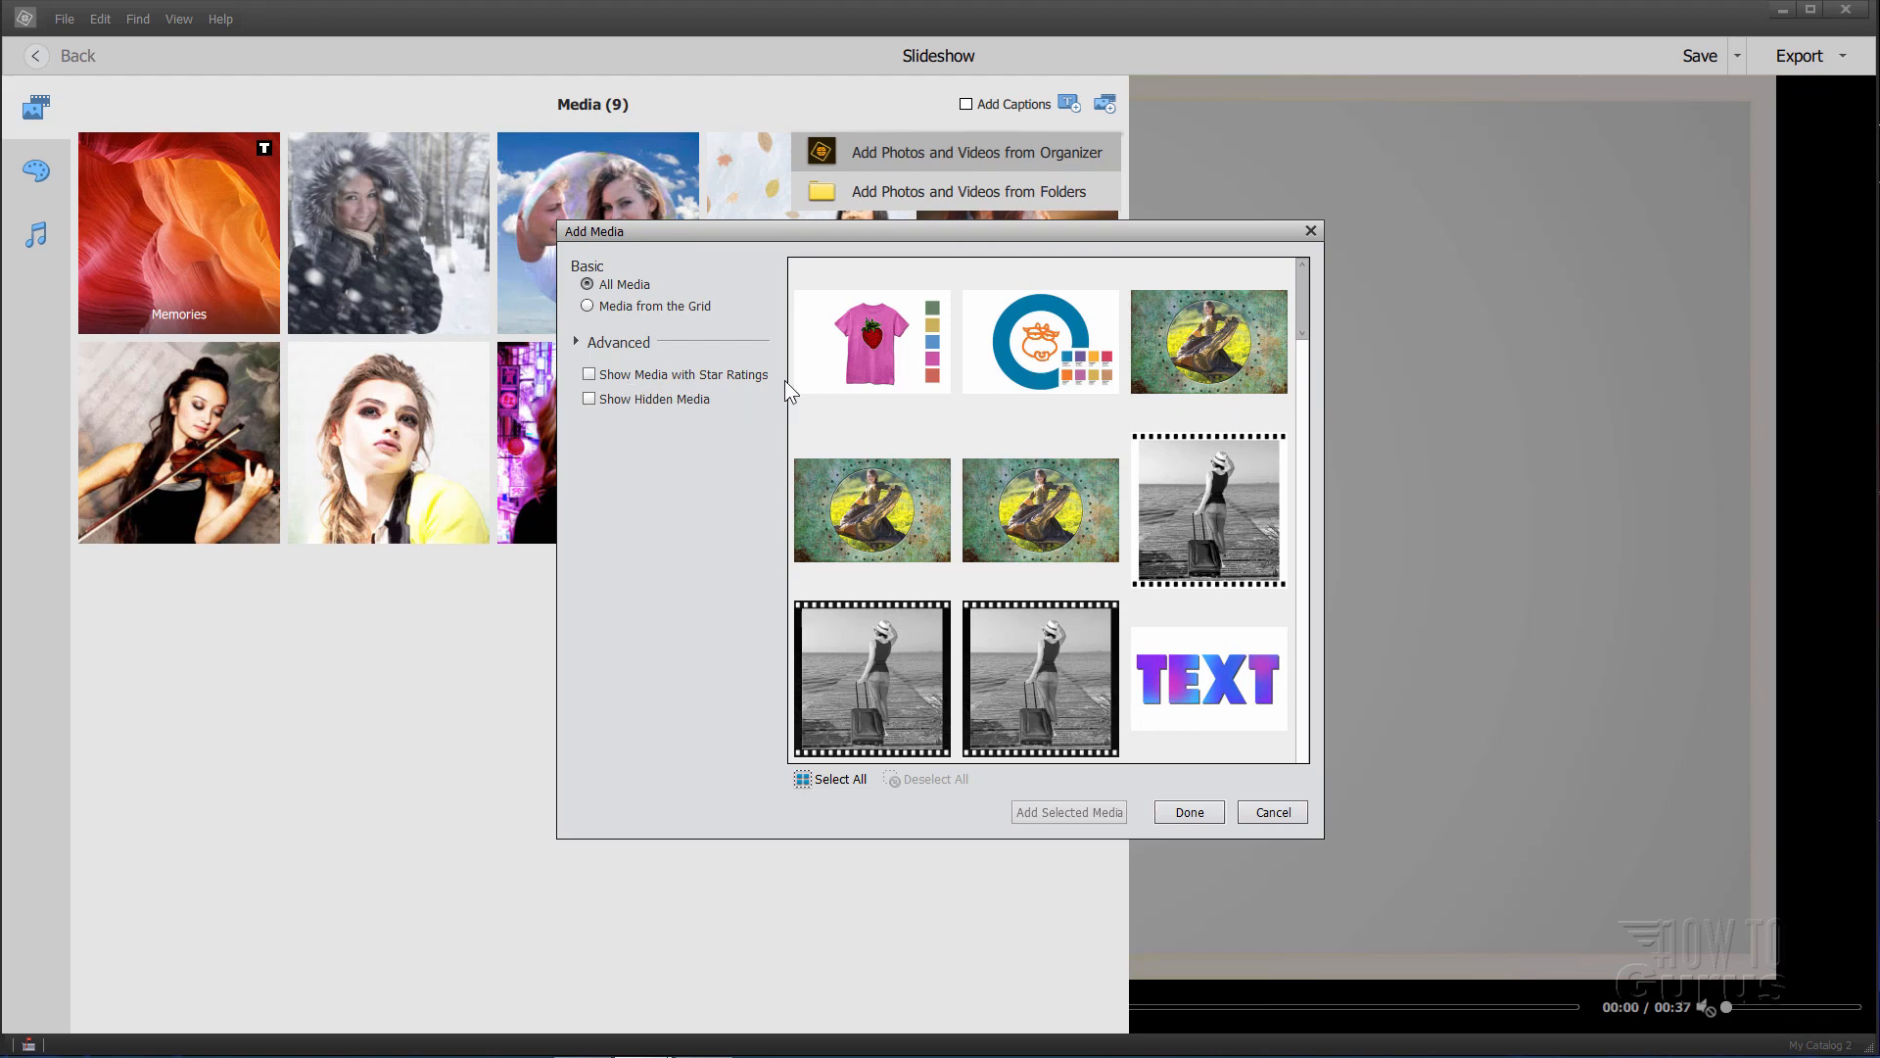
mouse_move(701, 408)
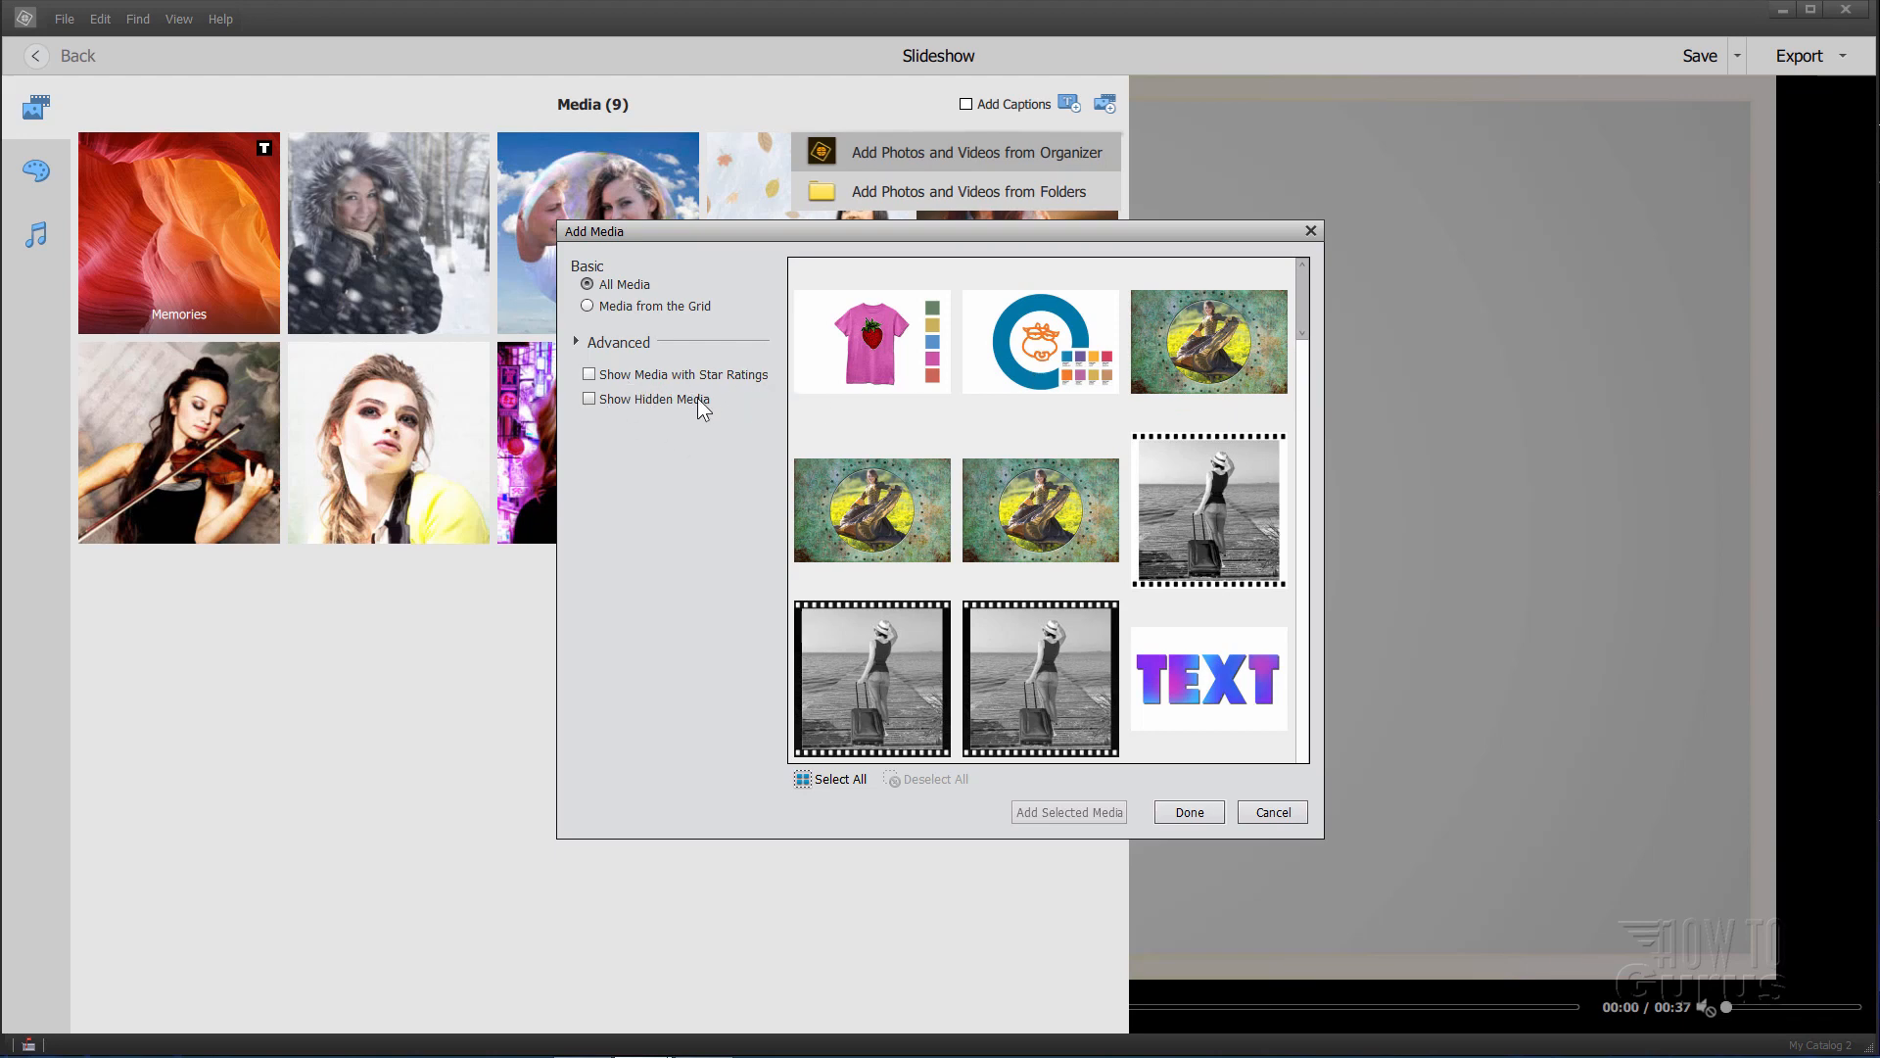
mouse_move(1306, 333)
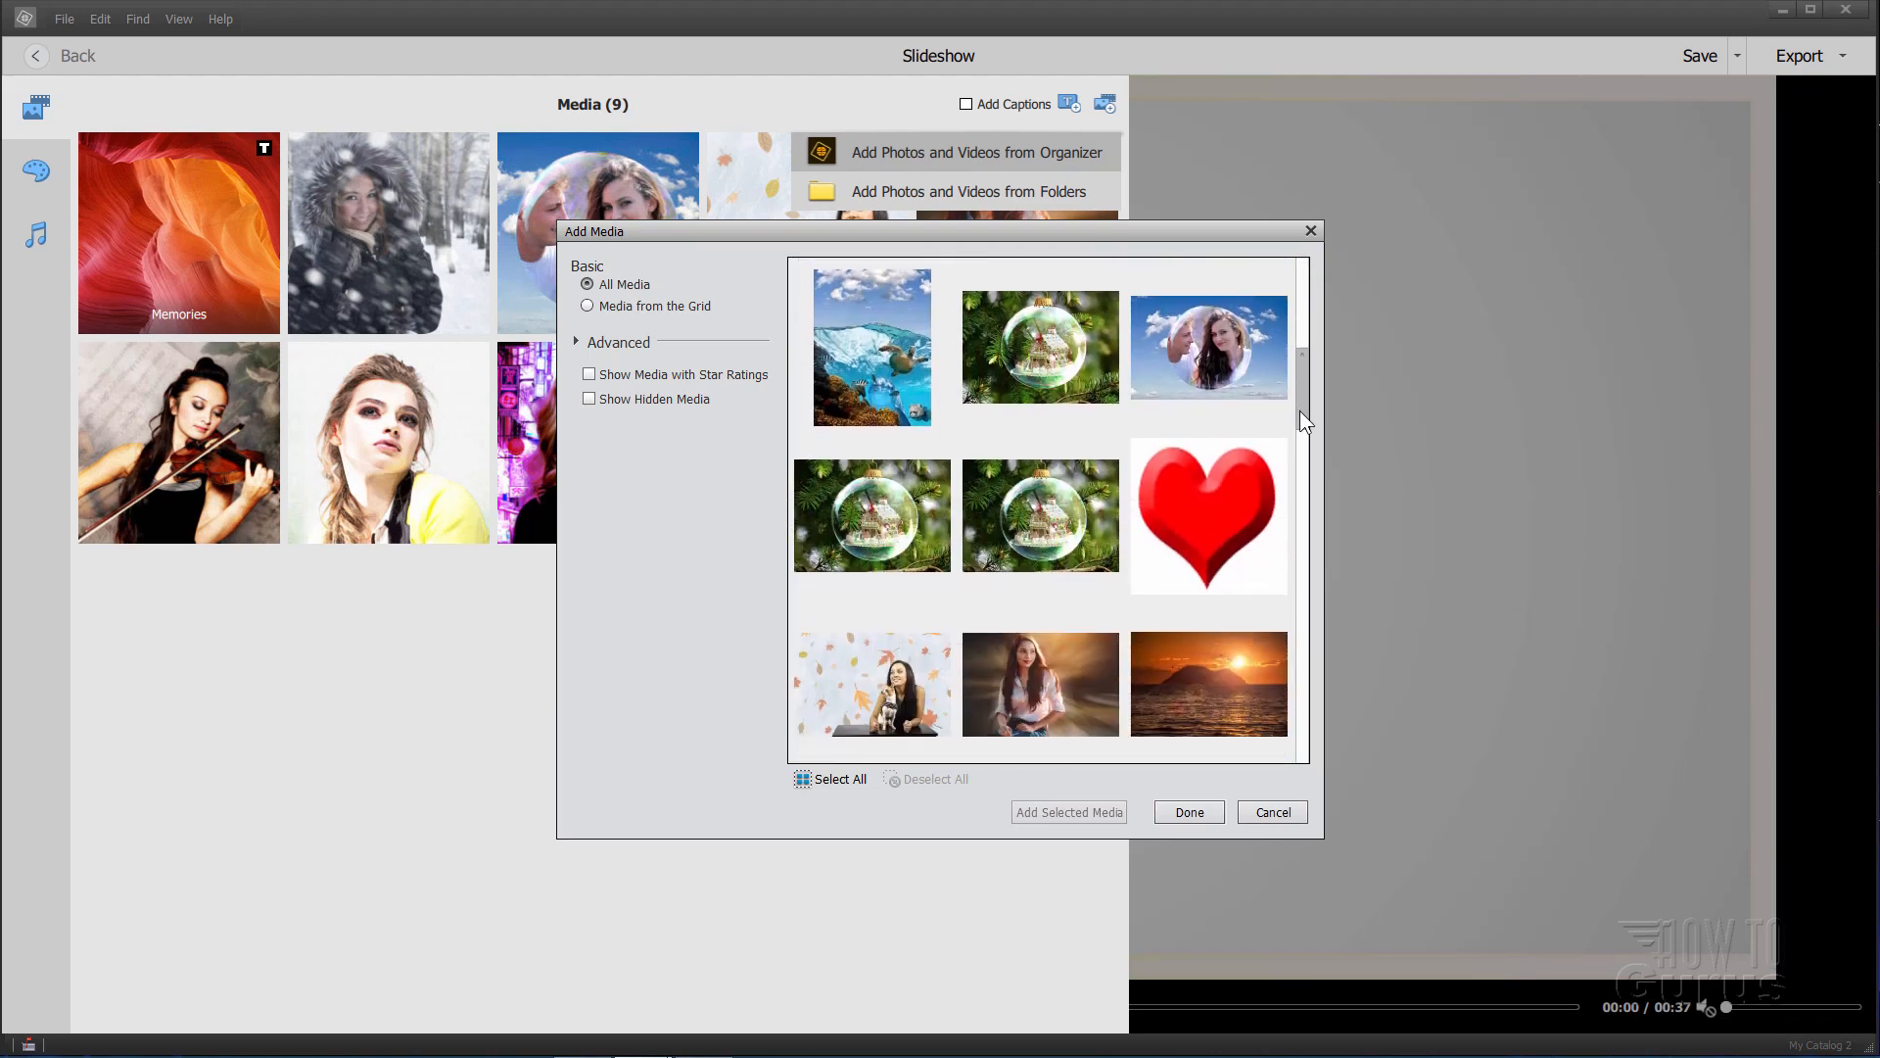
scroll("down", 3)
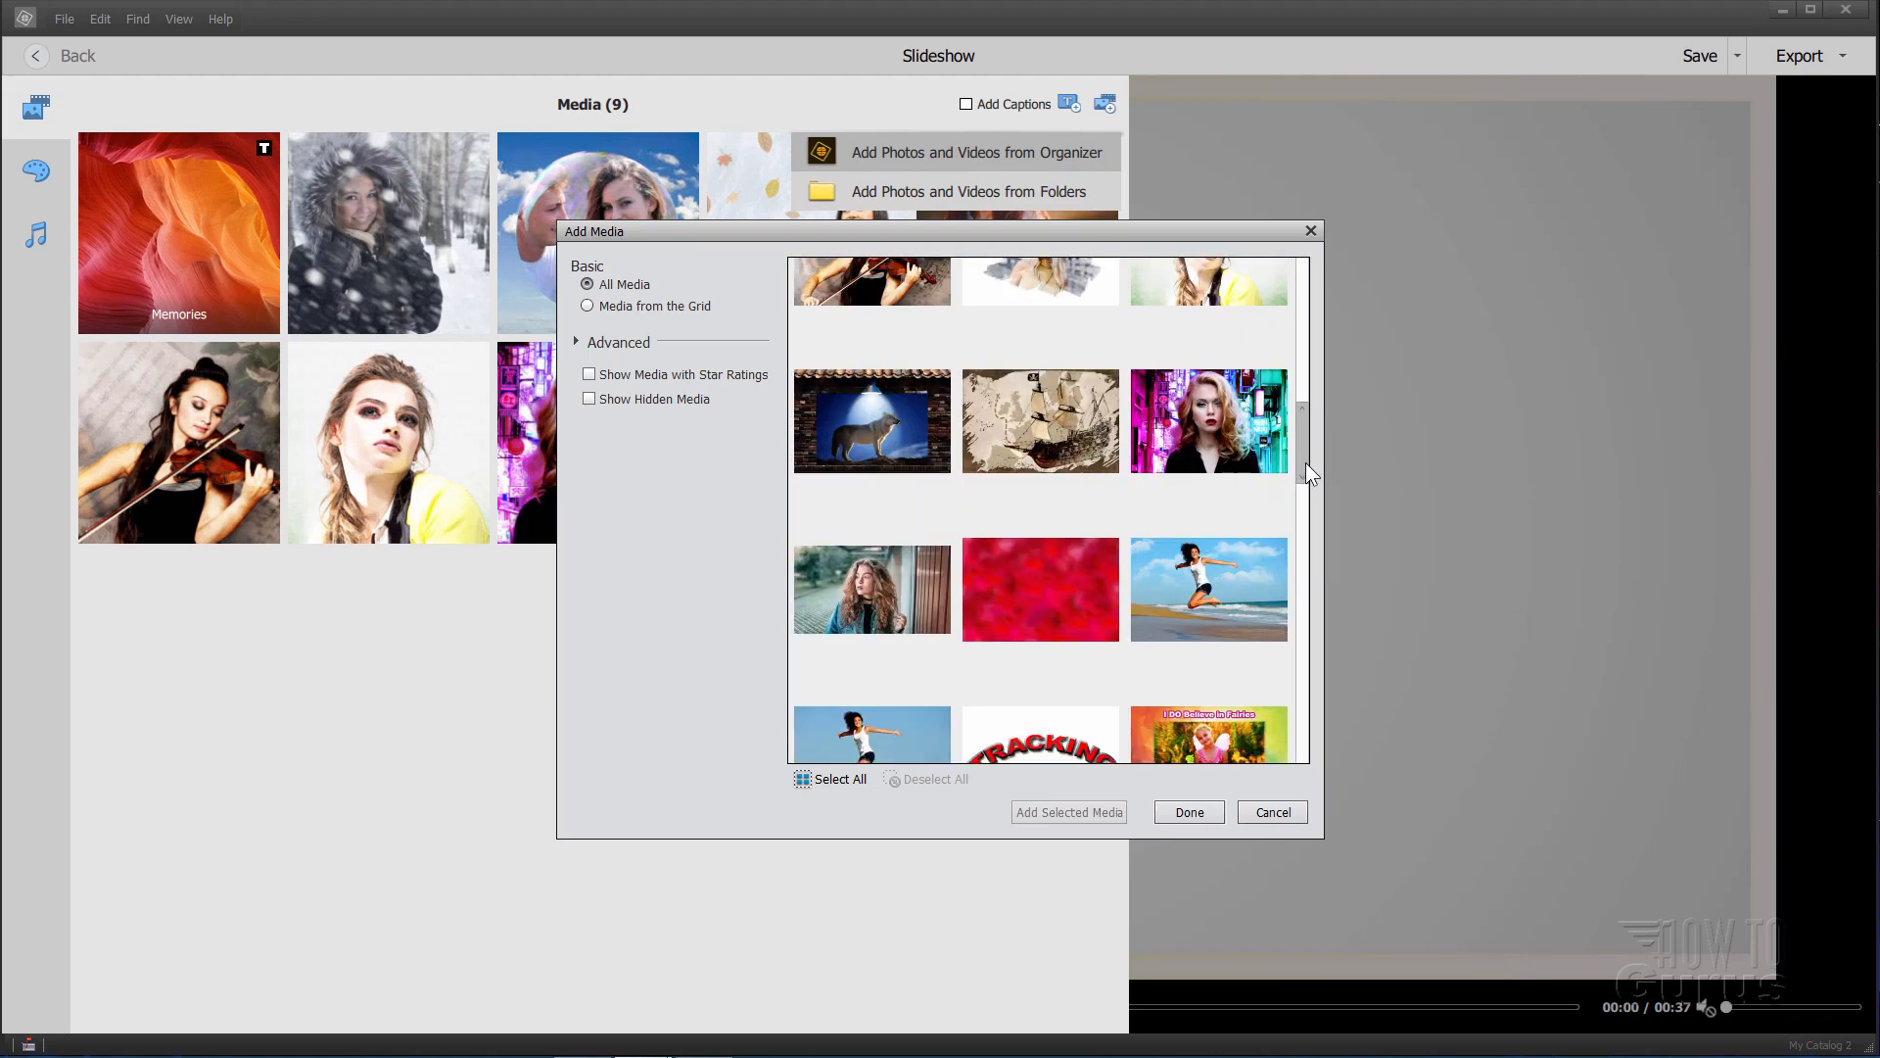
scroll("down", 3)
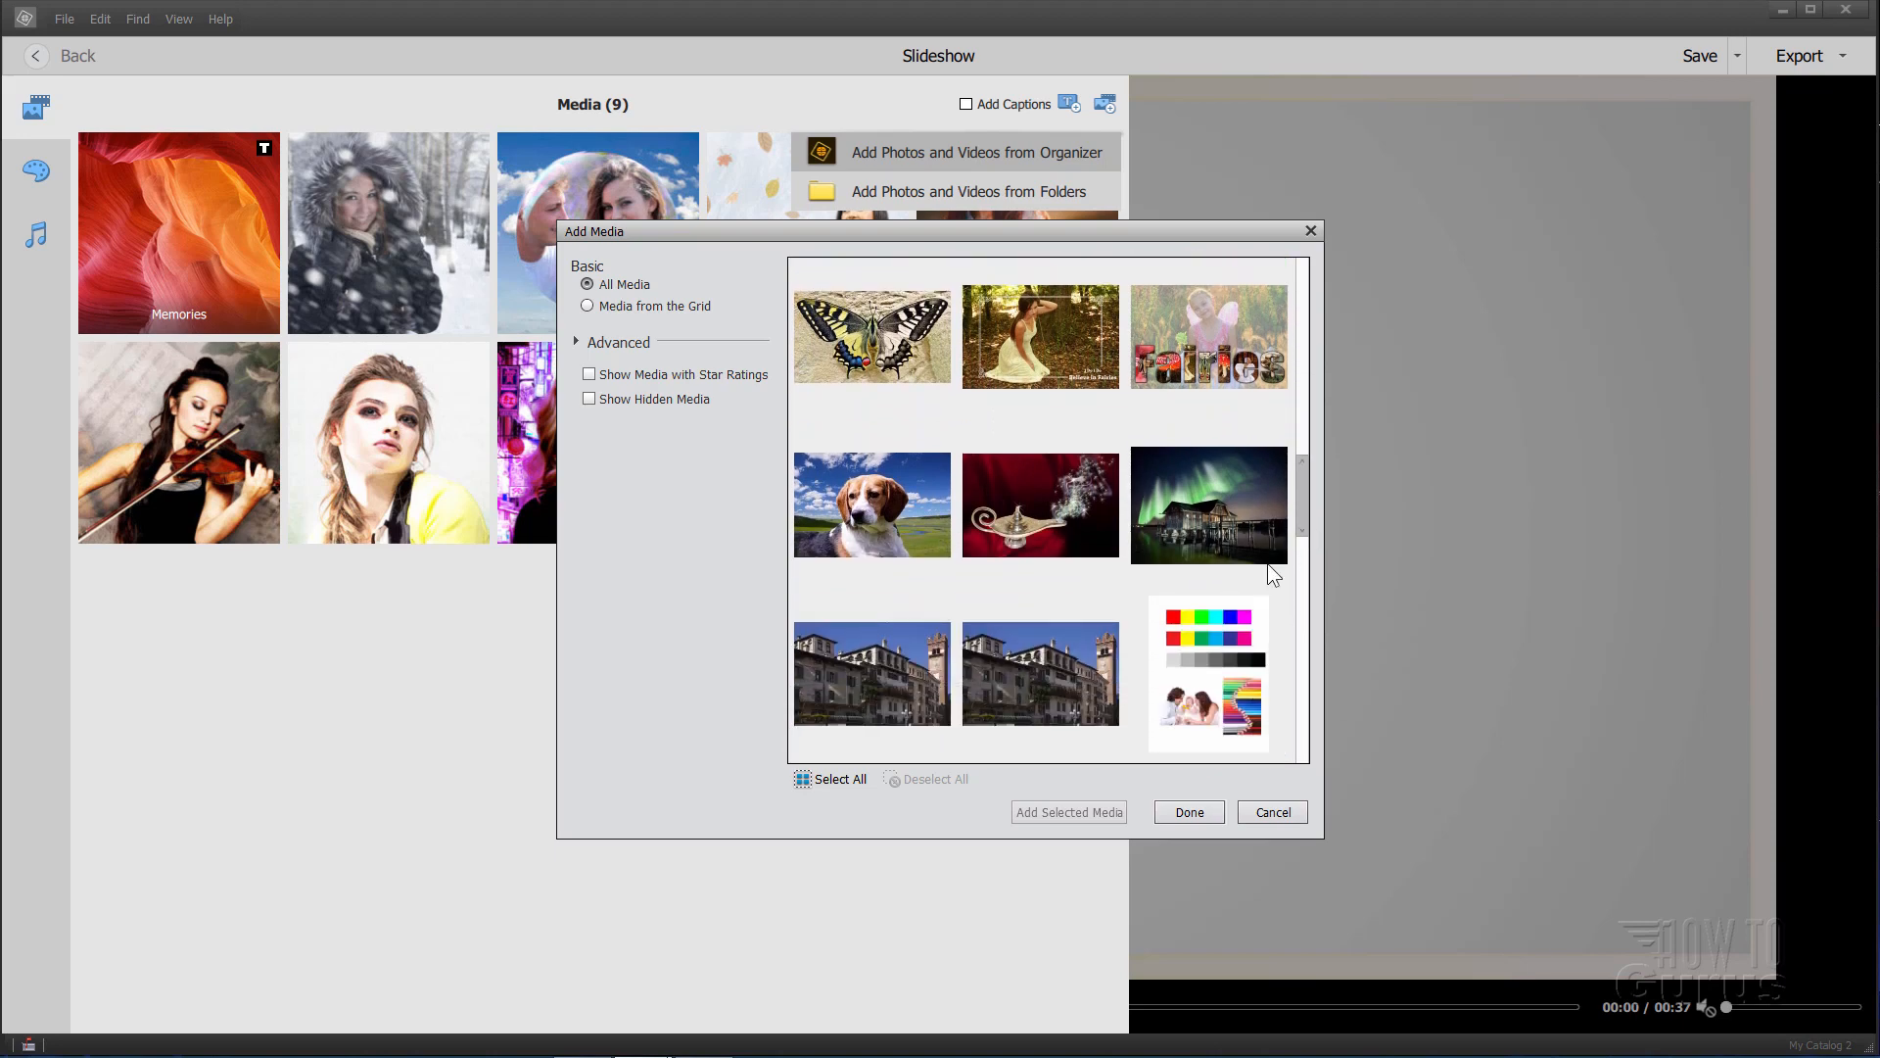
left_click(869, 503)
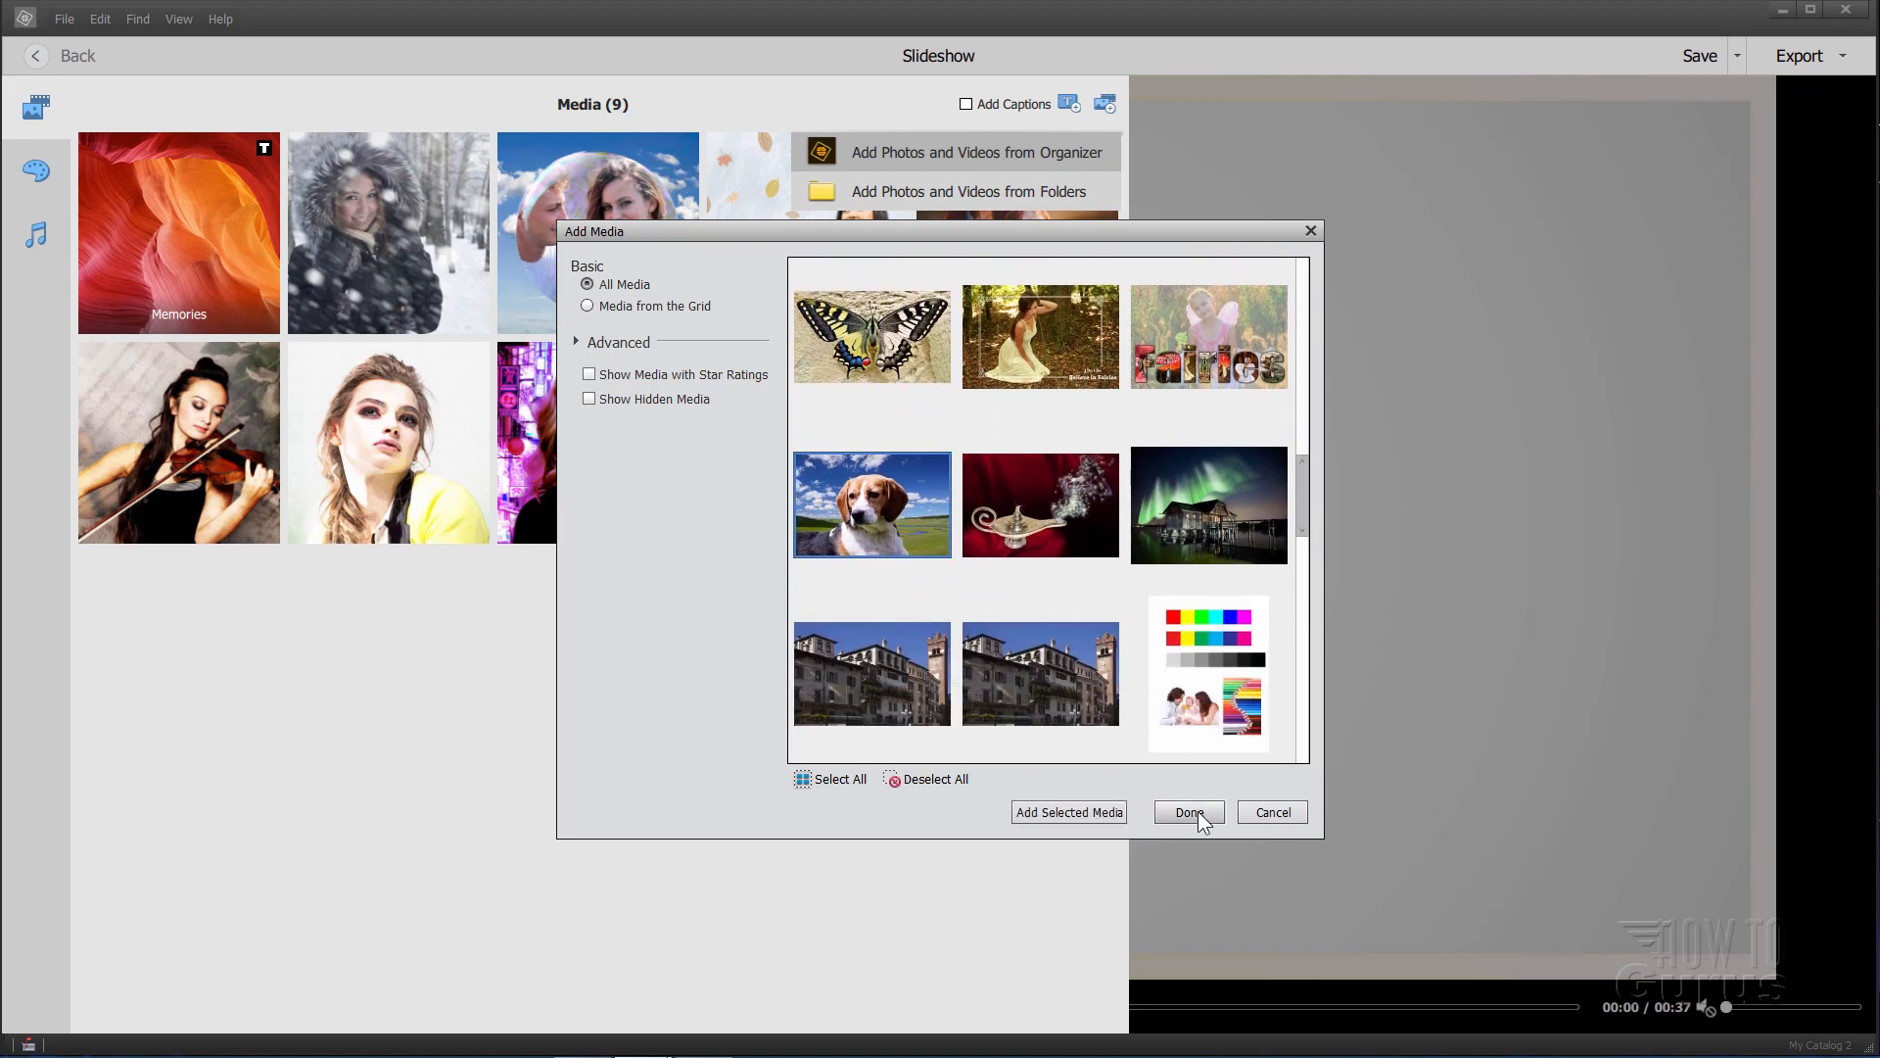
left_click(1187, 811)
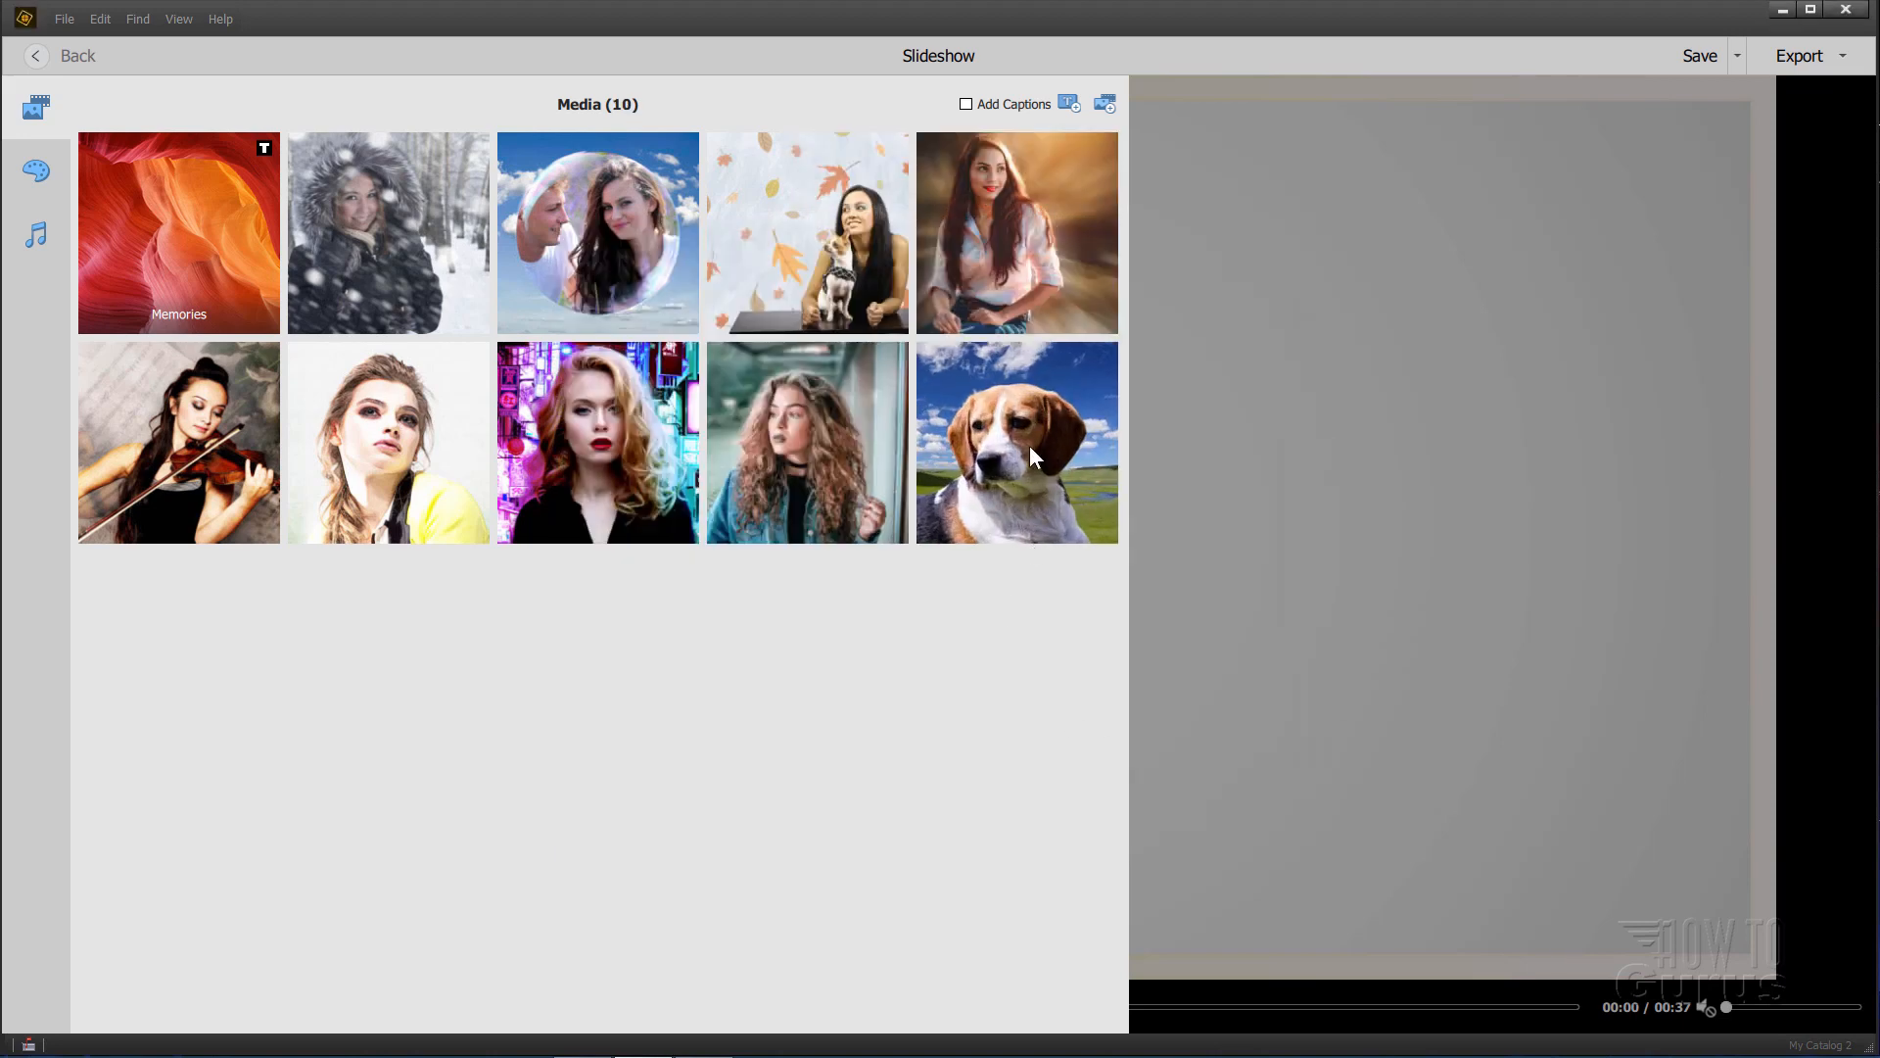
mouse_move(1010, 498)
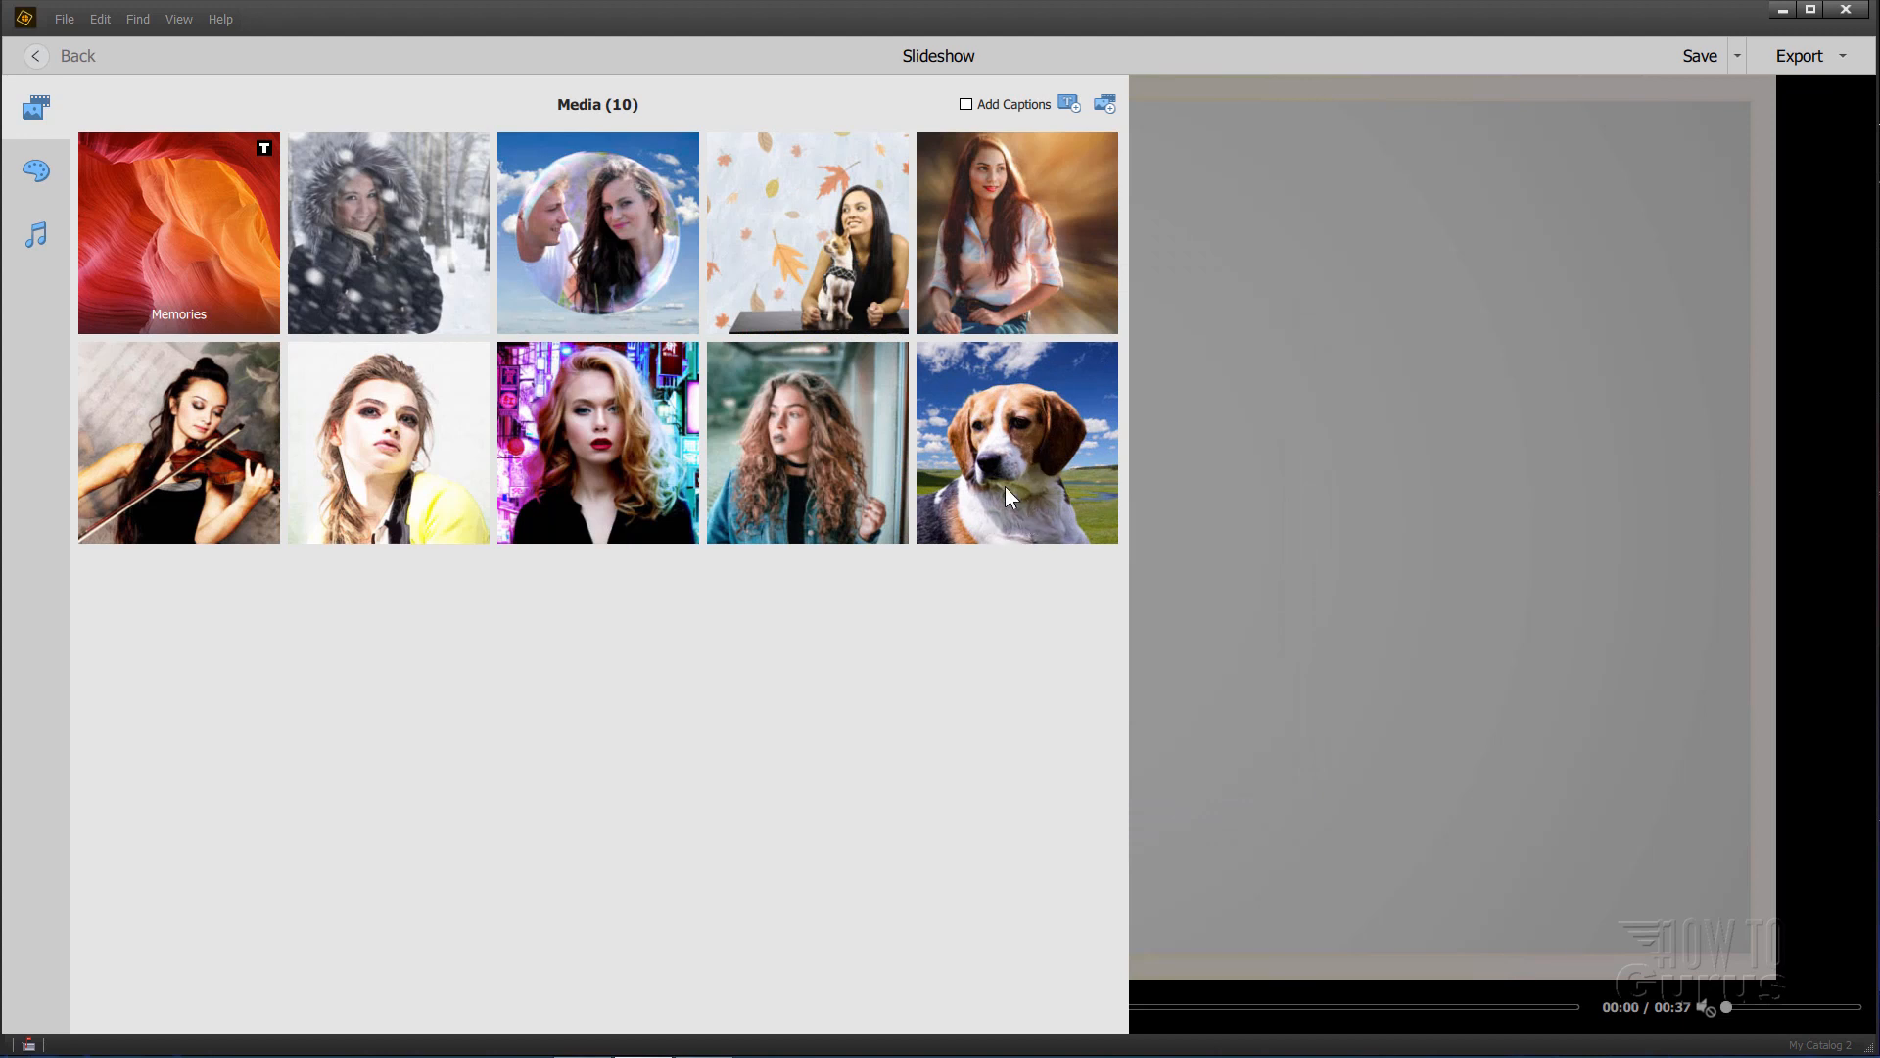
mouse_move(1020, 108)
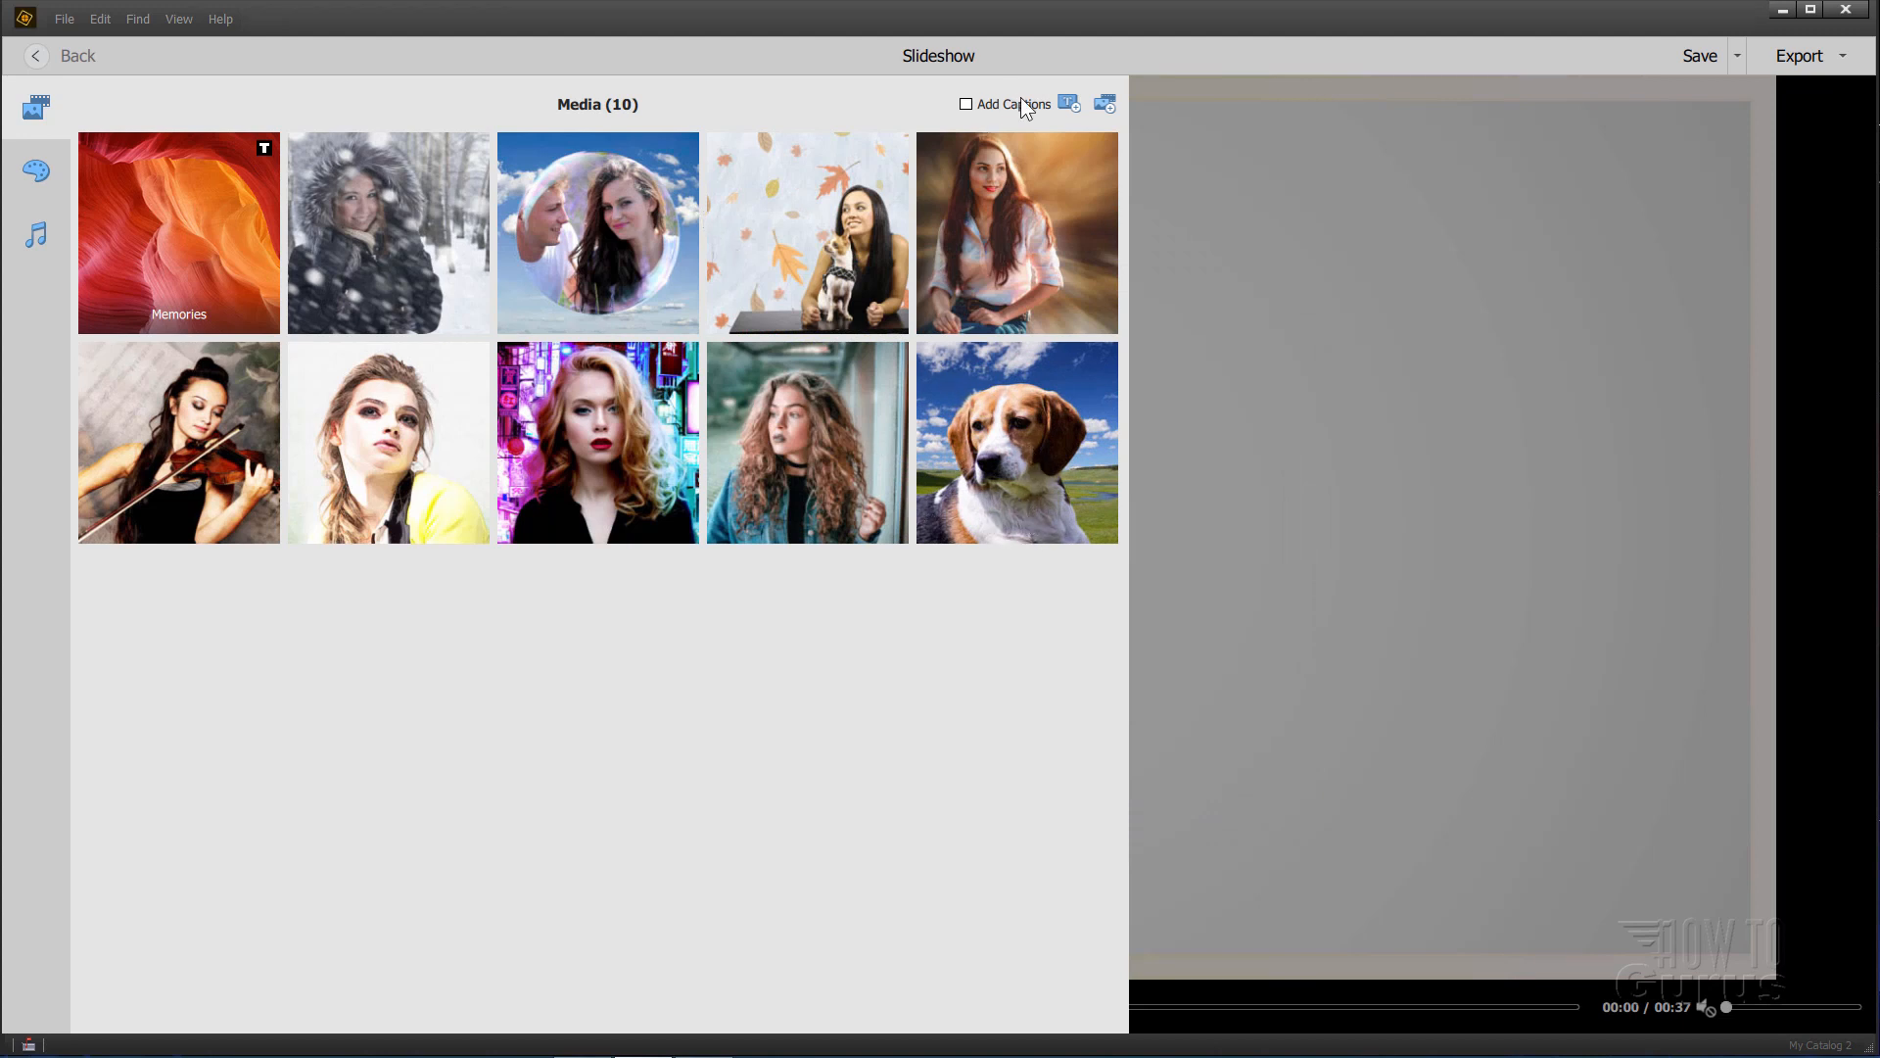
mouse_move(1038, 247)
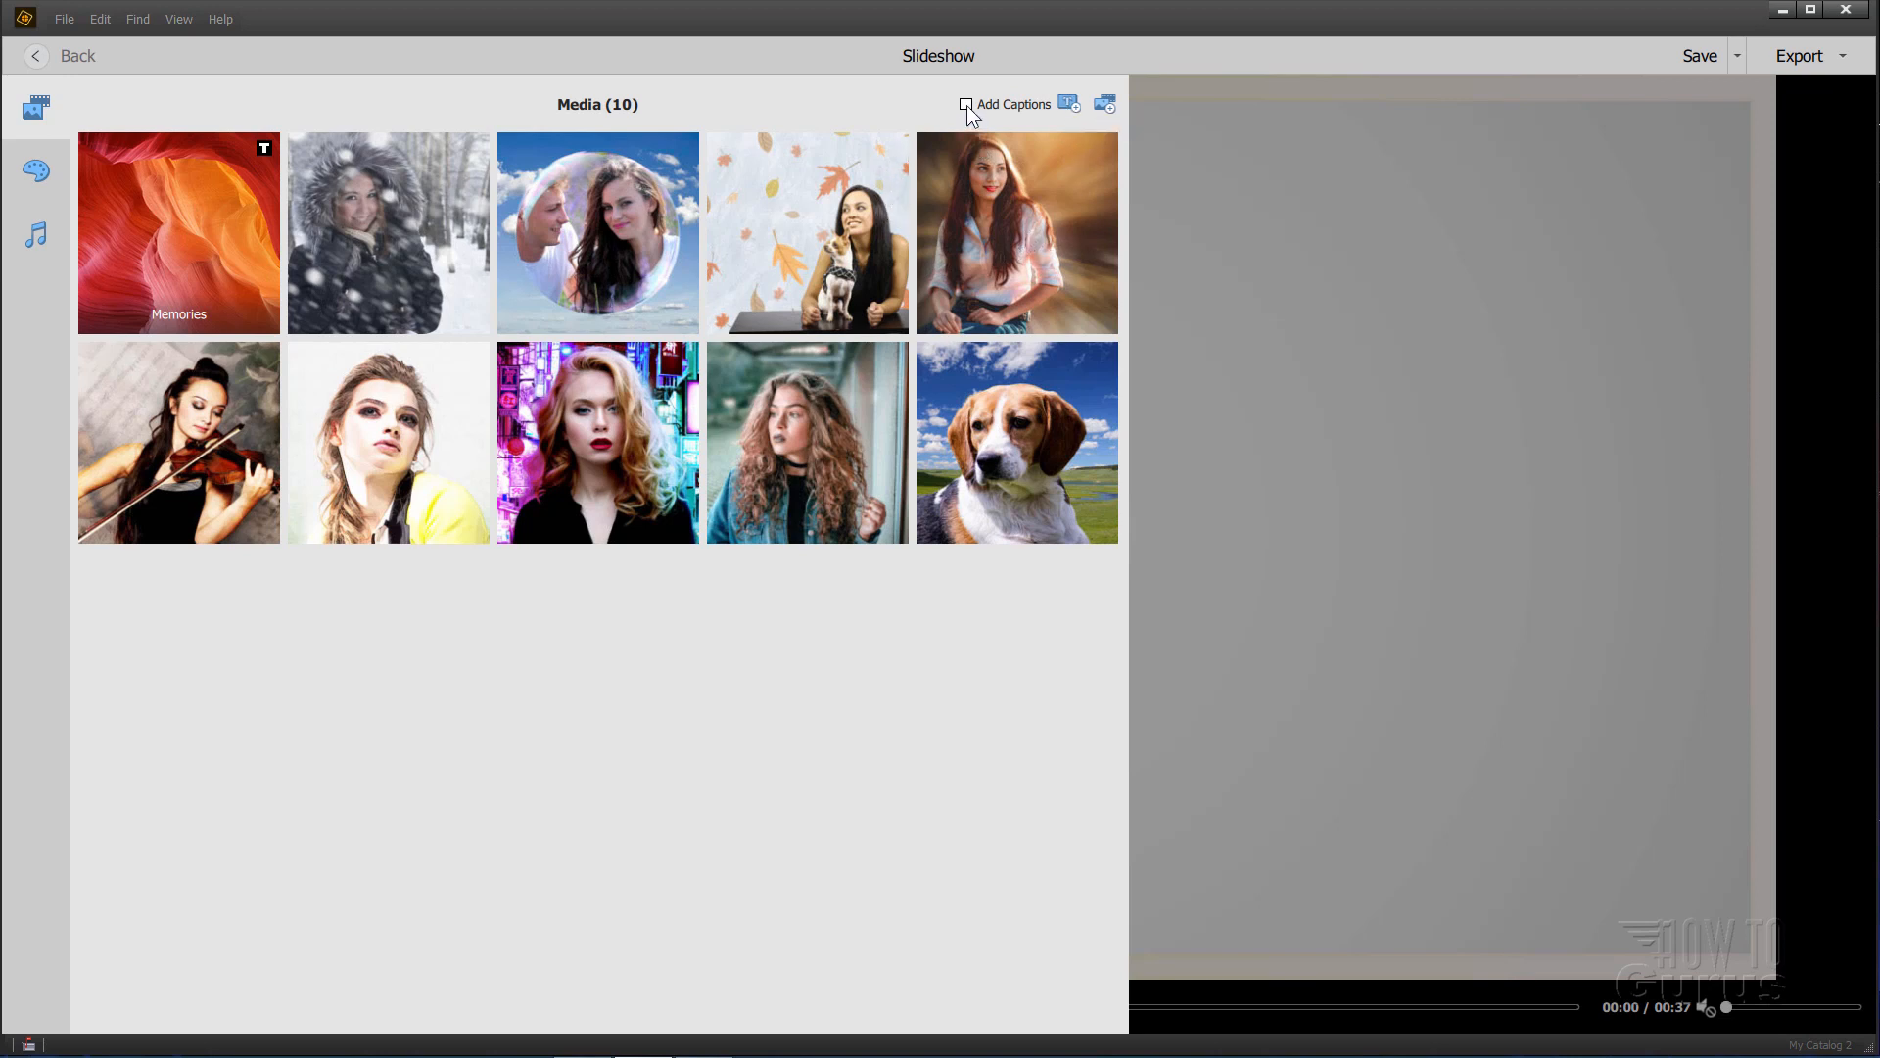
Step: Enable captions and label the snowy portrait 'Caption 1' and the bubble couple 'Caption 2'
left_click(965, 104)
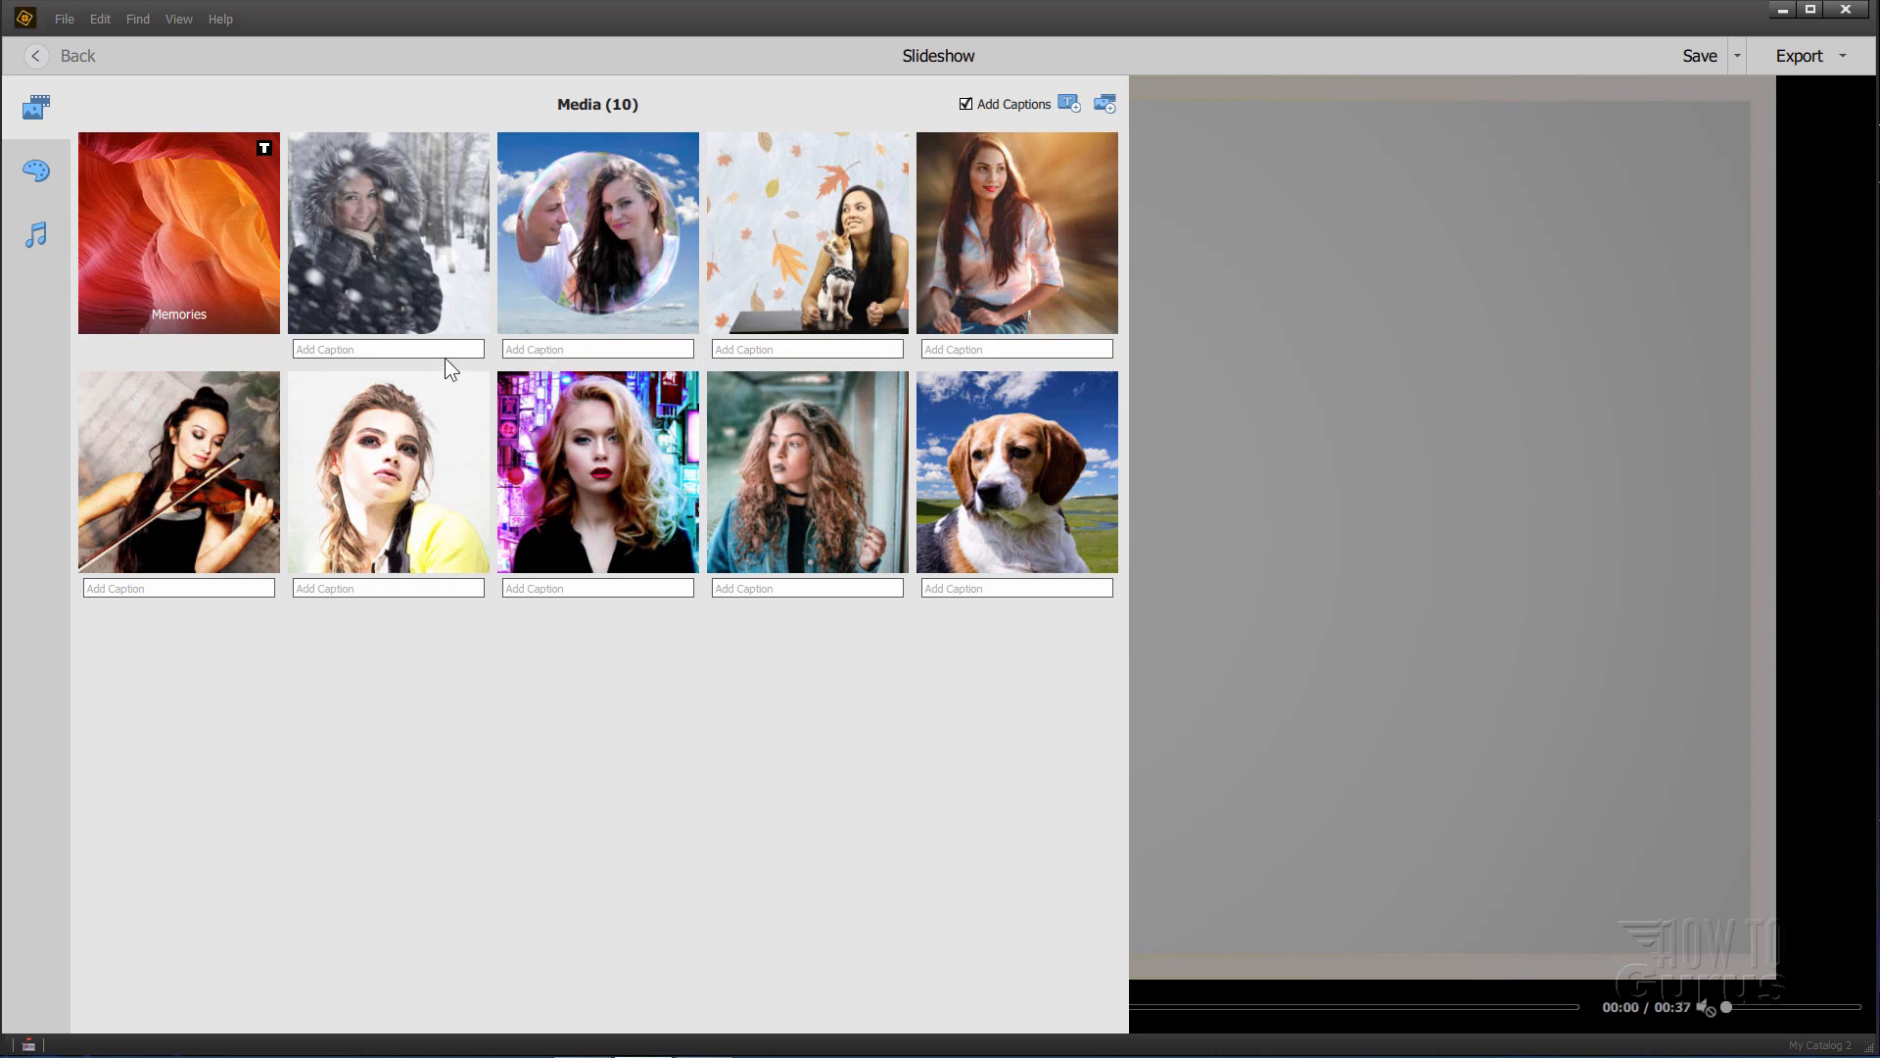
left_click(388, 233)
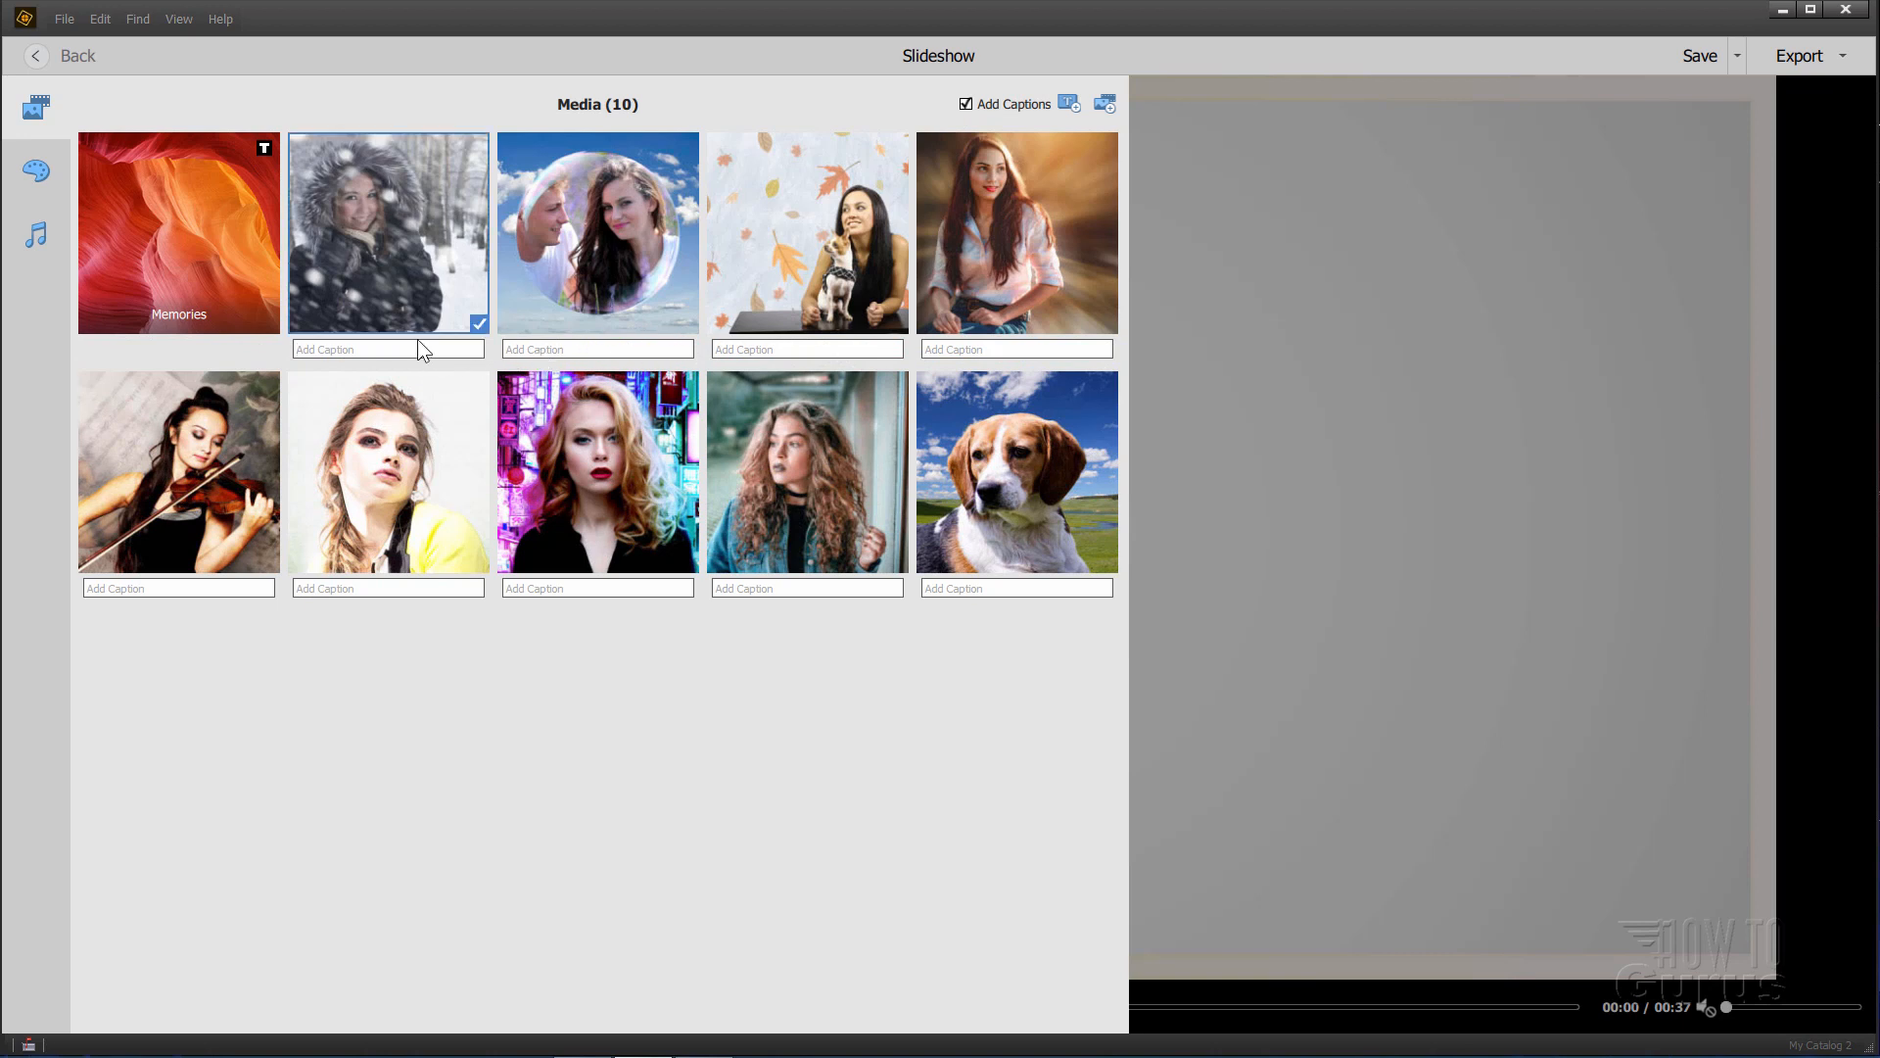
type("Caption 1")
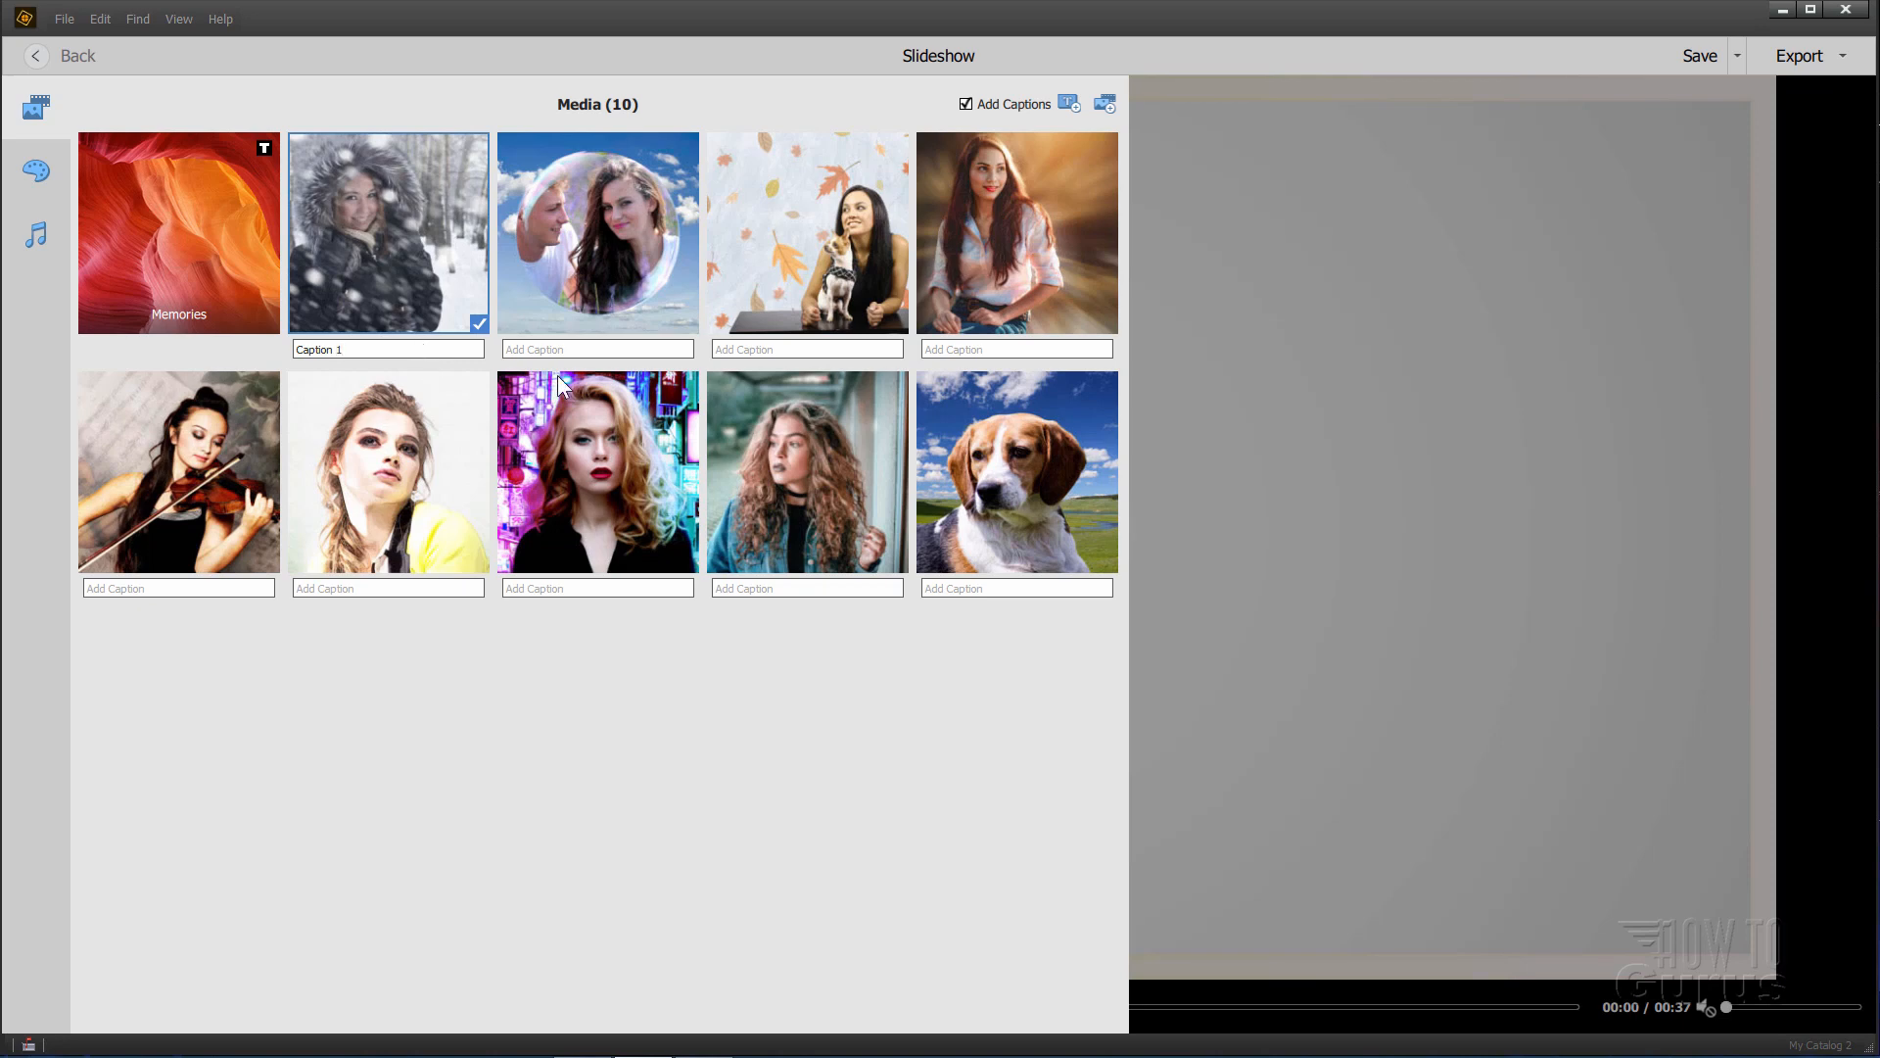
left_click(595, 349)
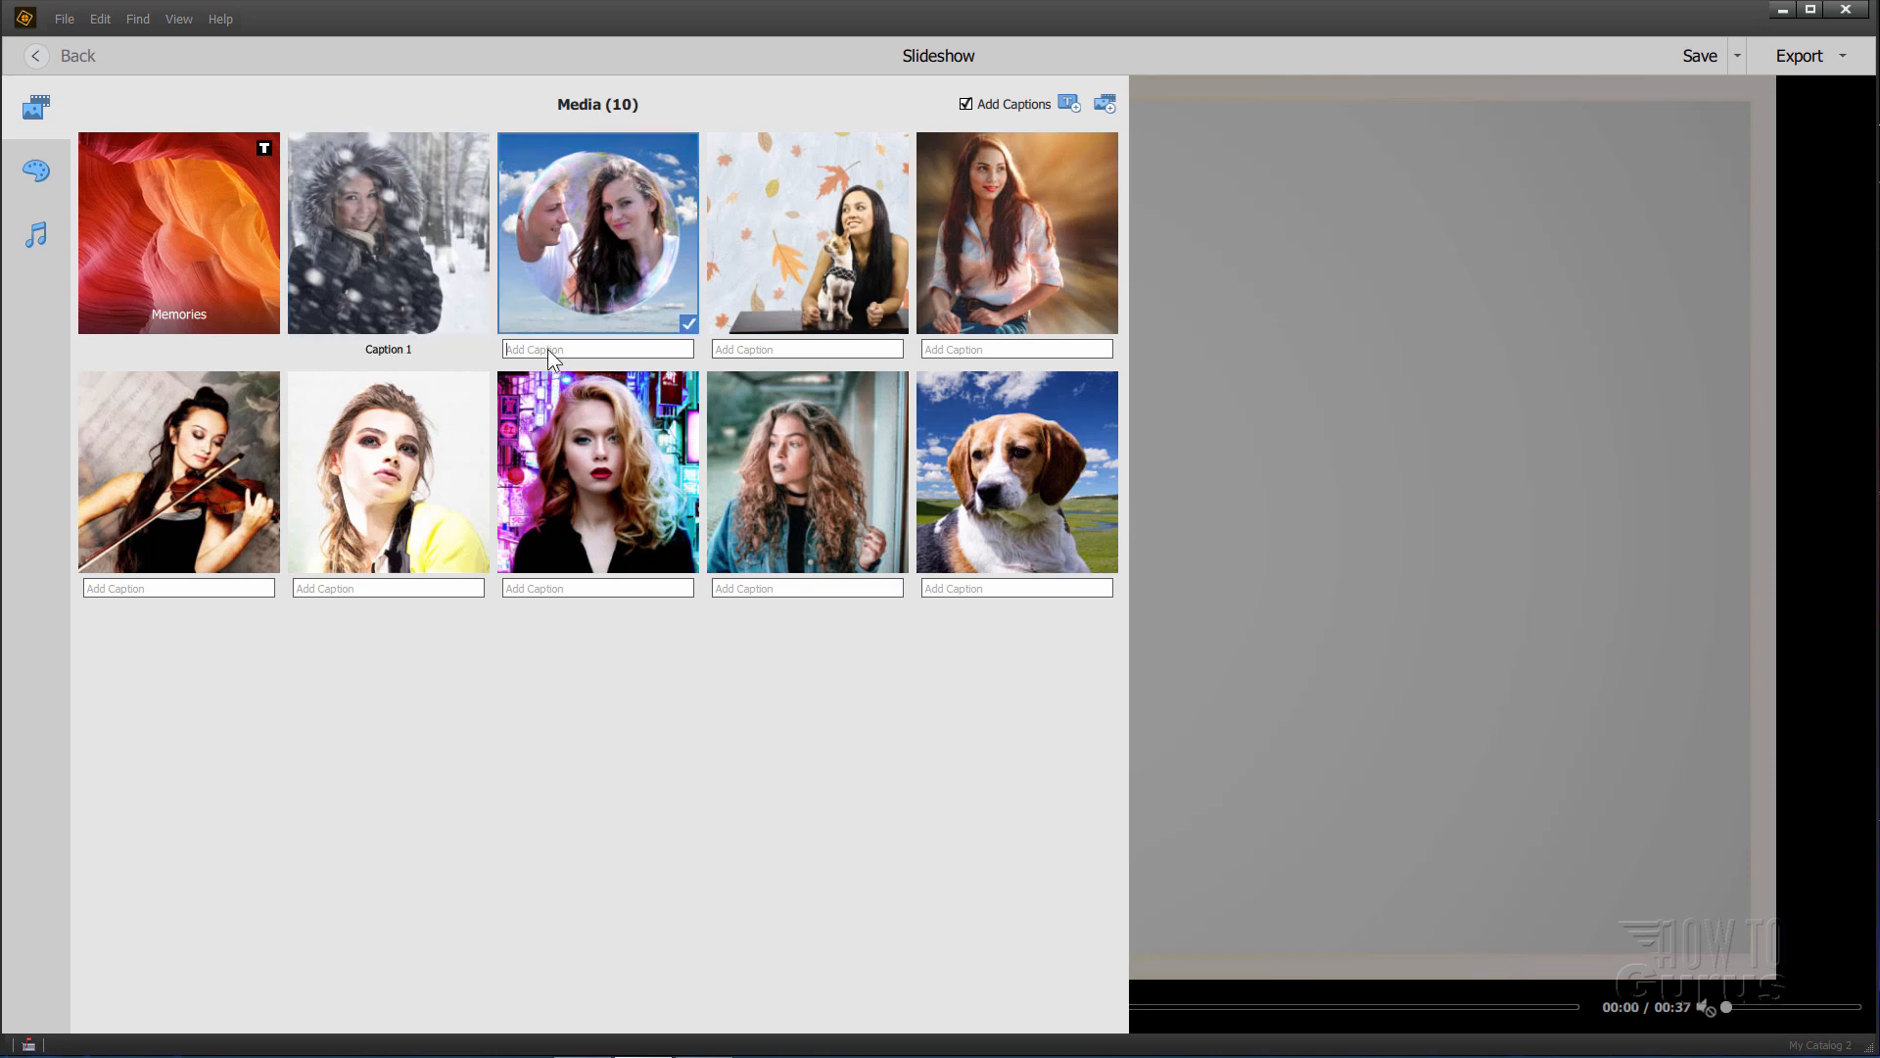
type("CAption 2")
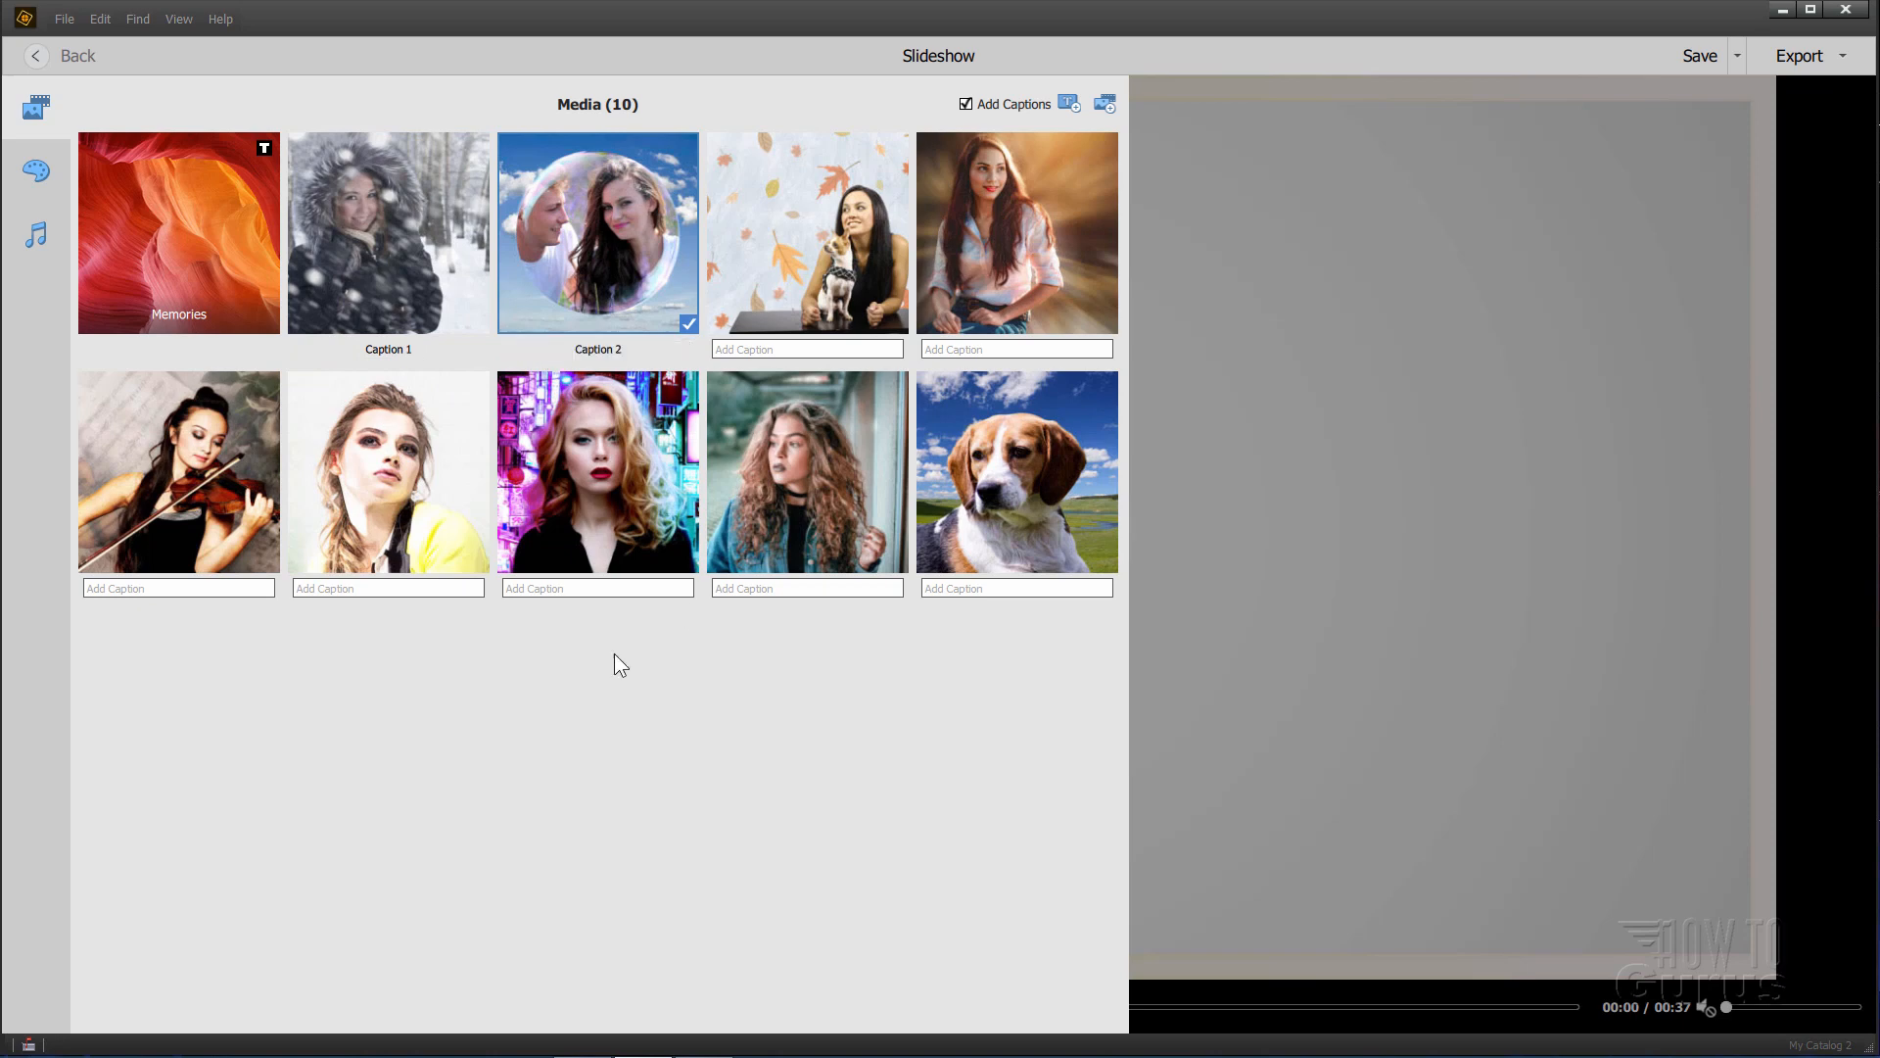
mouse_move(650, 366)
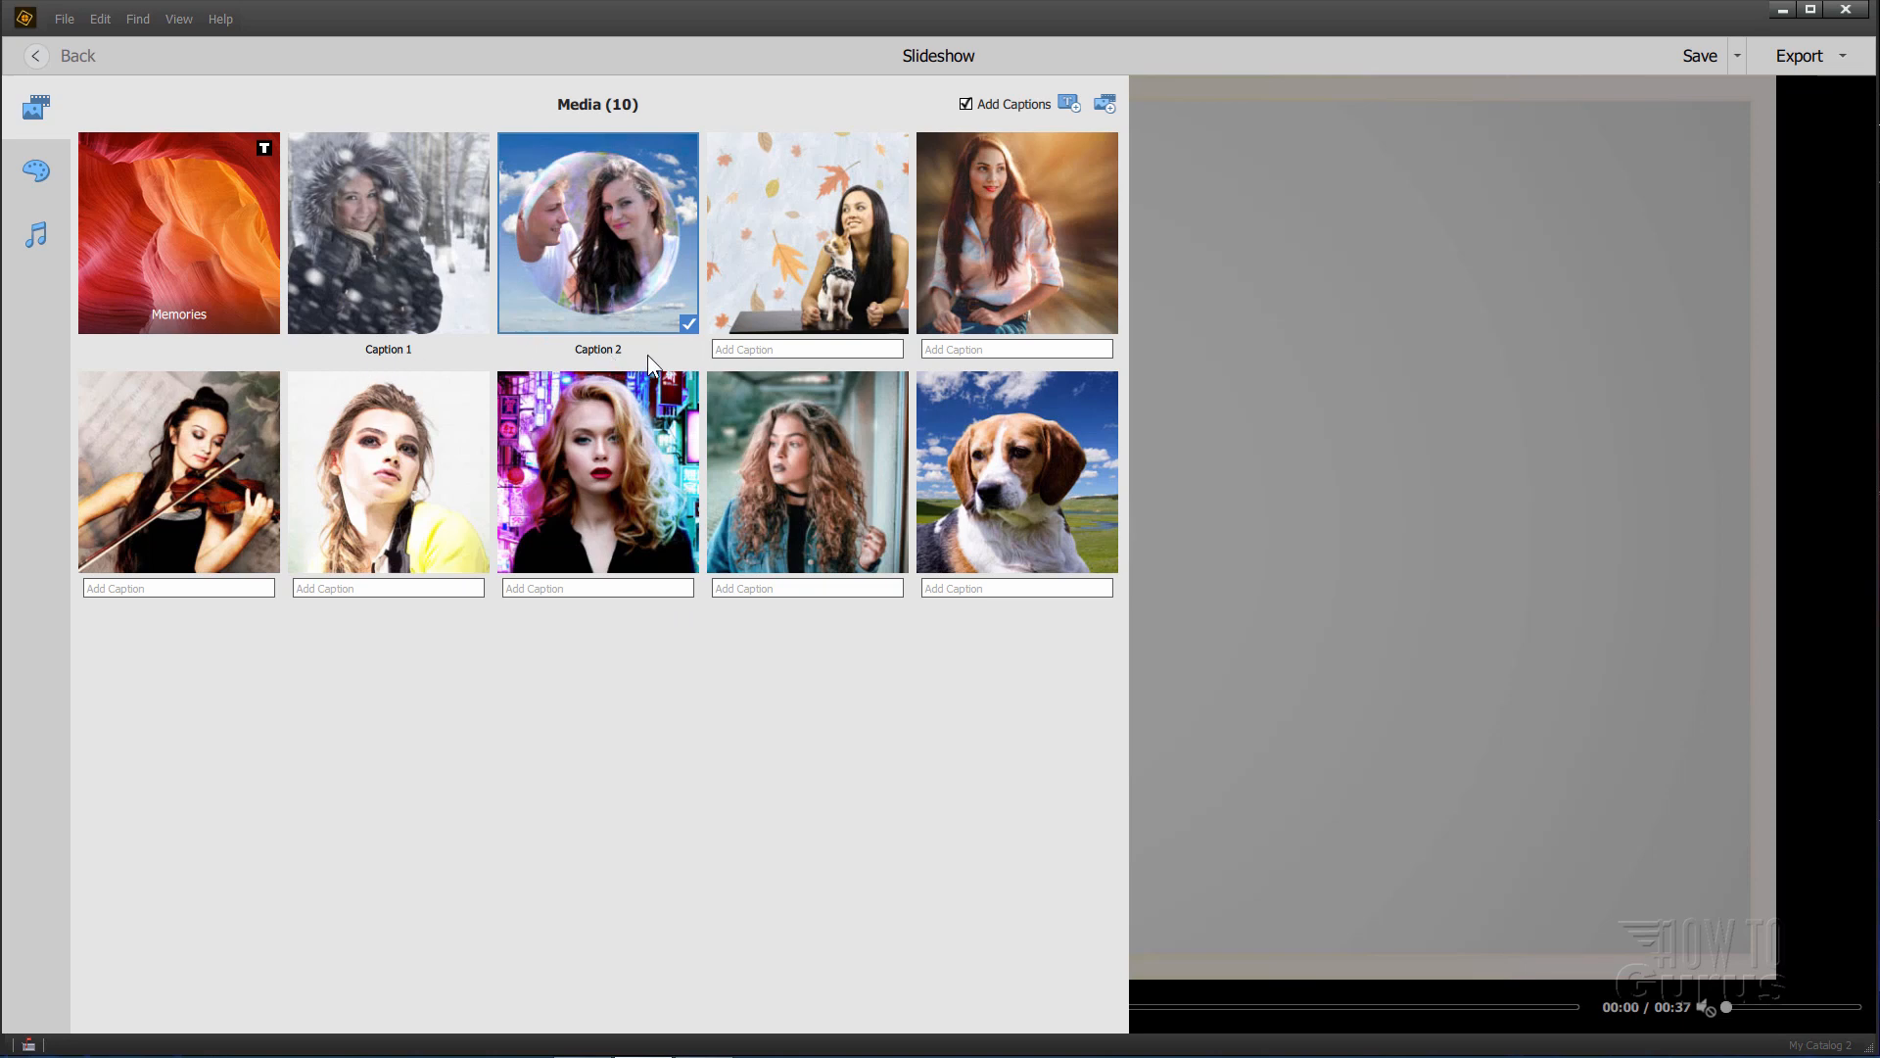
mouse_move(547, 233)
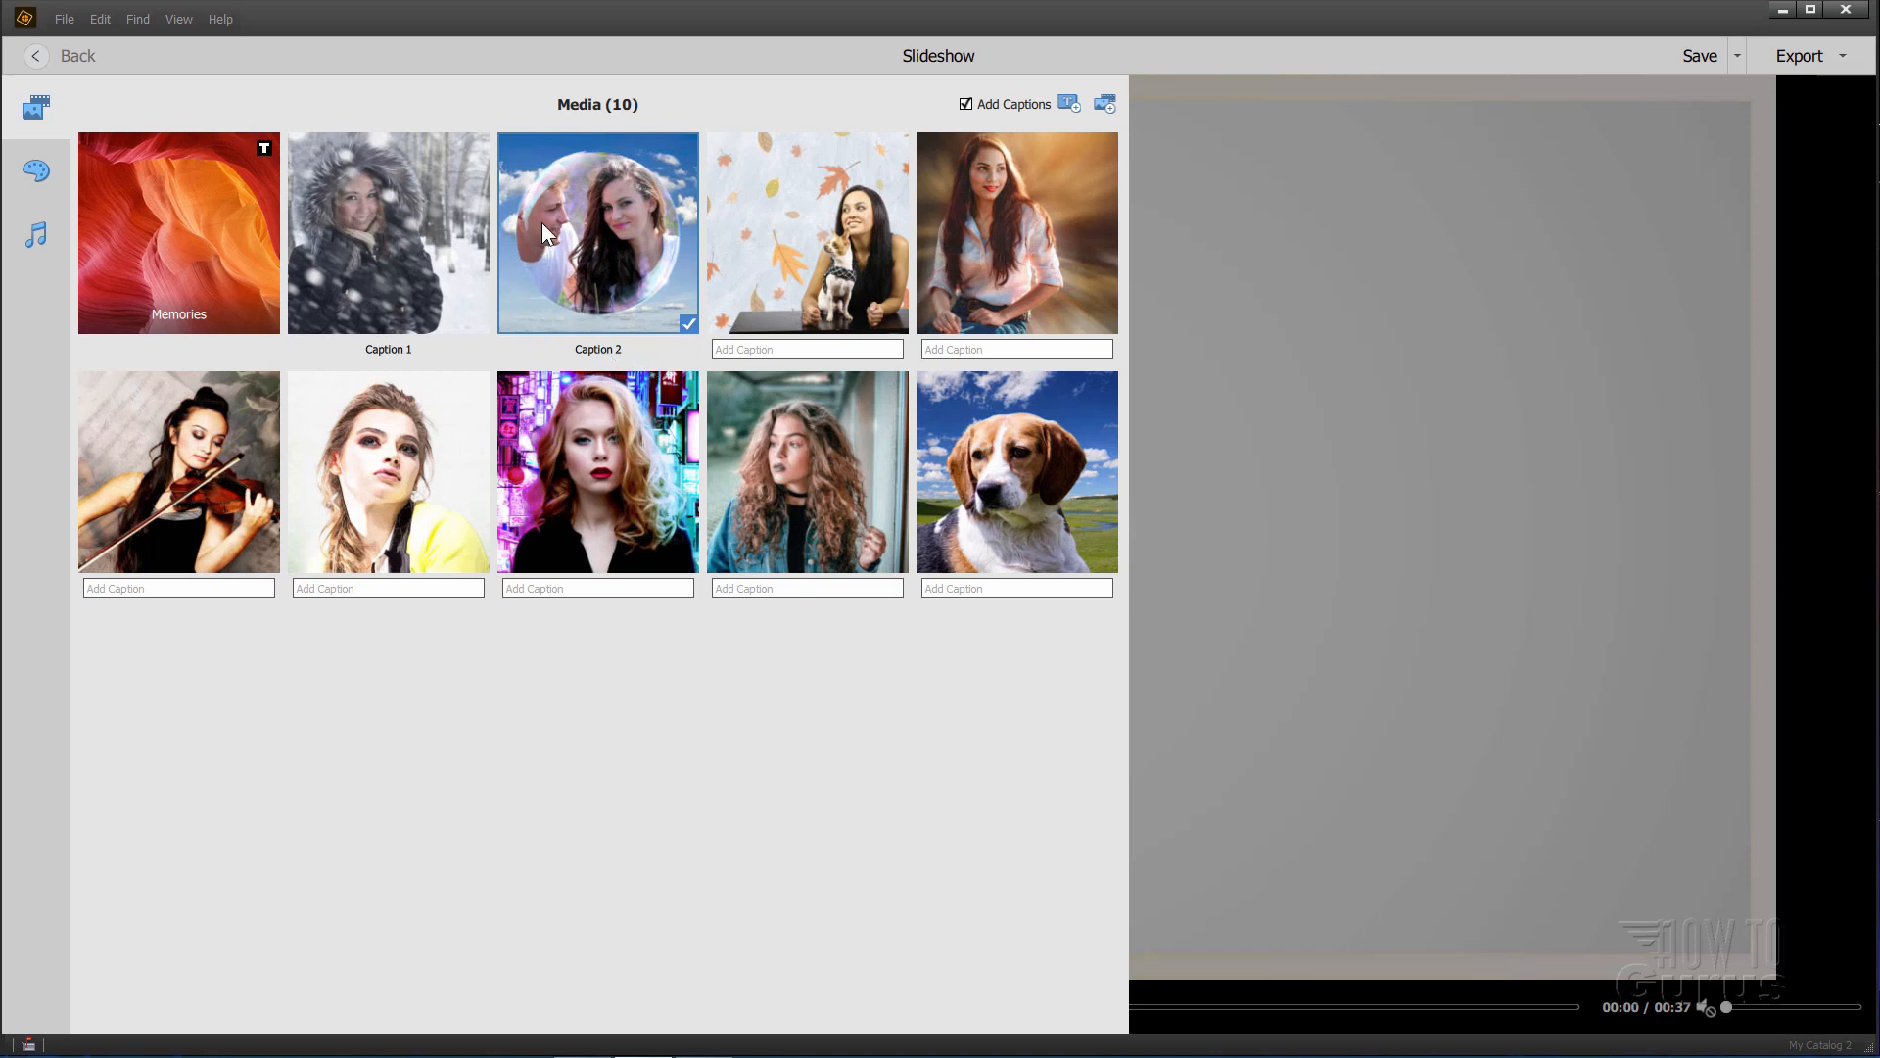
mouse_move(36, 106)
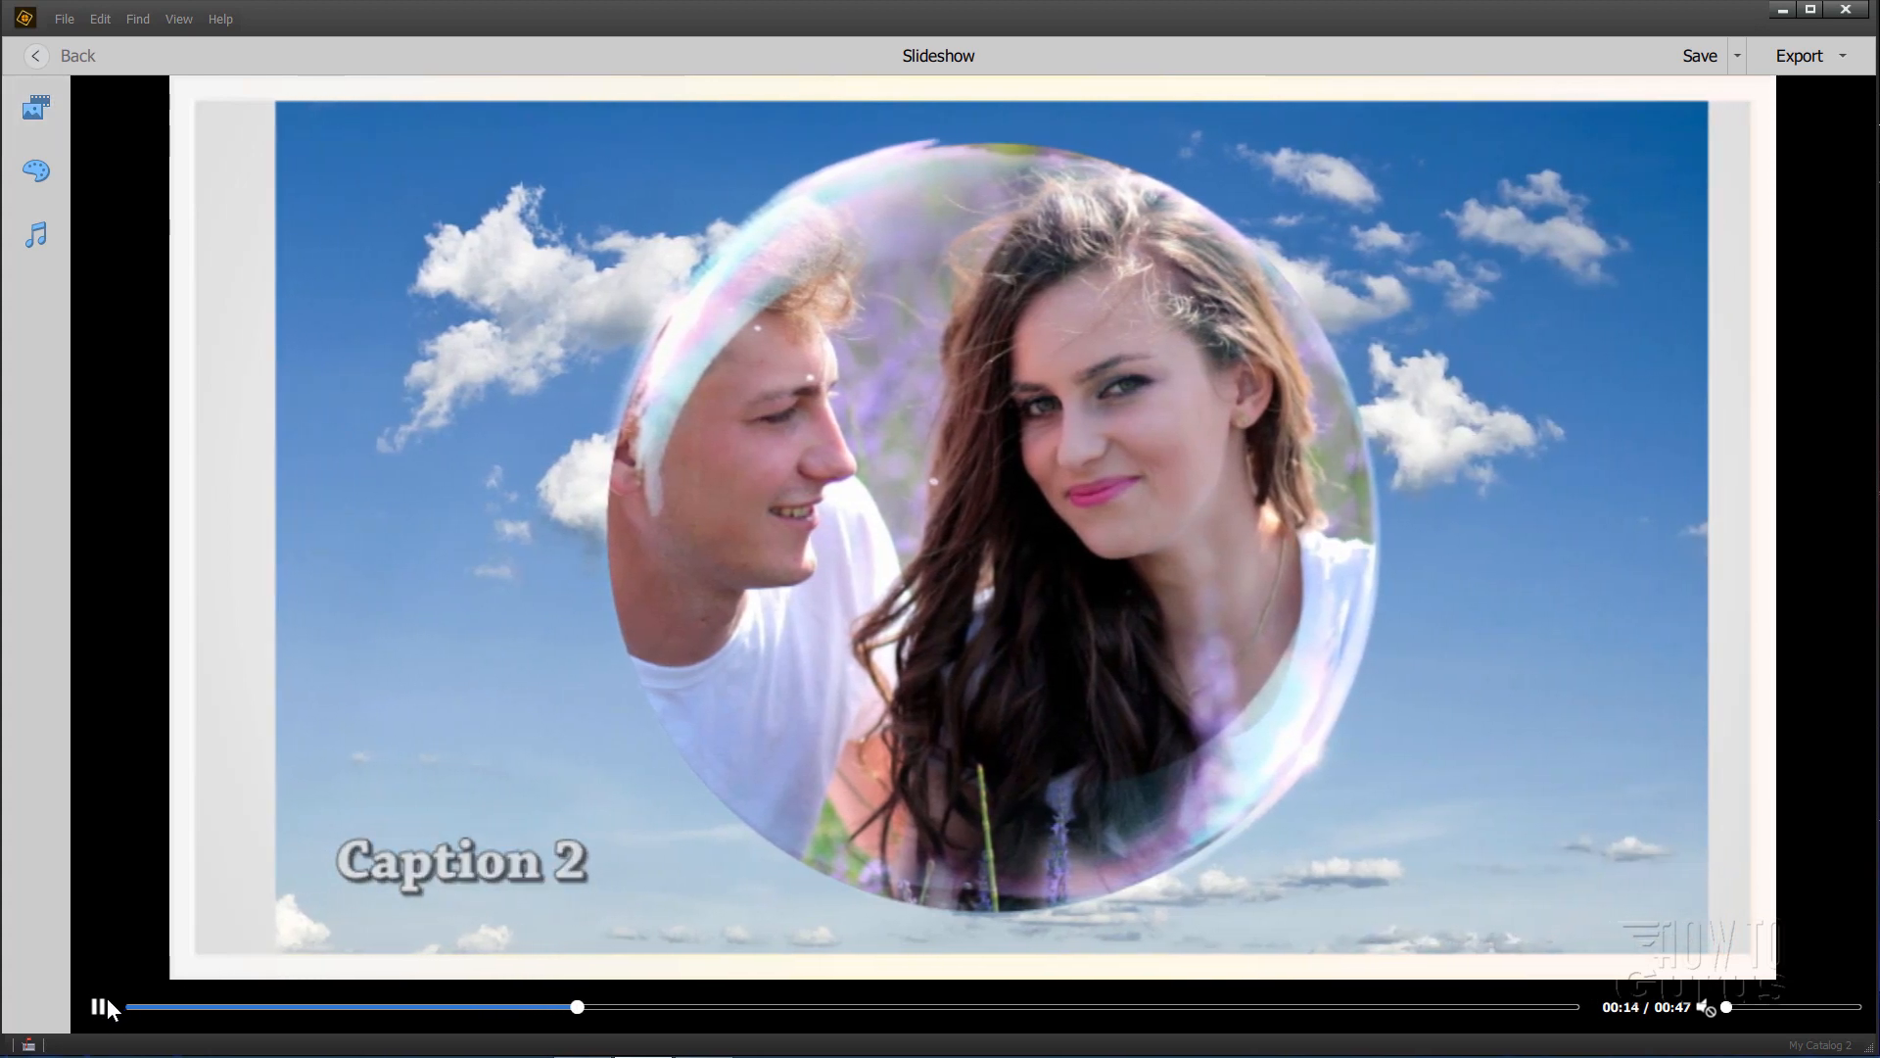
left_click(100, 1006)
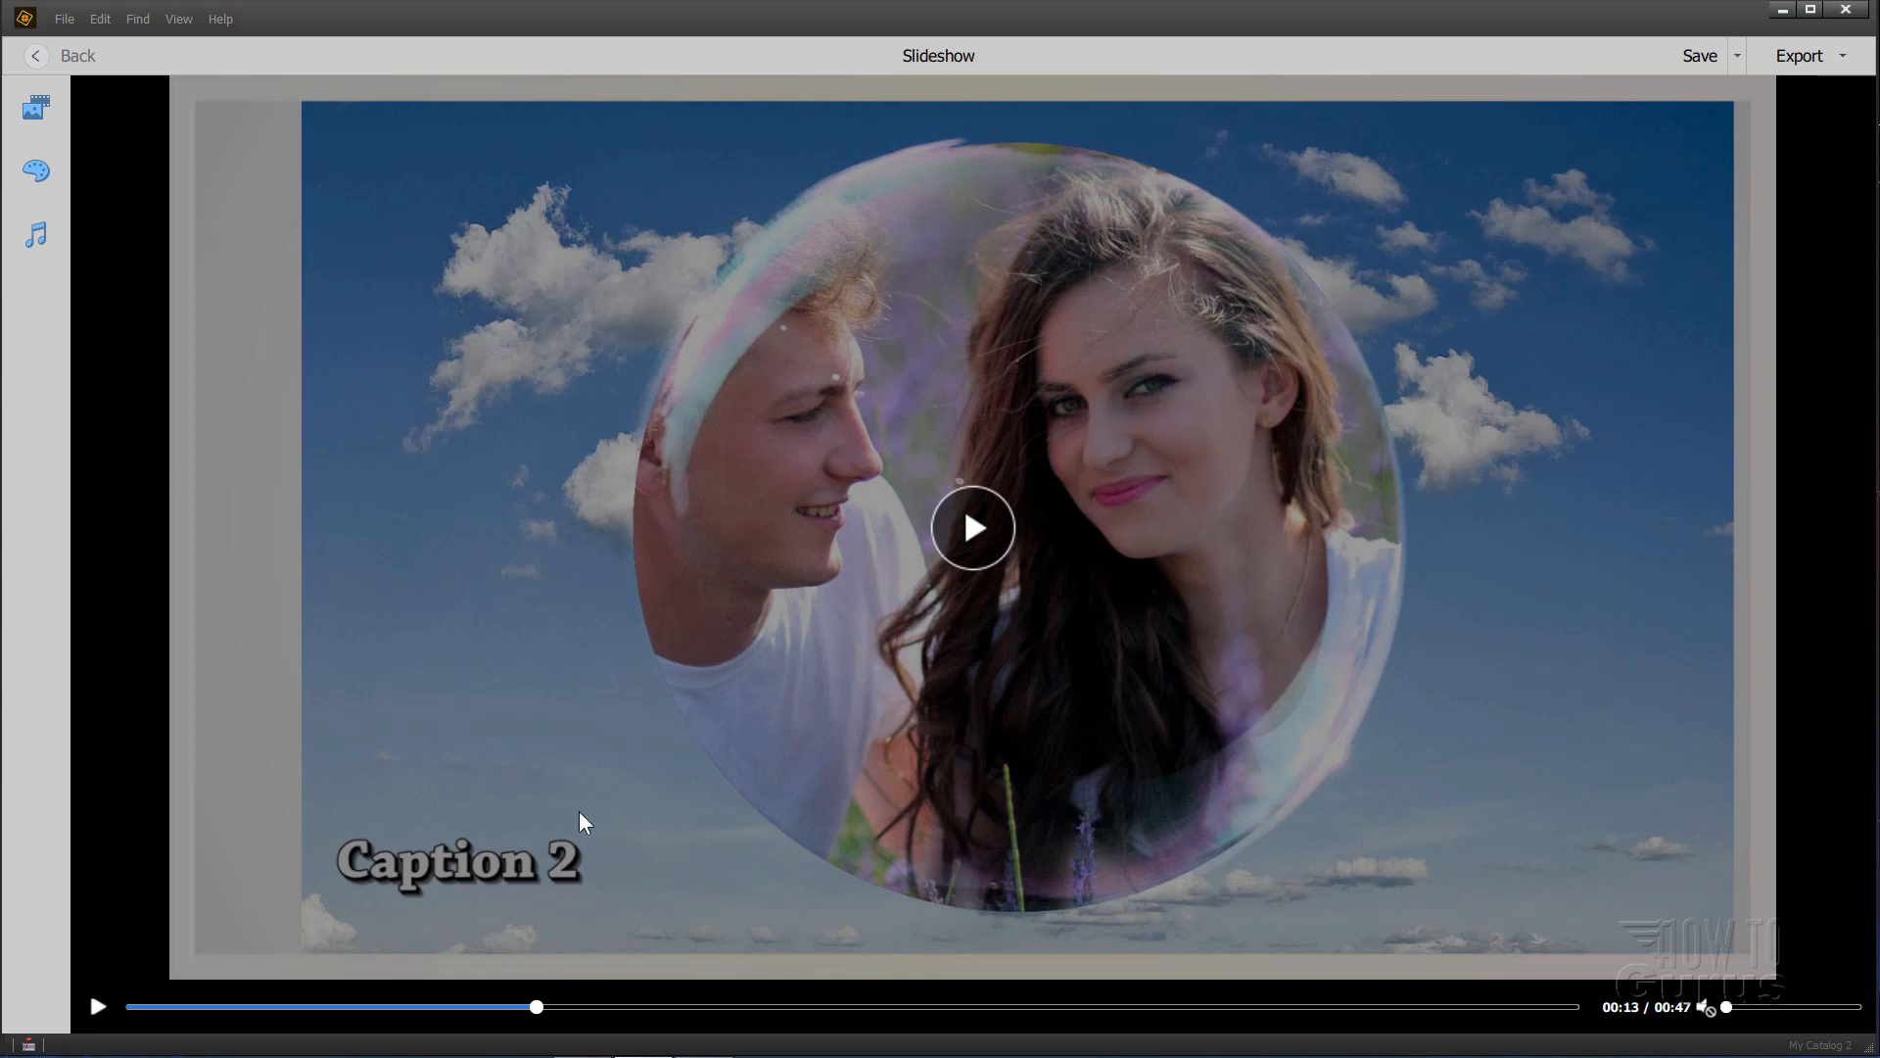
mouse_move(486, 893)
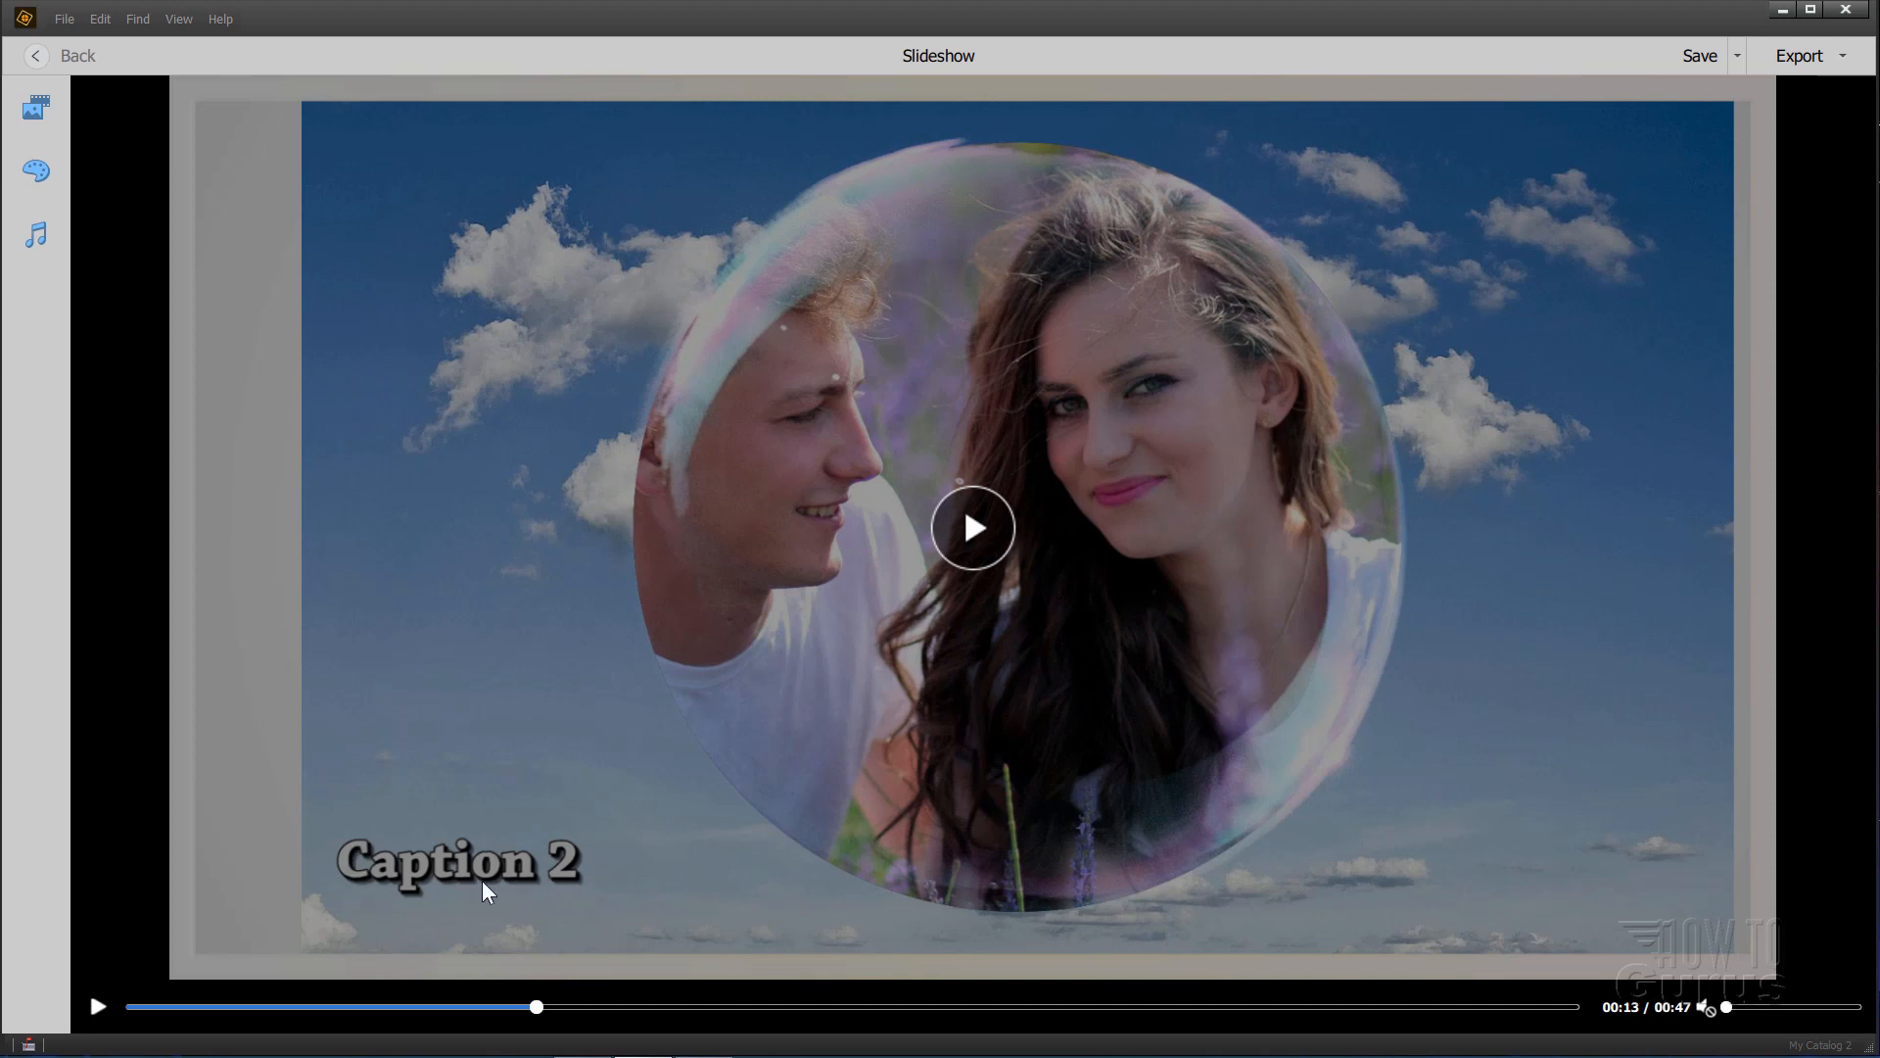
mouse_move(445, 916)
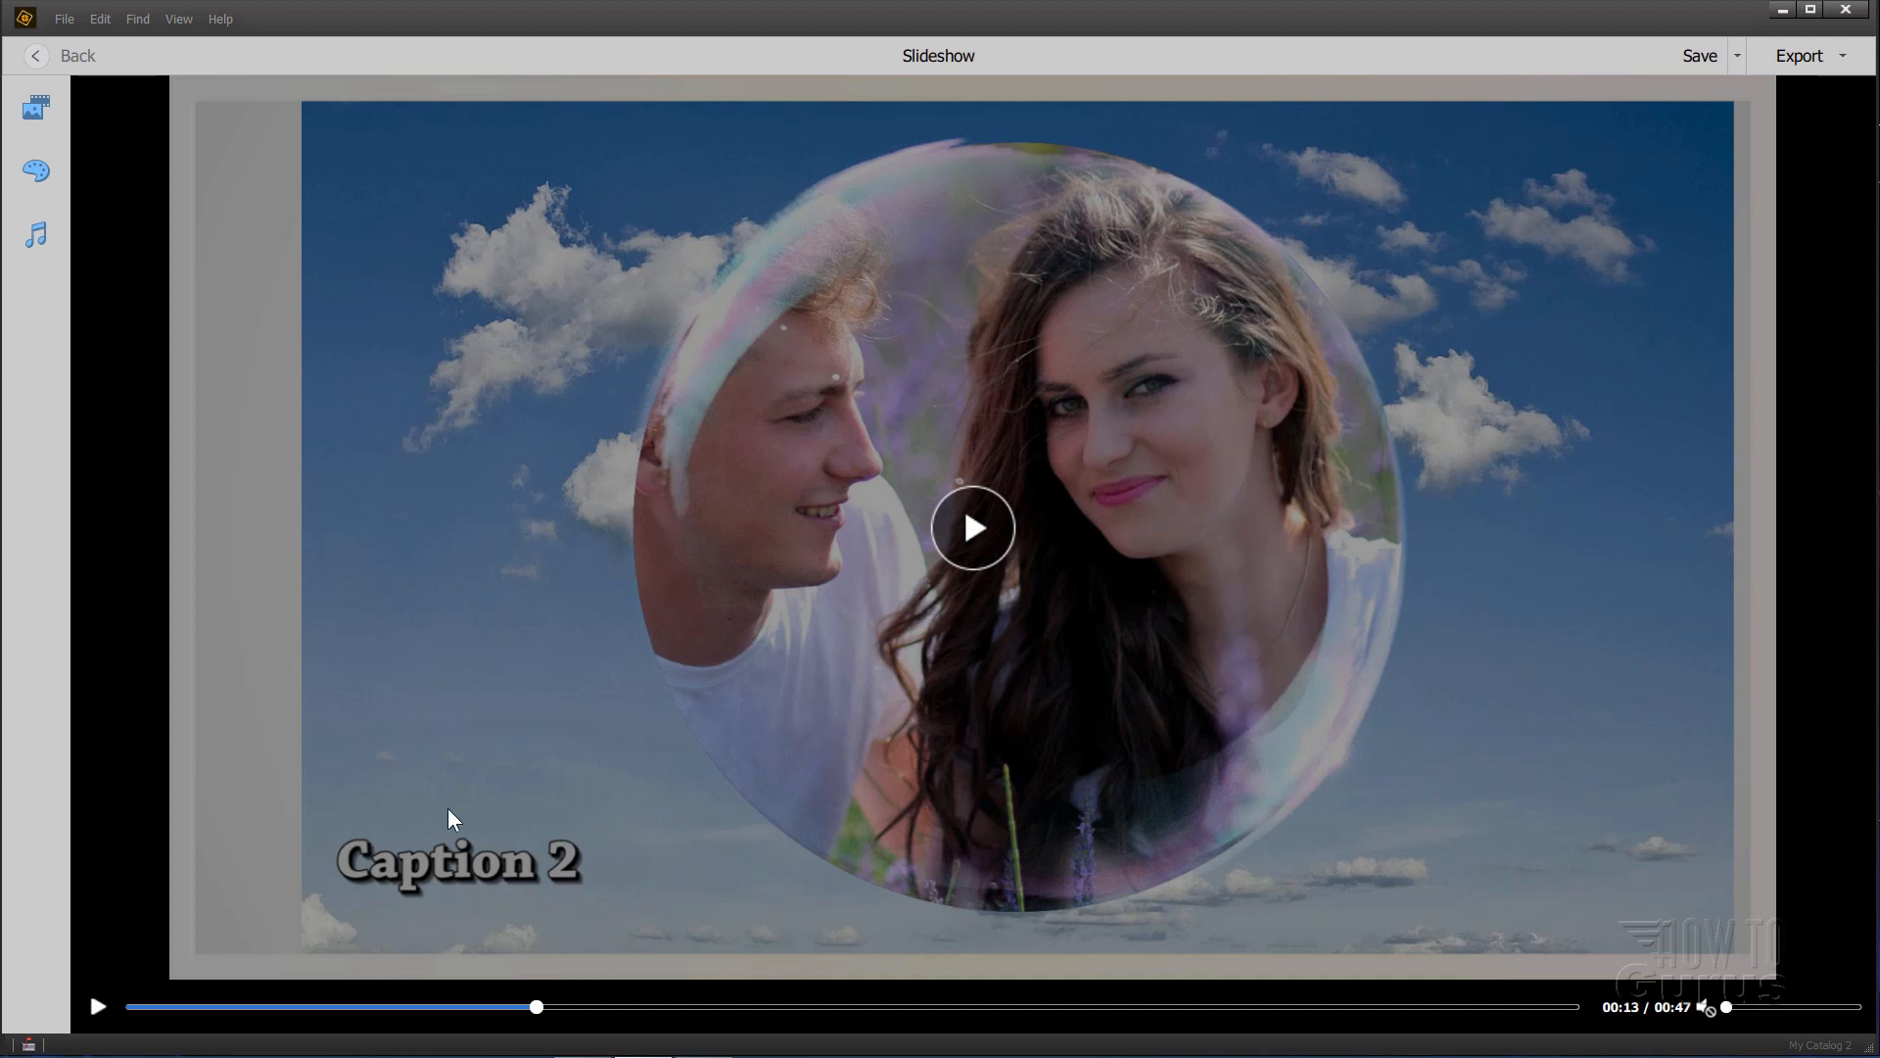
mouse_move(464, 901)
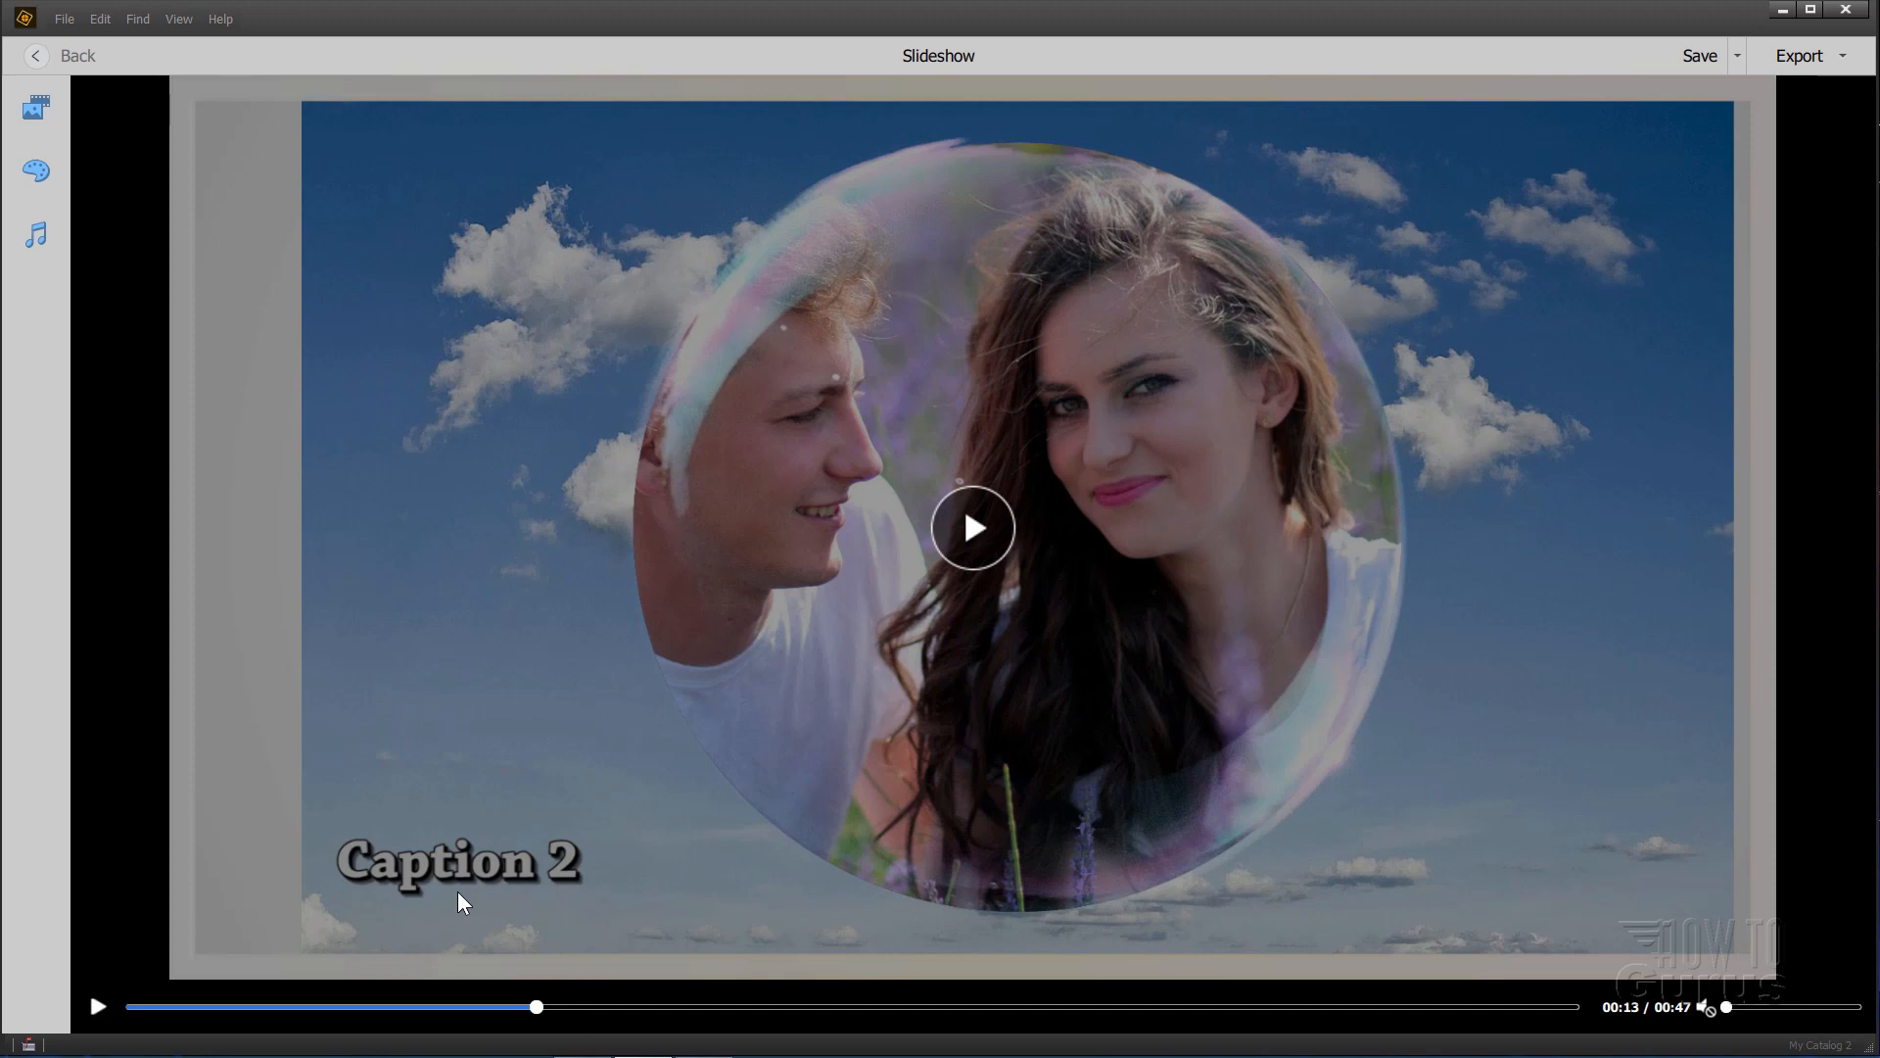
left_click(35, 108)
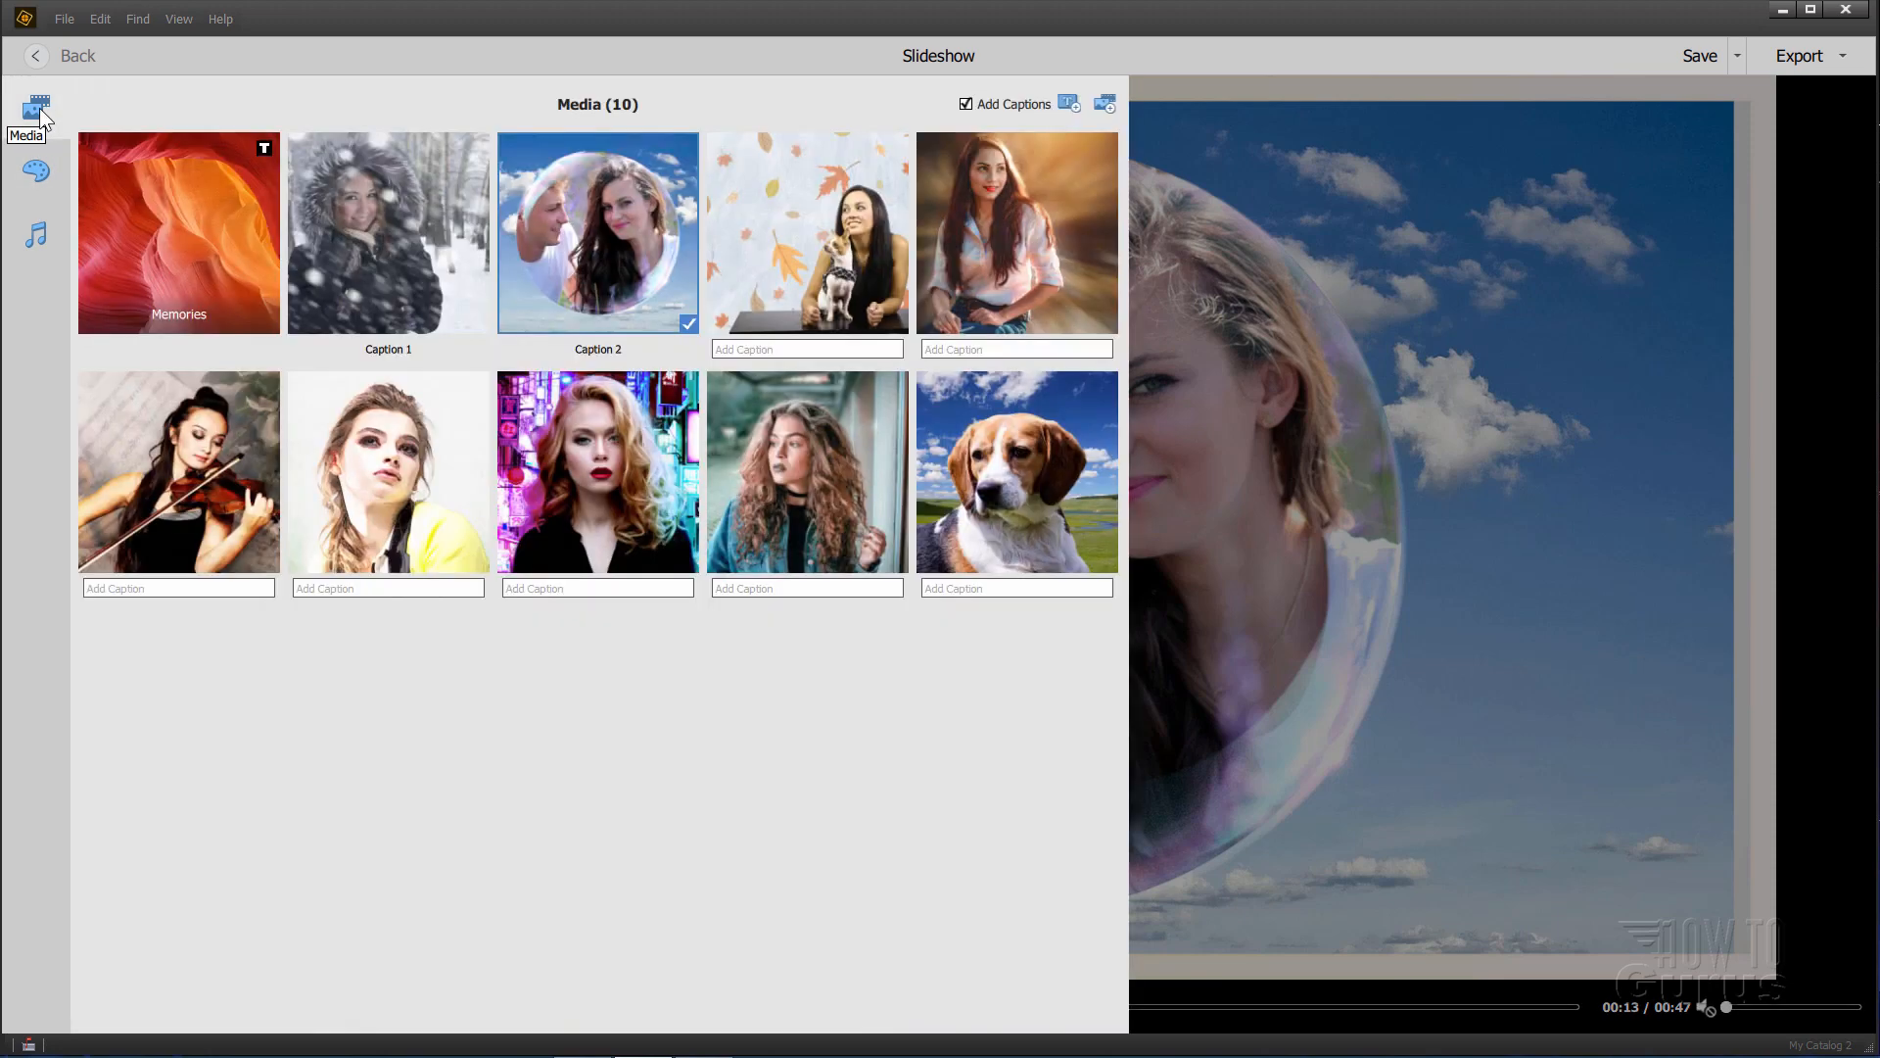
mouse_move(397, 109)
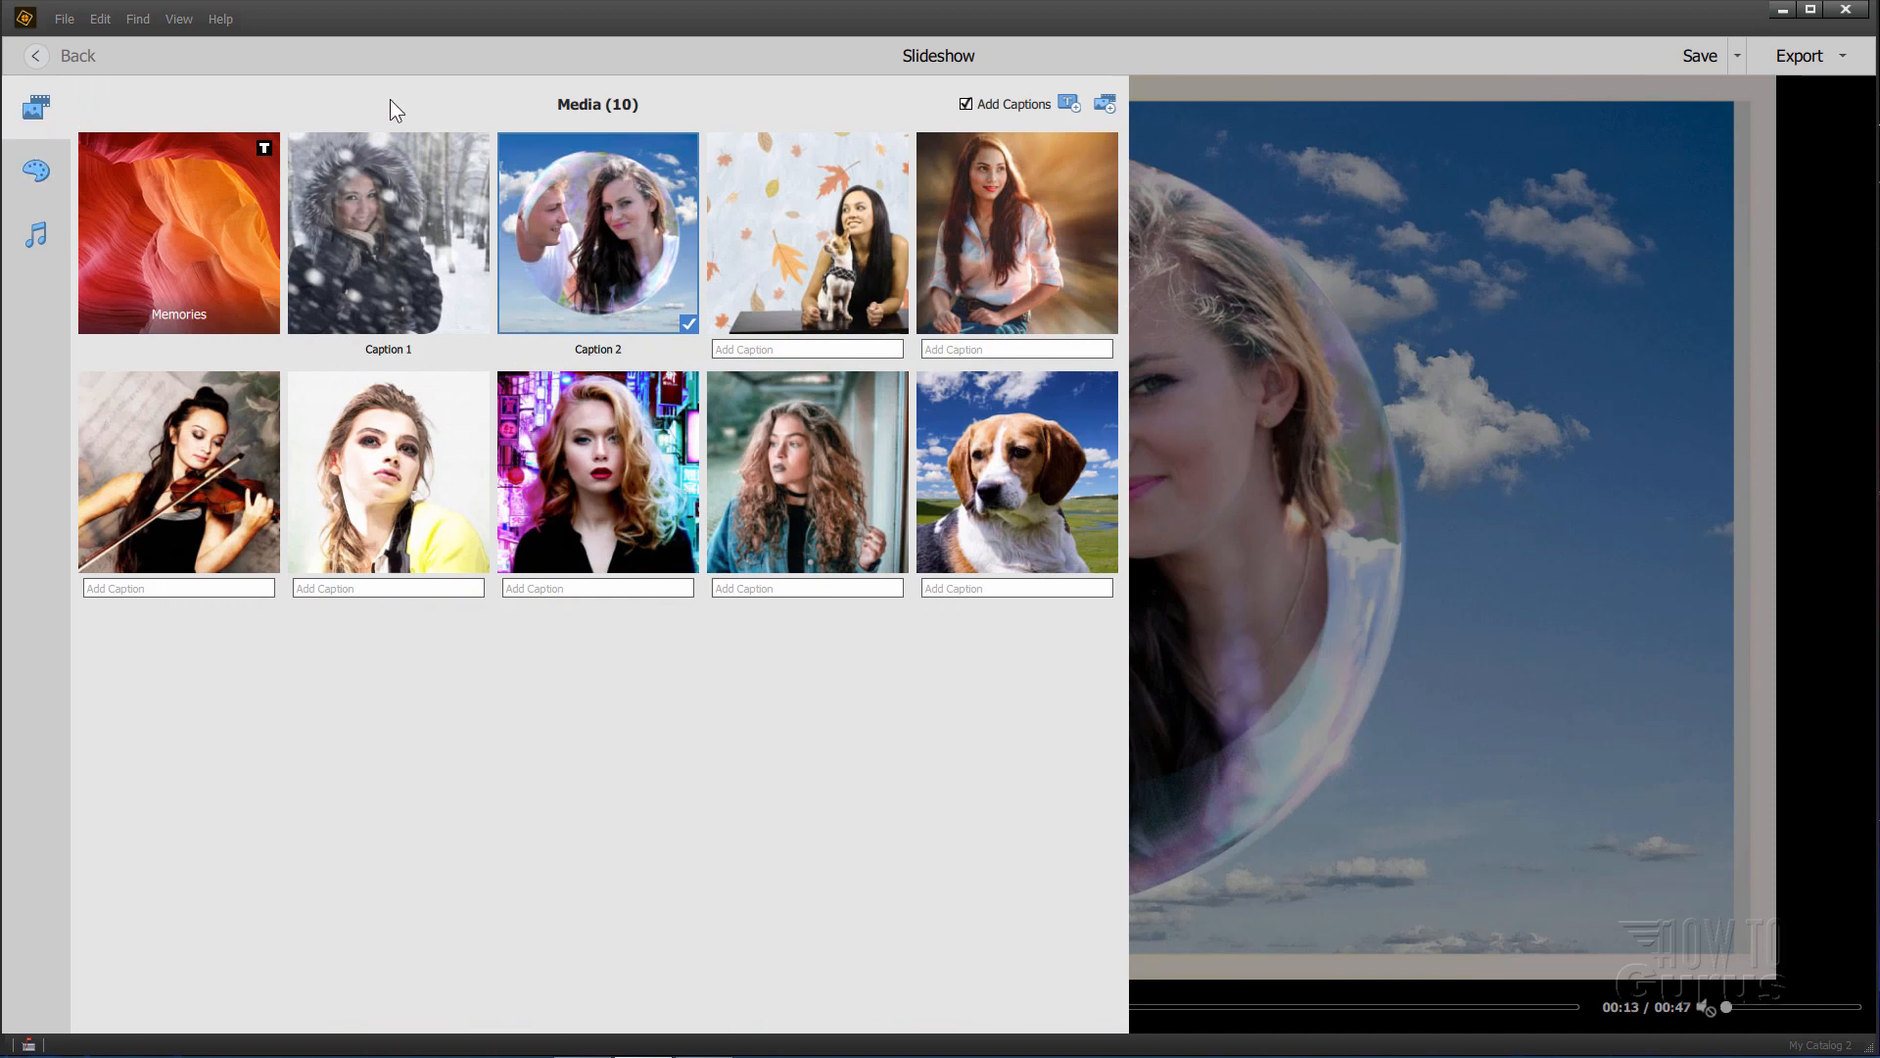
mouse_move(307, 297)
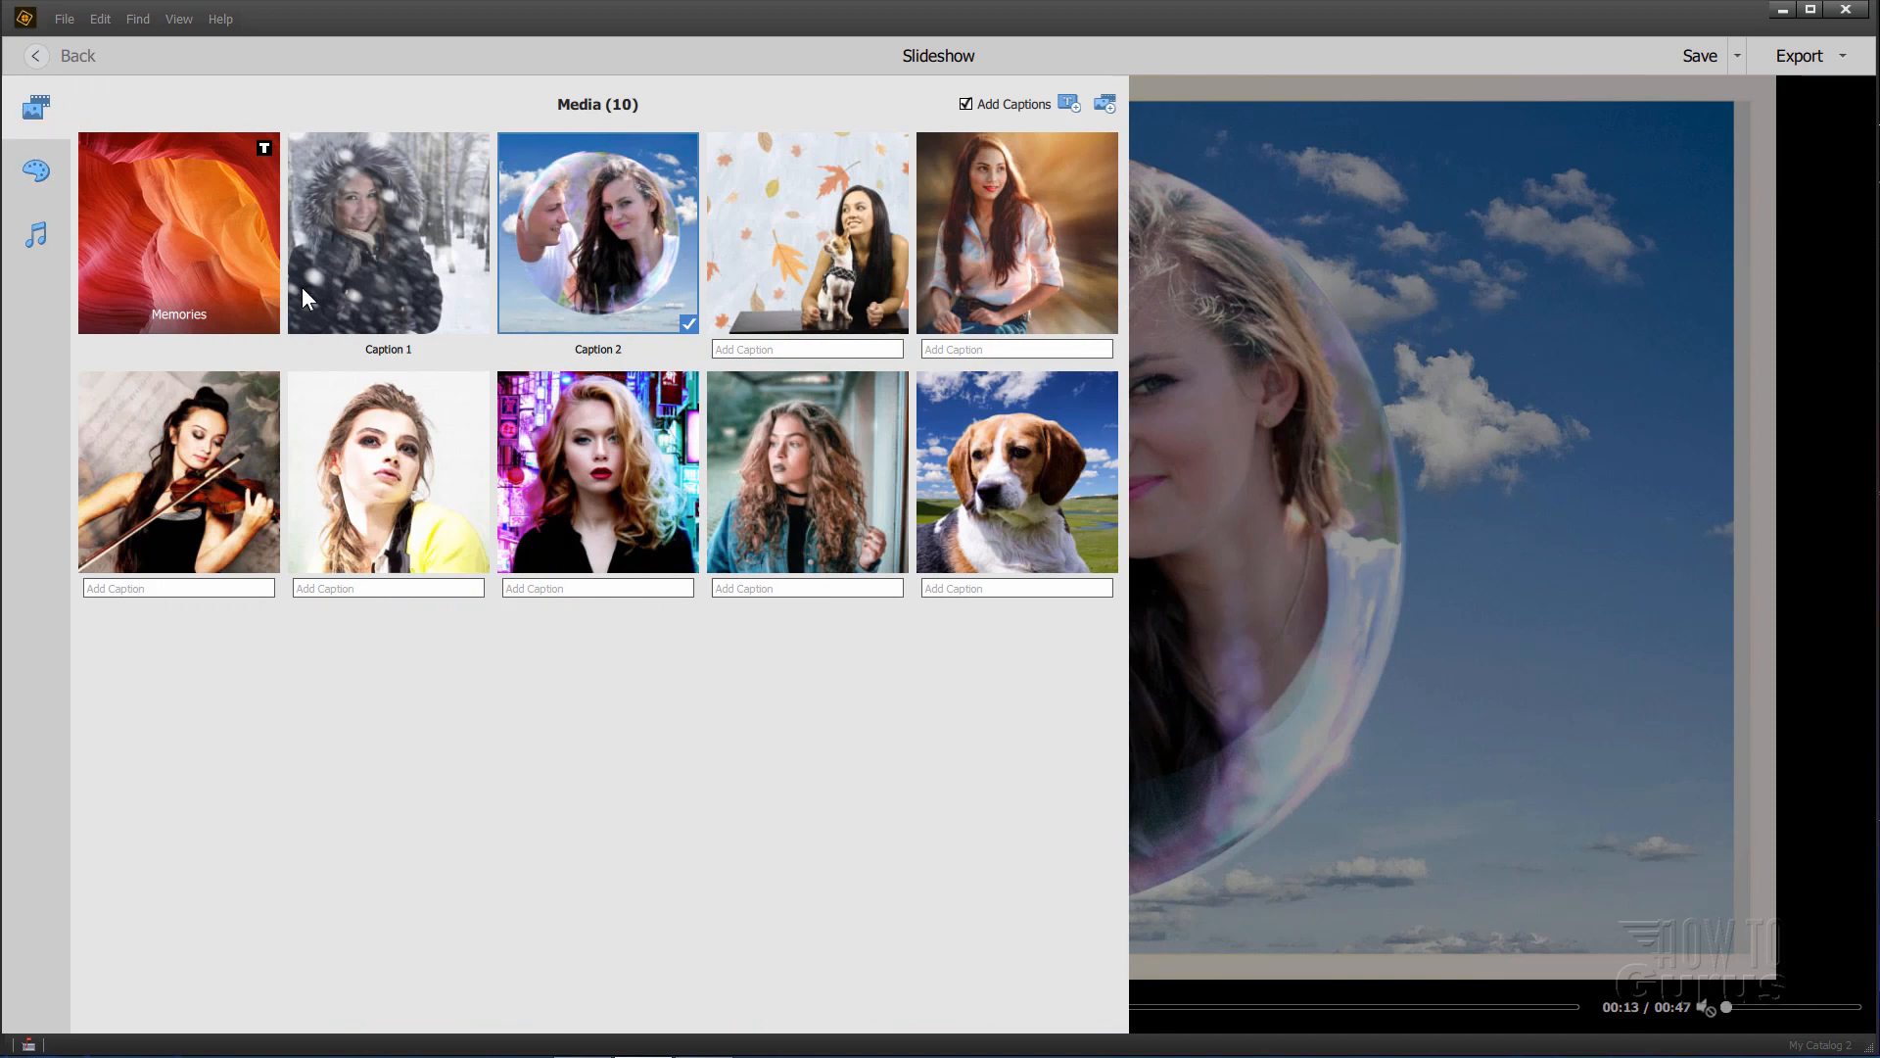
left_click(35, 171)
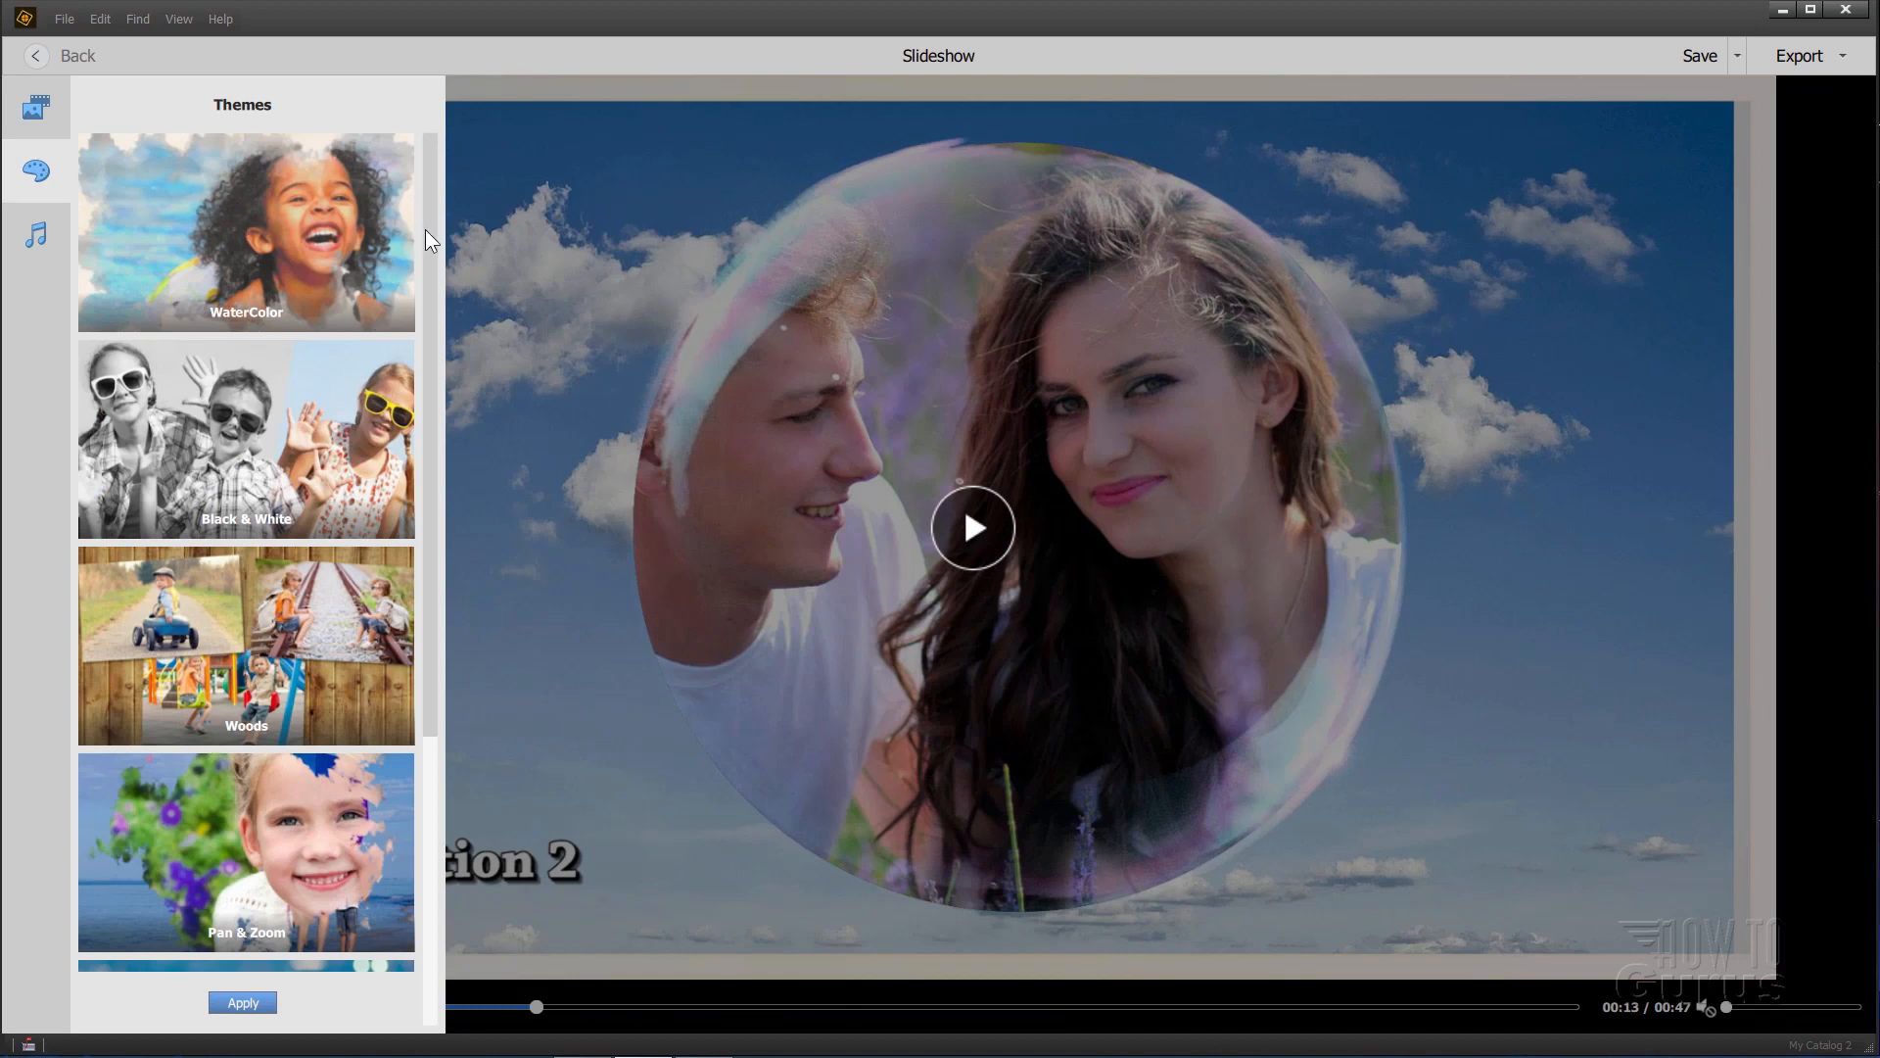
Step: Choose the WaterColor theme and hide the theme panel to watch the 55-second preview
scroll("down", 3)
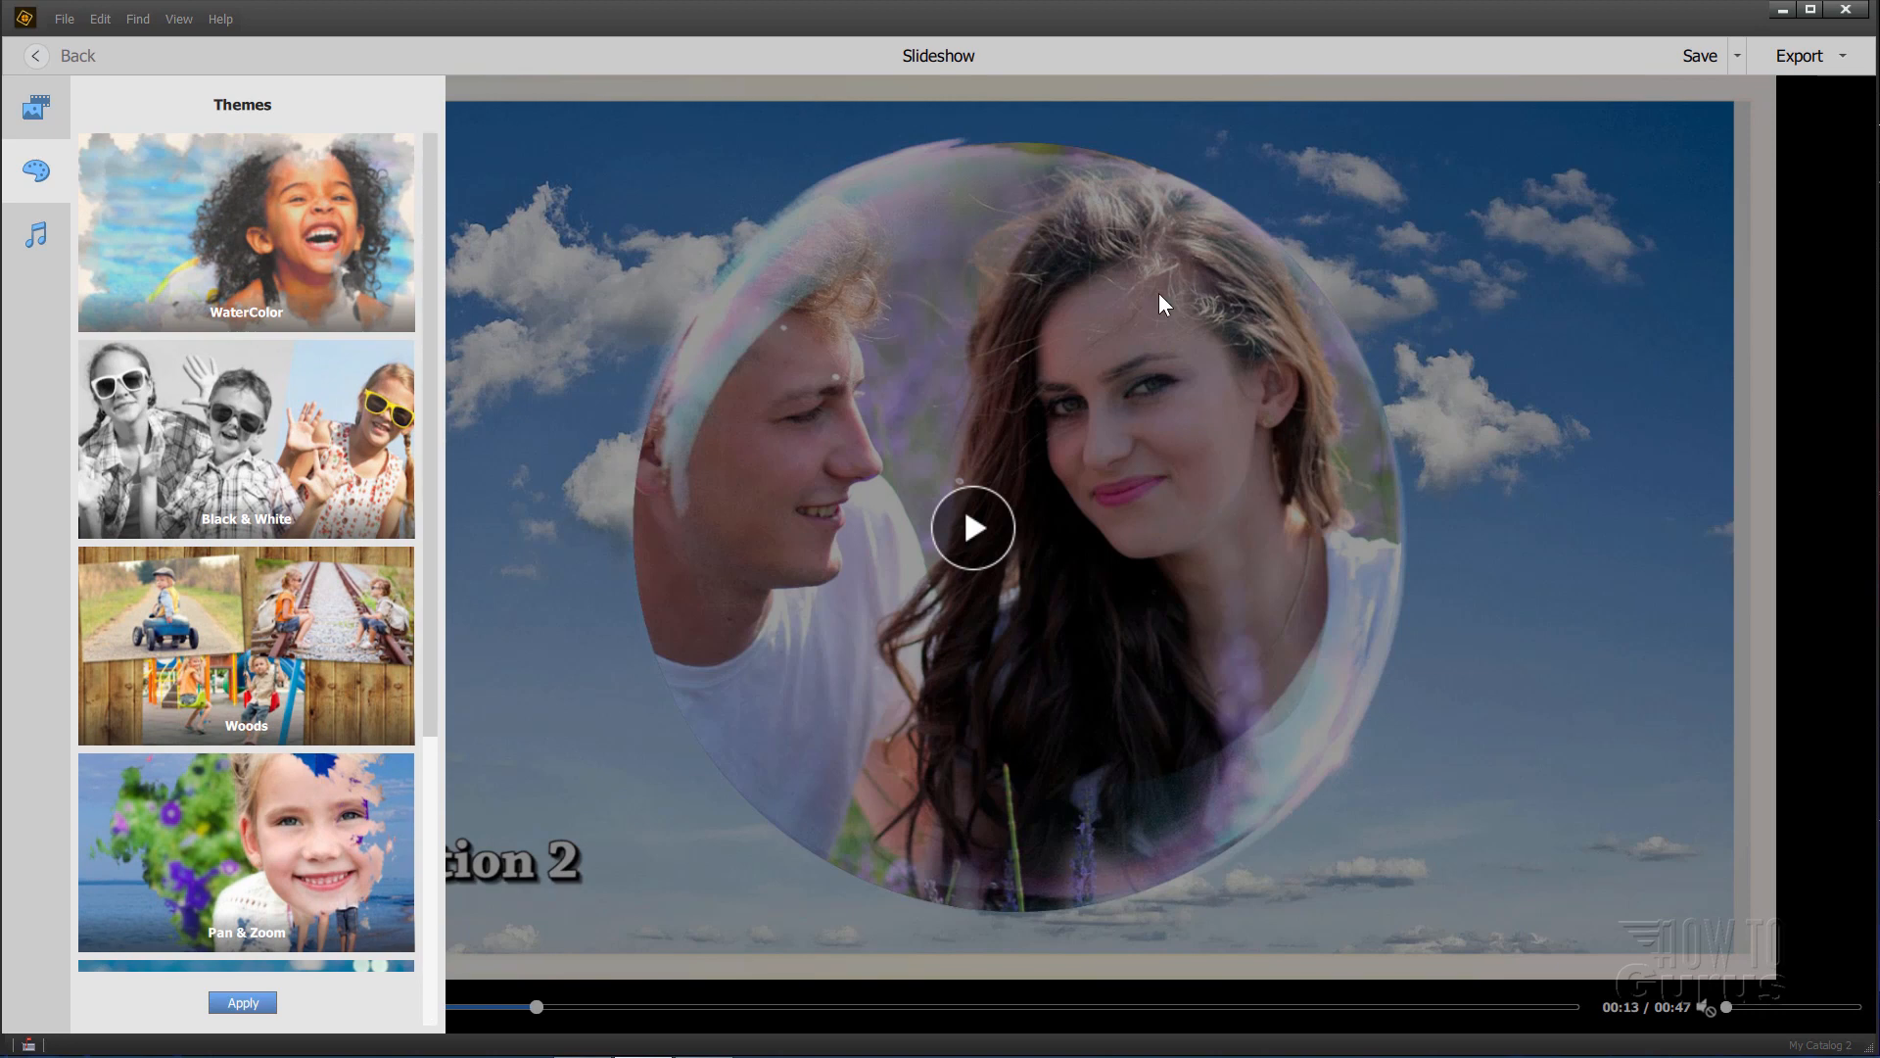
mouse_move(505, 380)
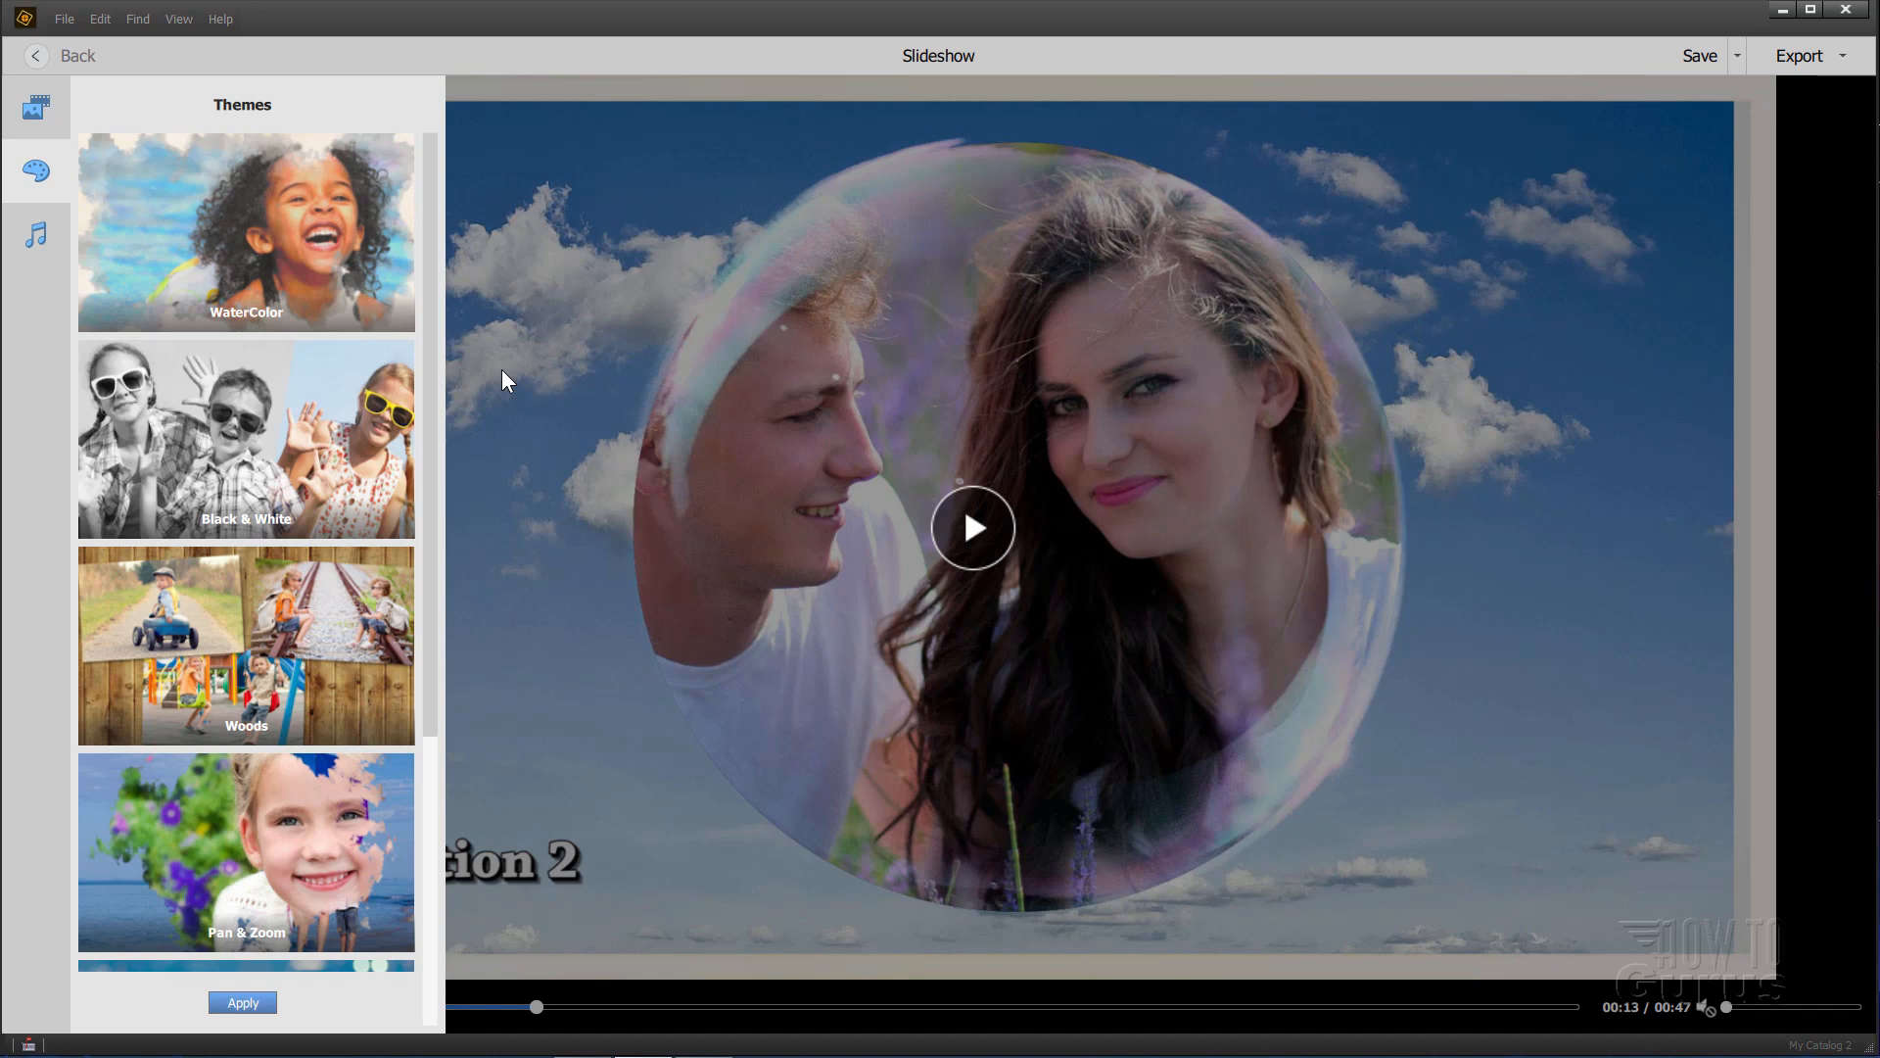
left_click(247, 233)
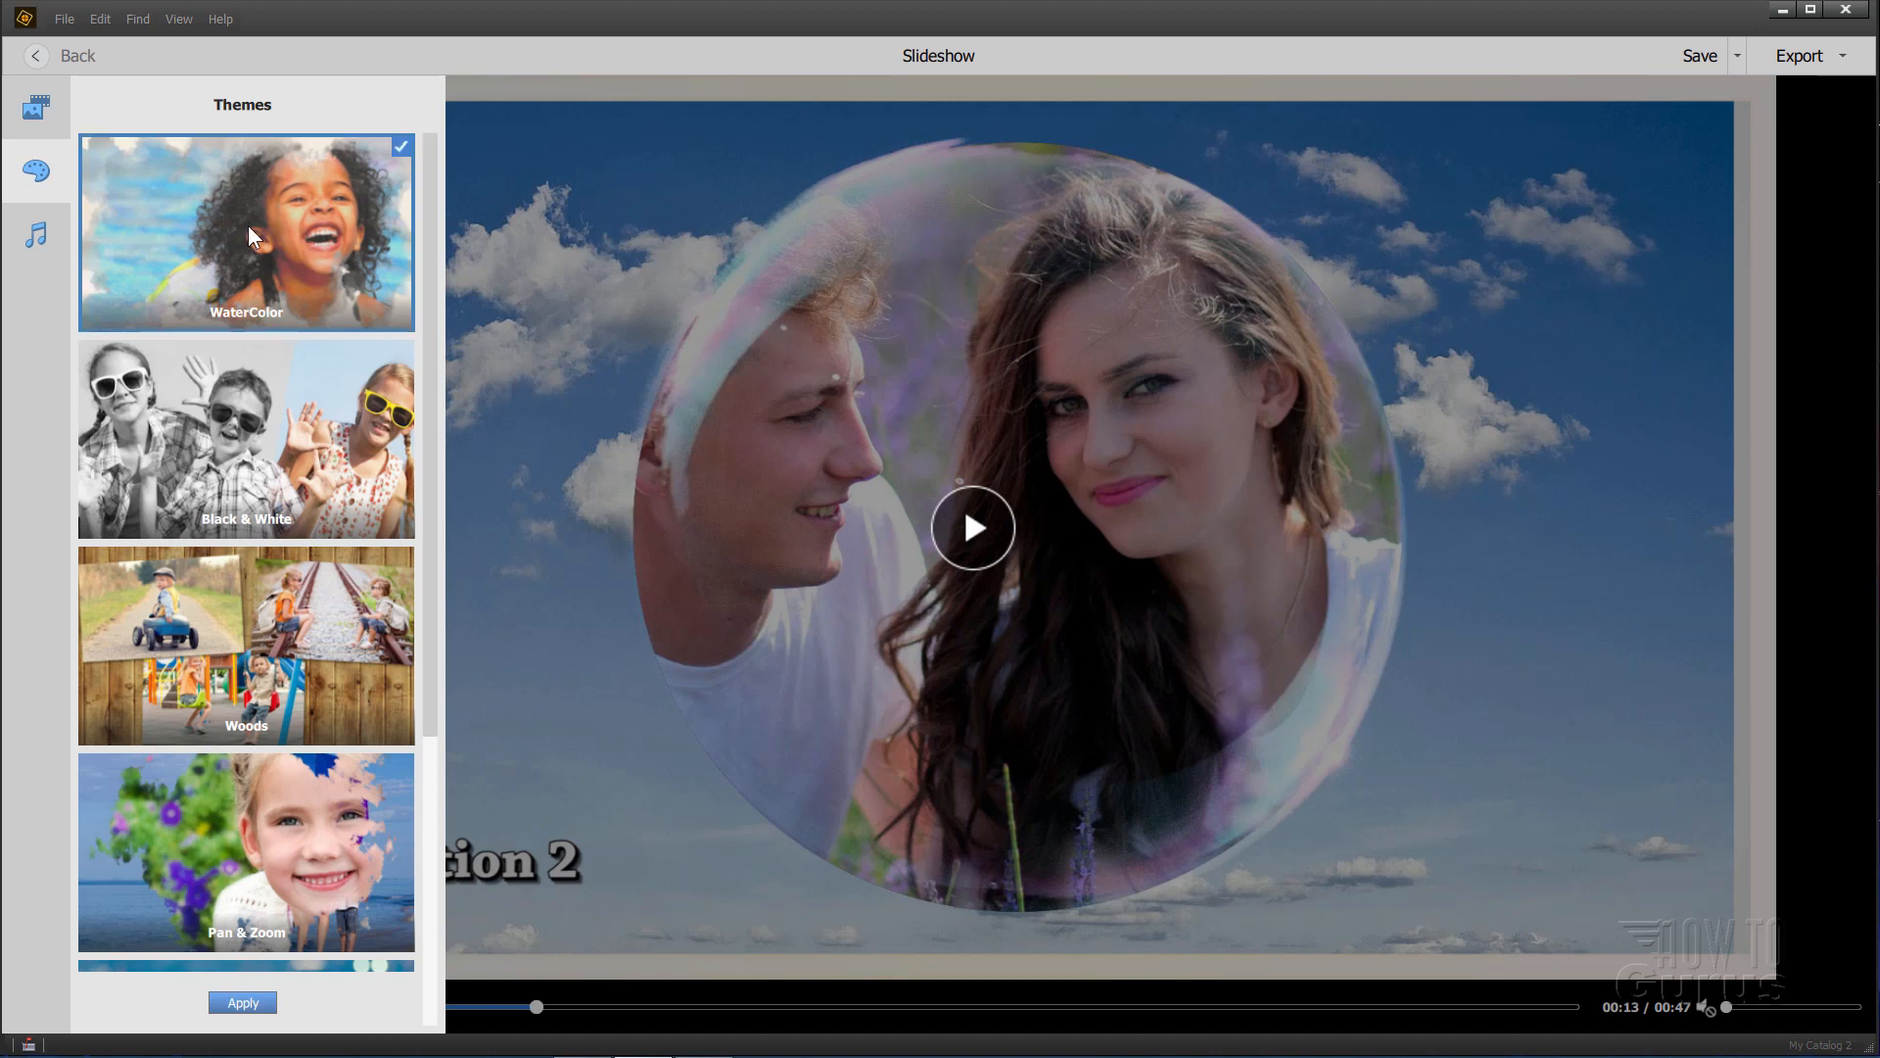
mouse_move(35, 171)
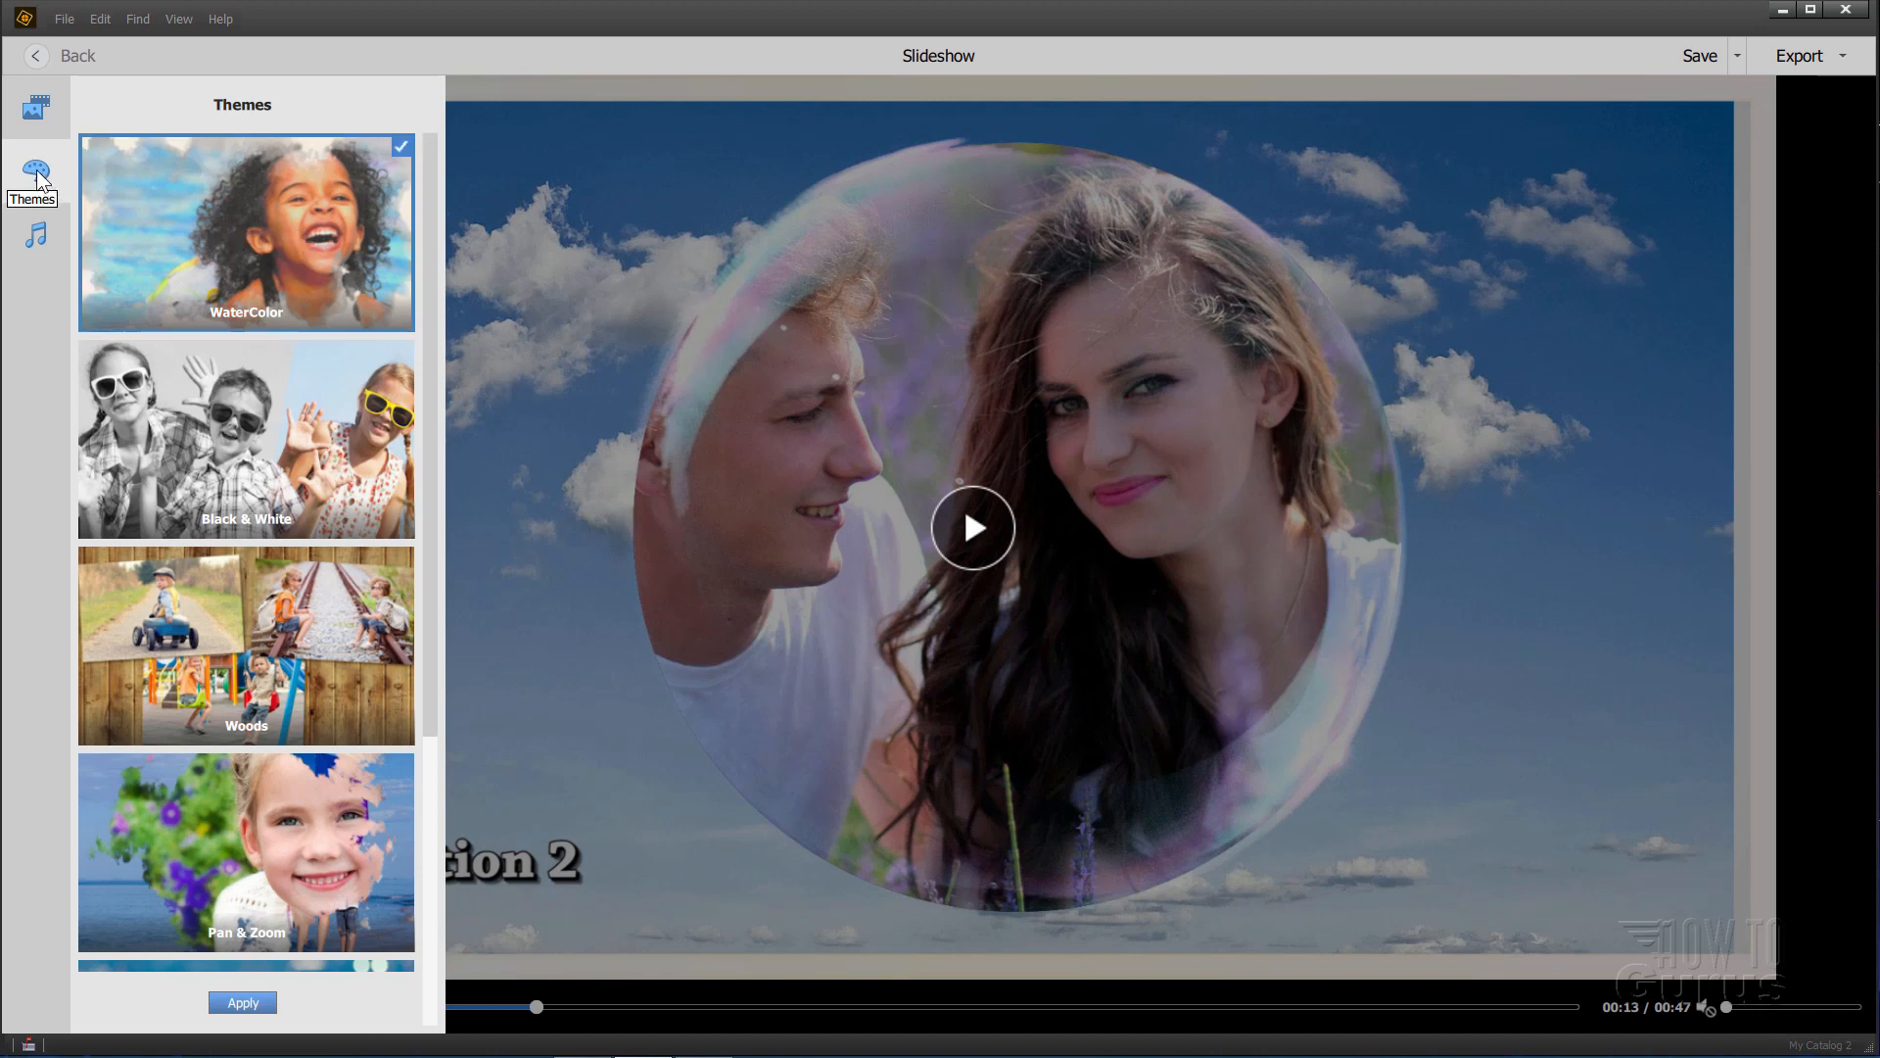
left_click(243, 1002)
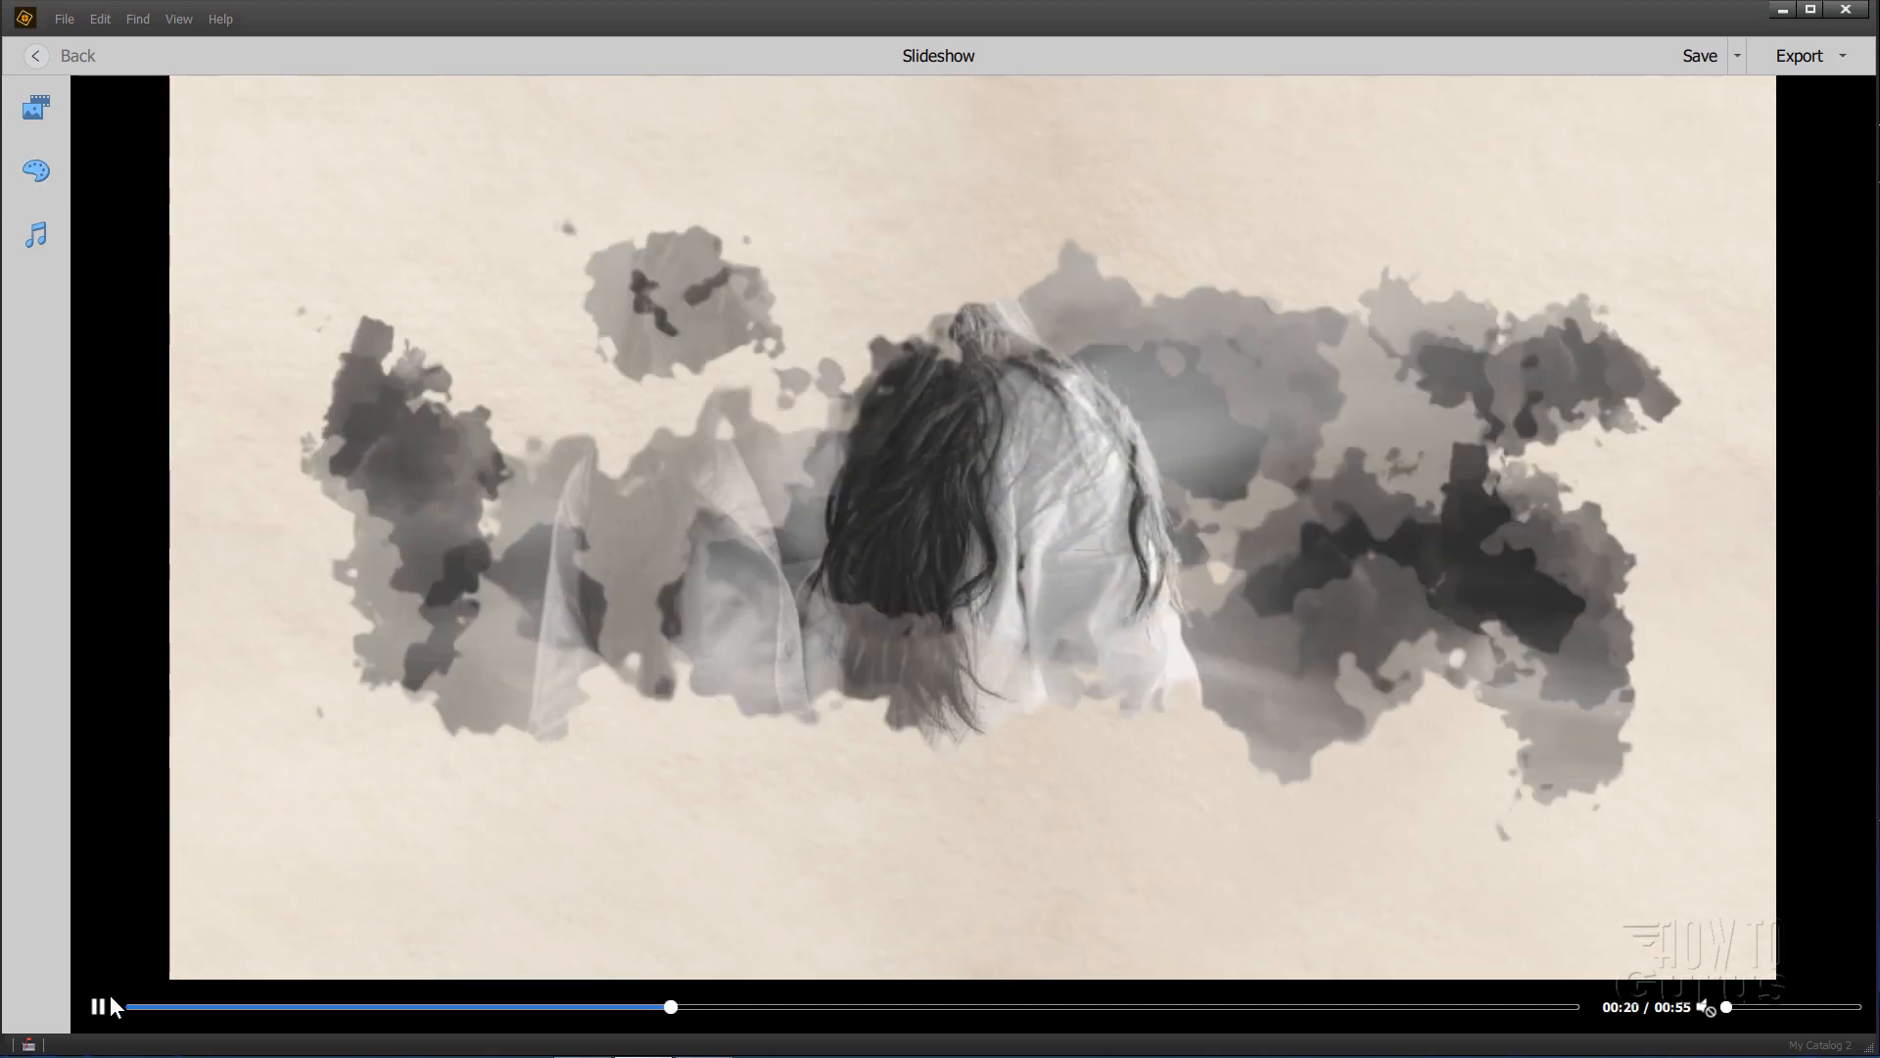
Step: Apply the Black & White theme and play the now 1 minute 3 second slideshow
left_click(35, 169)
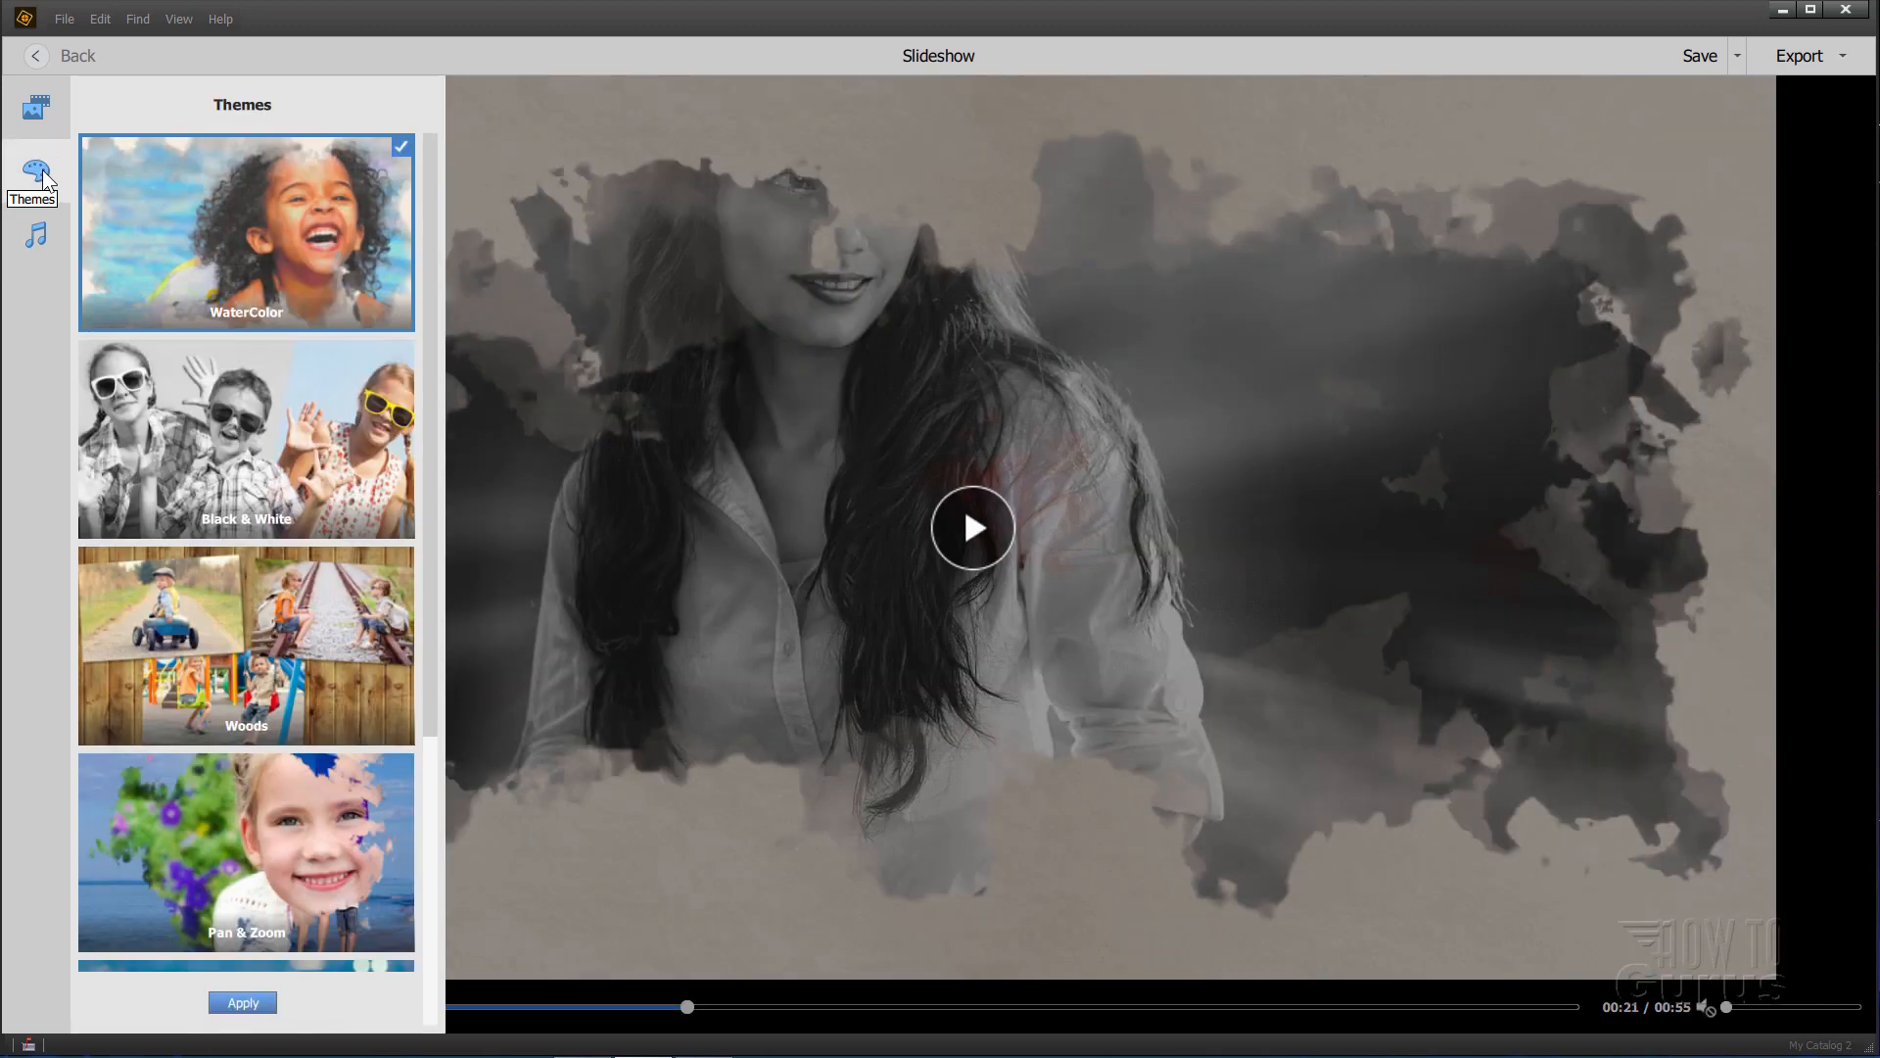
left_click(247, 437)
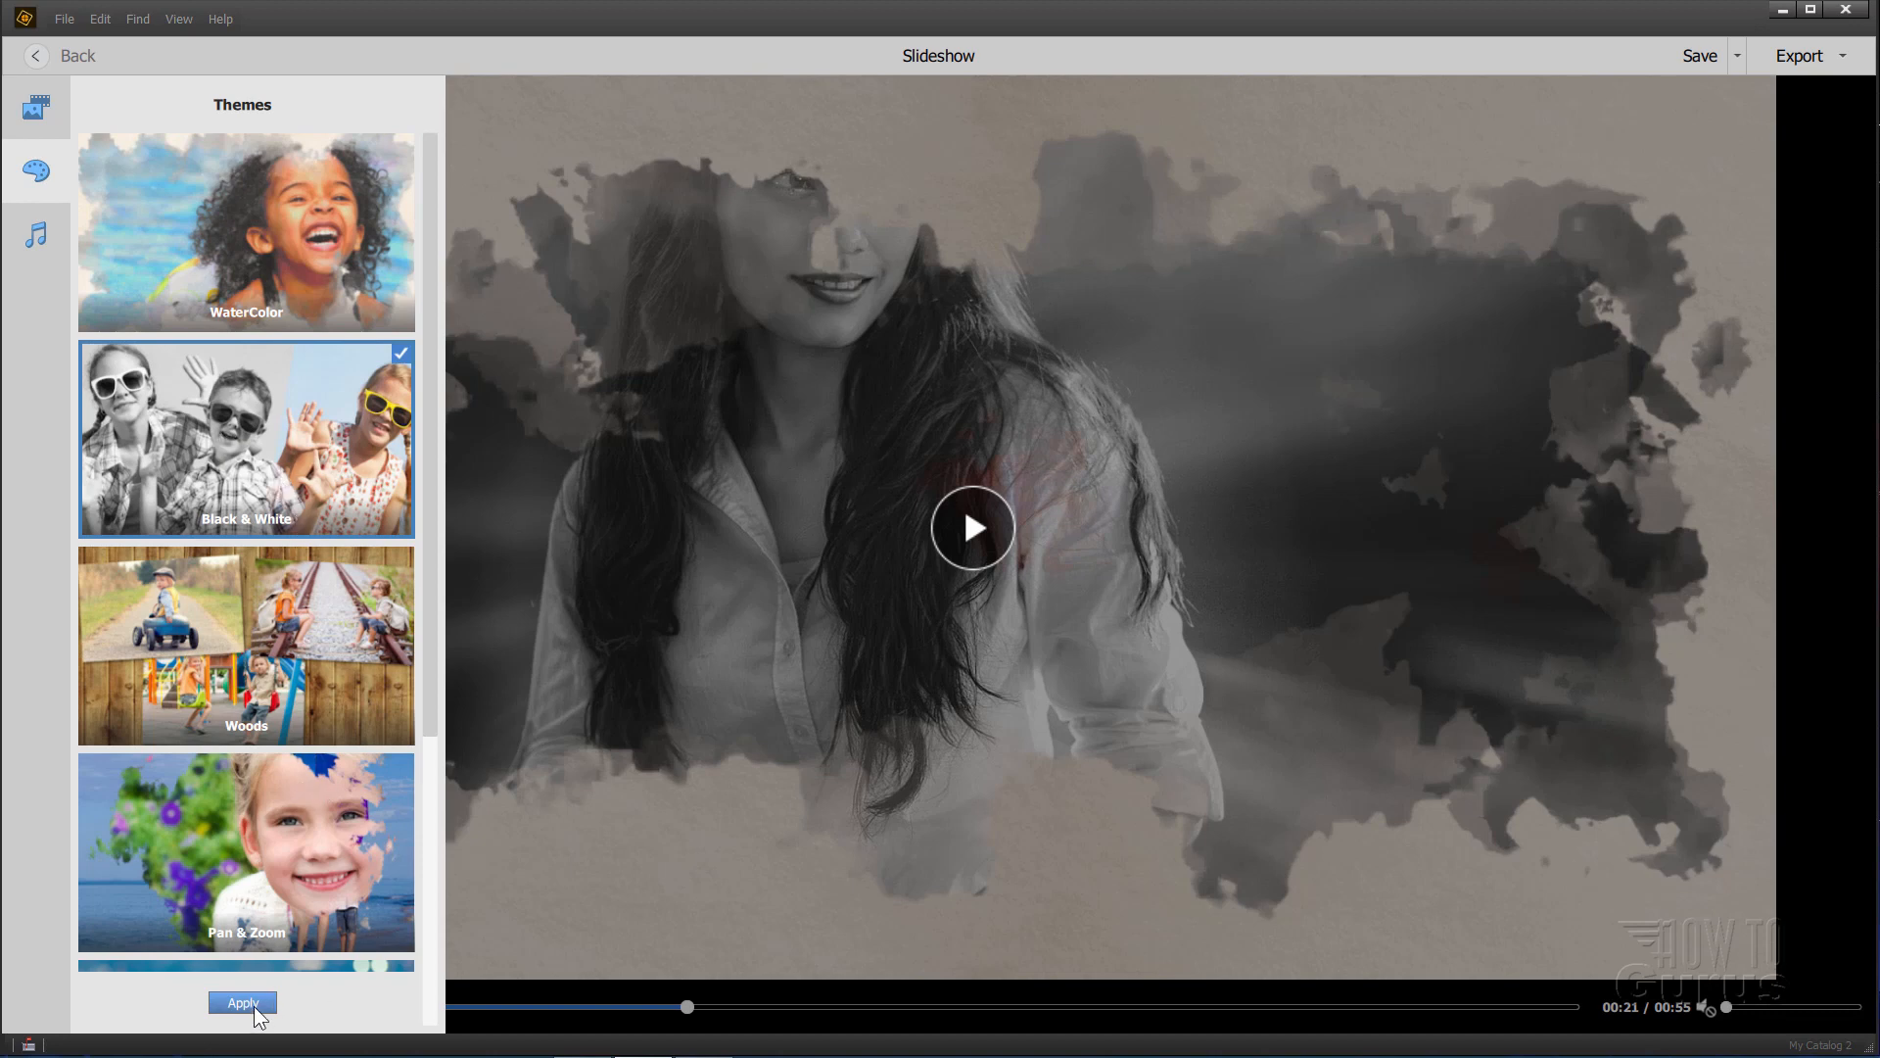
left_click(241, 1003)
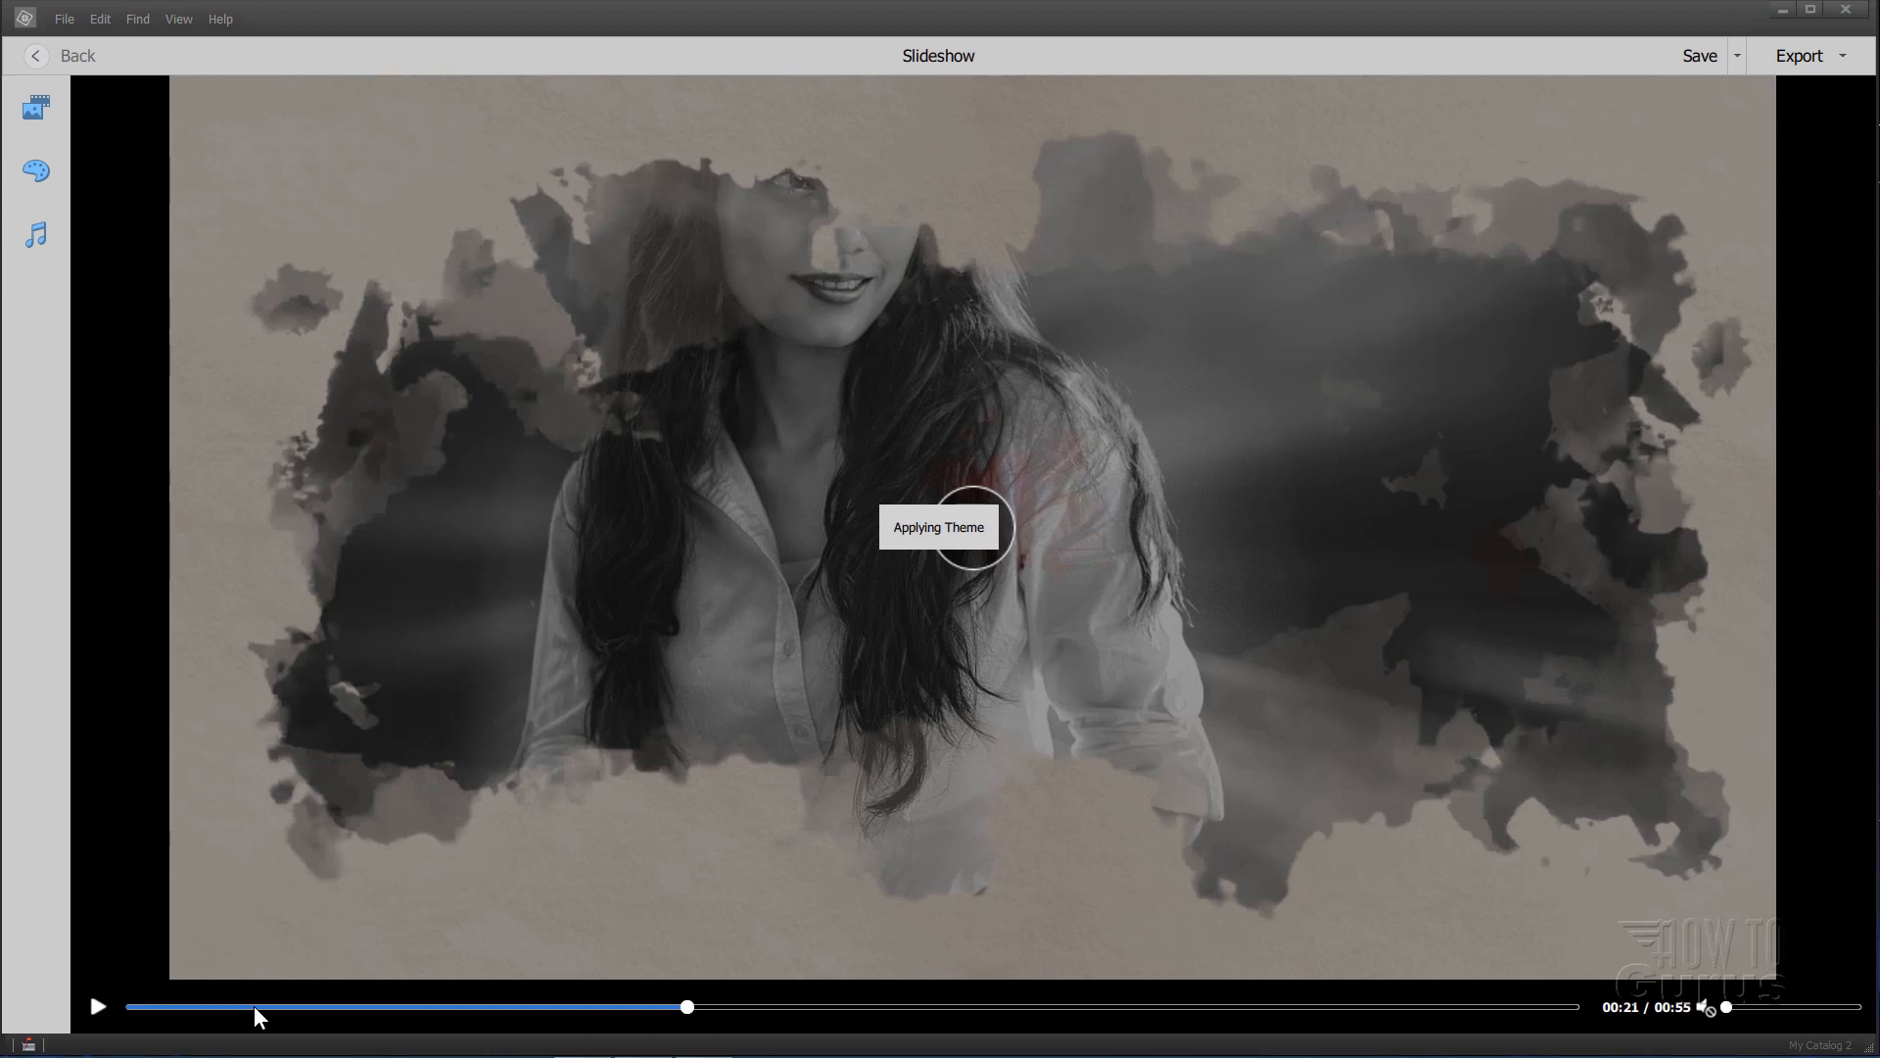
left_click(98, 1007)
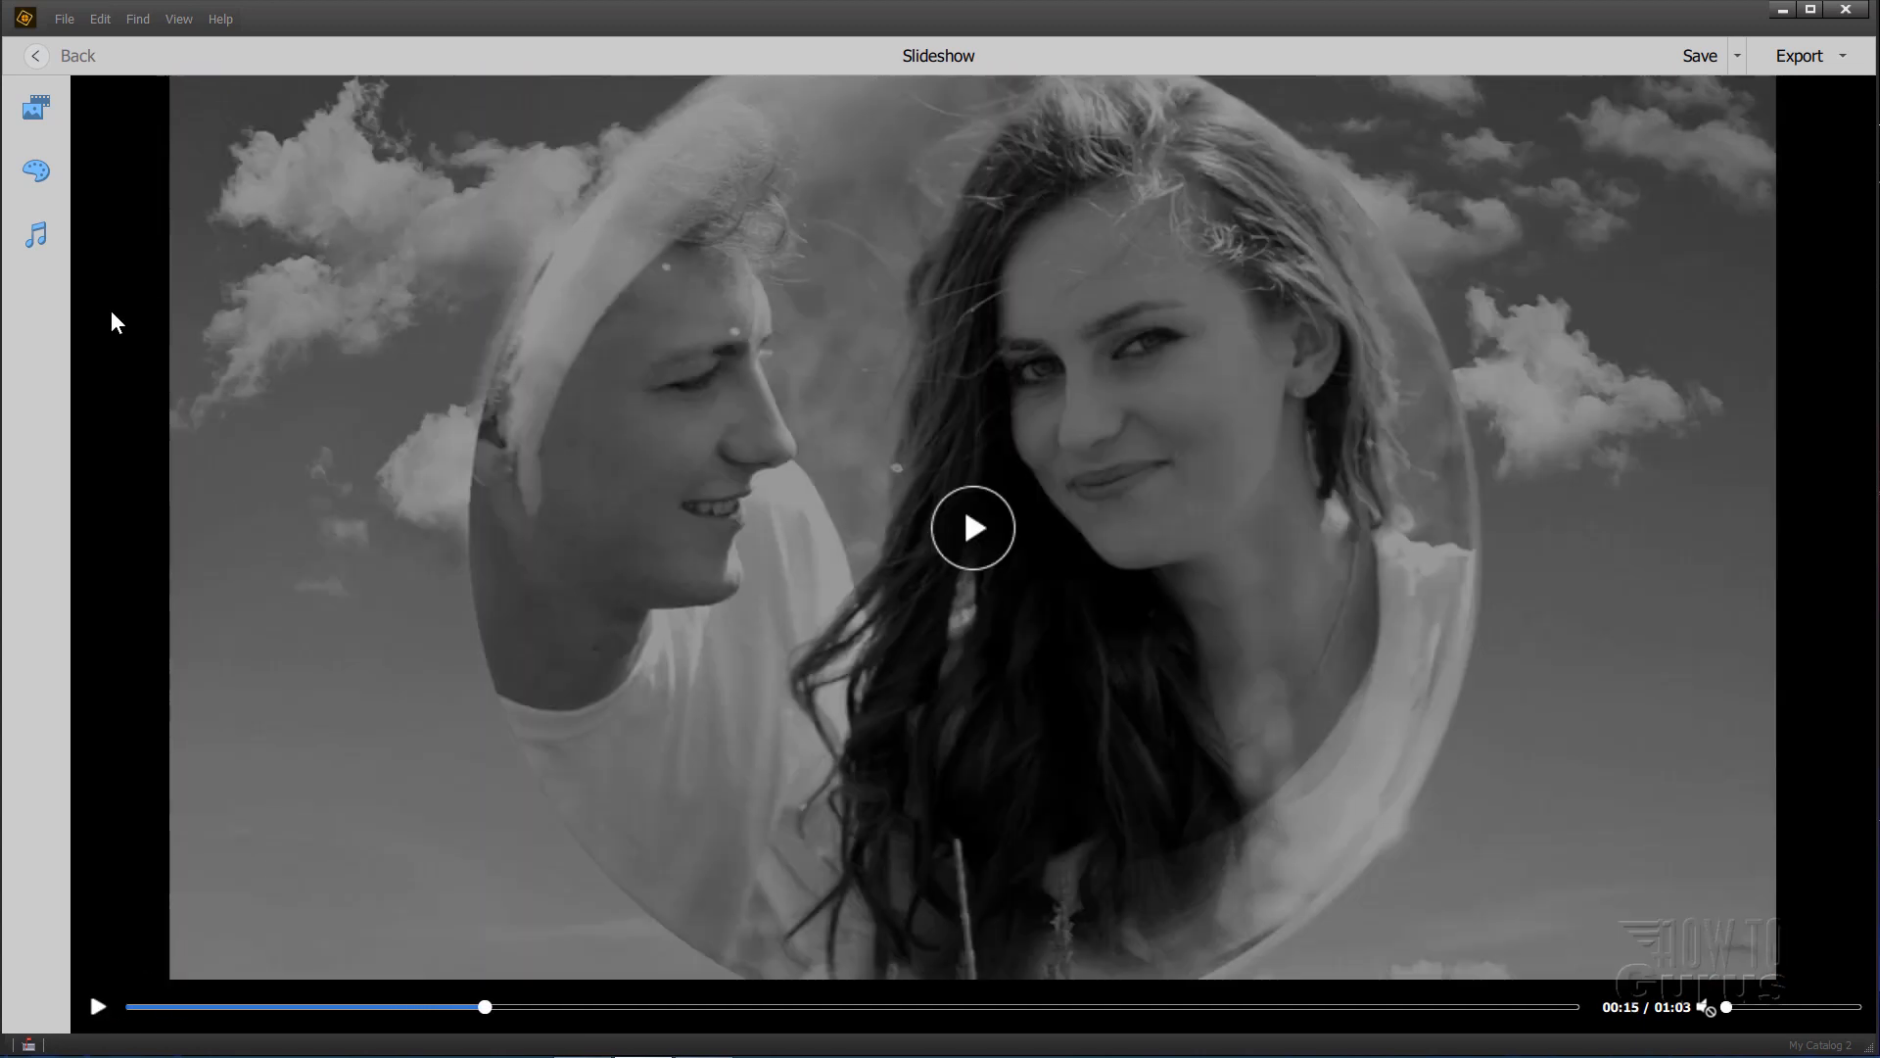
Step: Apply the Woods theme to the slideshow from the Themes panel
left_click(36, 168)
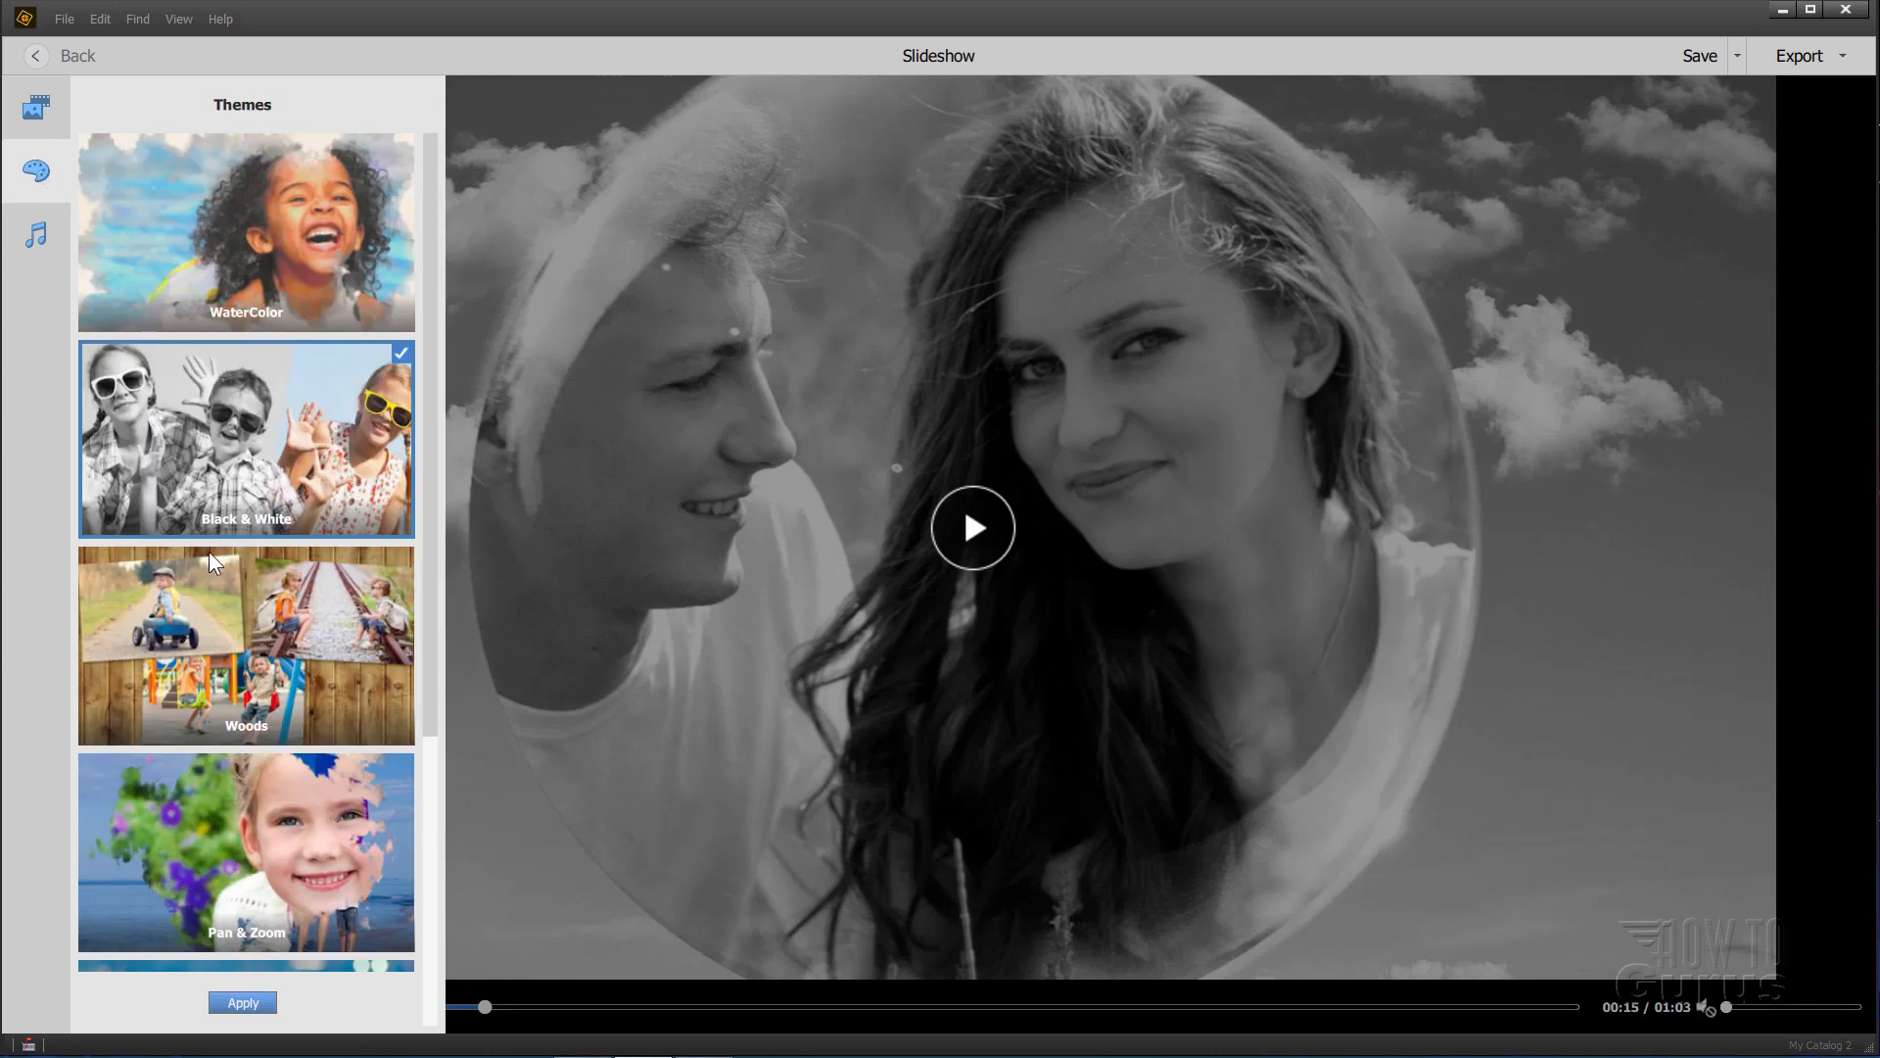
left_click(247, 645)
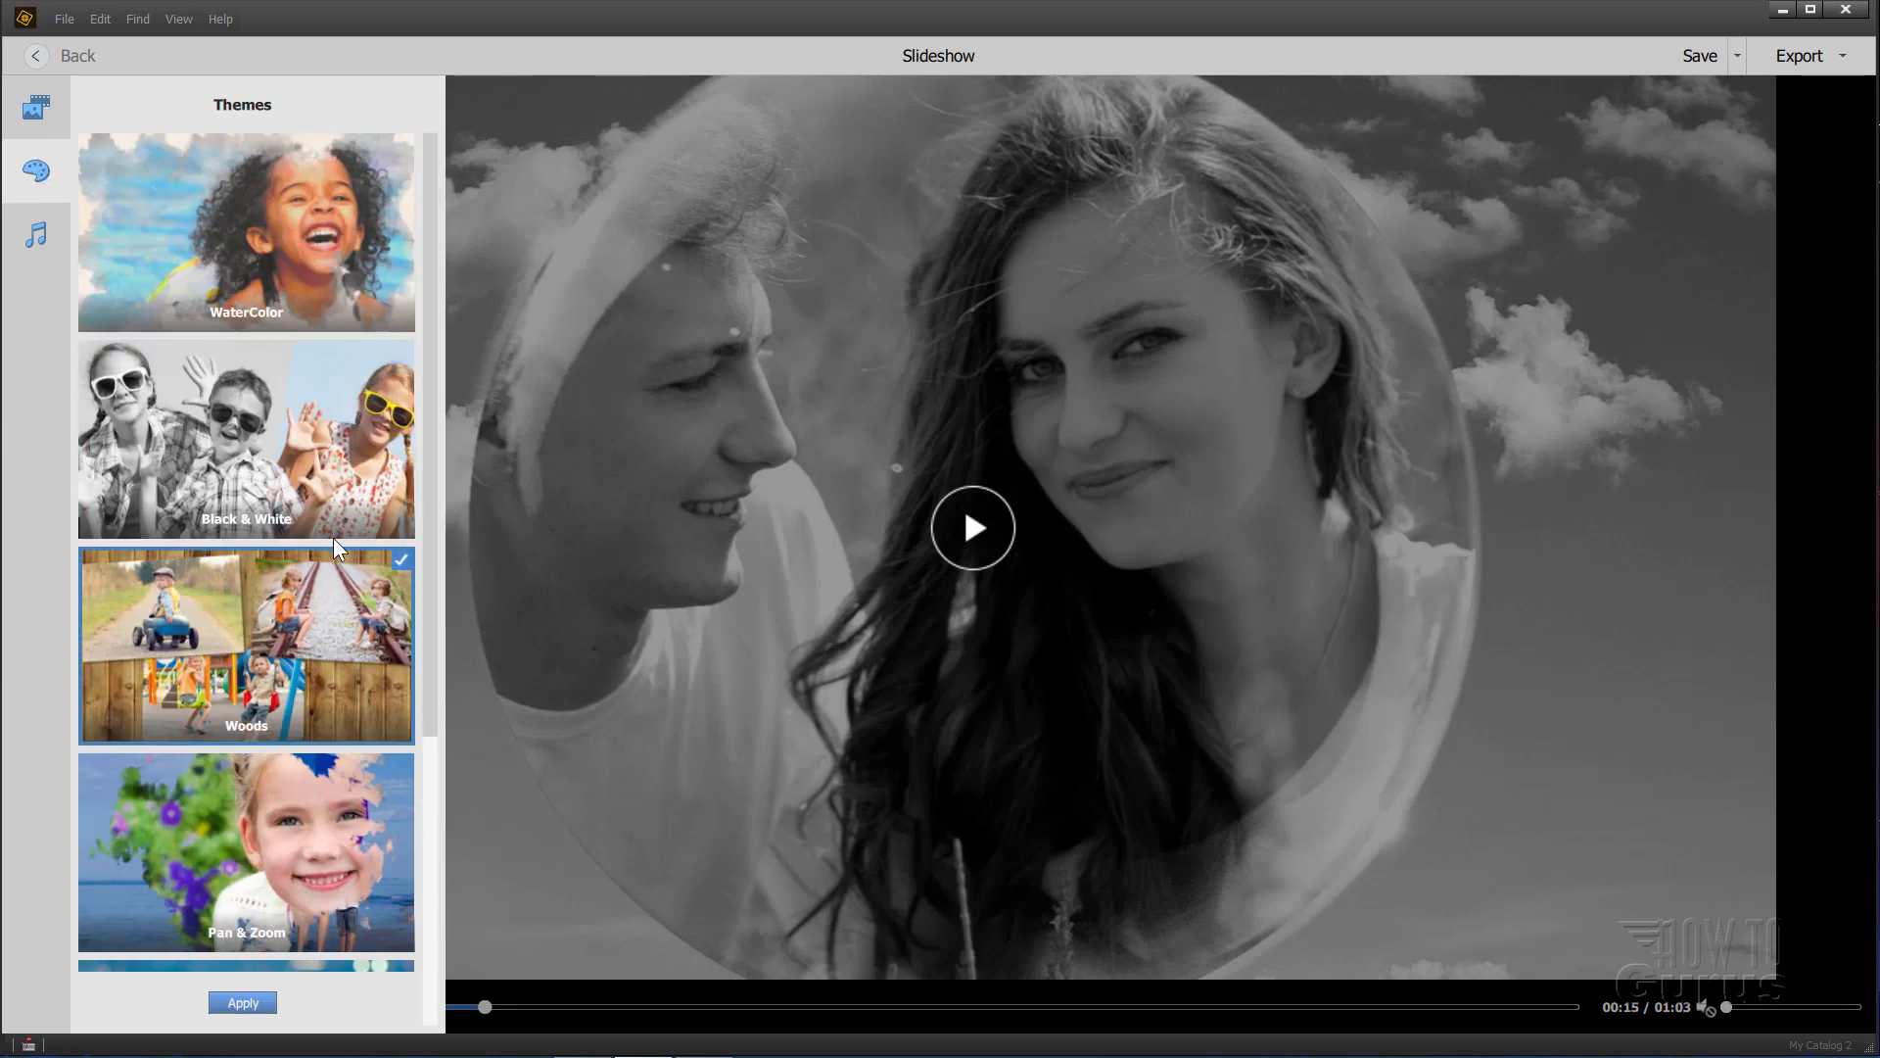
left_click(243, 1003)
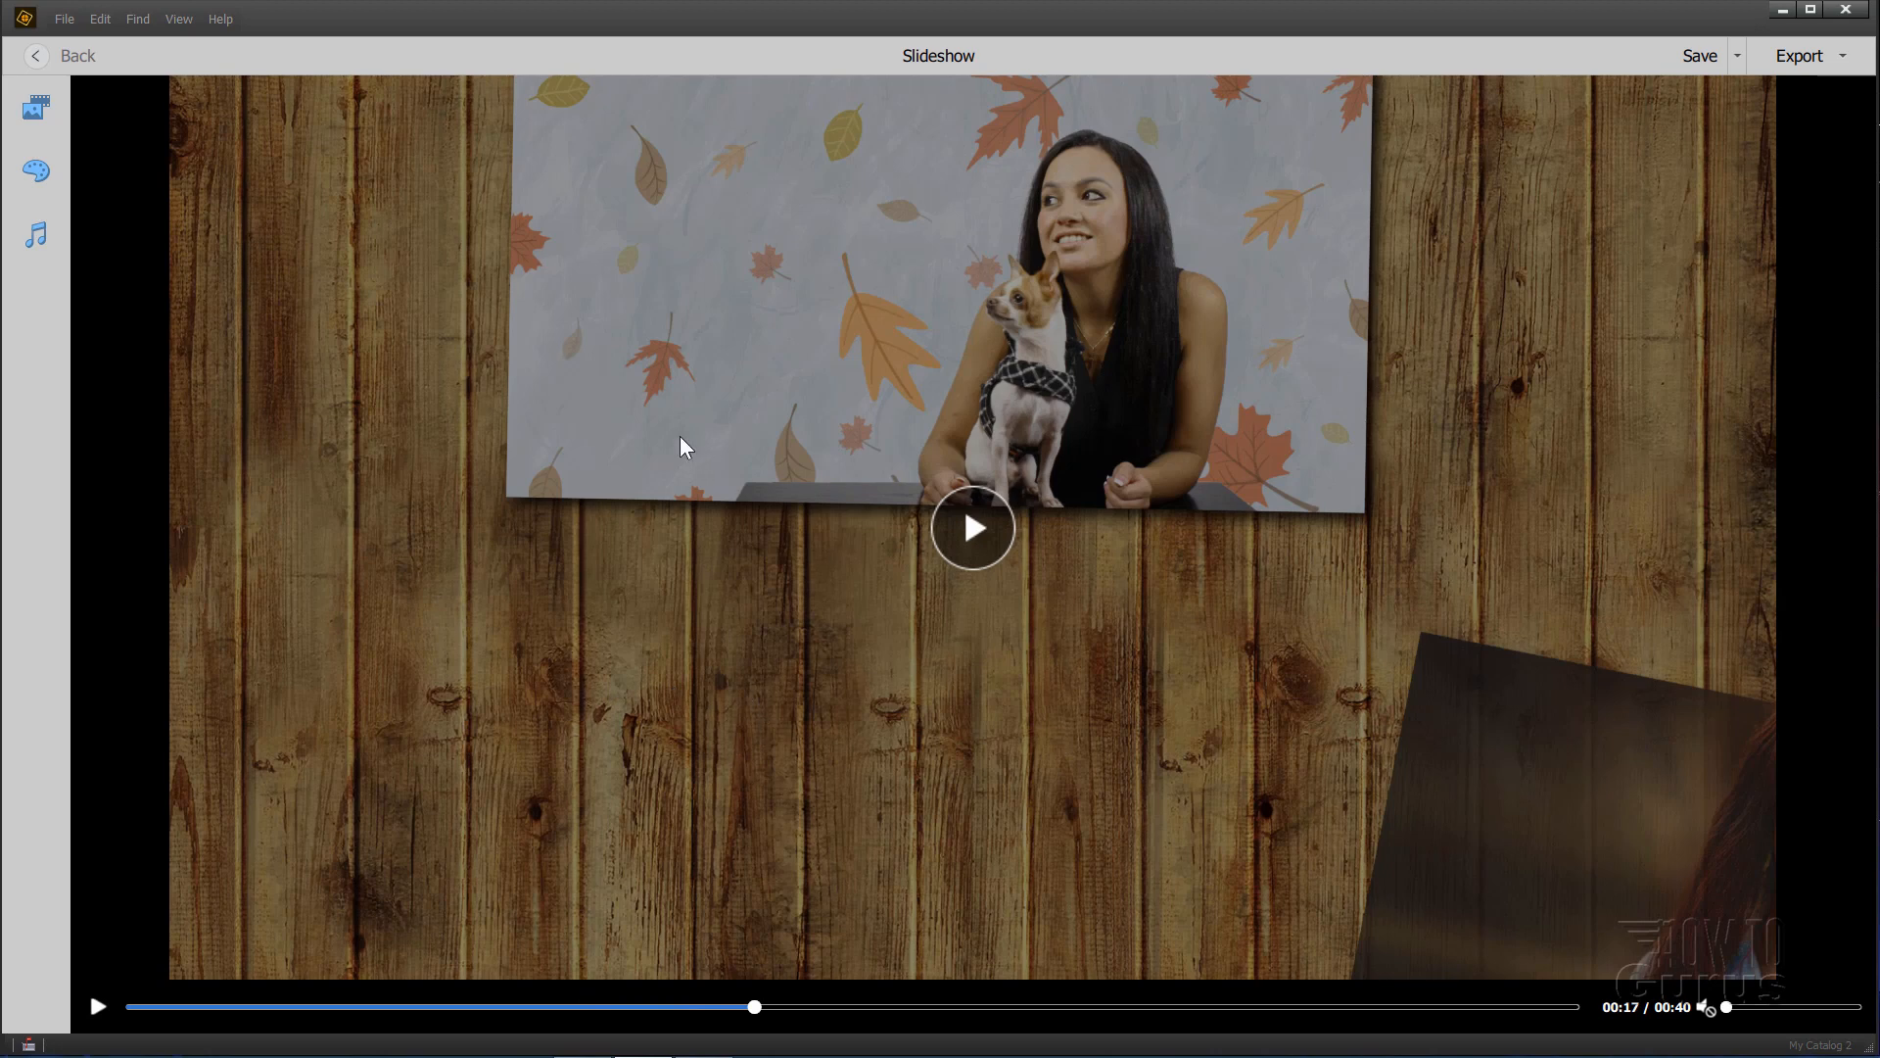
Step: Show the media items, browse the Memories title slide's backgrounds and cancel without changes
left_click(36, 106)
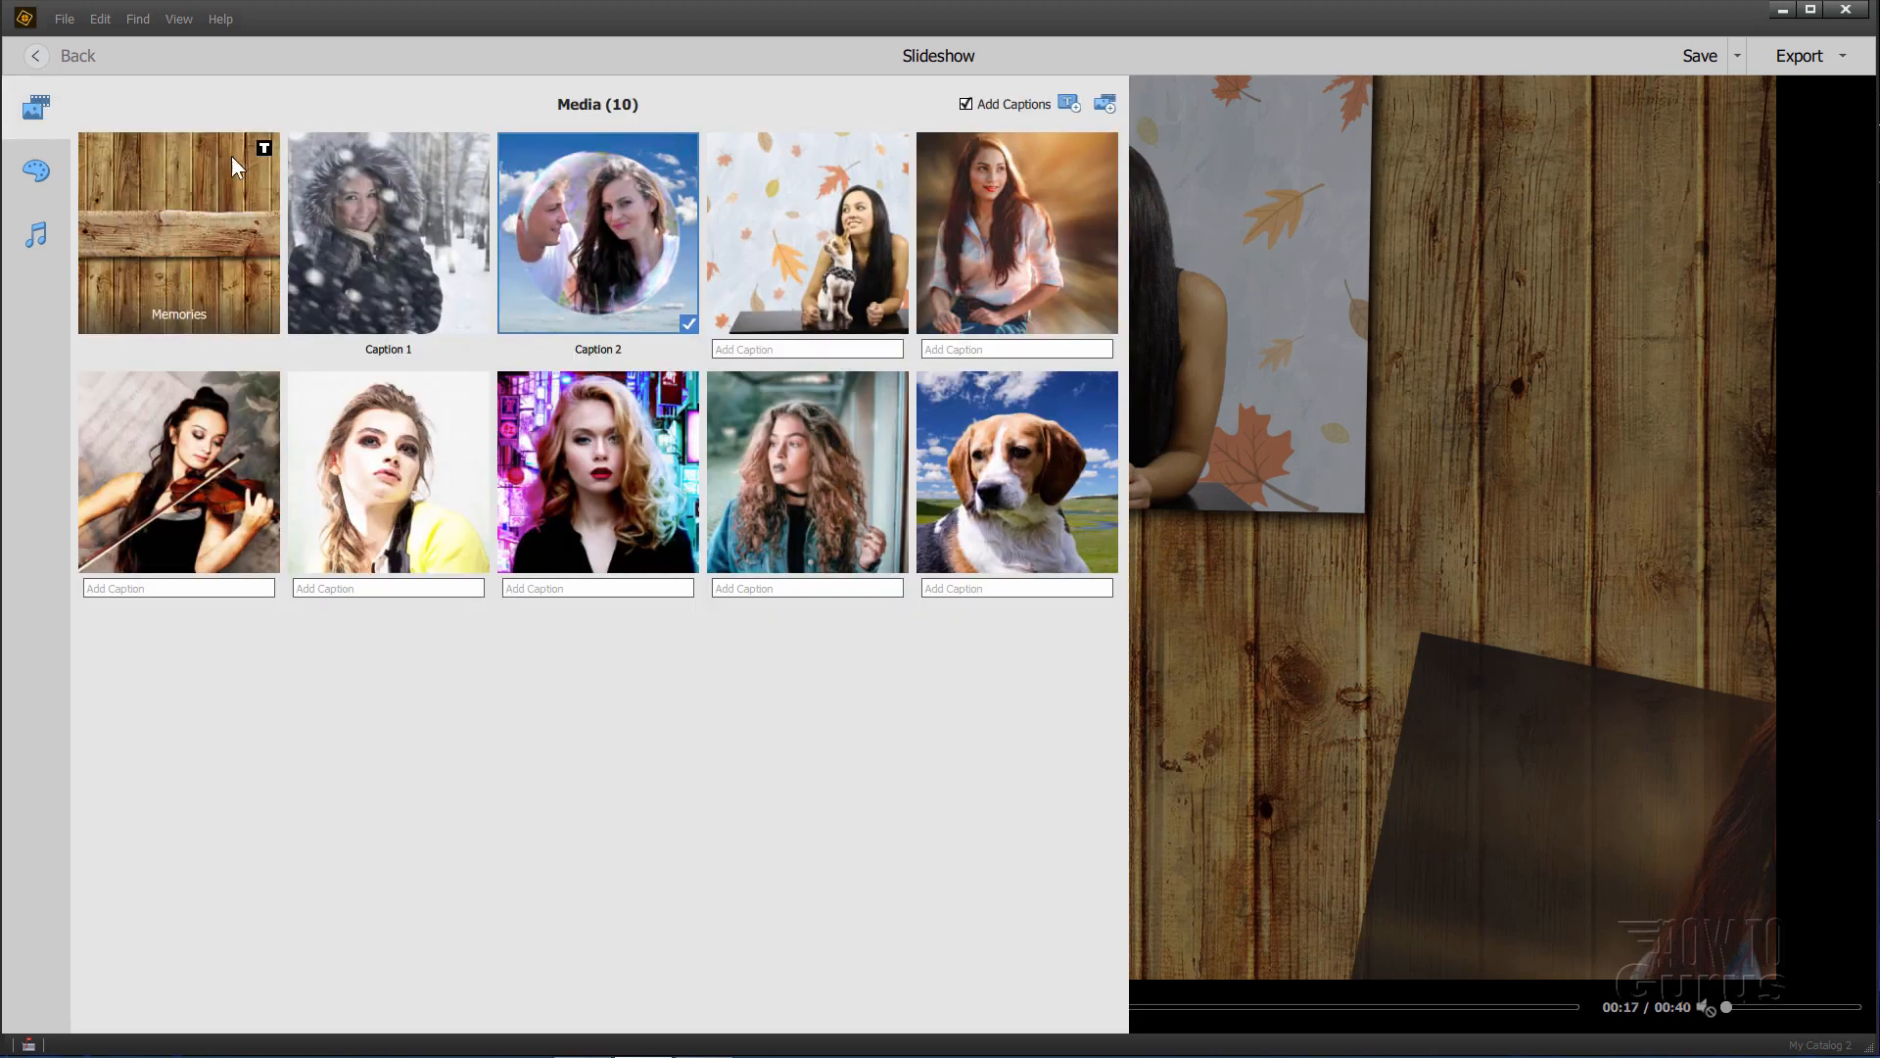
right_click(179, 233)
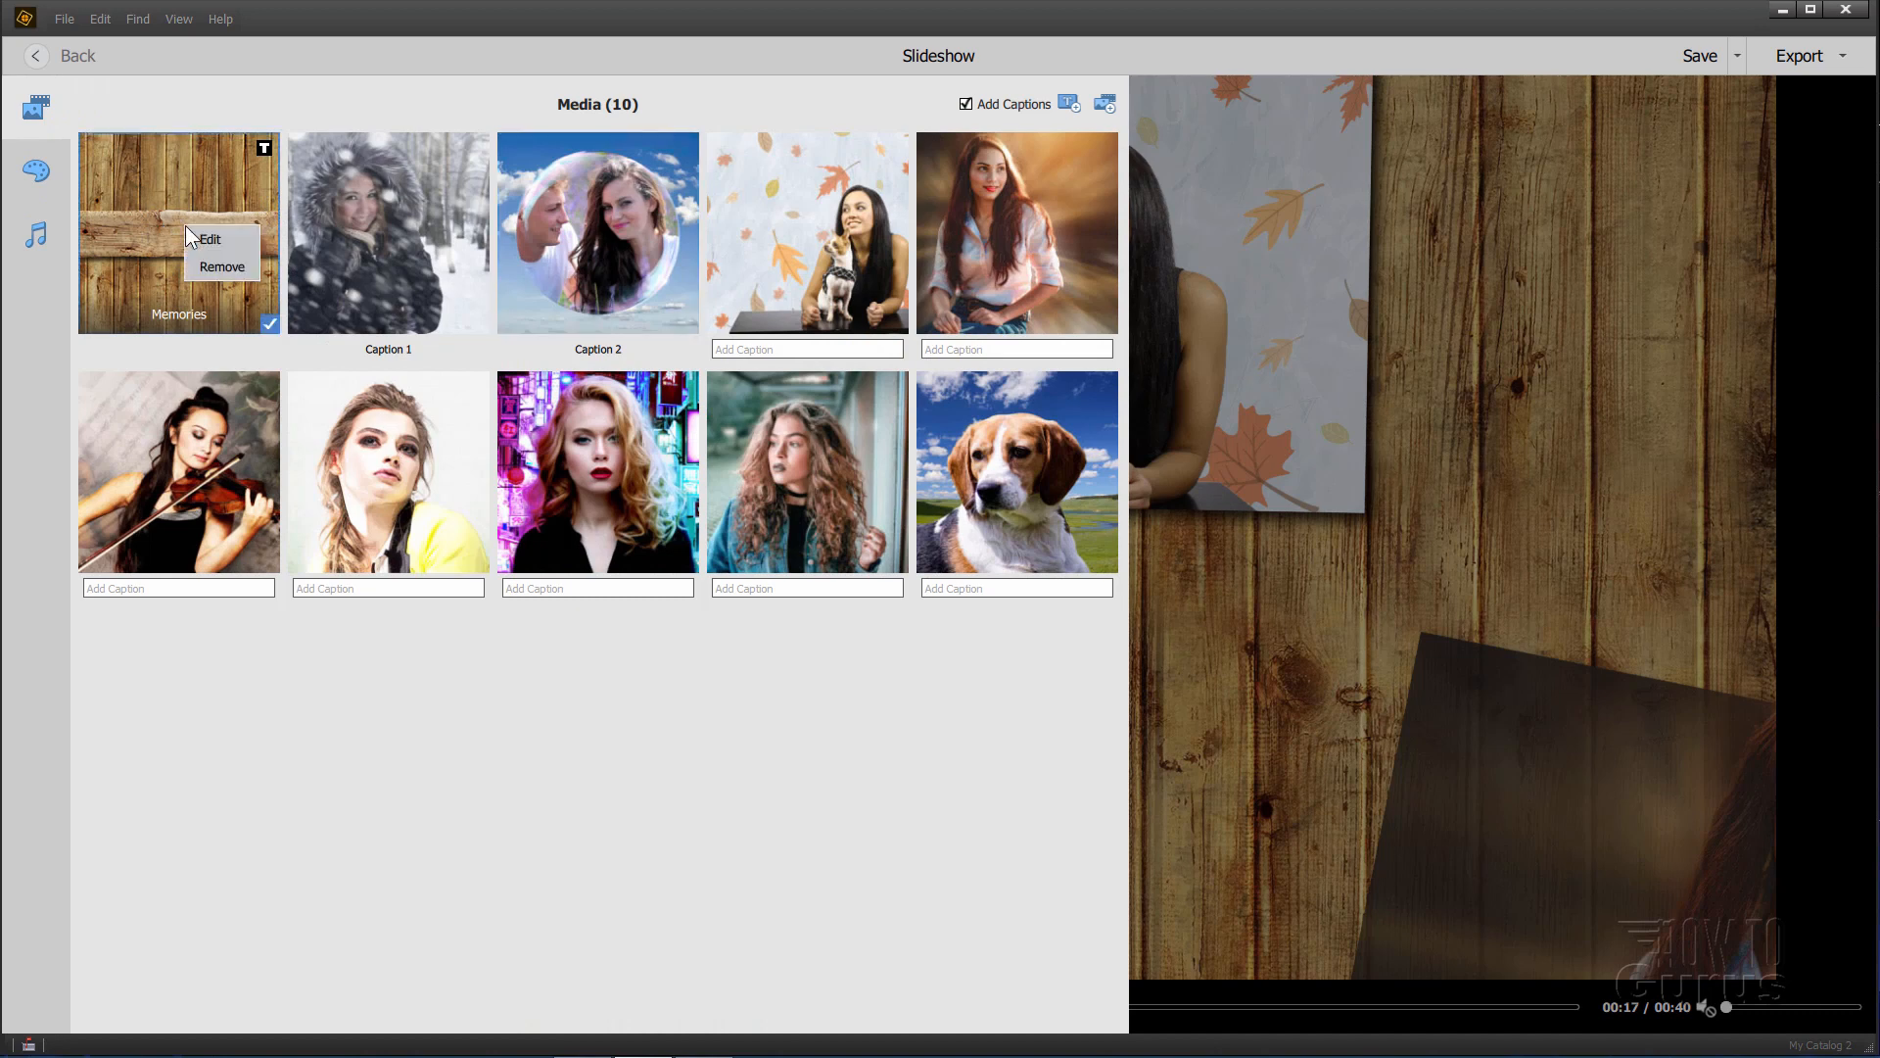
left_click(209, 239)
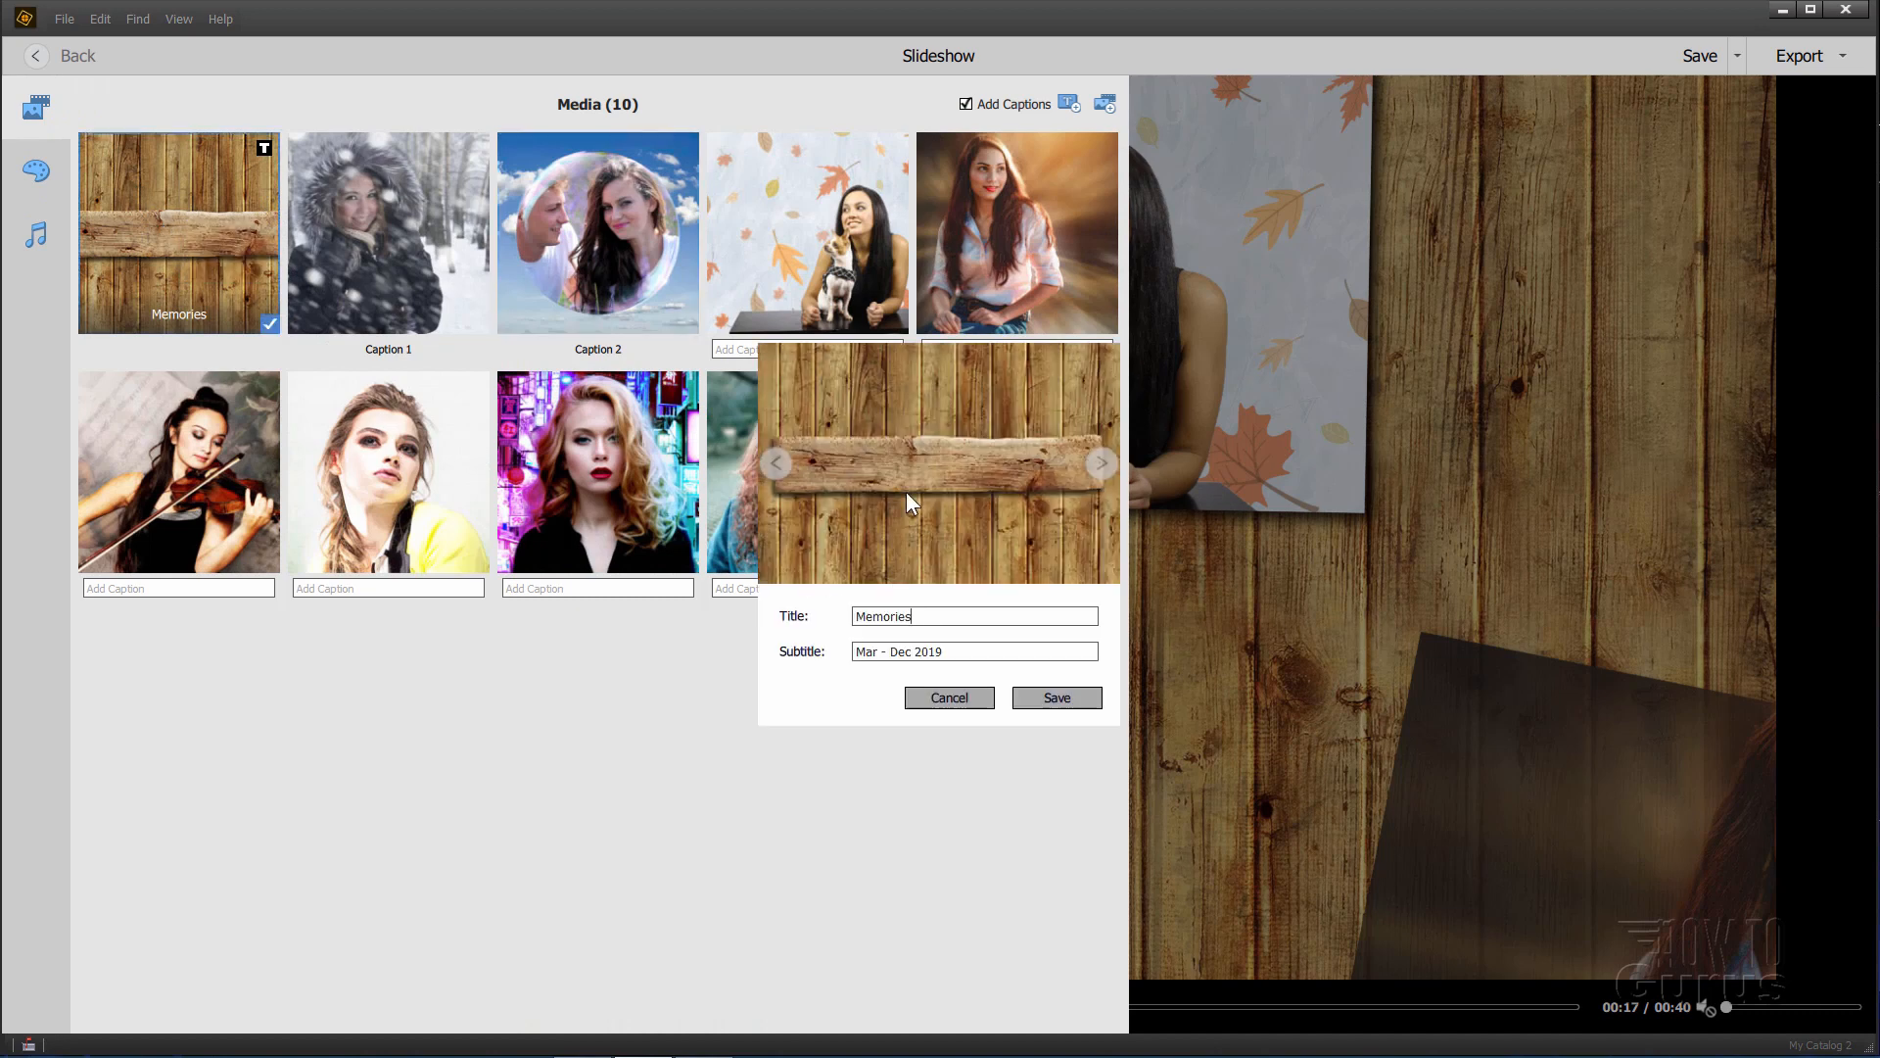
left_click(1099, 462)
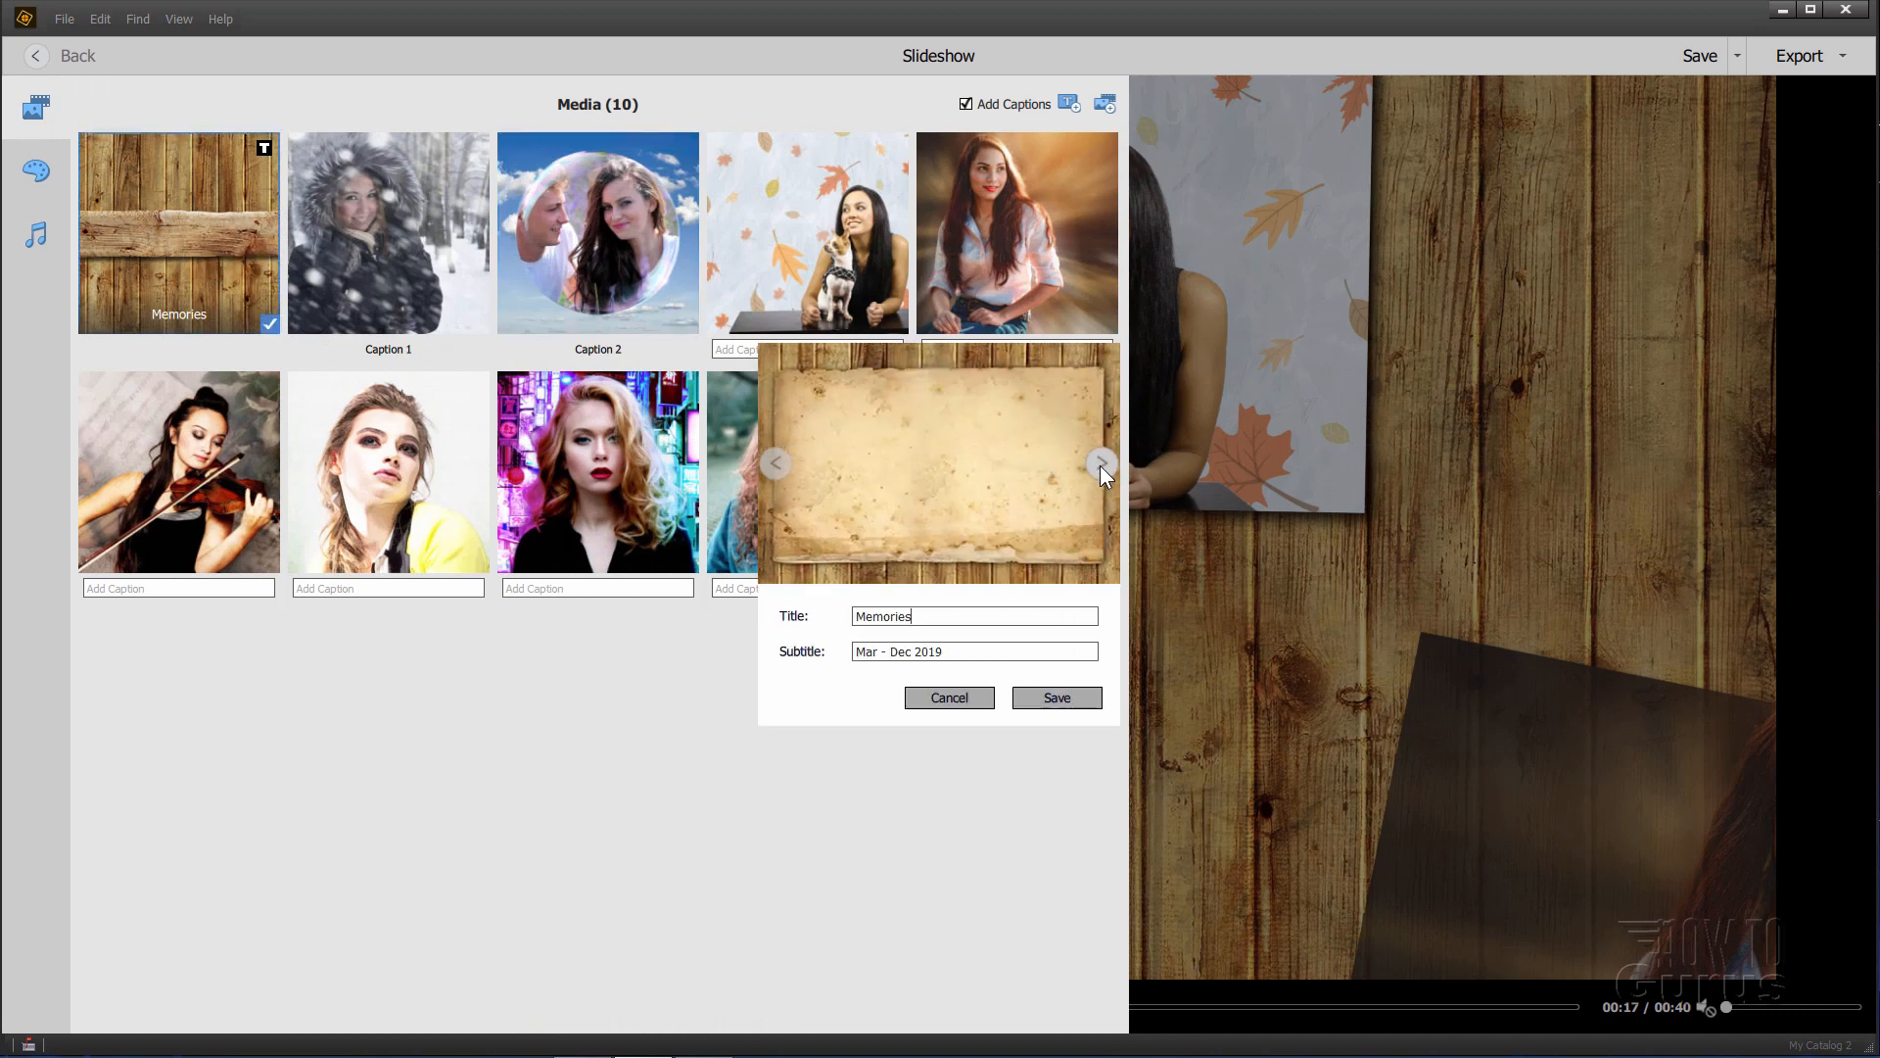
left_click(1099, 462)
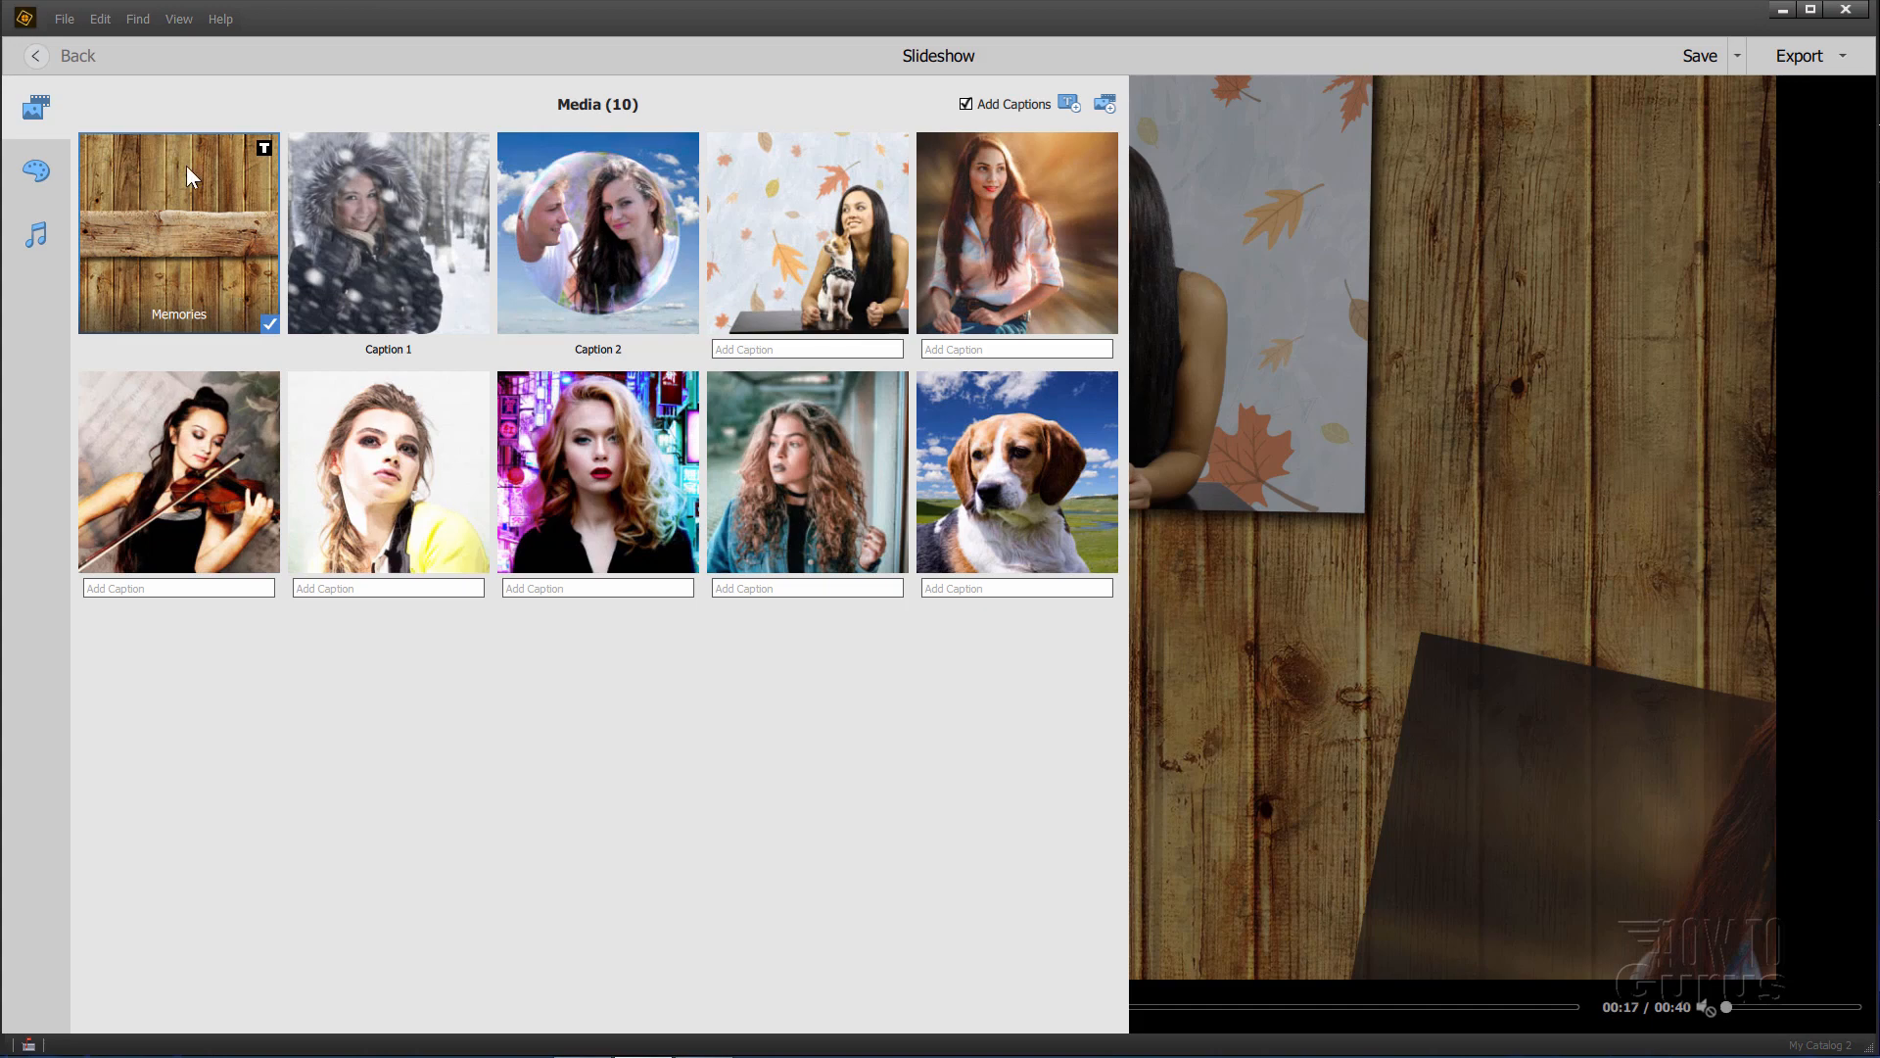
mouse_move(35, 170)
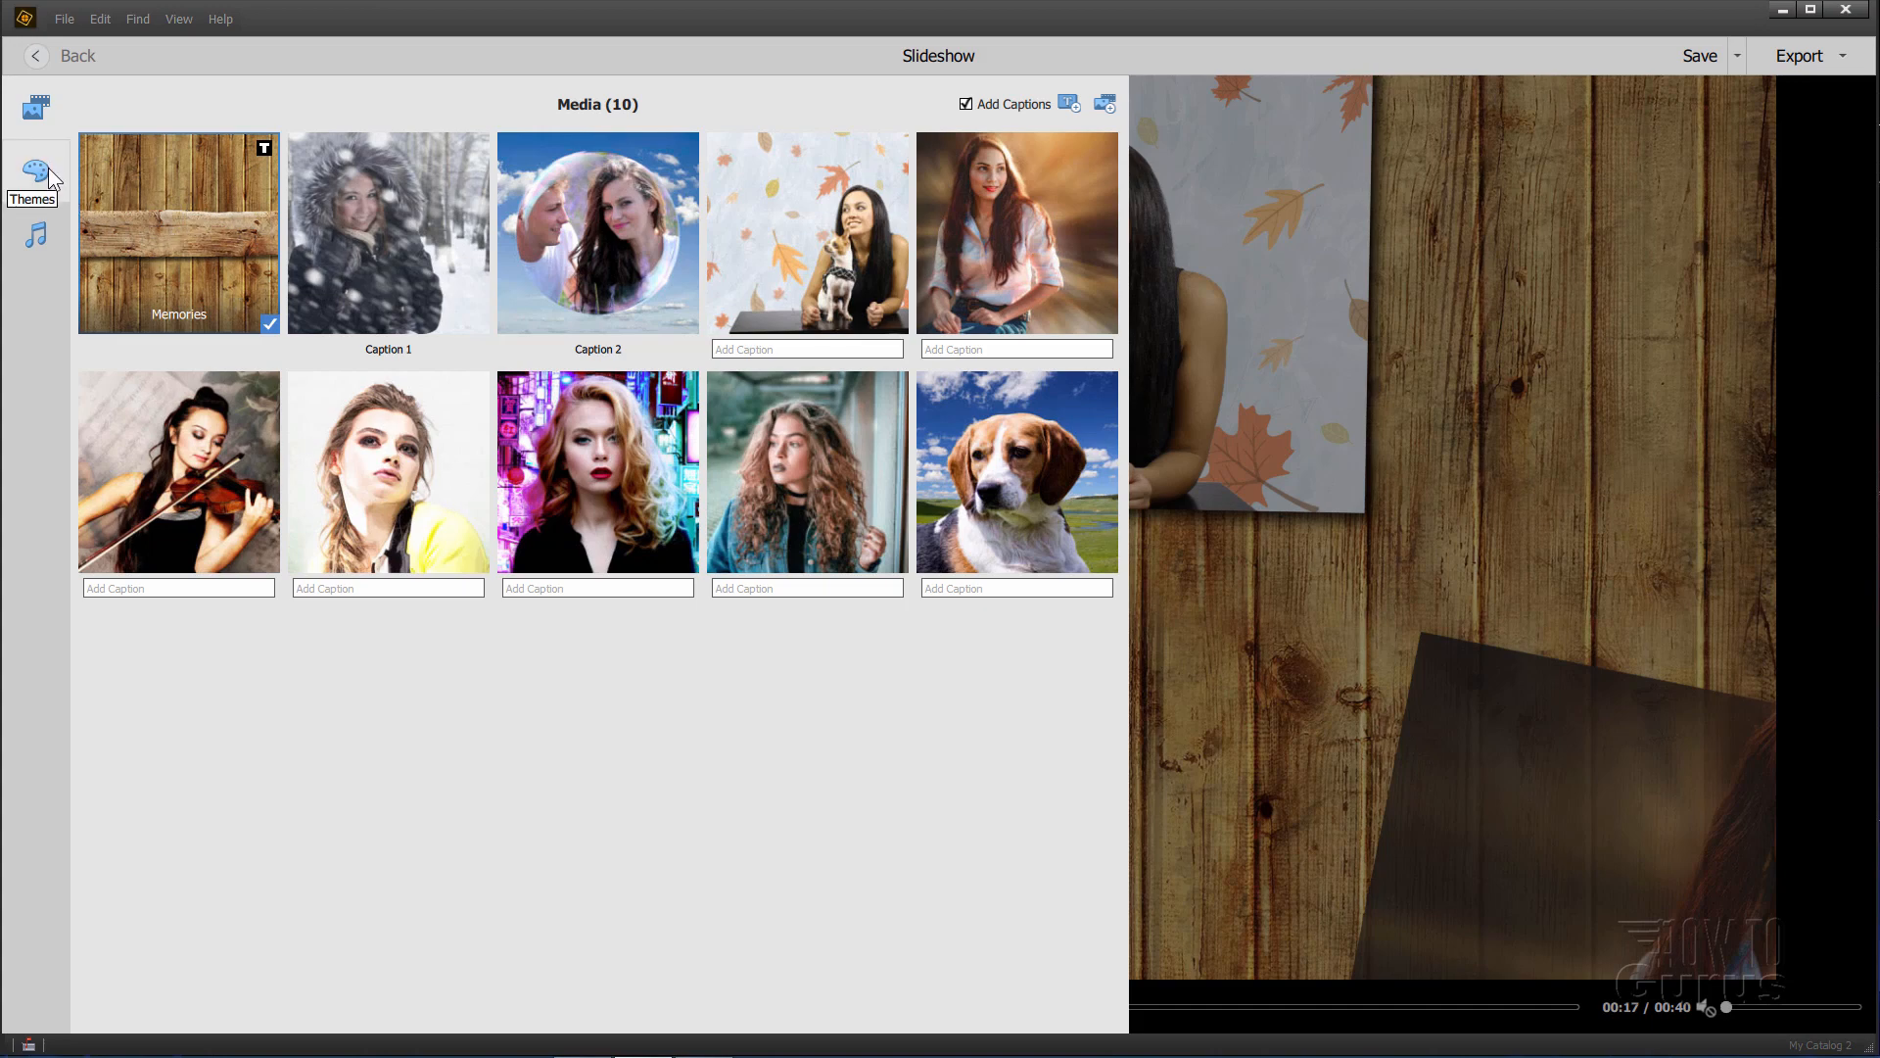
Step: Apply the City Lights theme to the slideshow and preview it
left_click(35, 172)
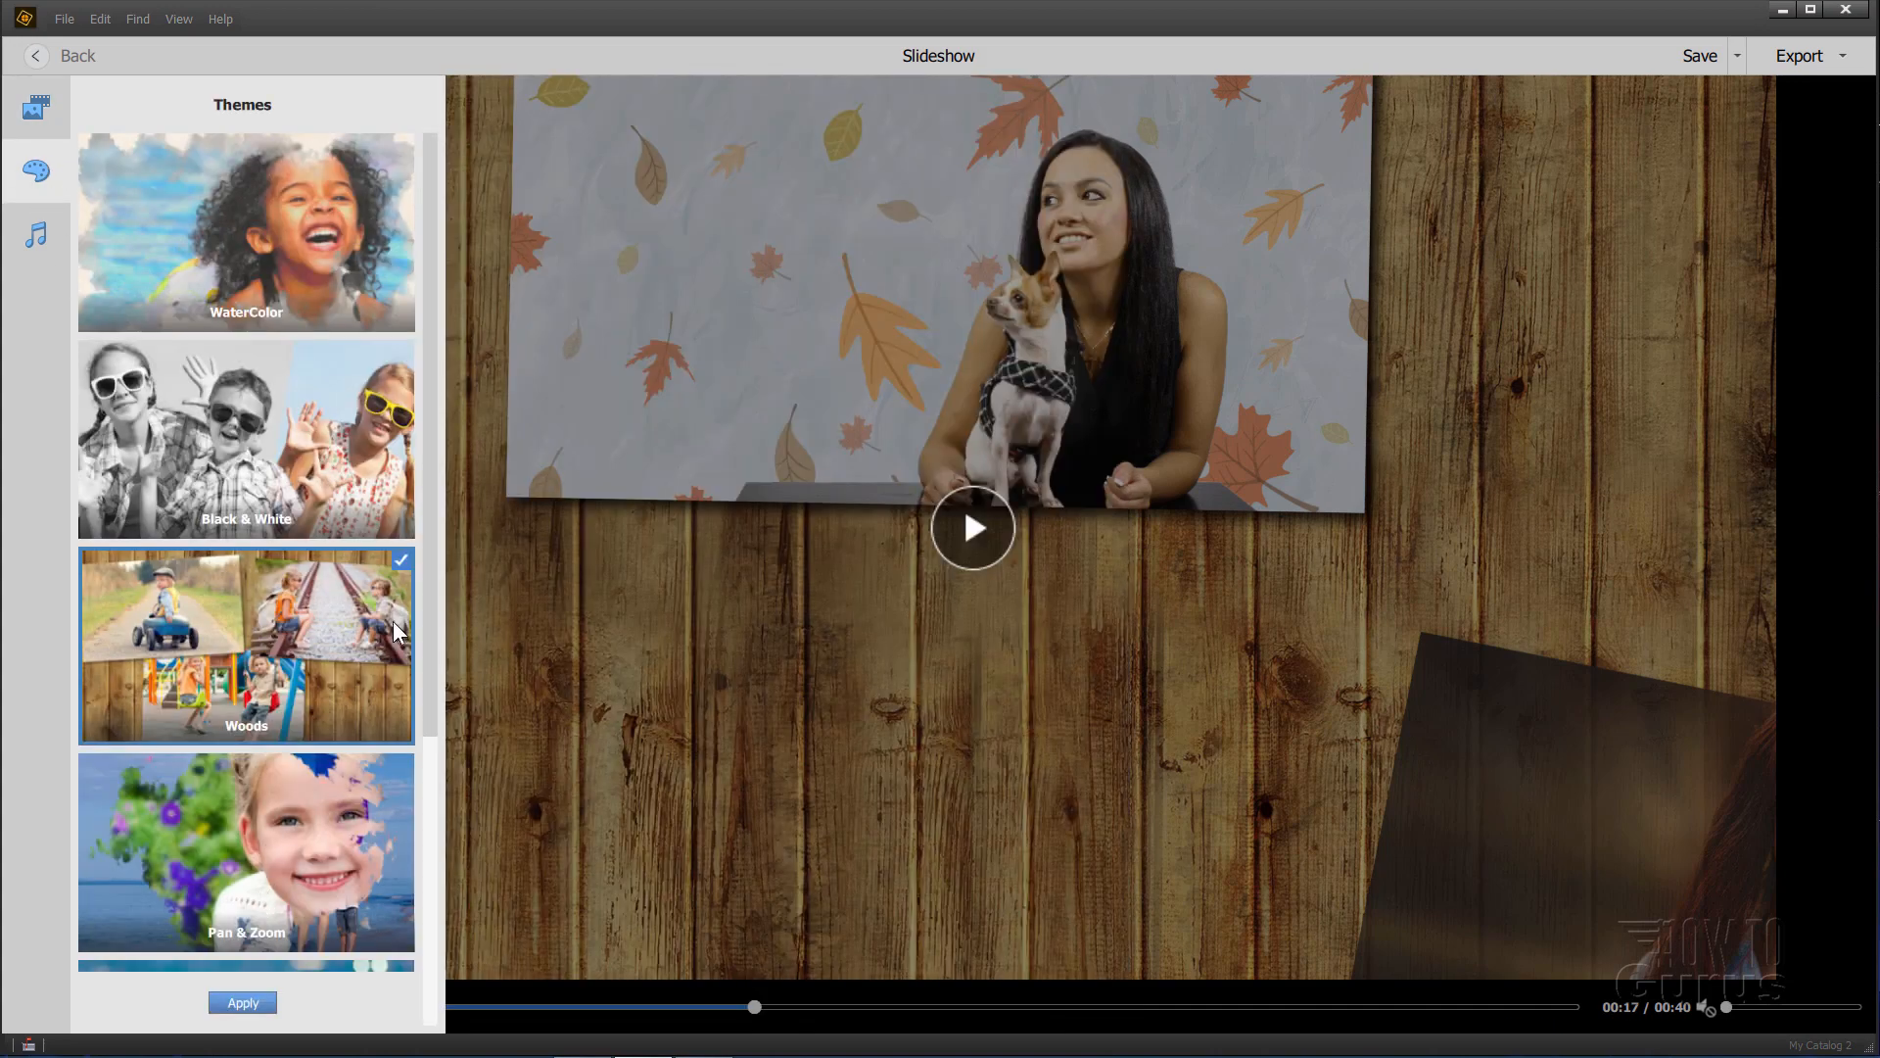
scroll("down", 3)
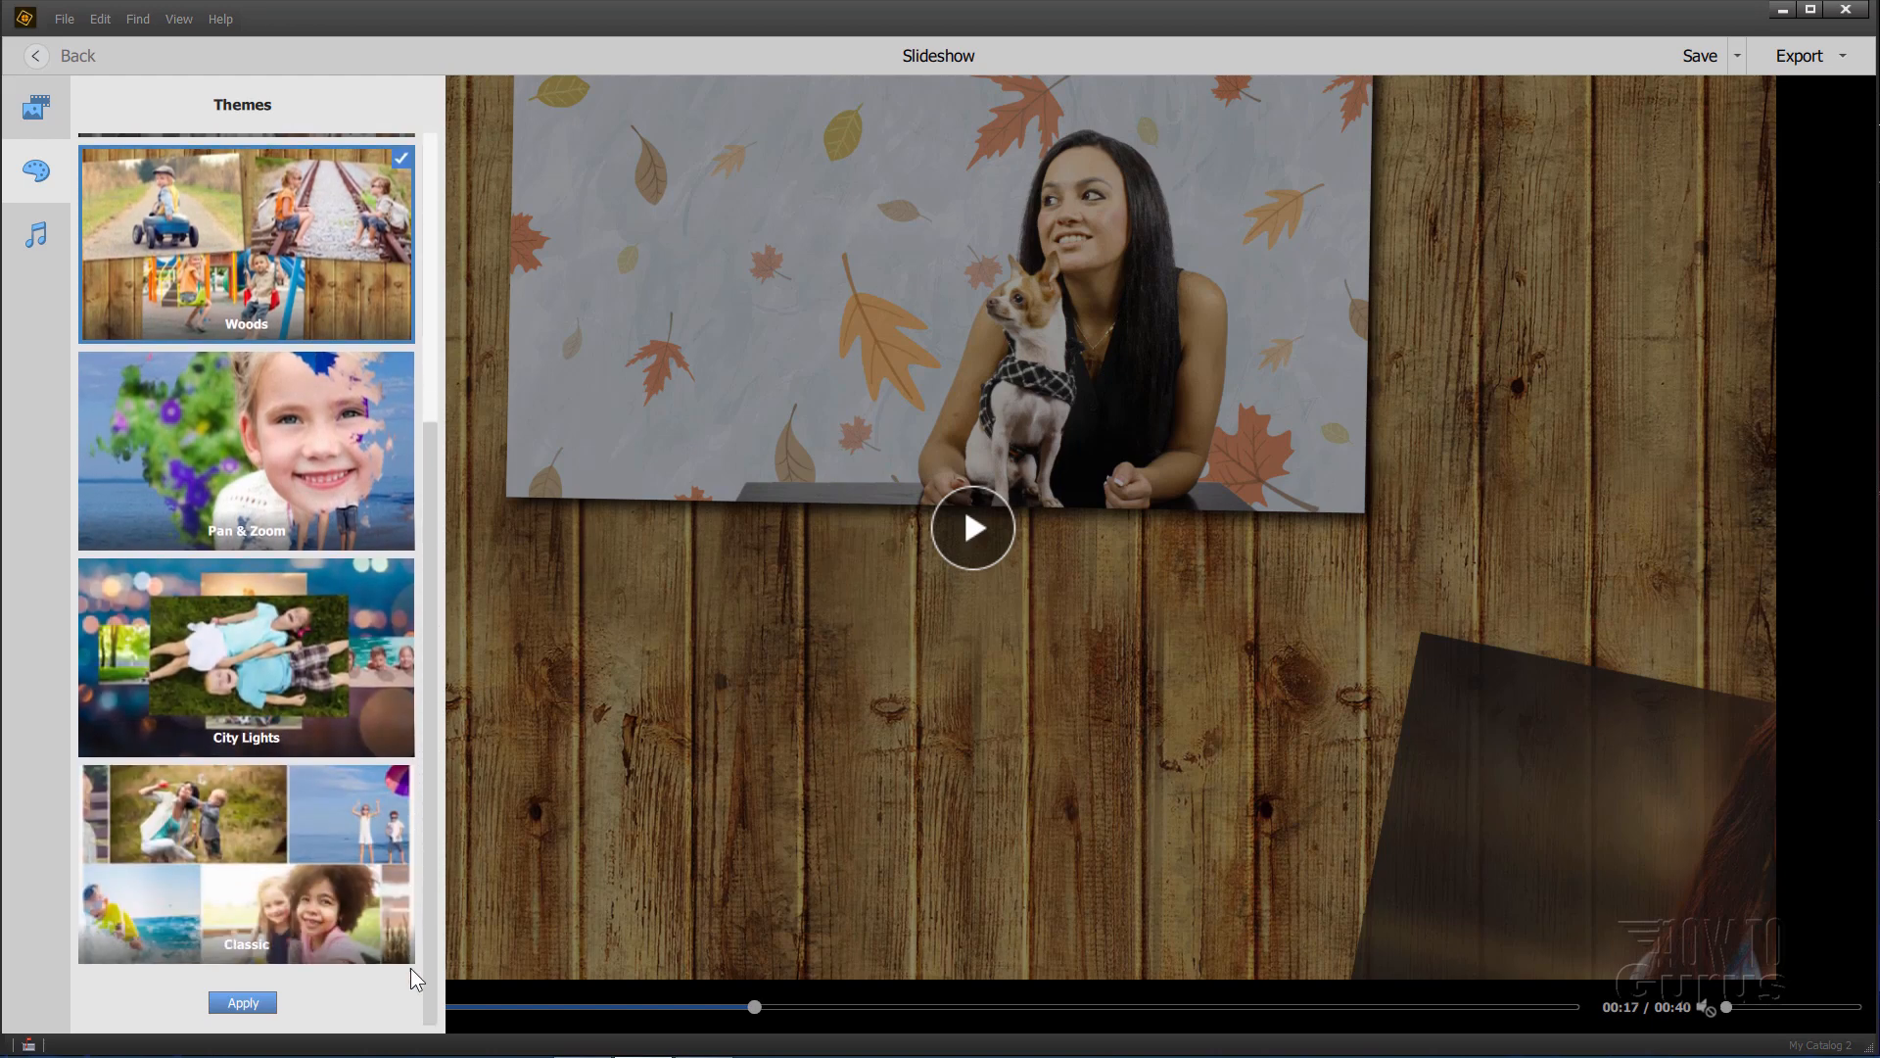
mouse_move(193, 464)
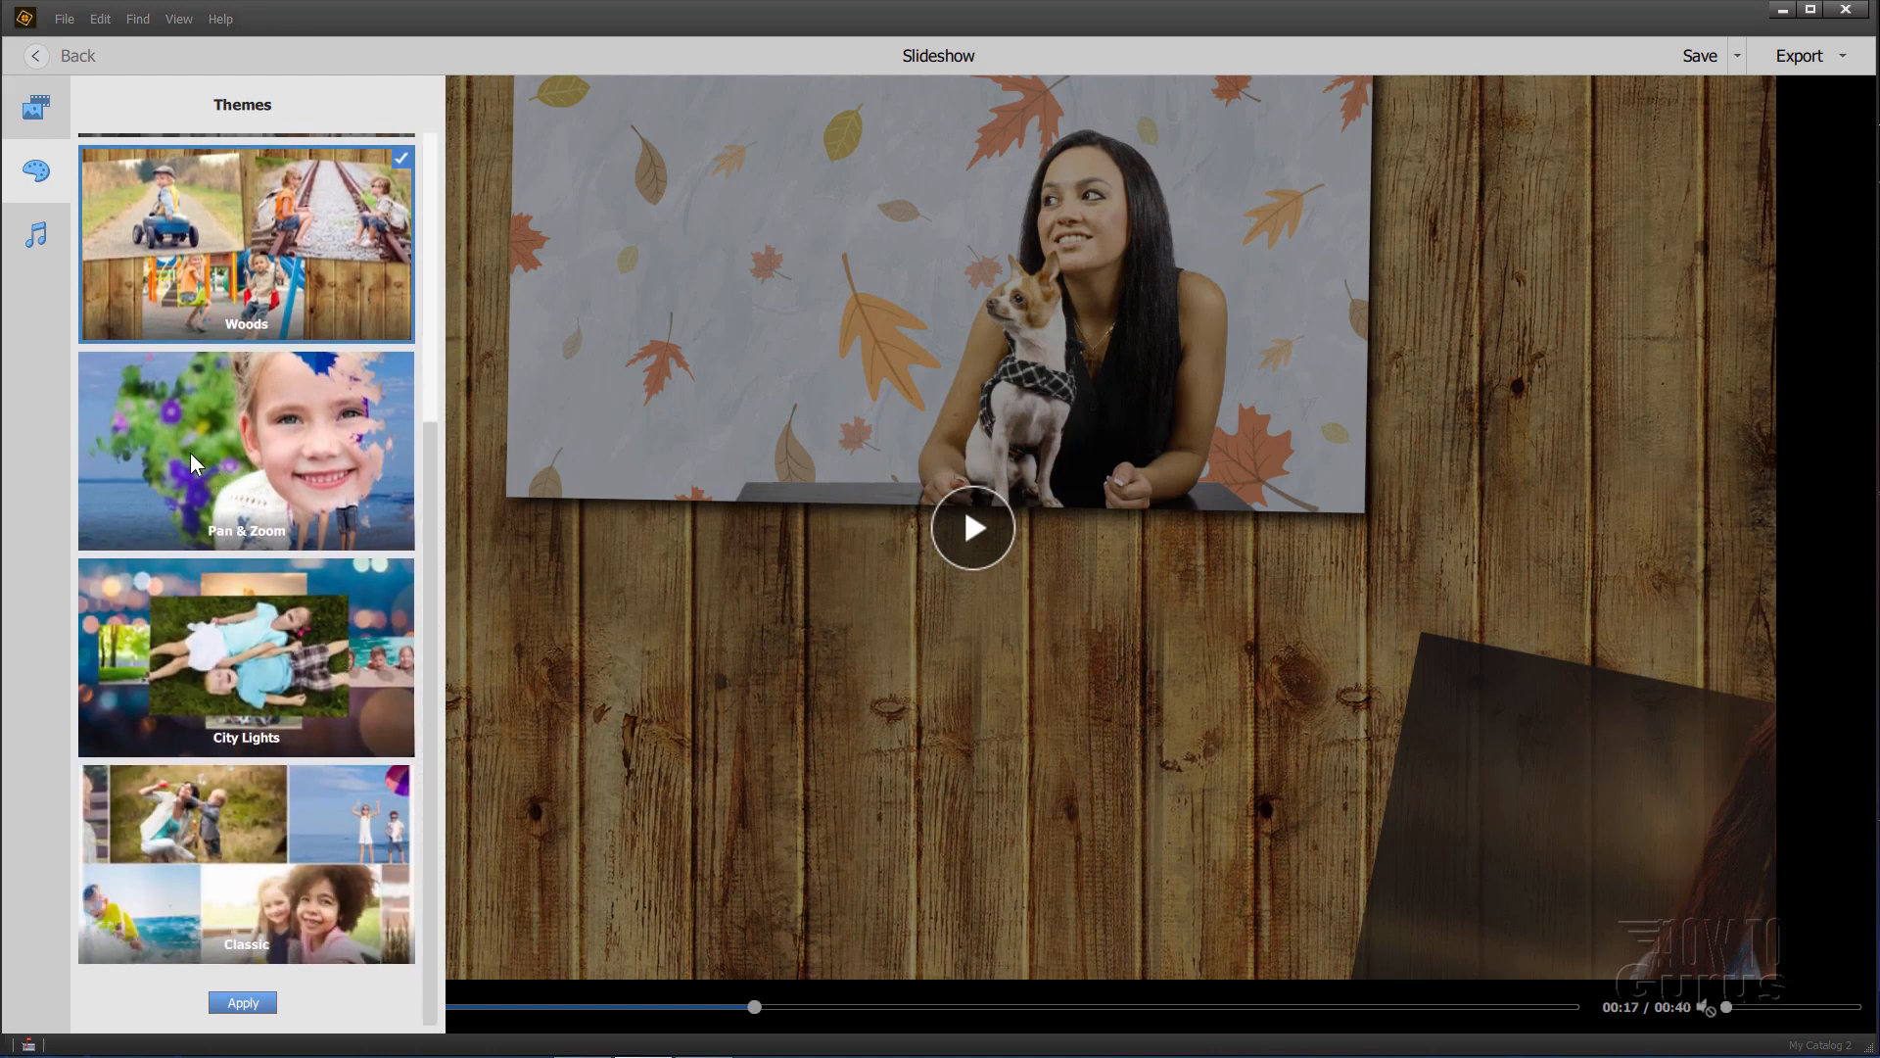
mouse_move(309, 407)
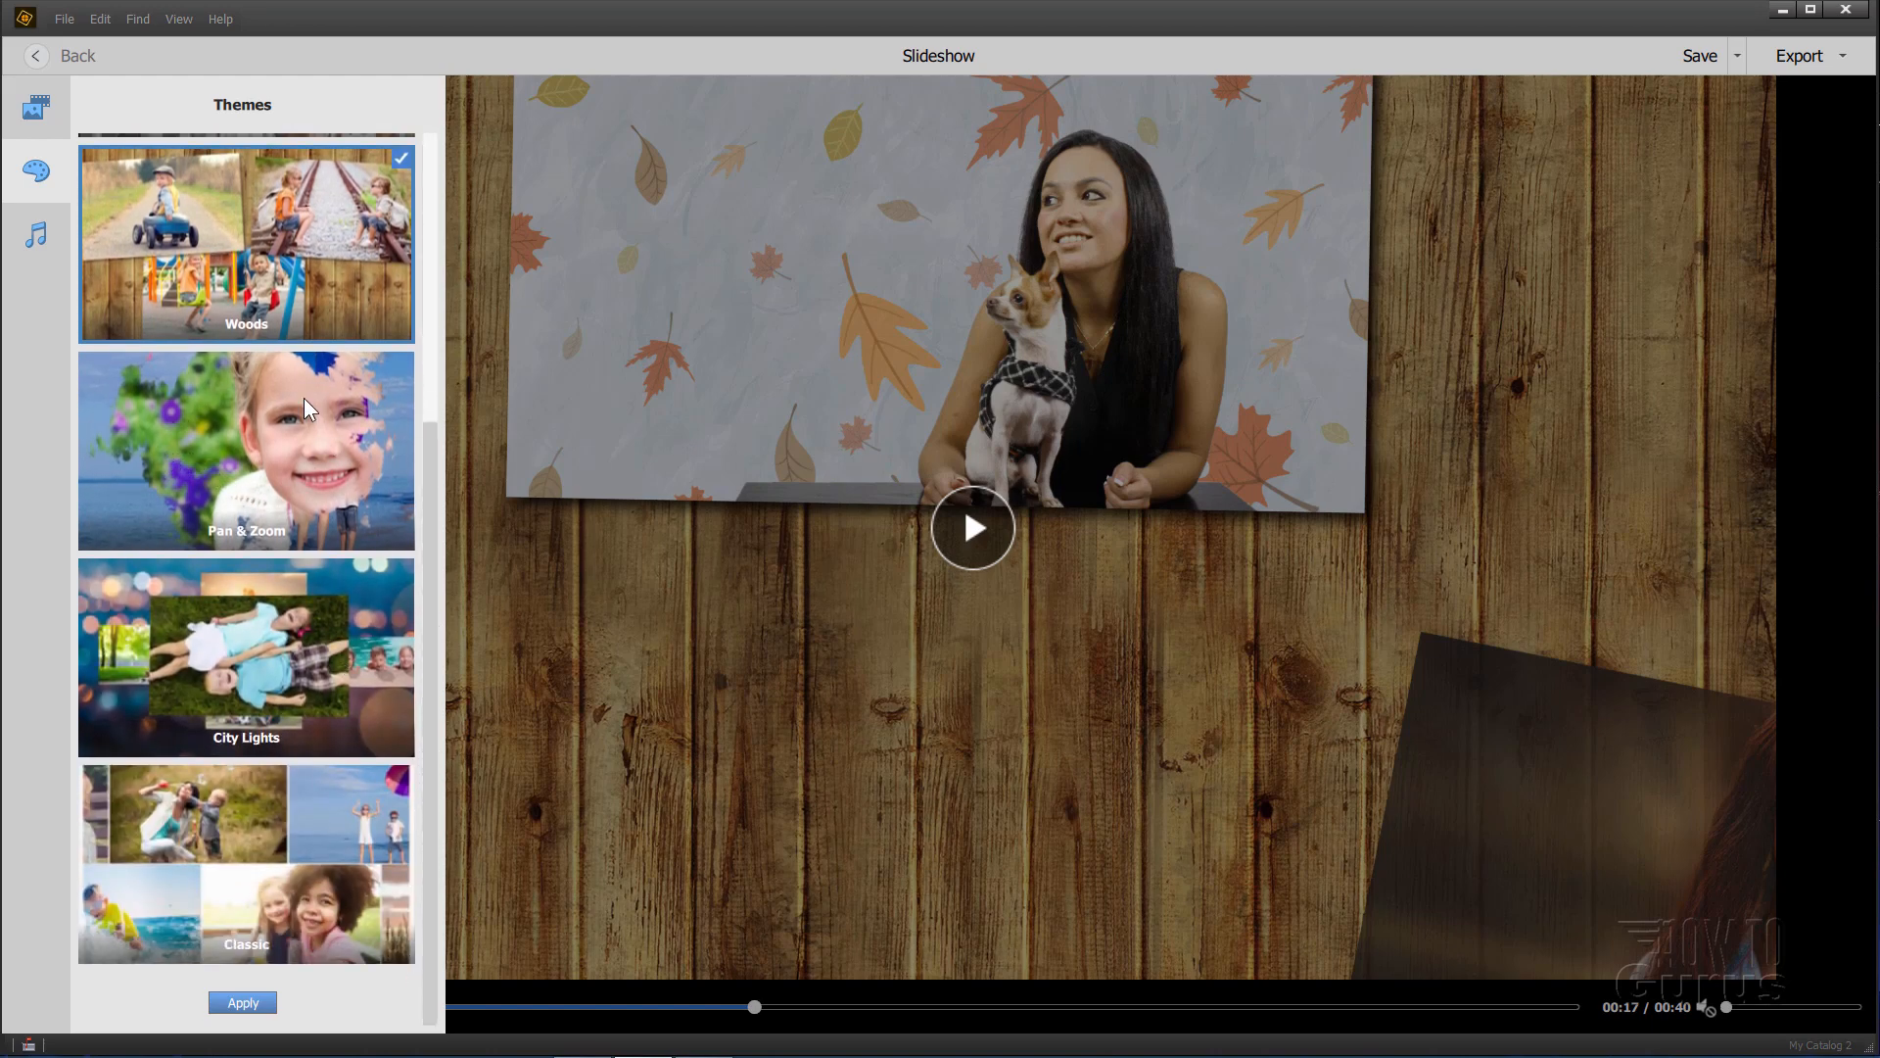
mouse_move(253, 455)
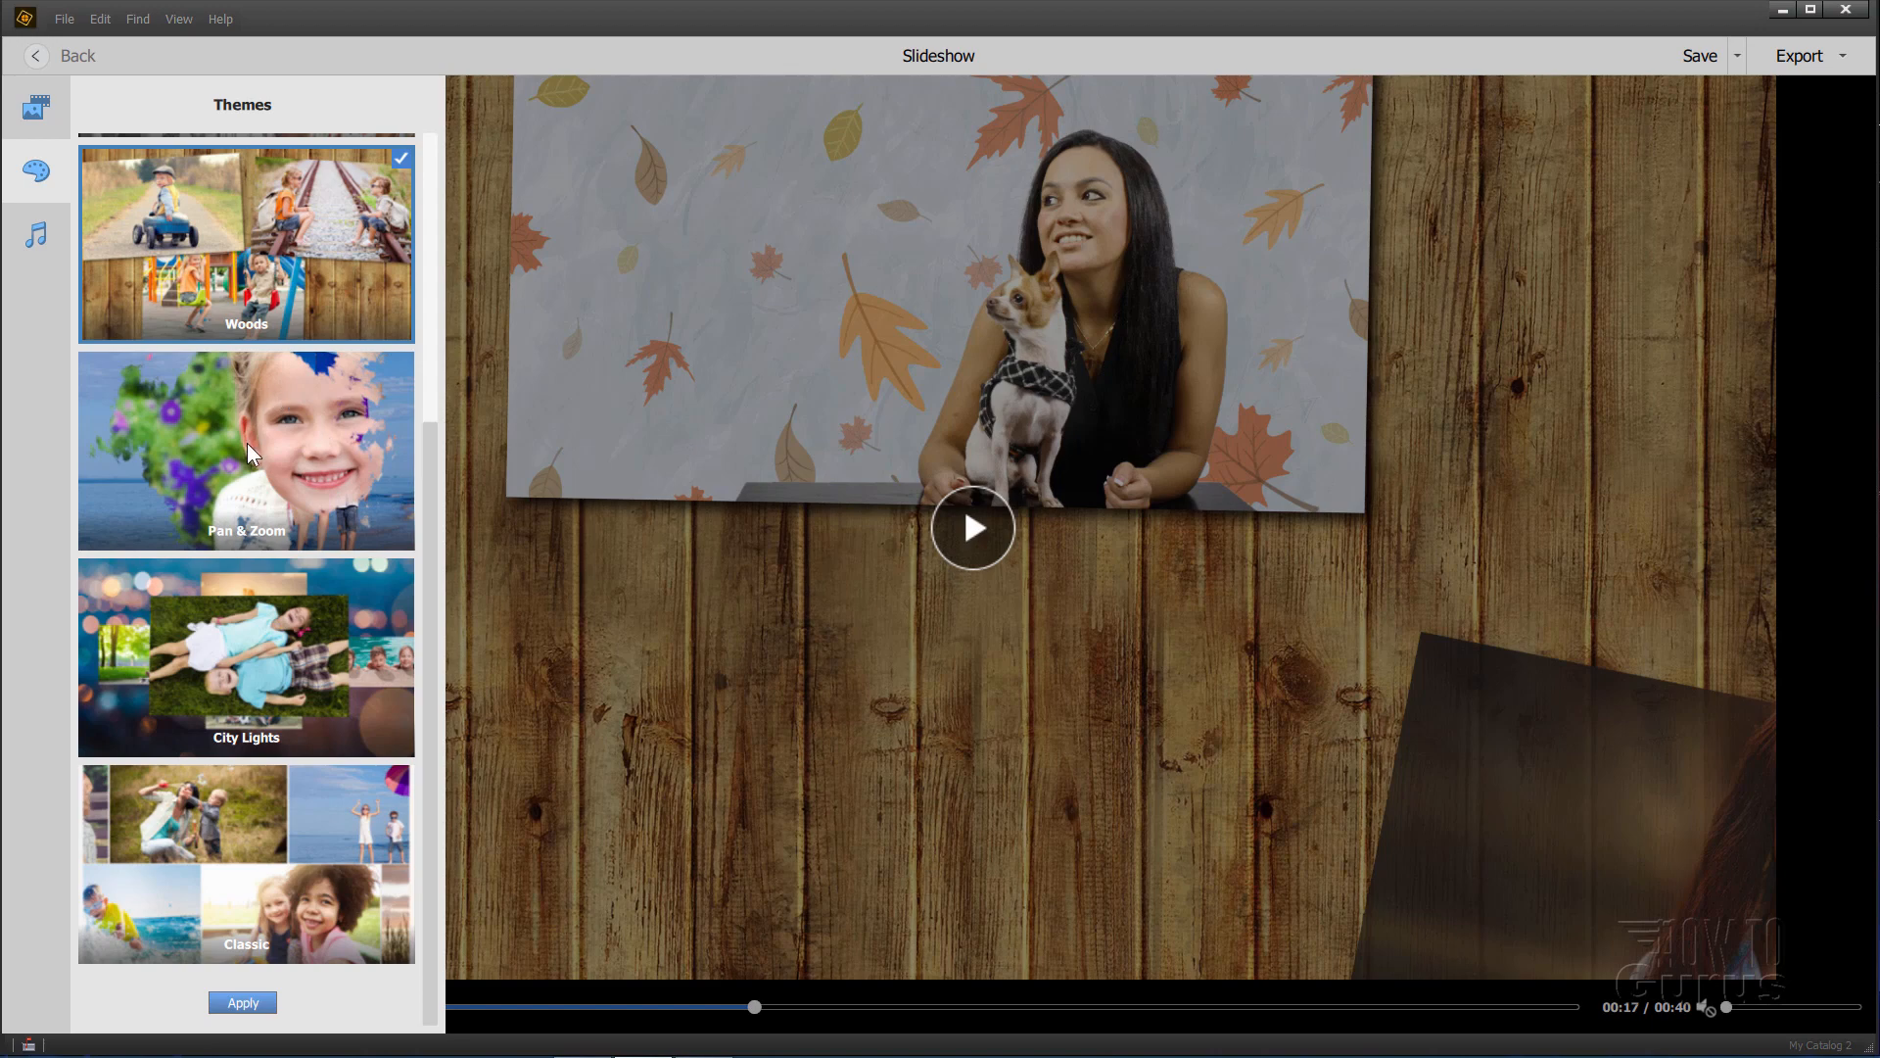
mouse_move(249, 687)
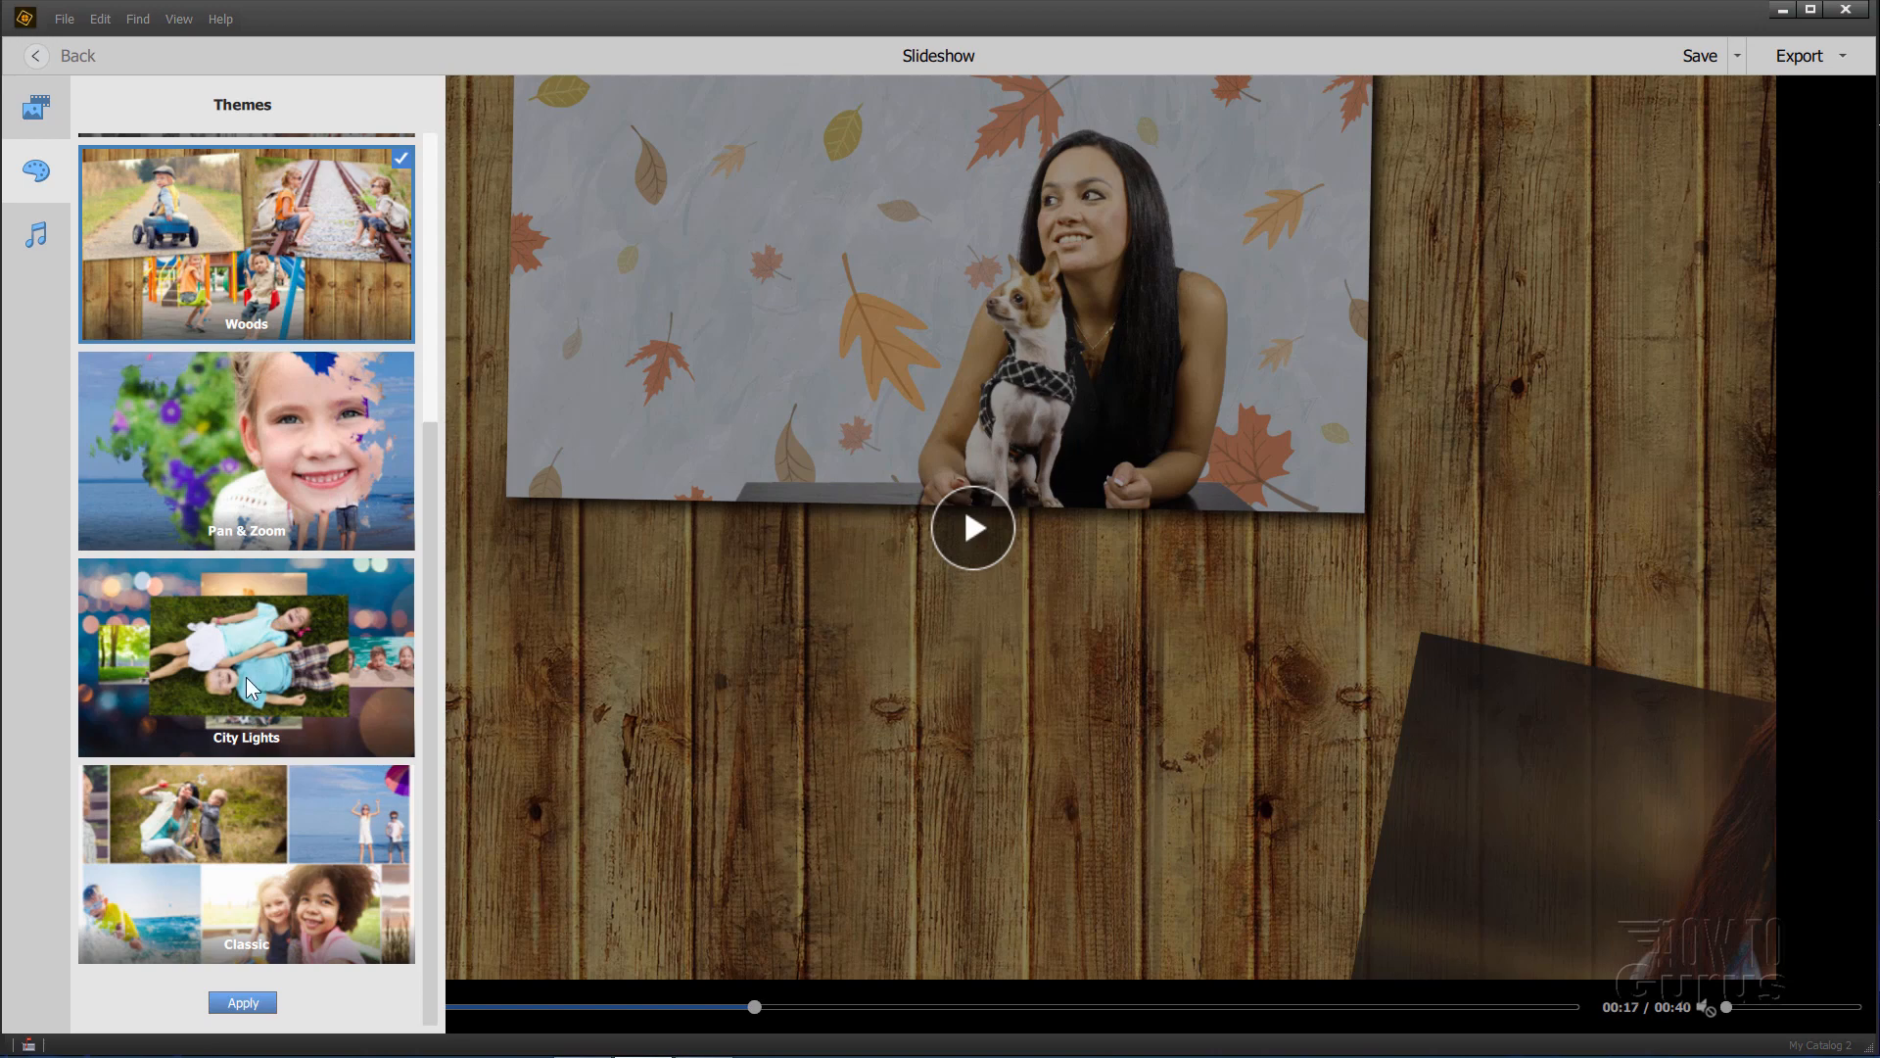
left_click(247, 659)
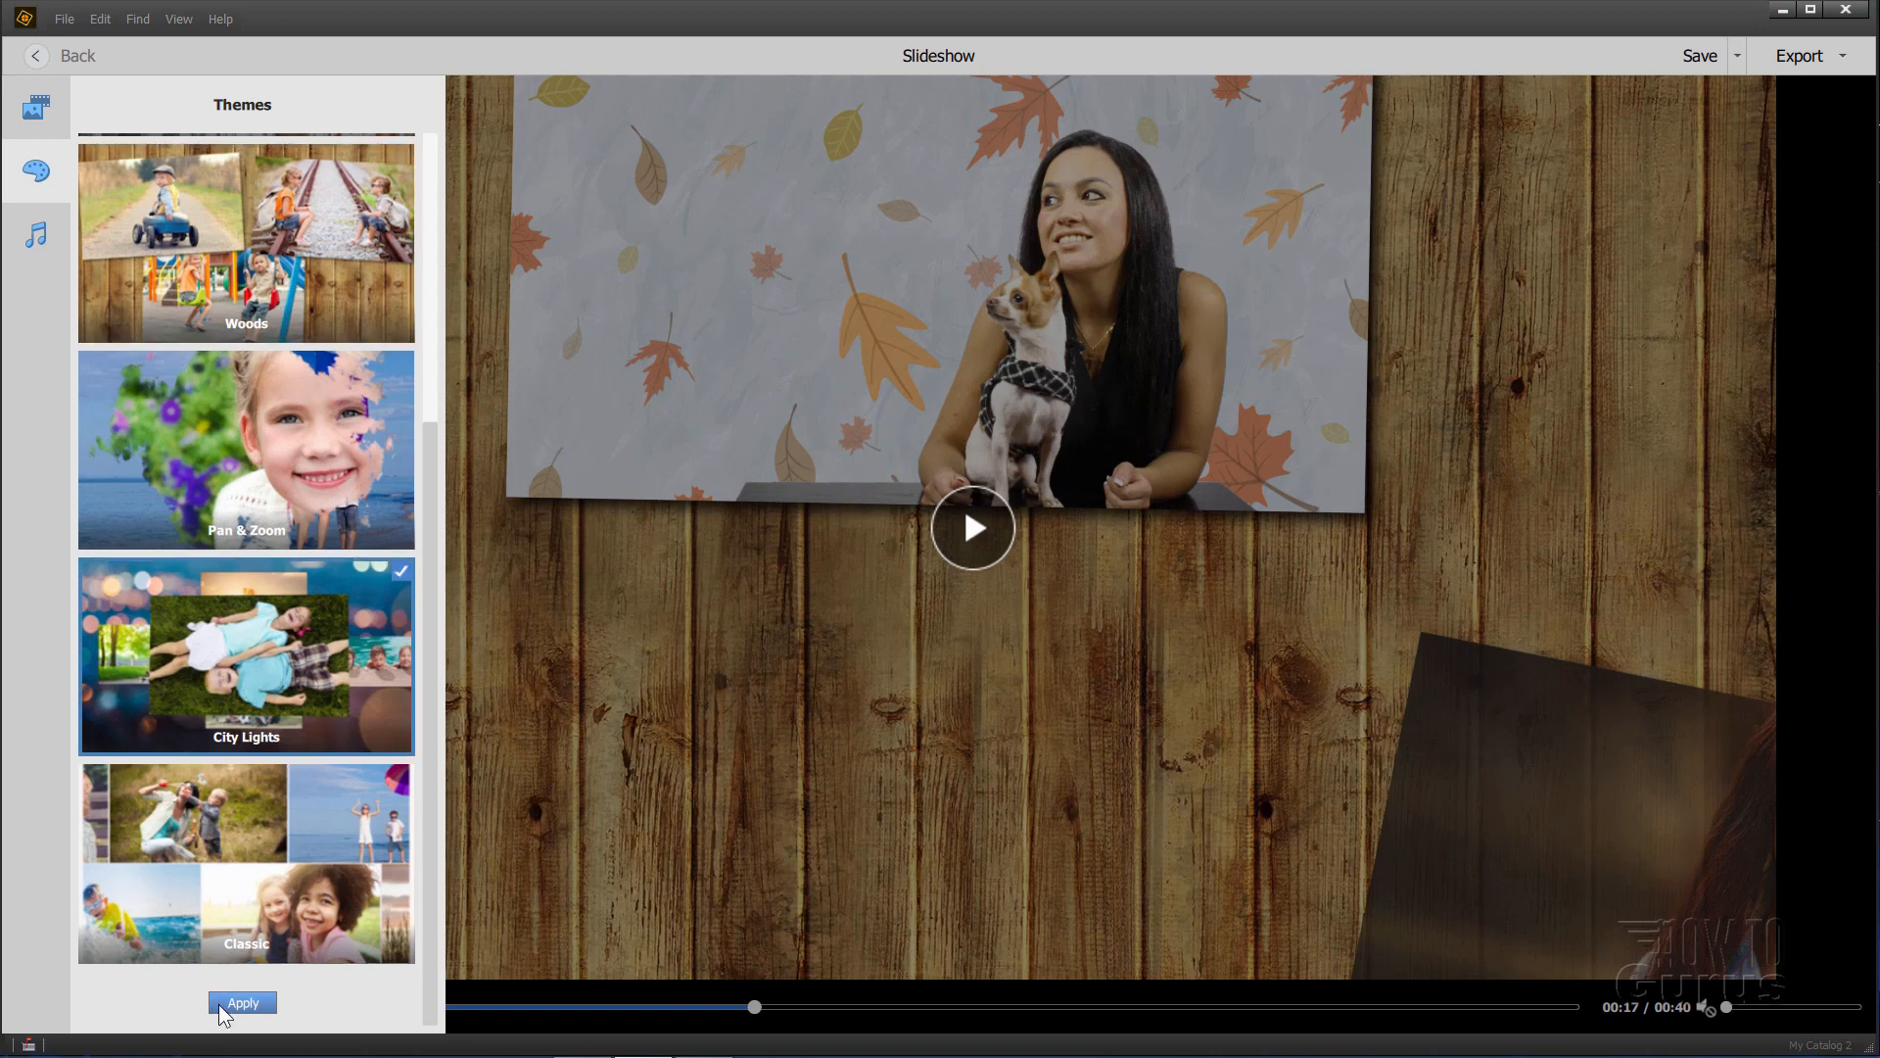
left_click(241, 1002)
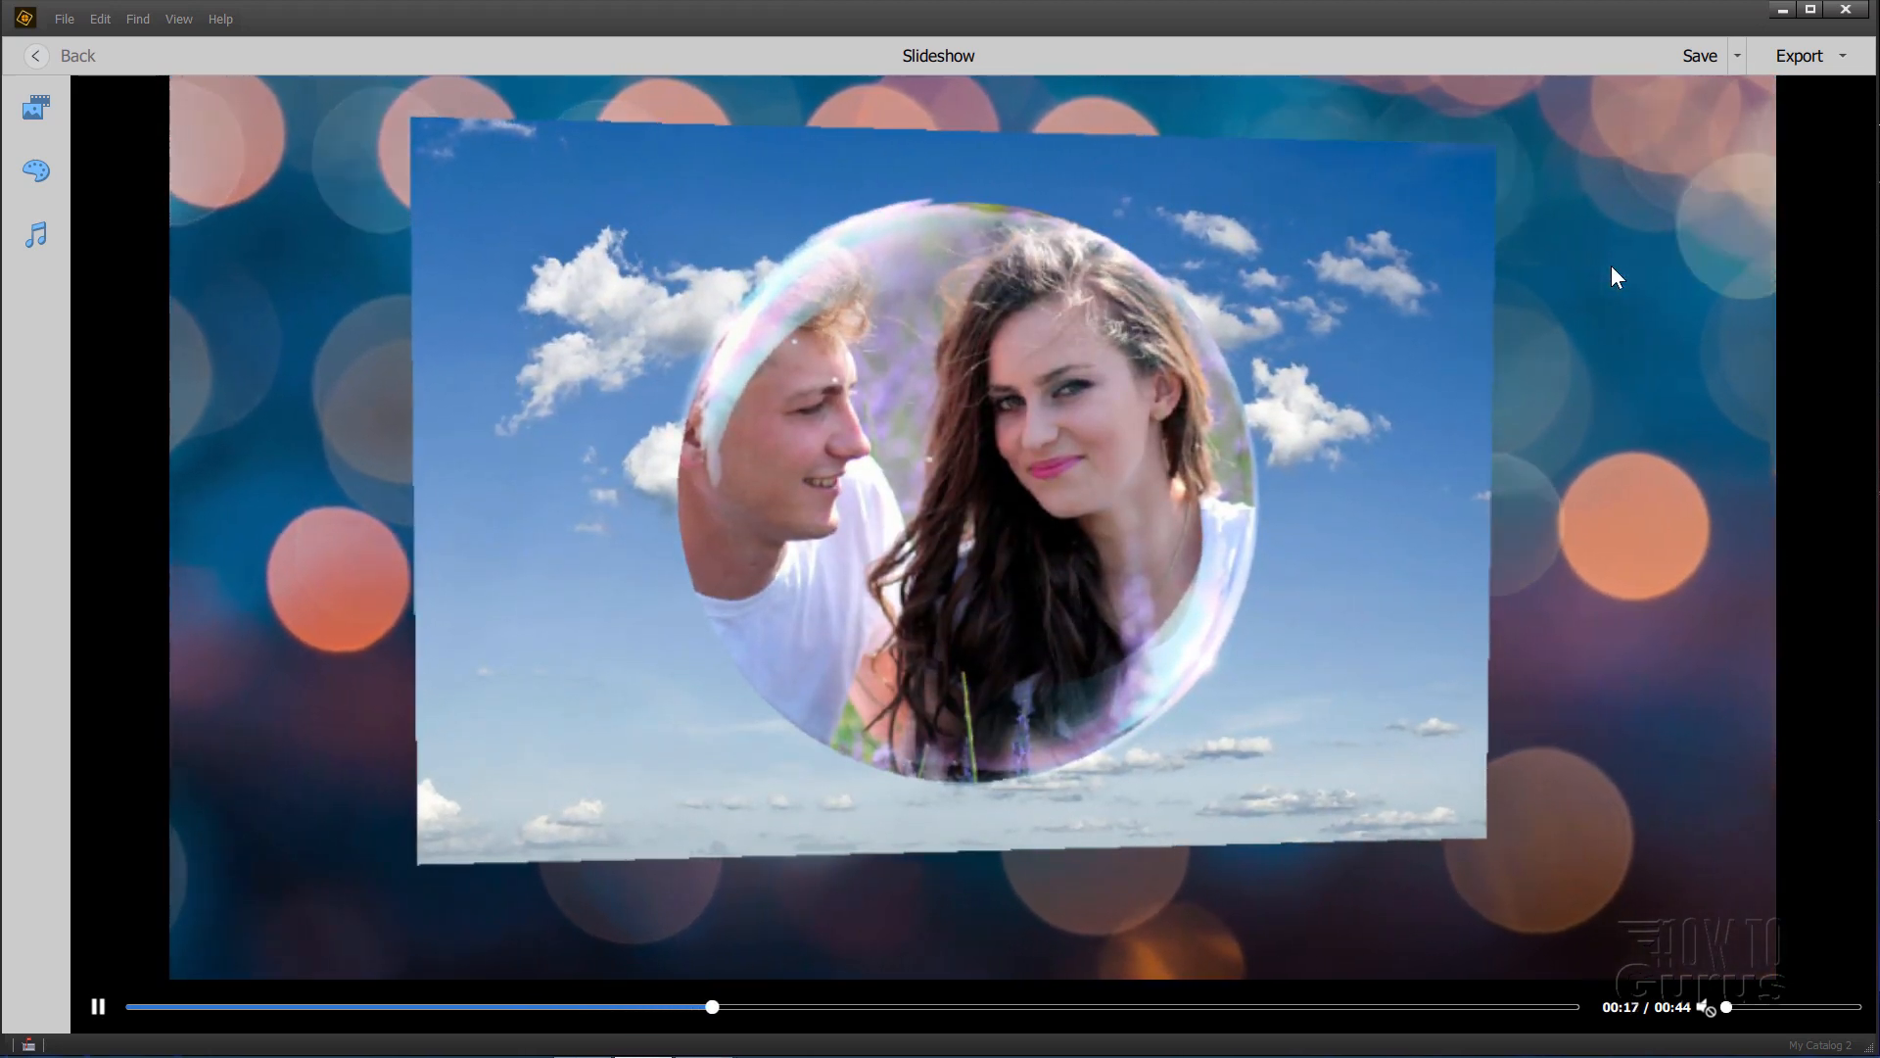
left_click(35, 170)
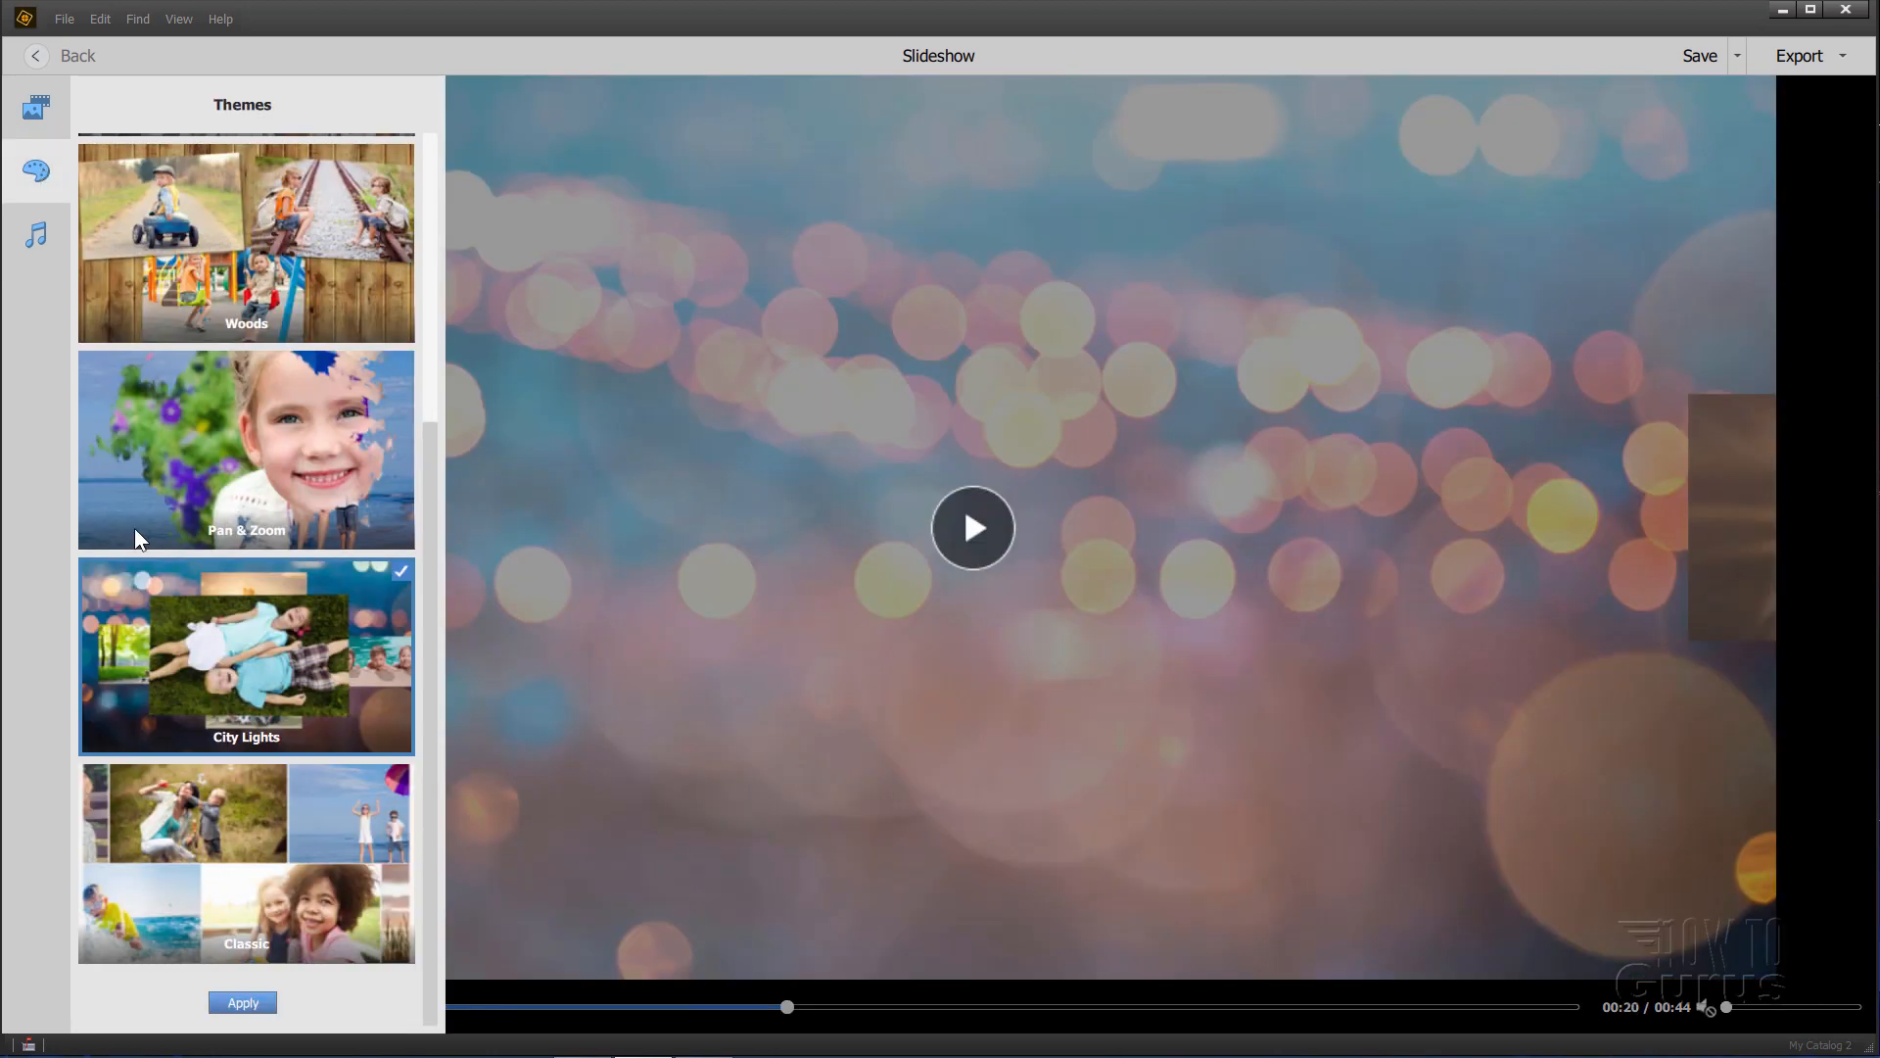
Step: Apply the Classic theme to the slideshow and pause its preview
left_click(247, 862)
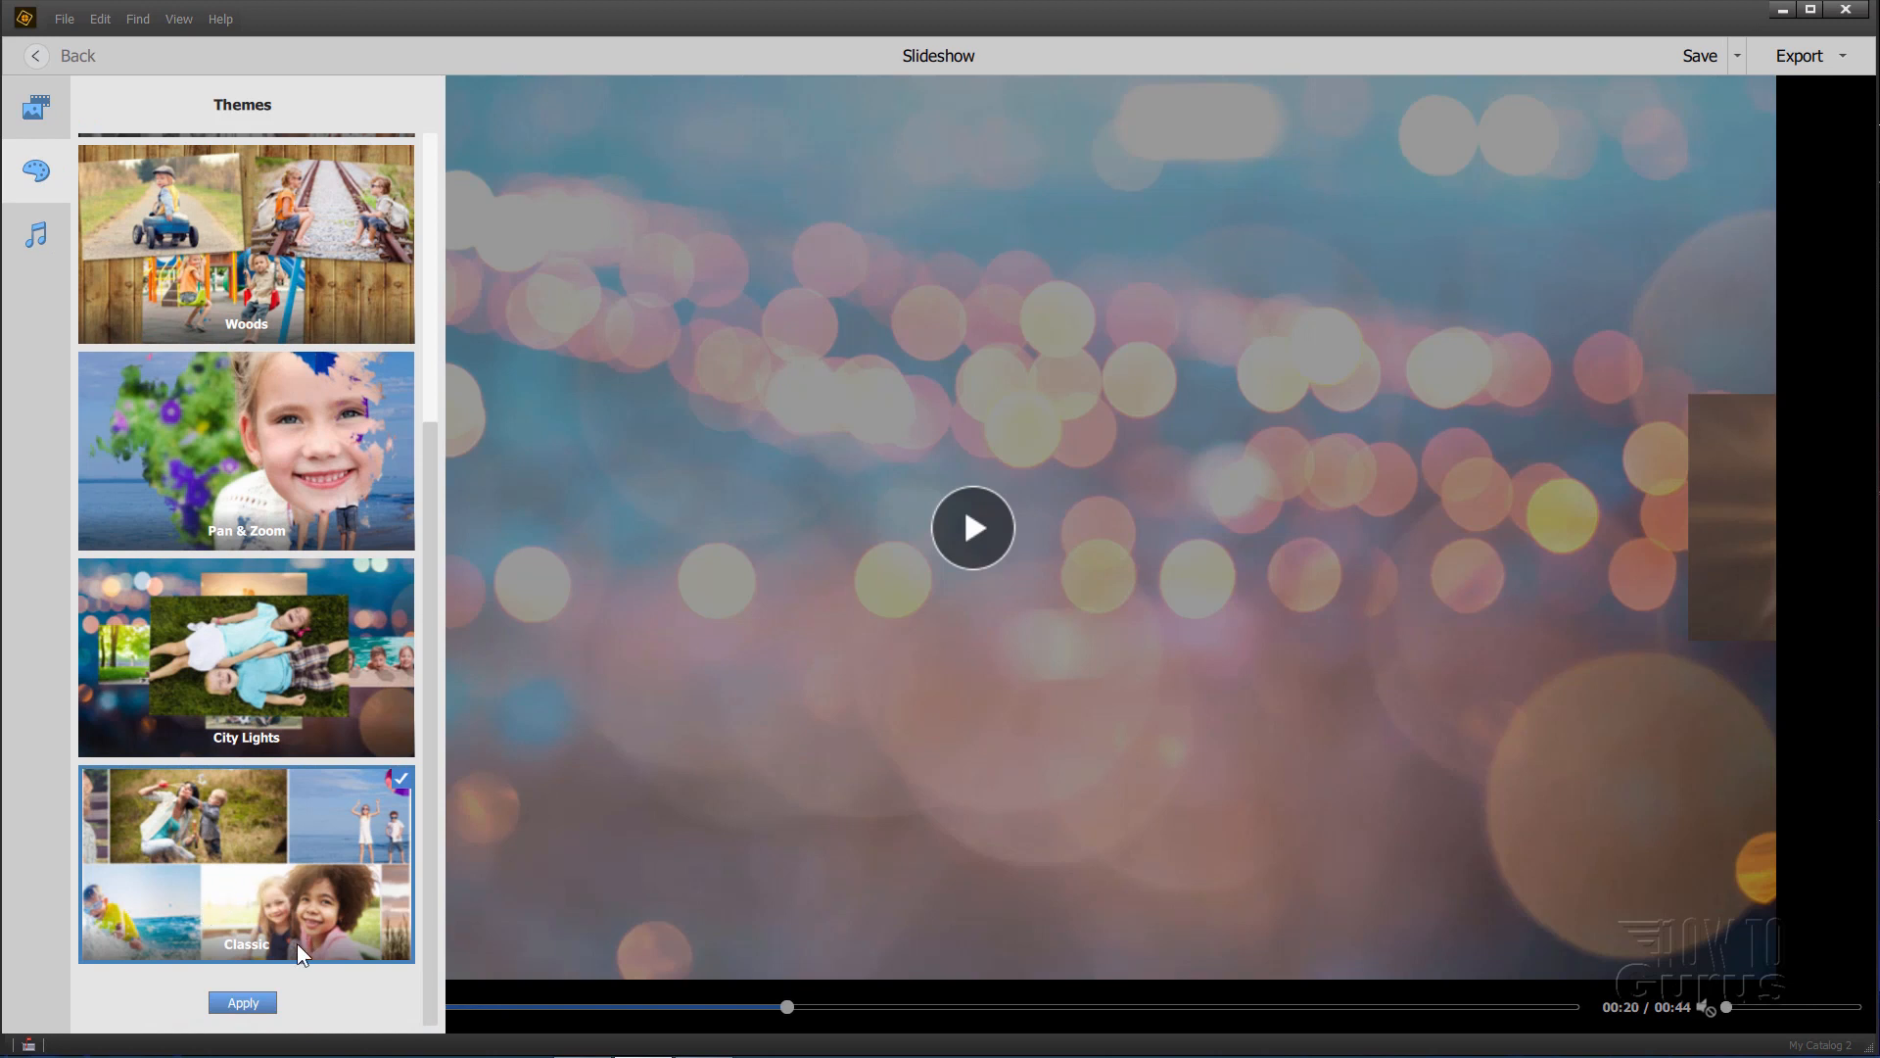
left_click(241, 1003)
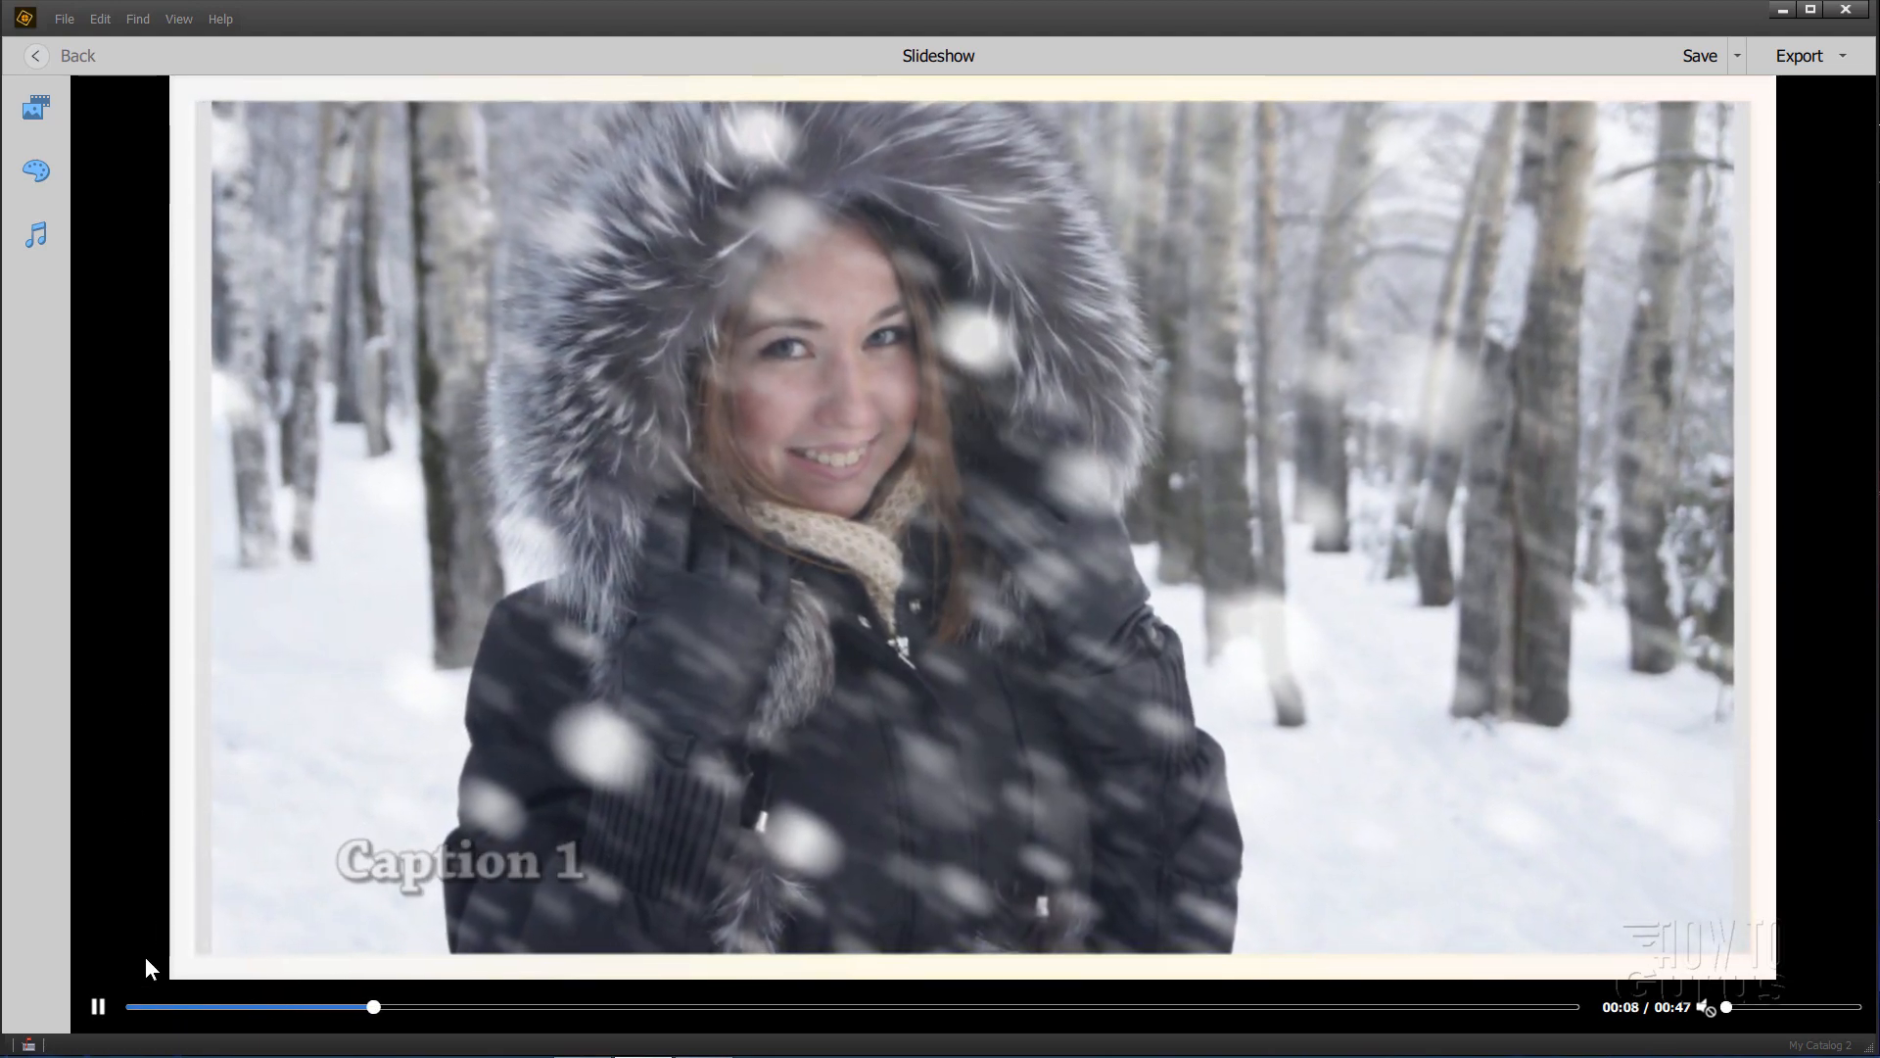
left_click(98, 1005)
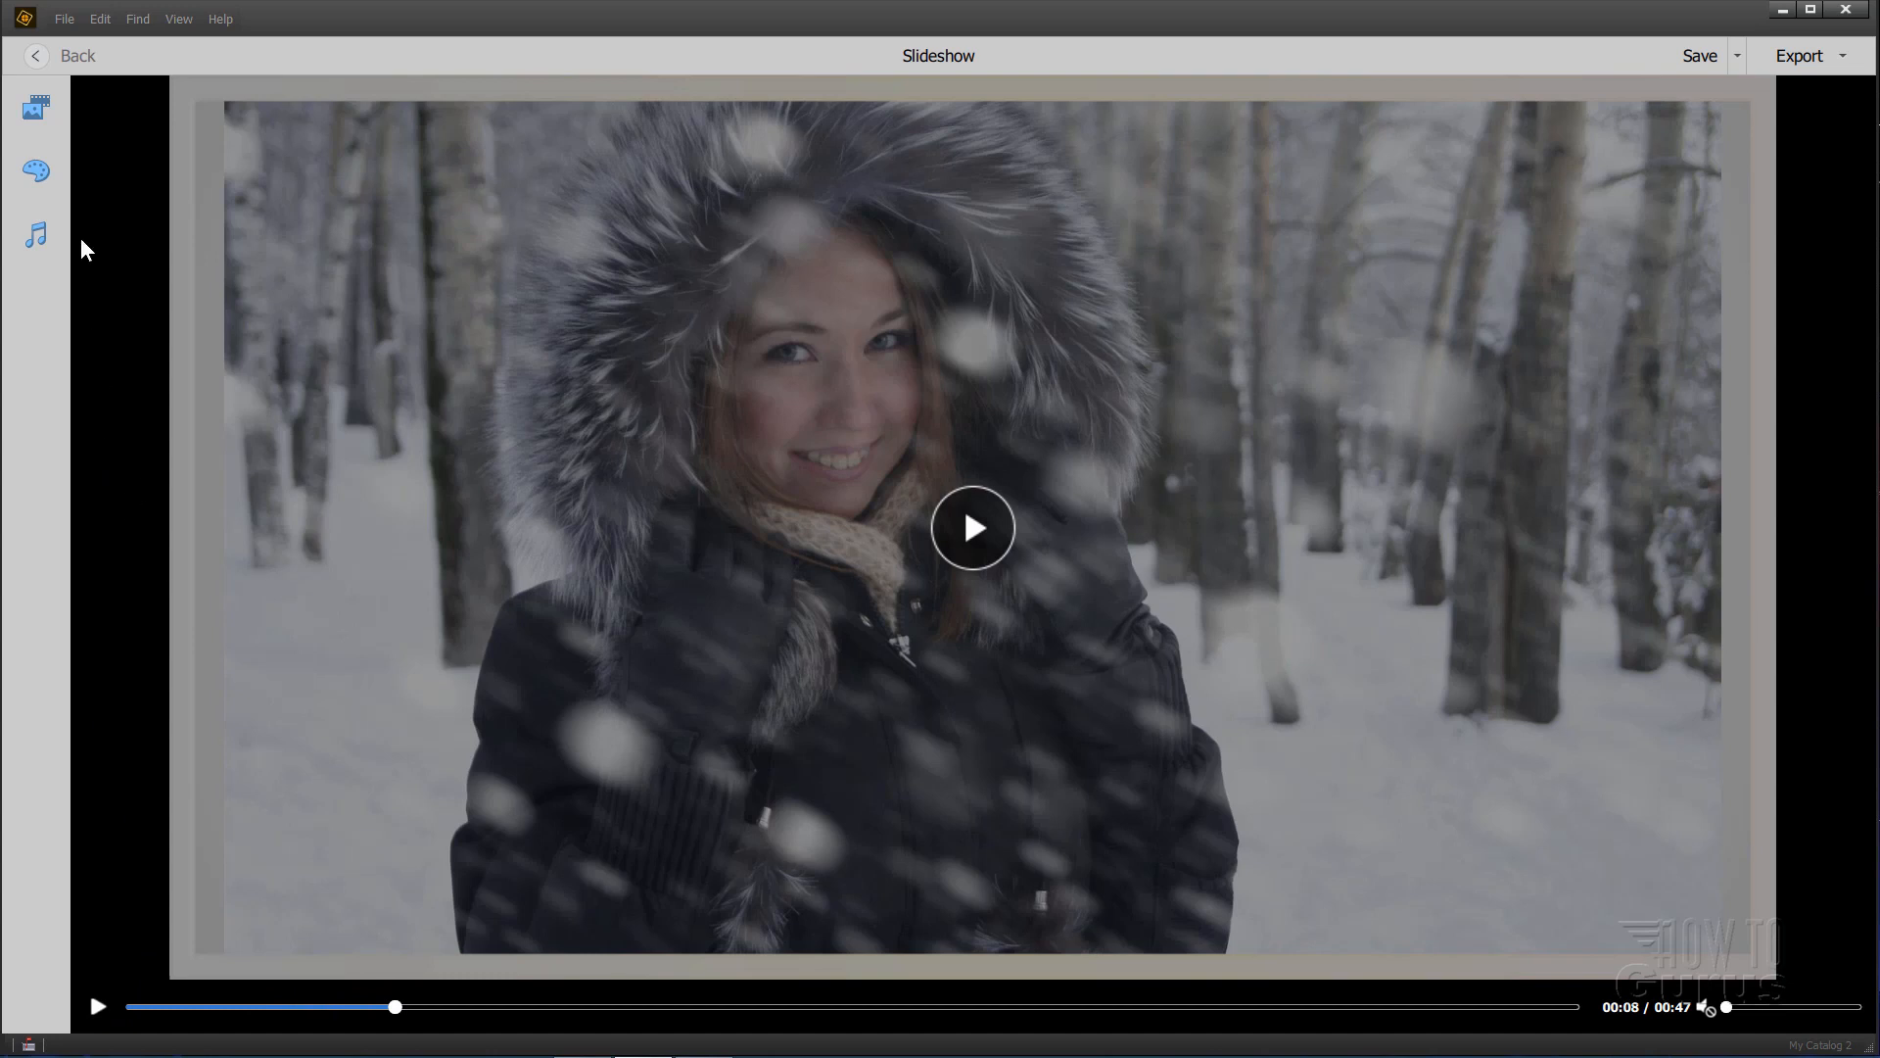
left_click(35, 170)
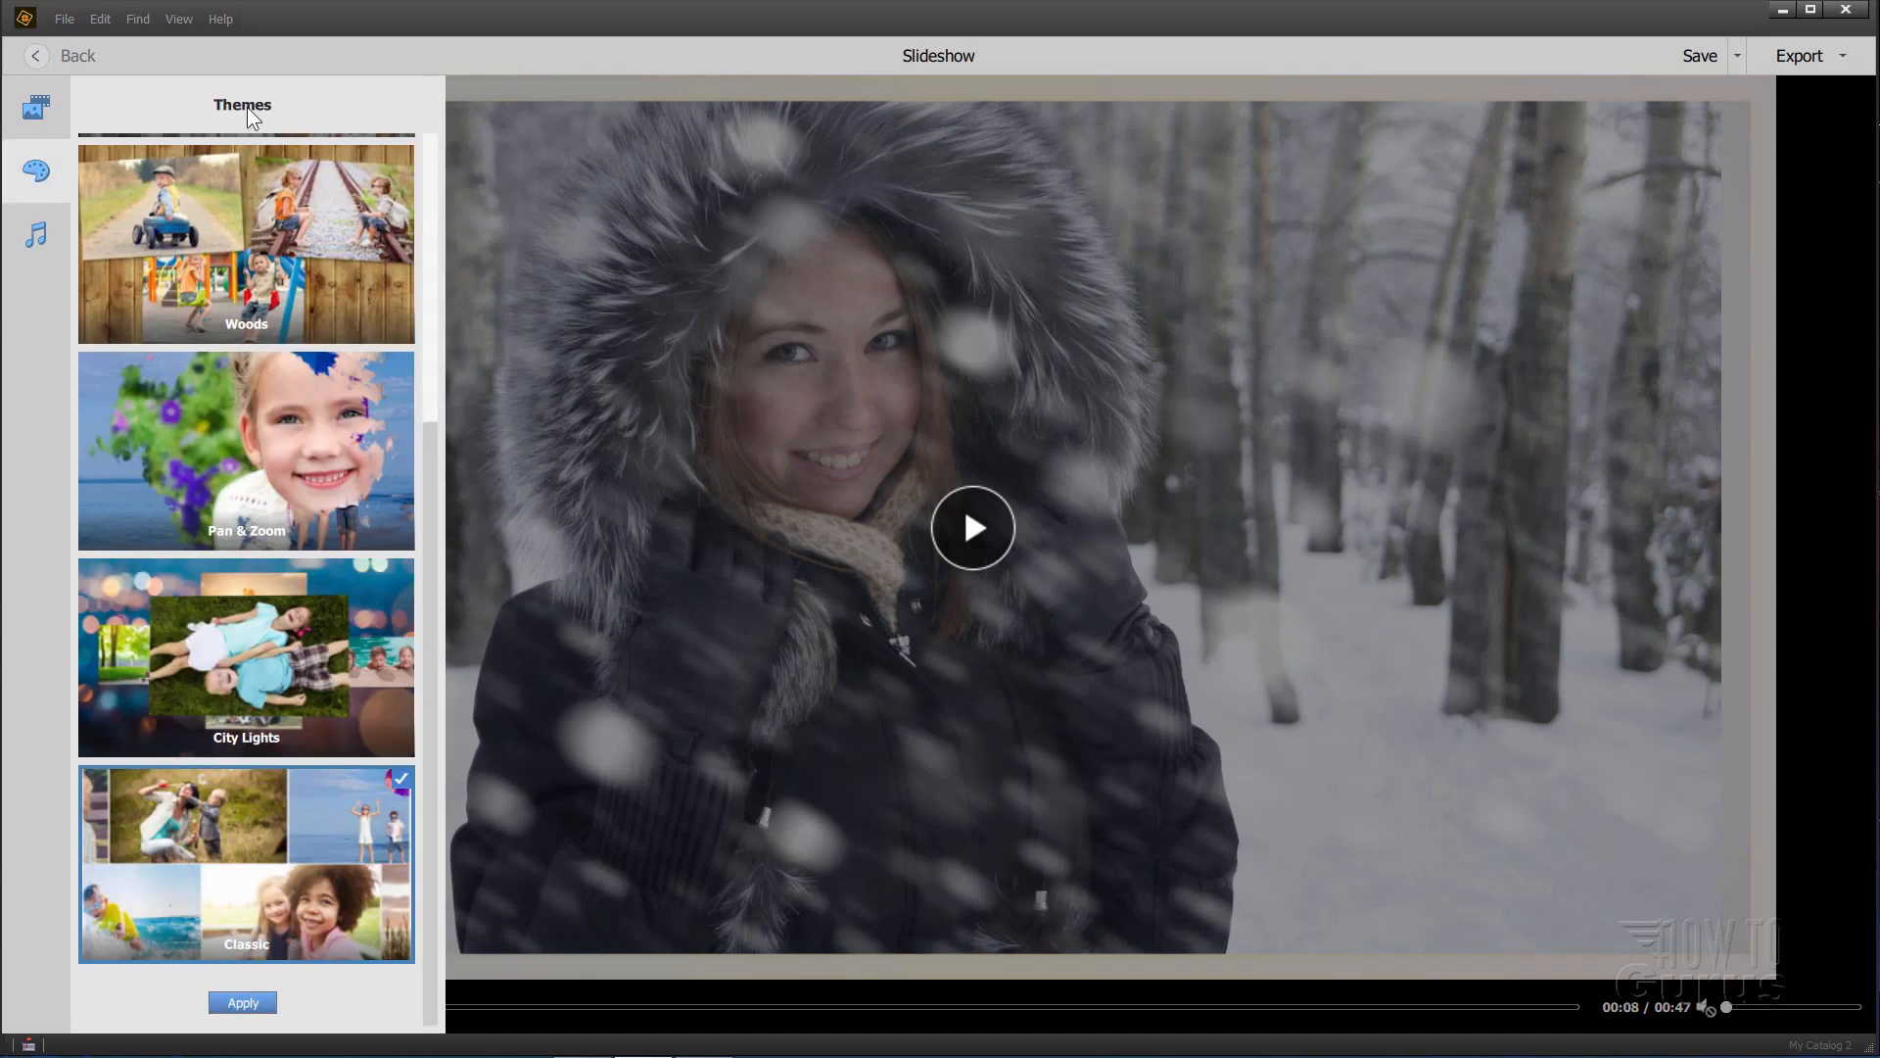
mouse_move(294, 447)
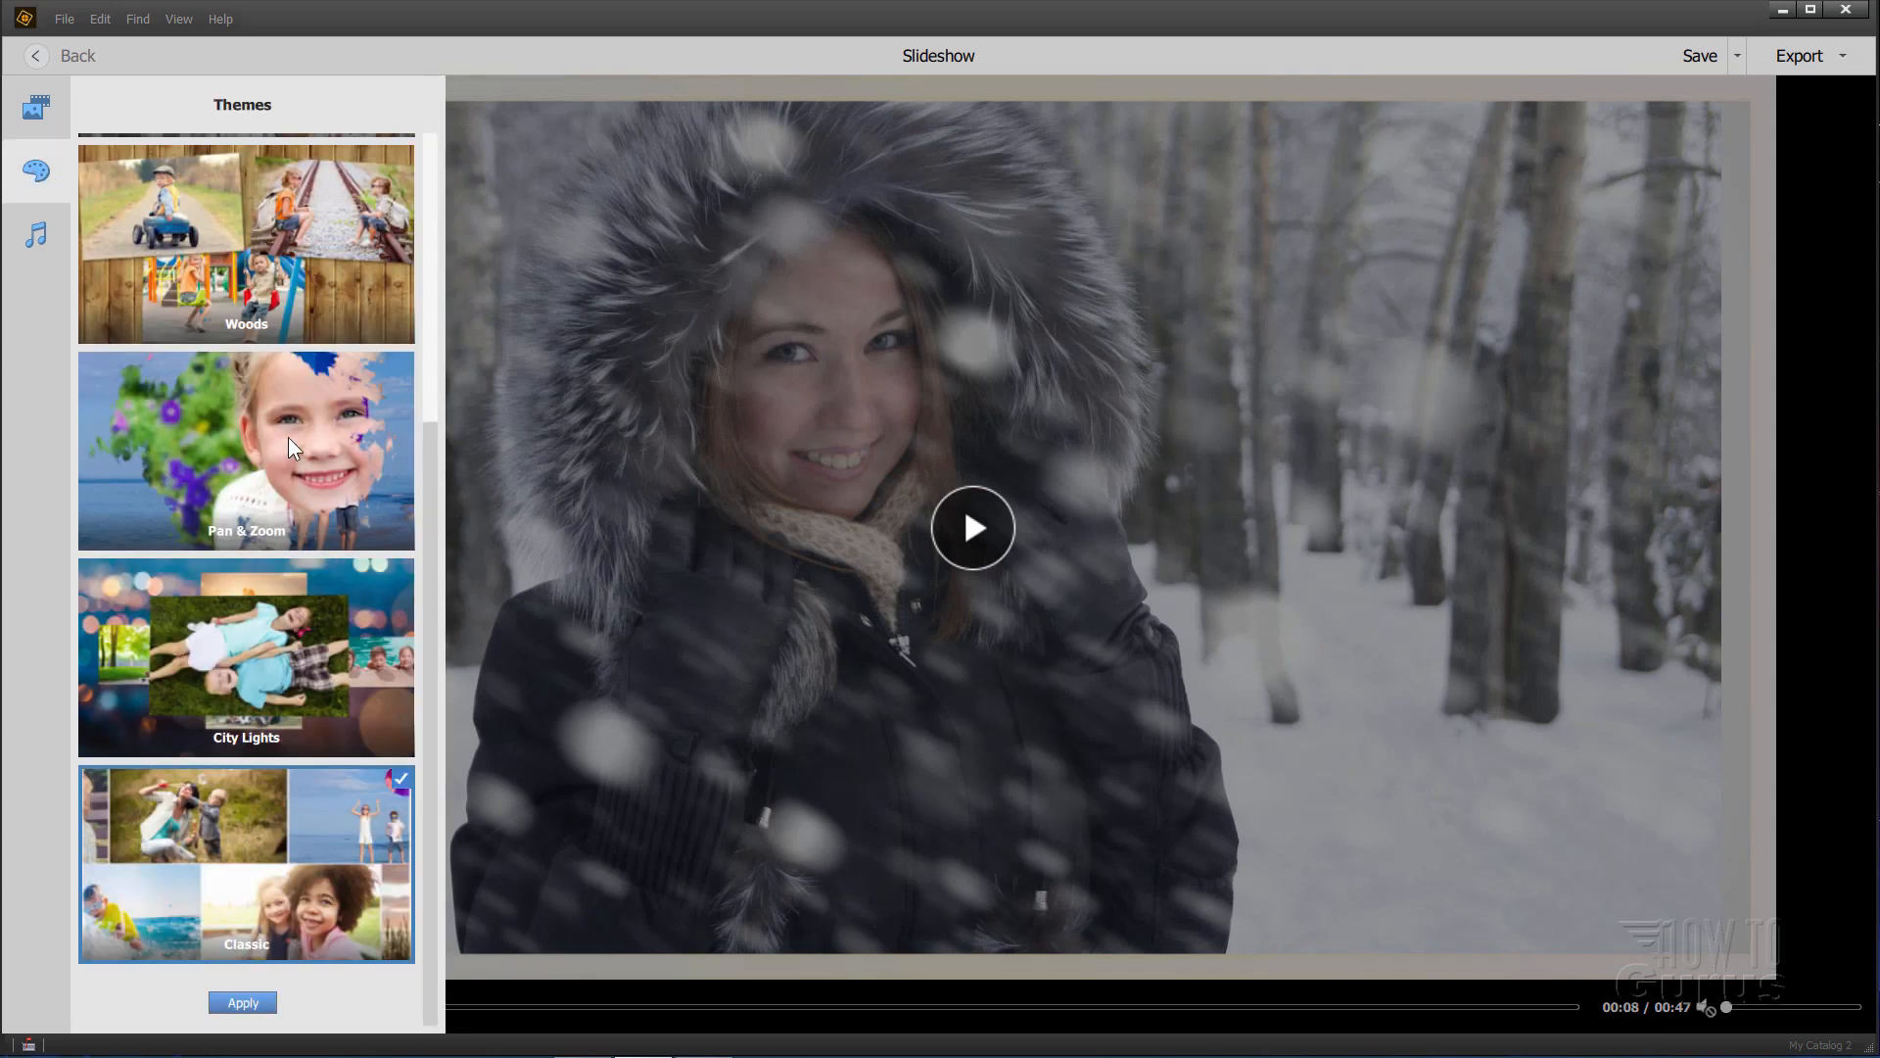
Step: Add Captainzero as the soundtrack, move it first and remove Afternoonsun
left_click(36, 233)
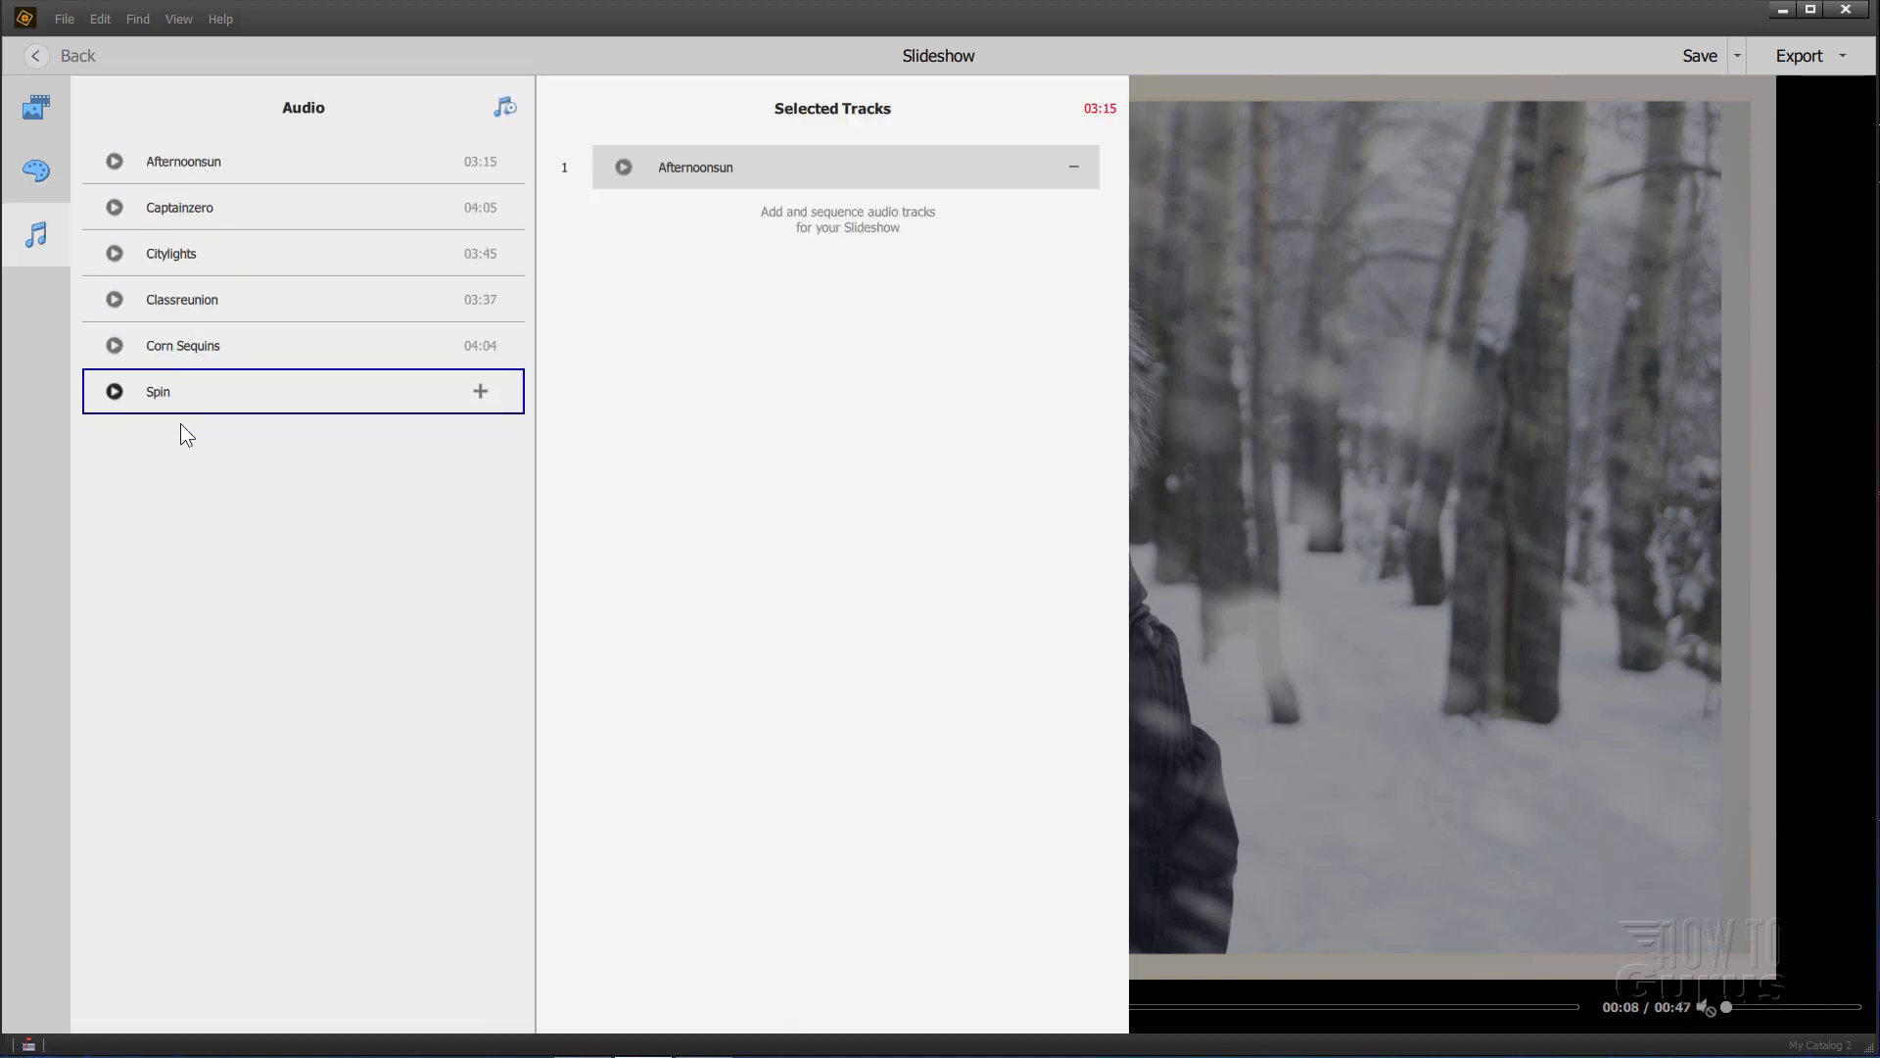
mouse_move(655, 419)
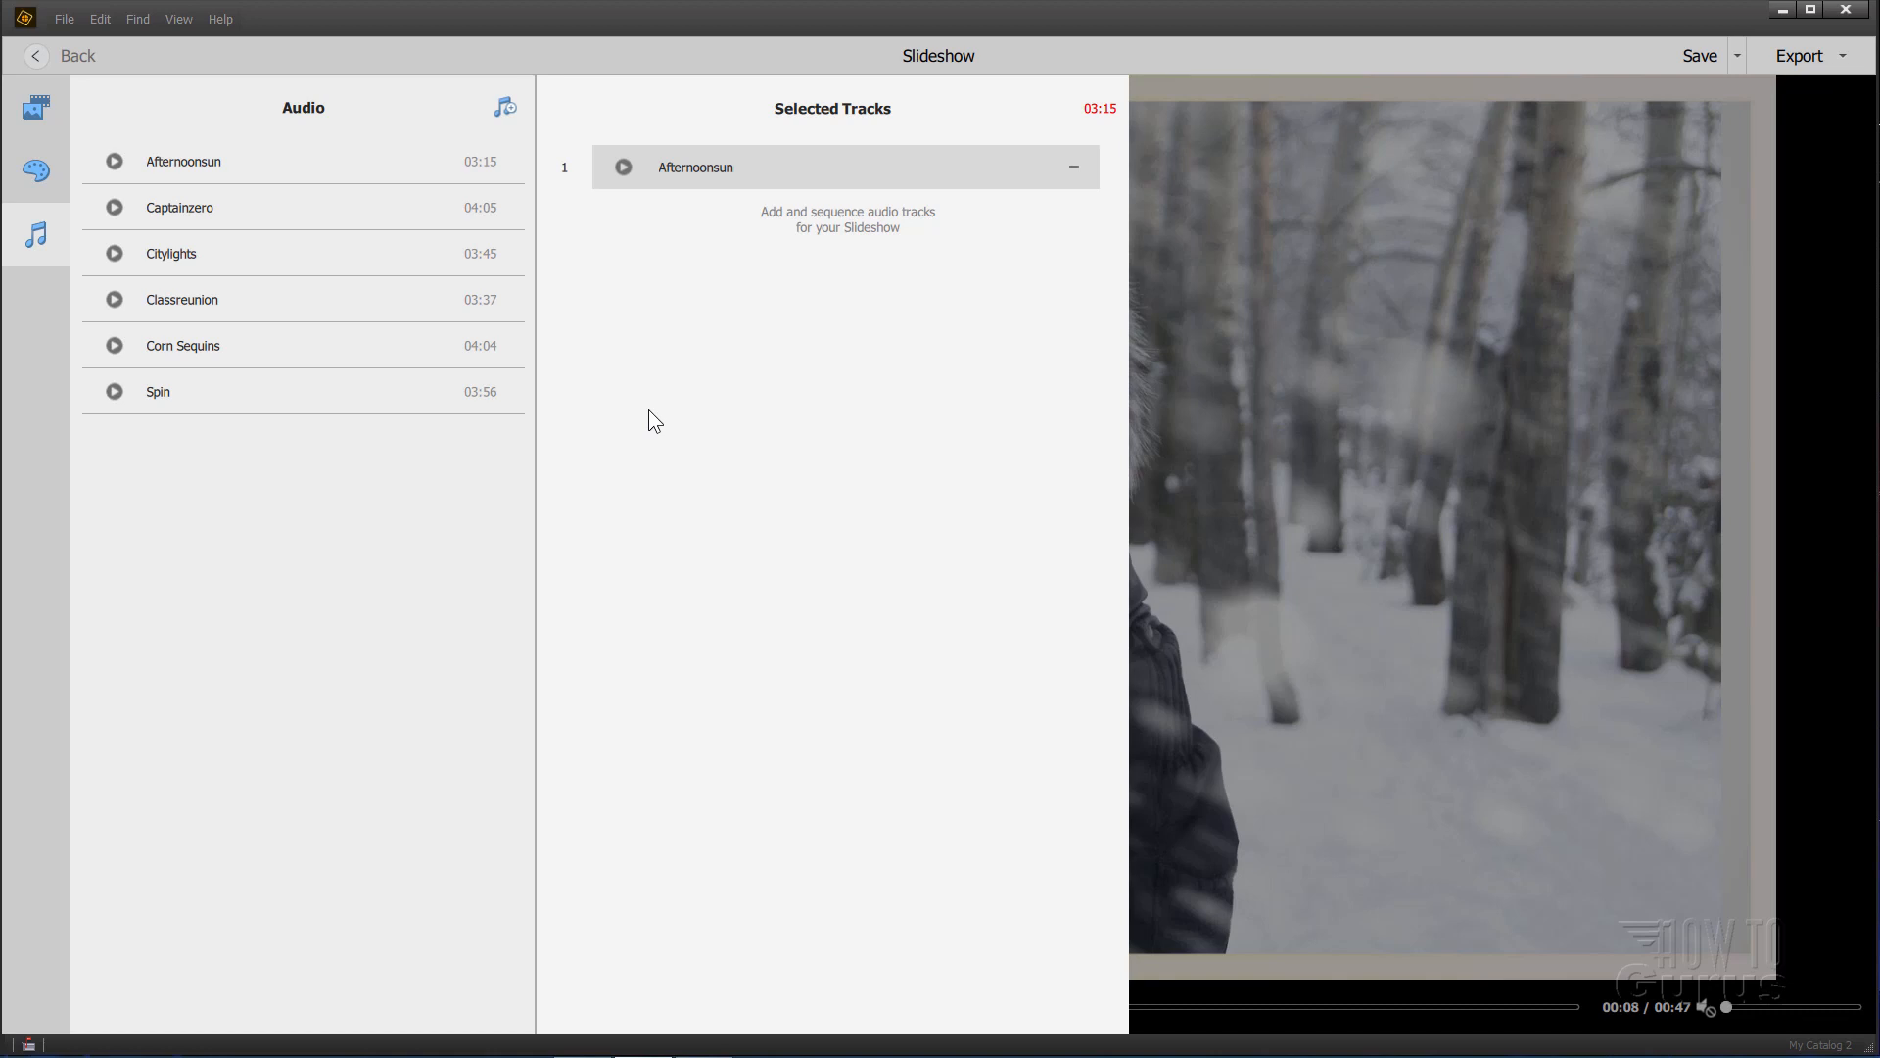
mouse_move(629, 245)
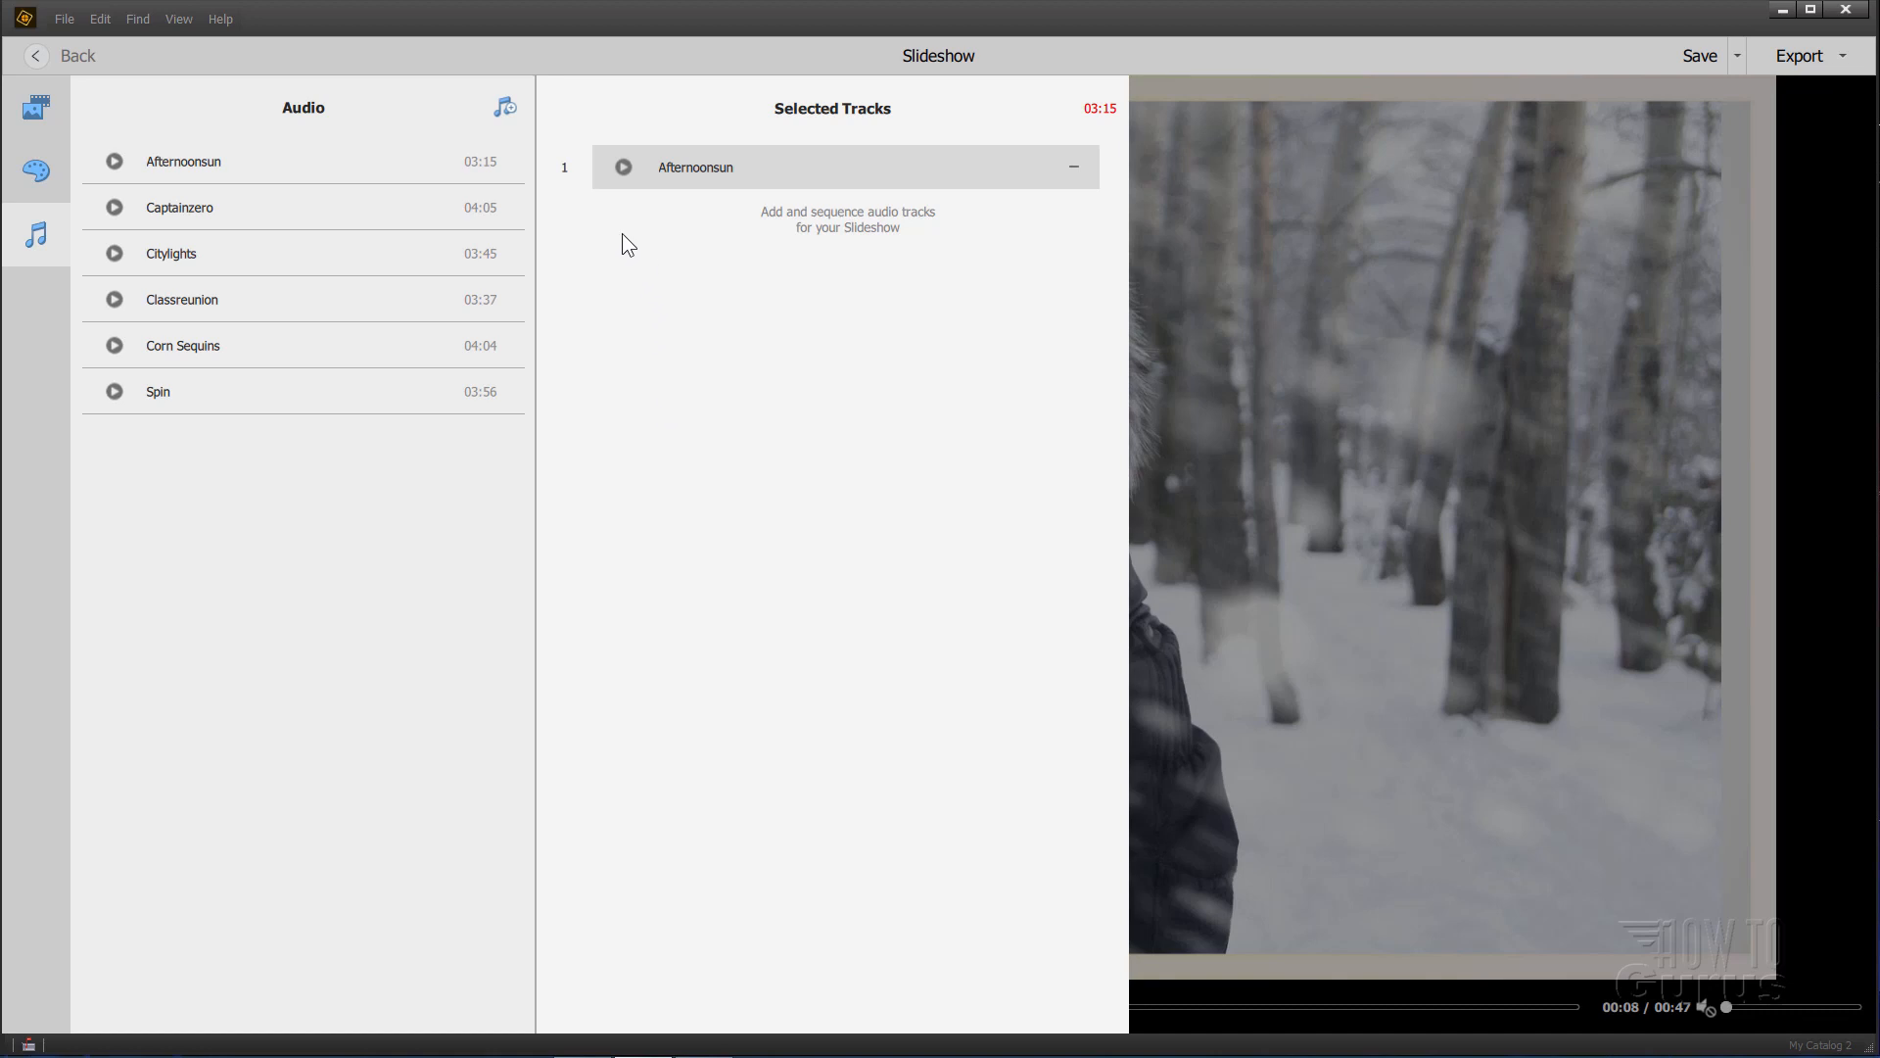
mouse_move(552, 217)
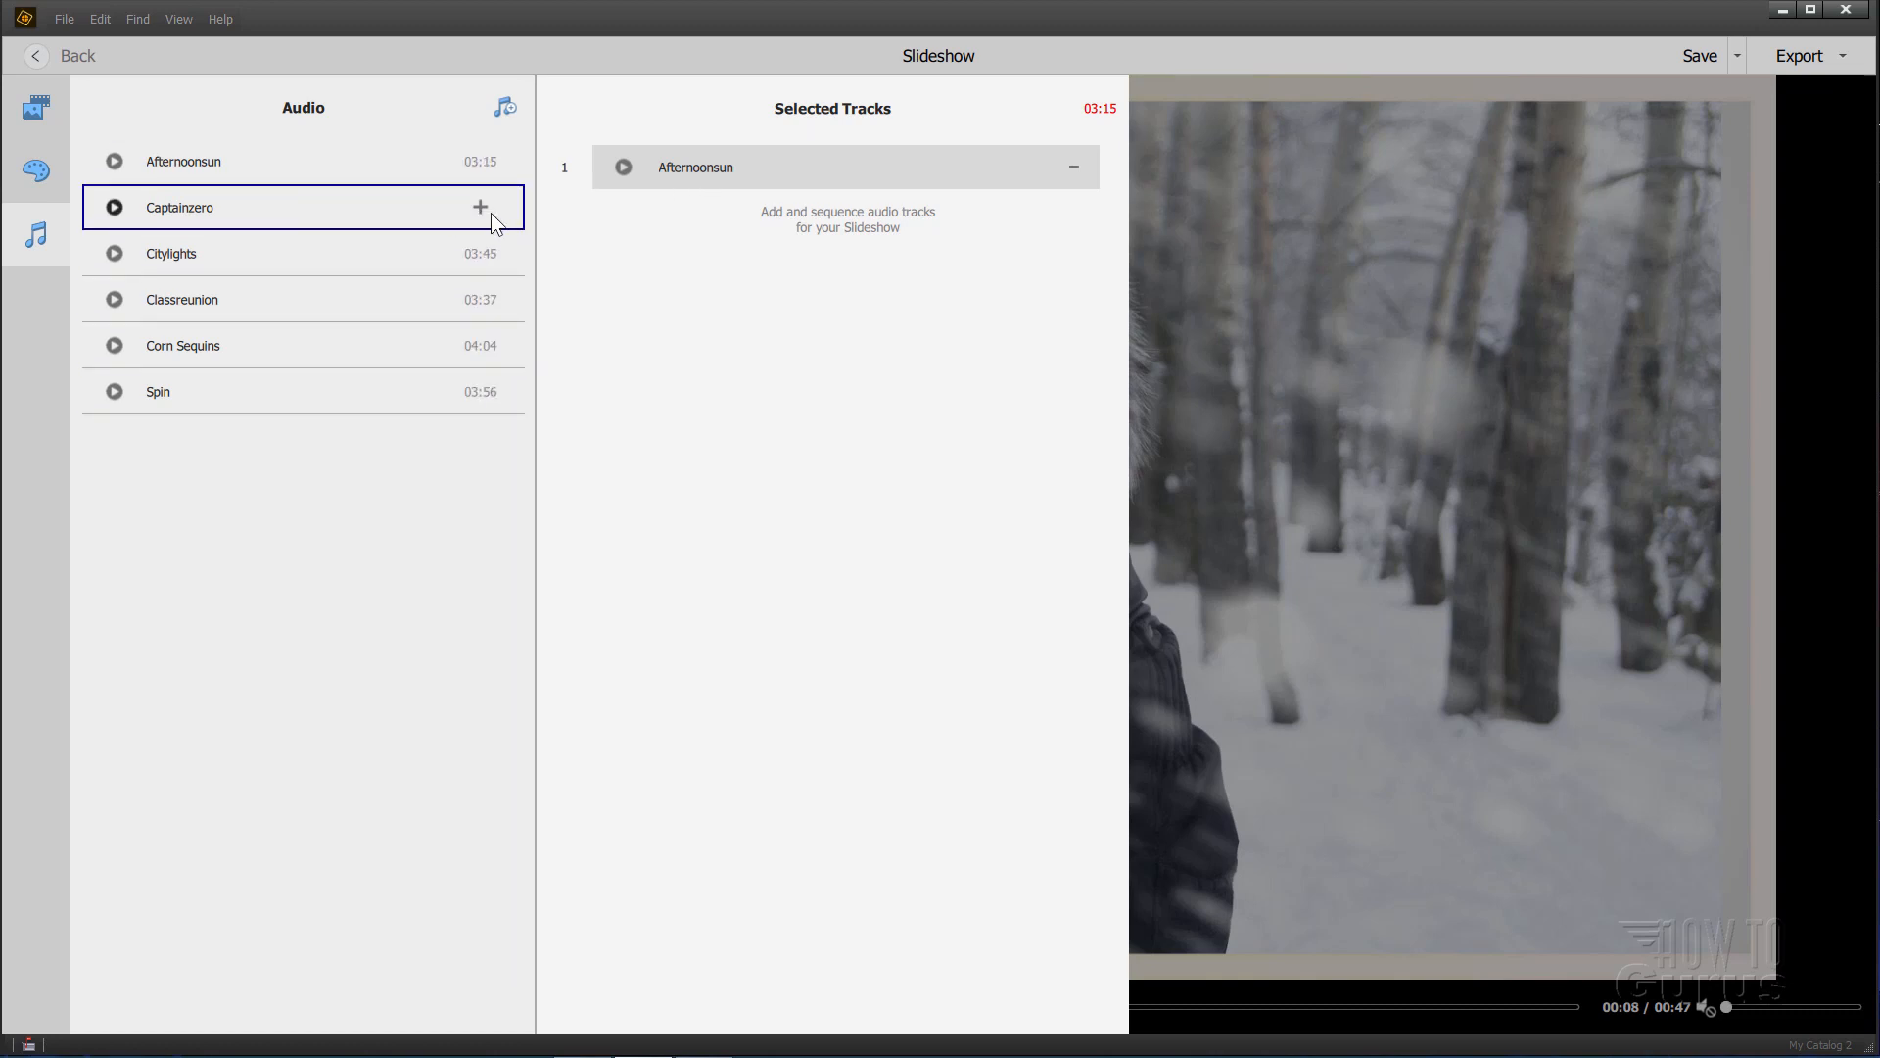
left_click(482, 206)
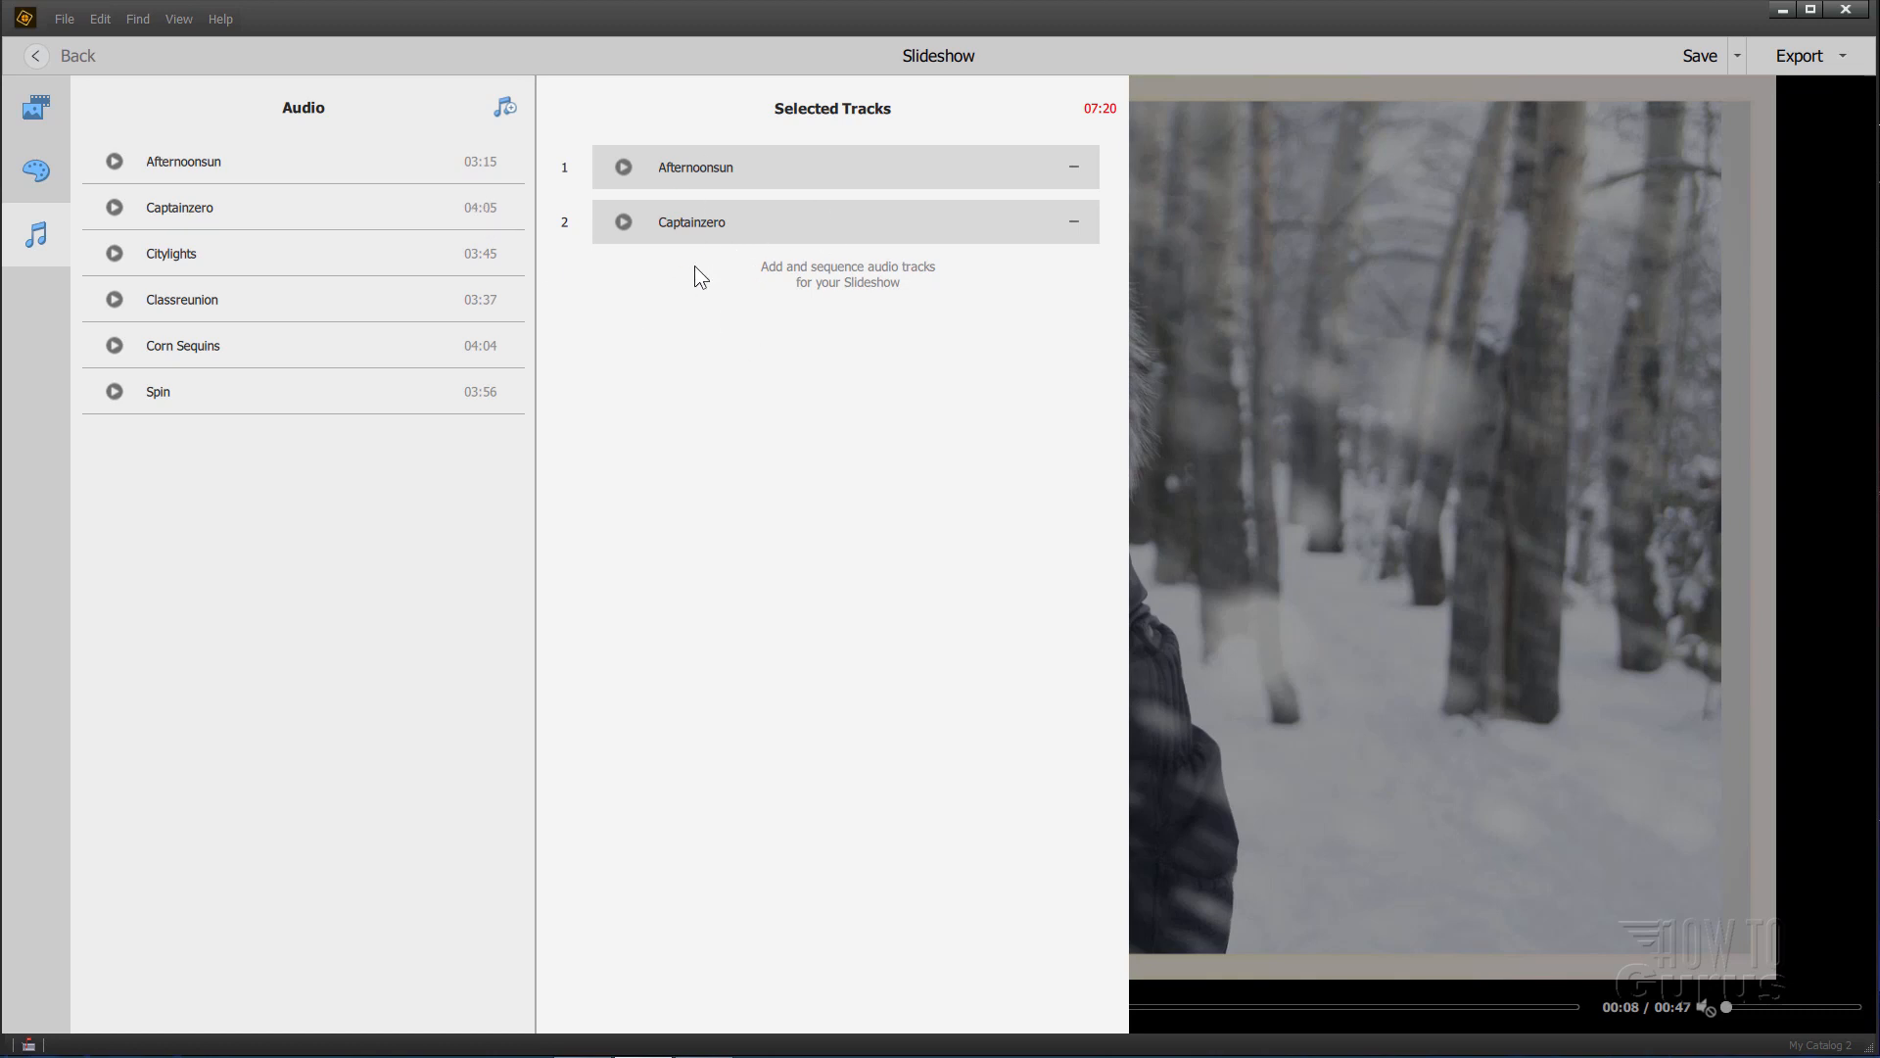
left_click_drag(692, 222, 695, 167)
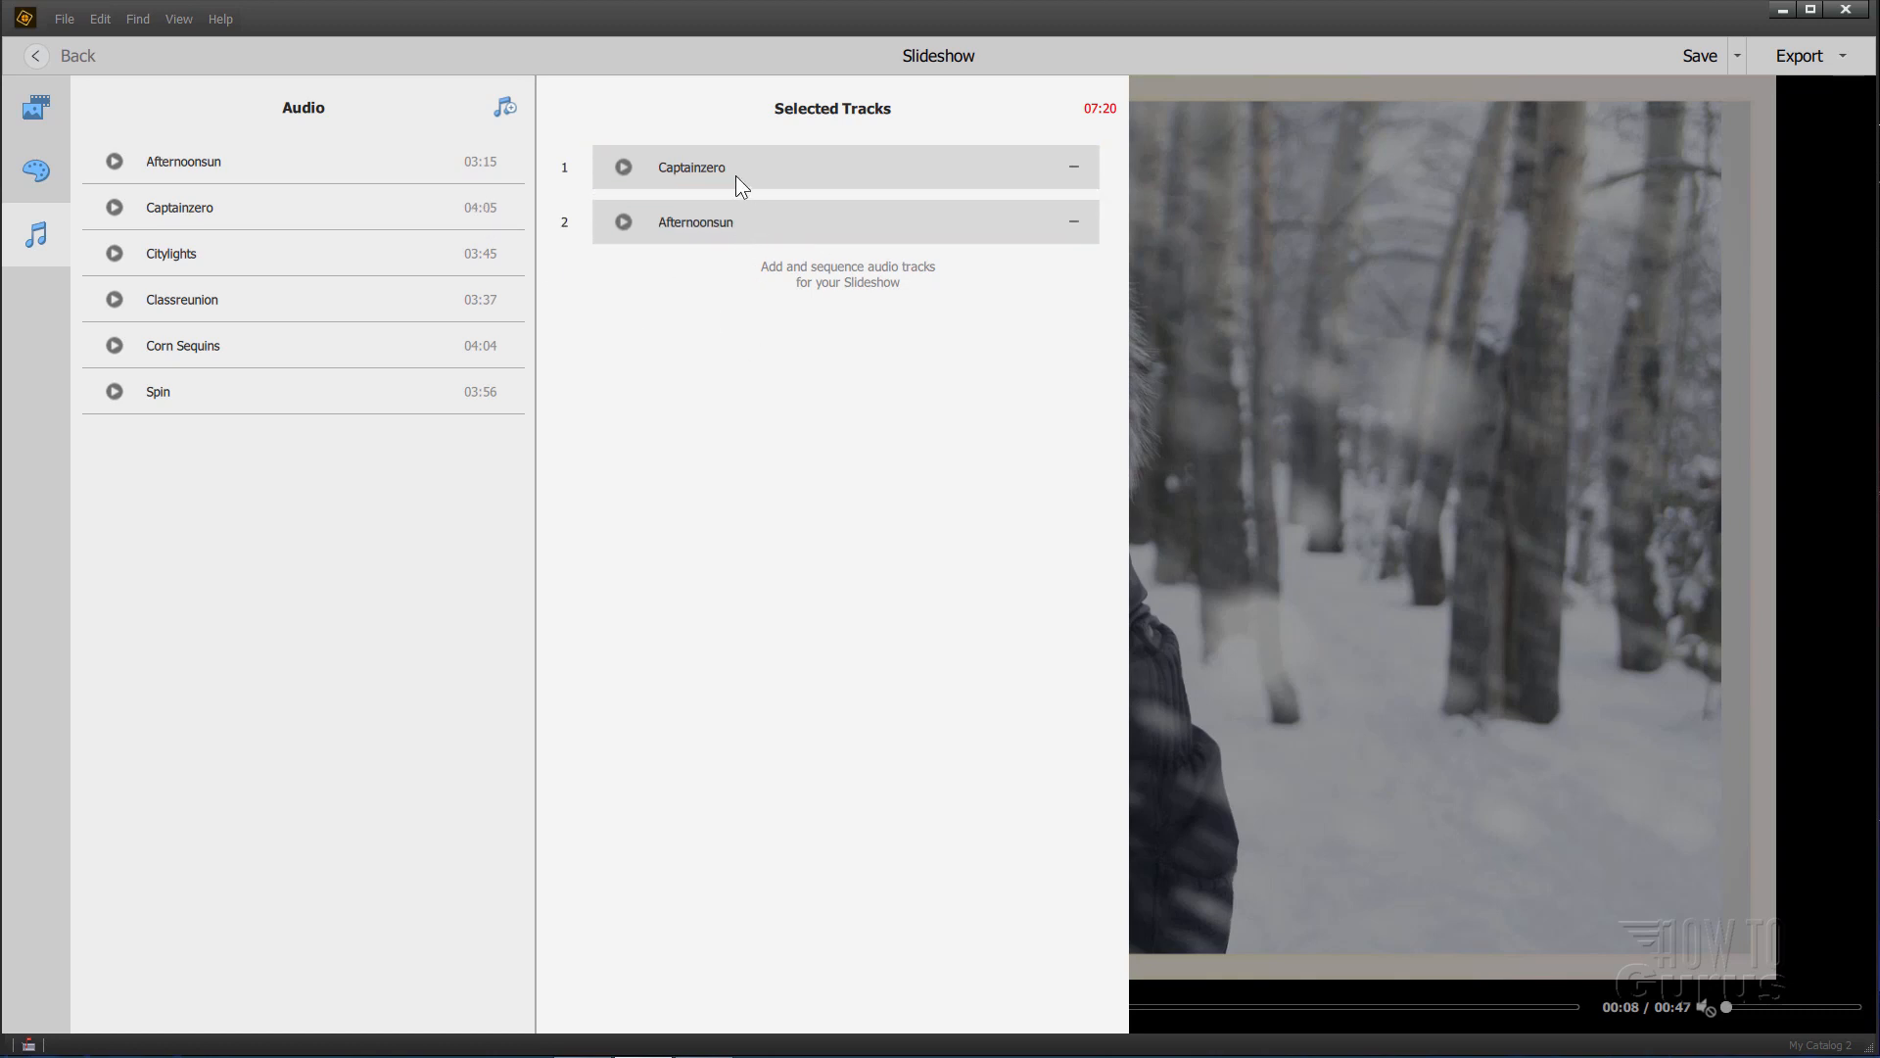
mouse_move(744, 164)
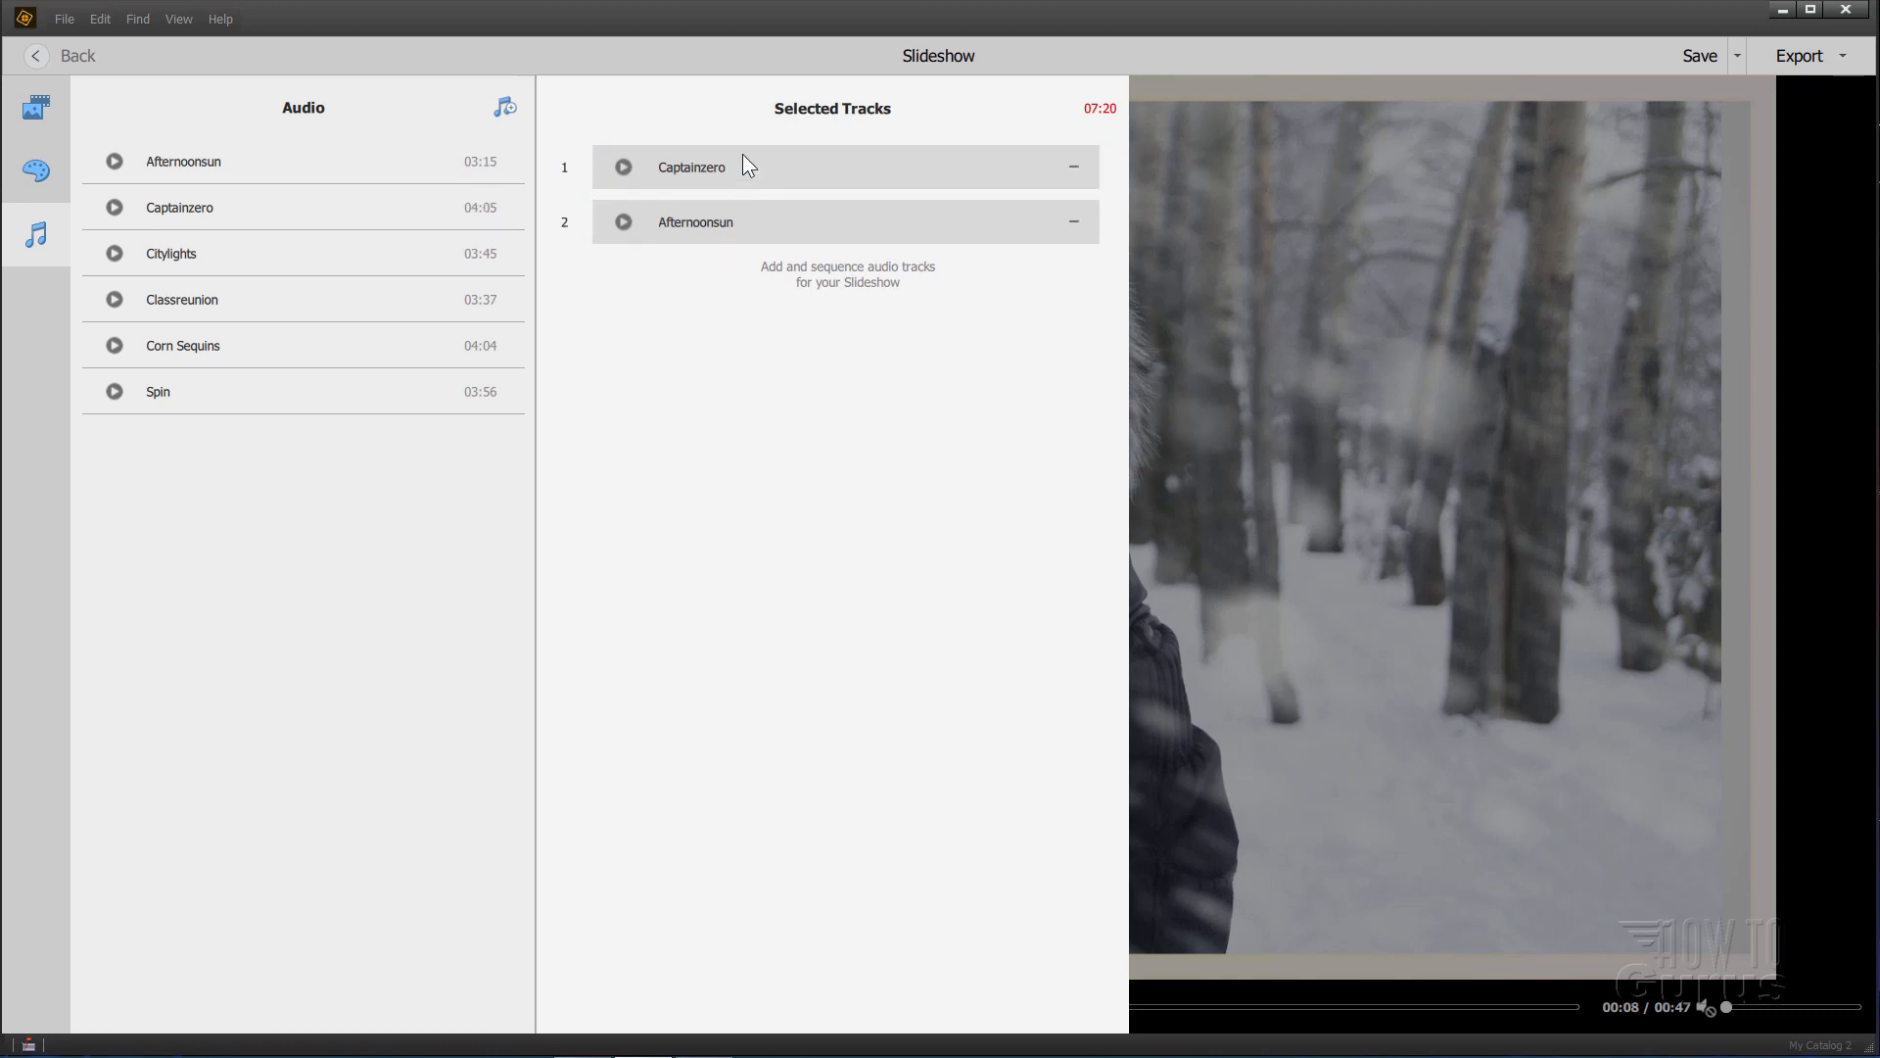
mouse_move(548, 348)
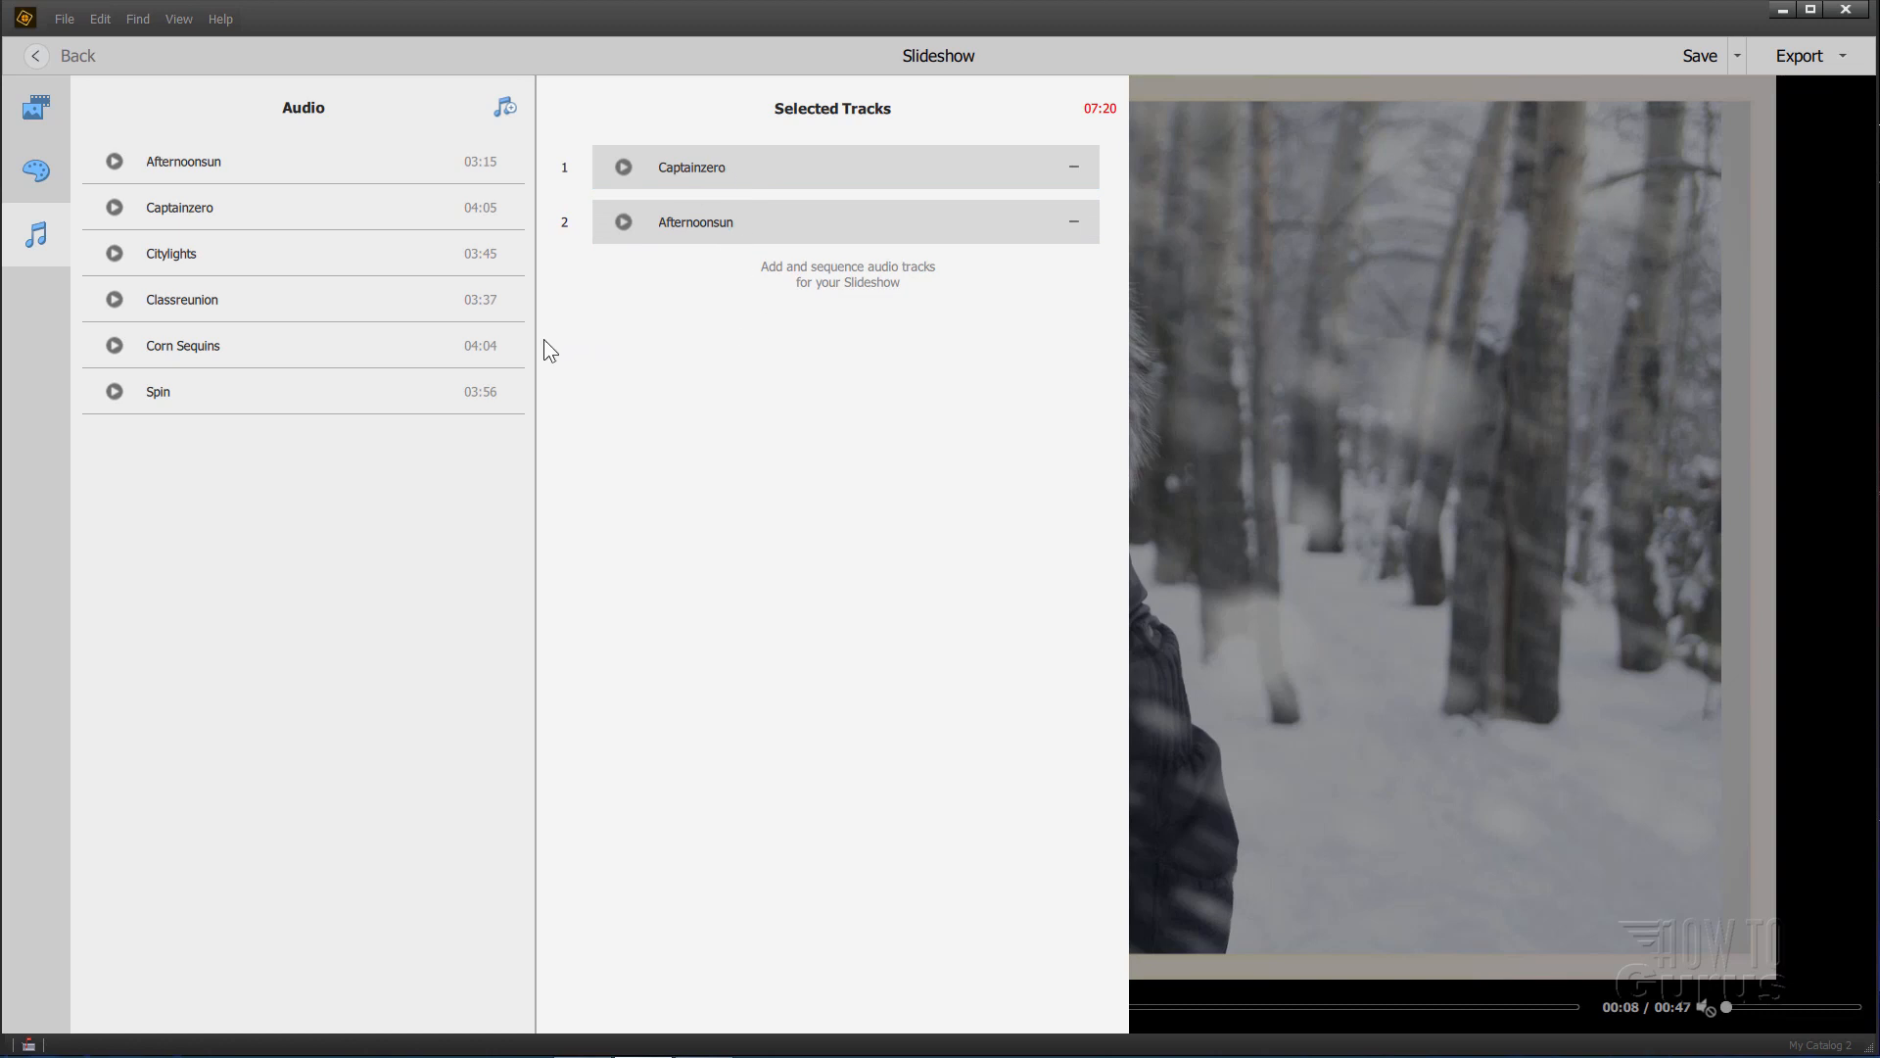
mouse_move(566, 276)
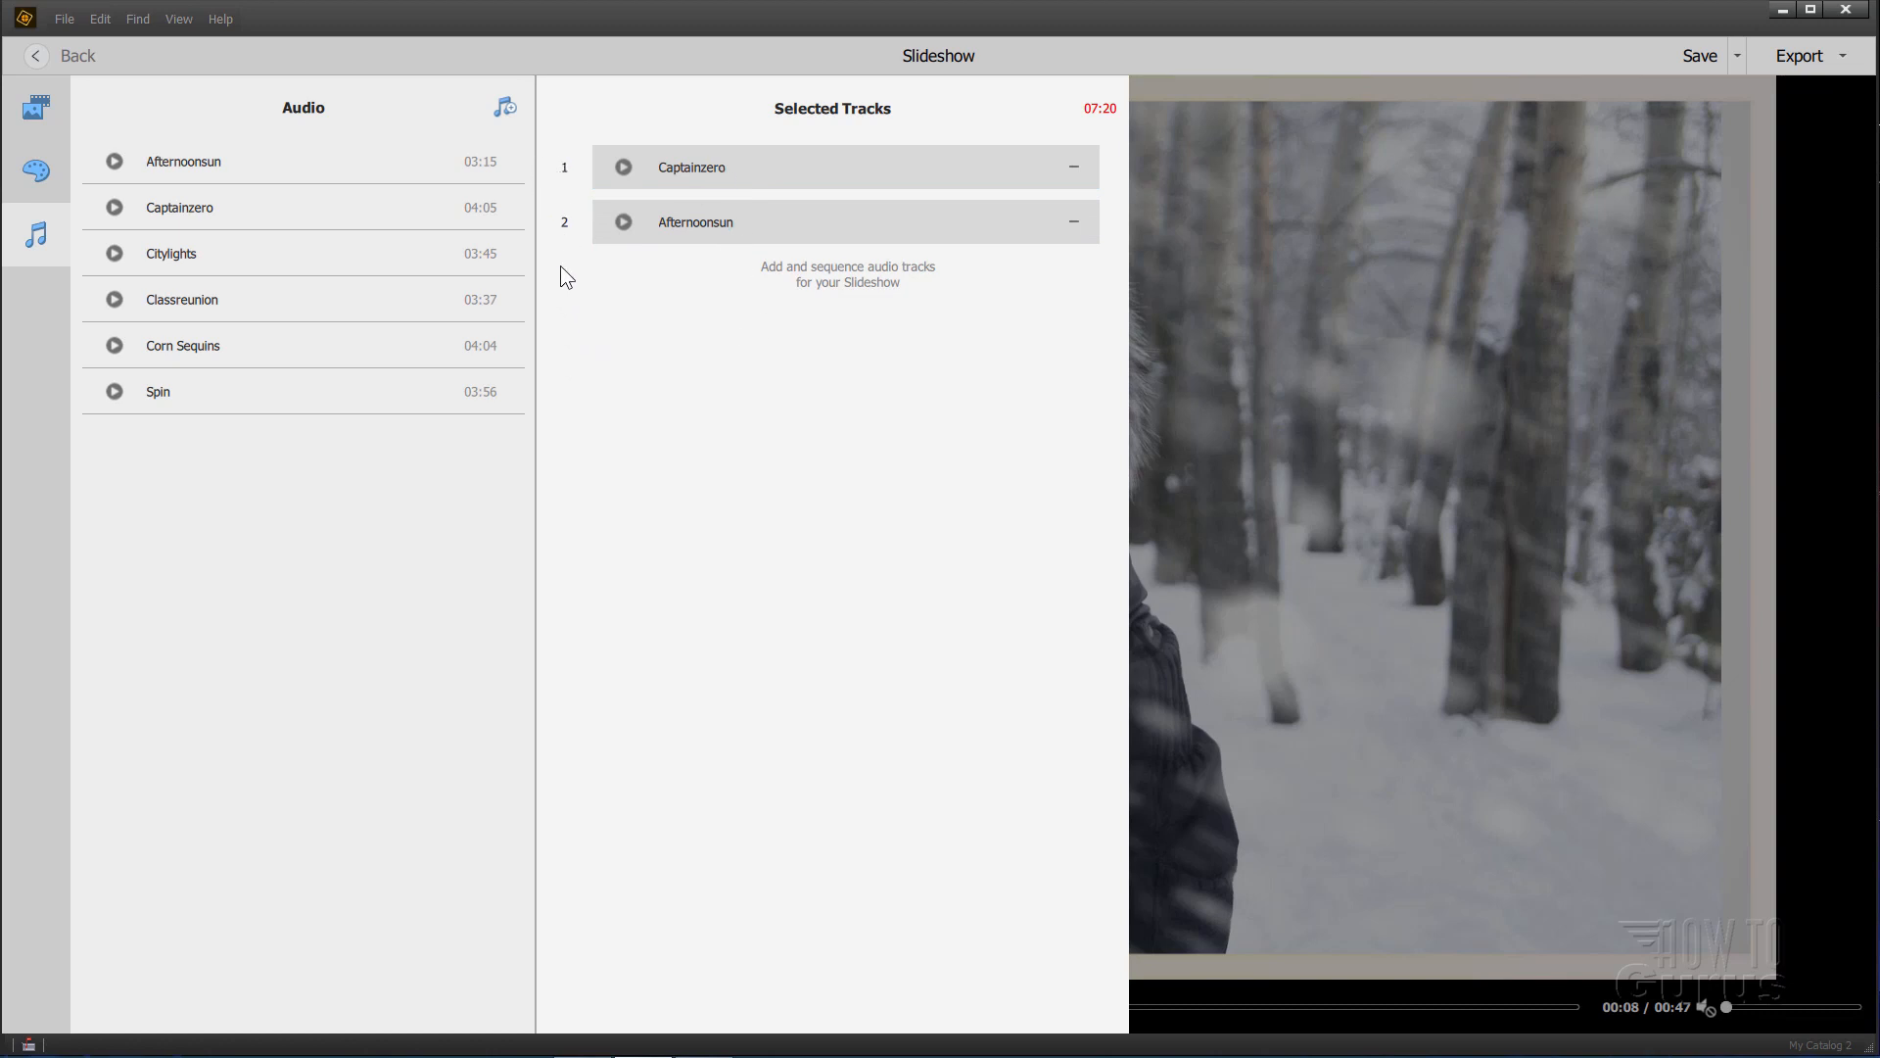
mouse_move(689, 547)
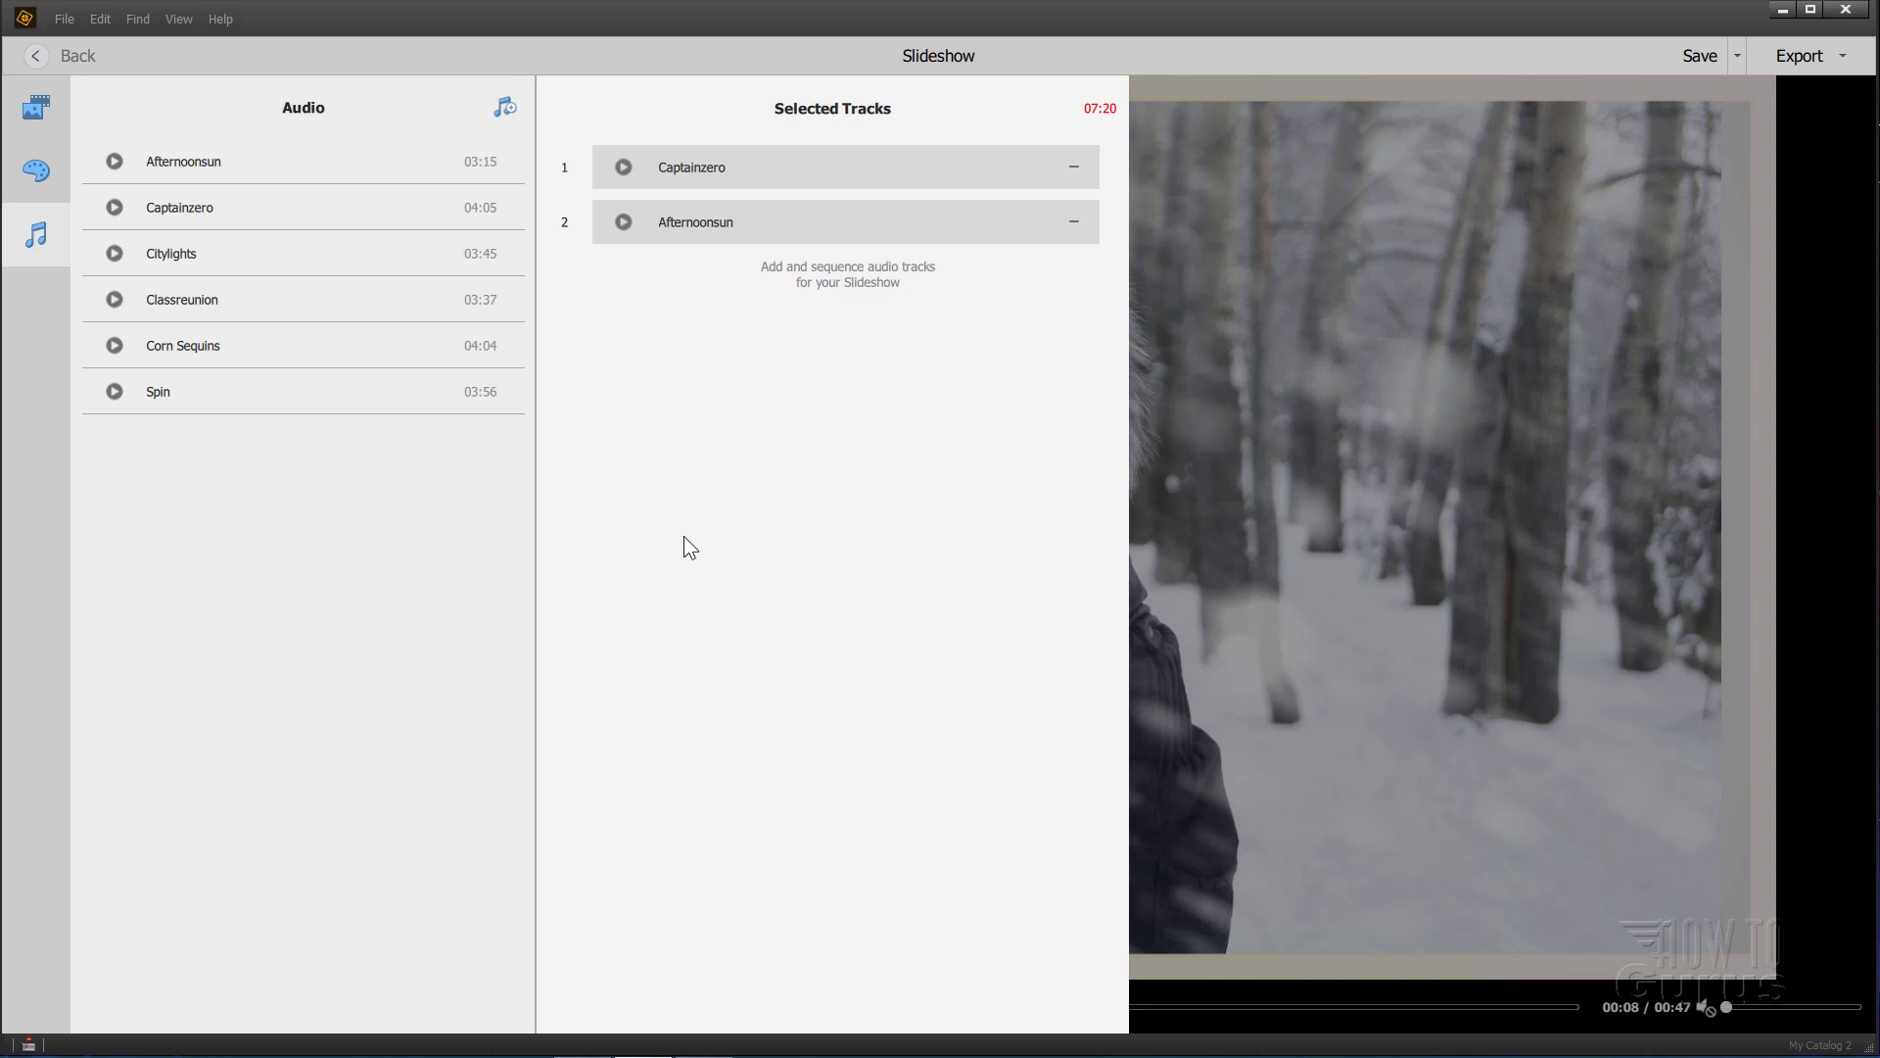
mouse_move(1702, 1028)
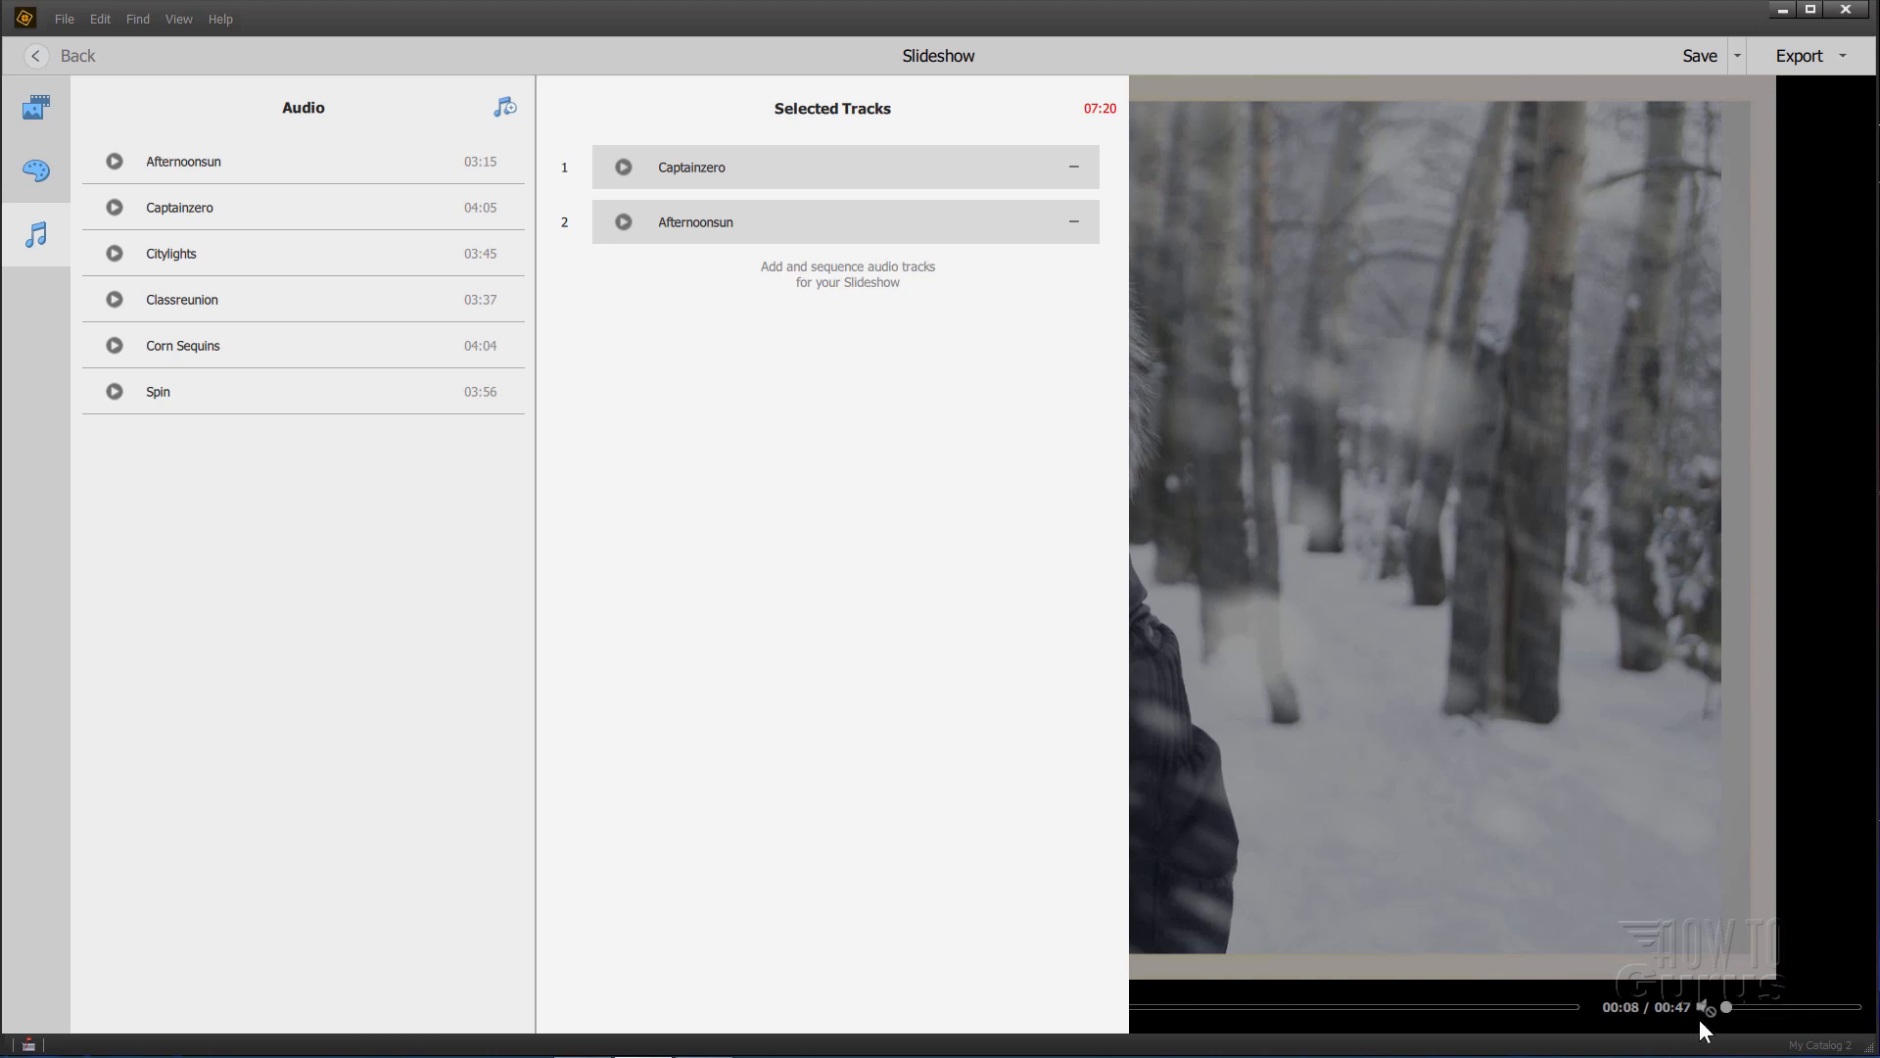
mouse_move(1134, 555)
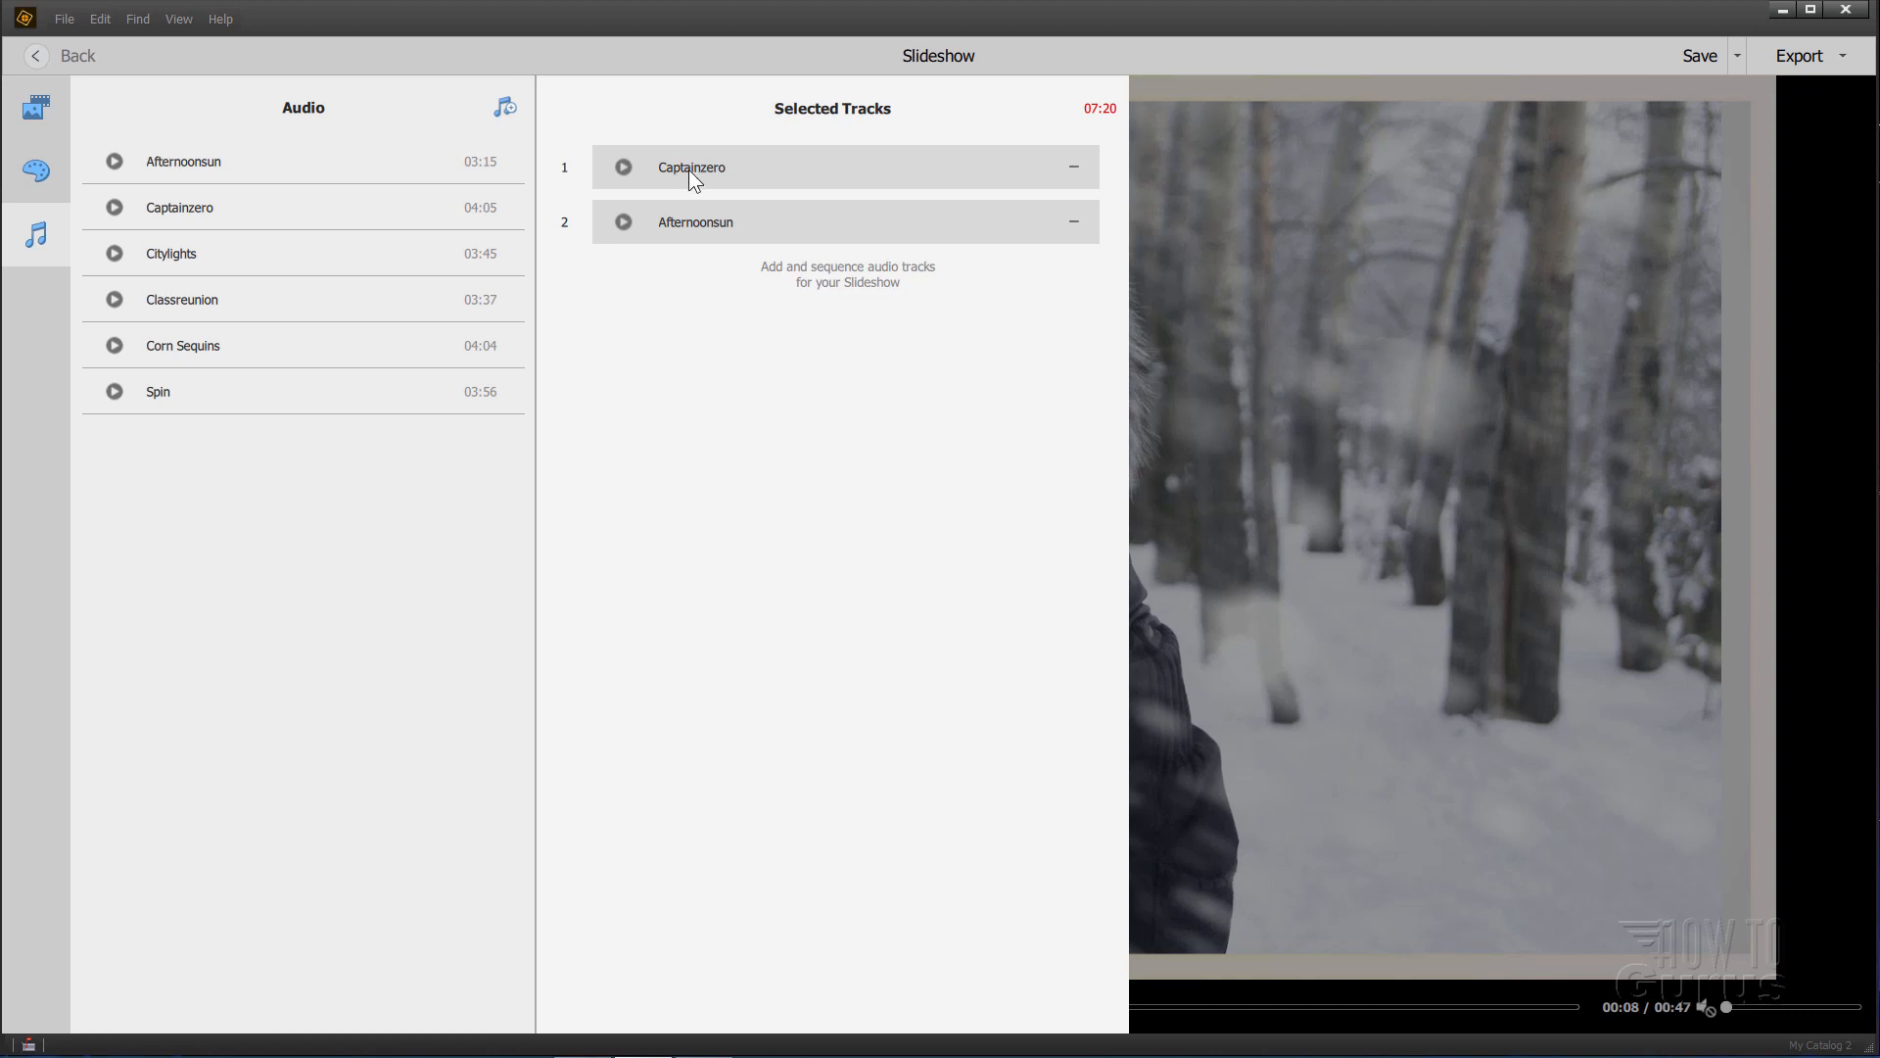
mouse_move(571, 262)
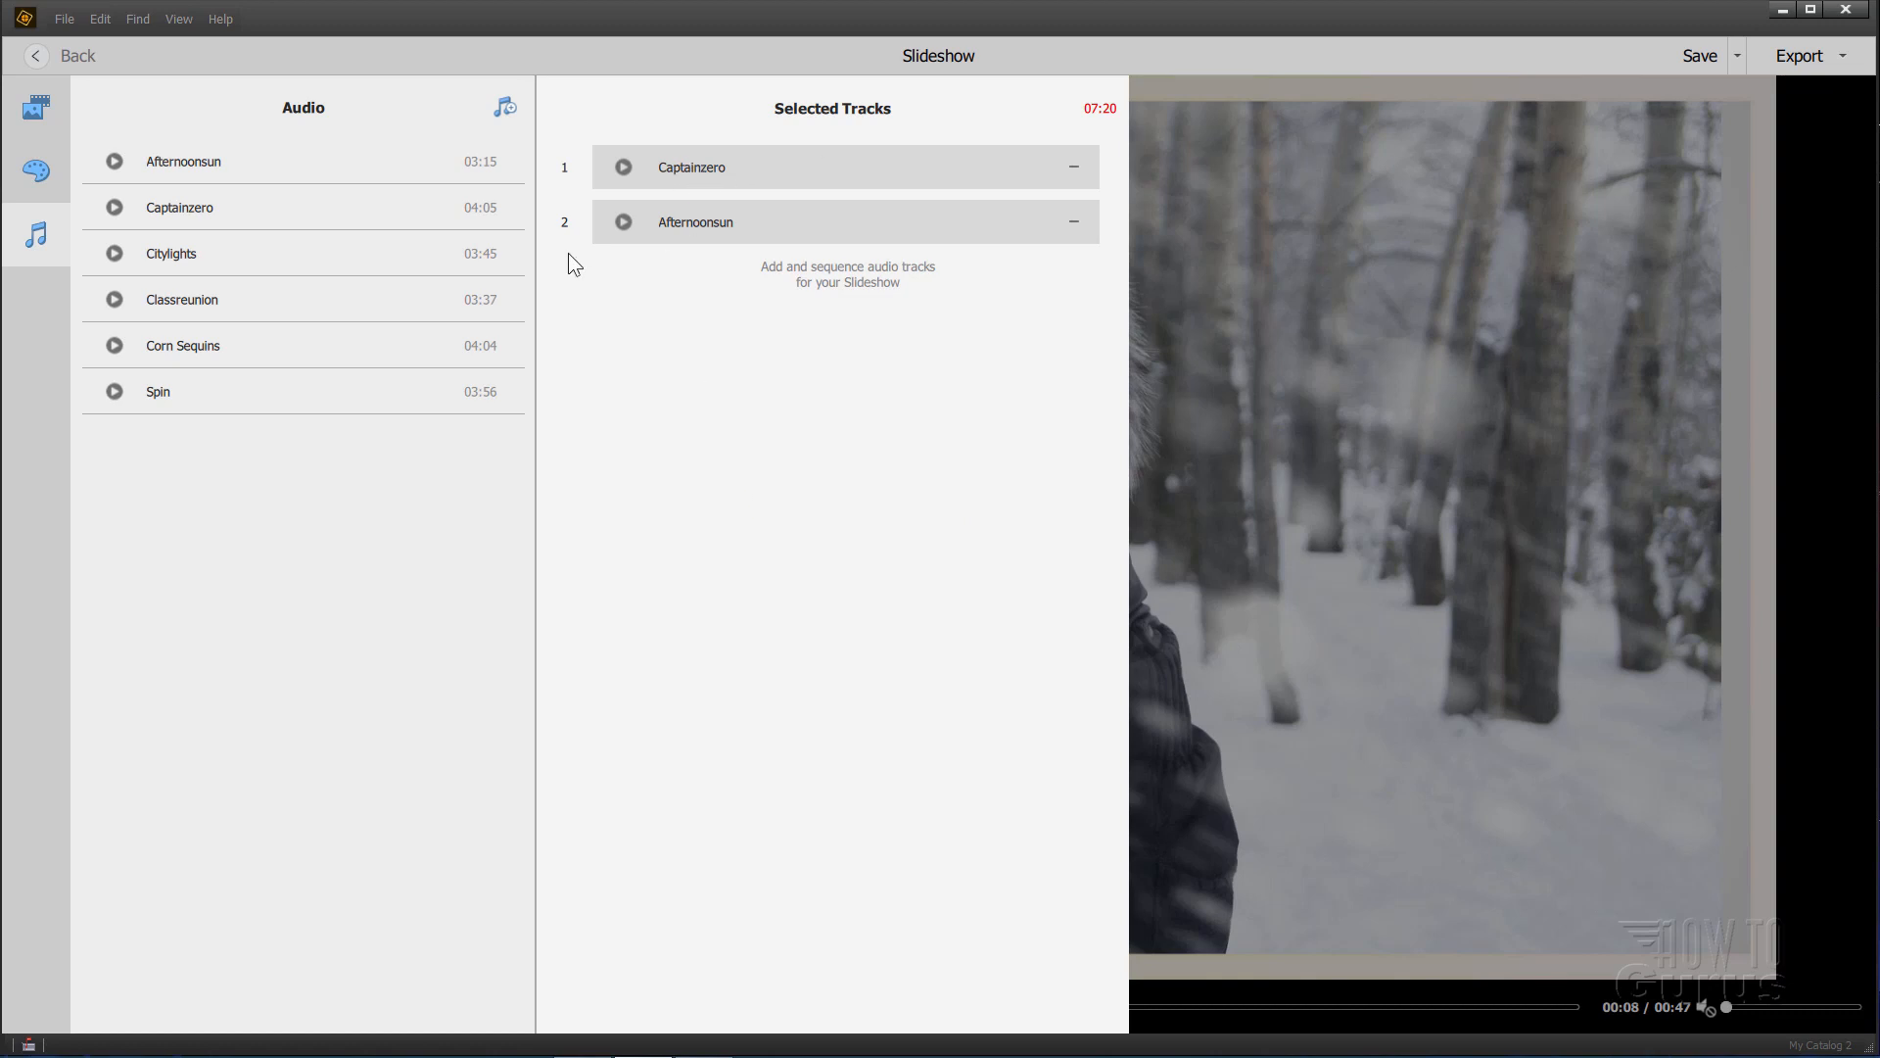
left_click(623, 221)
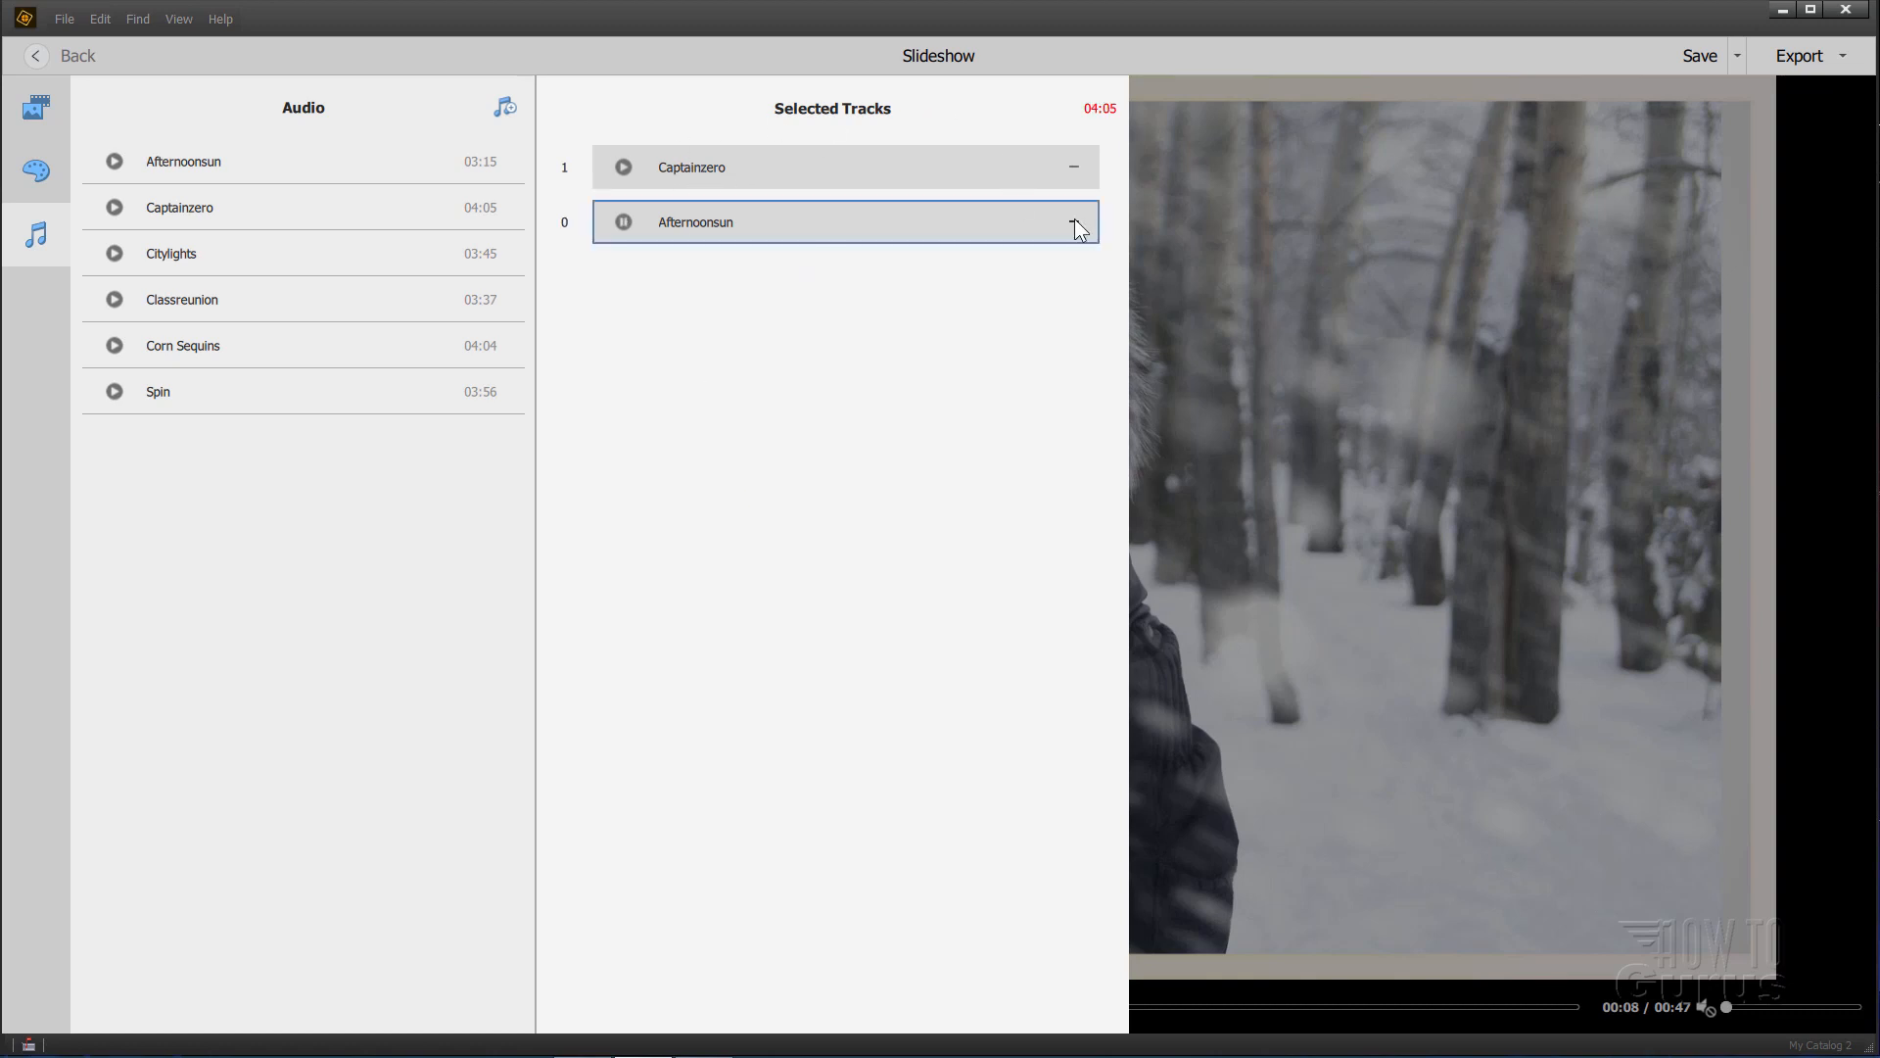
left_click(1071, 221)
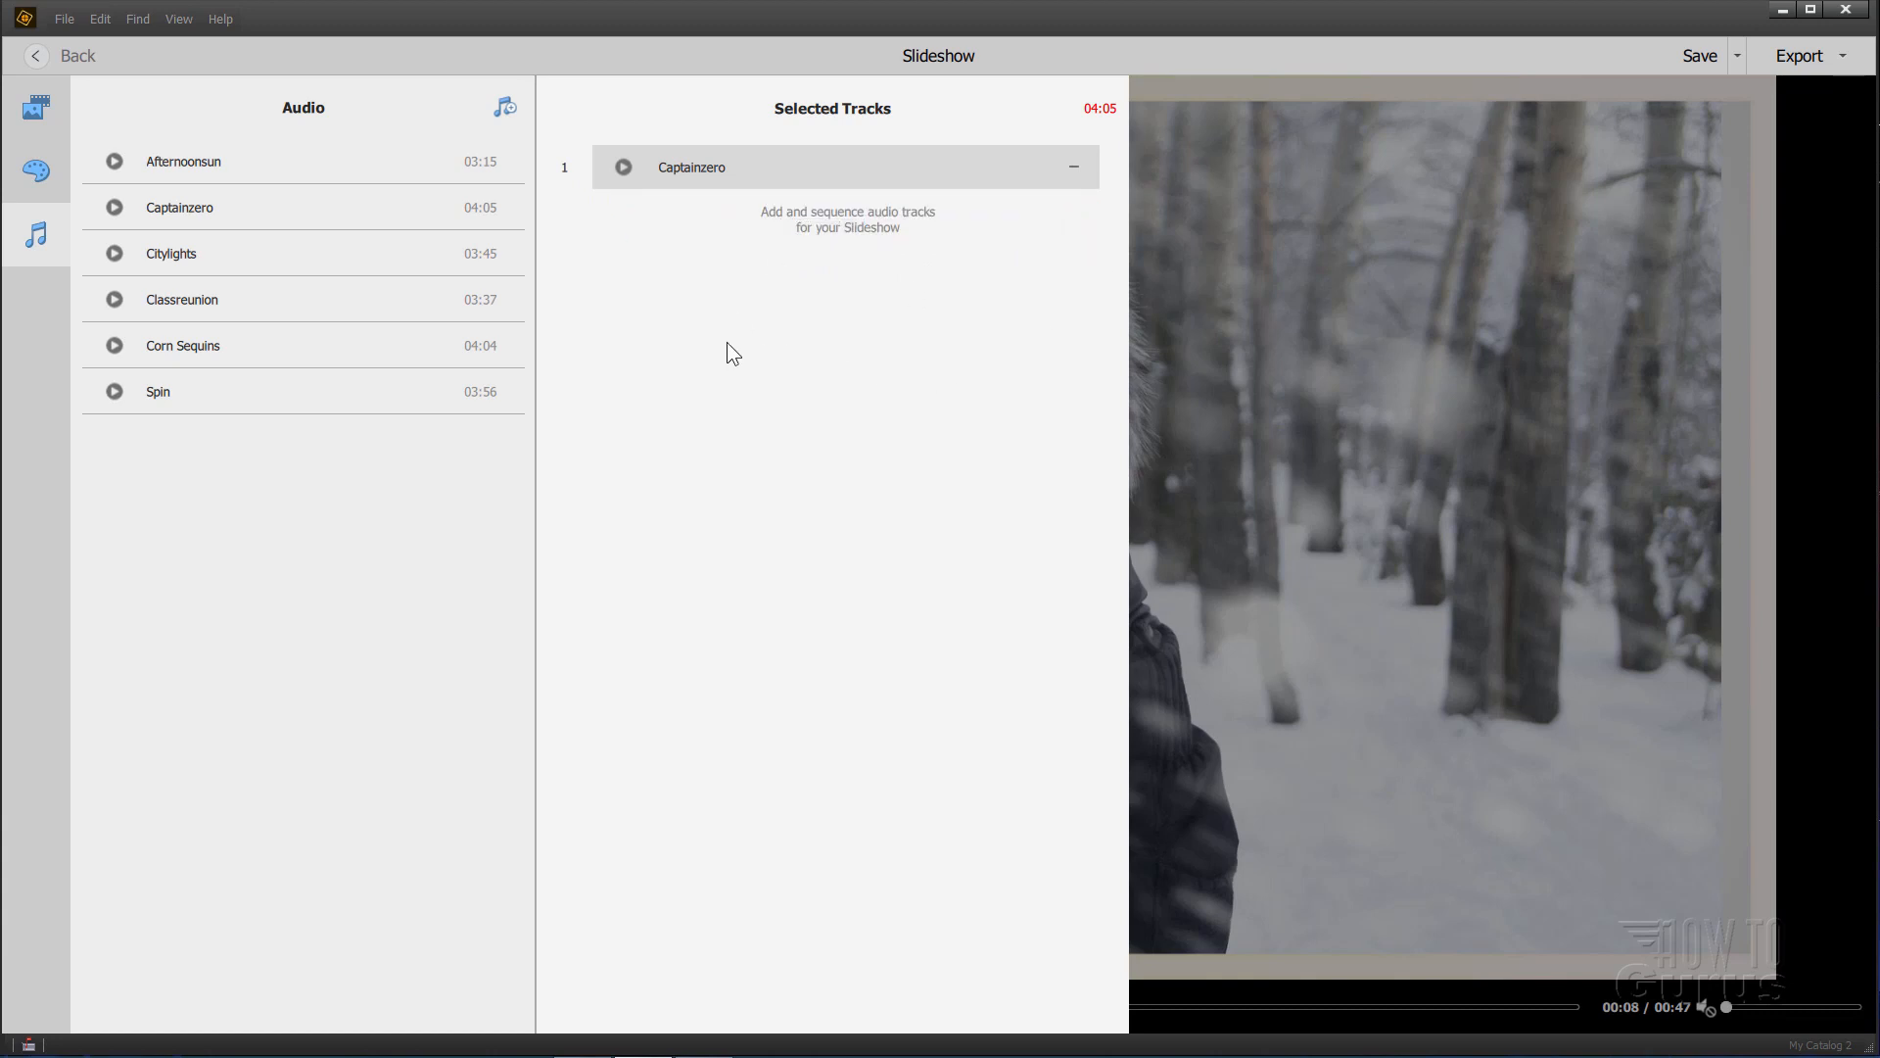
mouse_move(576, 272)
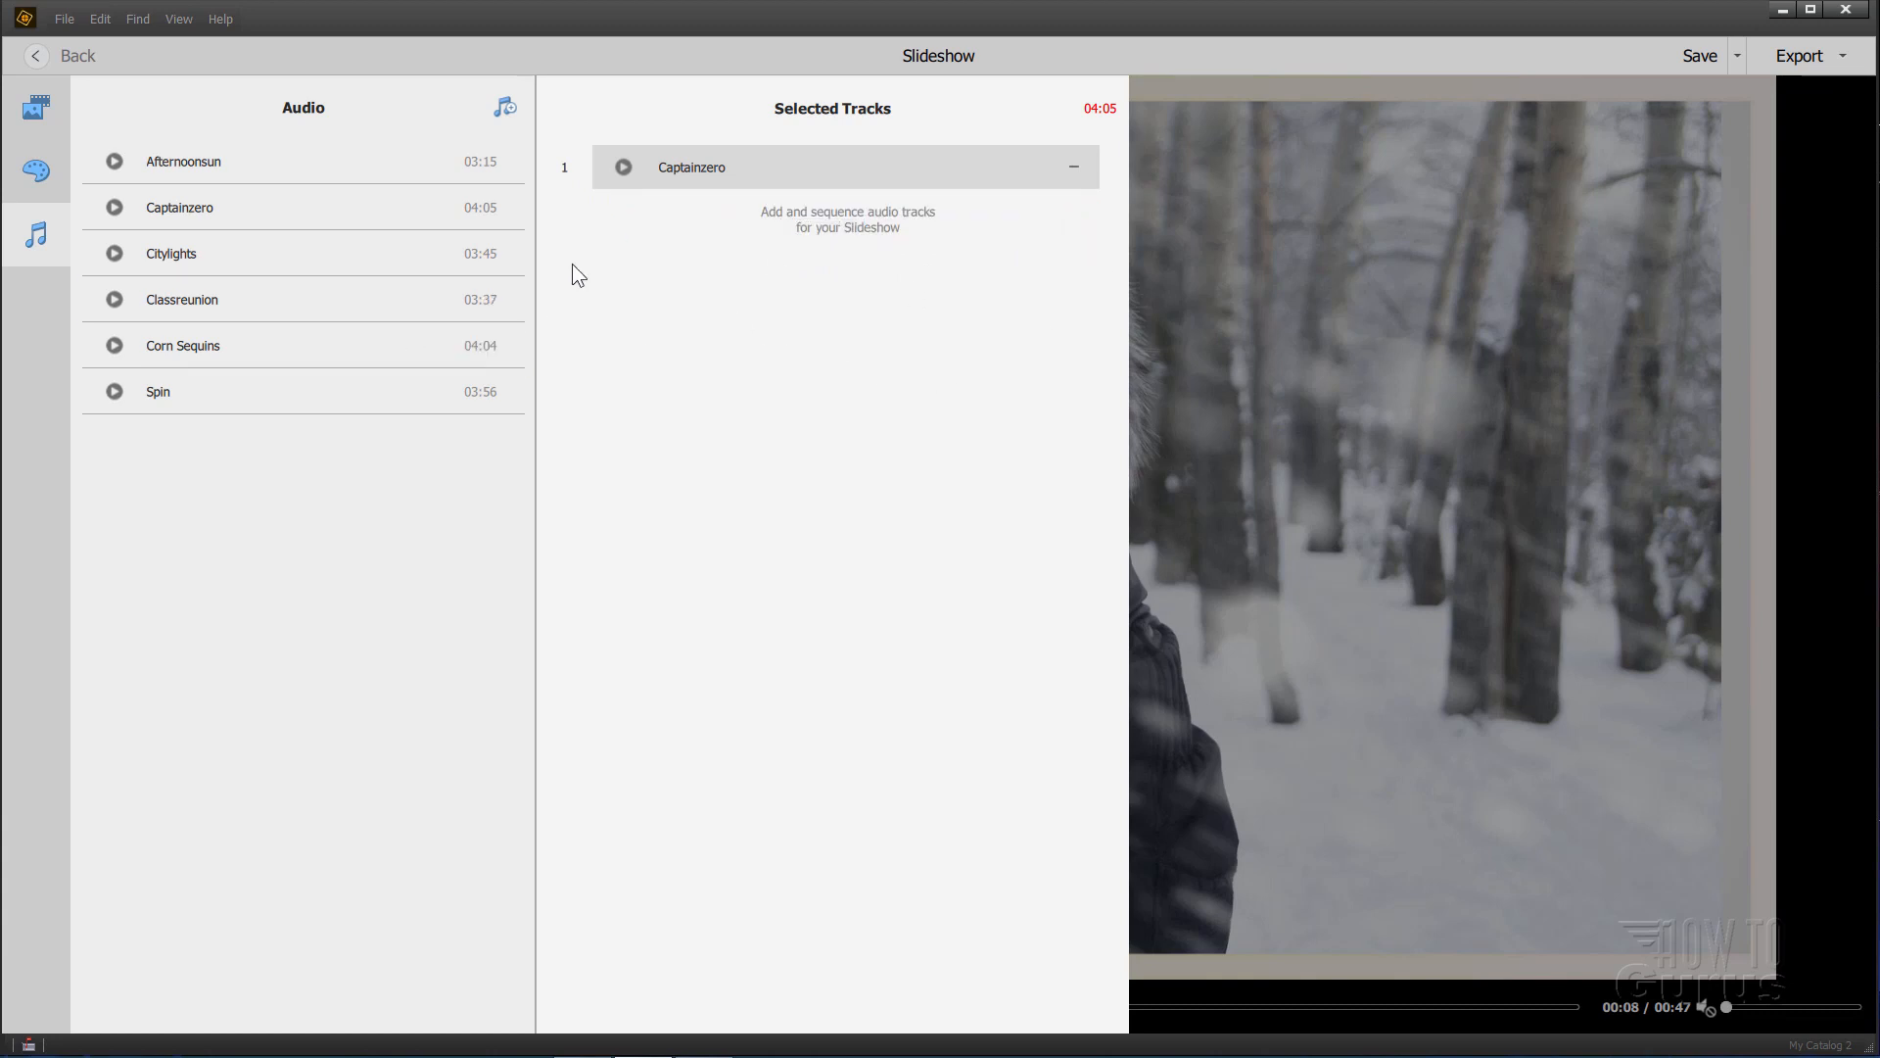
mouse_move(548, 350)
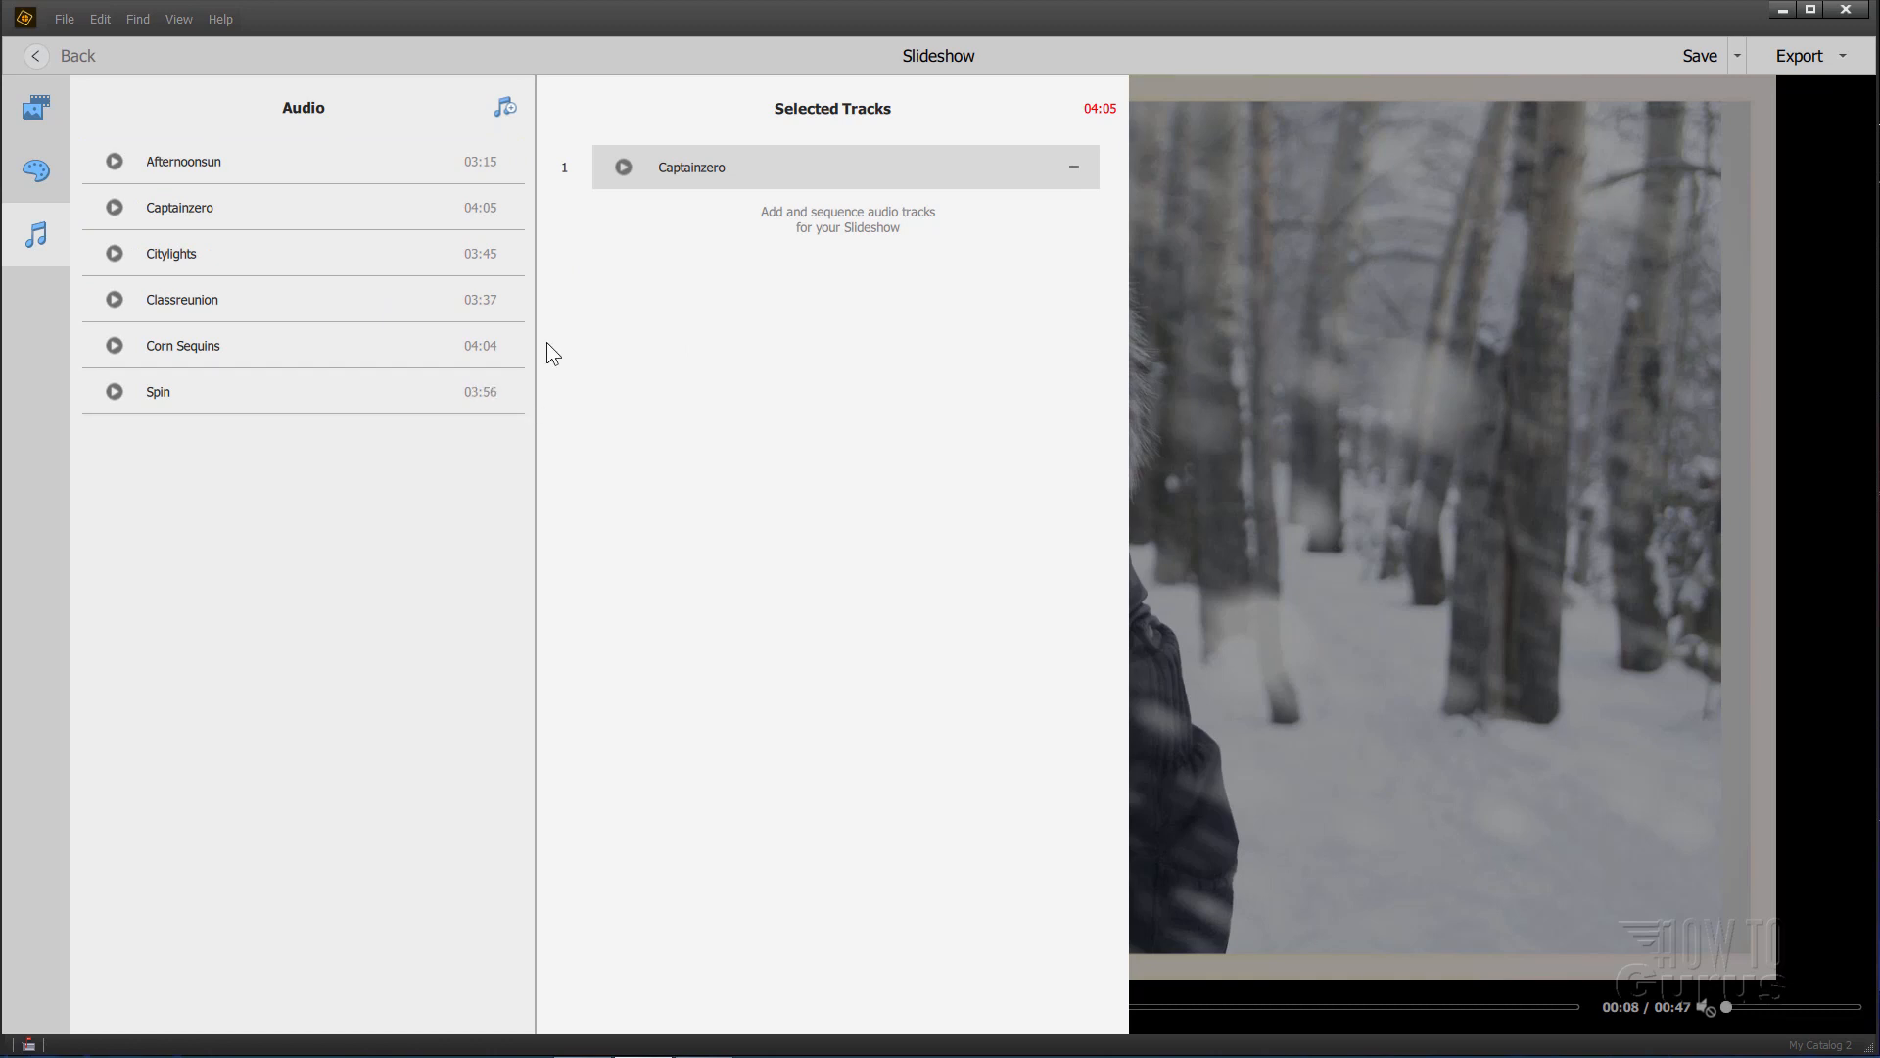
mouse_move(503, 106)
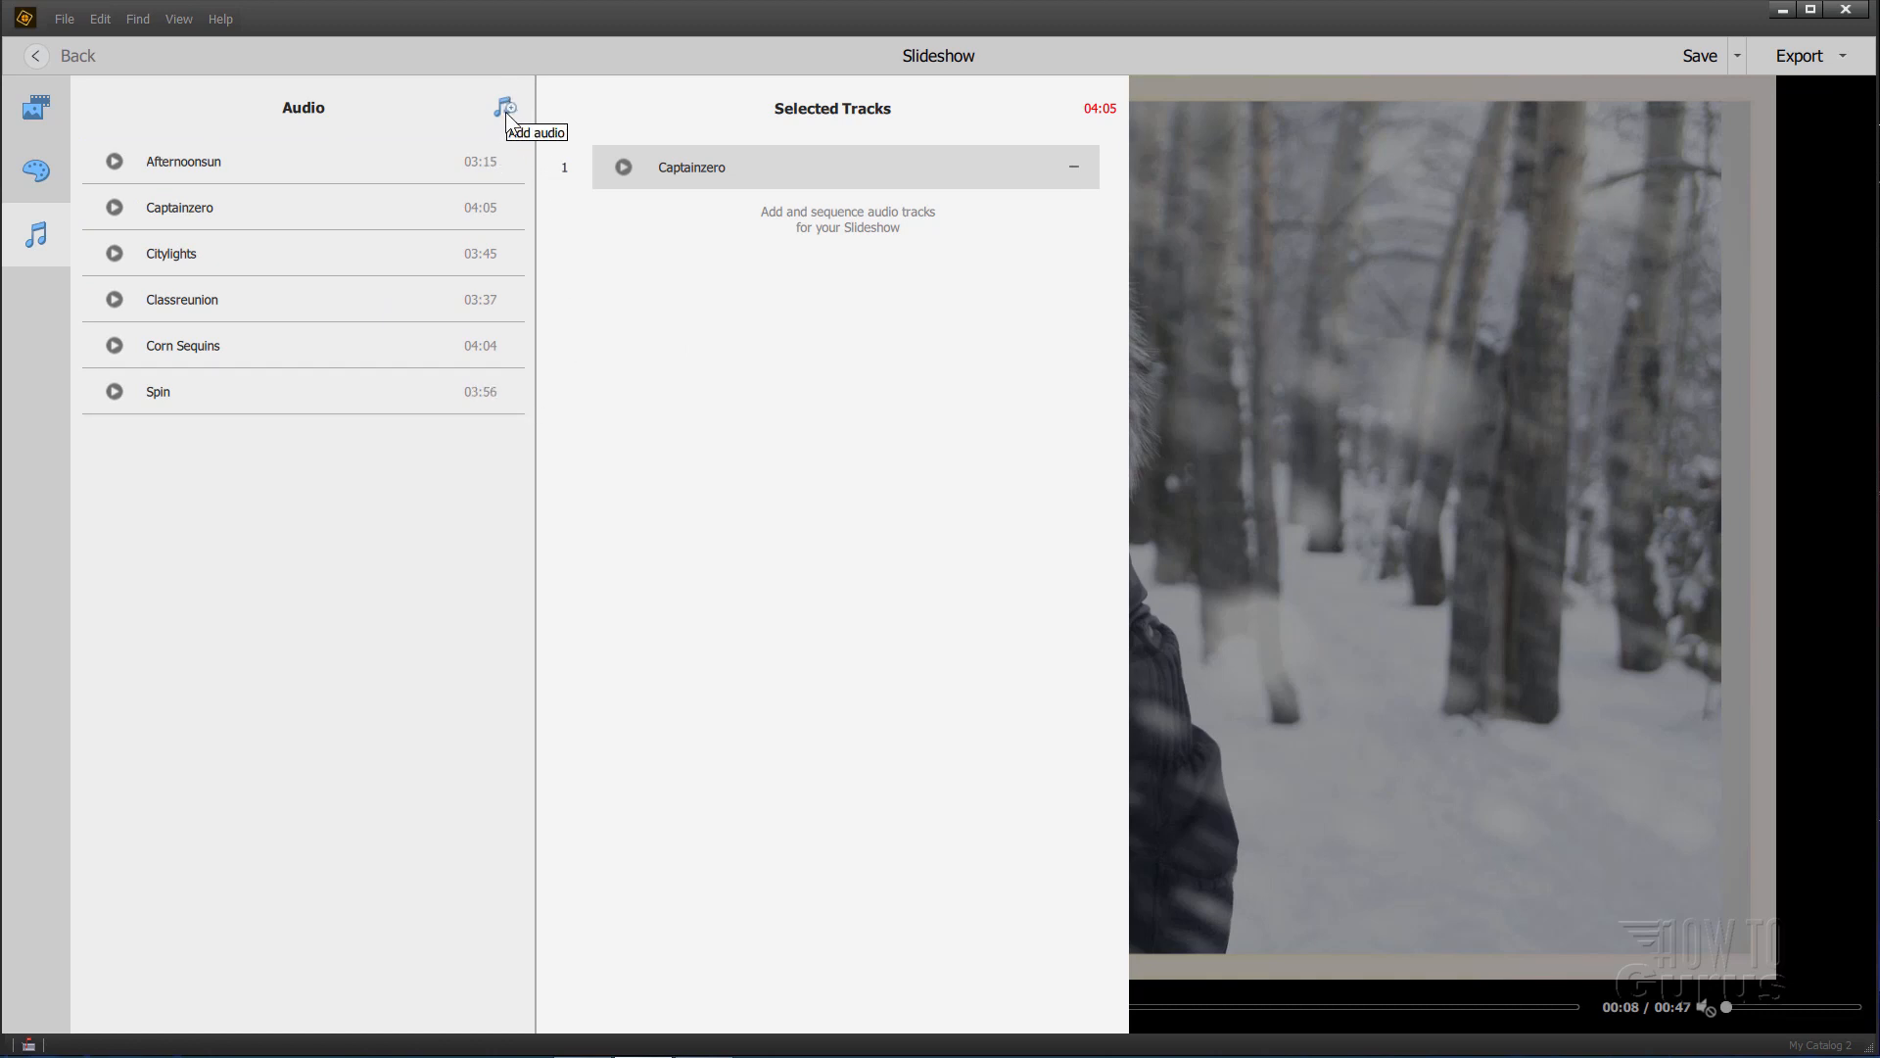
Step: Bring up the Select Media browser for adding an audio file
left_click(504, 107)
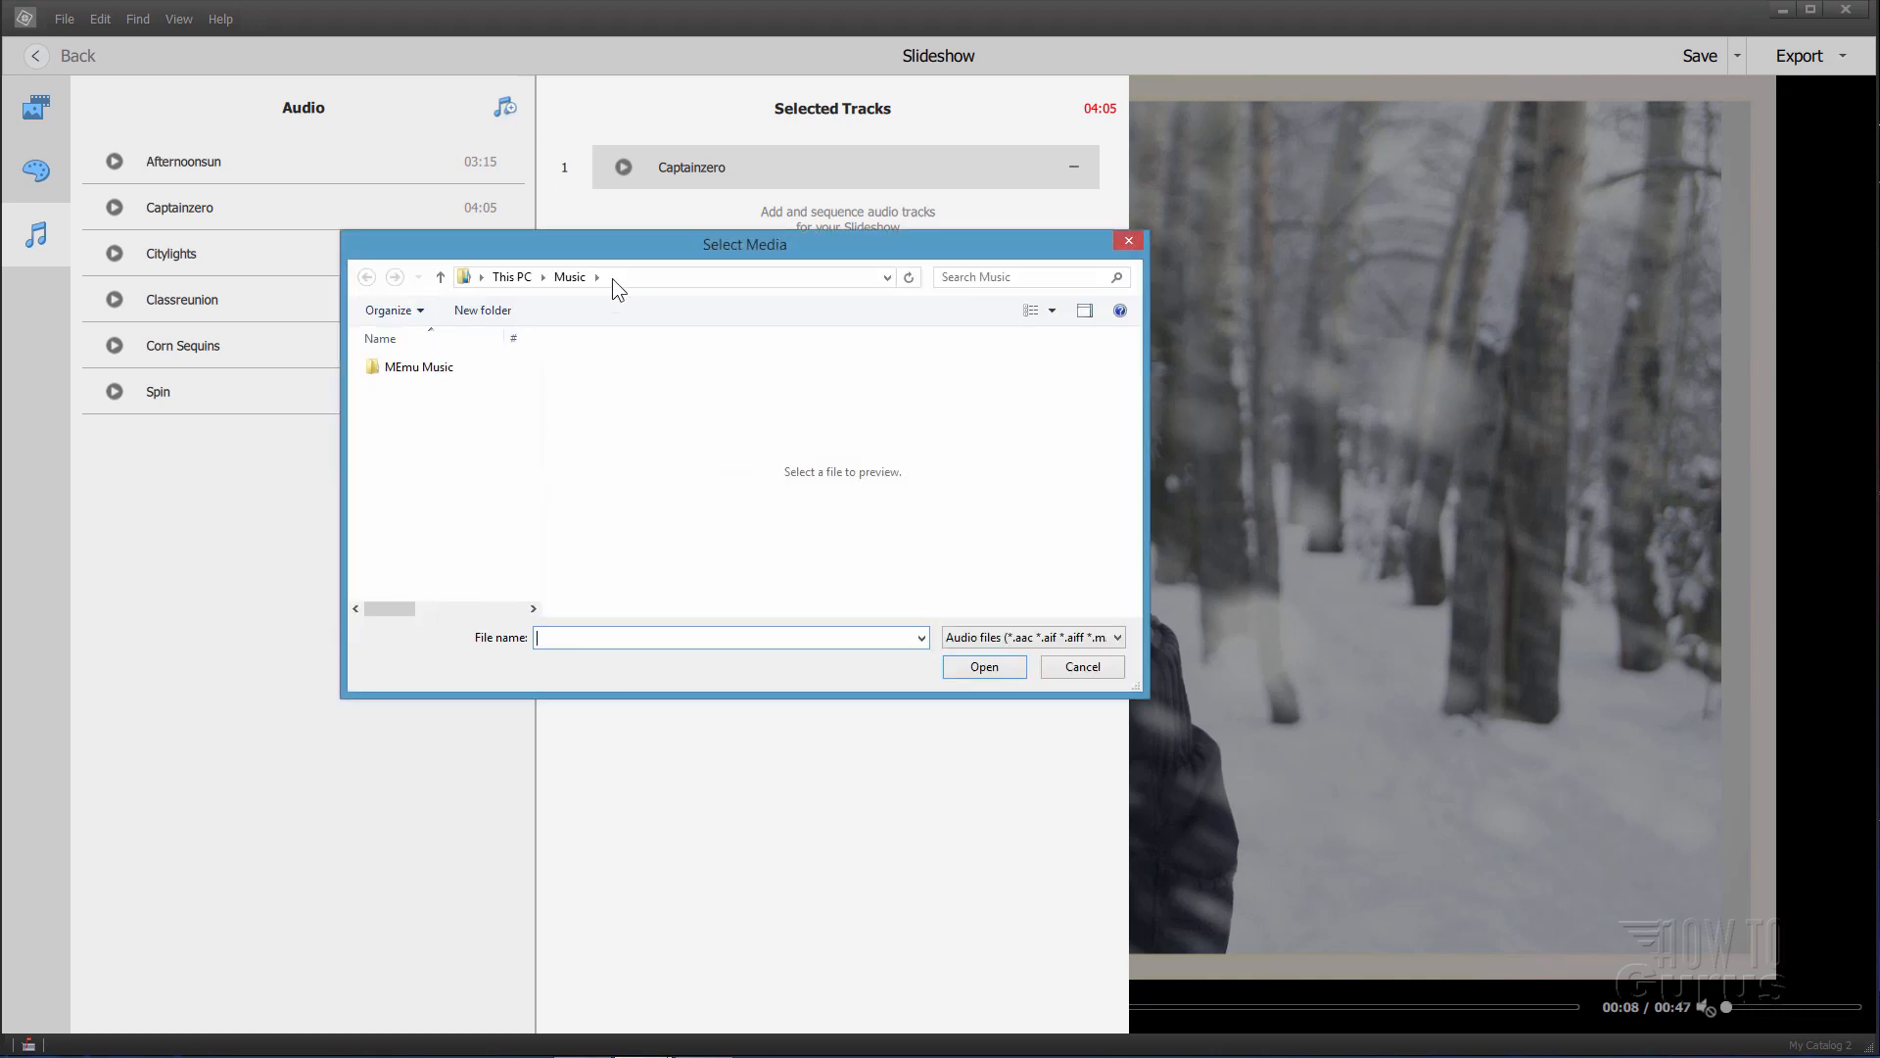
mouse_move(713, 266)
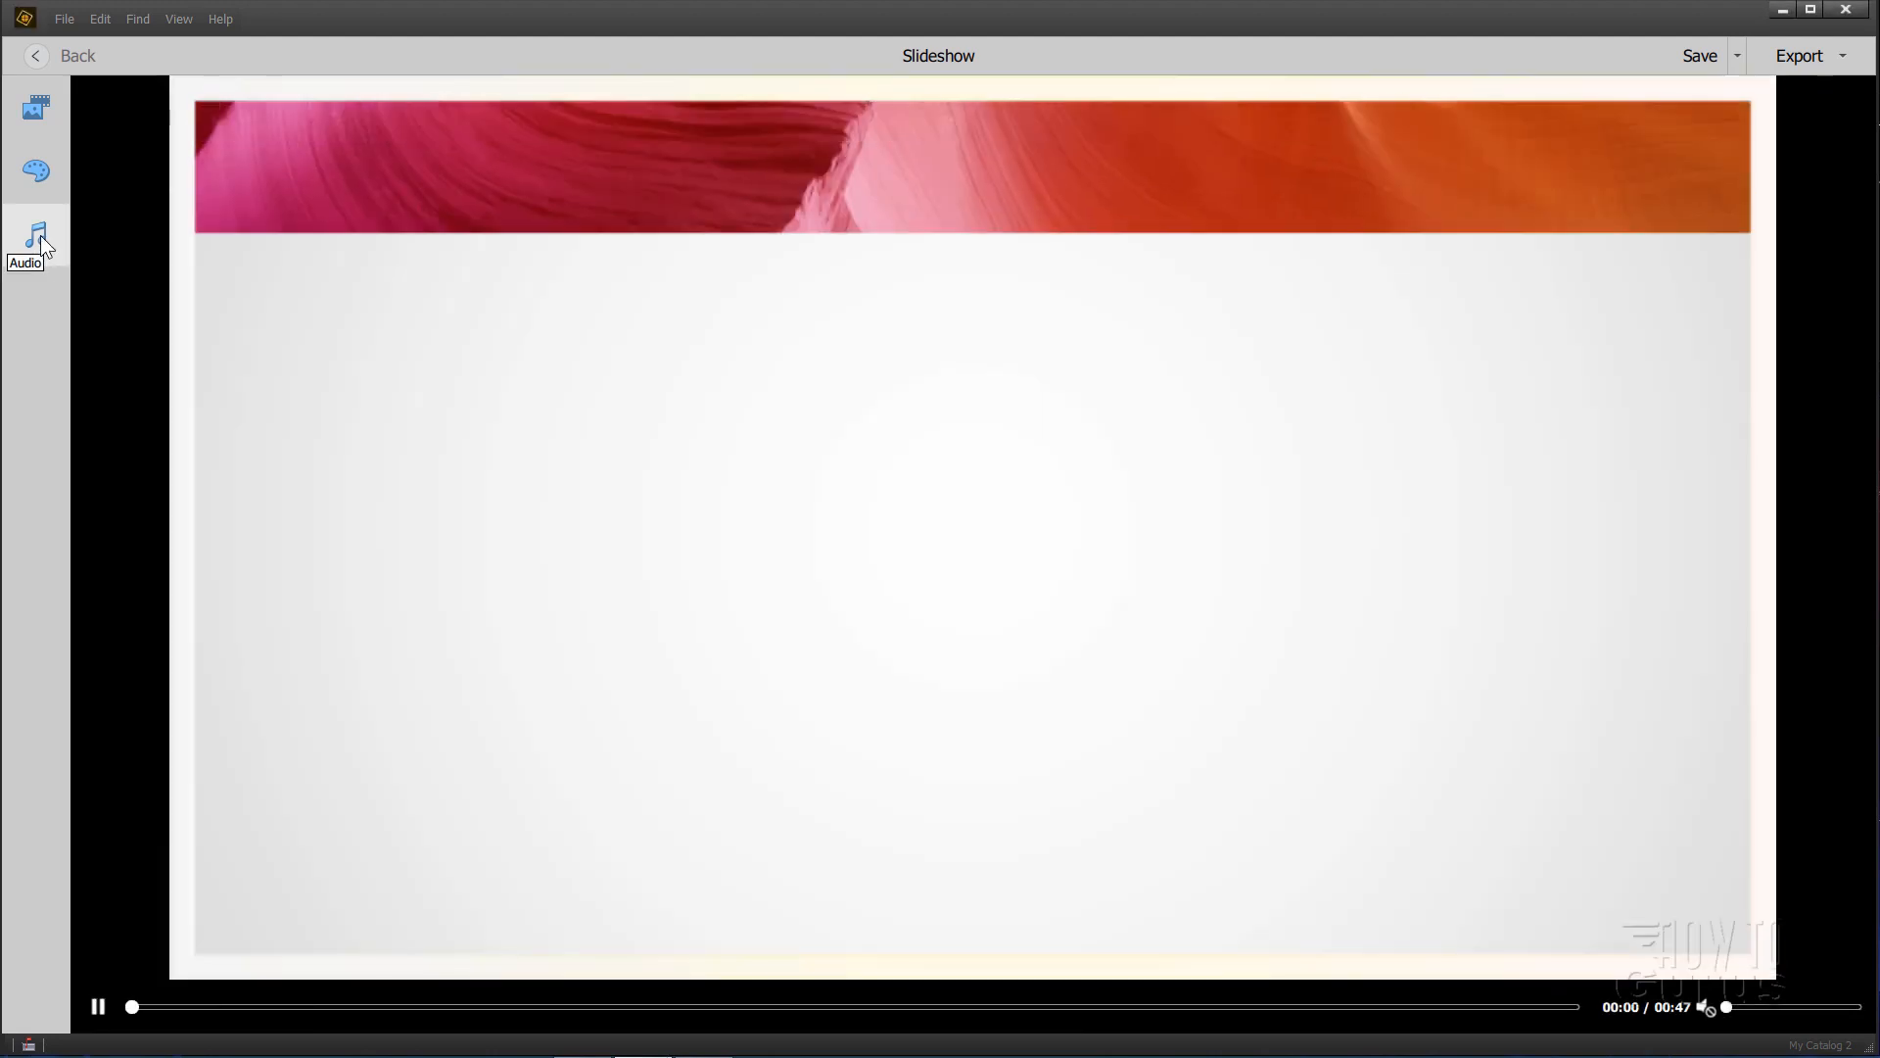
left_click(35, 108)
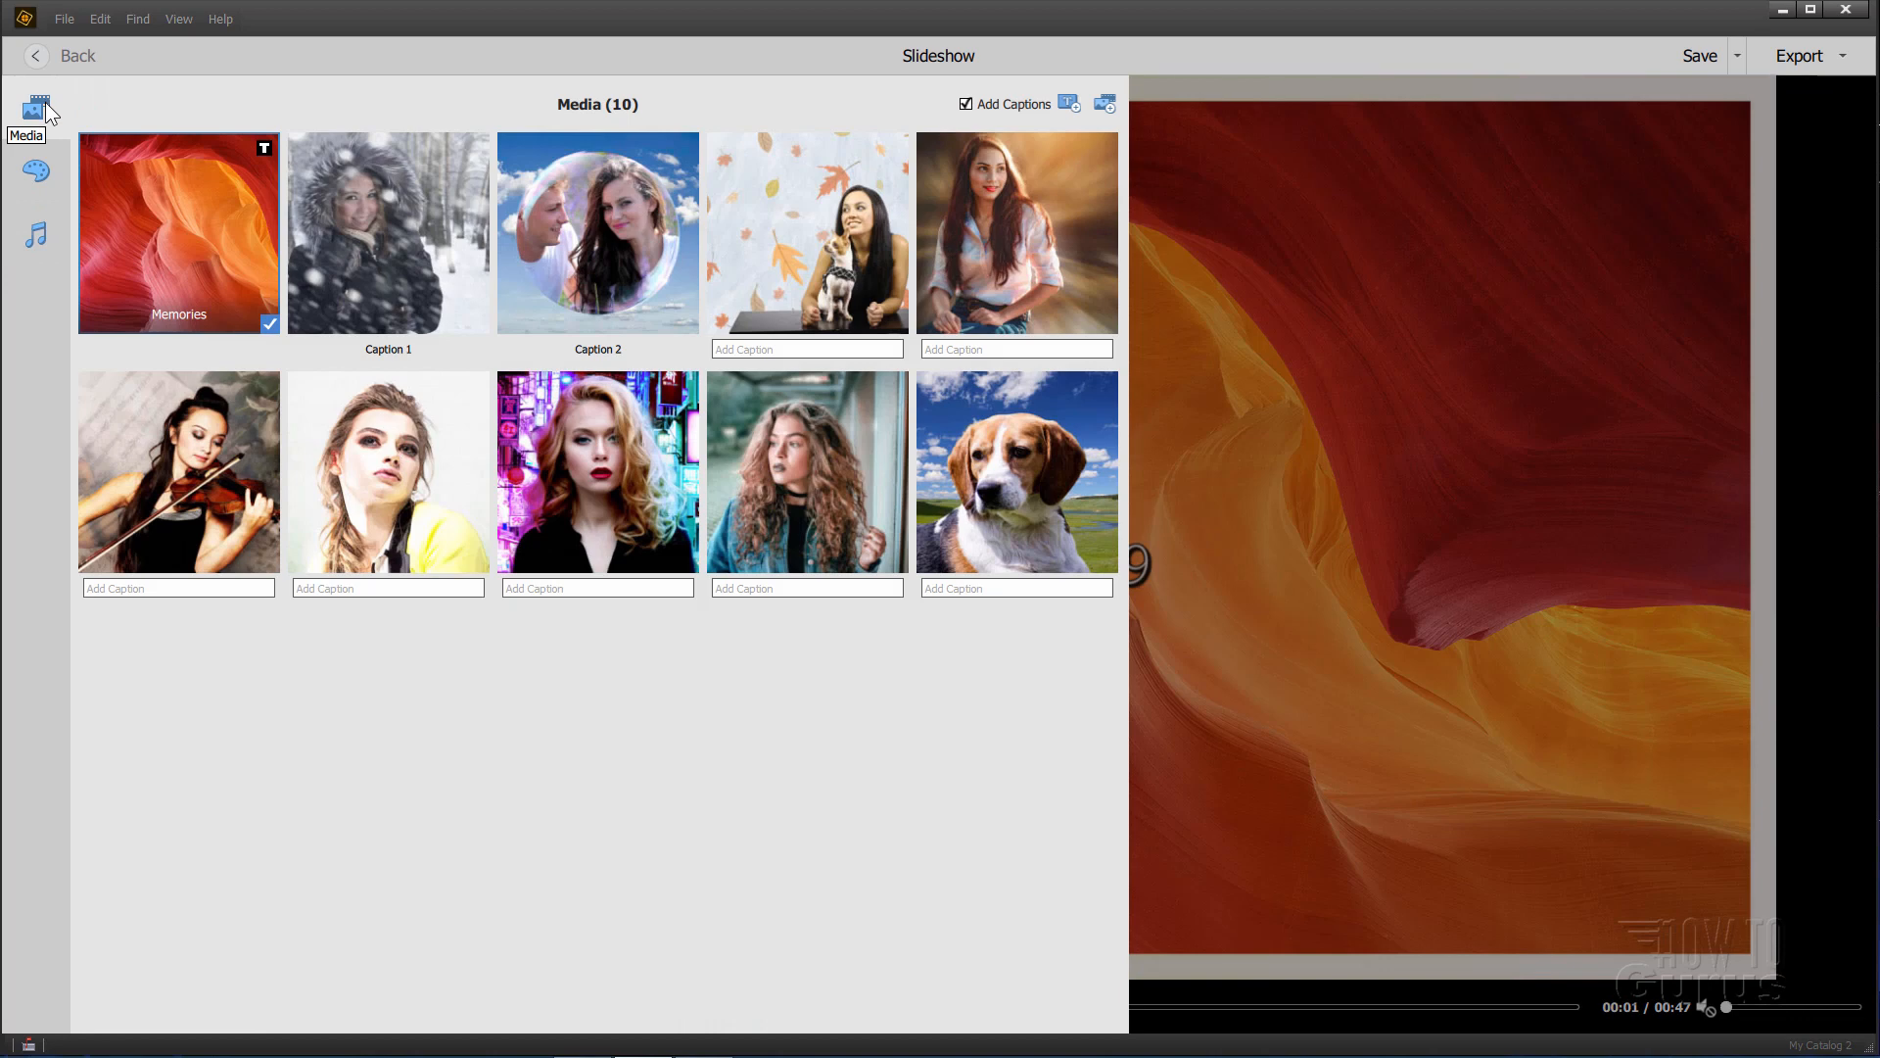
mouse_move(573, 353)
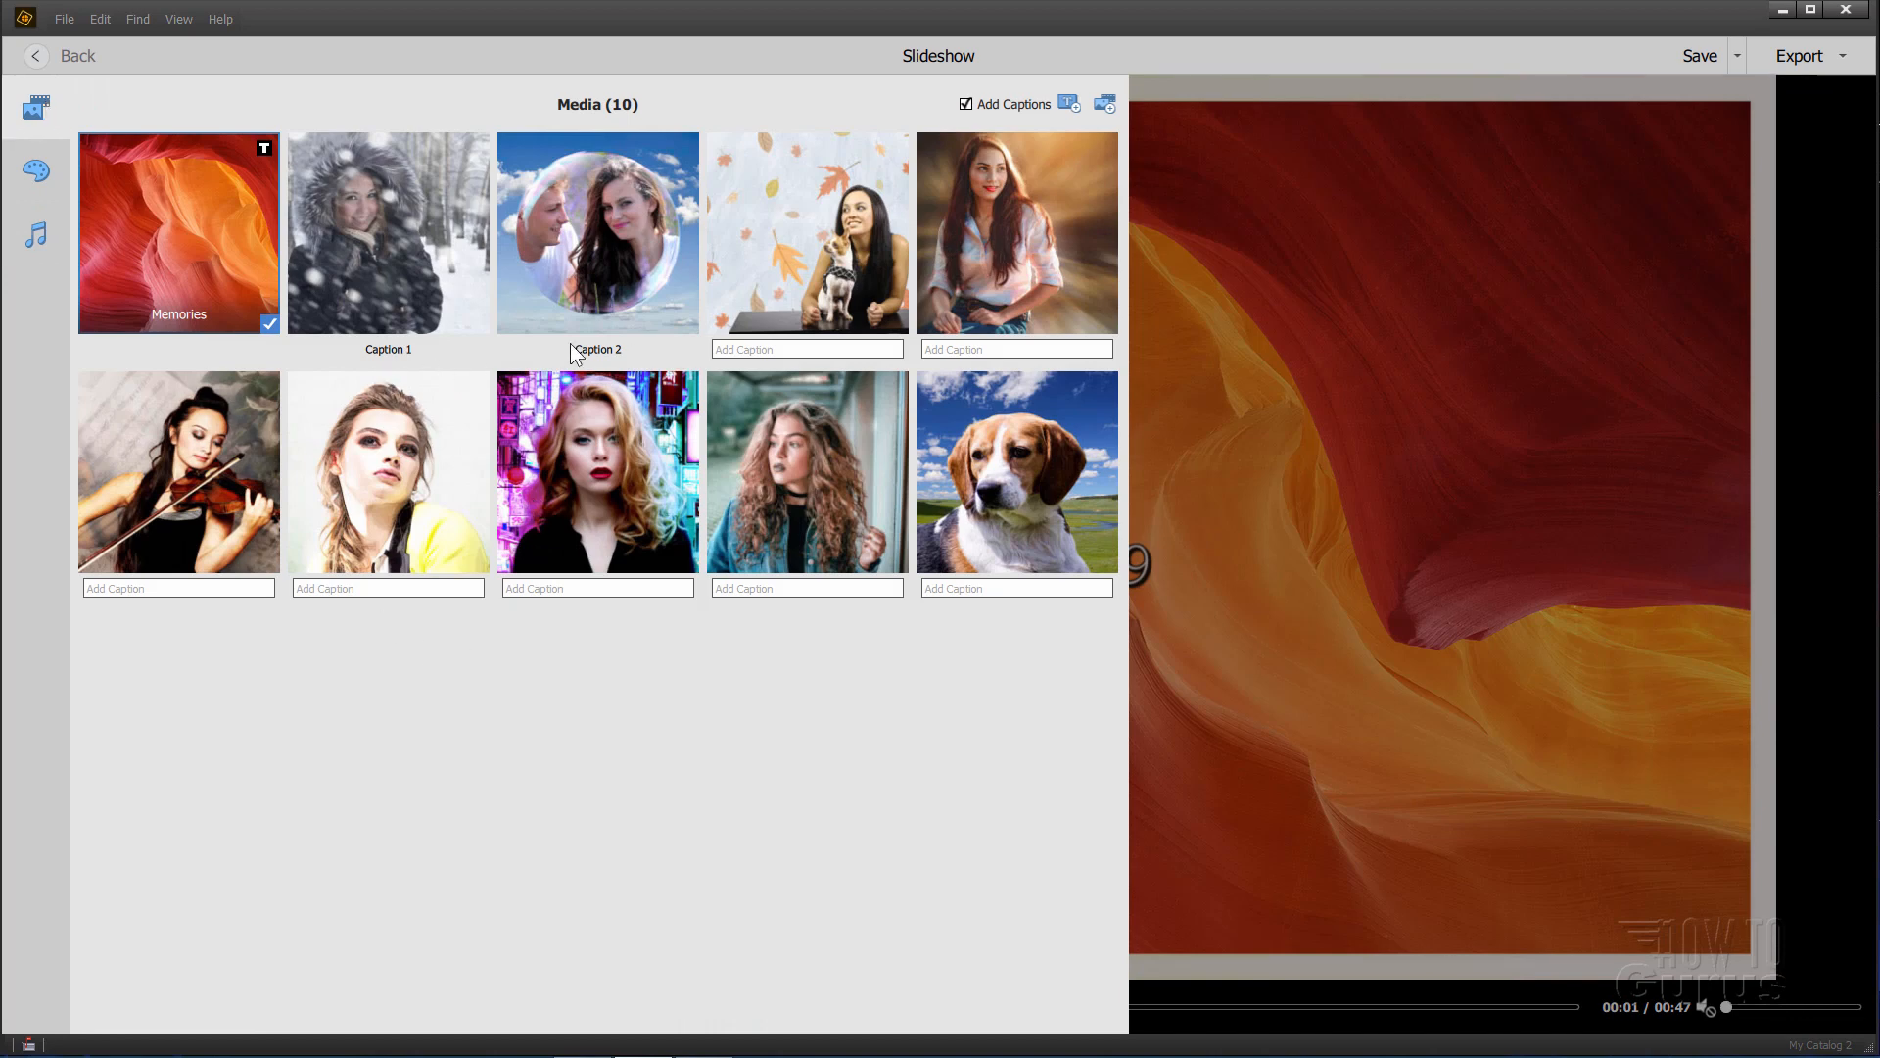
left_click(35, 170)
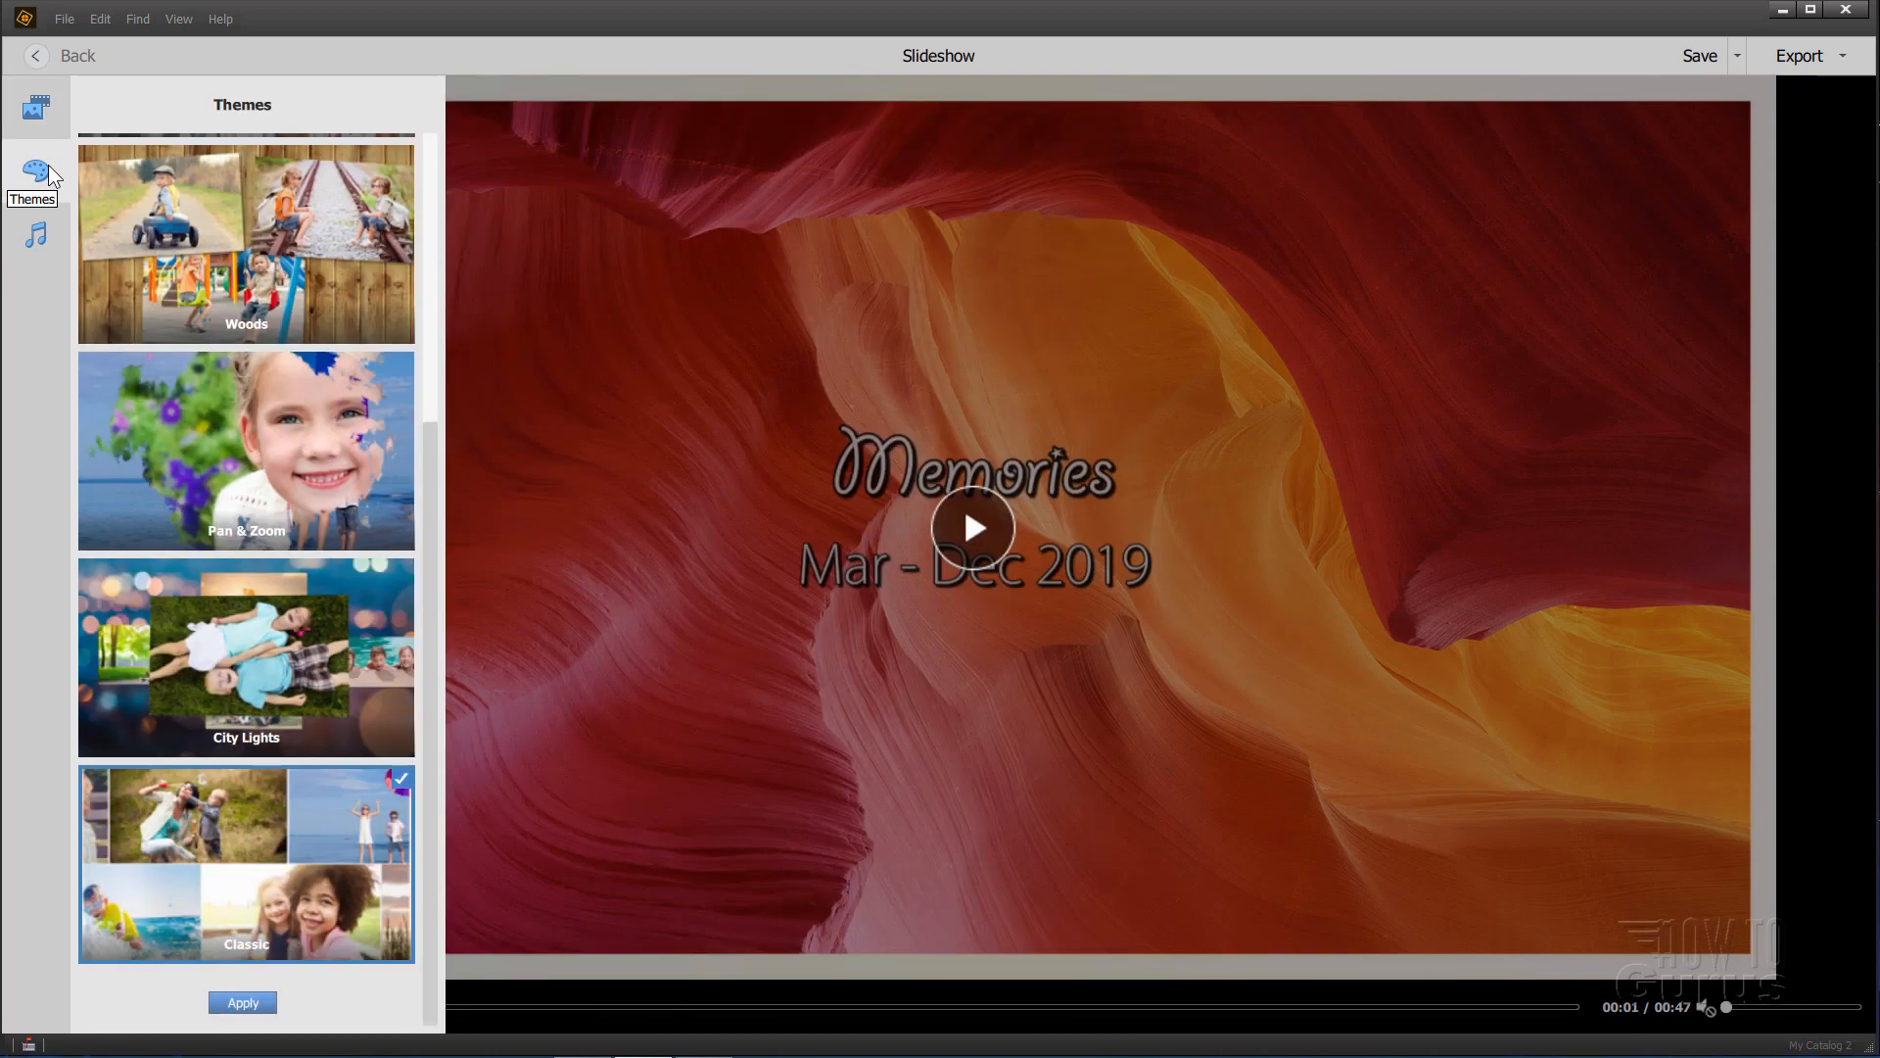
left_click(35, 235)
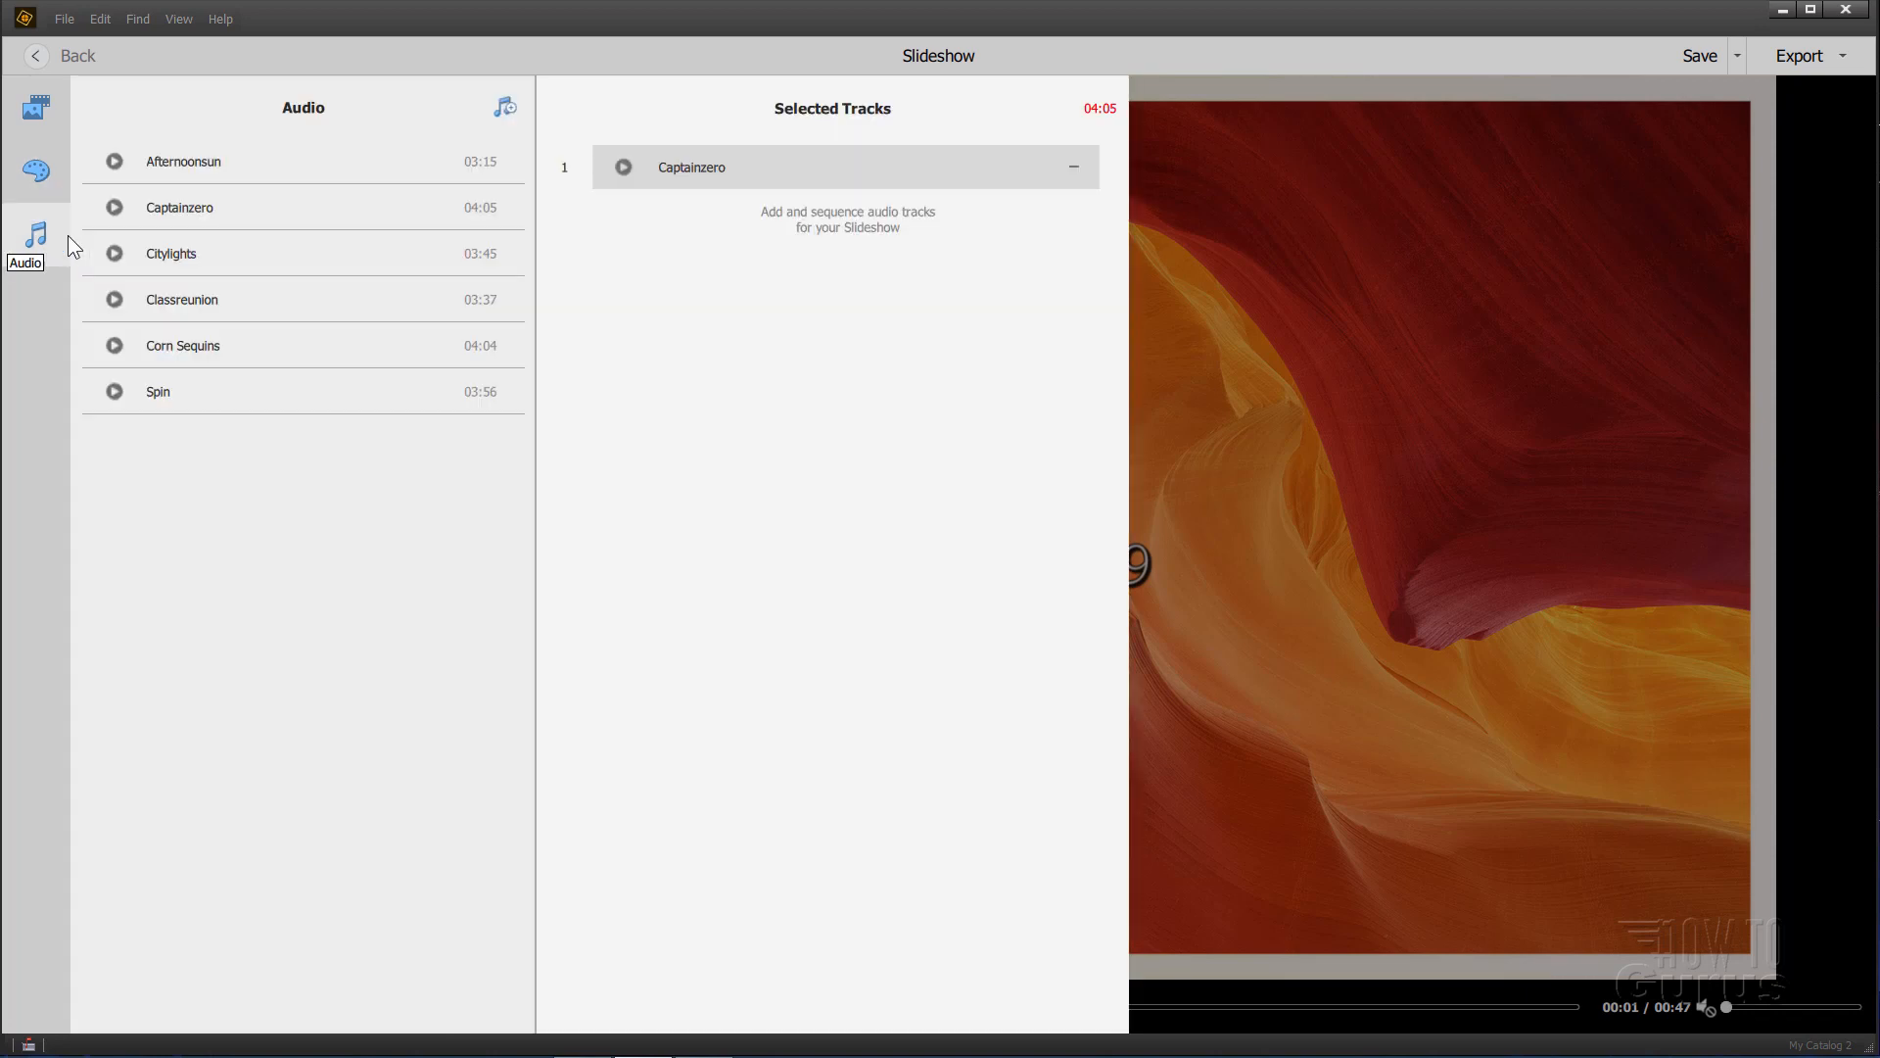
mouse_move(37, 168)
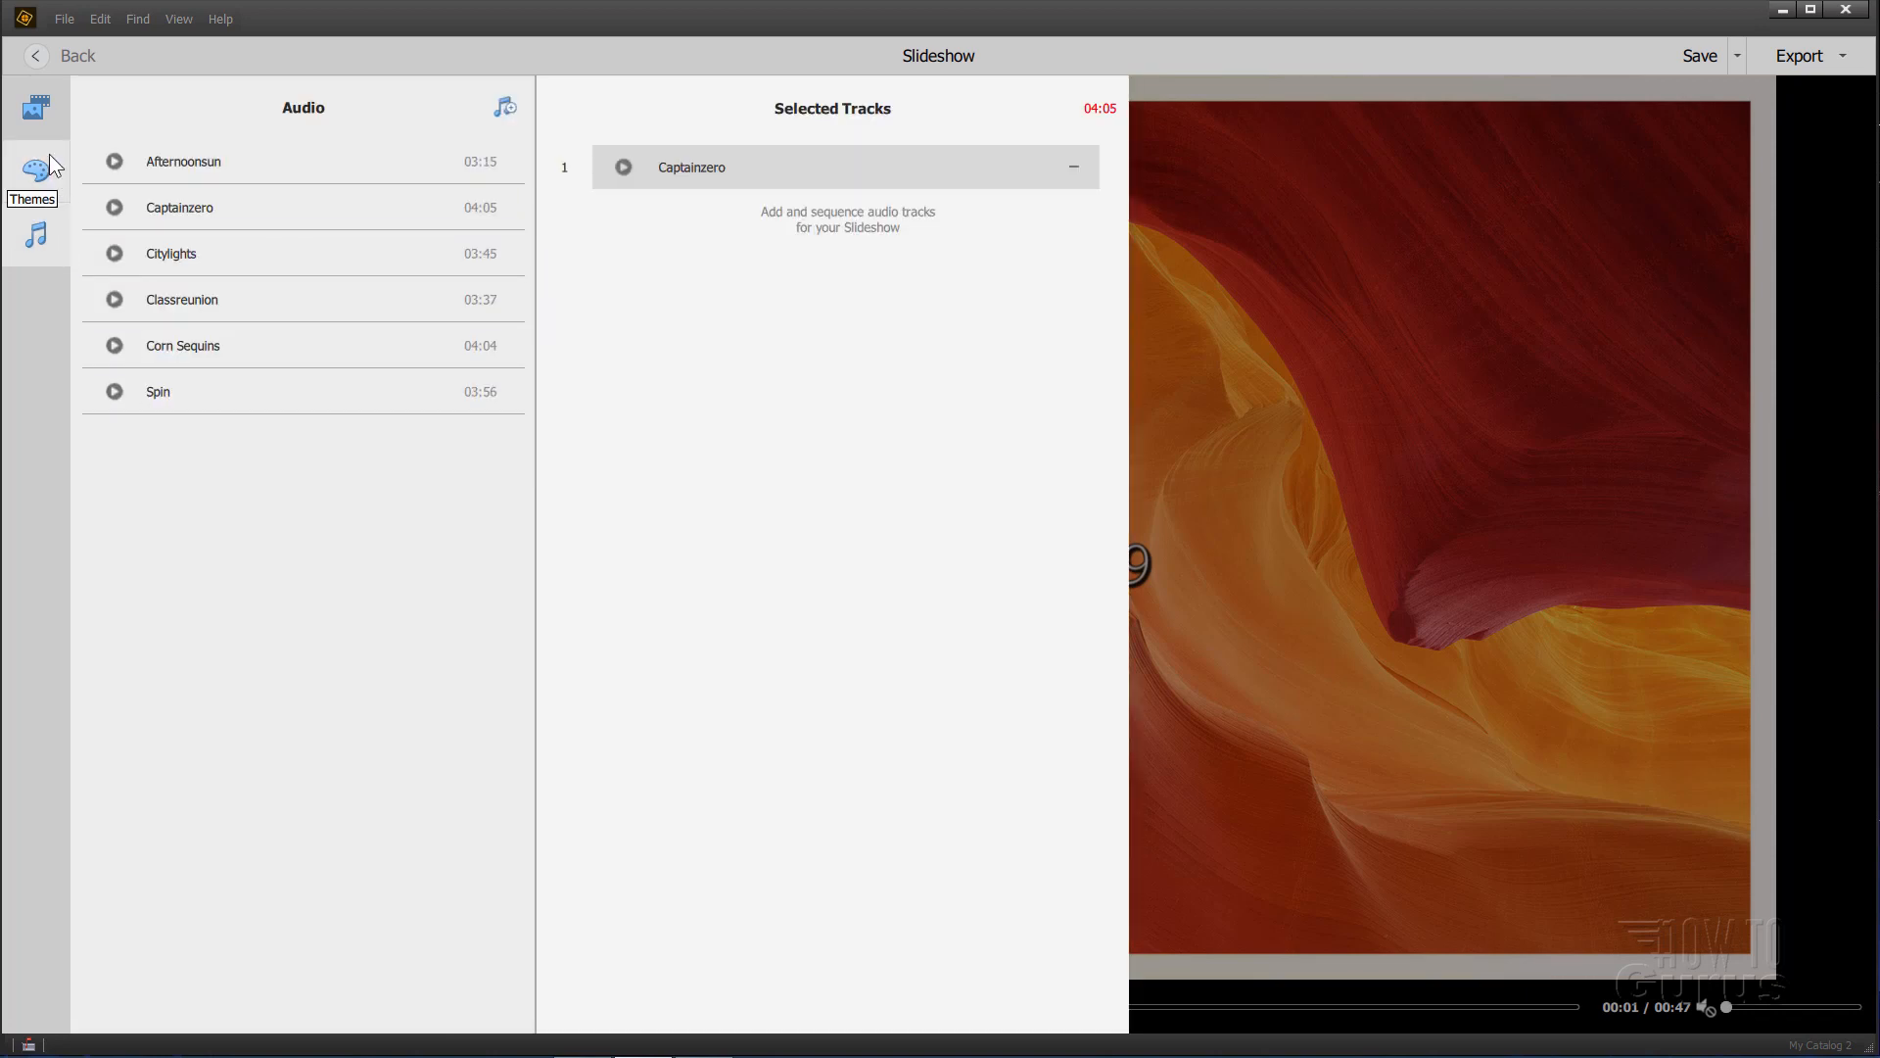
left_click(38, 108)
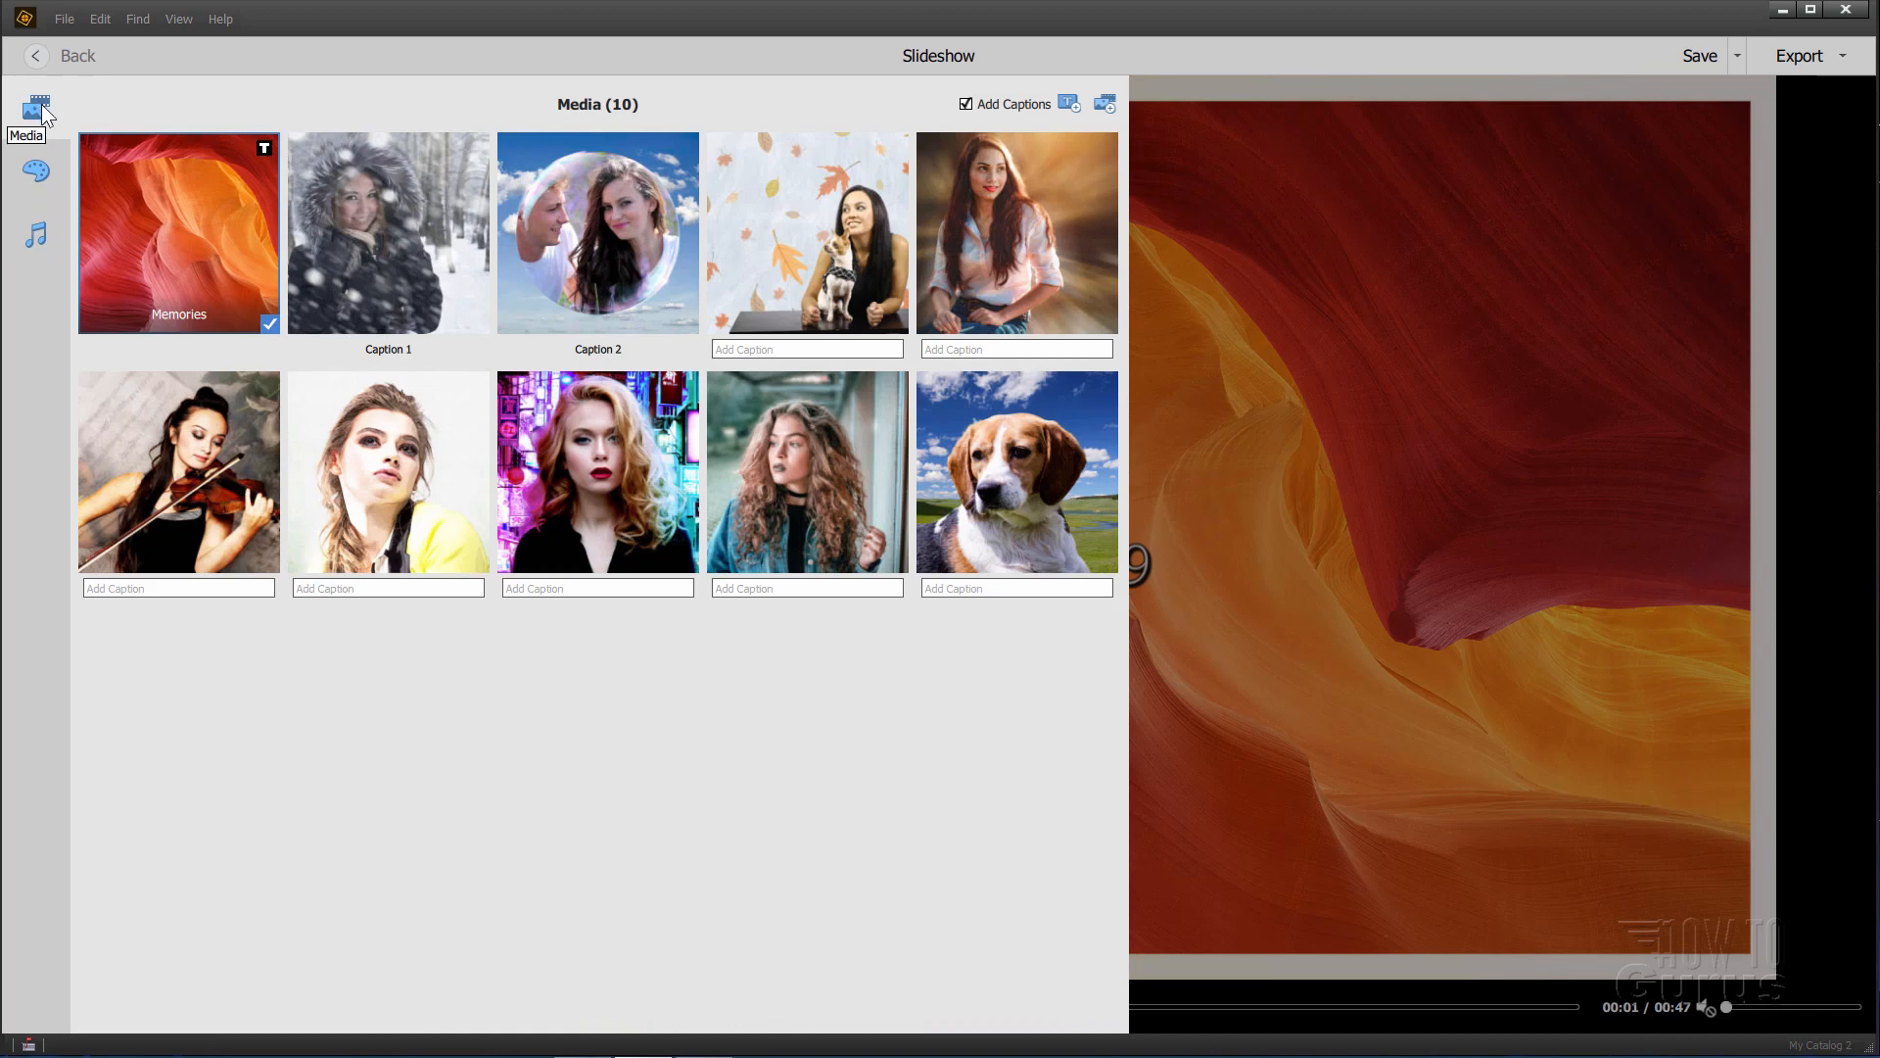
left_click(37, 105)
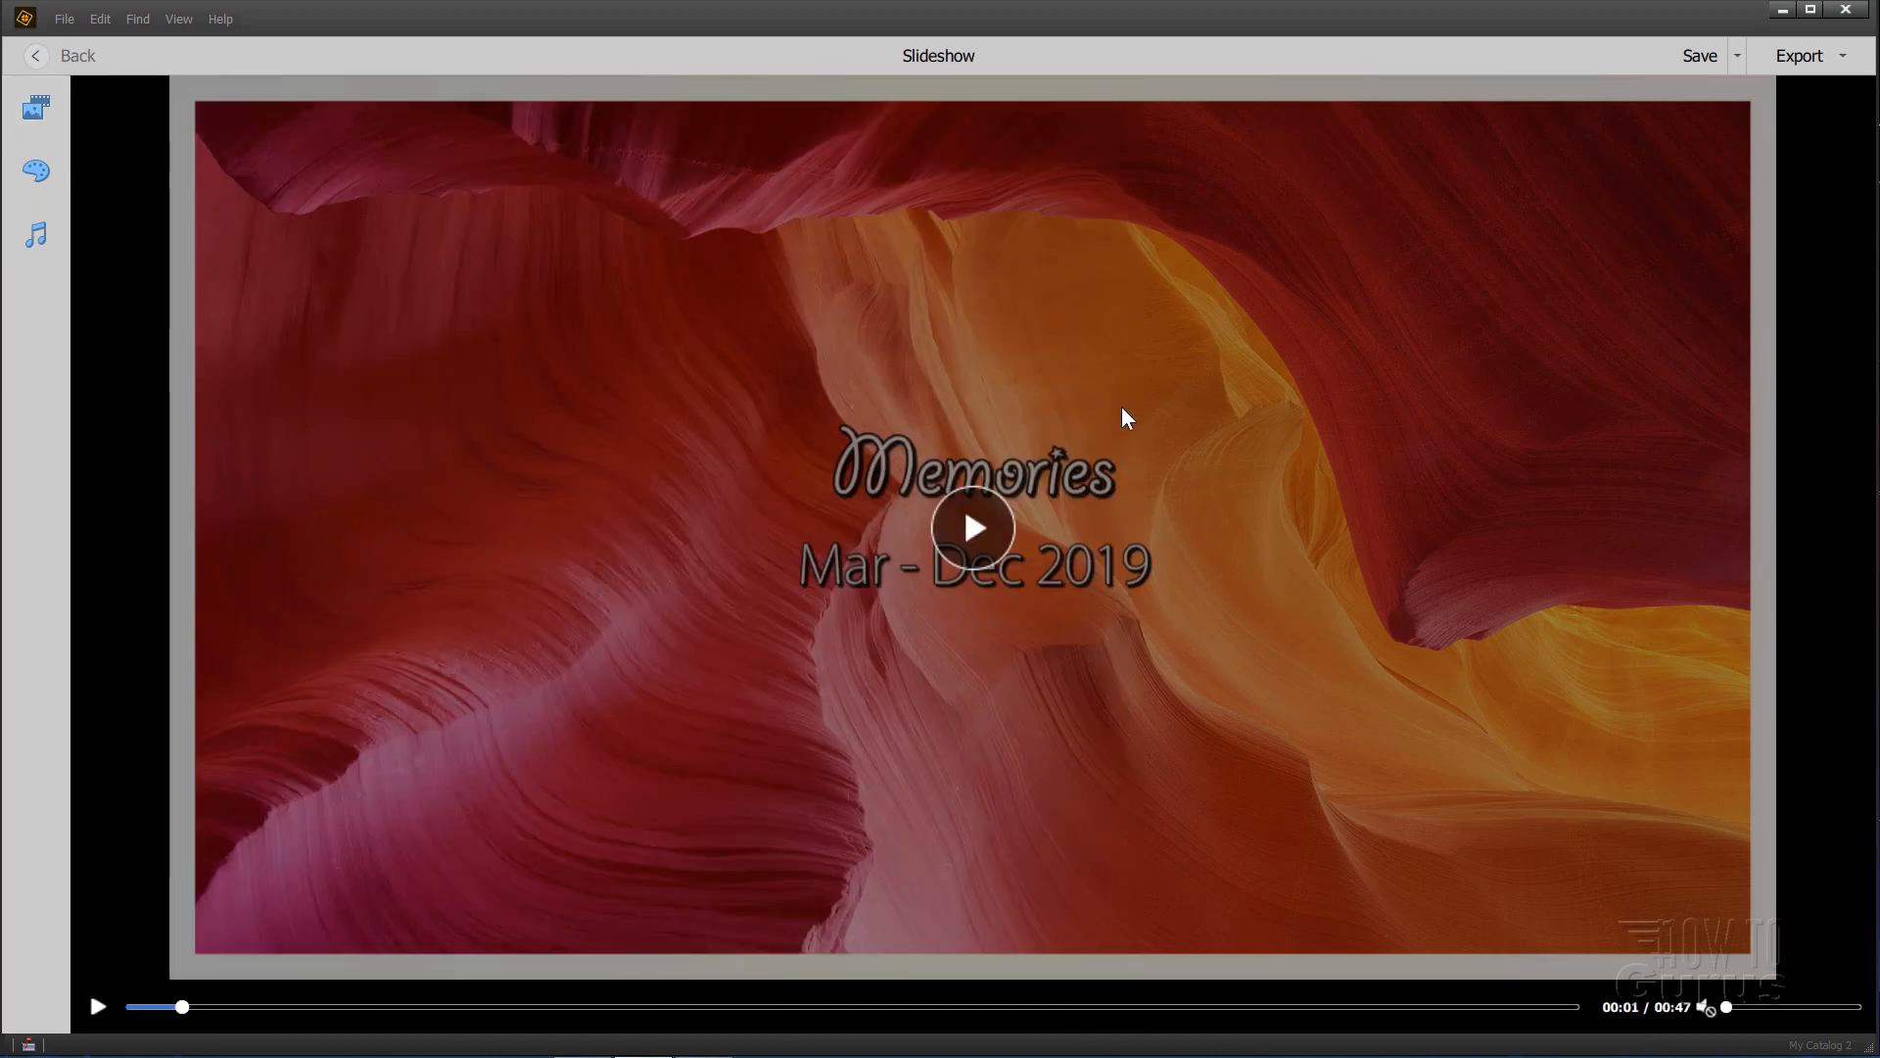
mouse_move(1706, 190)
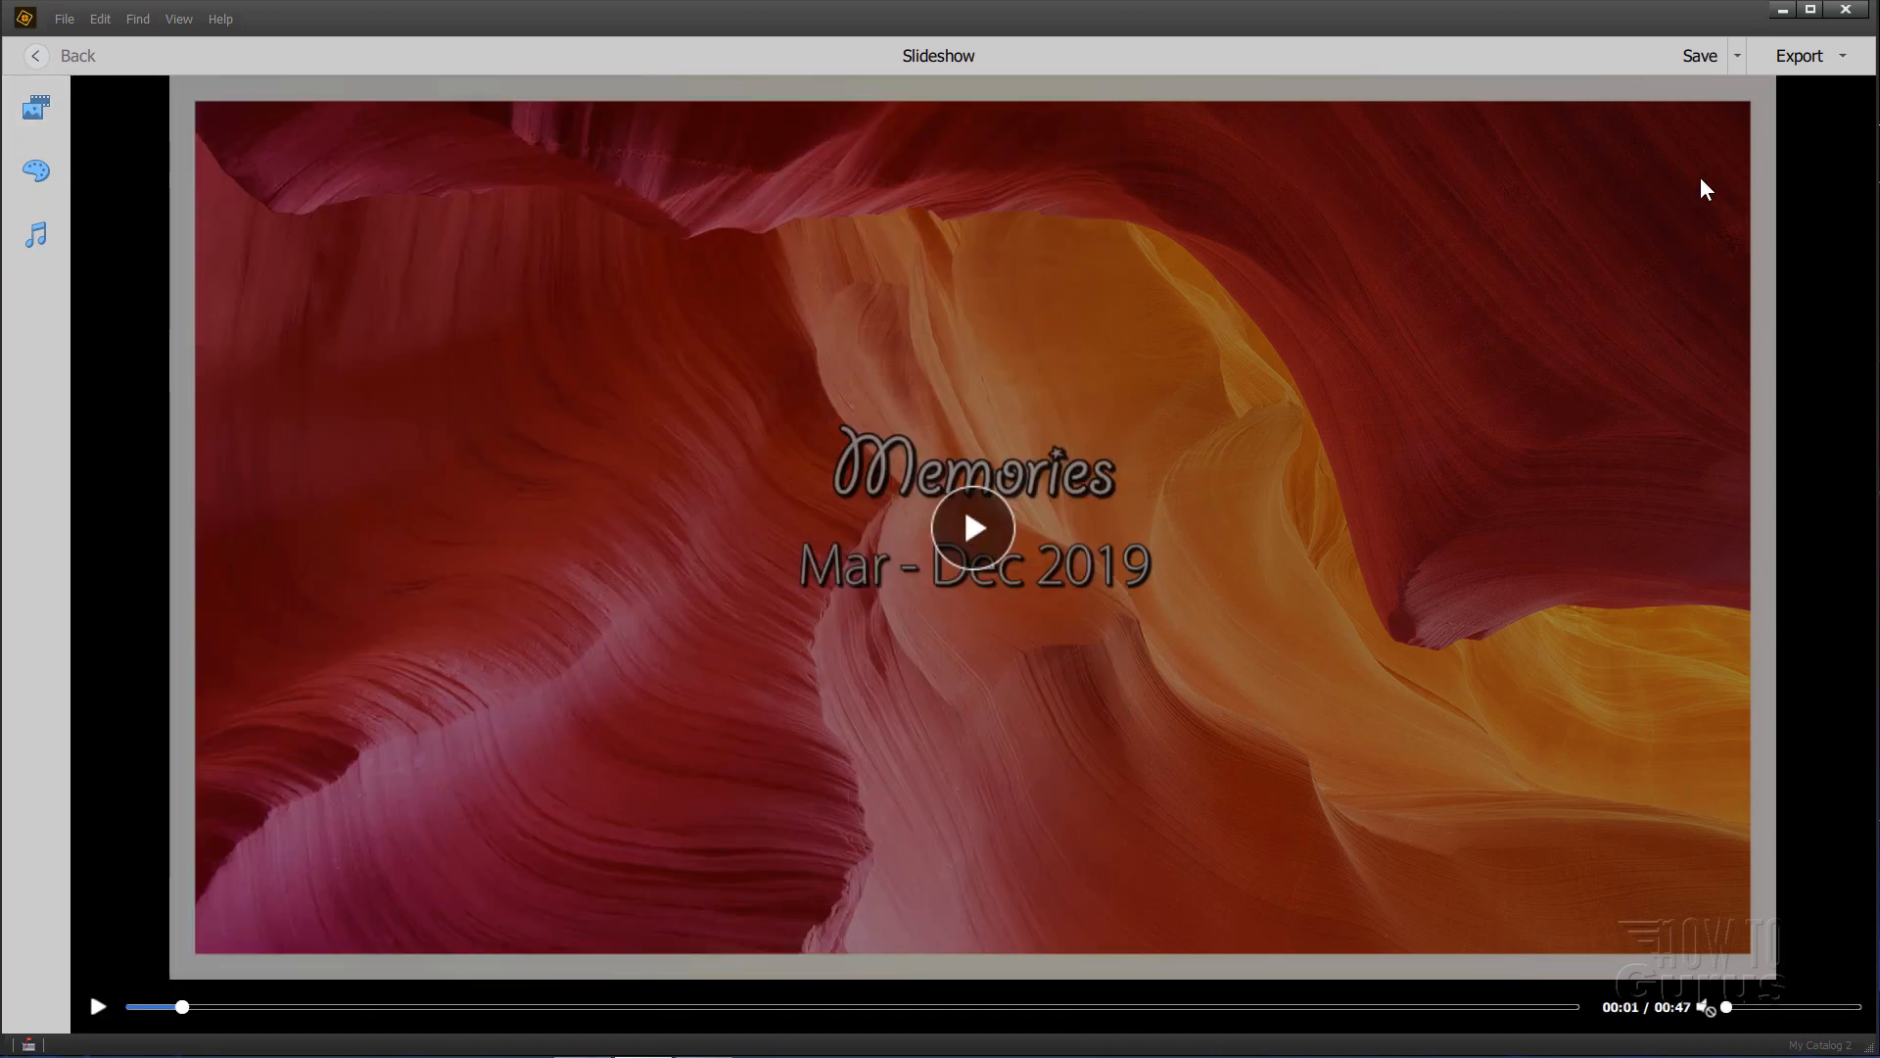
Step: Save the slideshow as 'Sample Slideshow', then start Save As for another name
left_click(1698, 55)
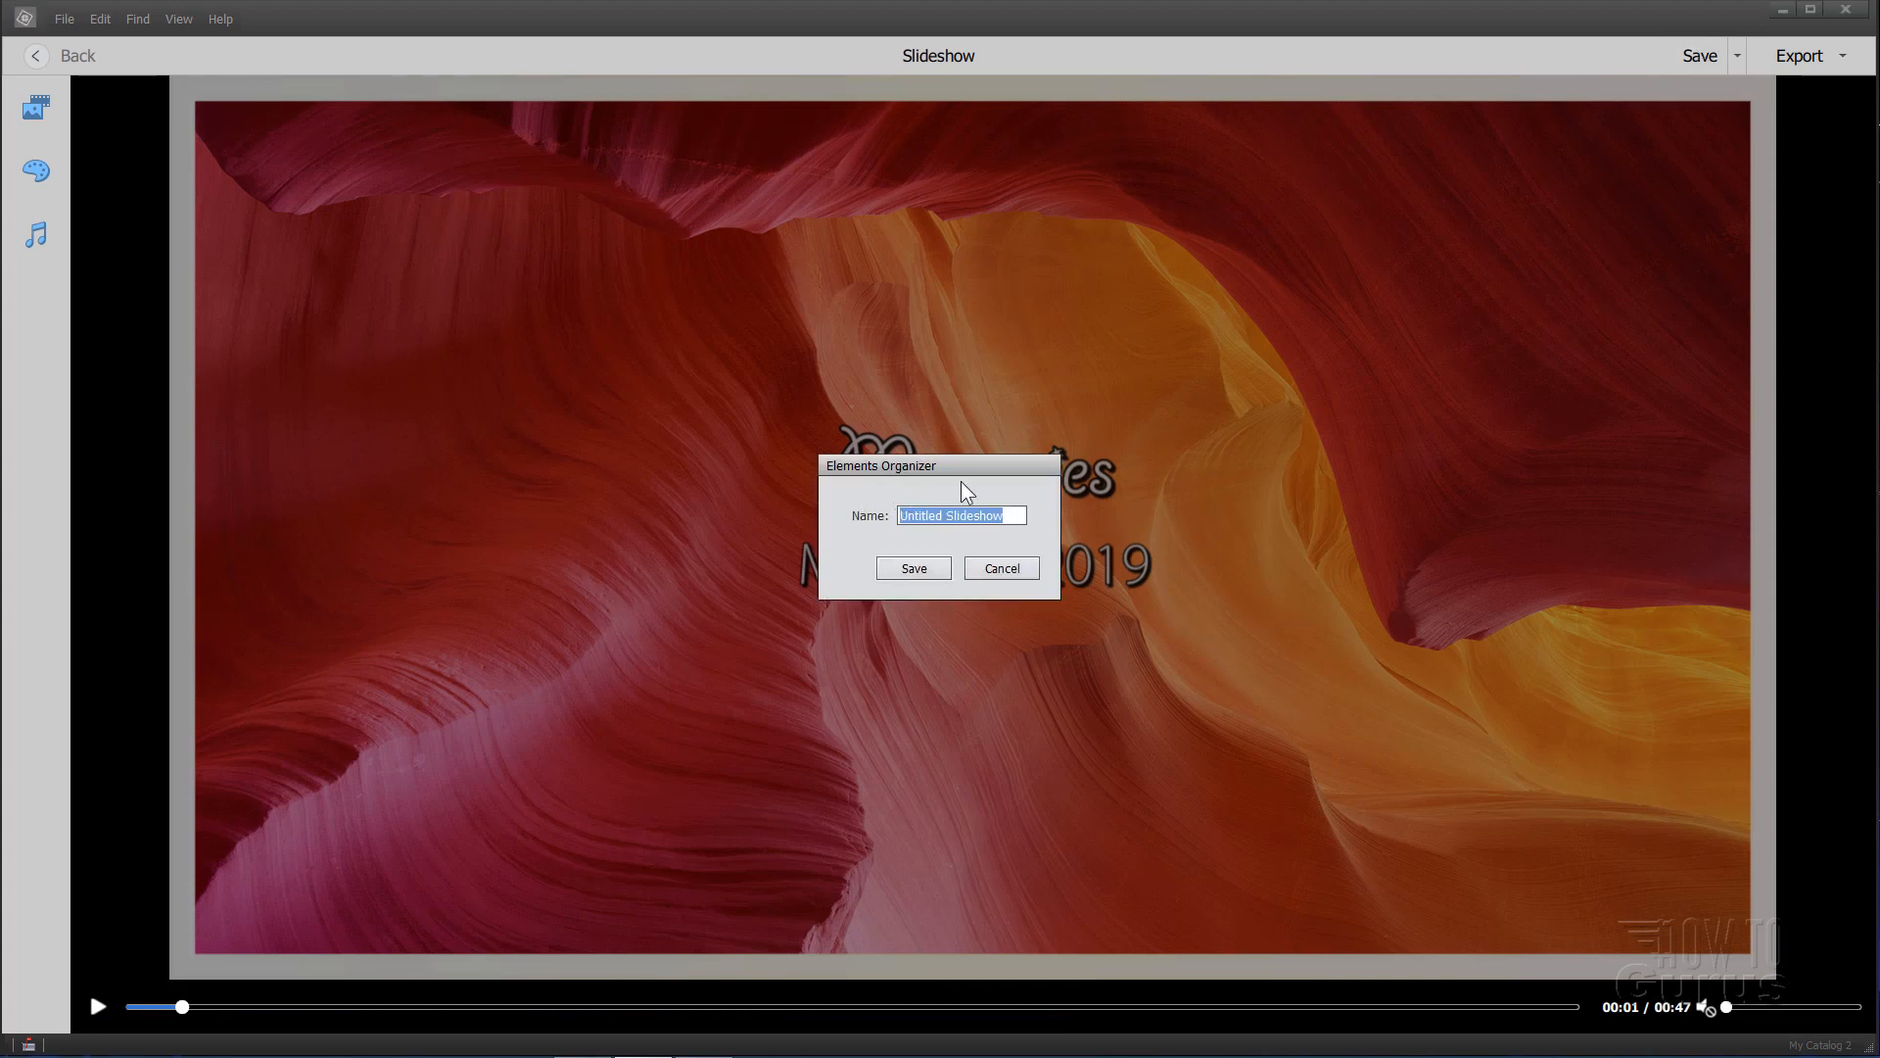
mouse_move(983, 554)
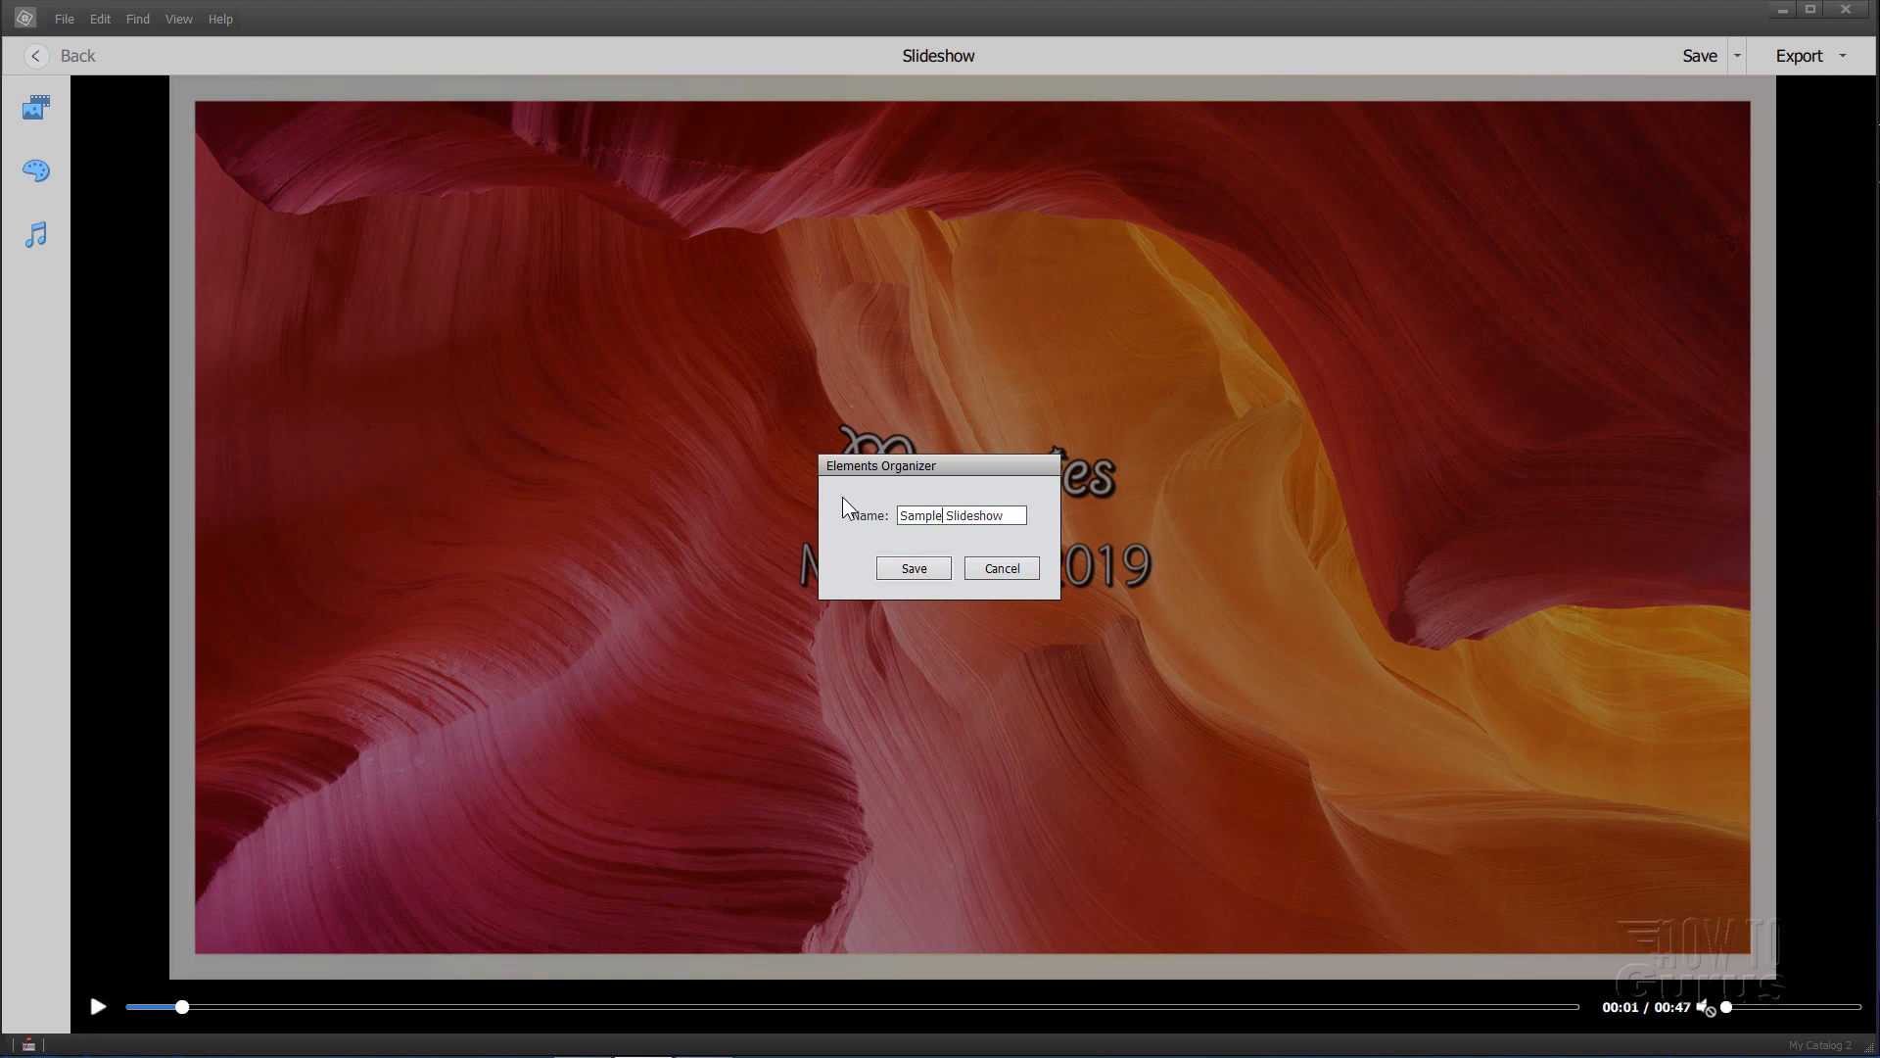
mouse_move(948, 558)
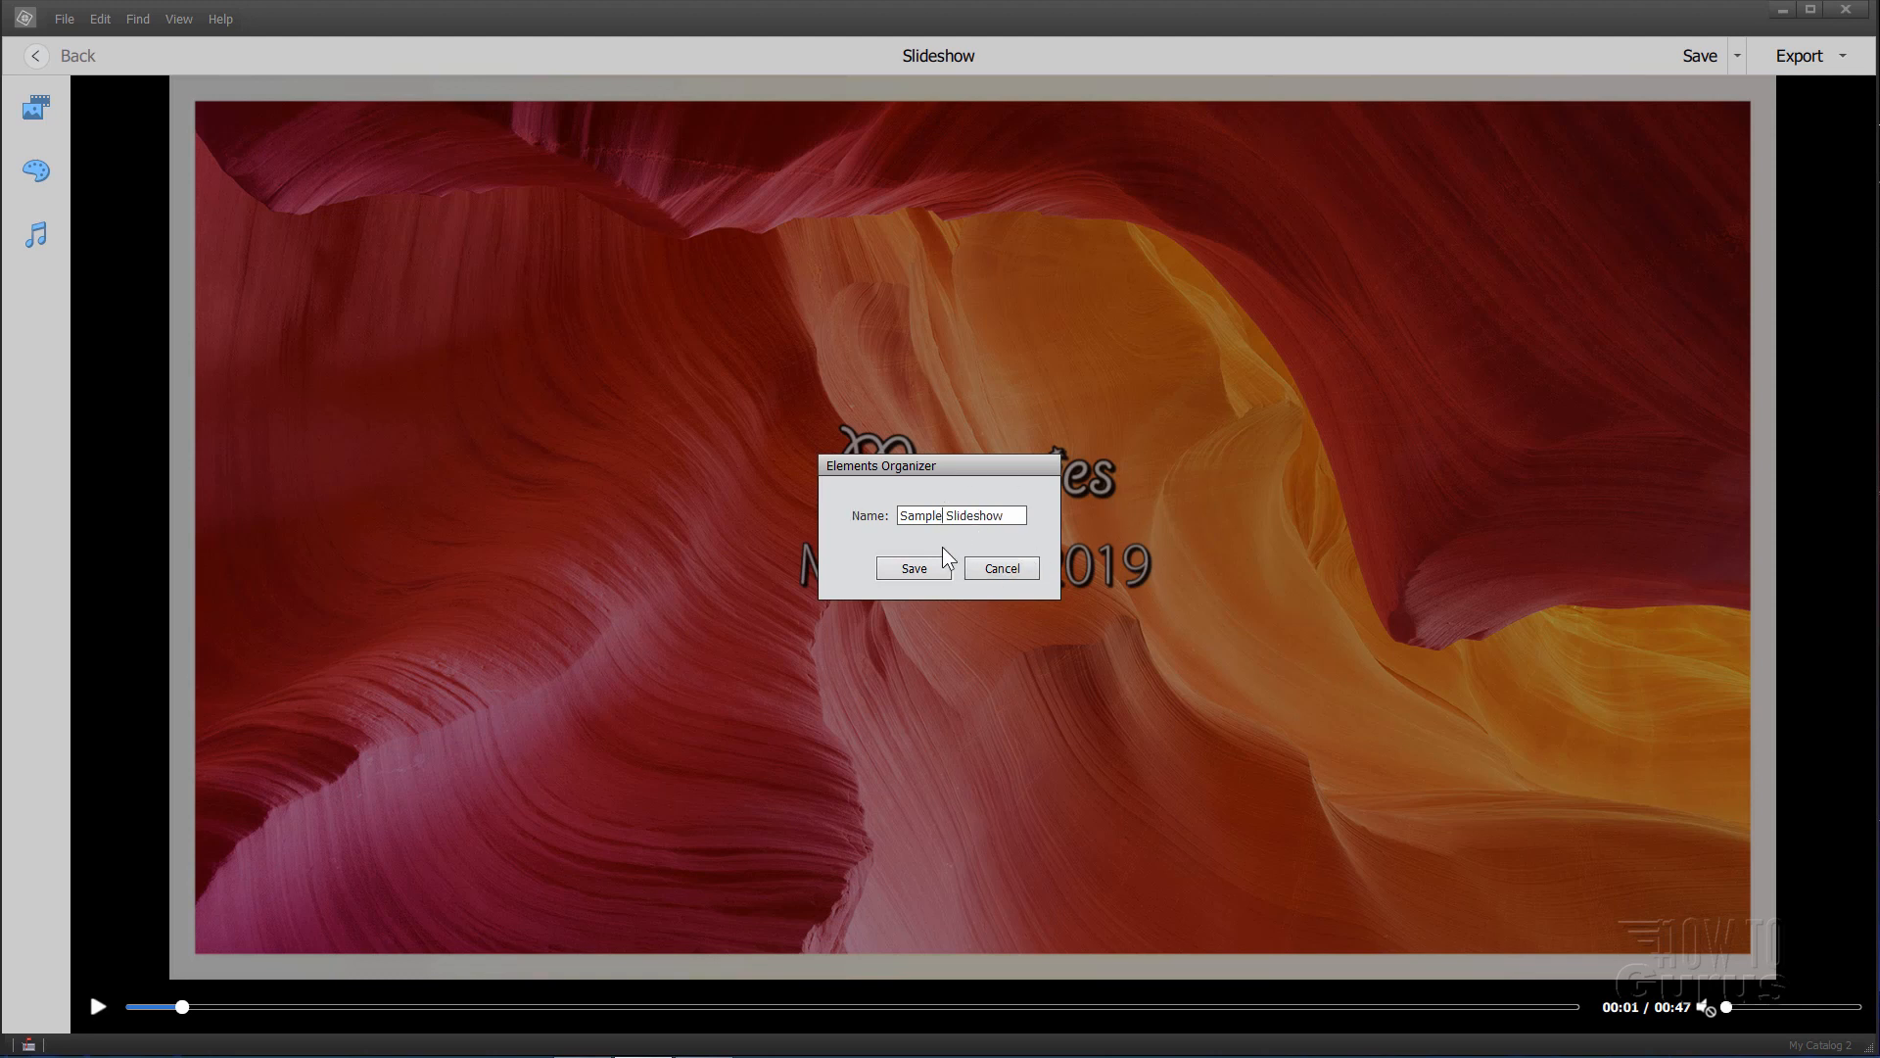
left_click(913, 568)
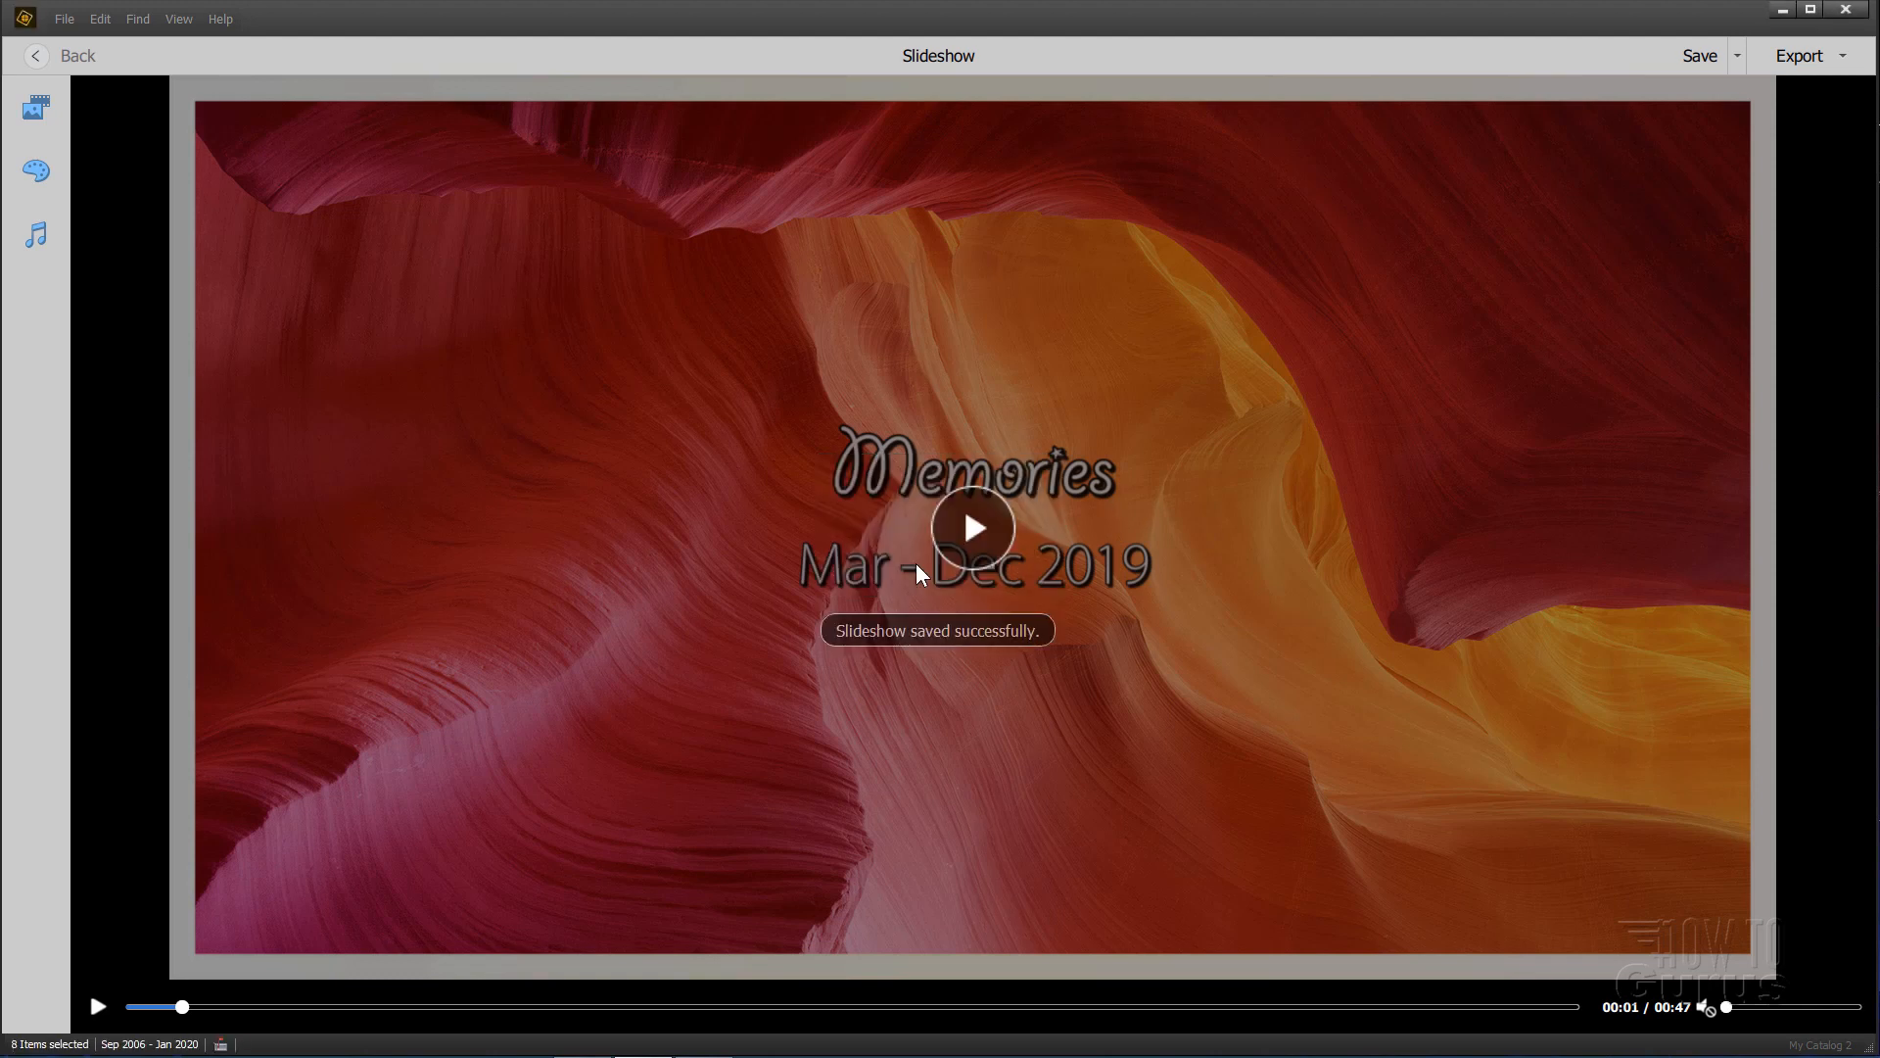
mouse_move(1000, 670)
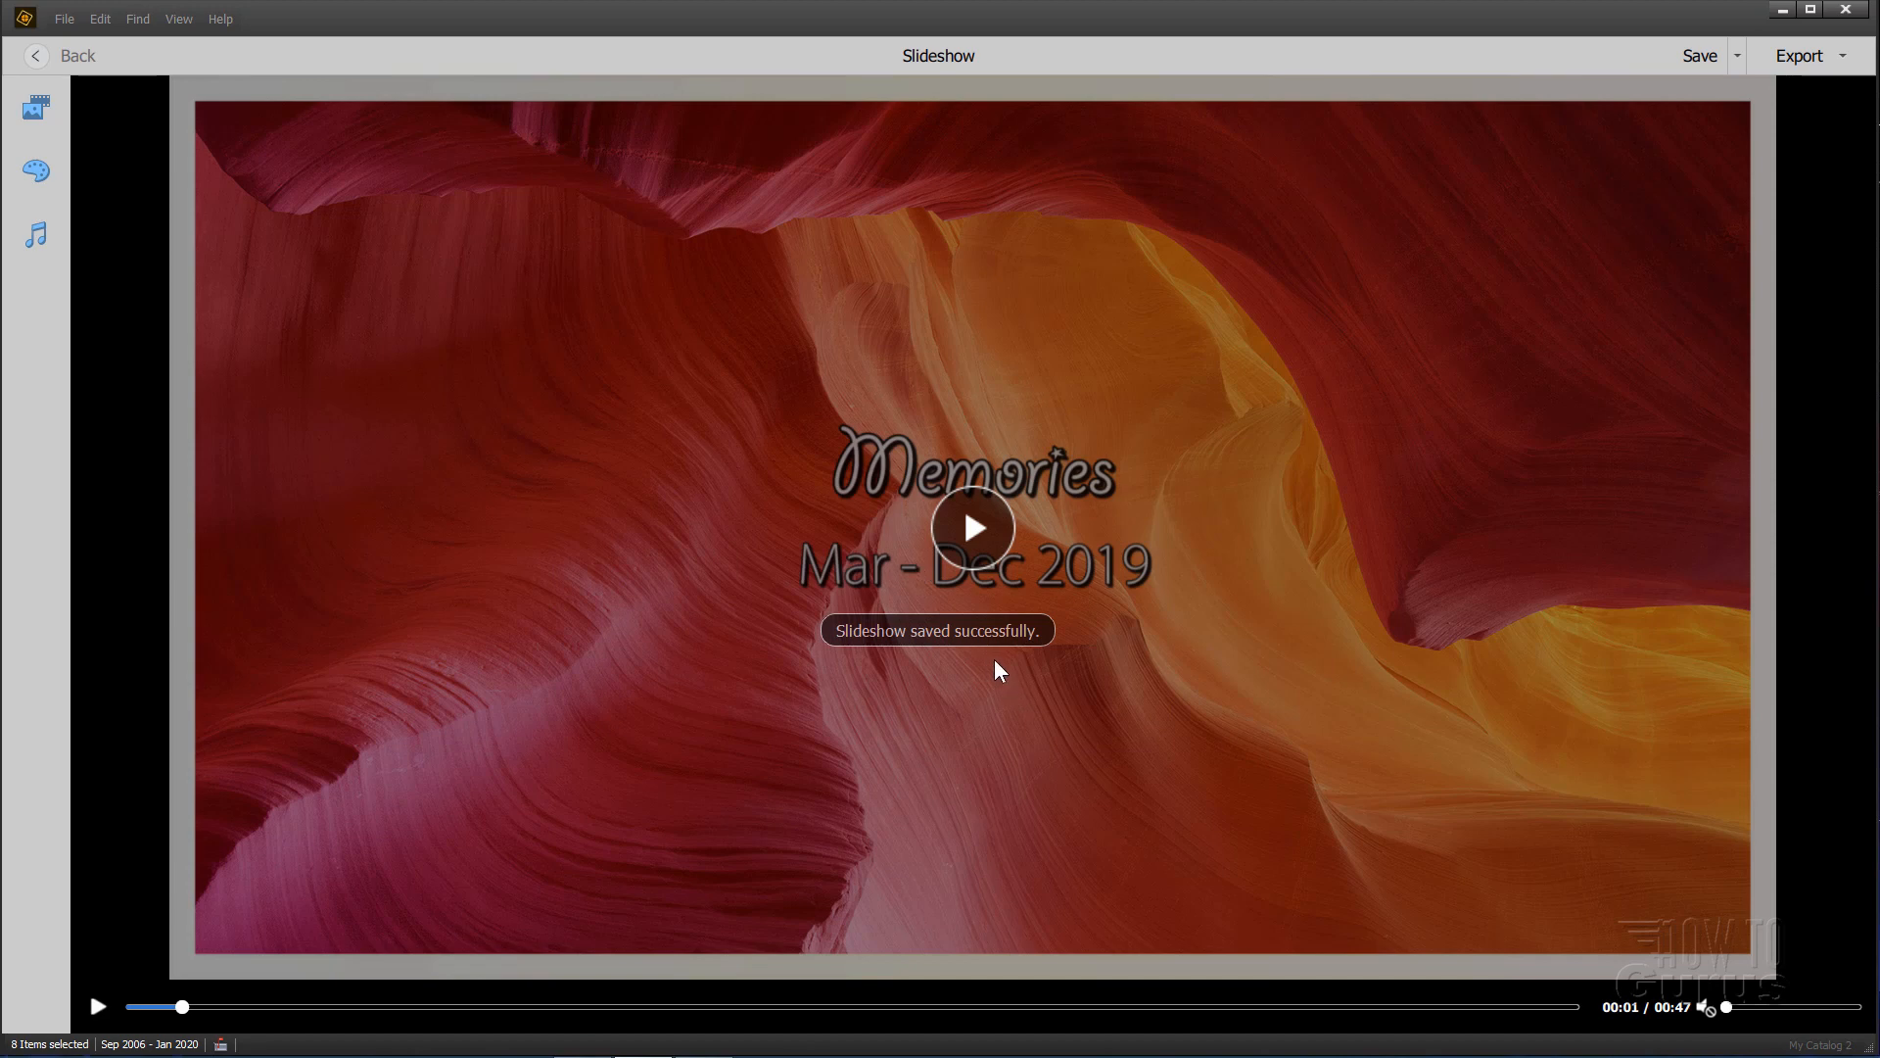
left_click(1735, 55)
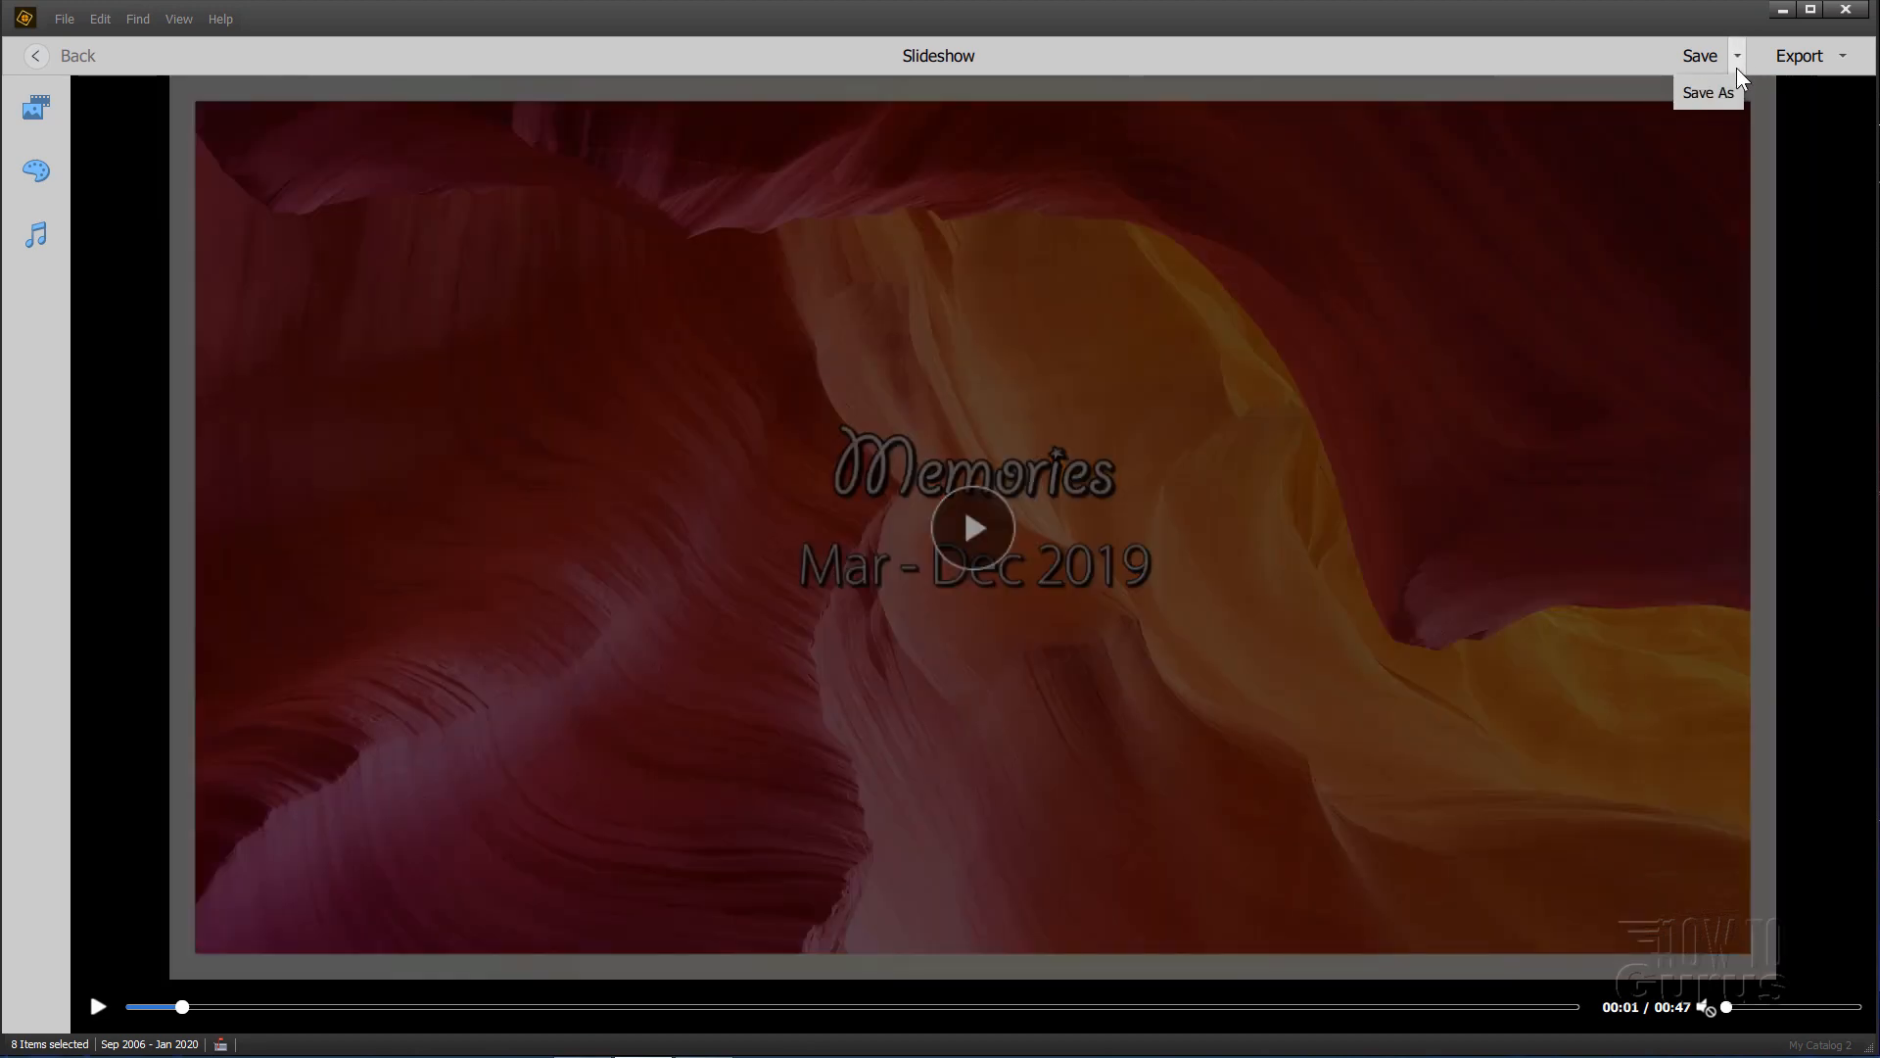
left_click(1708, 92)
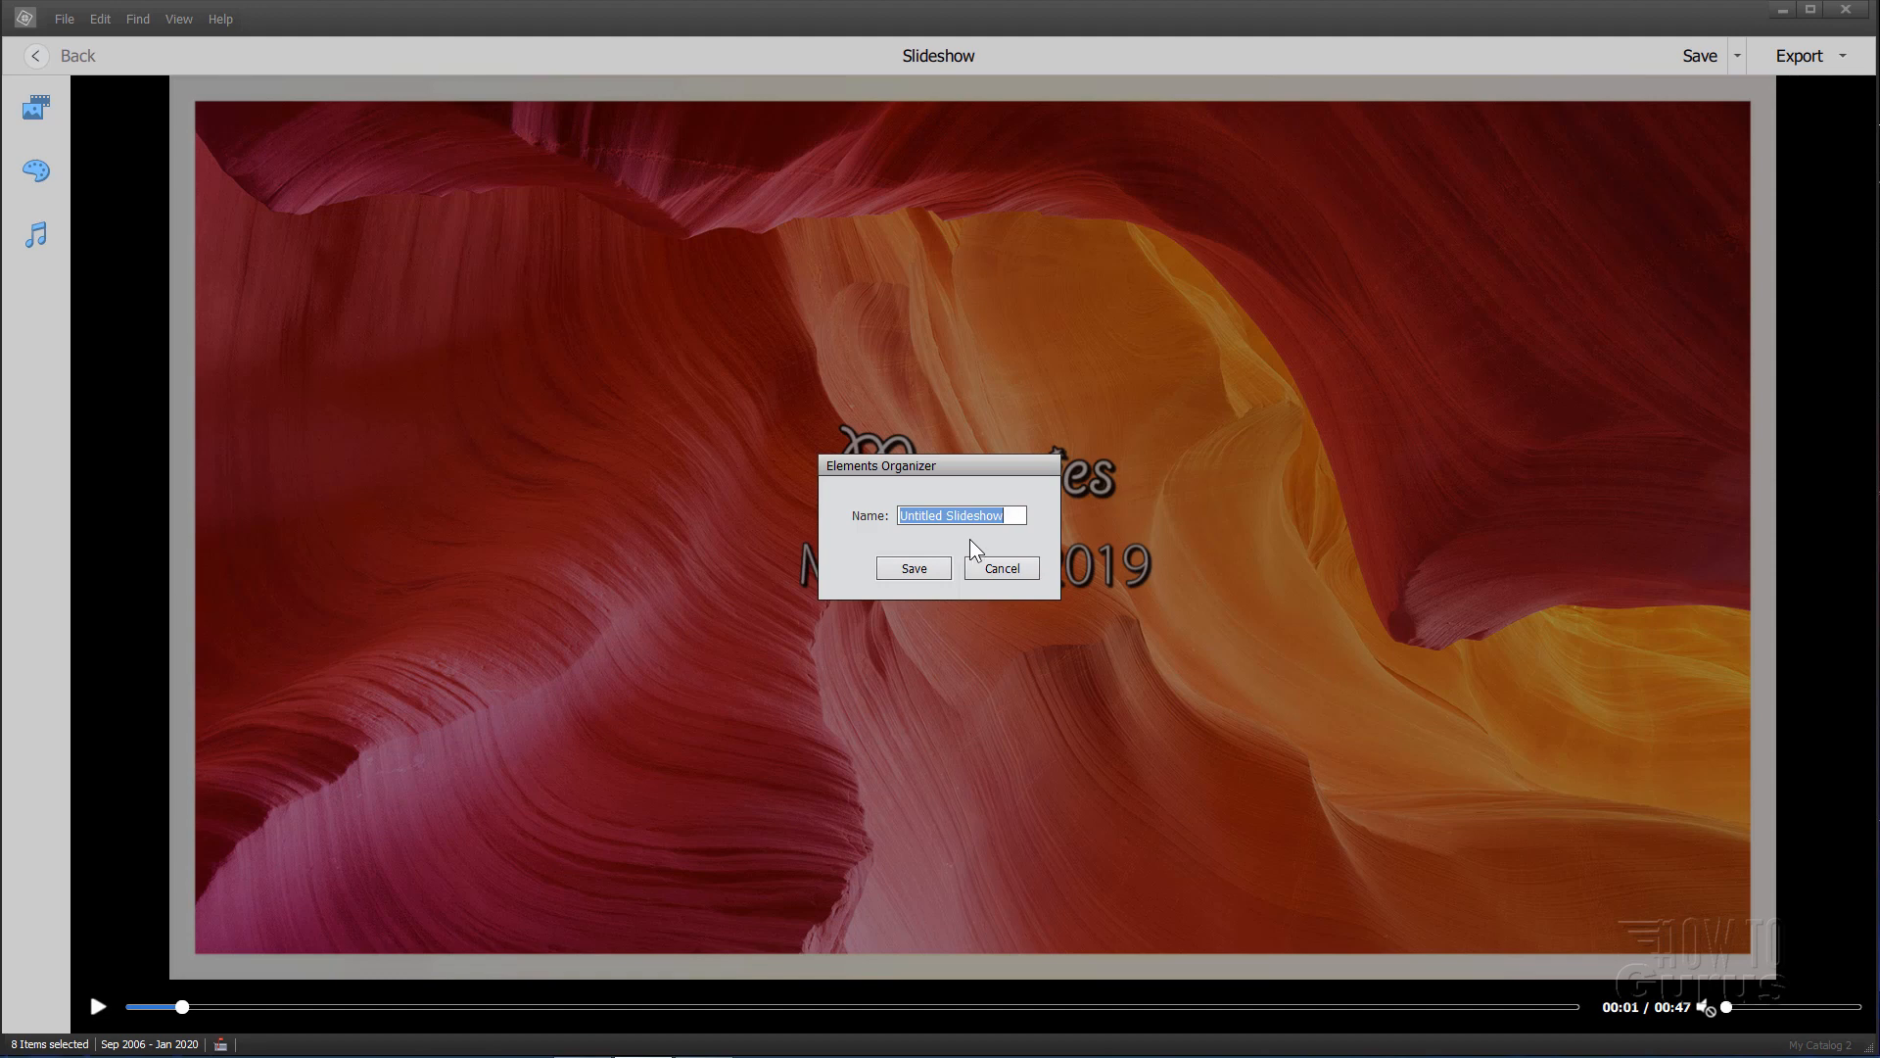
Step: Cancel Save As, review the 720p/1080p HD video export presets and cancel the export
left_click(911, 568)
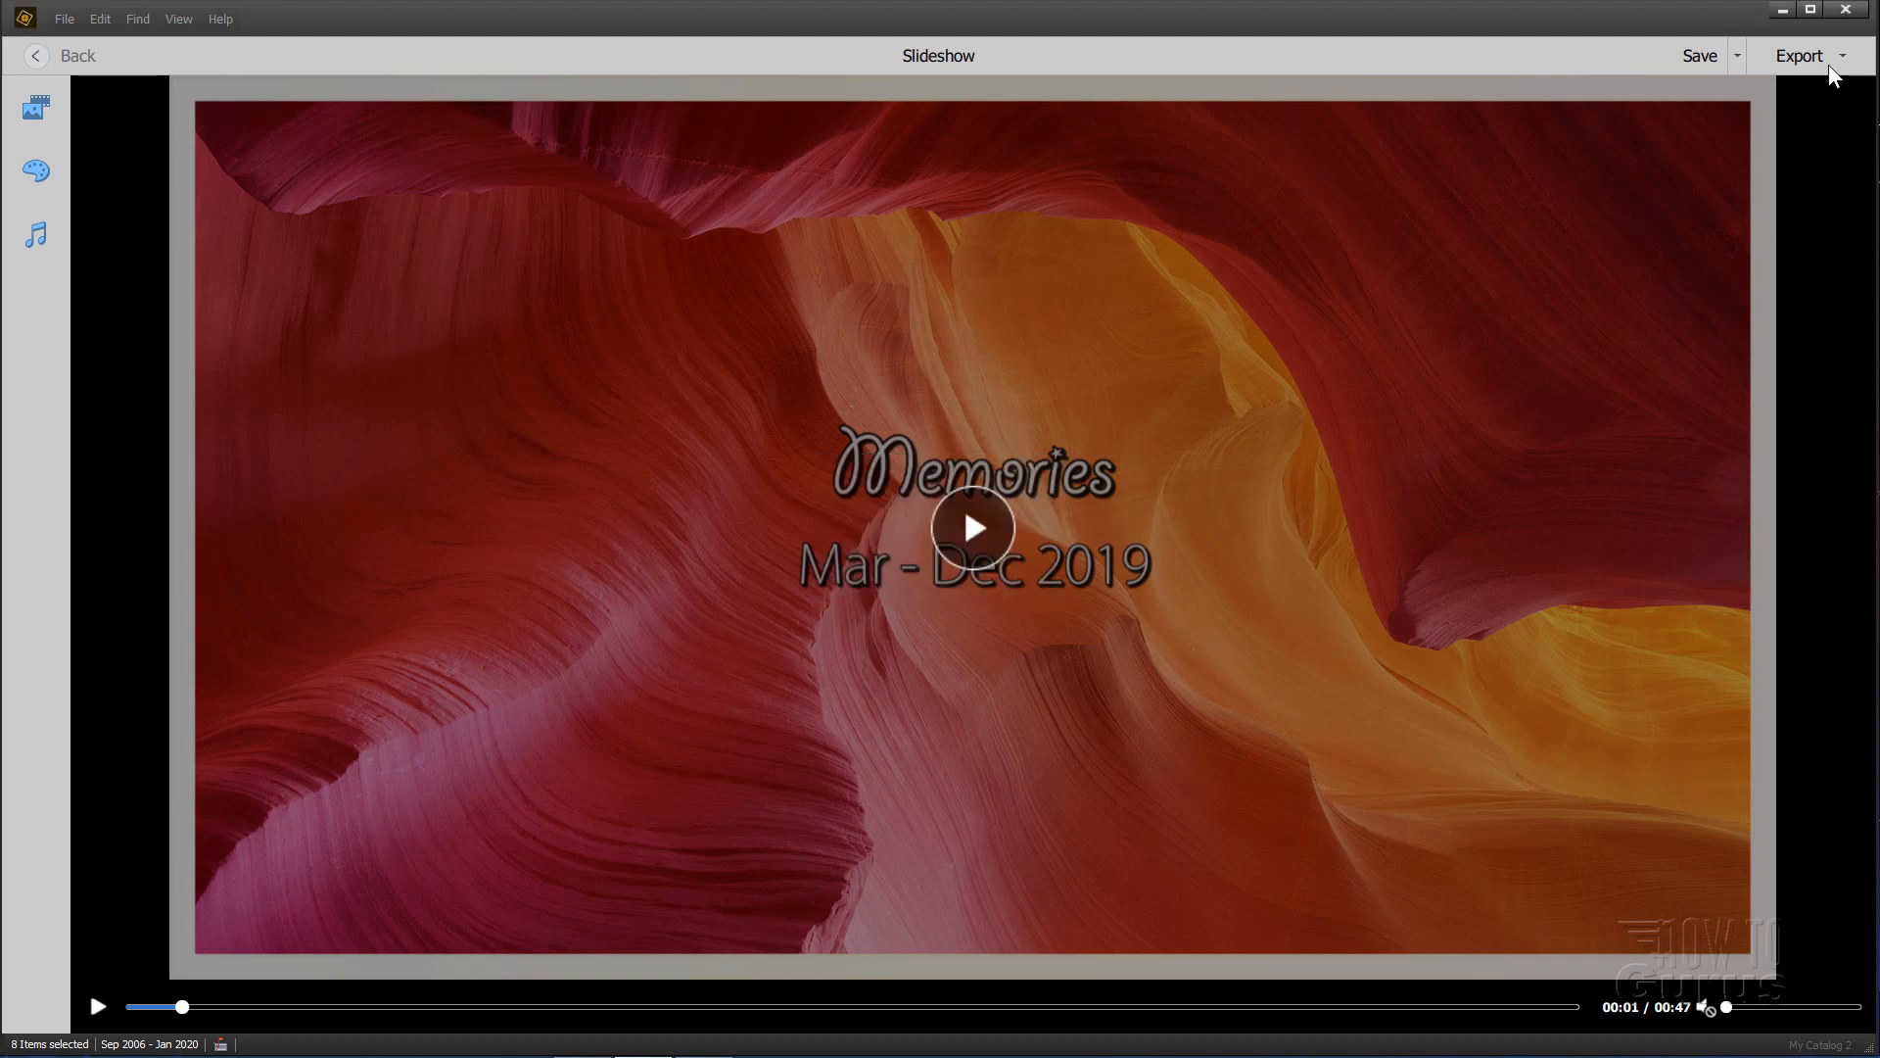
left_click(1841, 55)
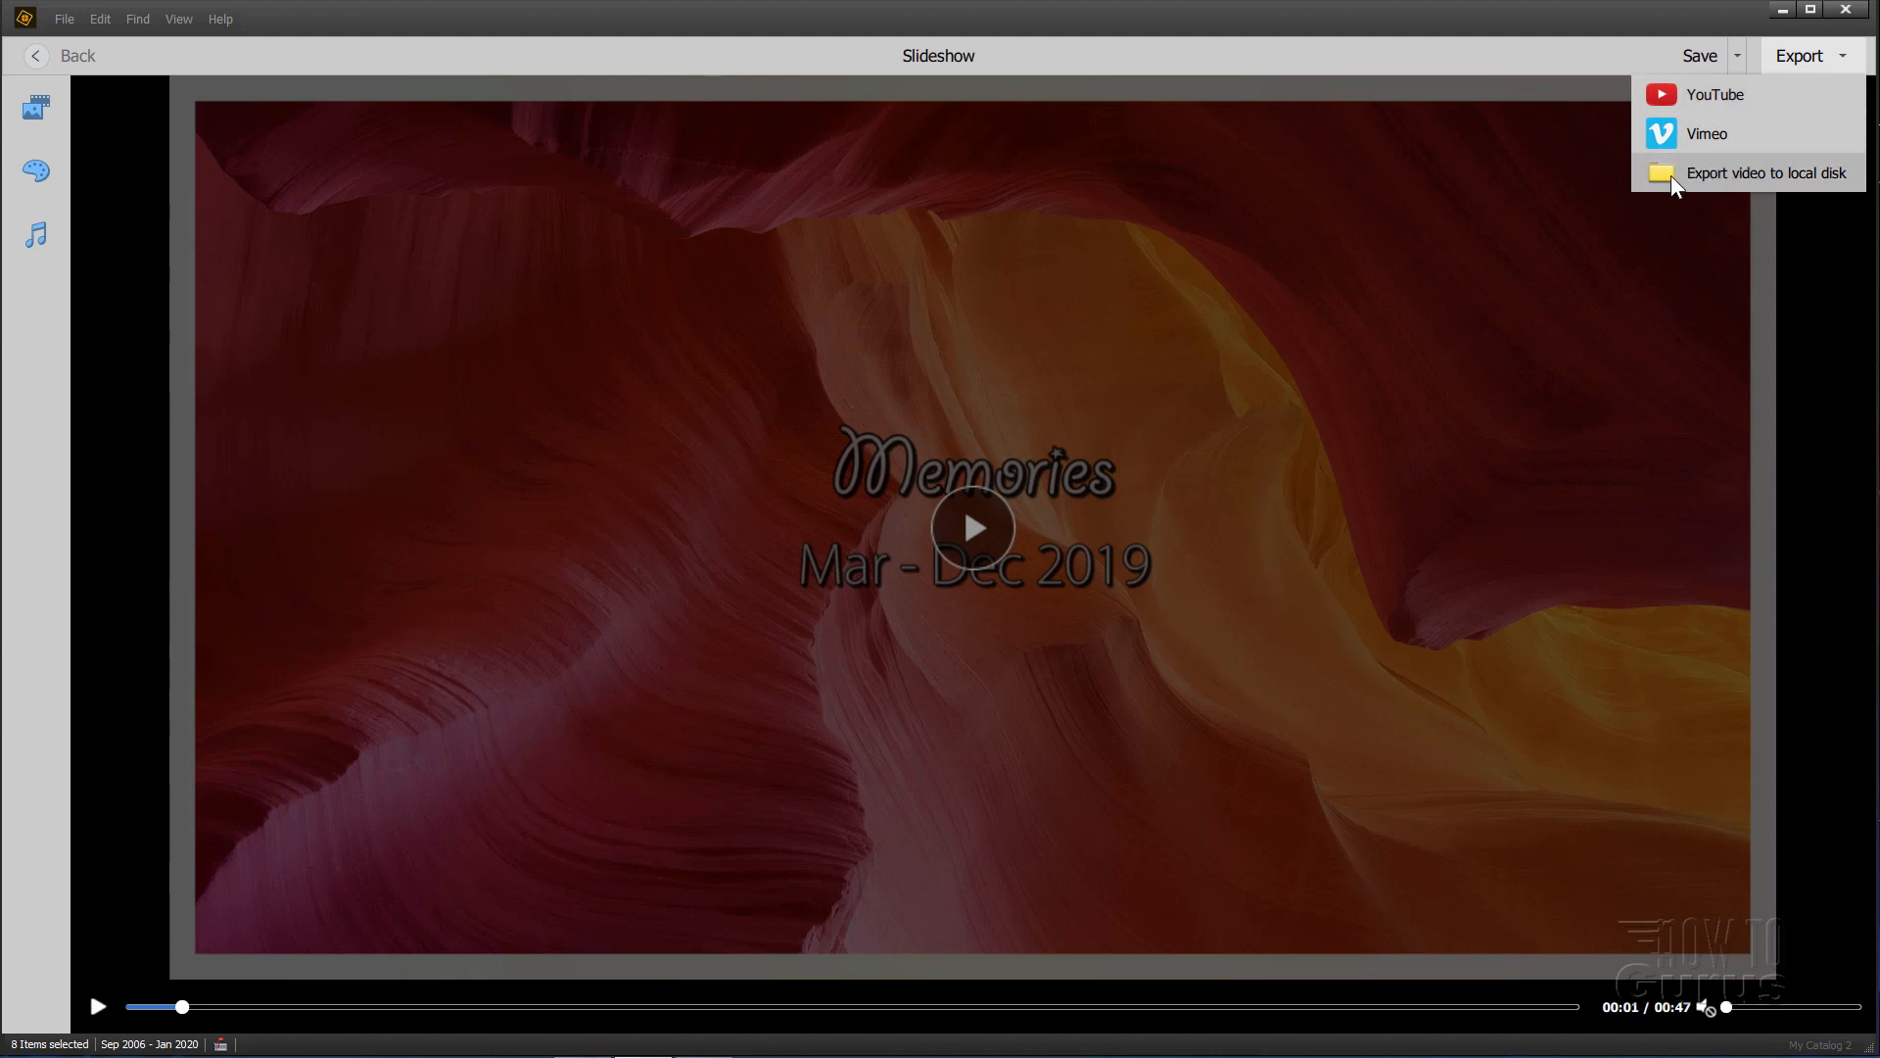
left_click(1765, 173)
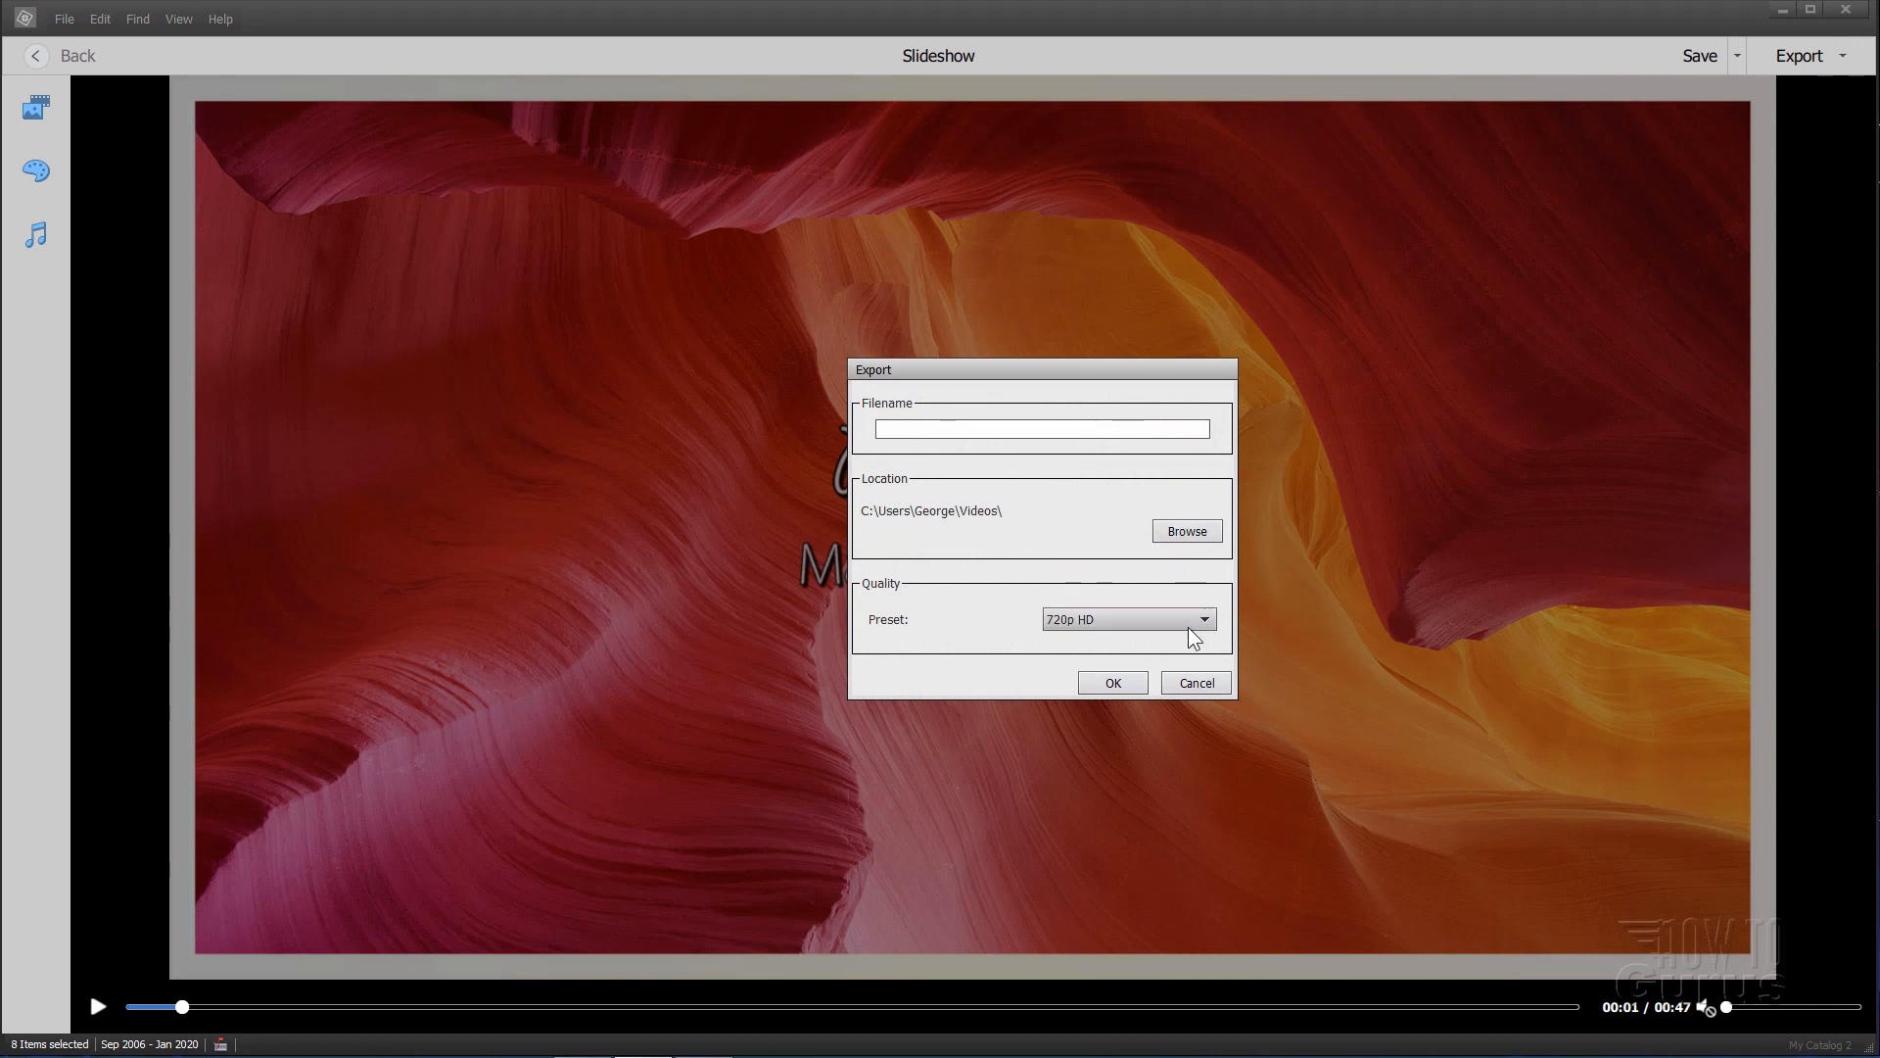
left_click(1202, 619)
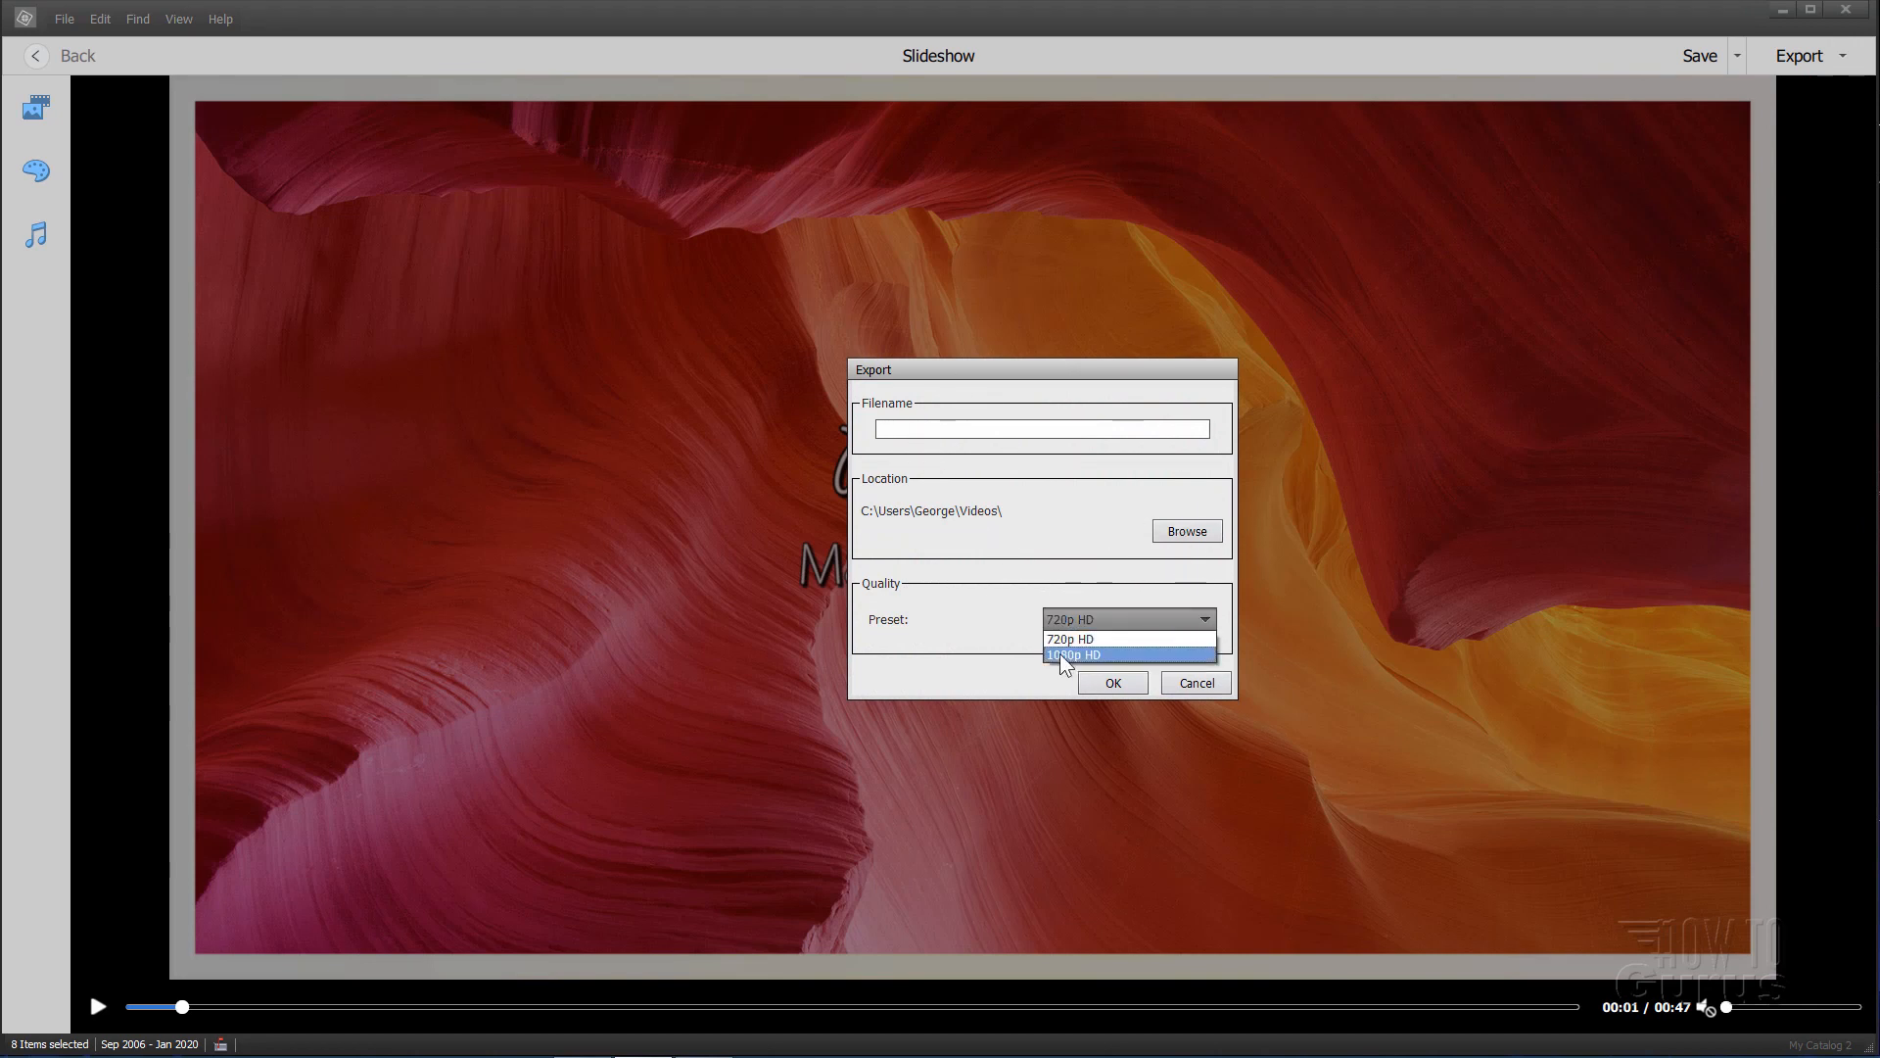
mouse_move(1069, 639)
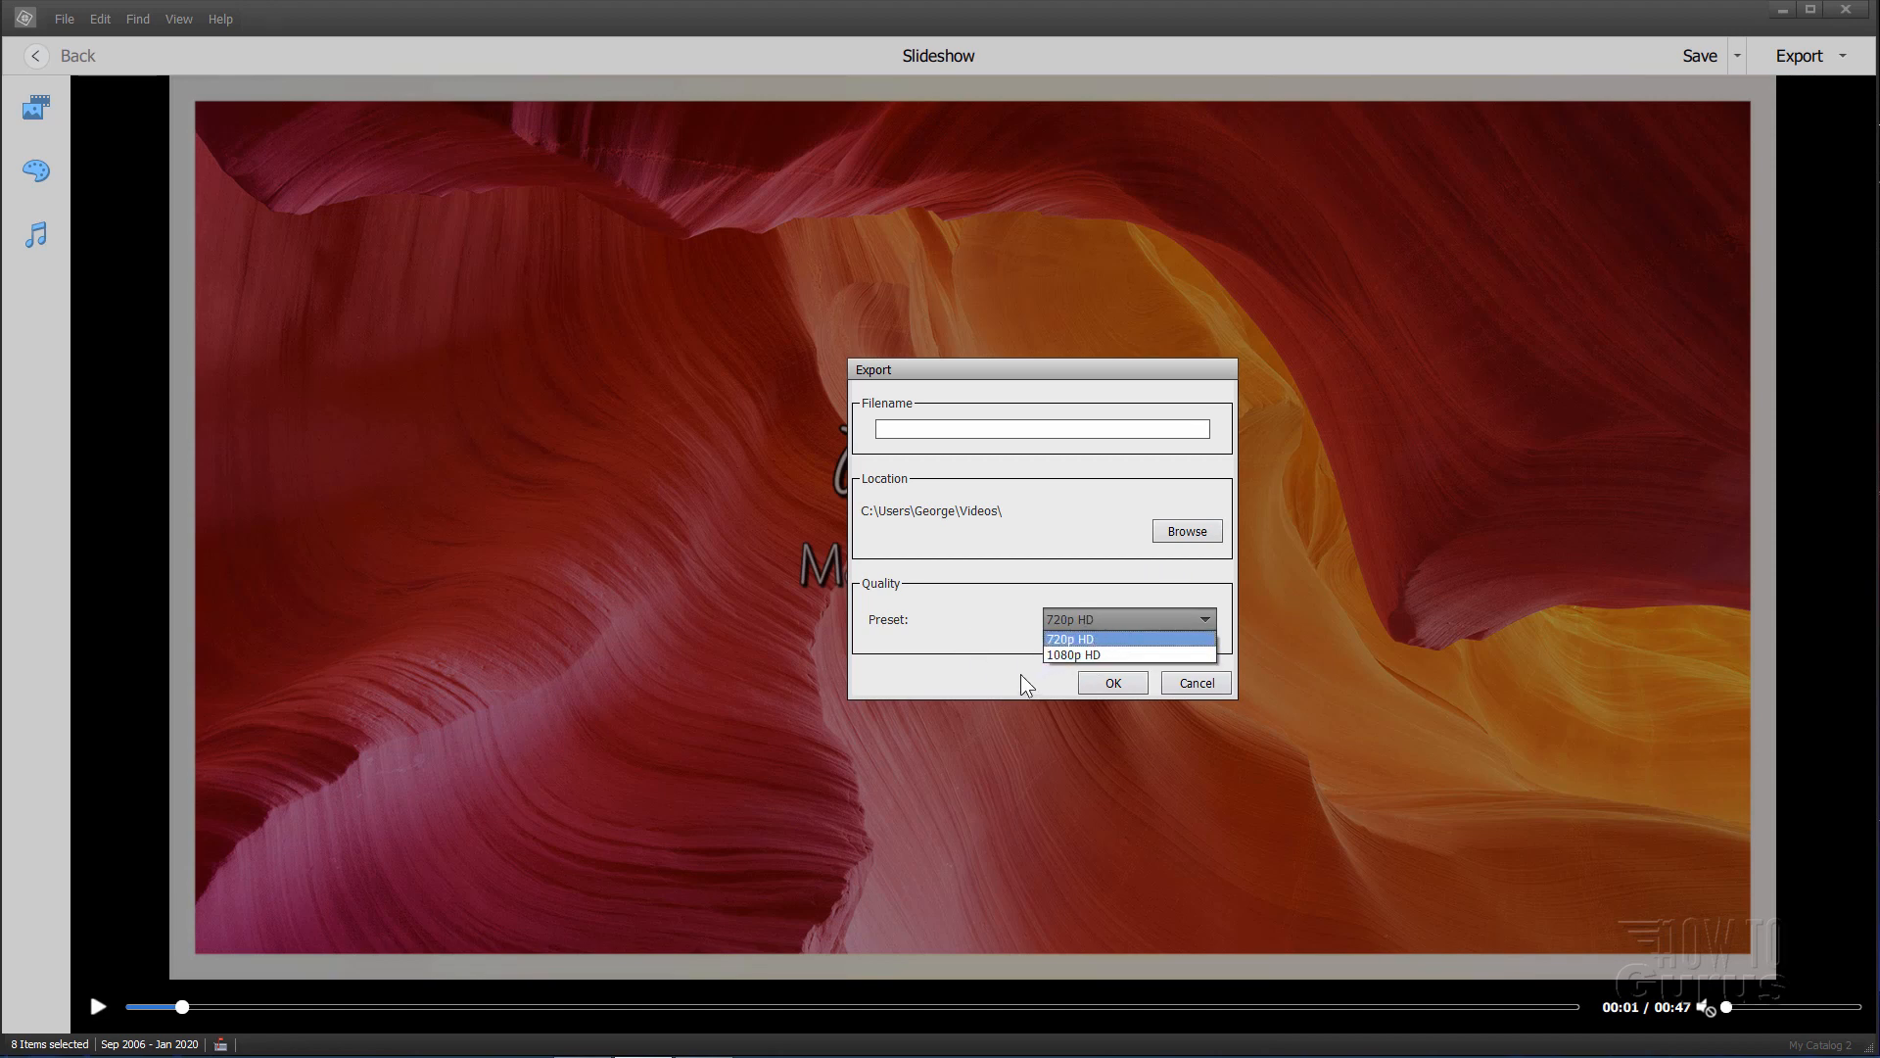
left_click(1192, 681)
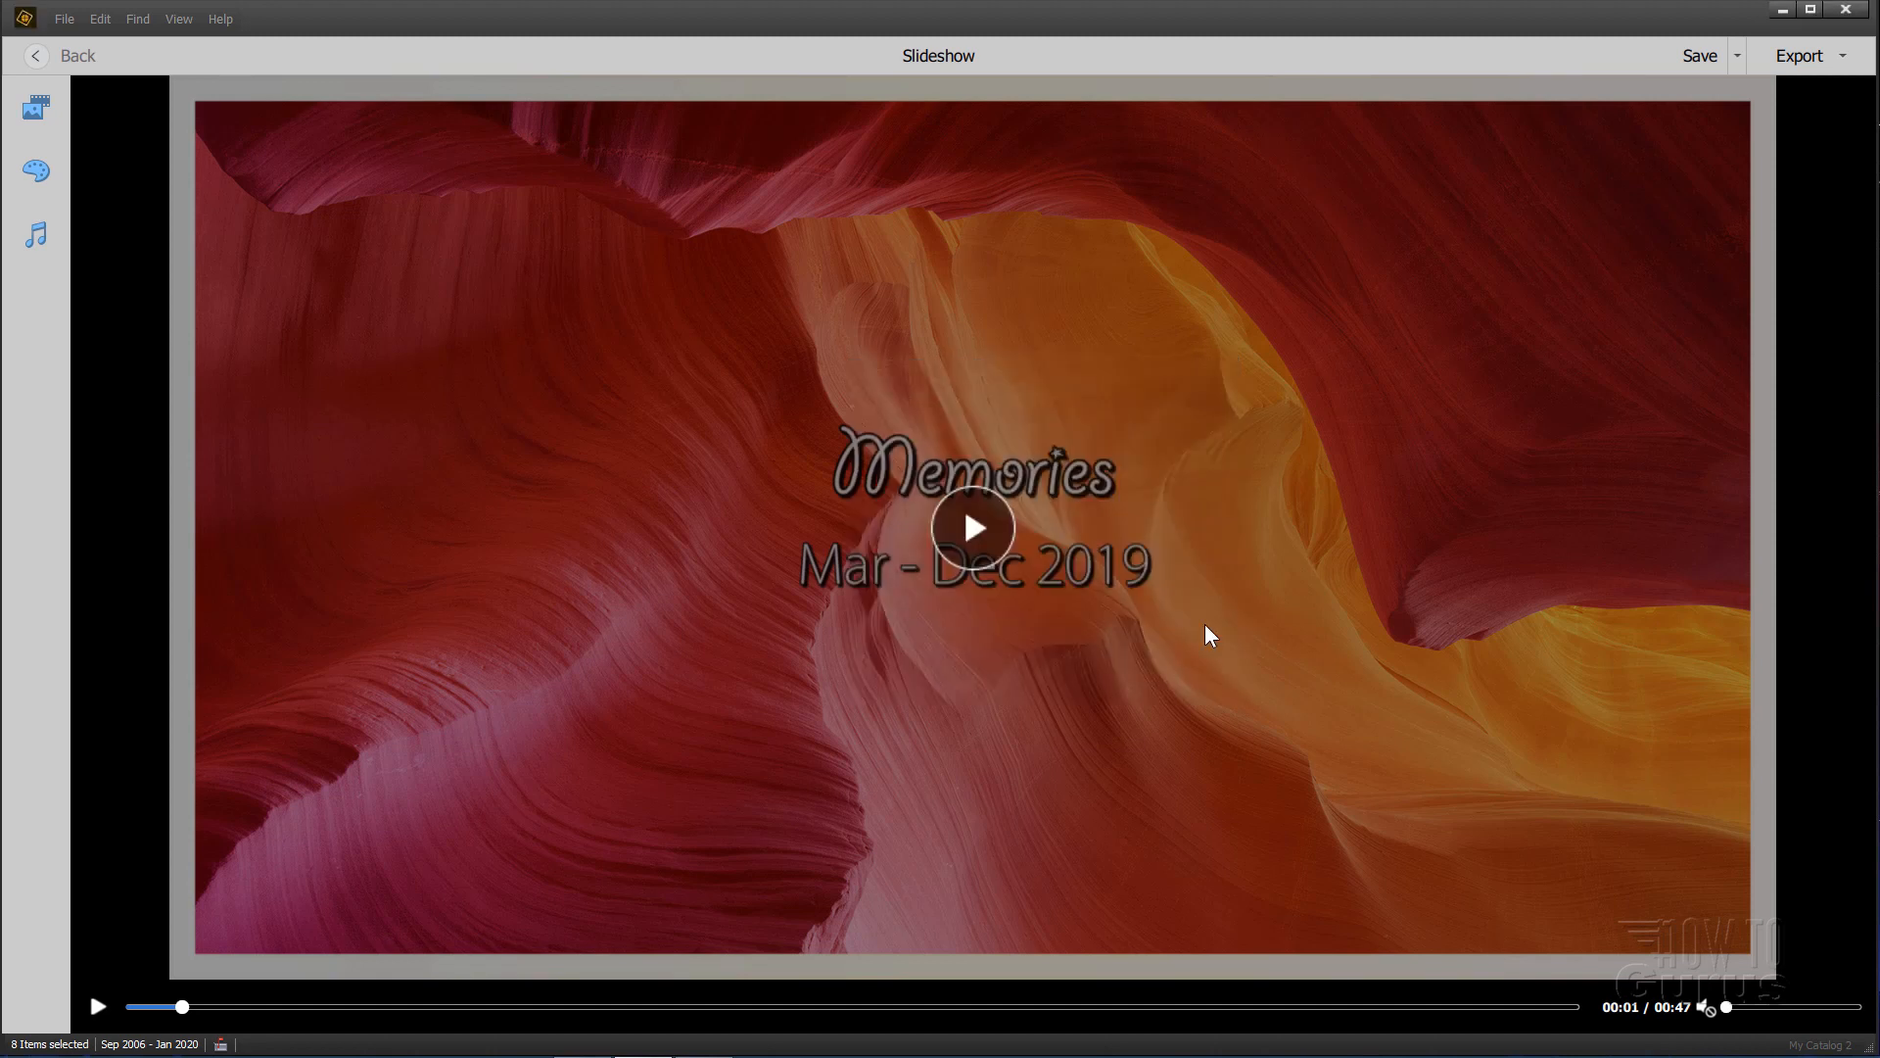
mouse_move(37, 106)
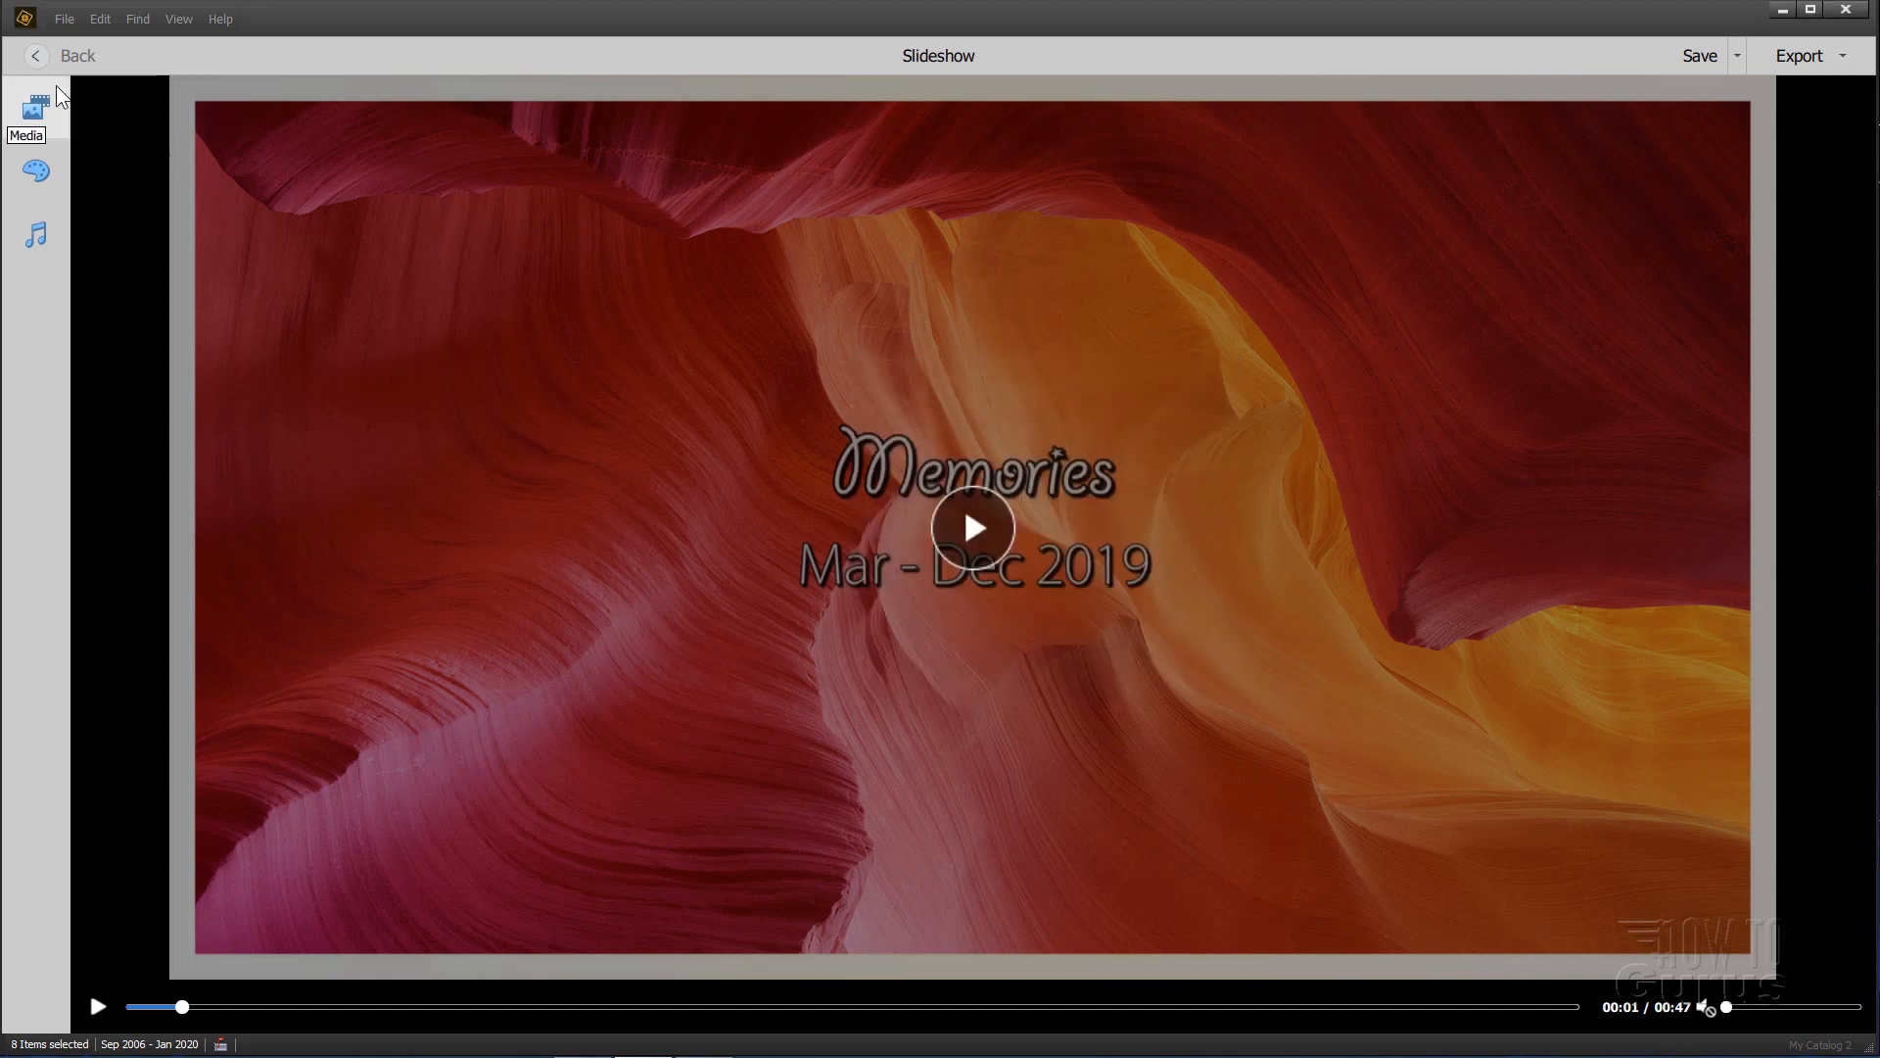
Step: Return to the media grid, play back the saved slideshow once and go back
left_click(64, 55)
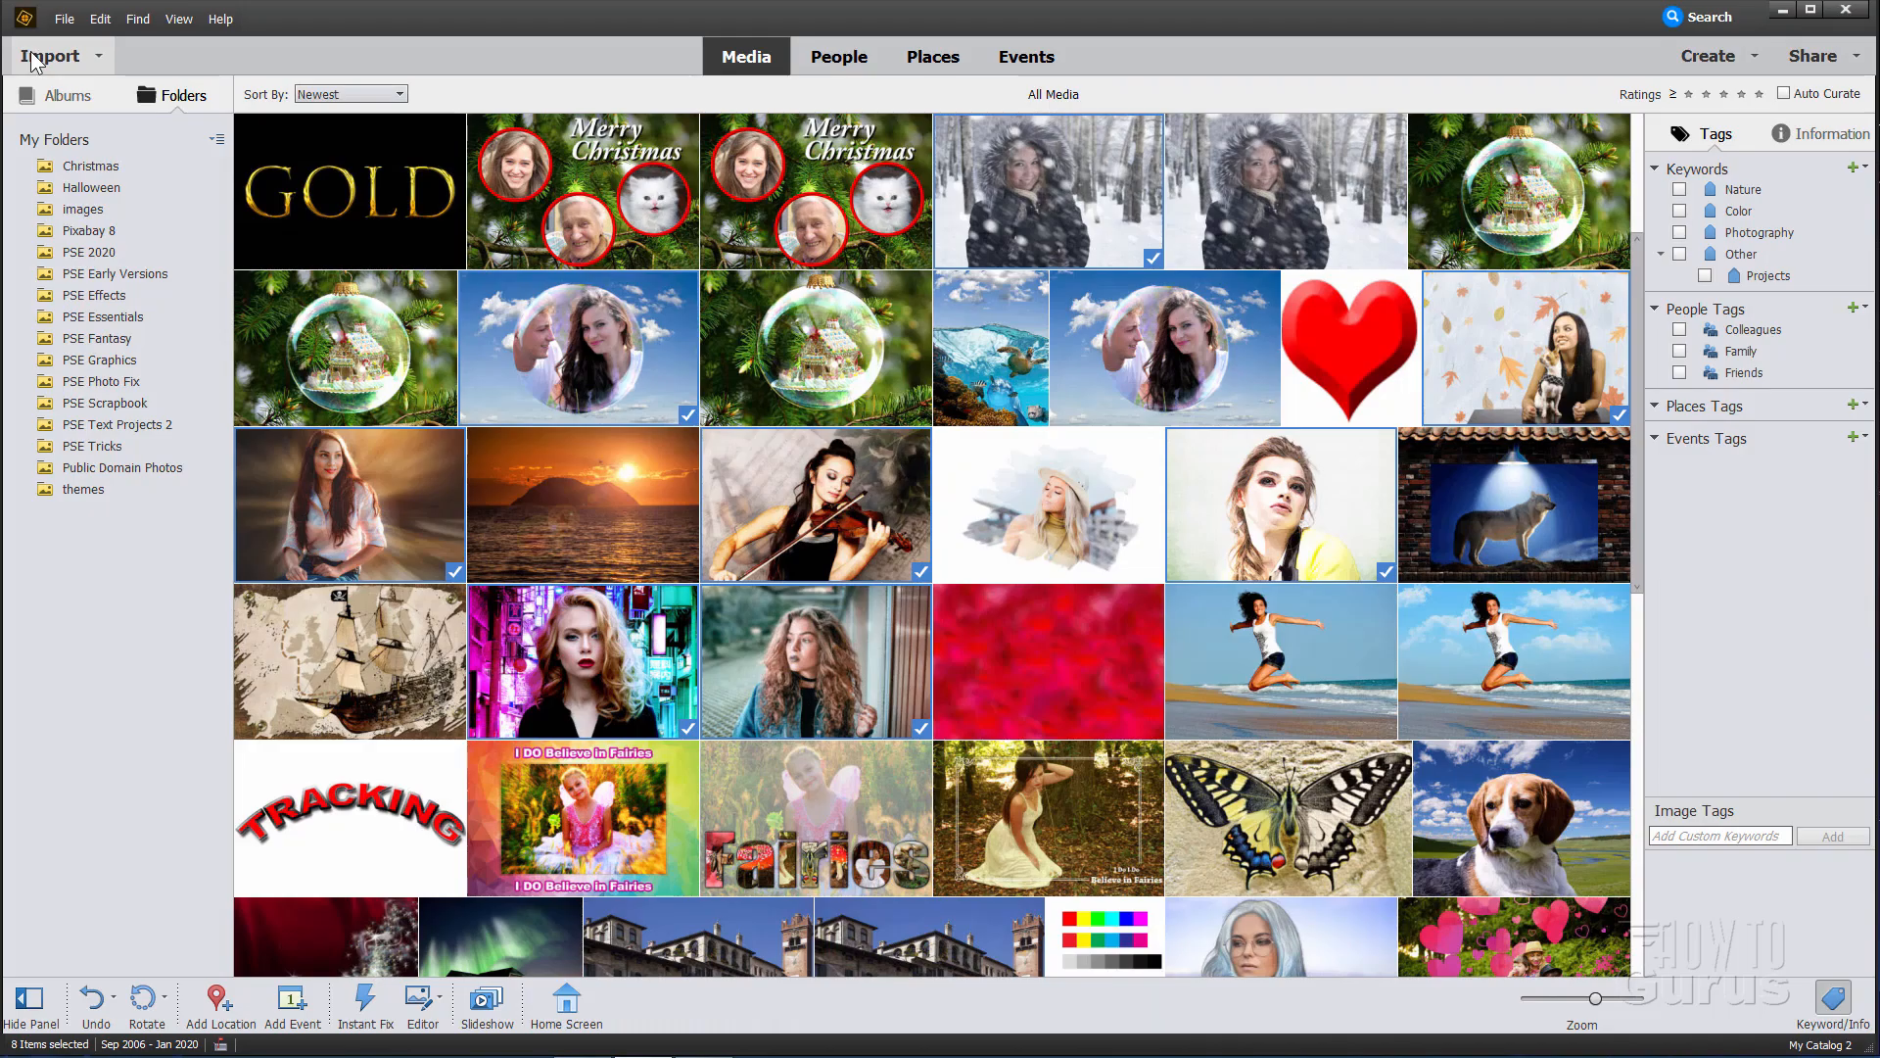
mouse_move(1645, 429)
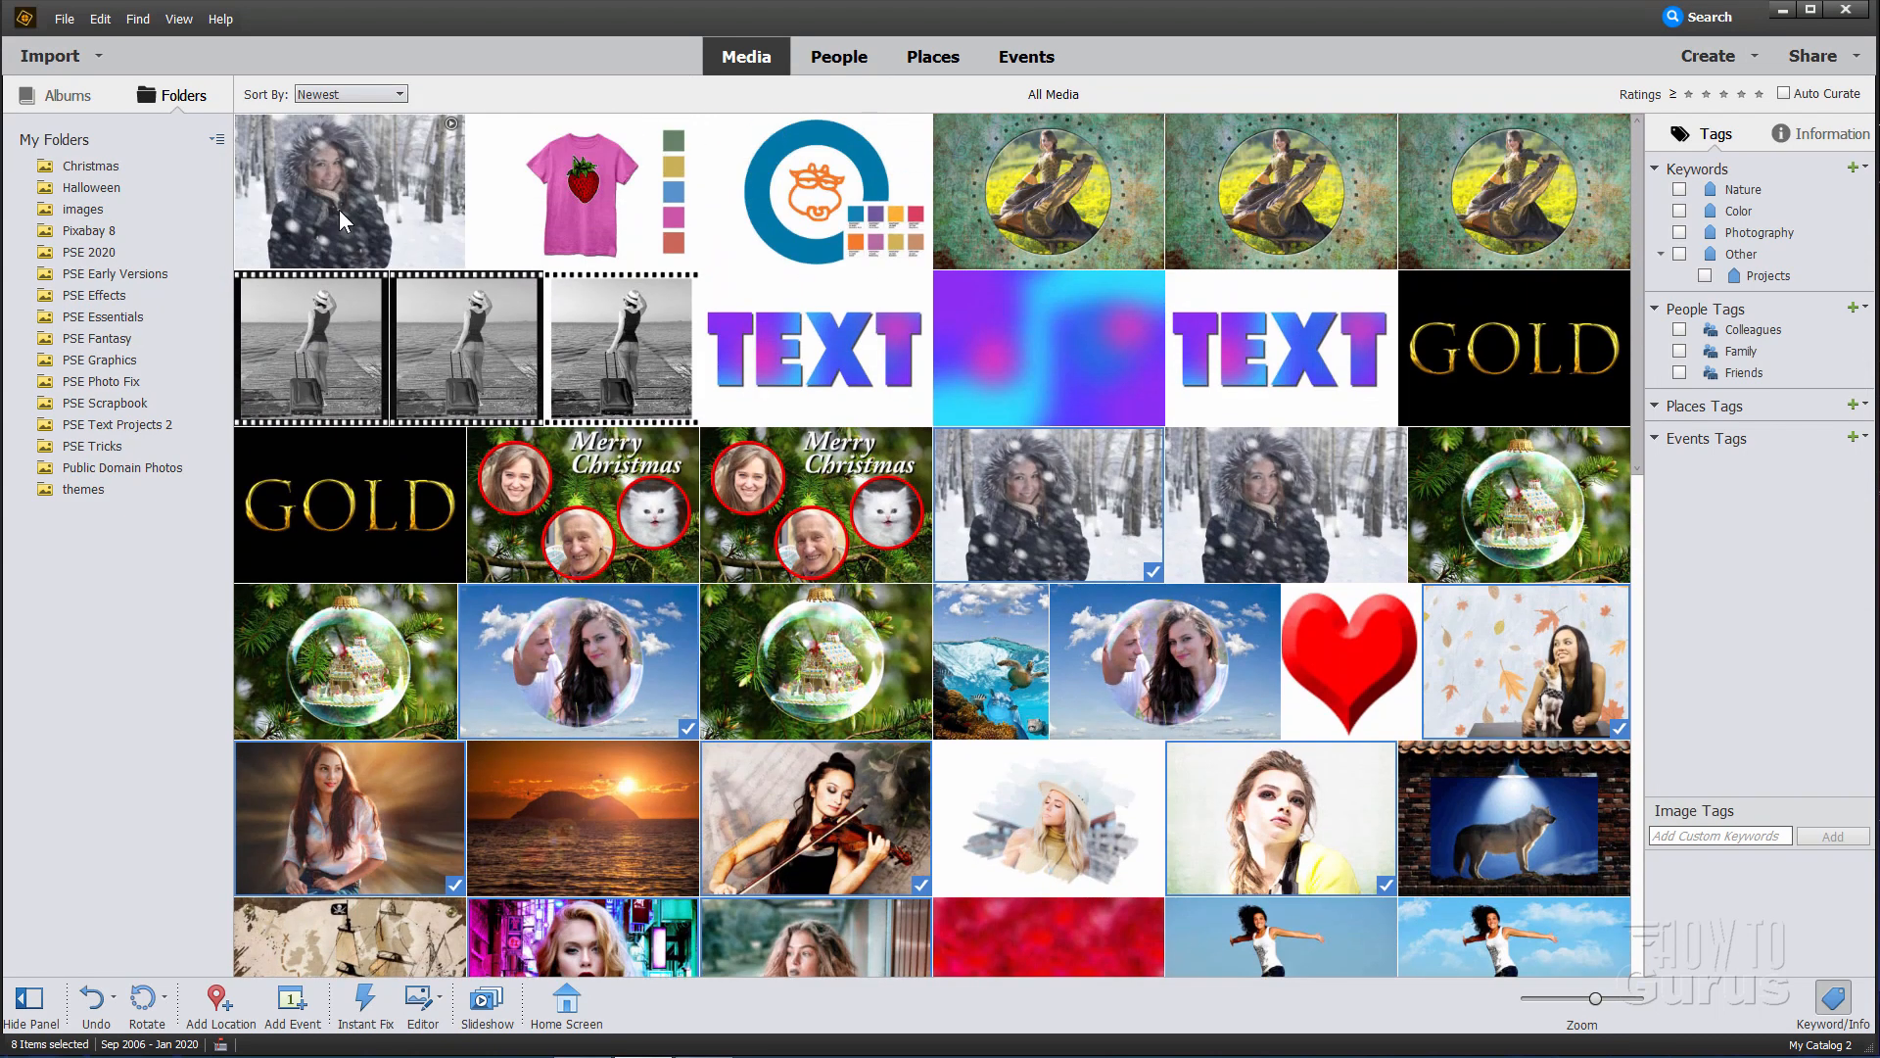
mouse_move(429, 212)
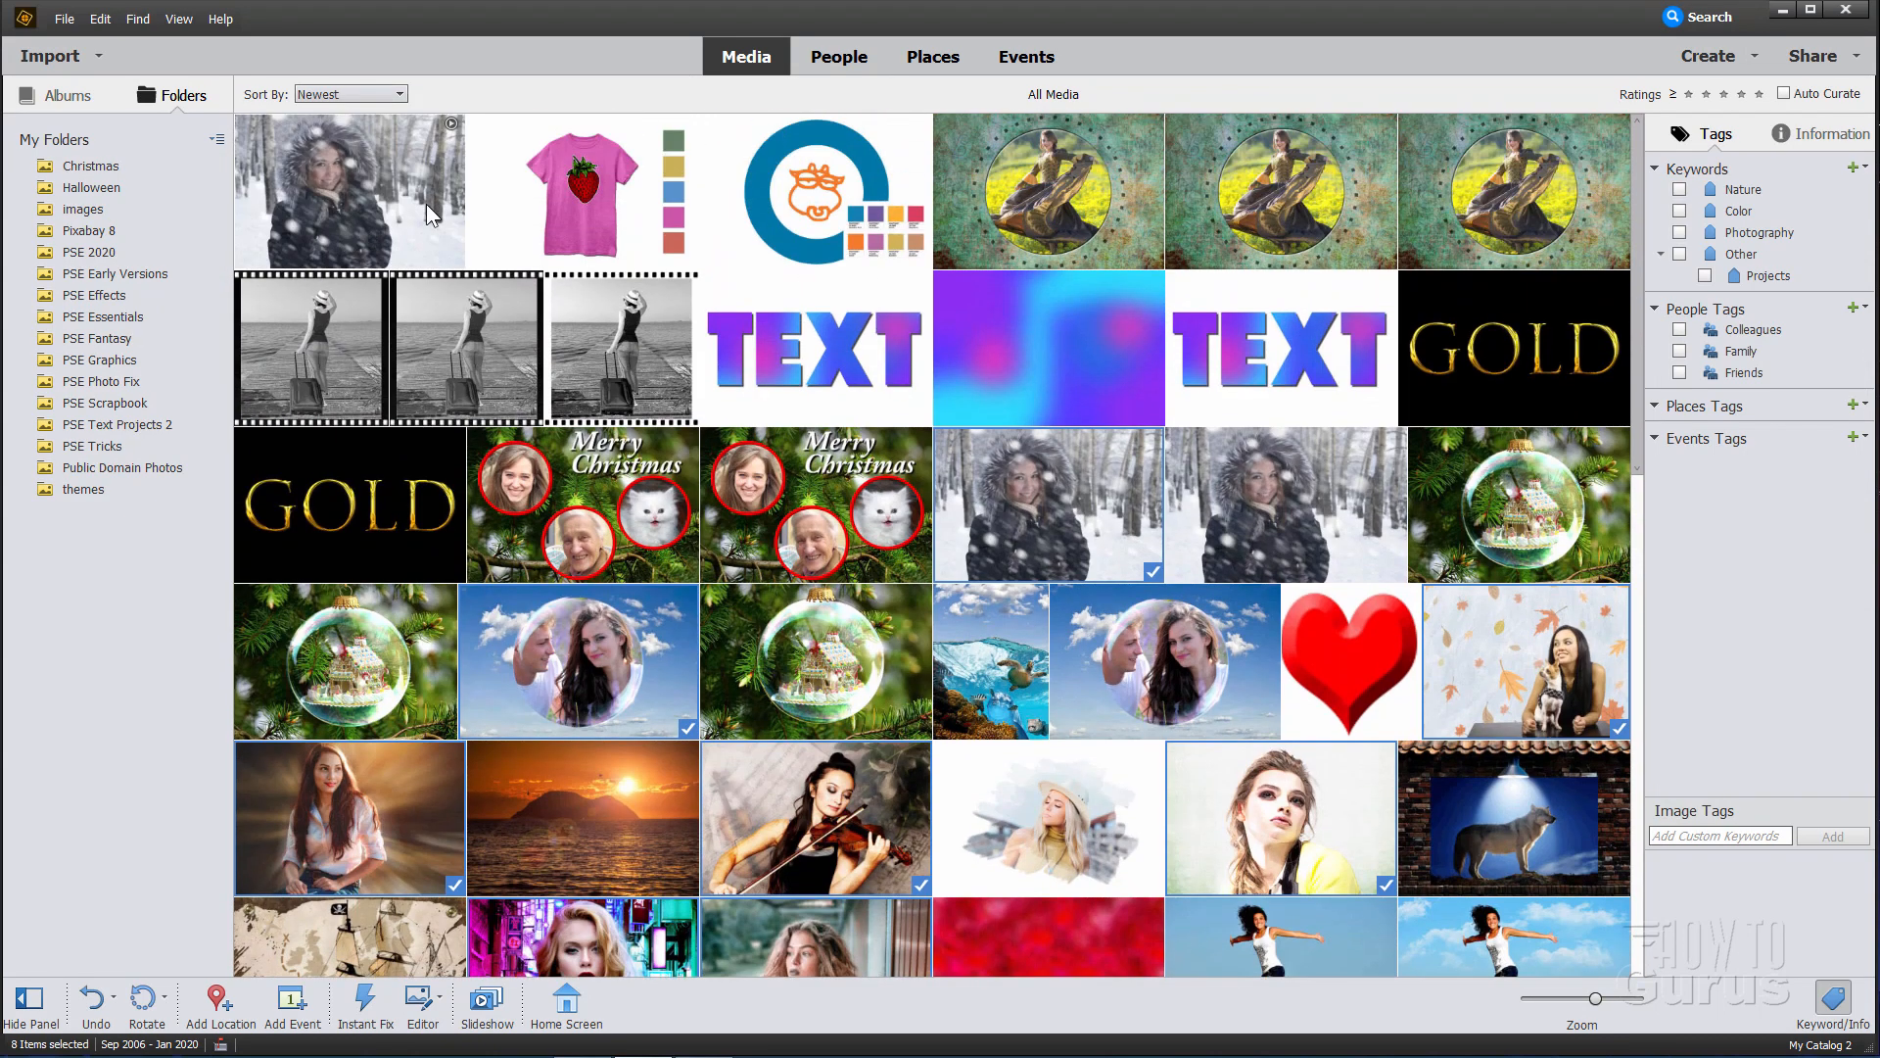
mouse_move(417, 255)
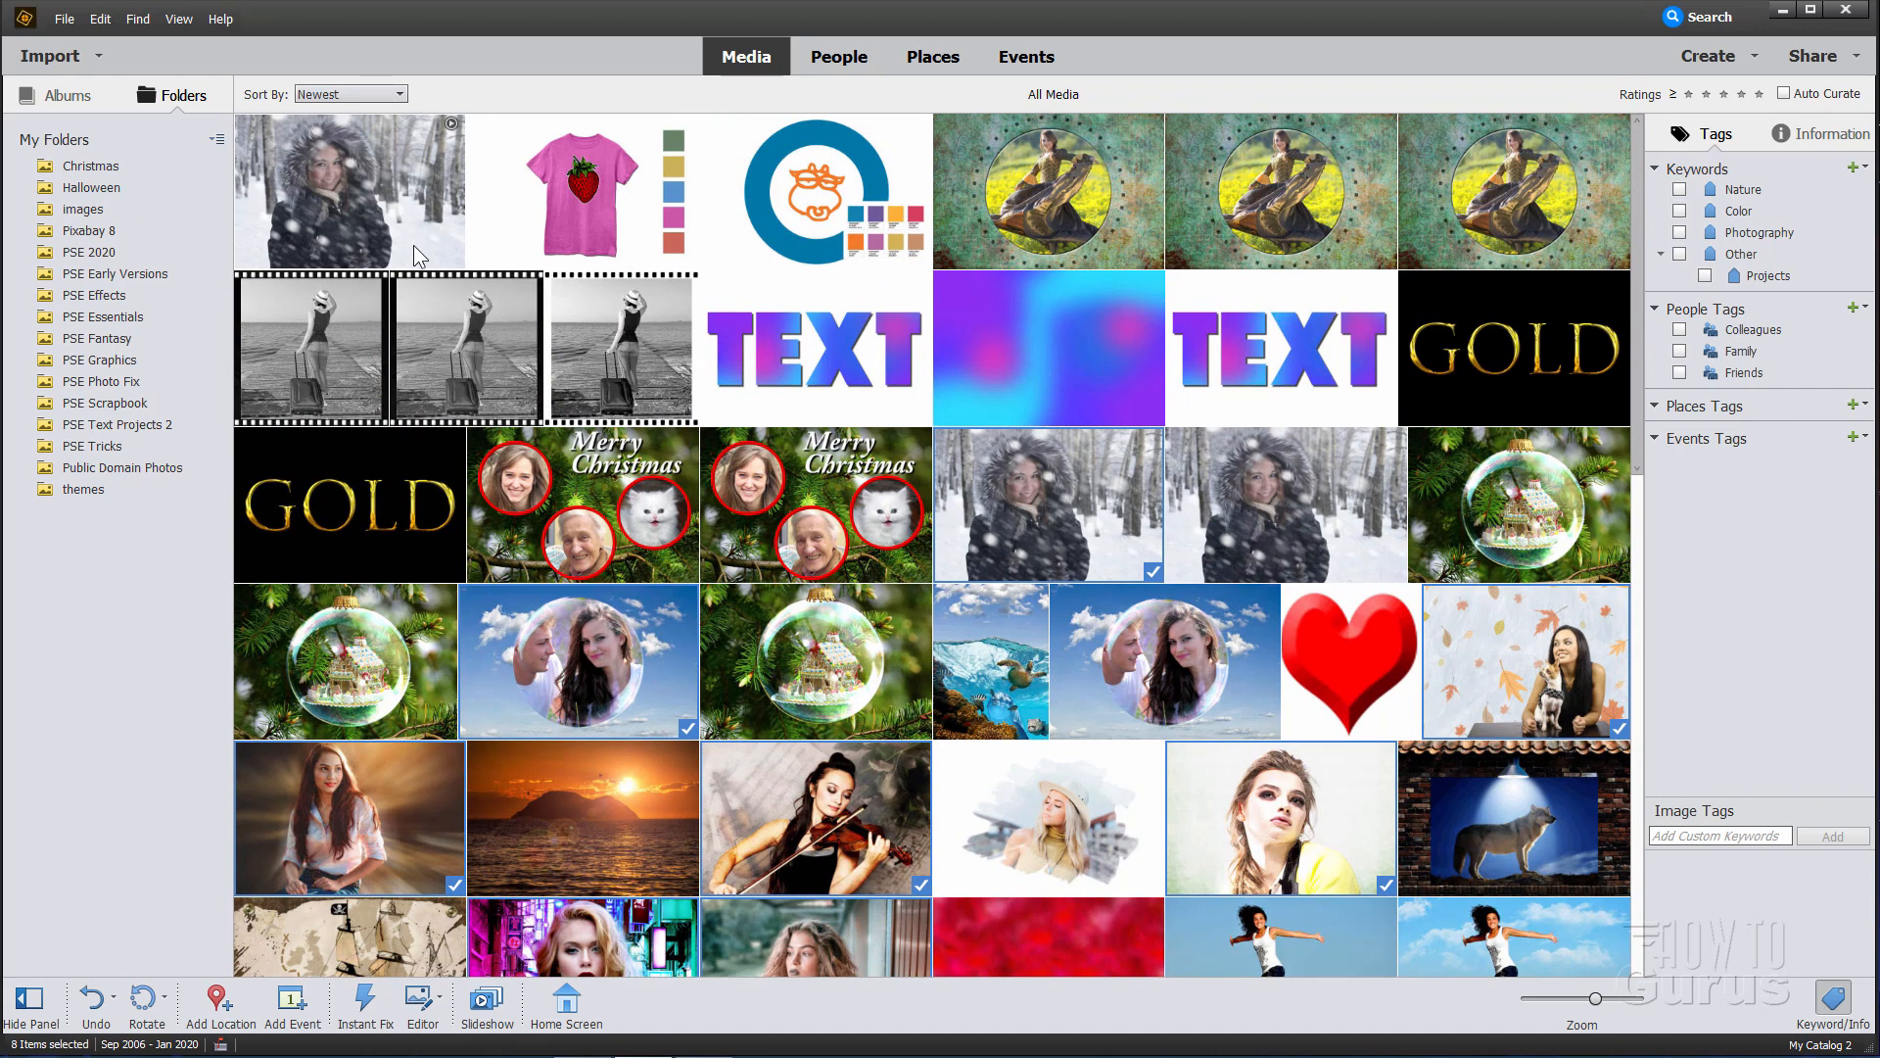
mouse_move(413, 206)
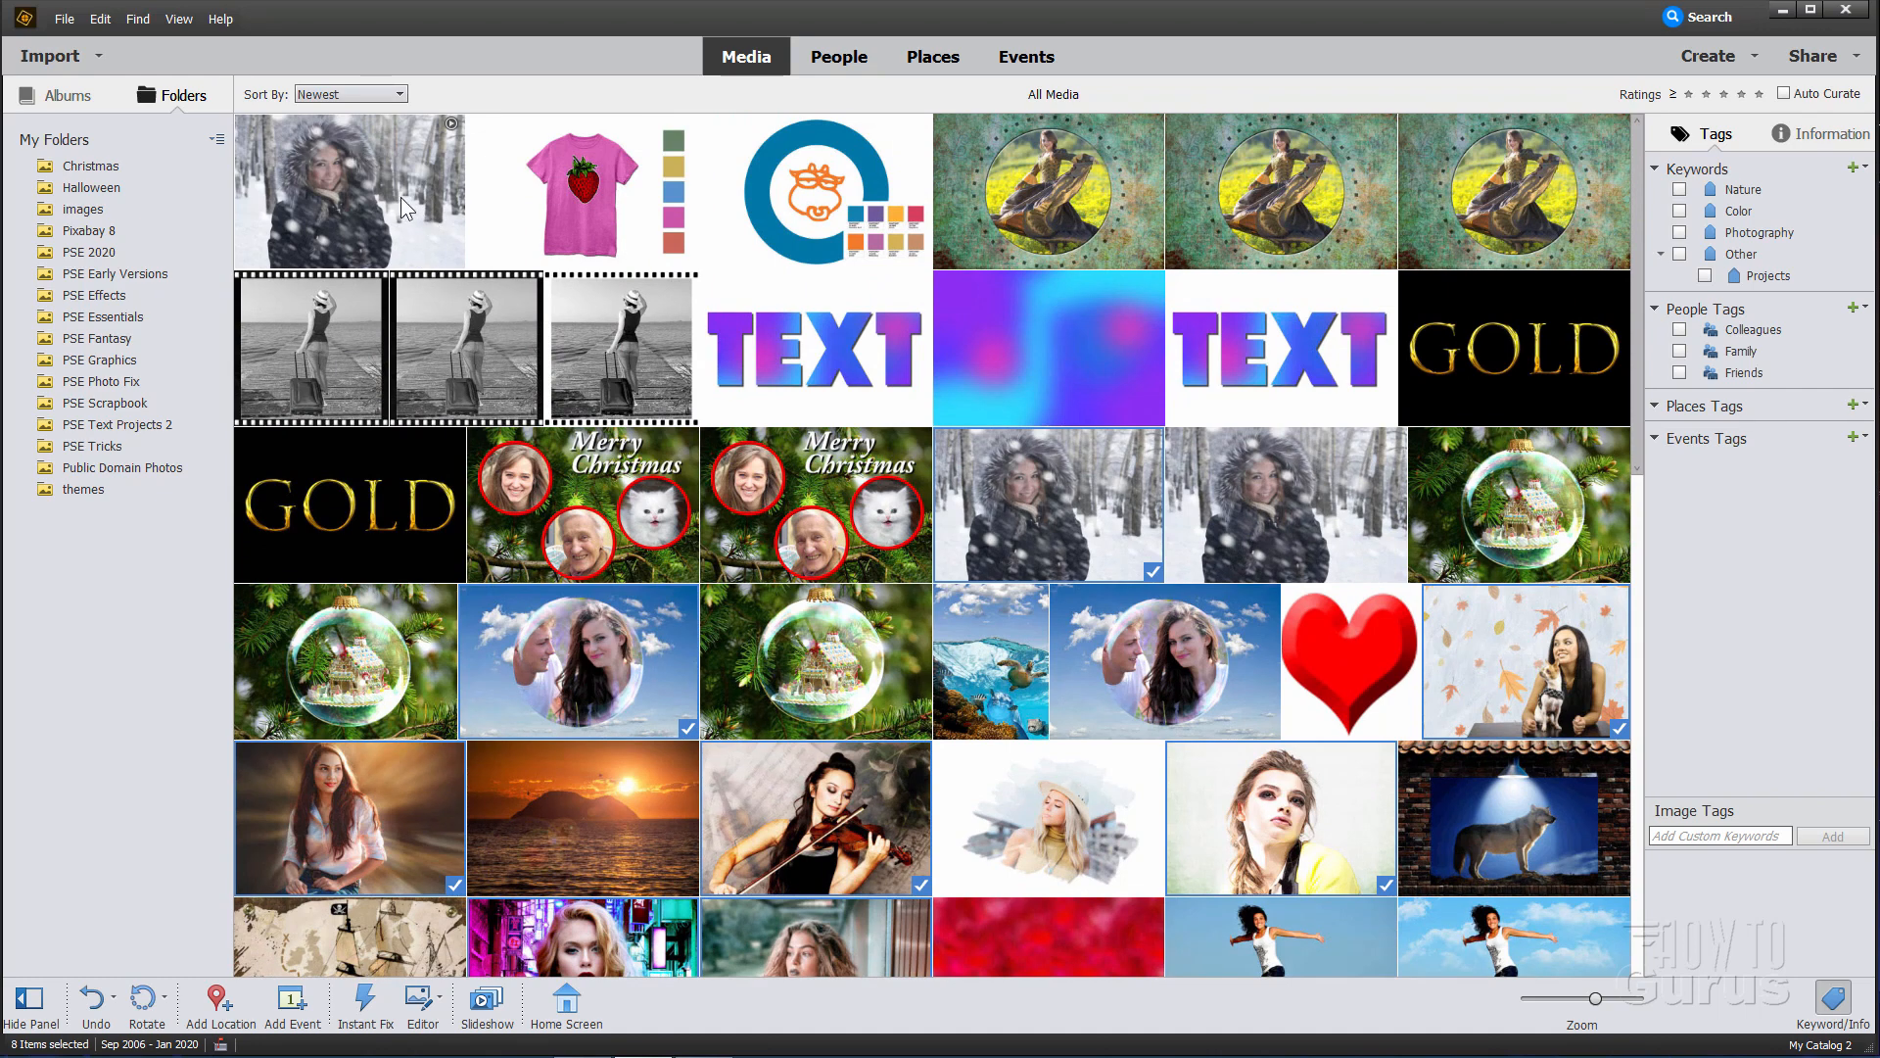
mouse_move(456, 129)
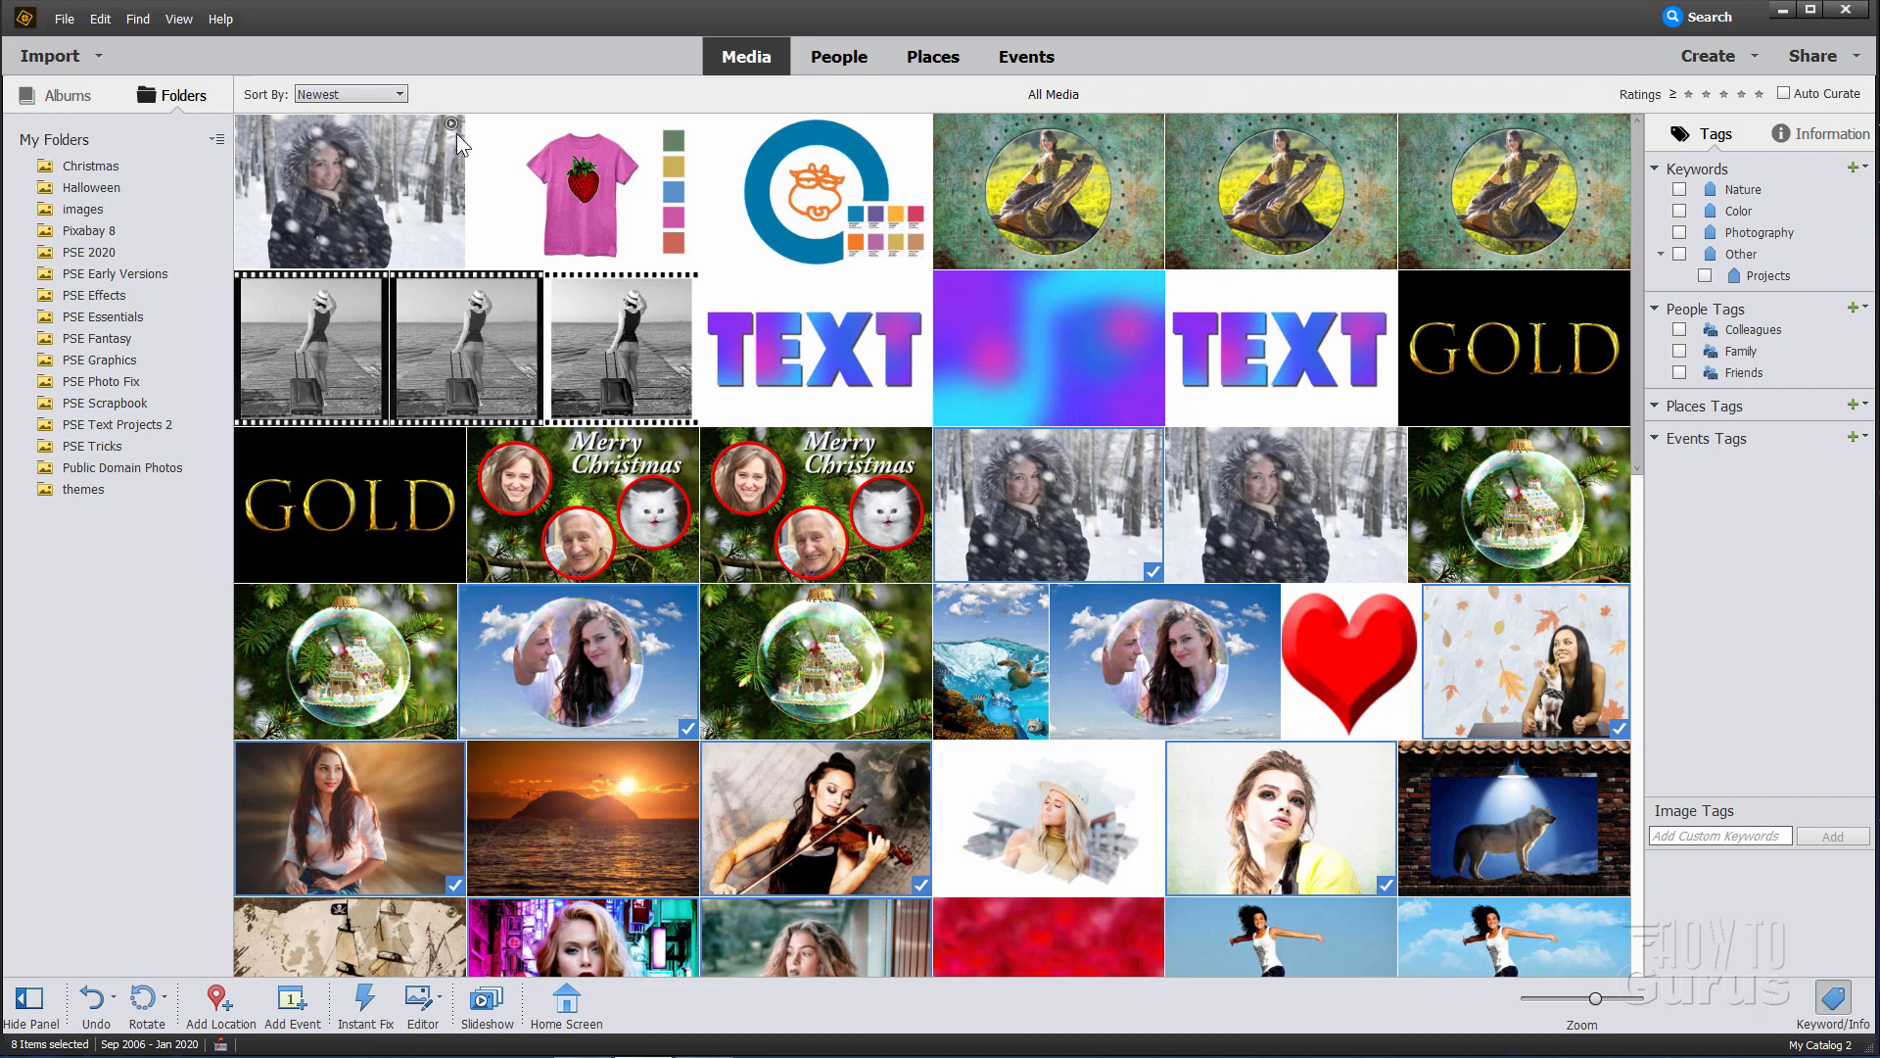
mouse_move(349, 200)
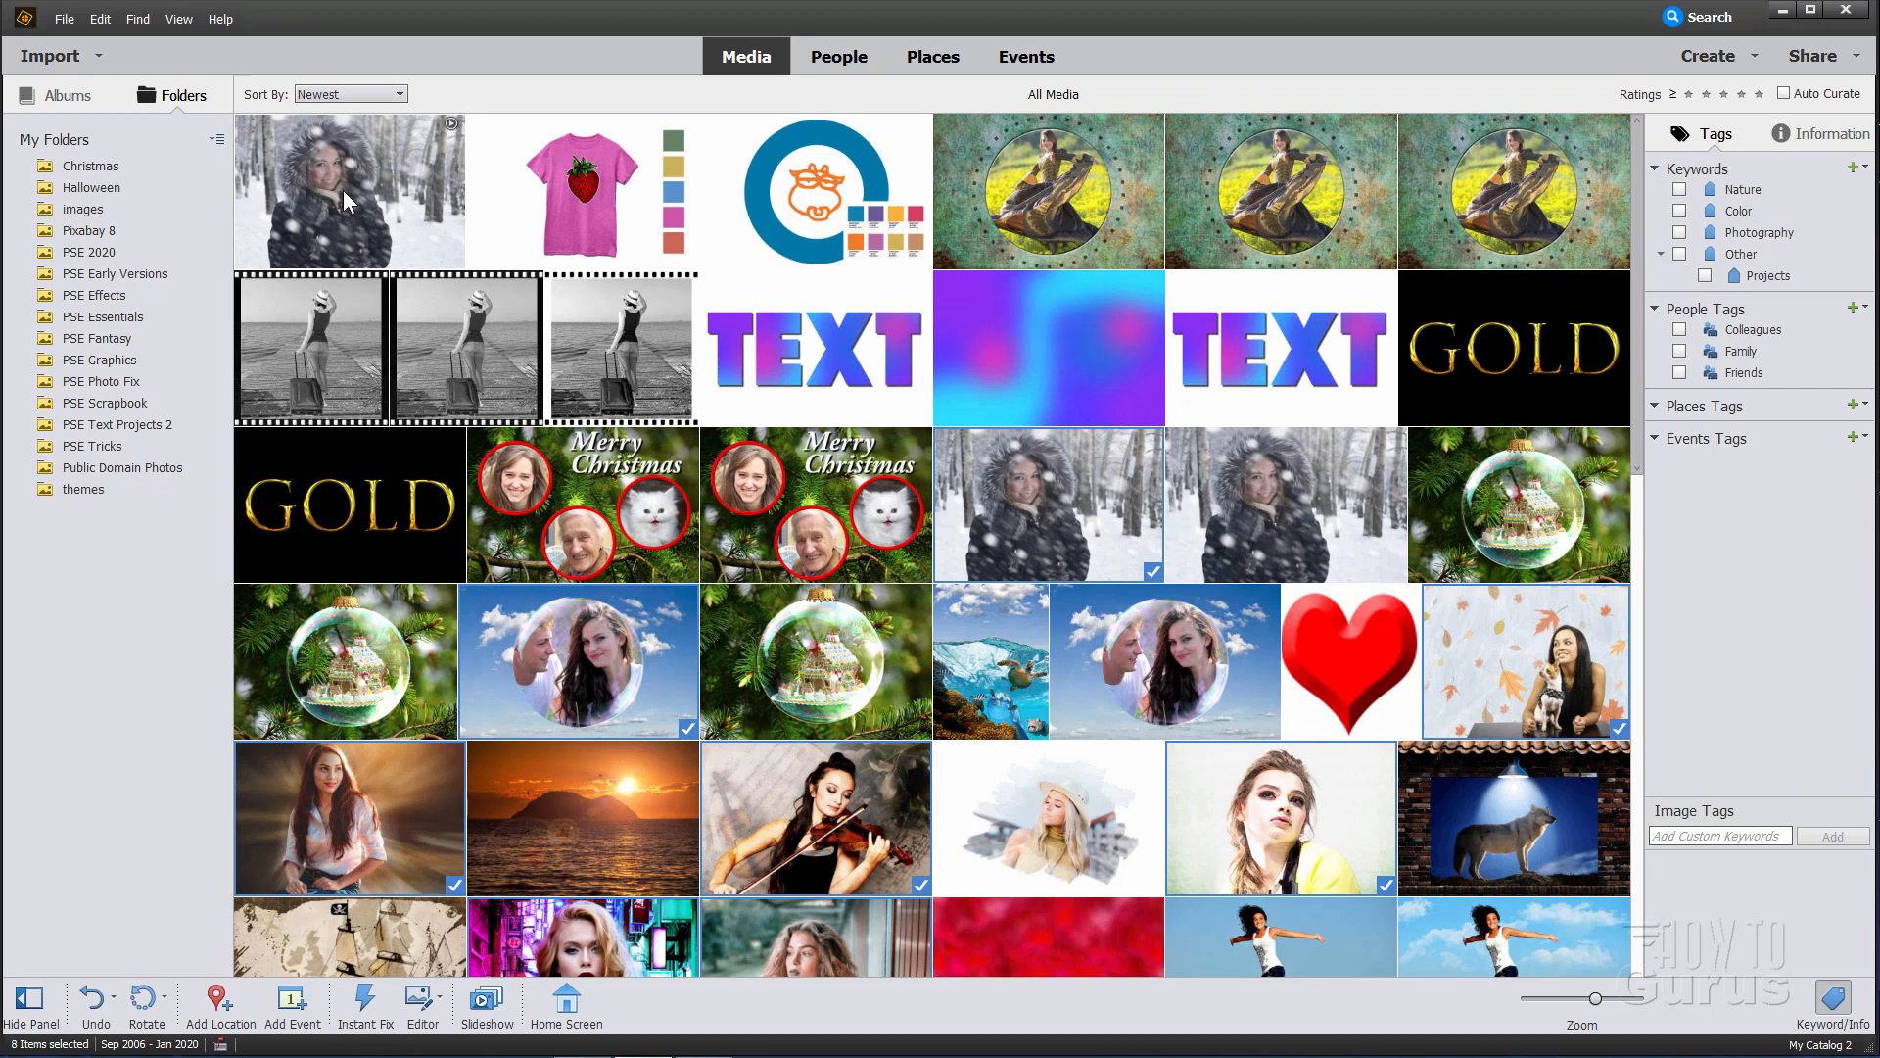
left_click(349, 192)
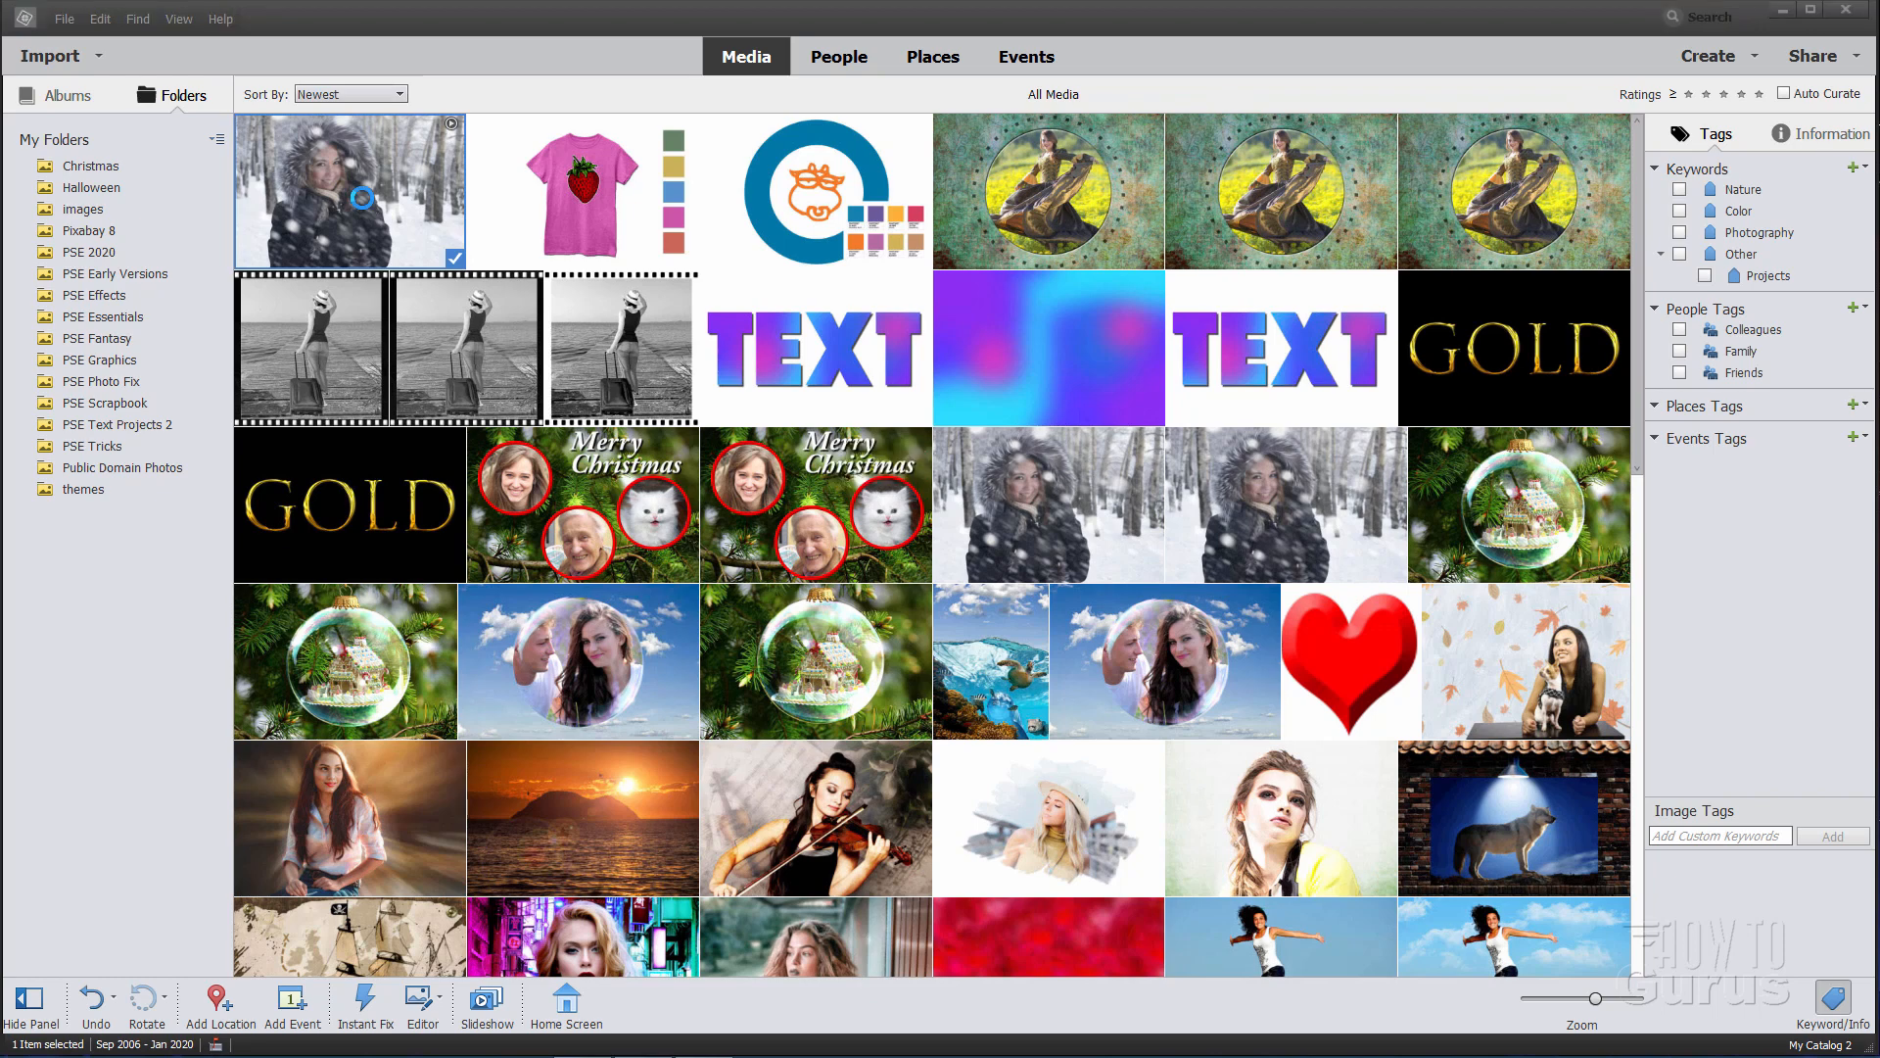
left_click(486, 1005)
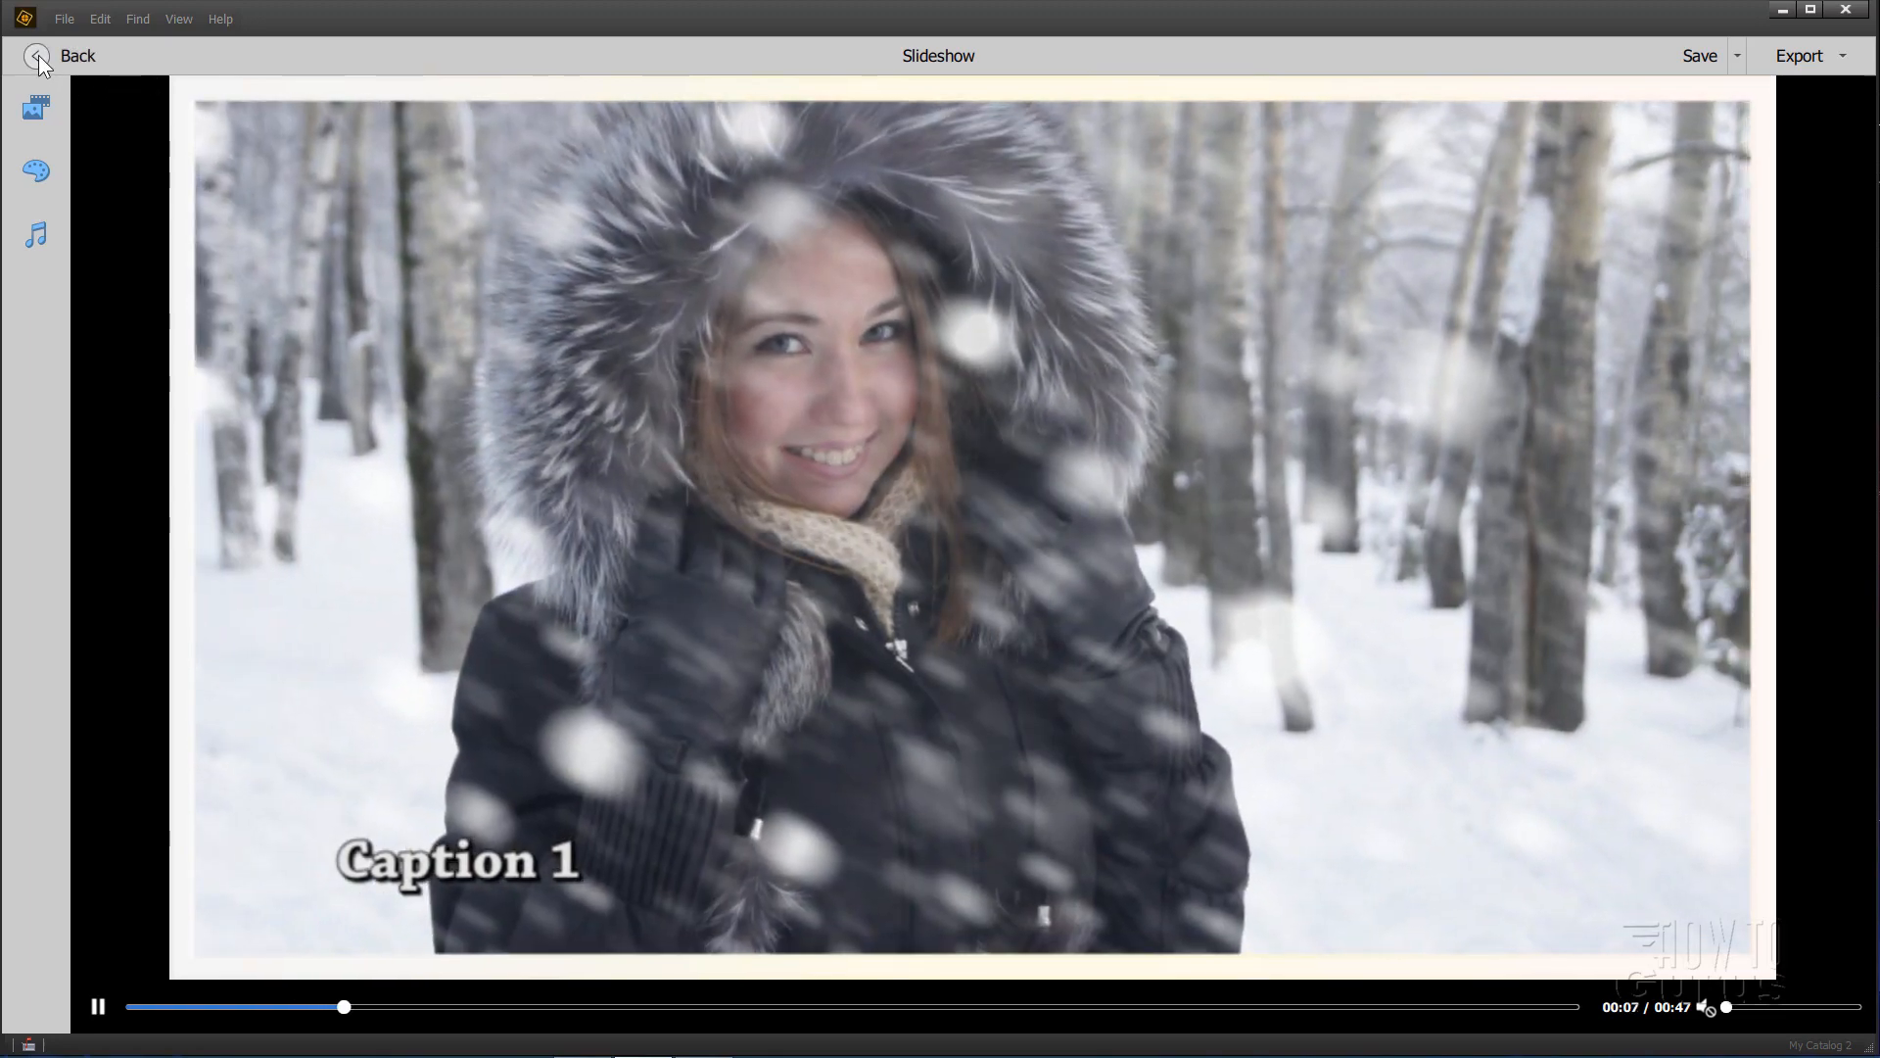
left_click(37, 55)
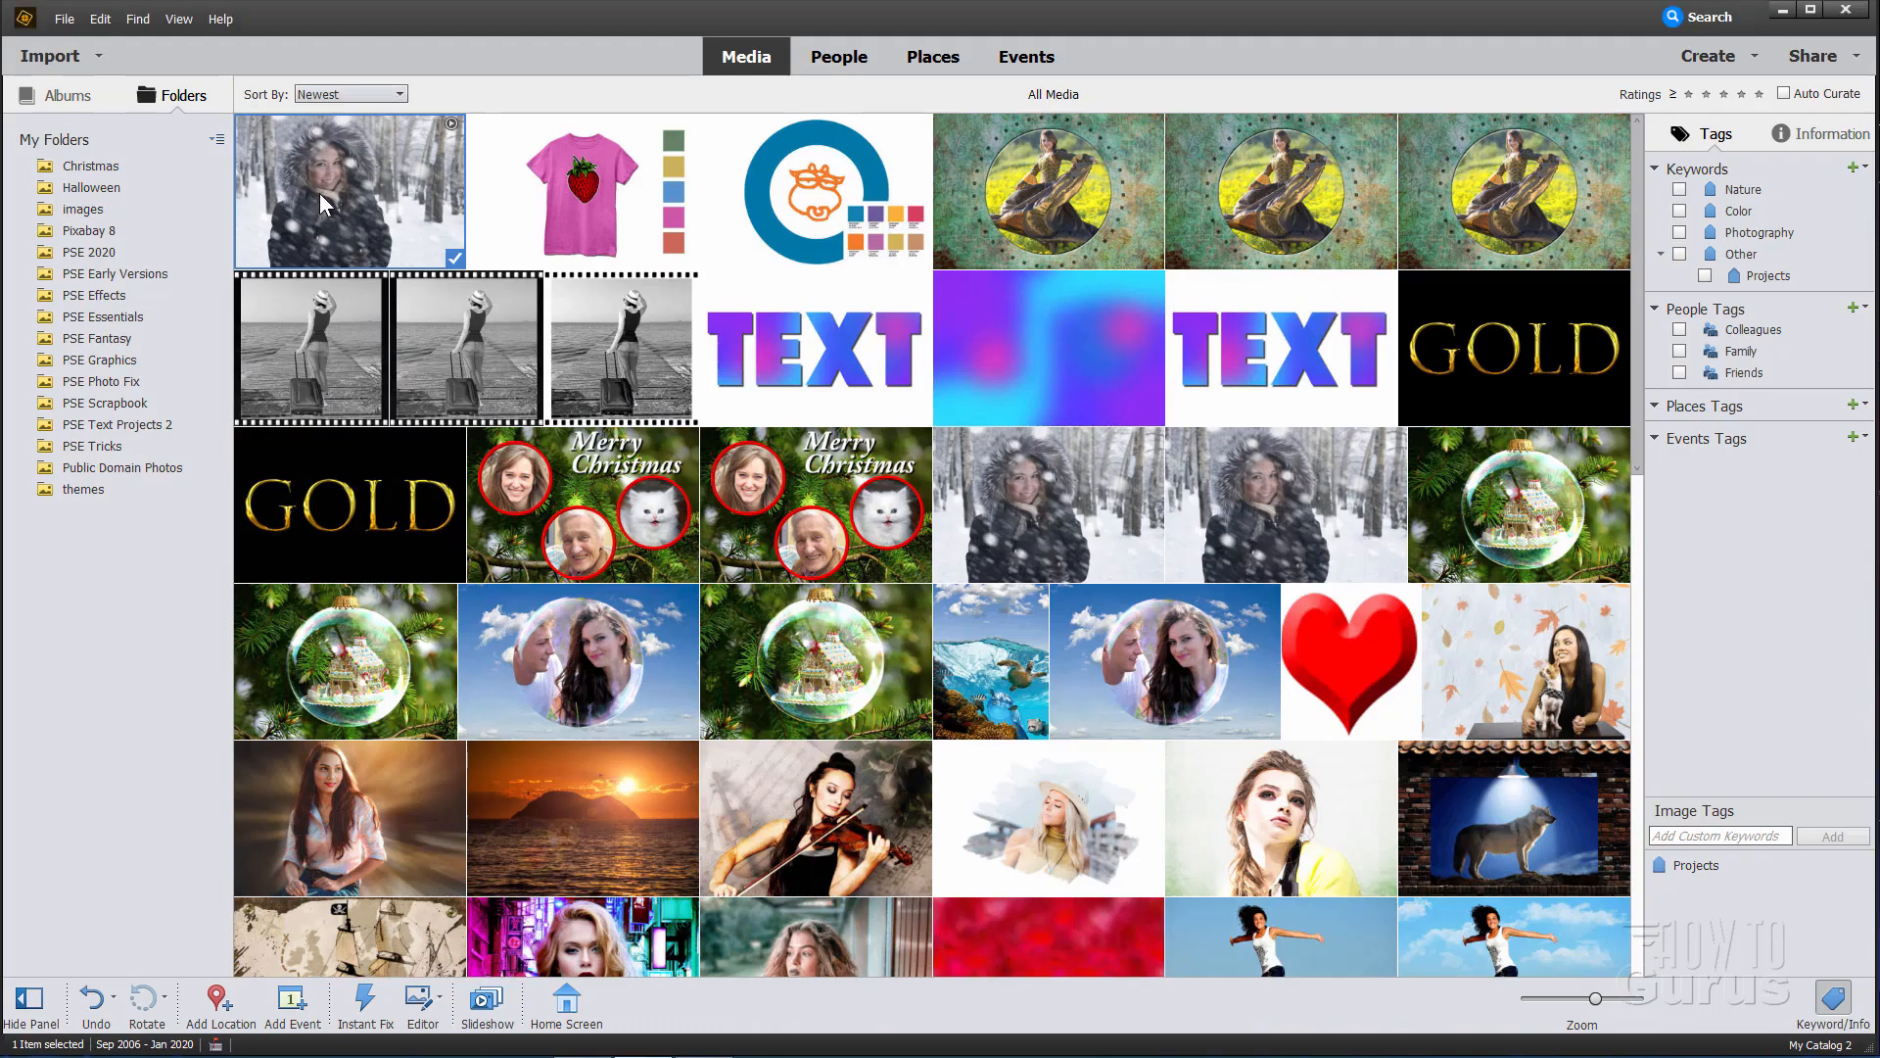